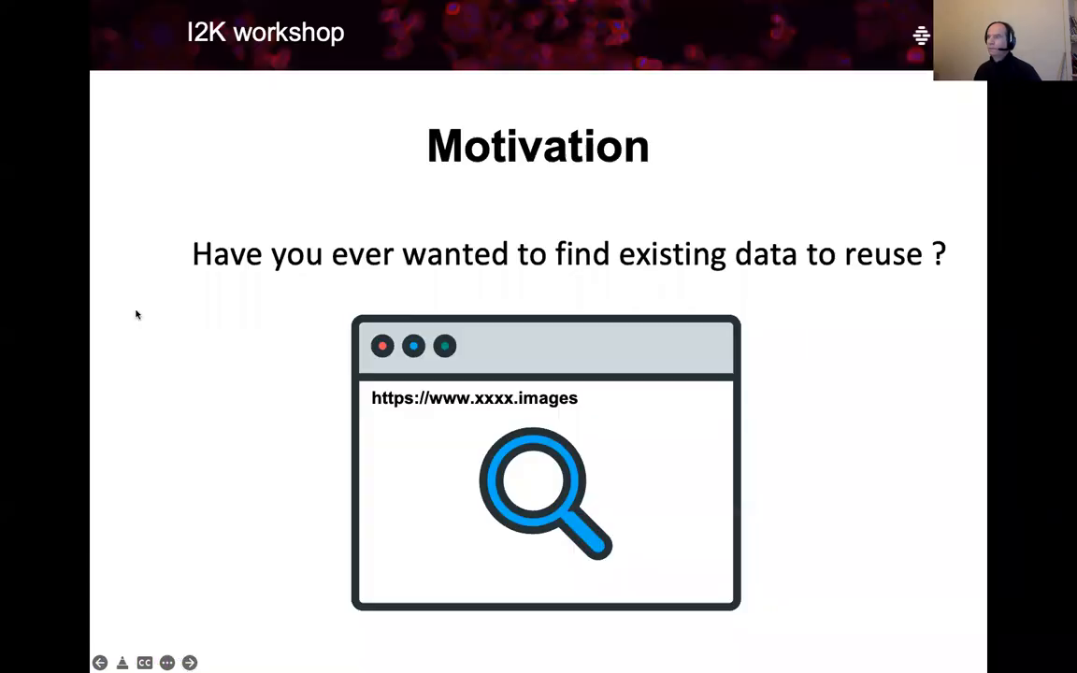
mouse_move(196, 313)
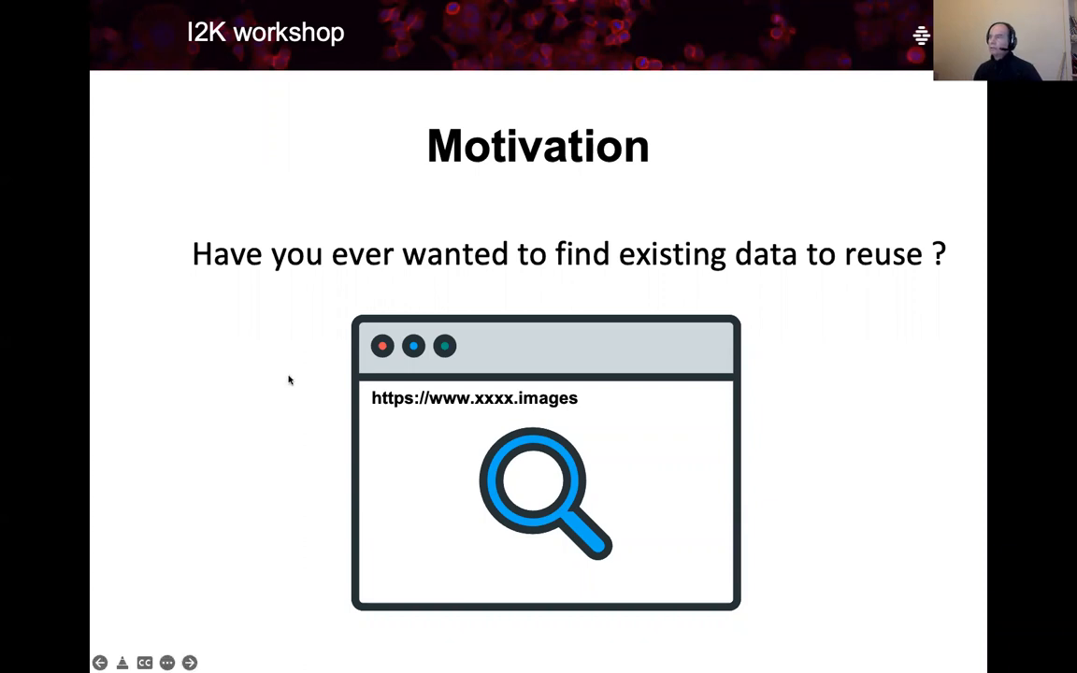
mouse_move(350, 418)
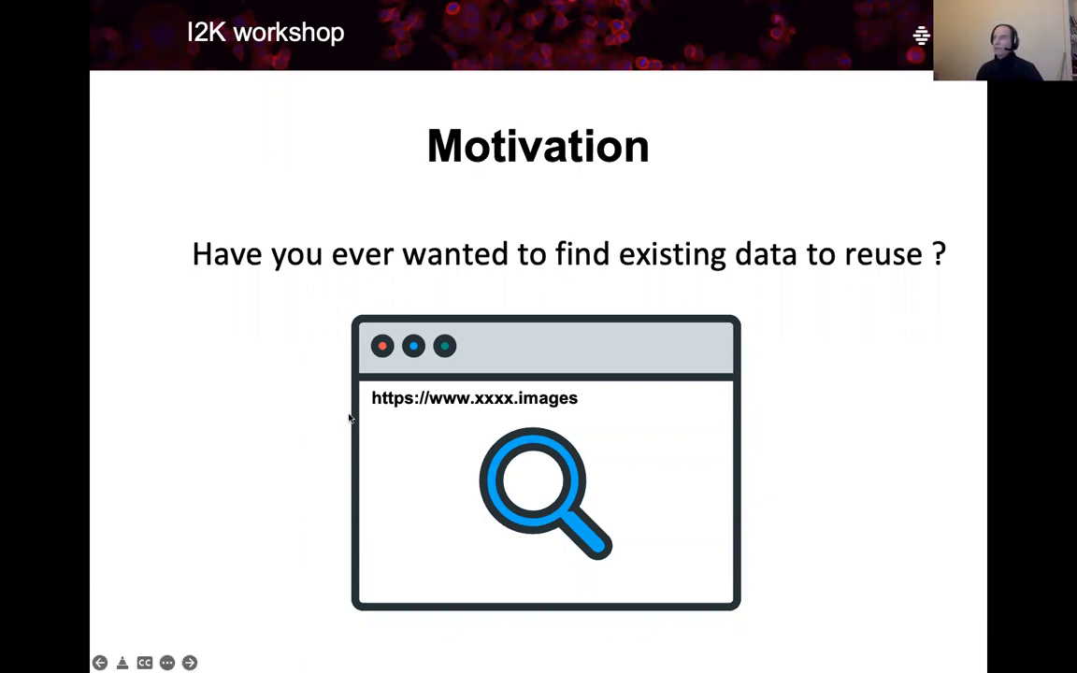
mouse_move(493, 380)
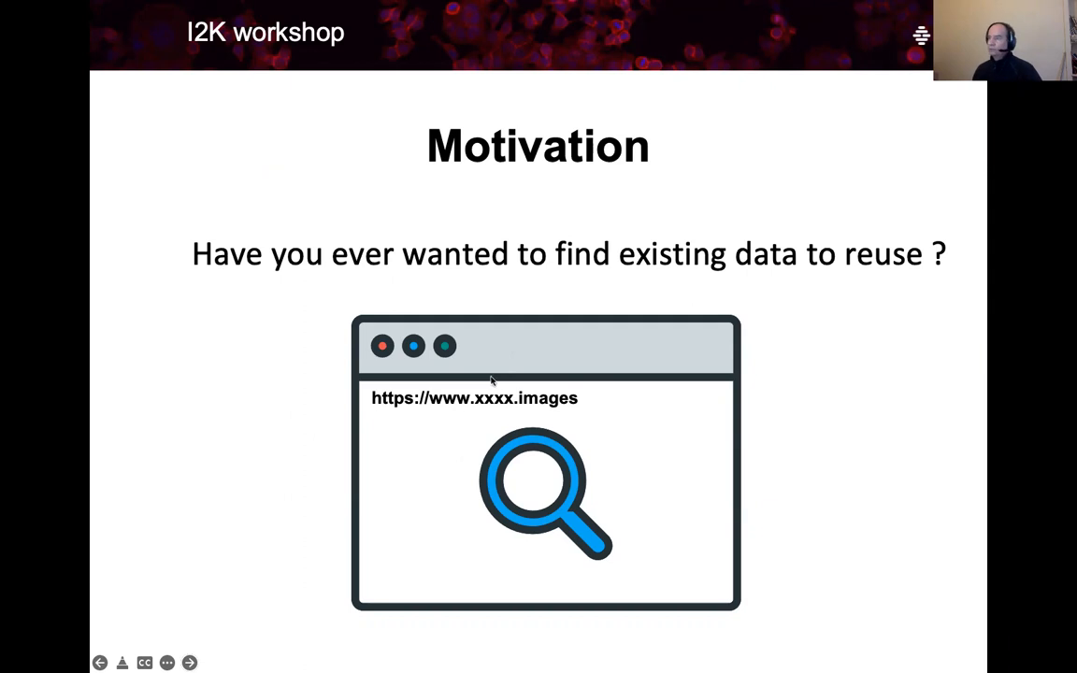
mouse_move(535, 468)
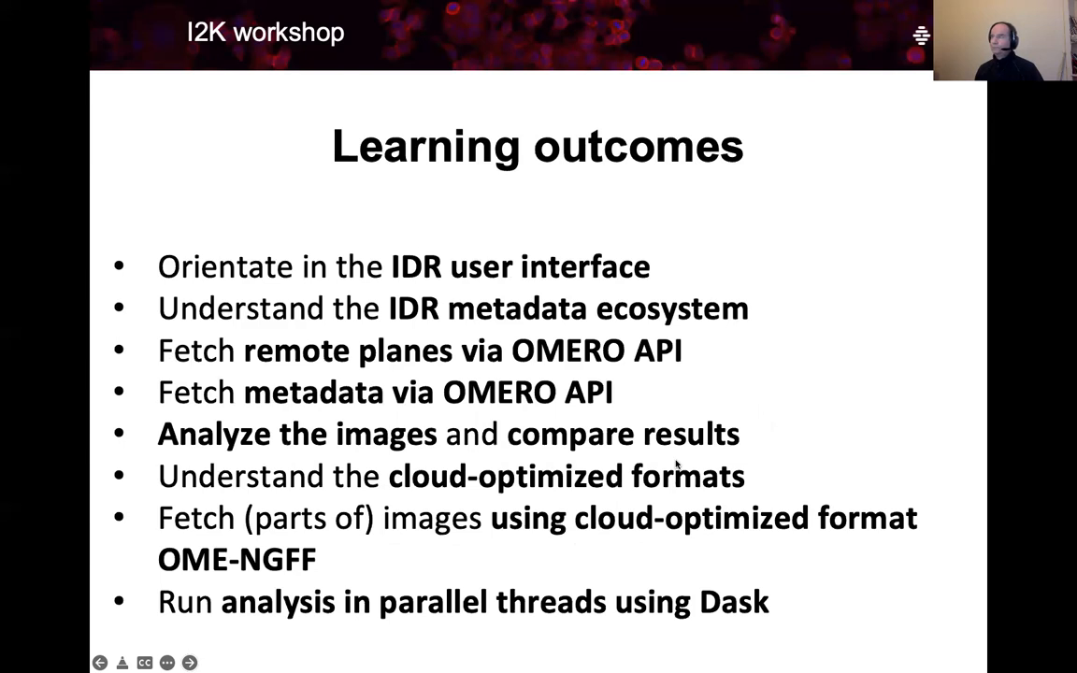
mouse_move(344, 294)
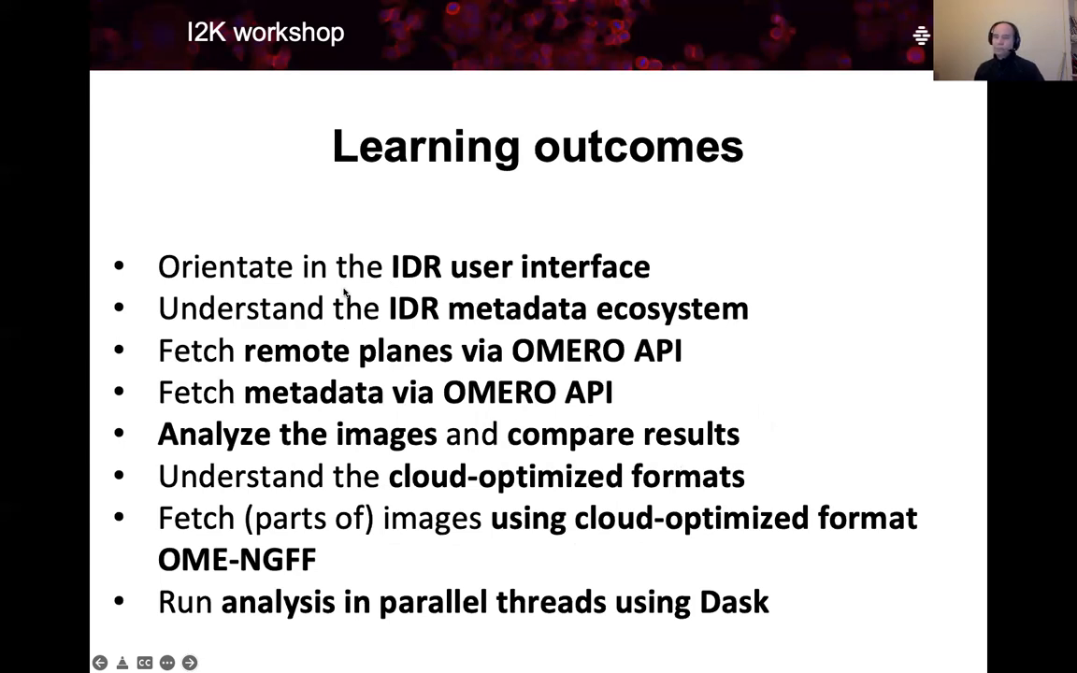
mouse_move(524, 290)
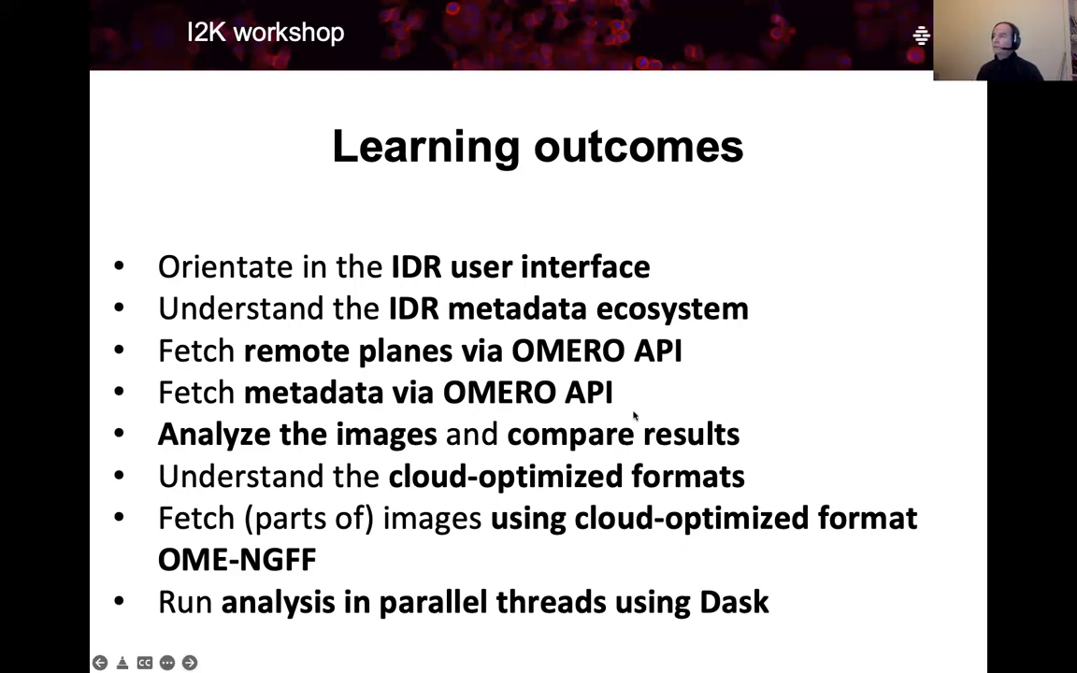
mouse_move(495, 419)
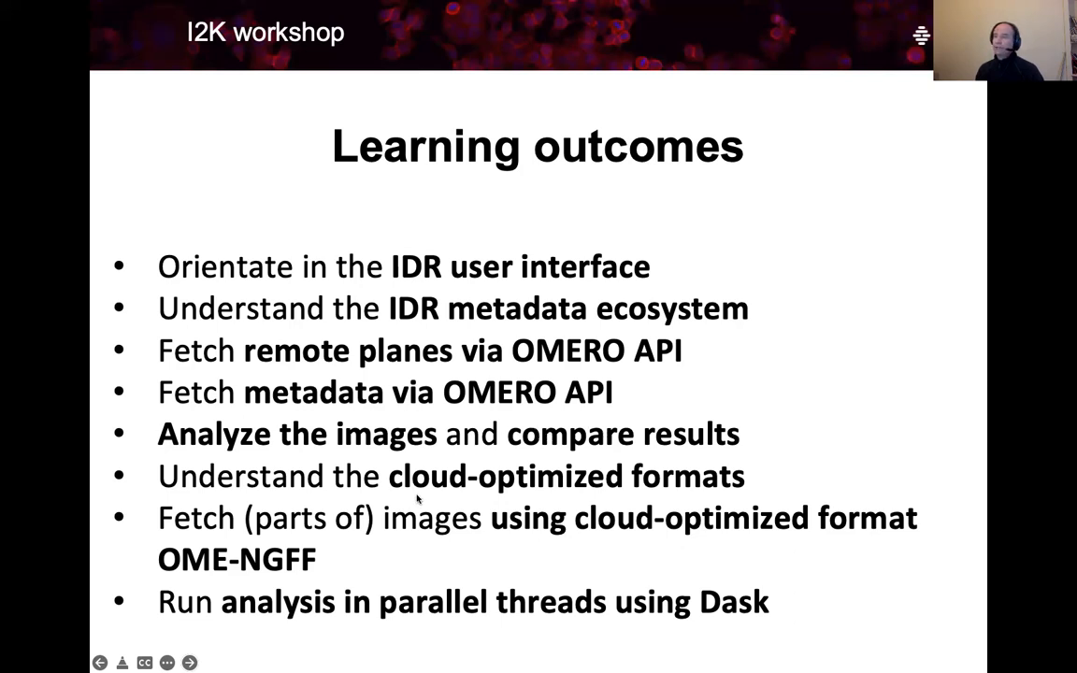
mouse_move(365, 496)
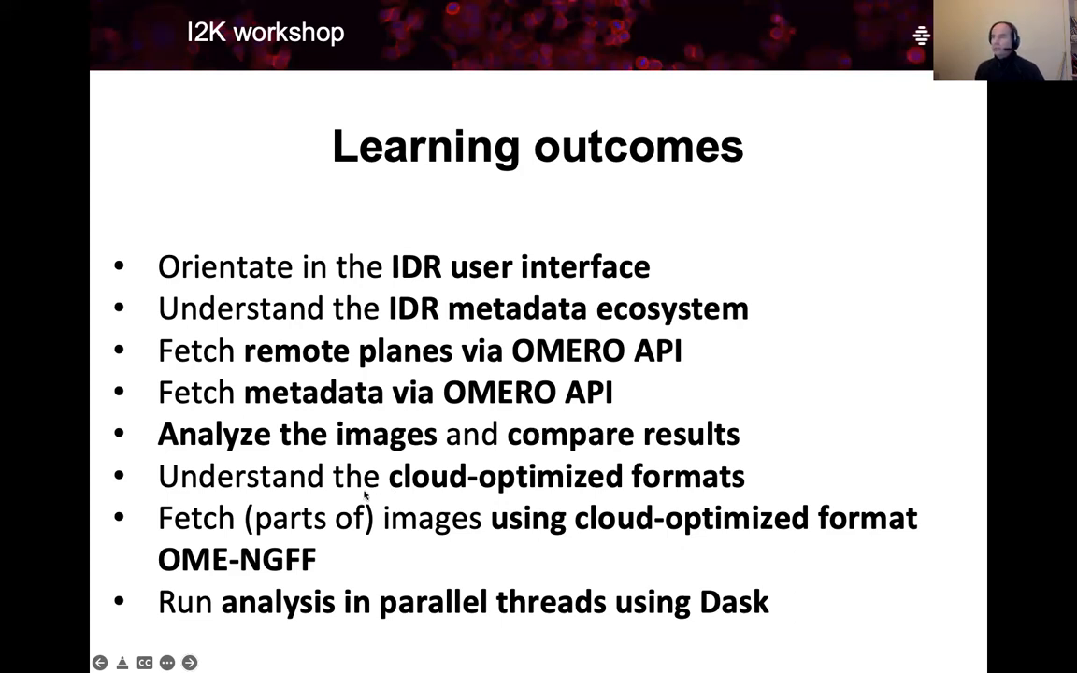
mouse_move(385, 536)
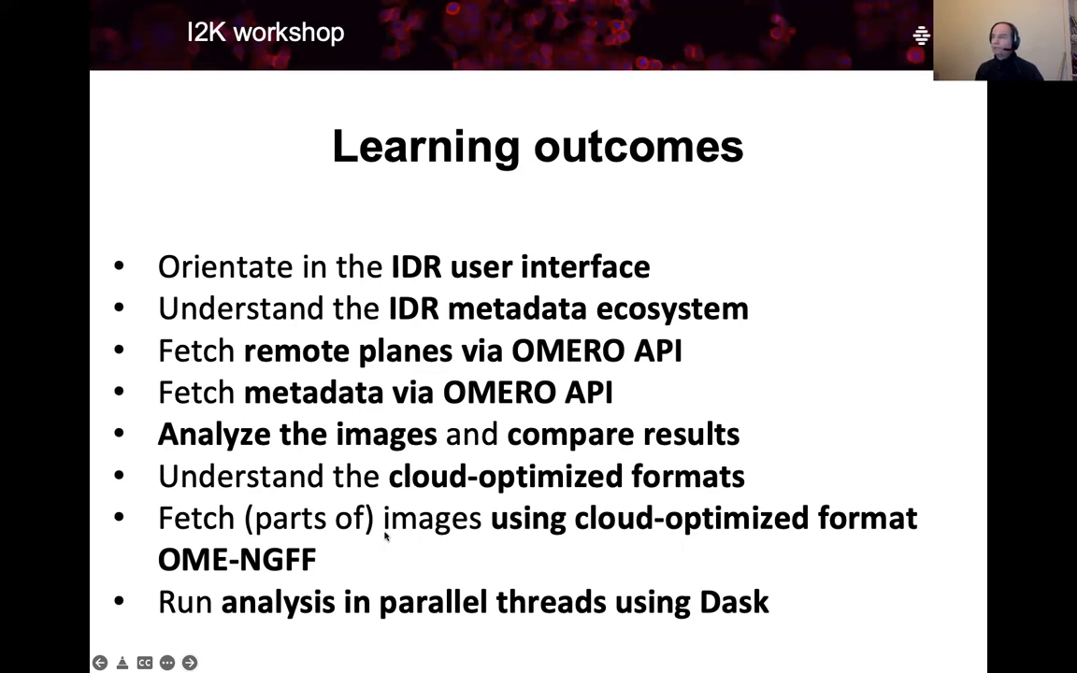
mouse_move(354, 570)
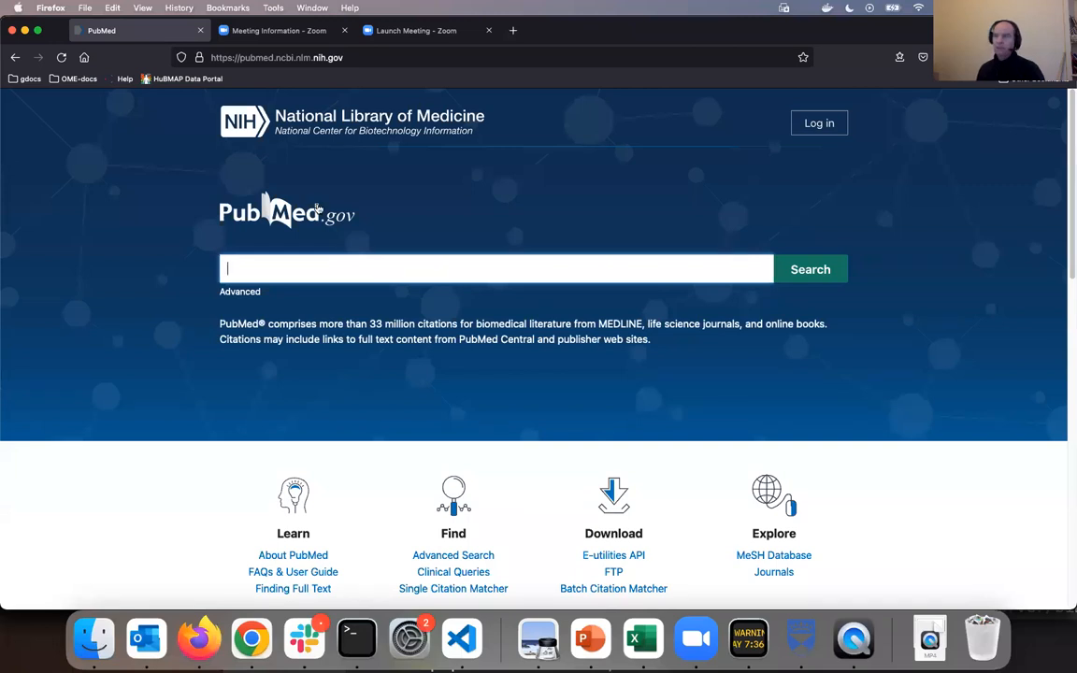
mouse_move(390, 291)
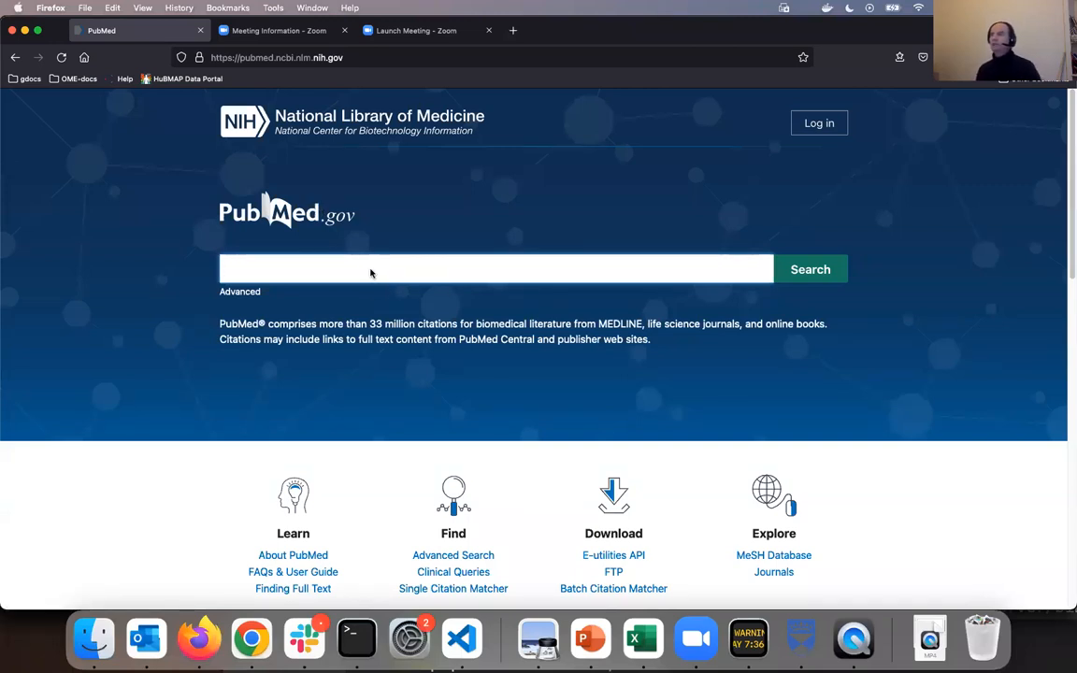
mouse_move(583, 169)
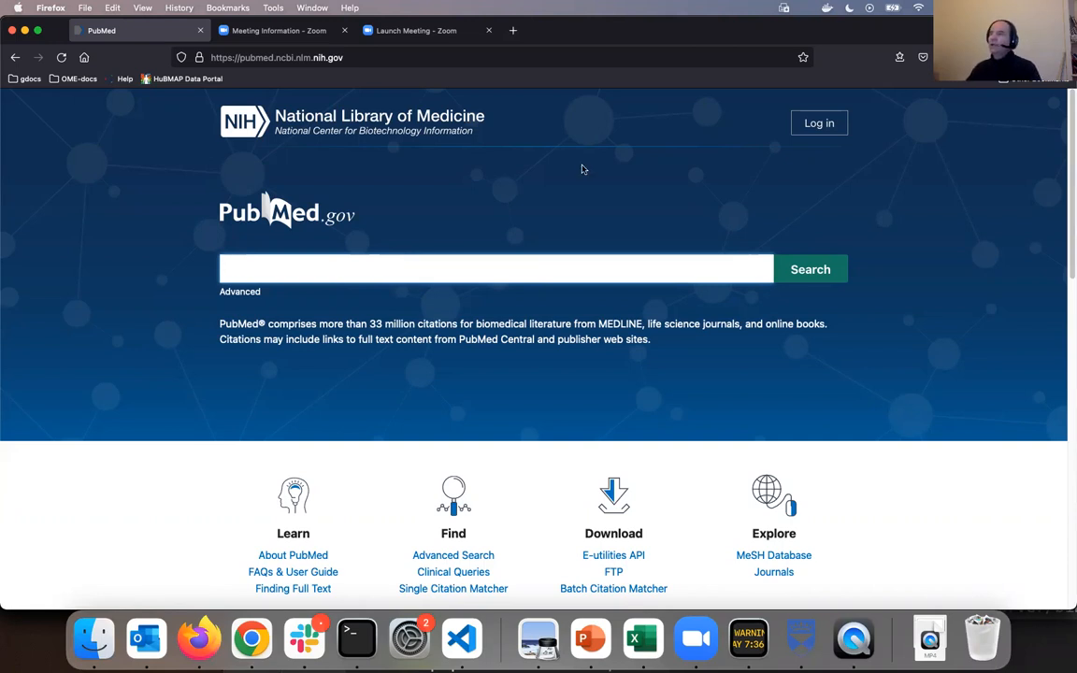
Search PubMed for 'blin segmentation'
click(496, 269)
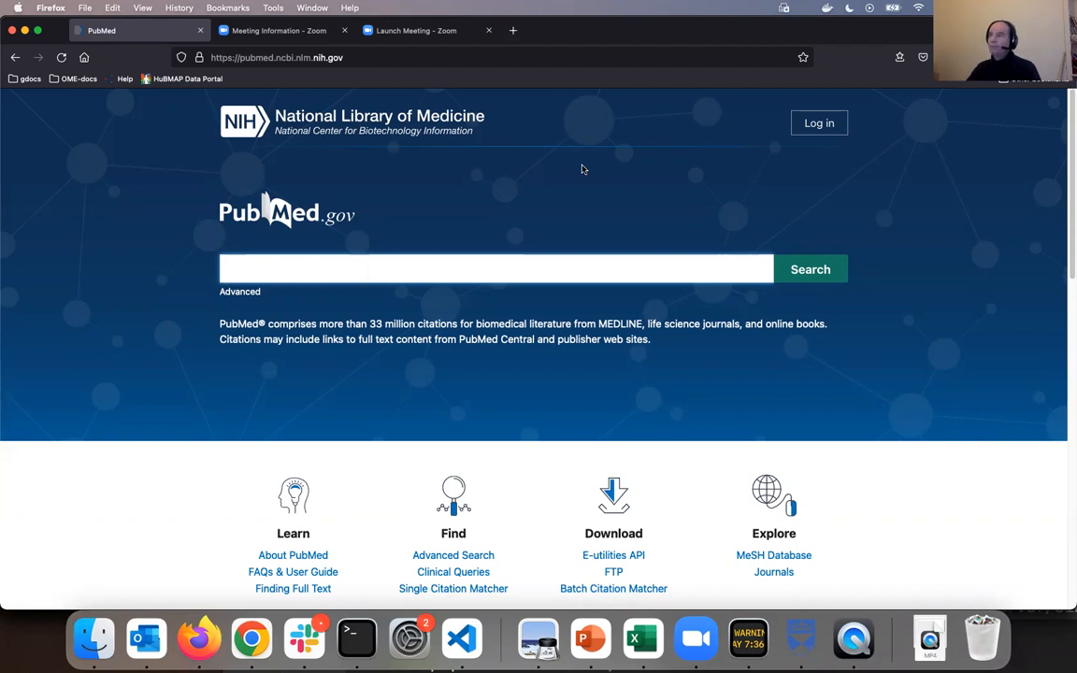
text(blin)
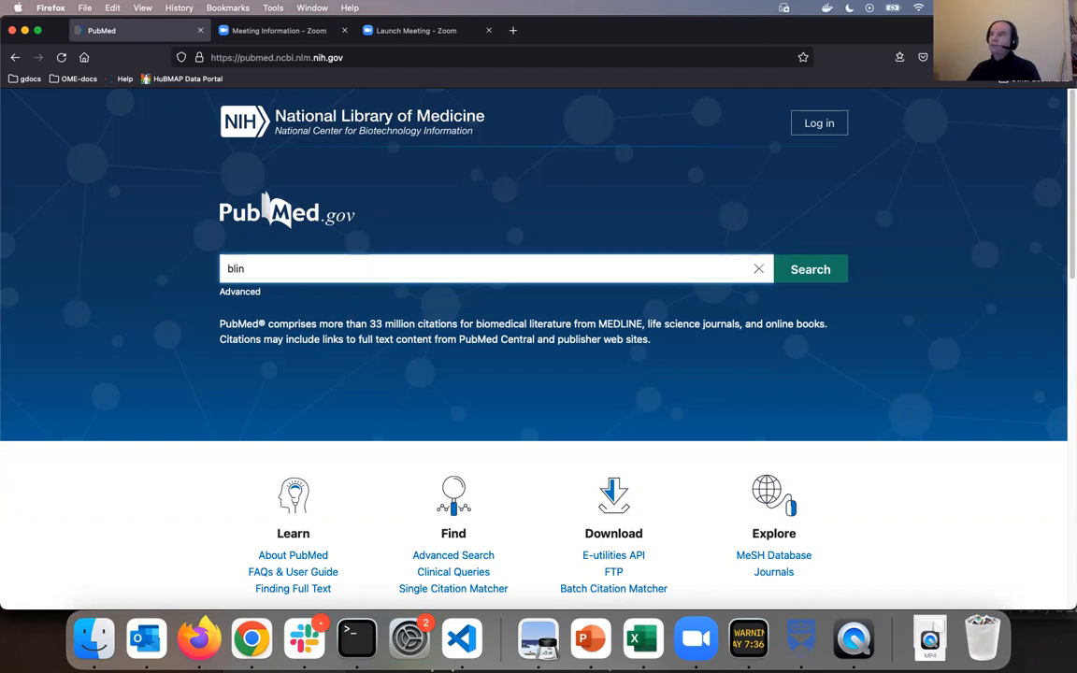
click(486, 269)
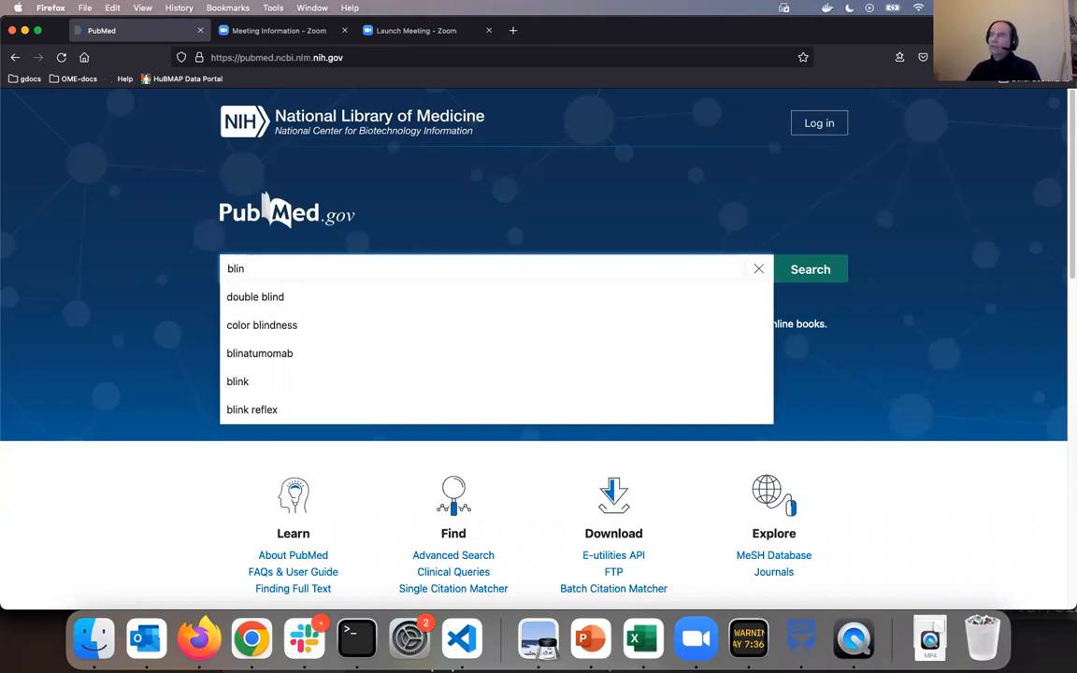
text(segmentatio)
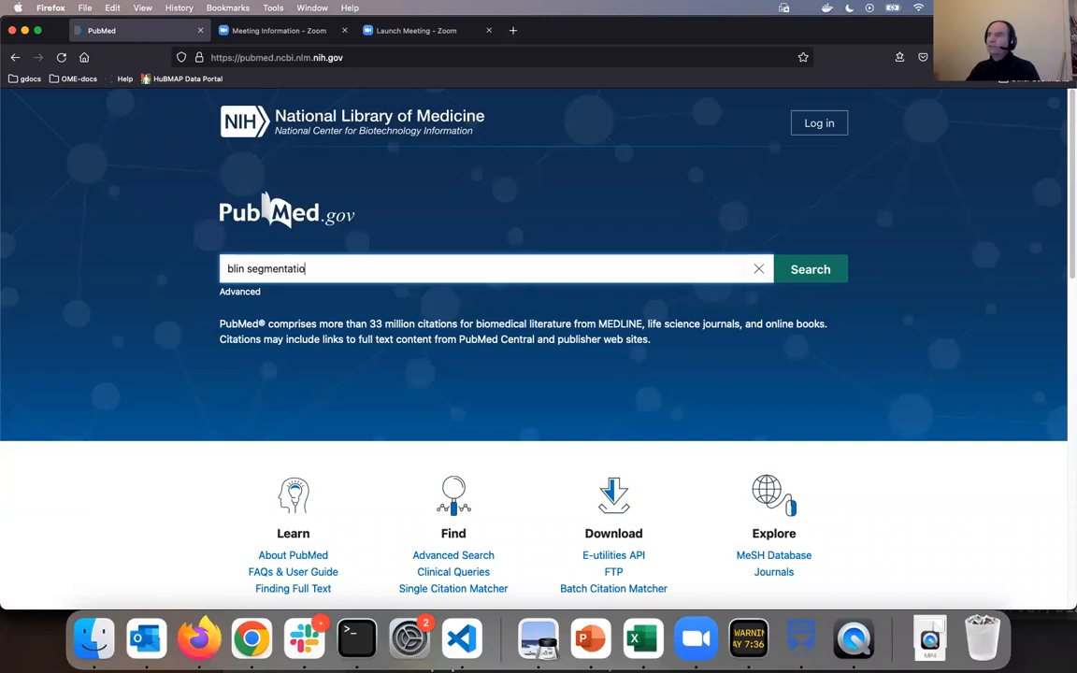
click(809, 270)
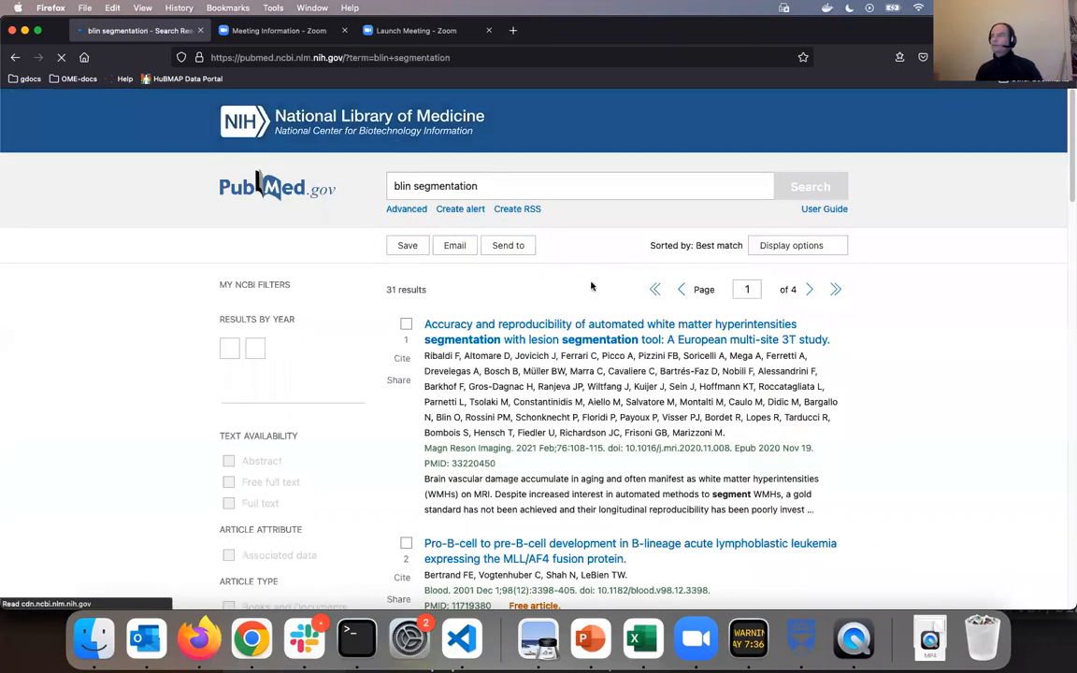
Open the Nessys automated nuclei-detection article from the 31 results
scroll(down, 3)
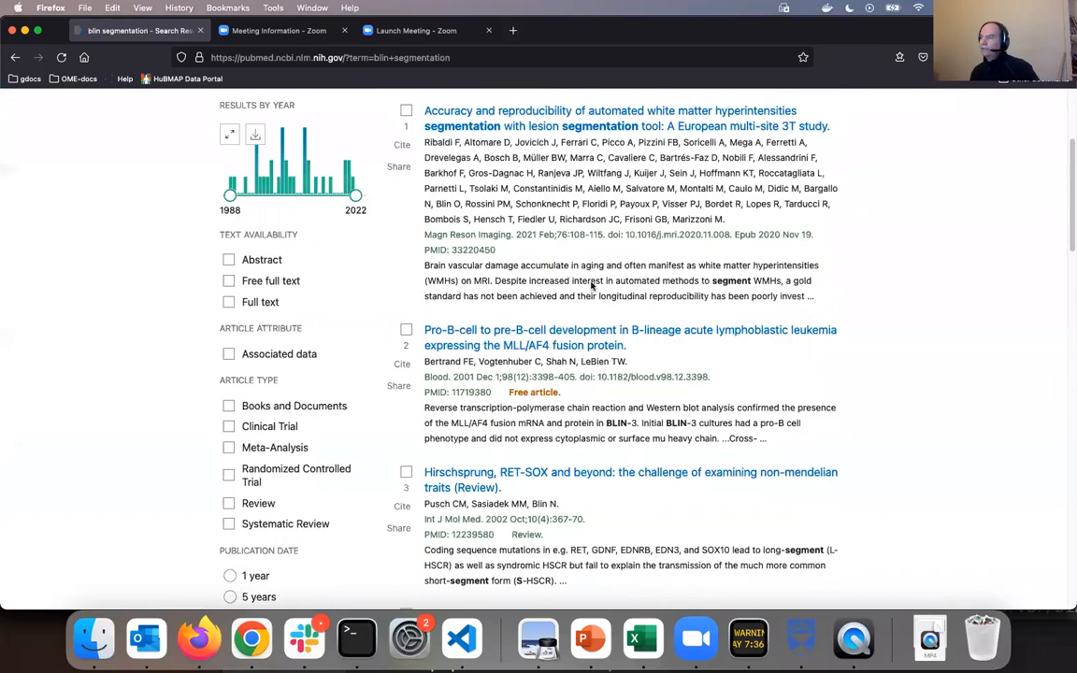
scroll(down, 3)
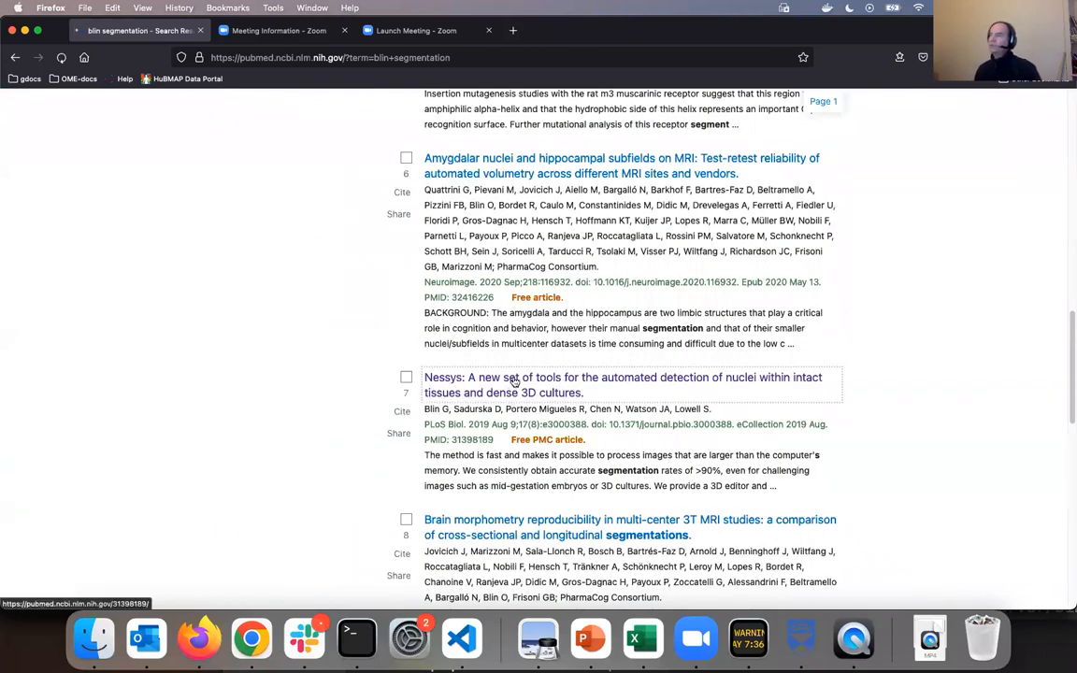
click(622, 377)
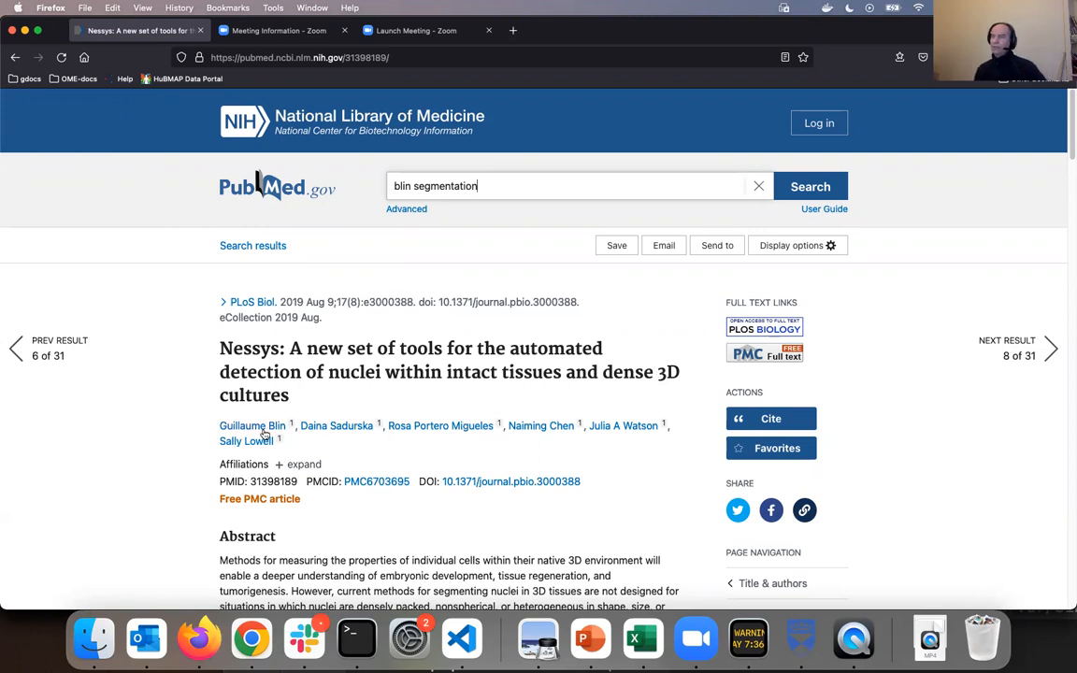
mouse_move(246, 440)
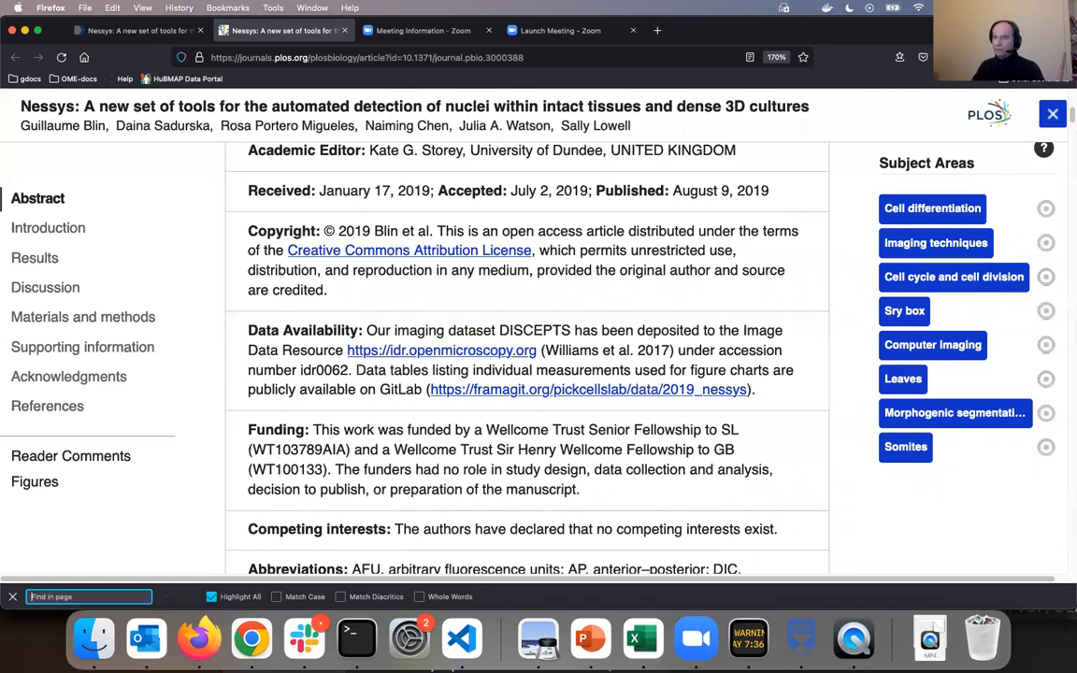
mouse_move(685, 330)
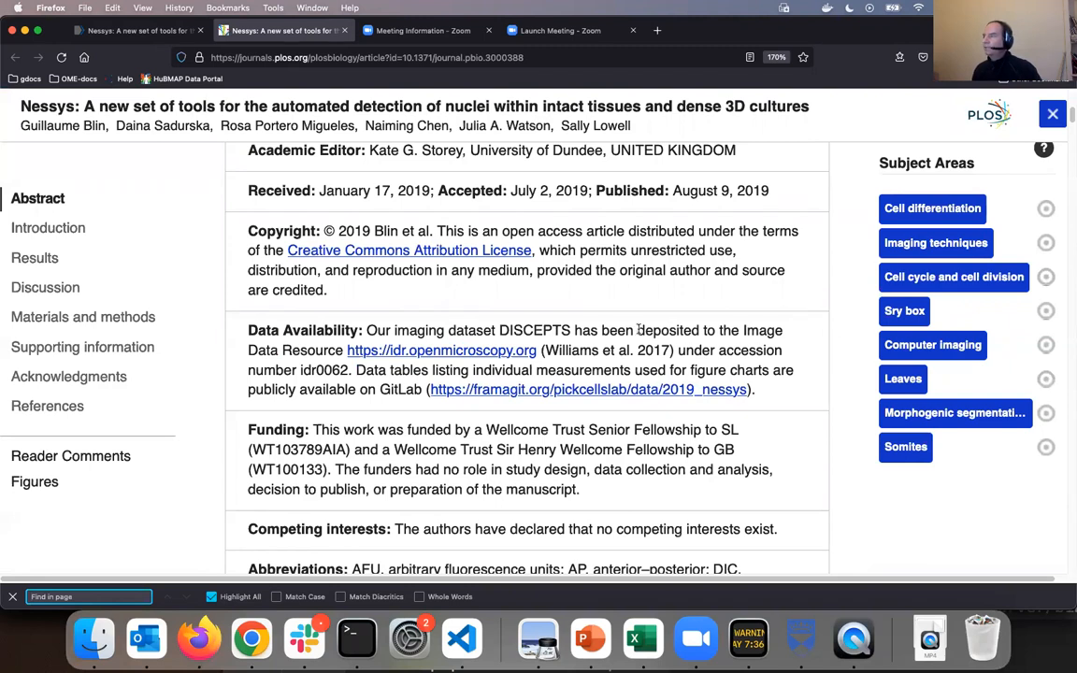
mouse_move(748, 329)
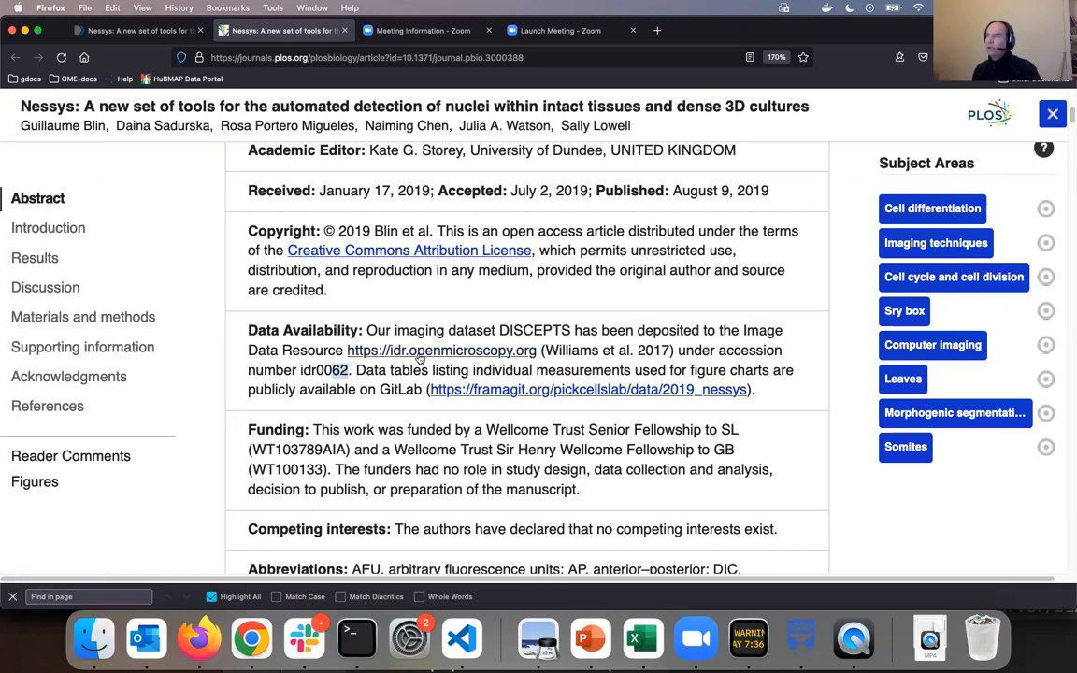
mouse_move(441, 350)
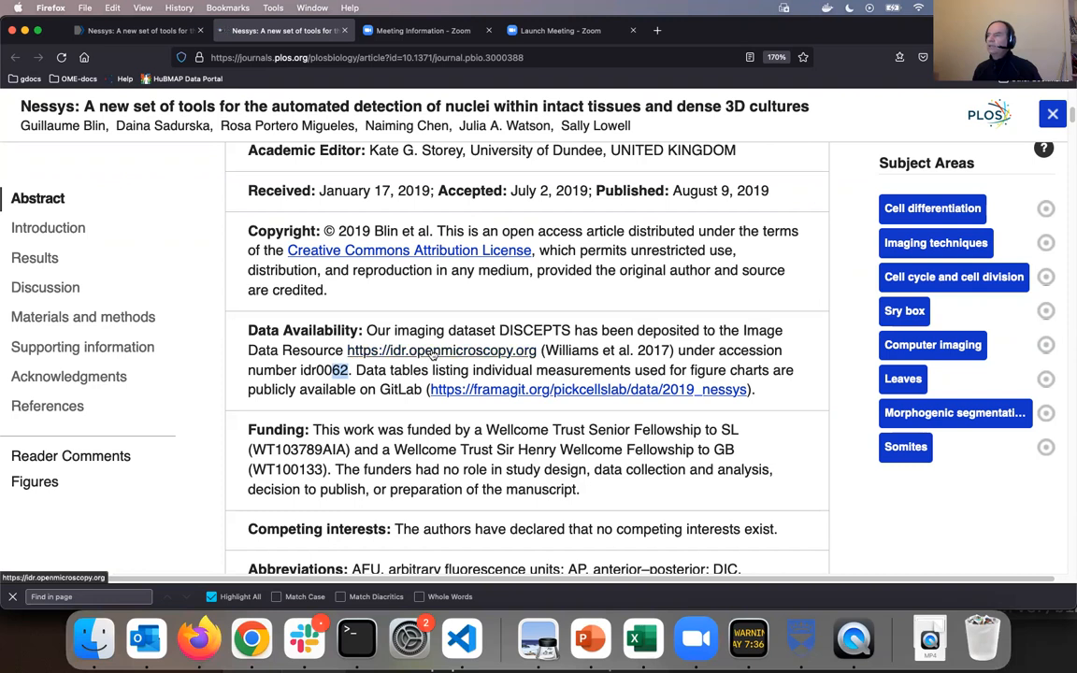
Filter IDR studies by IDR number 62, surfacing idr0062-blin-nuclearsegmentation/experimentA
click(440, 349)
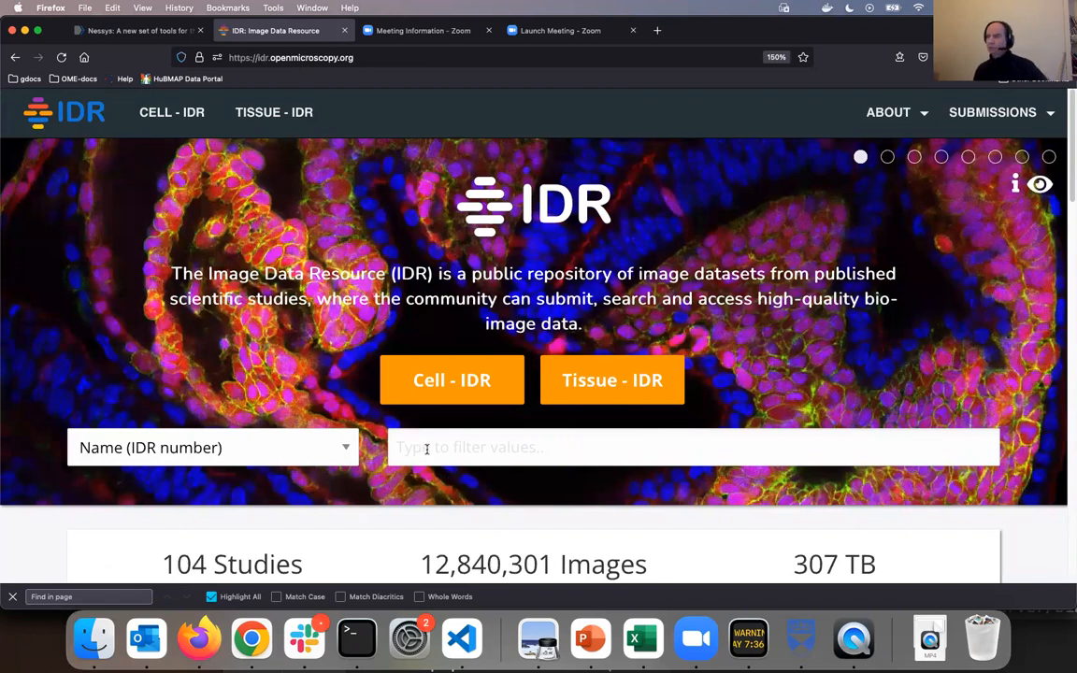
click(692, 447)
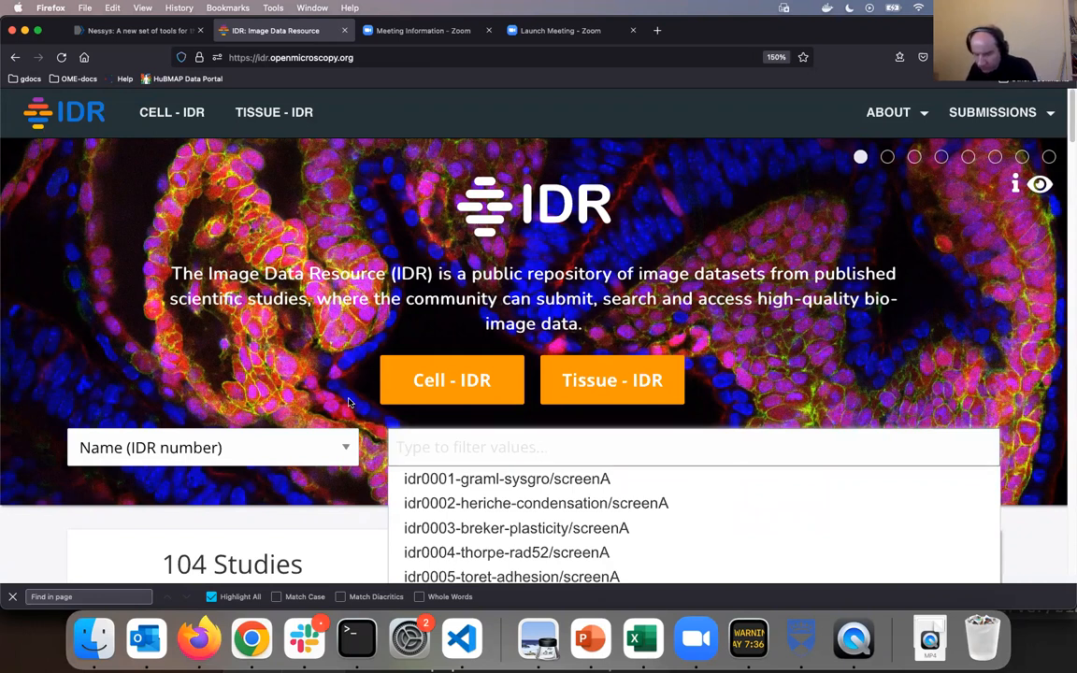
text(62)
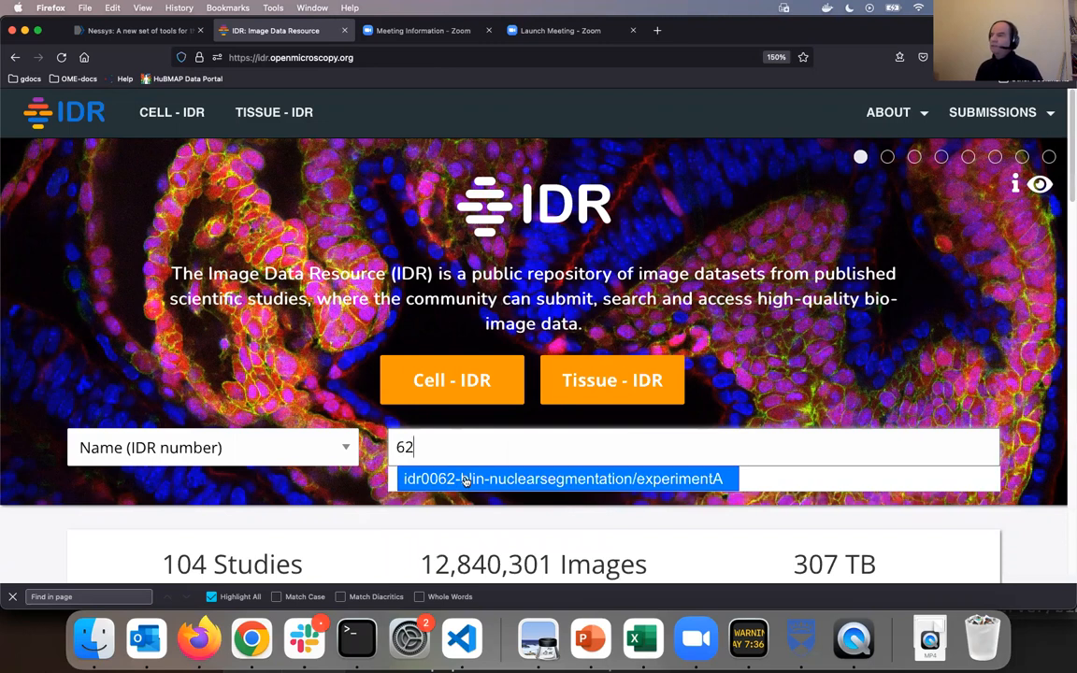
scroll(down, 3)
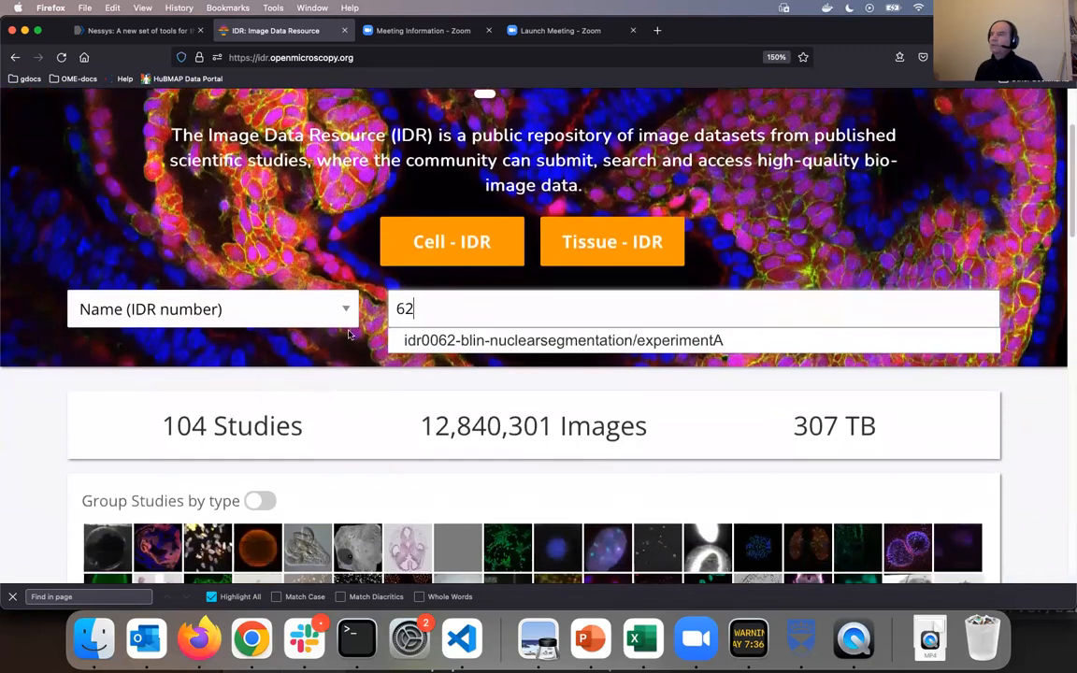
mouse_move(315, 307)
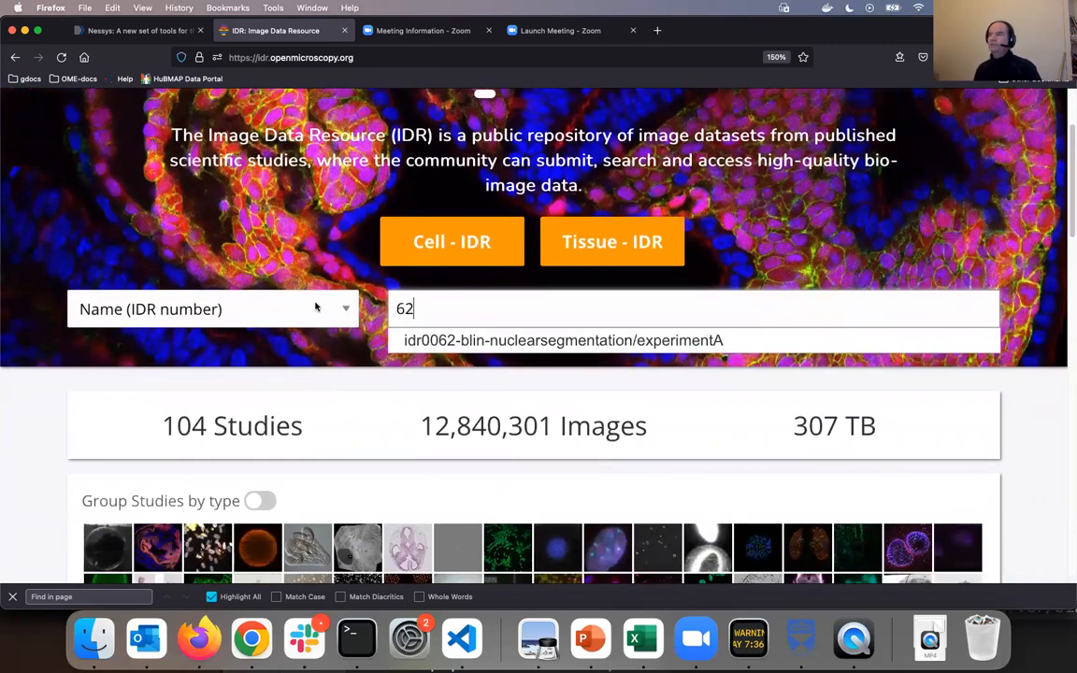
scroll(down, 3)
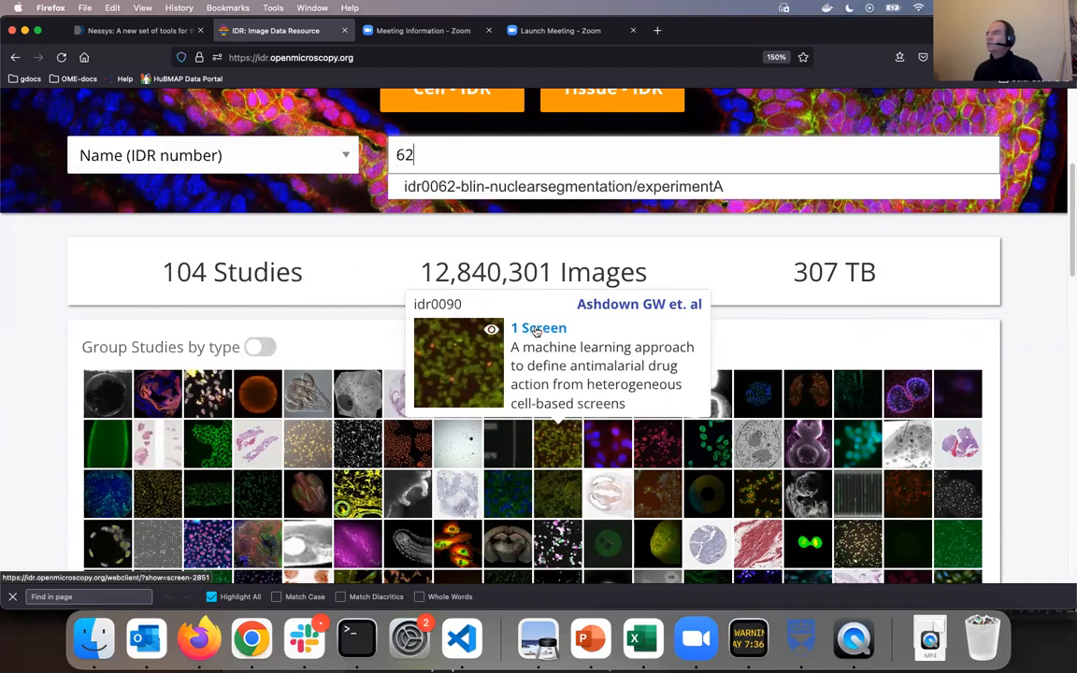
mouse_move(356, 191)
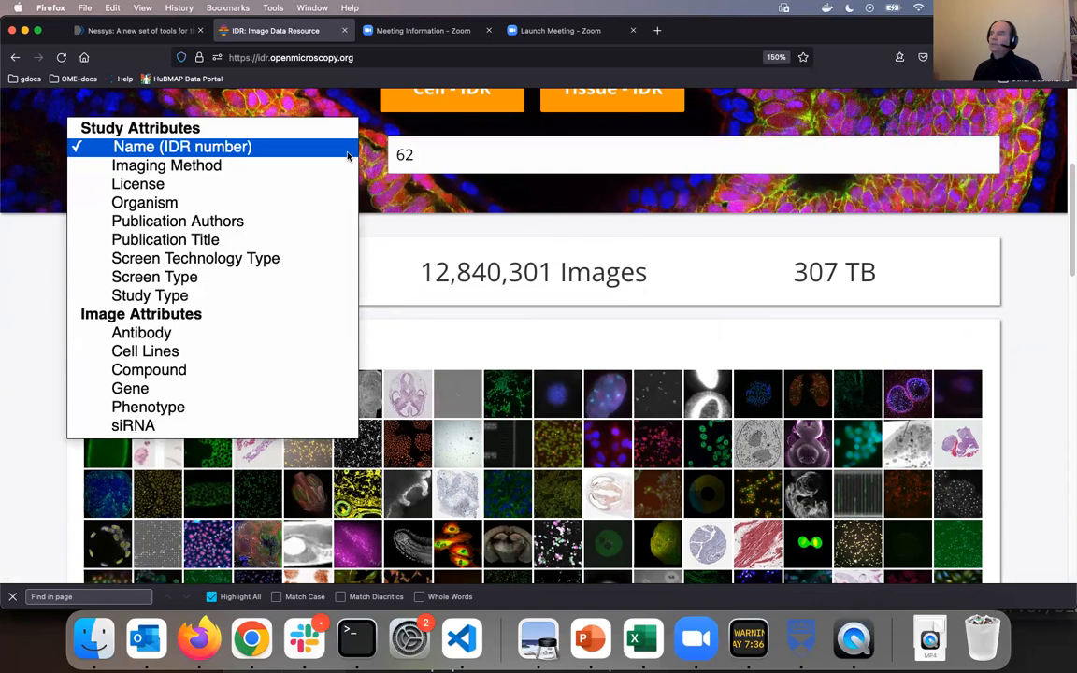
click(183, 146)
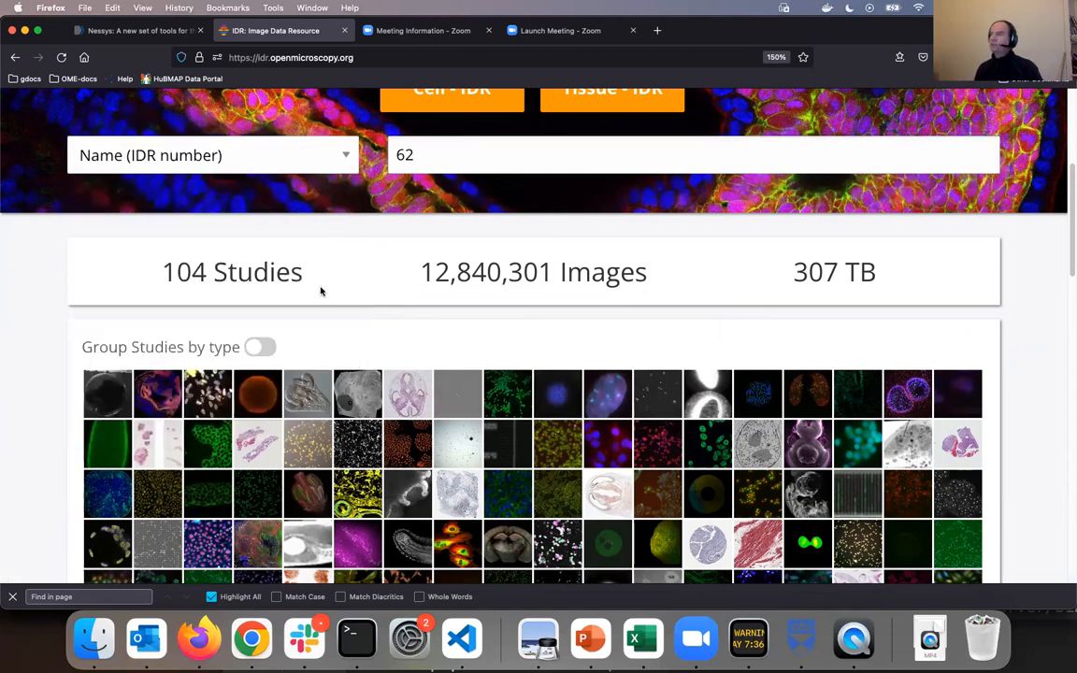
scroll(down, 3)
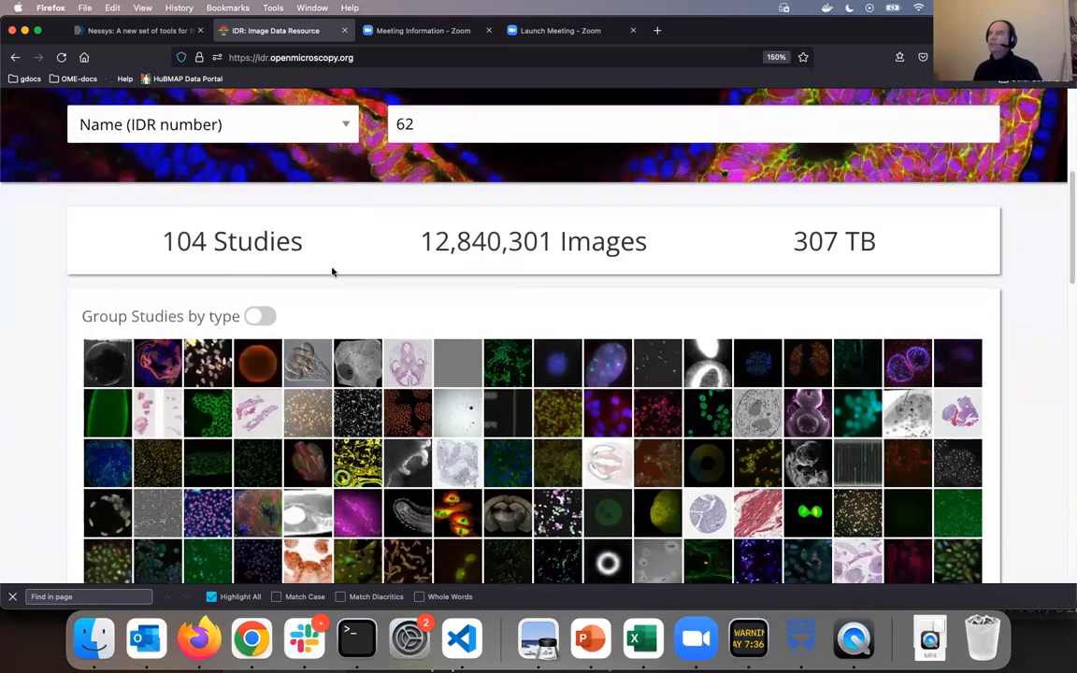
scroll(down, 3)
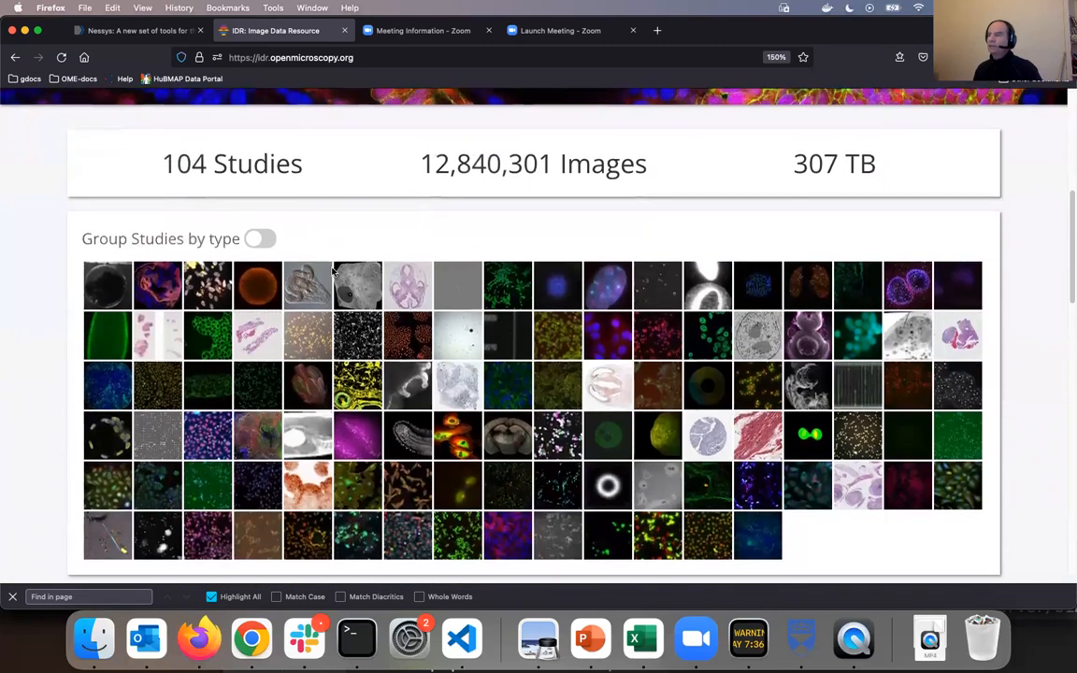
scroll(down, 3)
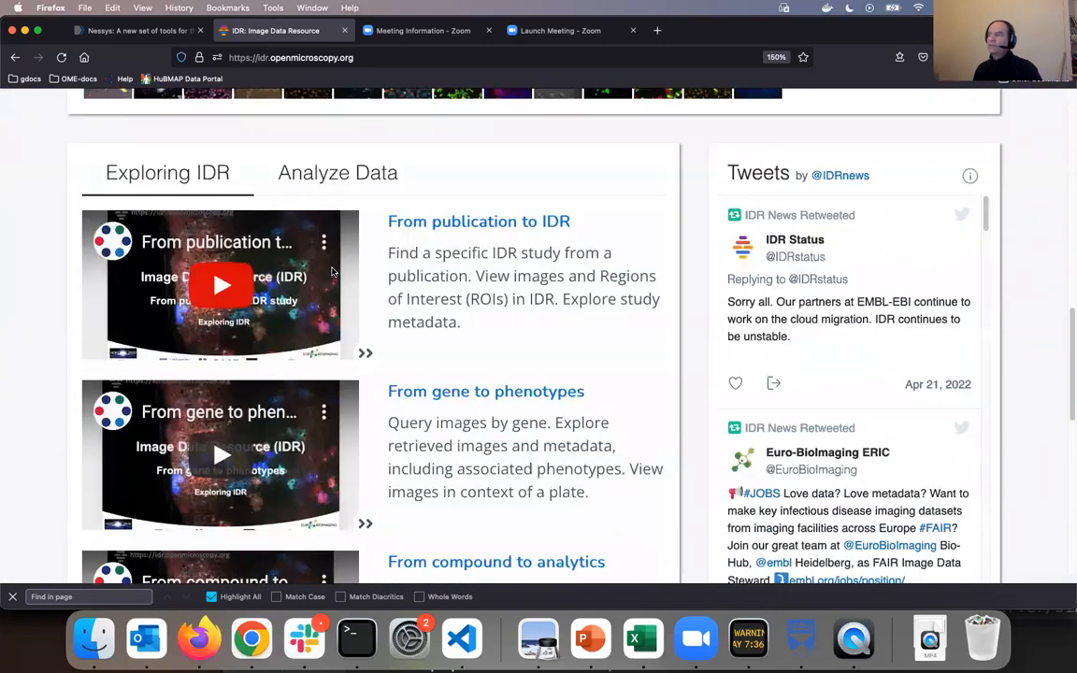
scroll(down, 3)
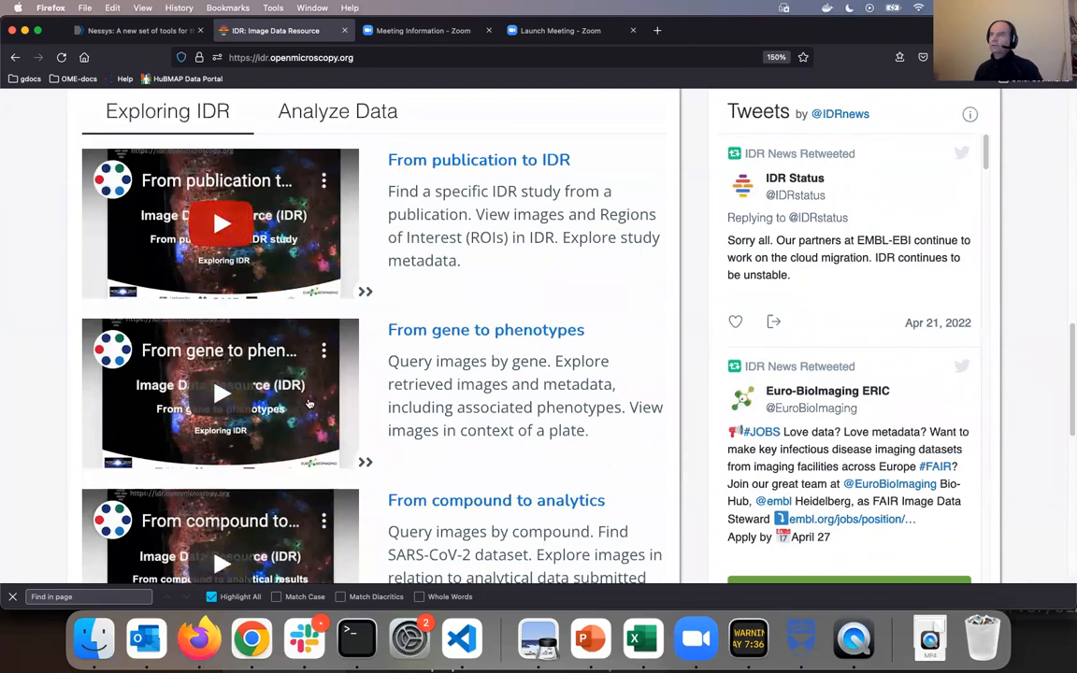
scroll(up, 3)
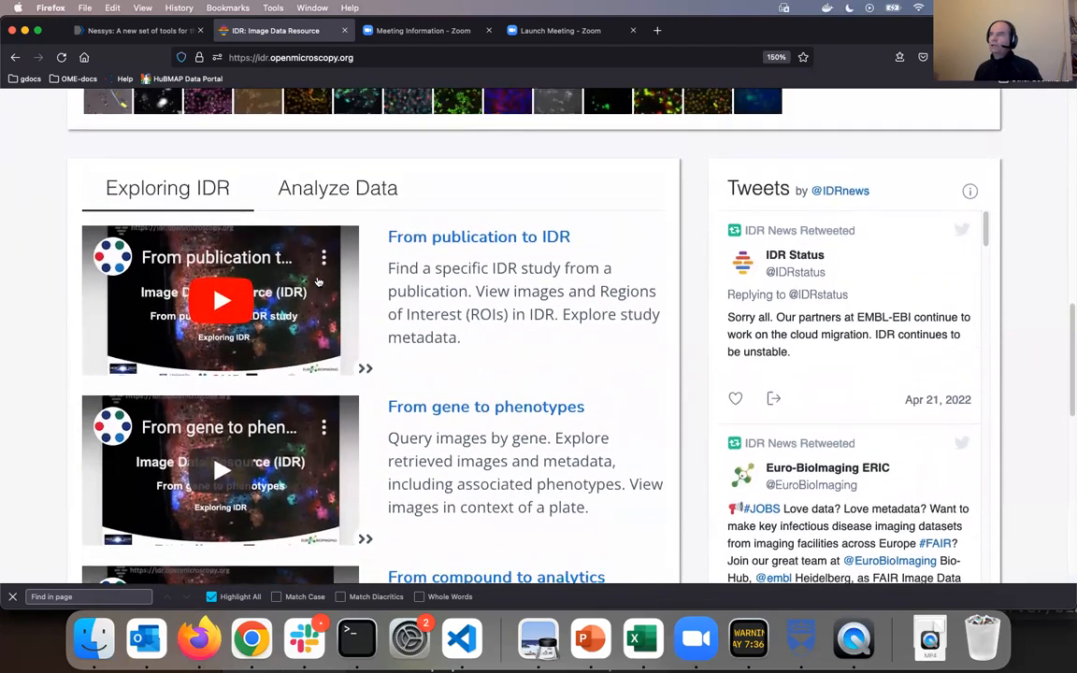
scroll(up, 3)
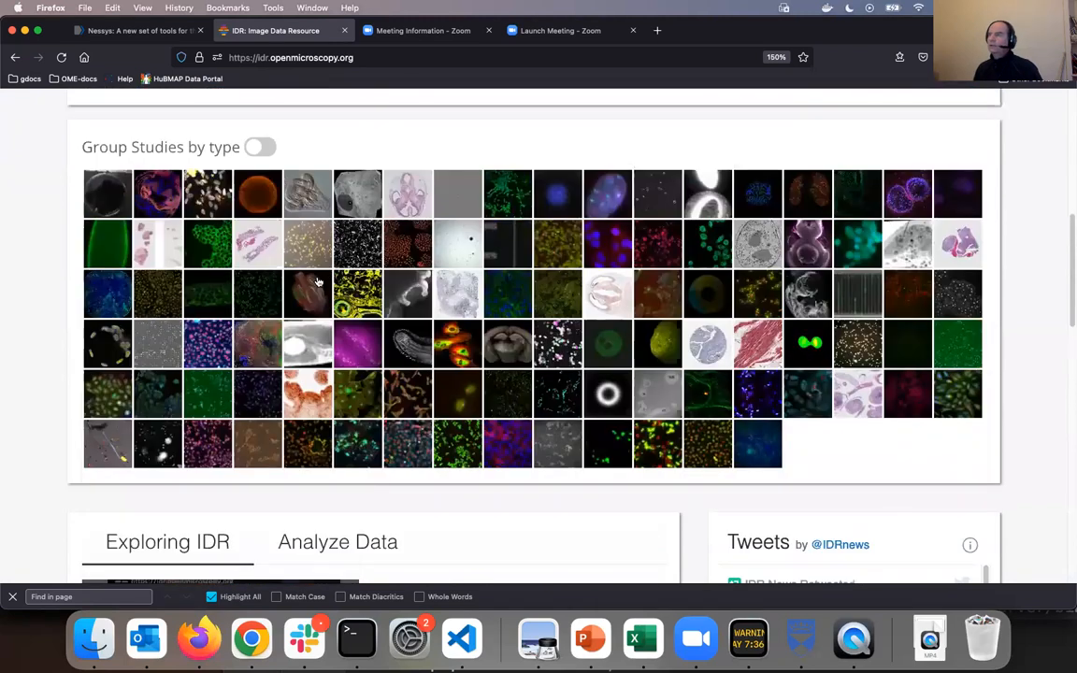
scroll(up, 3)
text(62)
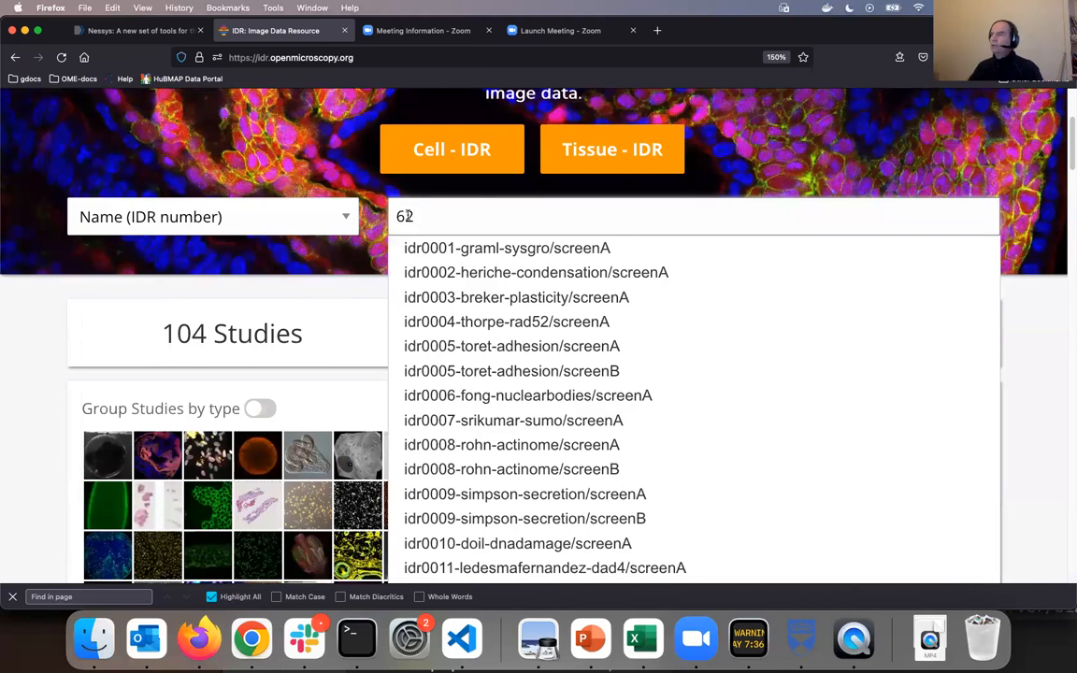
Run the IDR name search for 62, returning study idr0062A by Blin G et al
key(Return)
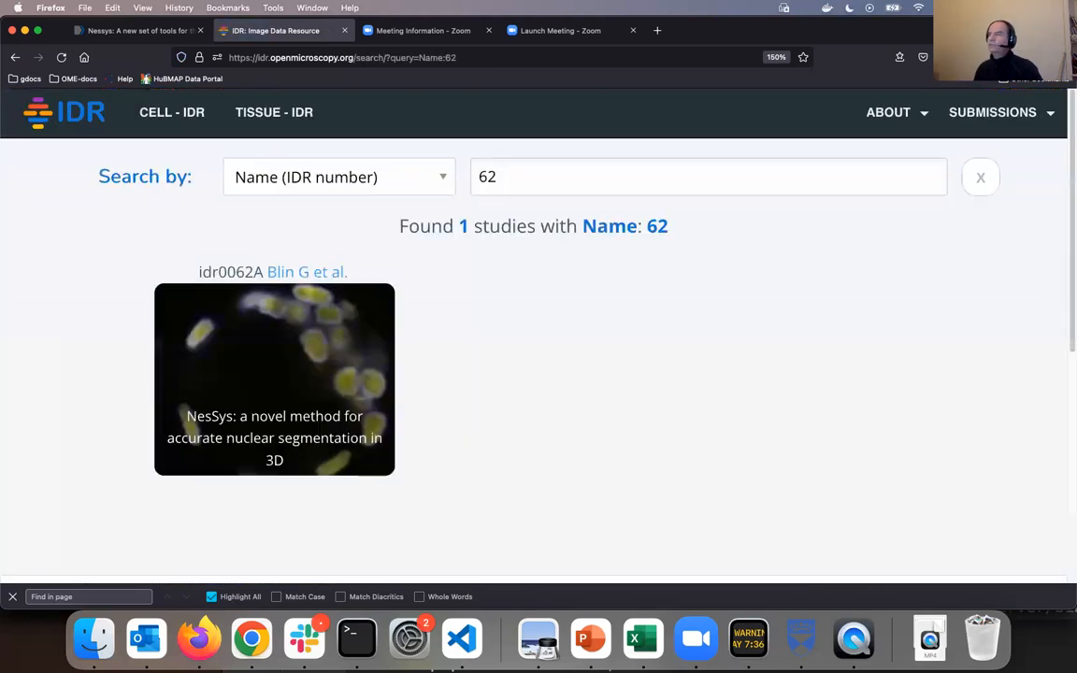
mouse_move(273, 378)
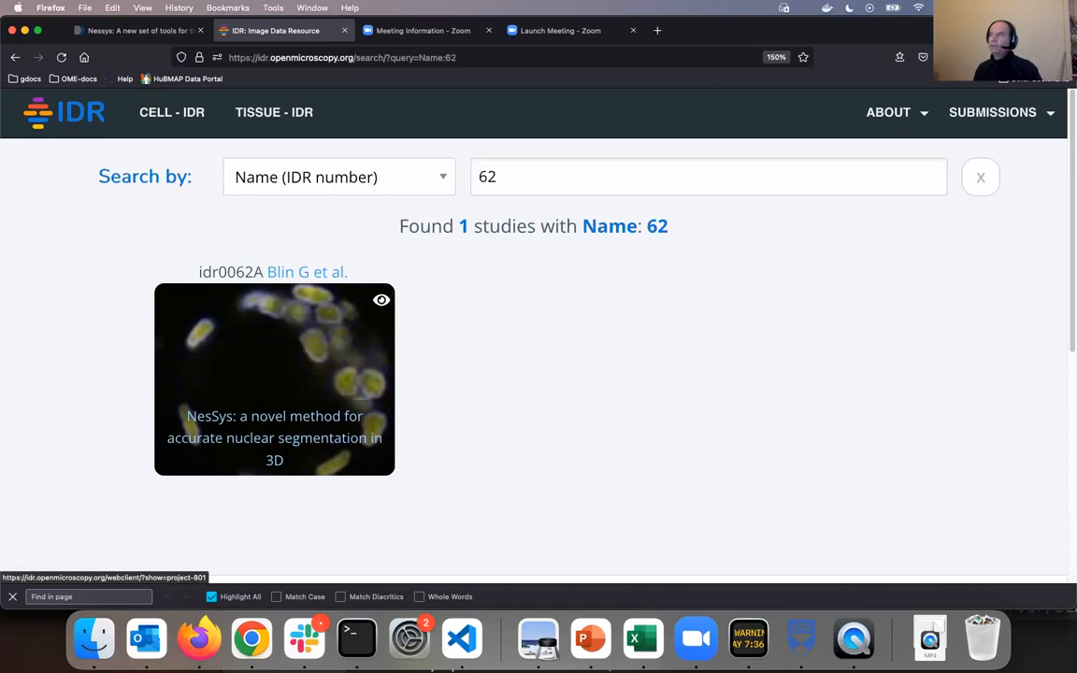
Open the idr0062A NesSys study and show its five datasets and publication details
click(274, 378)
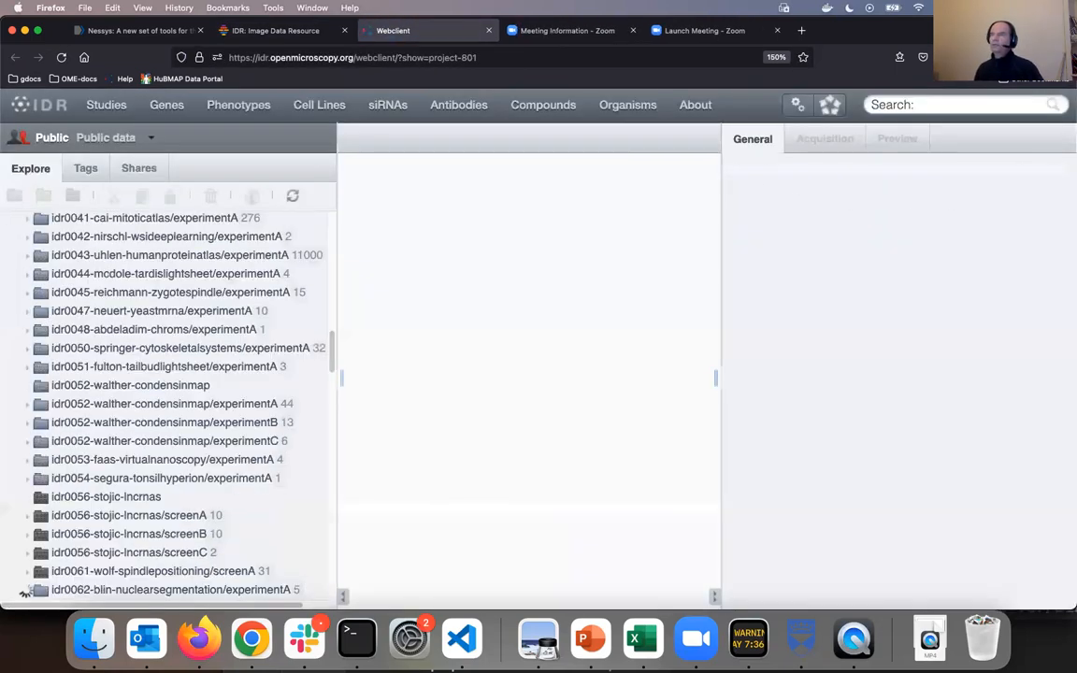
click(172, 589)
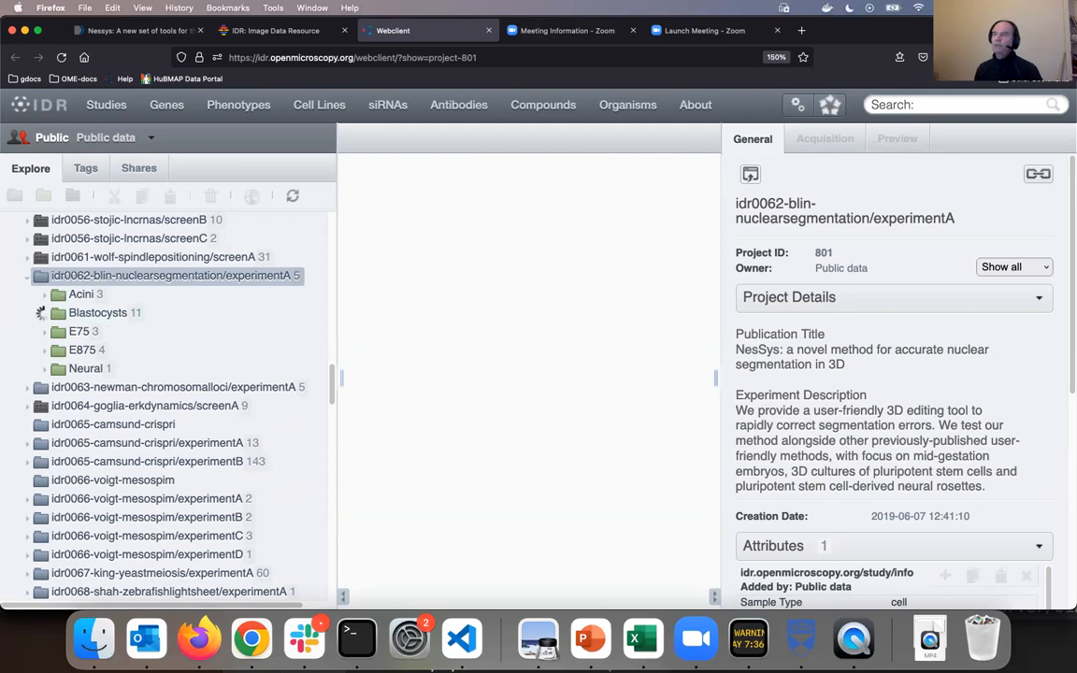
Select B4_C3.tif in Blastocysts and scroll to its attributes and B4_C3_Manual.tif attachment
click(97, 312)
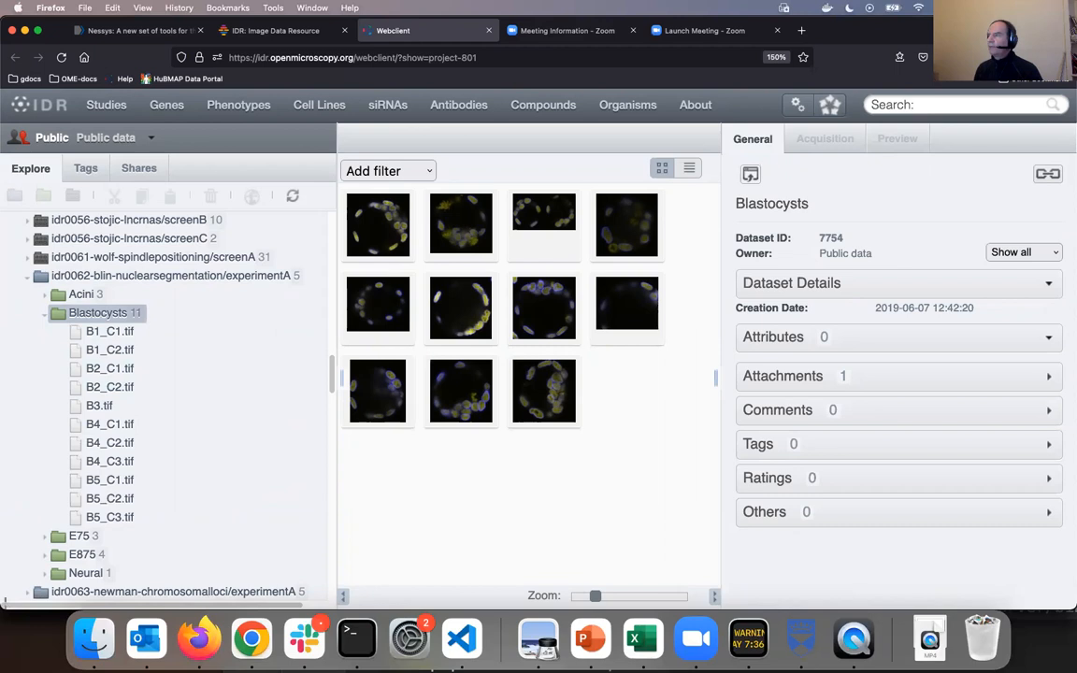
click(626, 308)
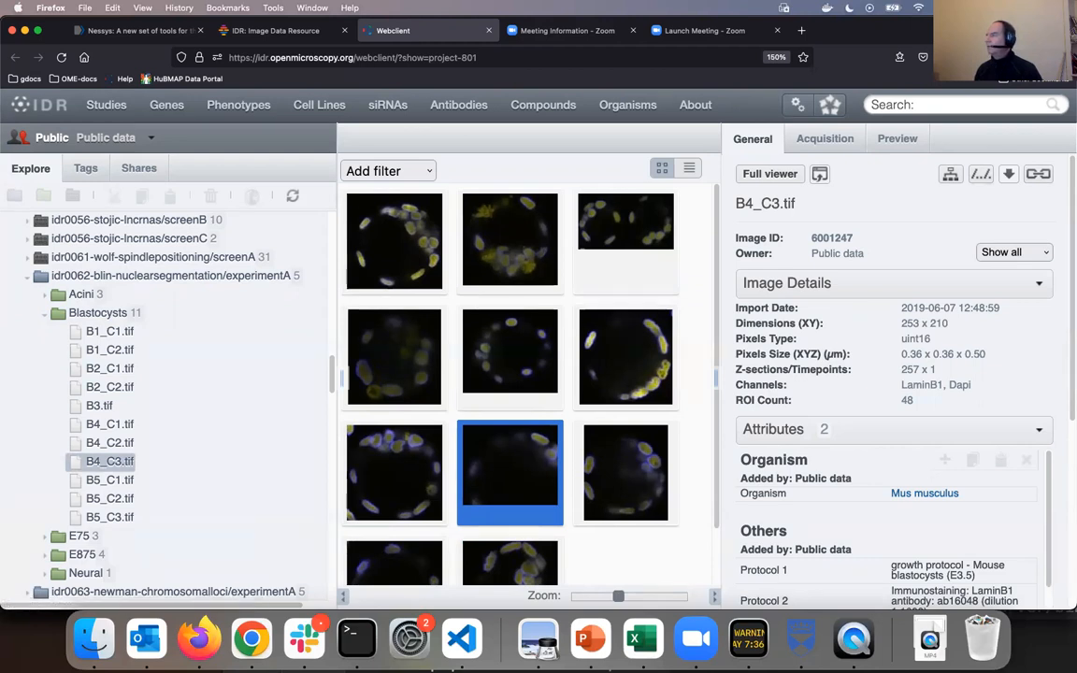
scroll(down, 3)
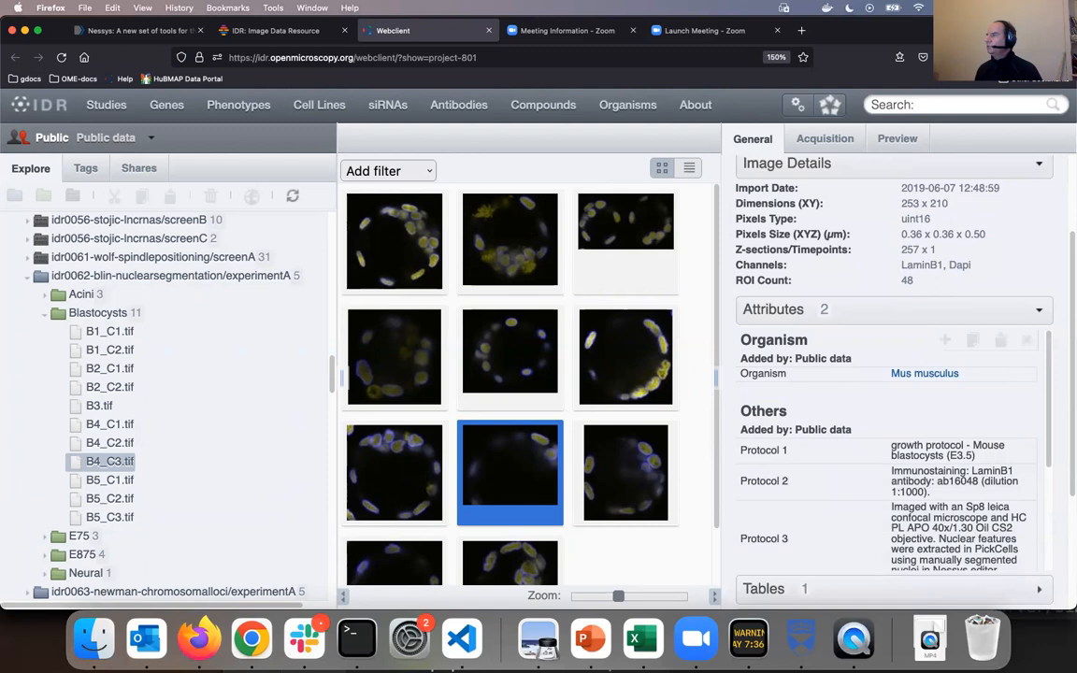
scroll(down, 3)
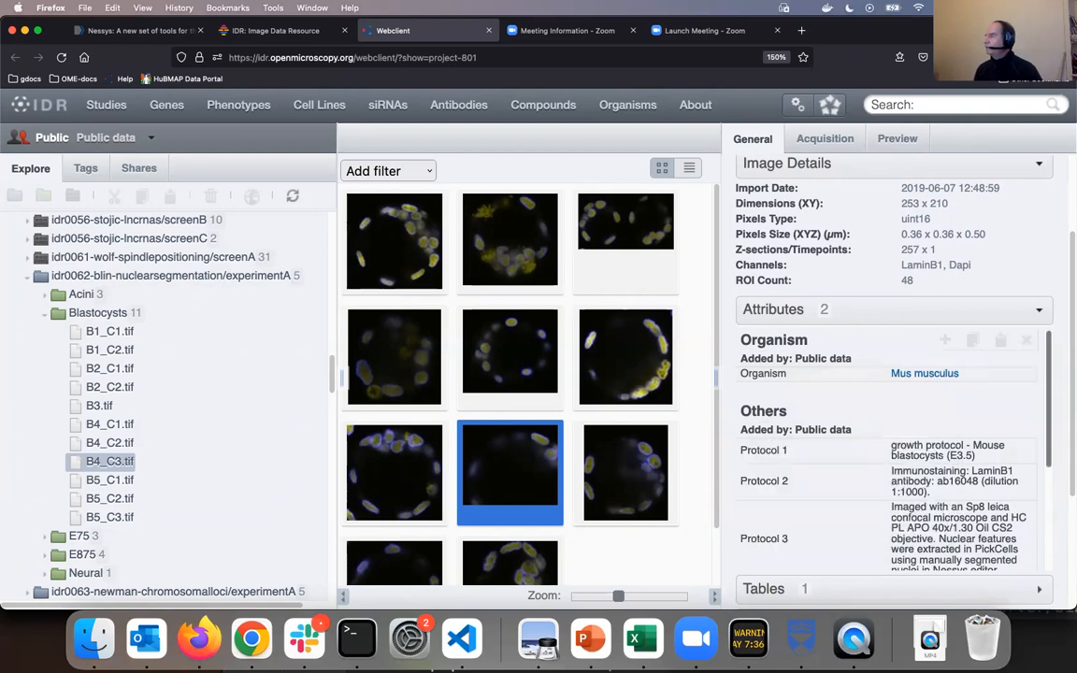
scroll(down, 3)
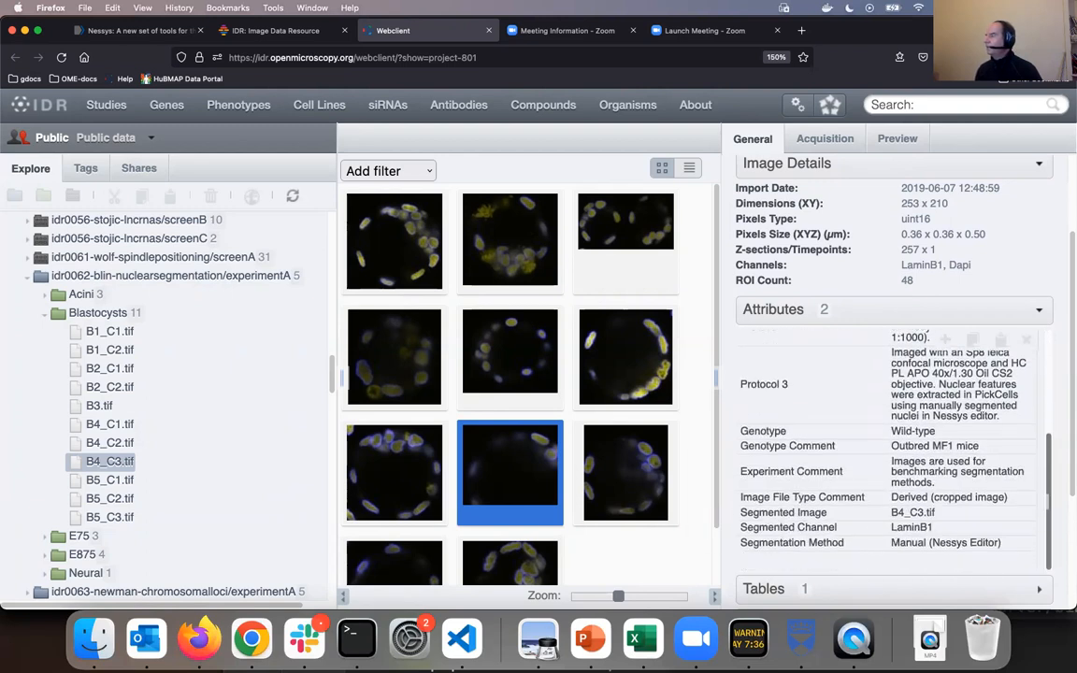
scroll(down, 3)
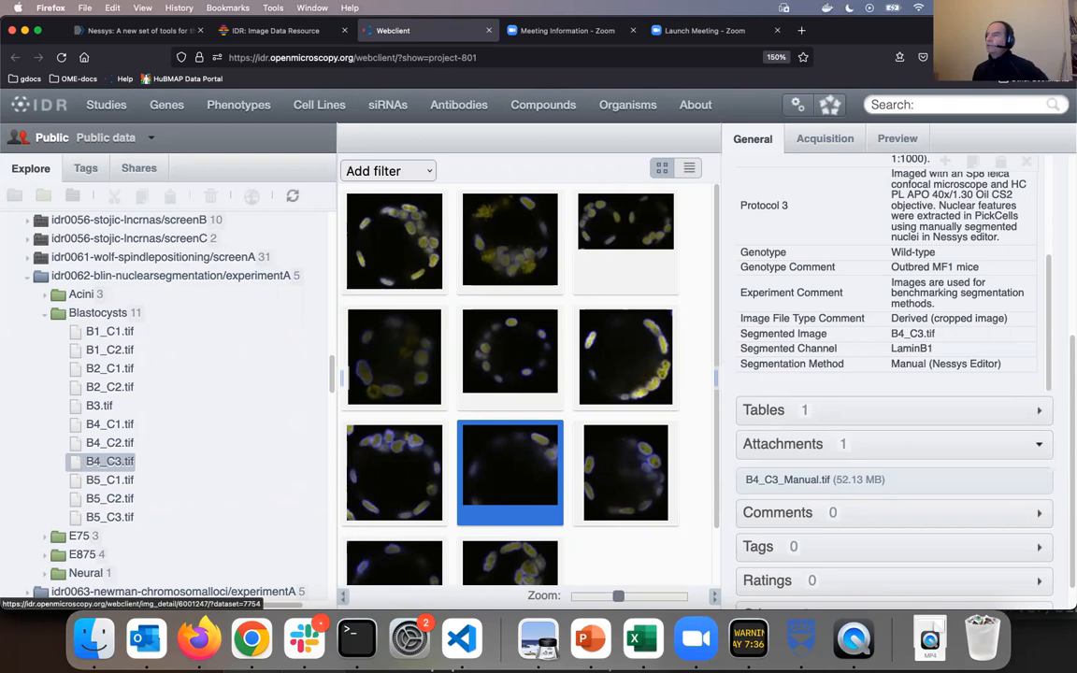
Open B4_C3.tif in OMERO.iviewer and move the Z slider to plane 118
double_click(509, 472)
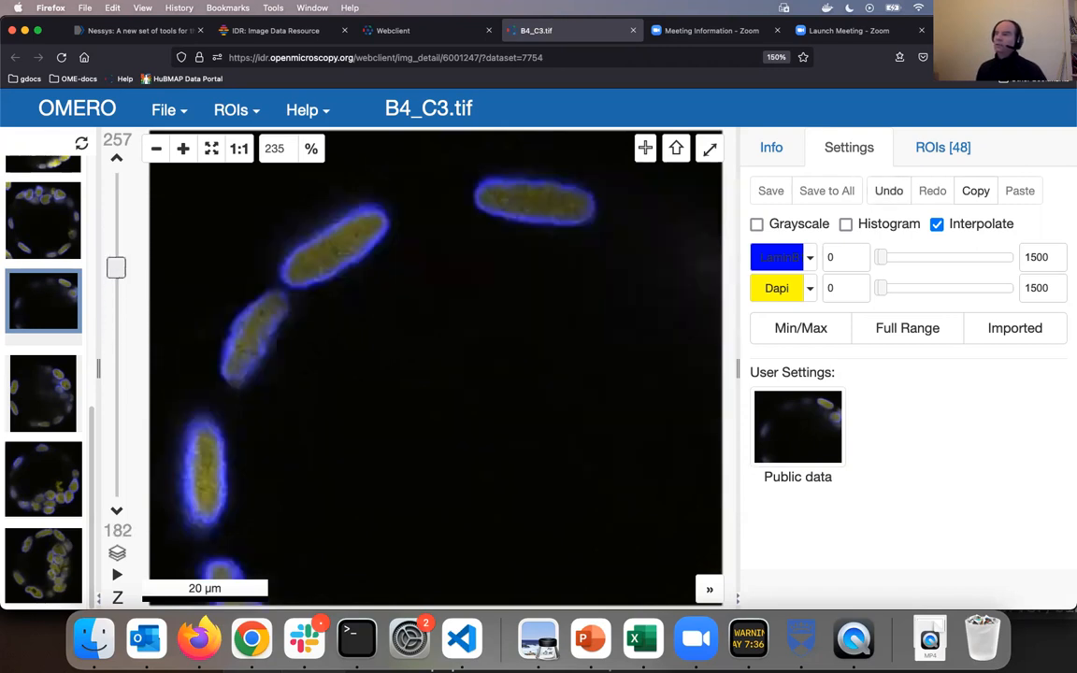
drag(116, 268, 116, 352)
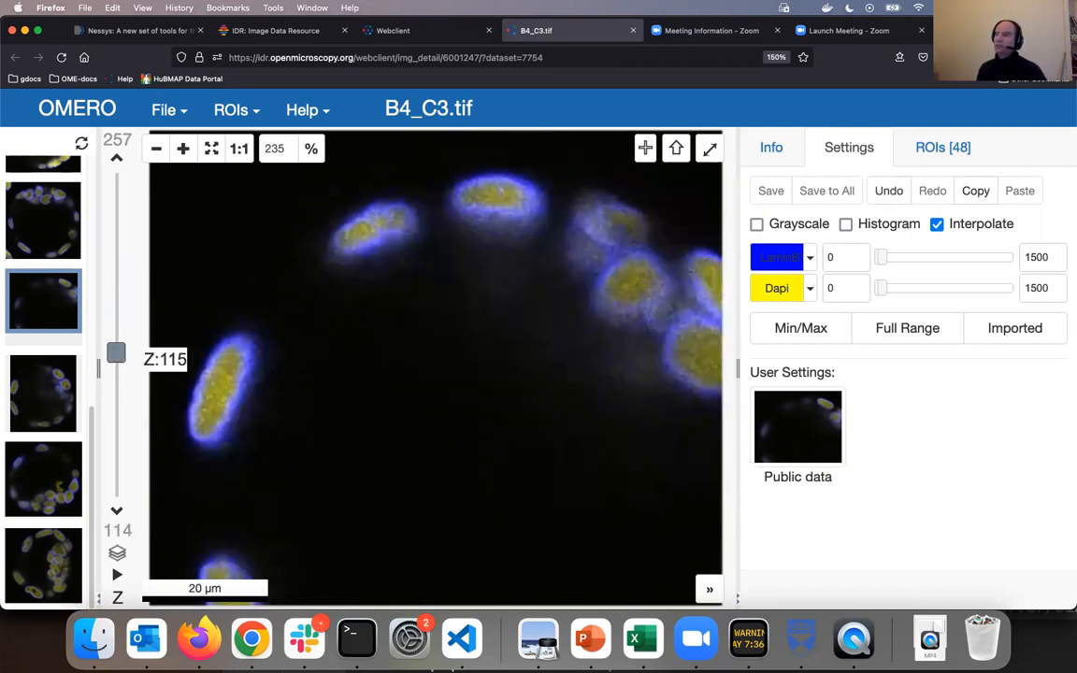
drag(116, 354, 115, 321)
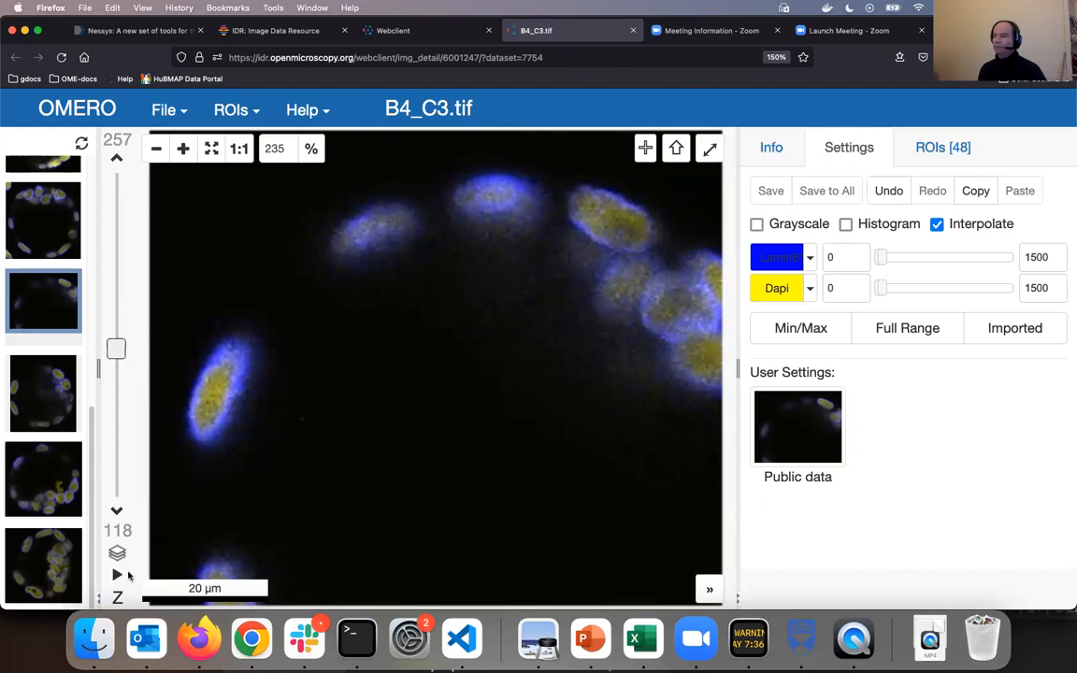
mouse_move(614, 588)
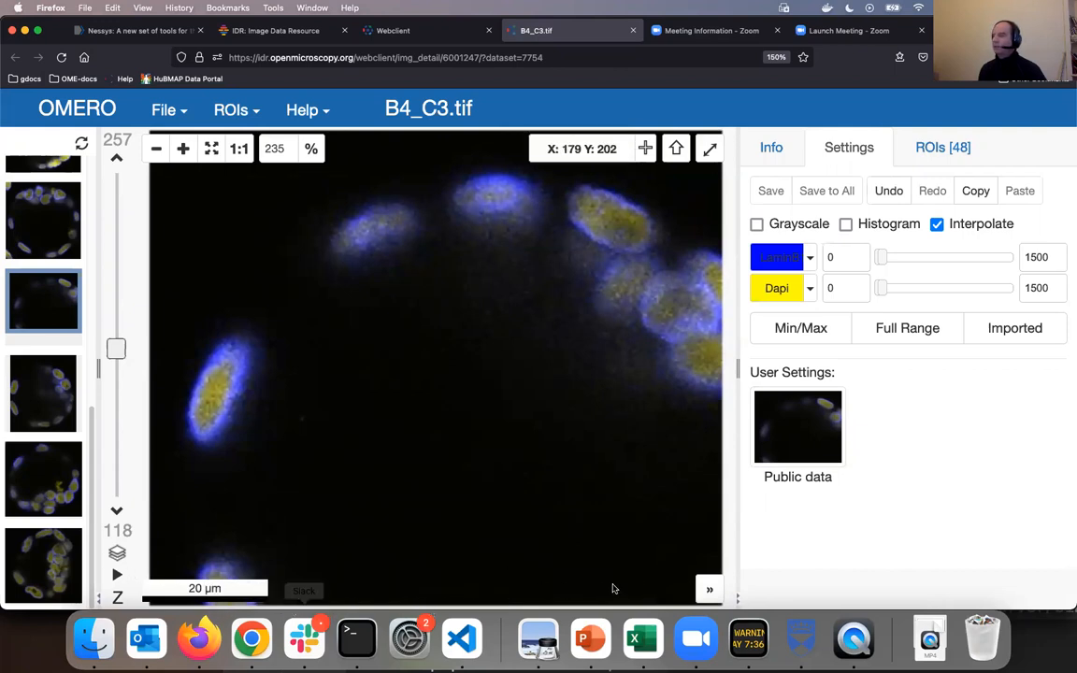
mouse_move(435, 404)
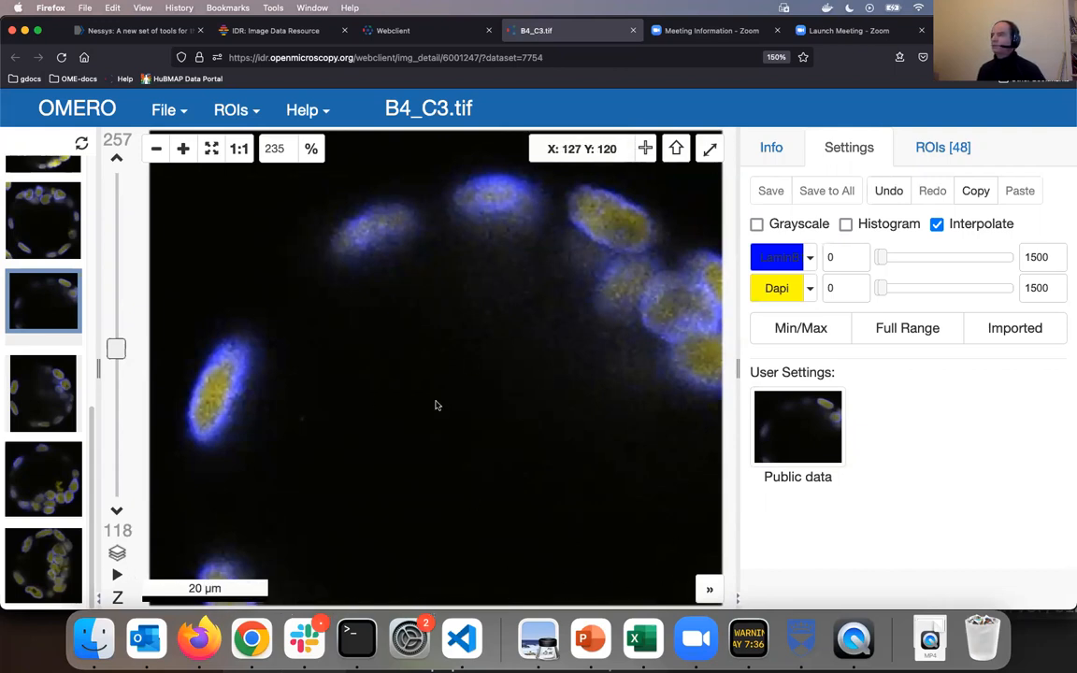
mouse_move(414, 393)
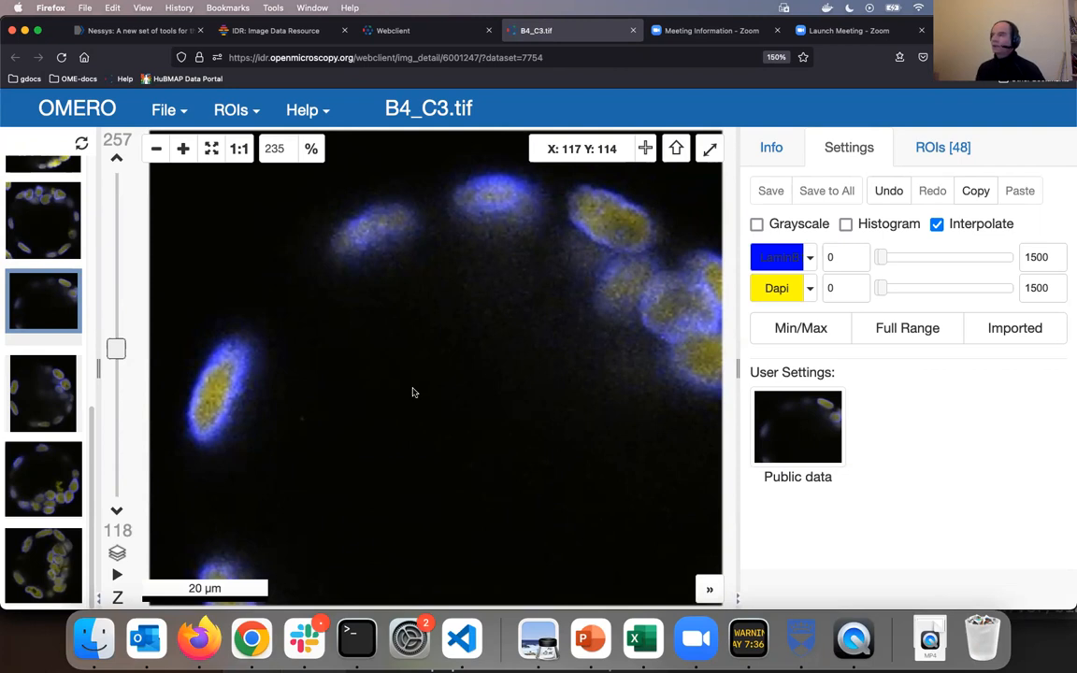
mouse_move(811, 279)
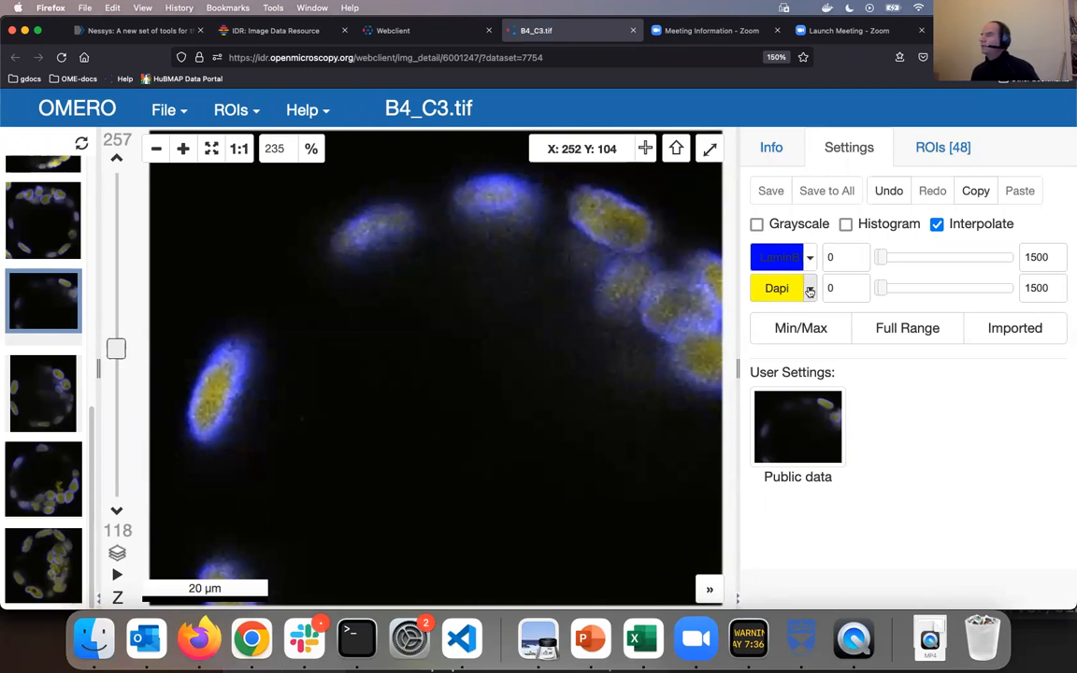
Set Dapi blue and LaminB1 yellow with maximum 2583, then reload the viewer
click(809, 288)
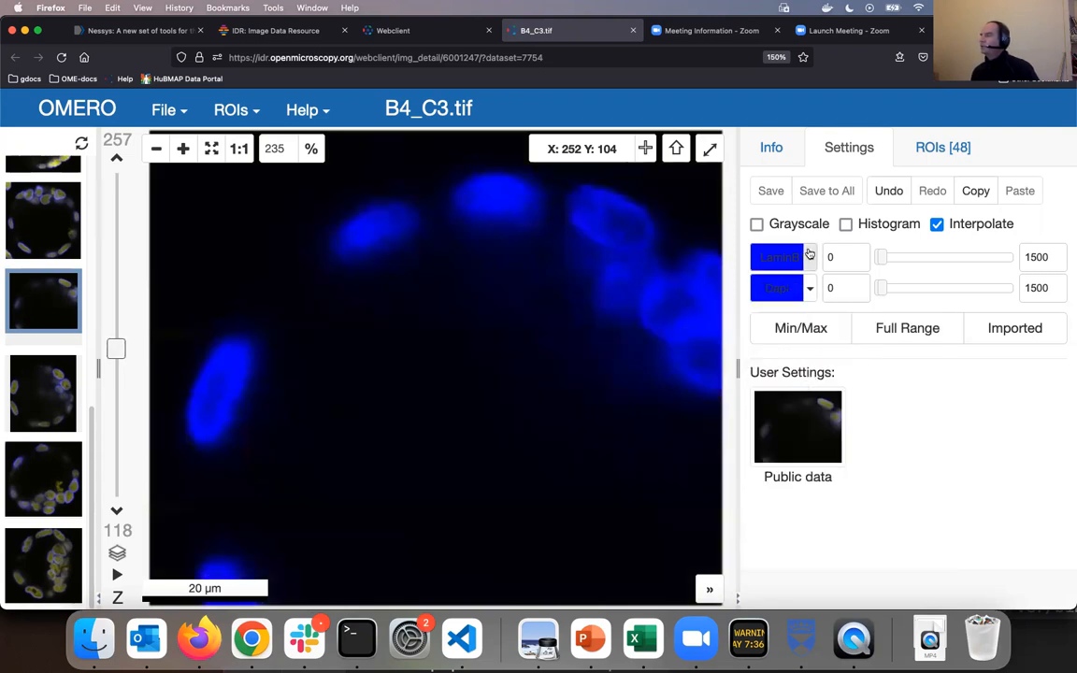
click(783, 257)
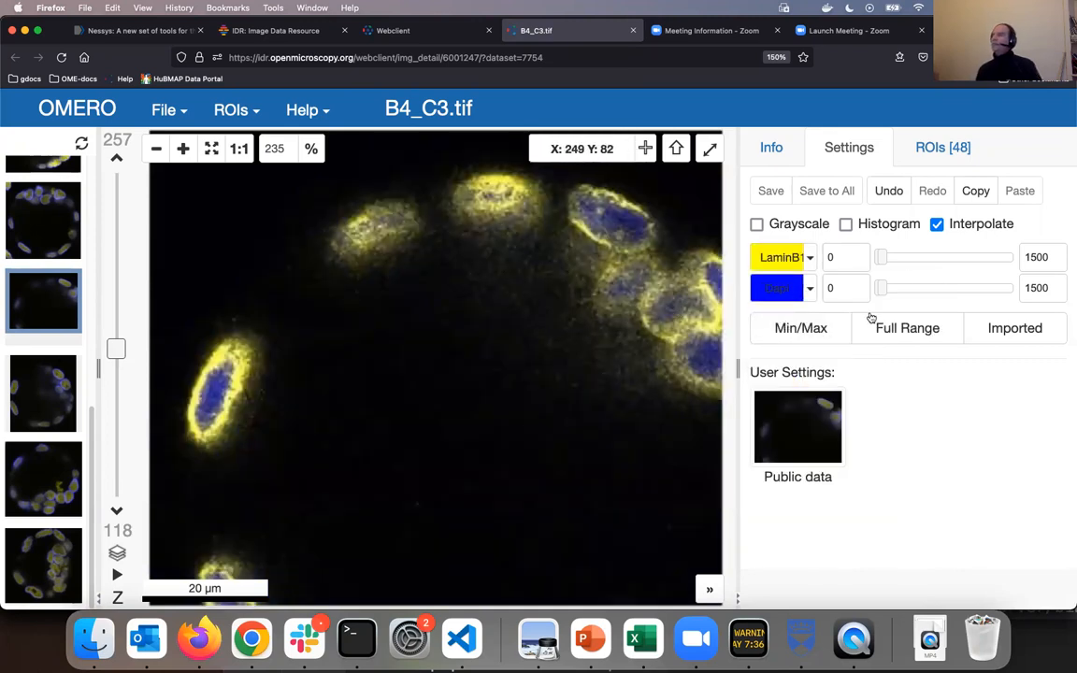
drag(879, 257, 896, 257)
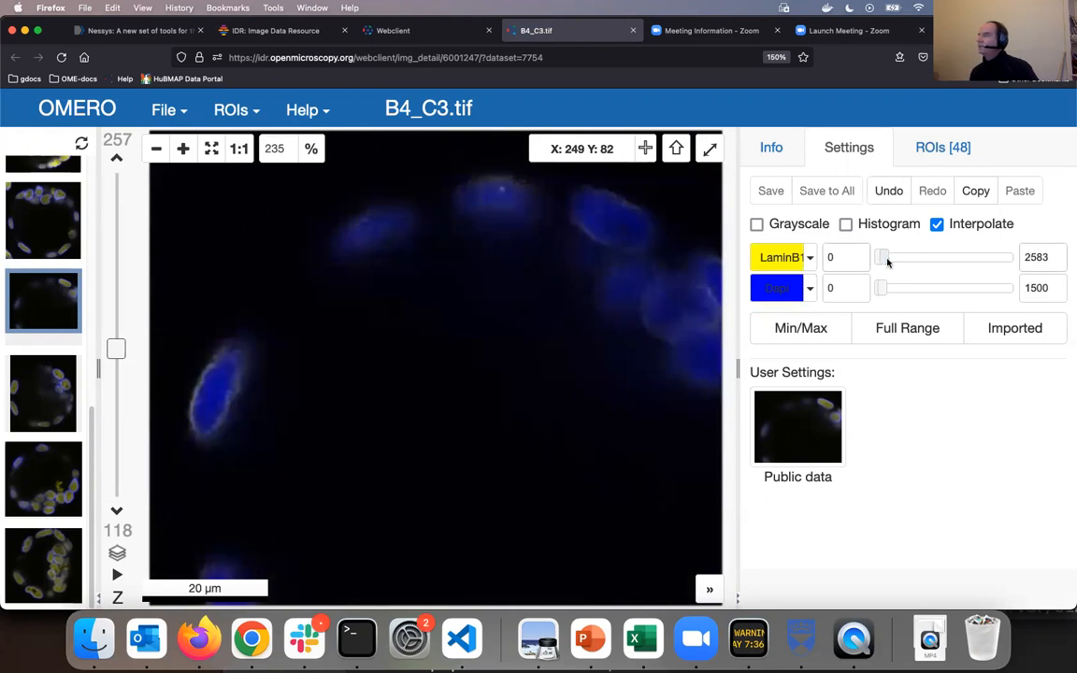
click(800, 328)
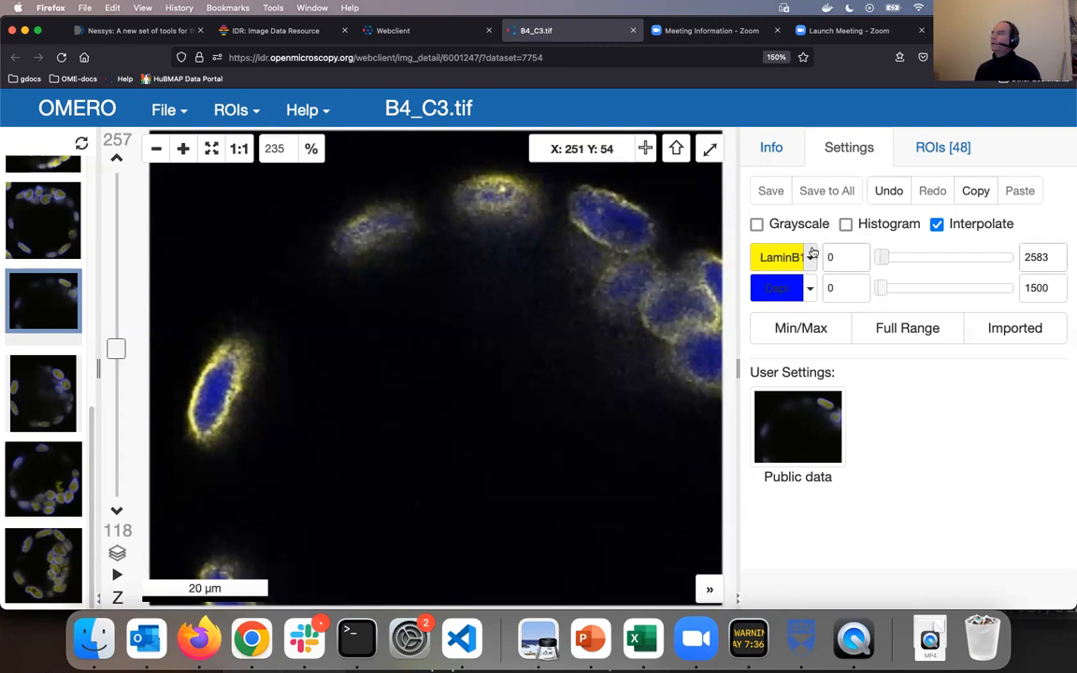
click(61, 57)
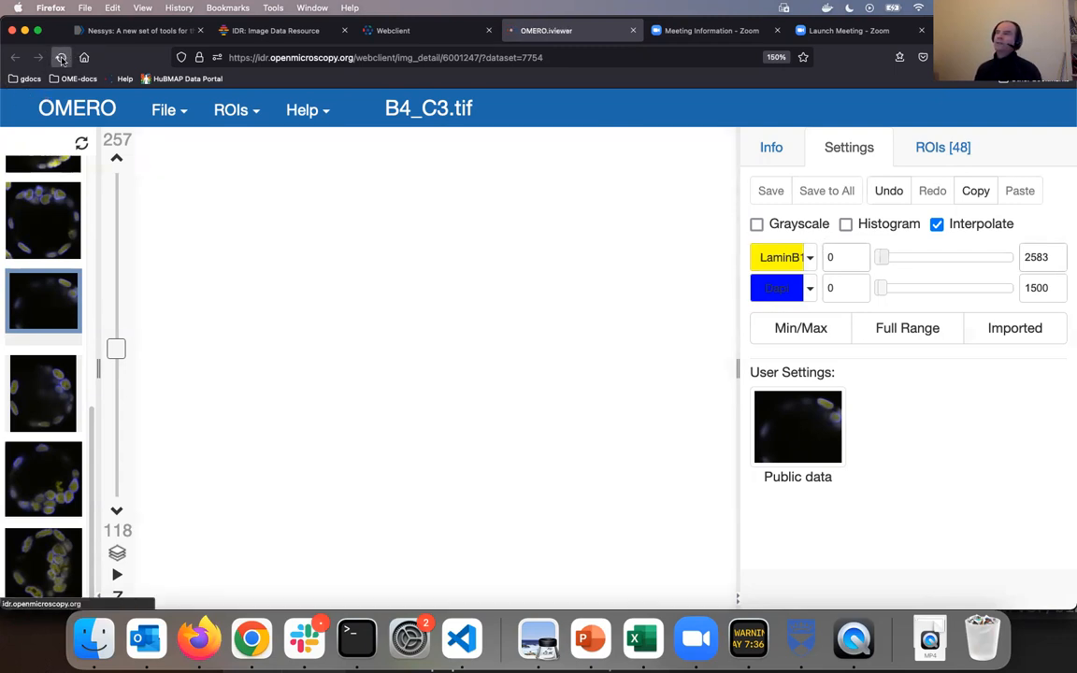
click(61, 57)
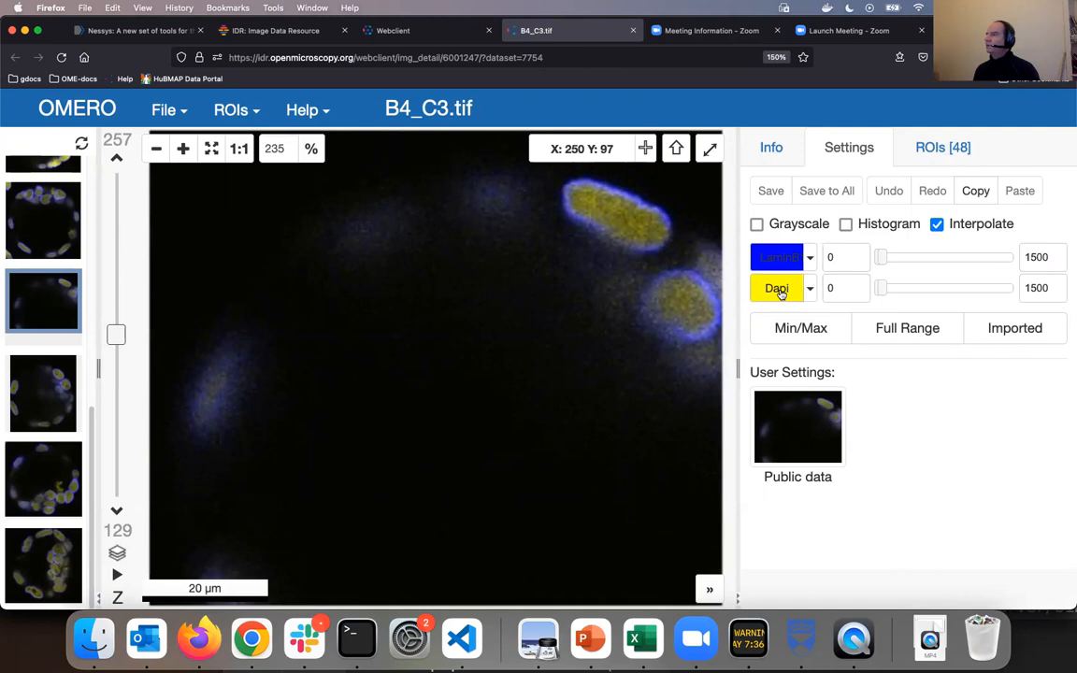
Show the list of the image's 48 ROIs in the ROIs tab
click(777, 257)
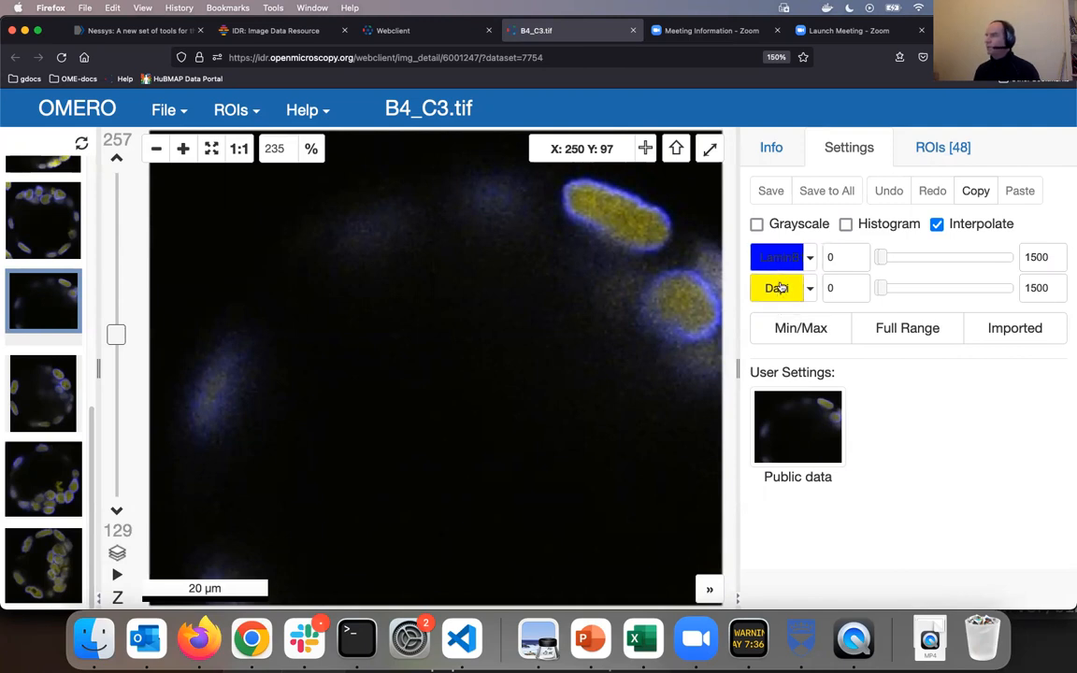
click(776, 287)
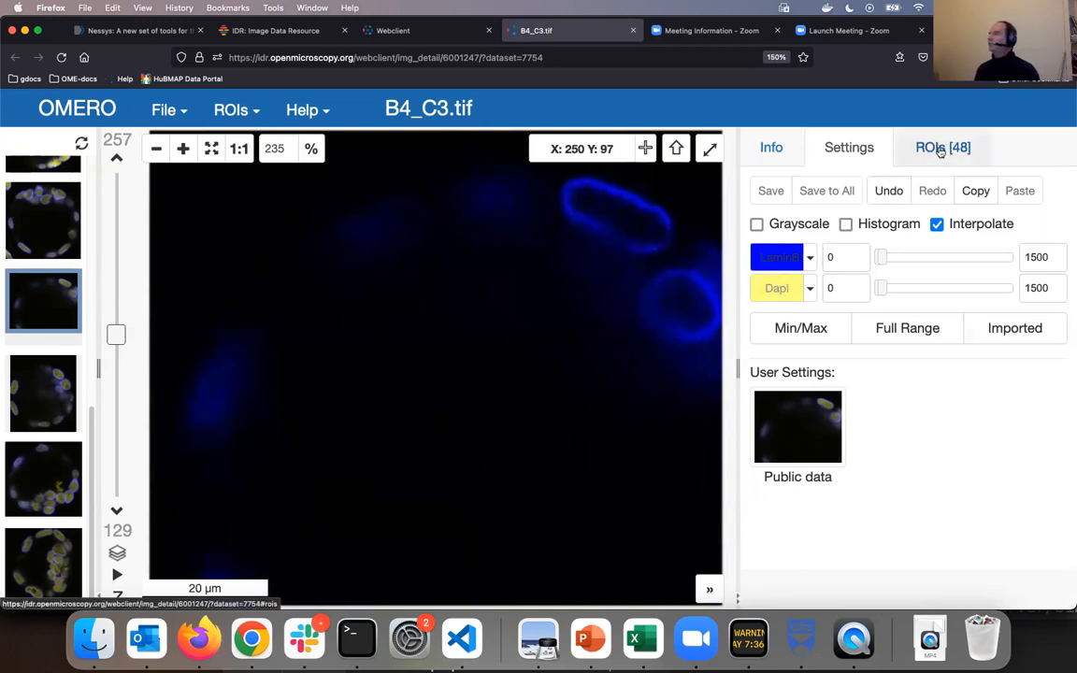
click(942, 147)
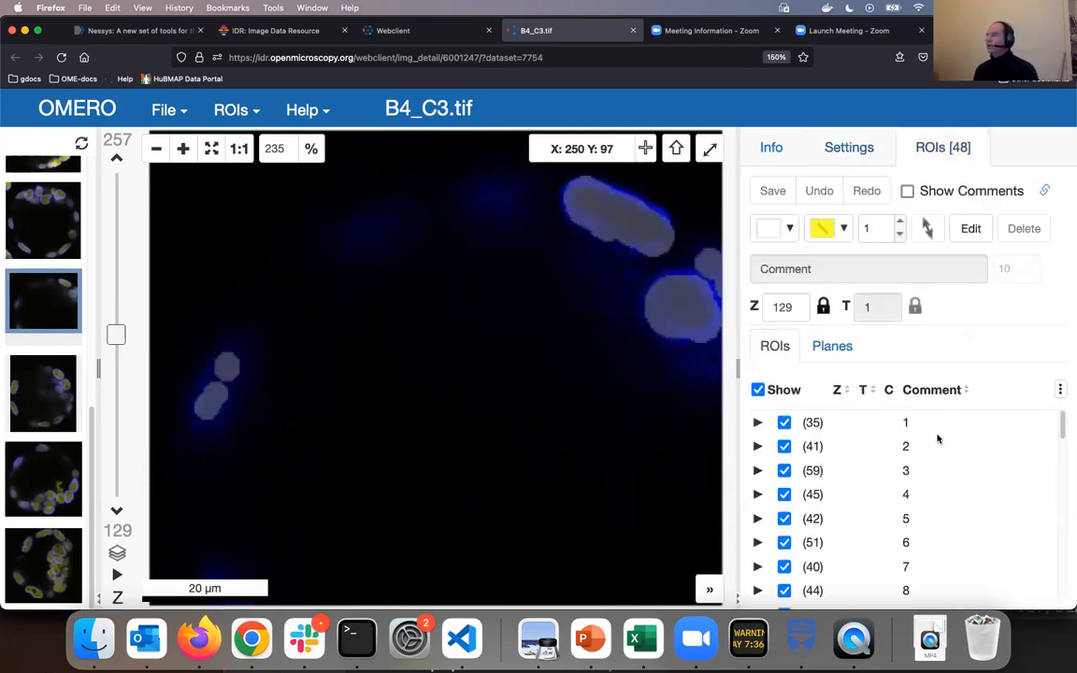
scroll(down, 3)
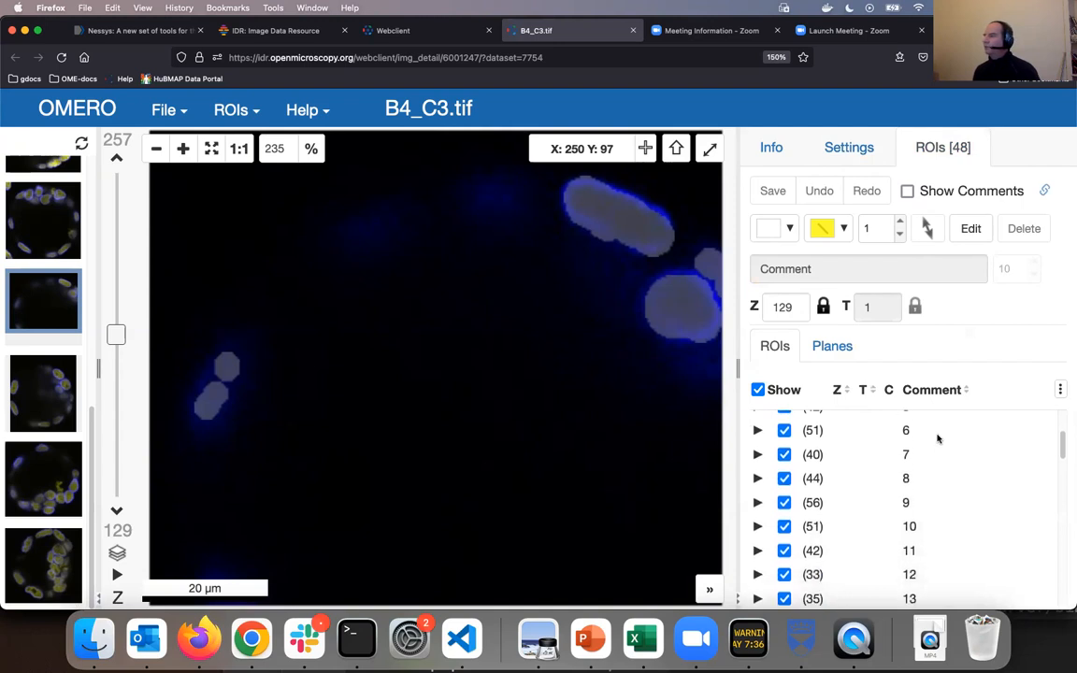
scroll(down, 3)
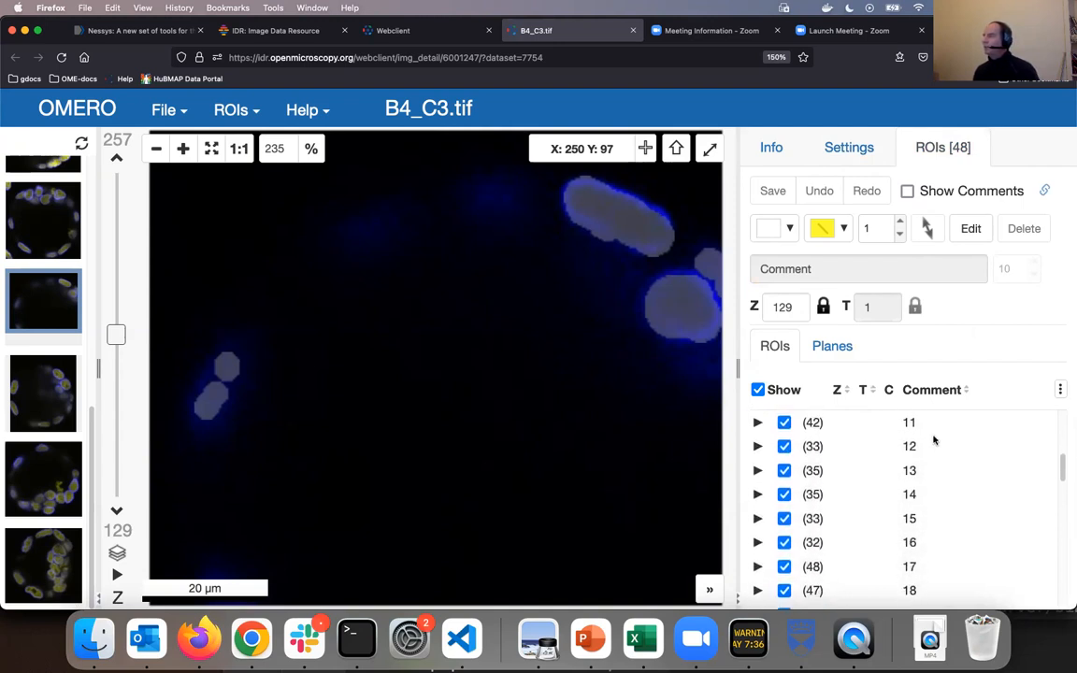
mouse_move(846, 470)
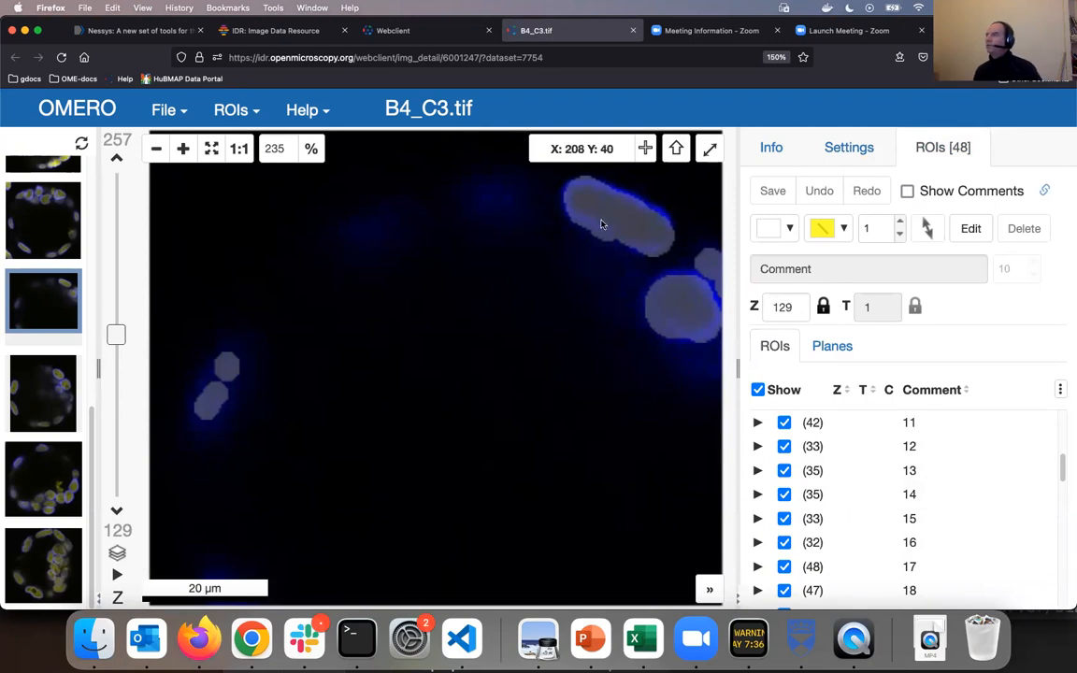
mouse_move(615, 211)
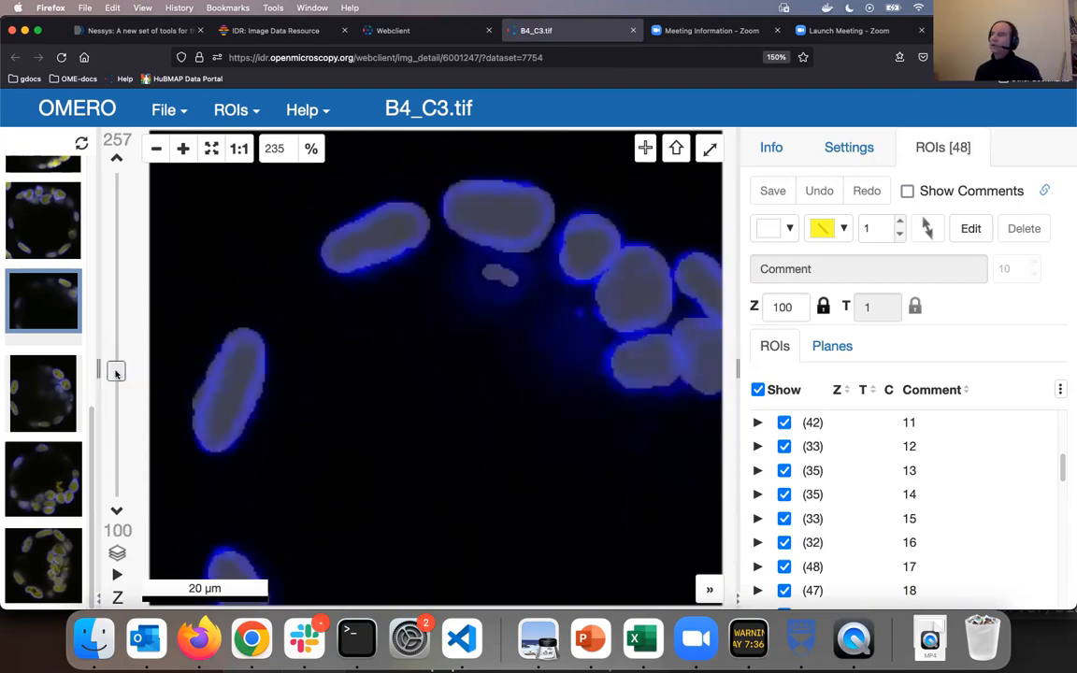
Move to another Z plane and select a nucleus outline to see its area
drag(116, 369, 116, 302)
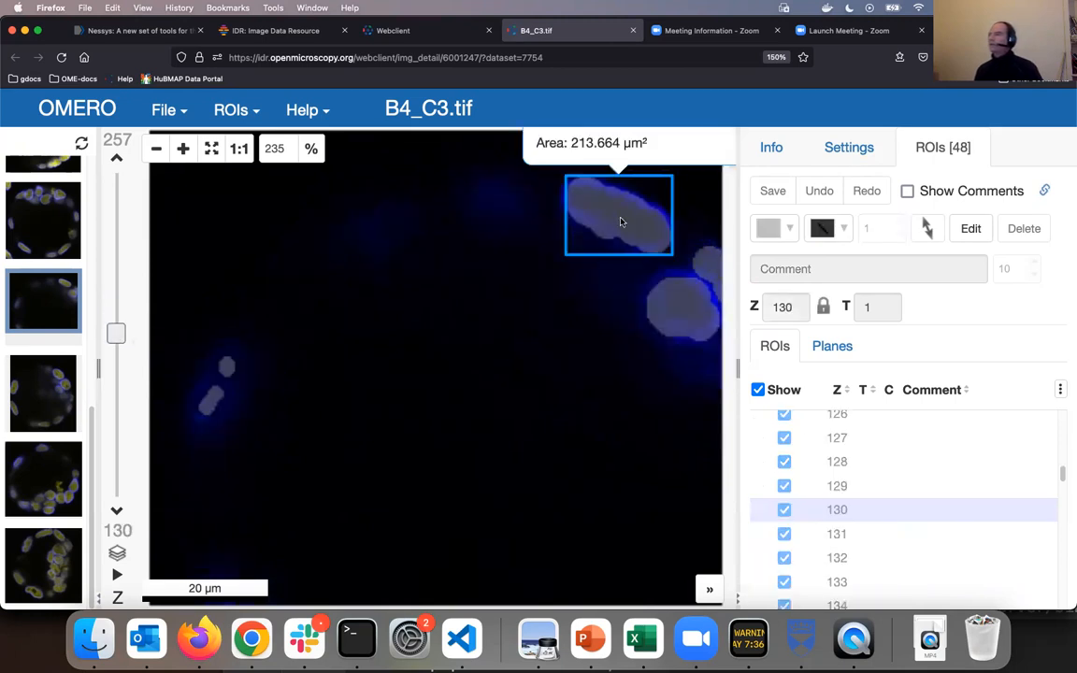
click(835, 557)
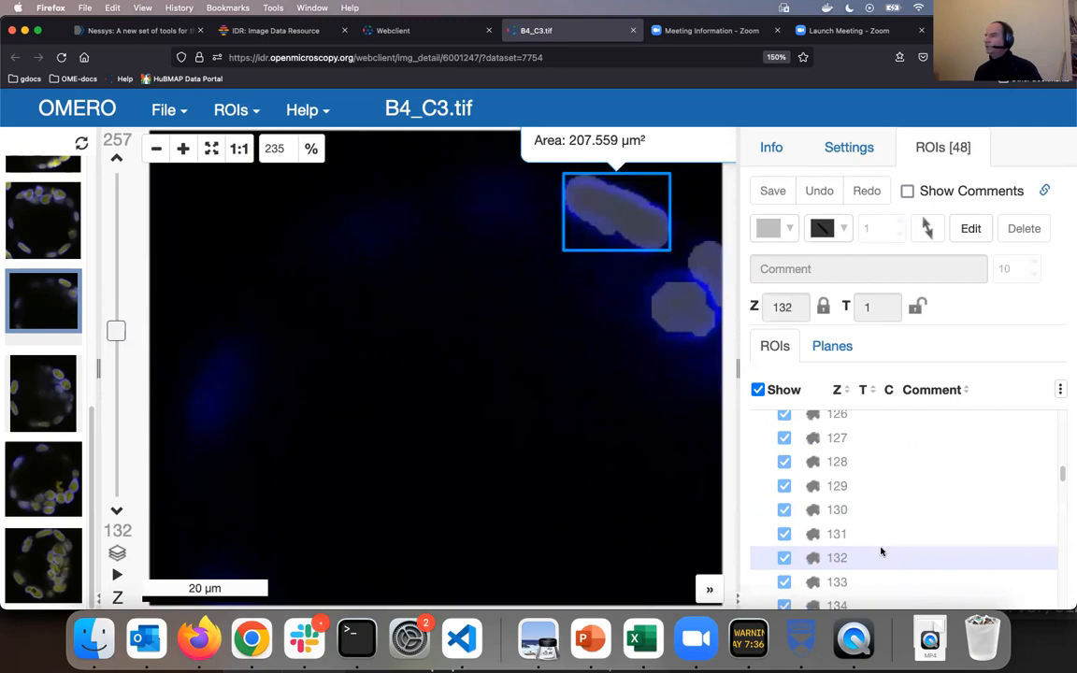
scroll(down, 3)
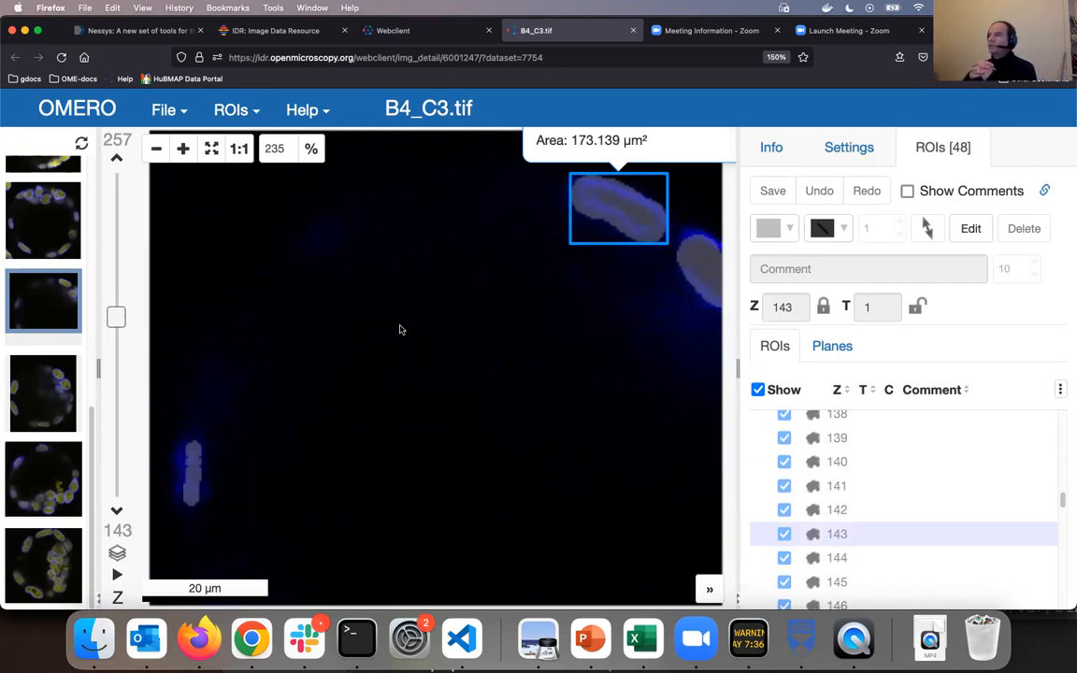
mouse_move(432, 380)
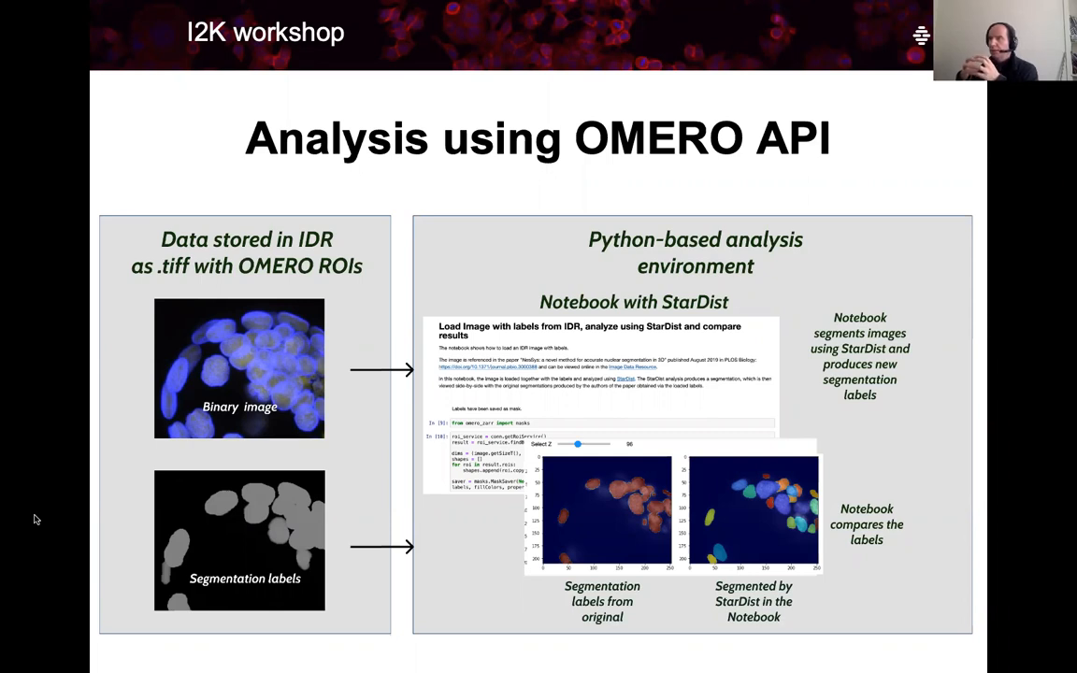
mouse_move(259, 8)
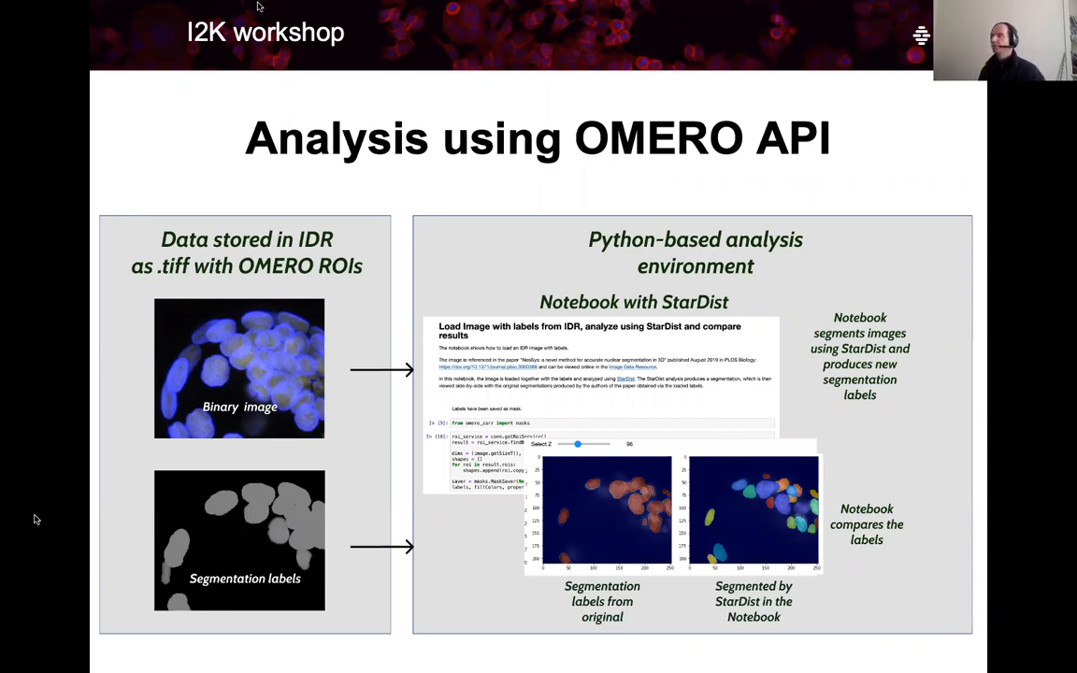
mouse_move(800, 163)
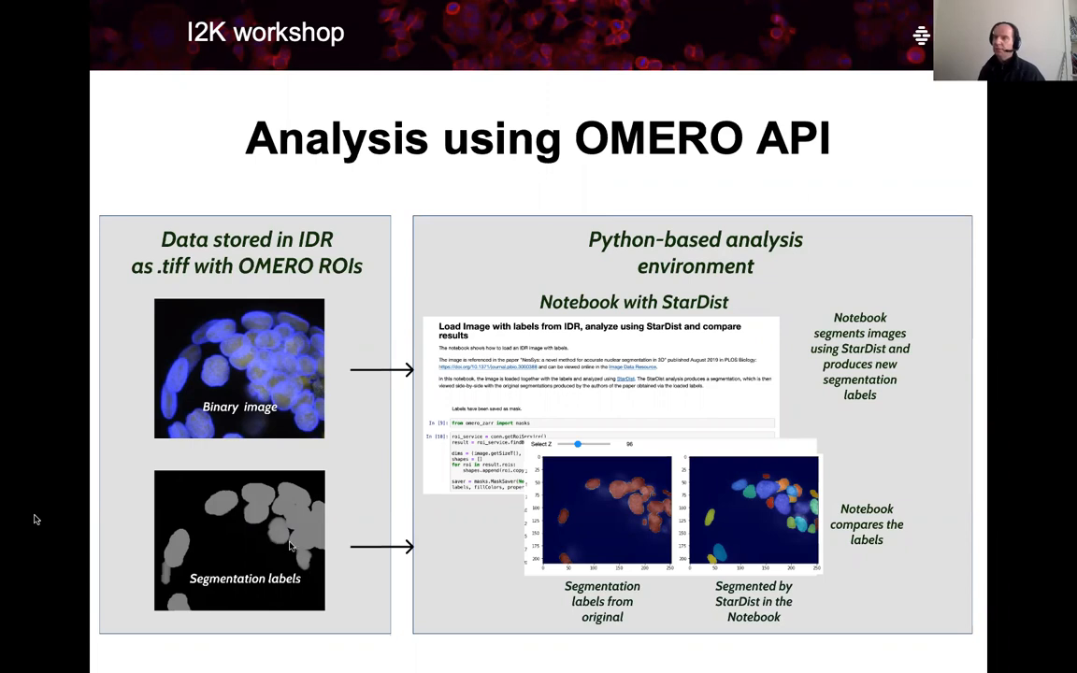
mouse_move(292, 372)
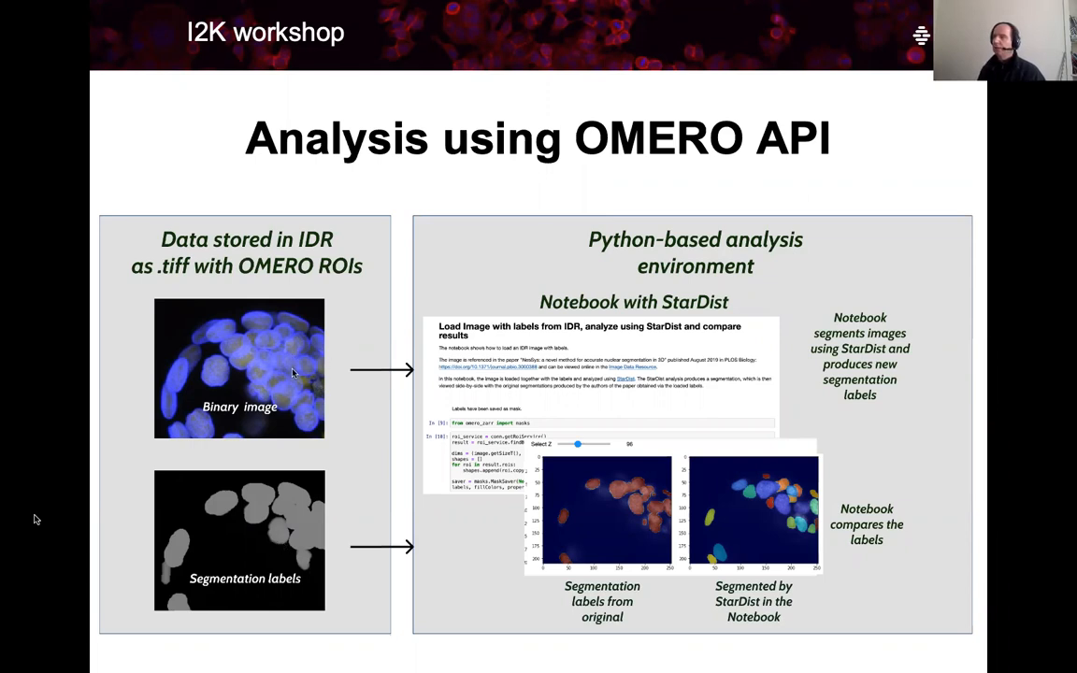
mouse_move(655, 367)
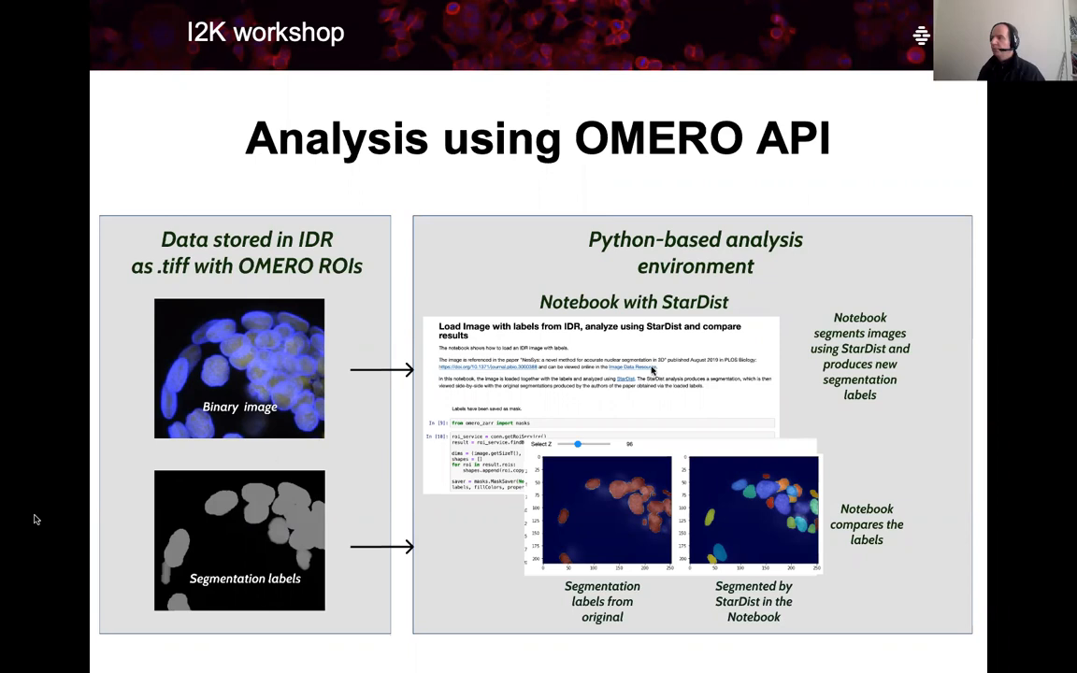
mouse_move(727, 353)
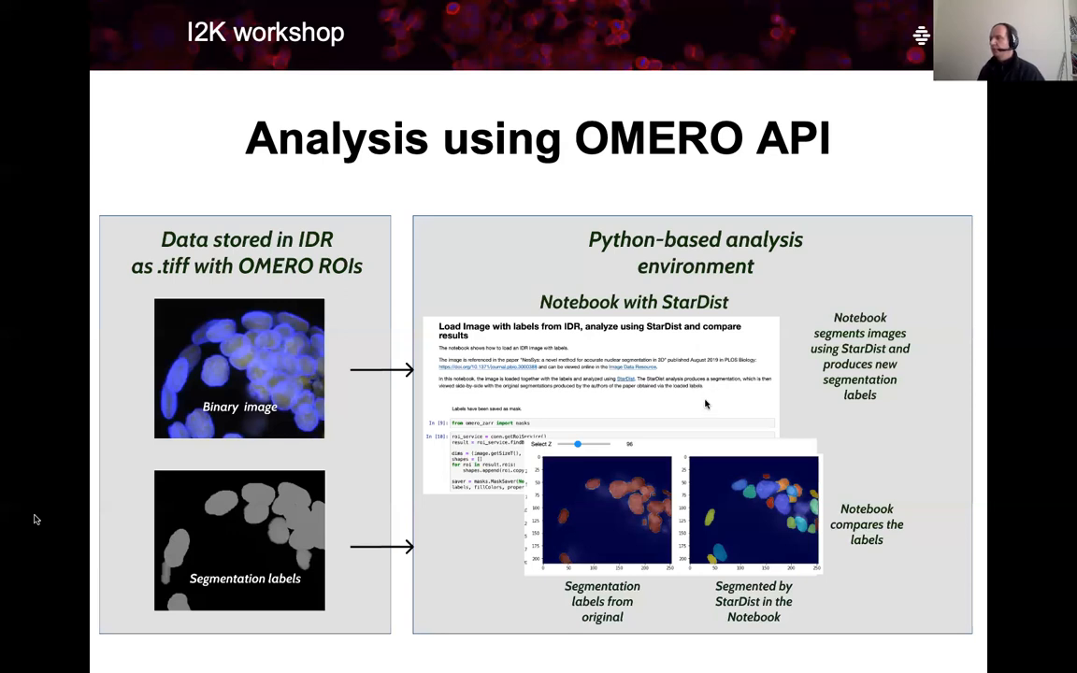
mouse_move(728, 304)
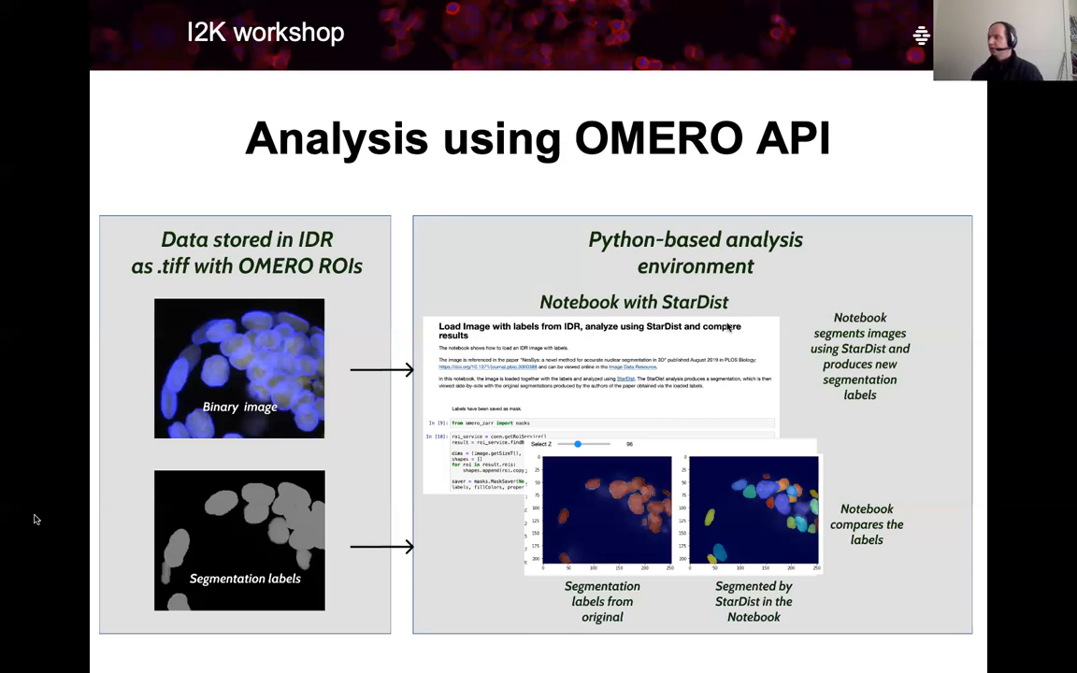
mouse_move(181, 477)
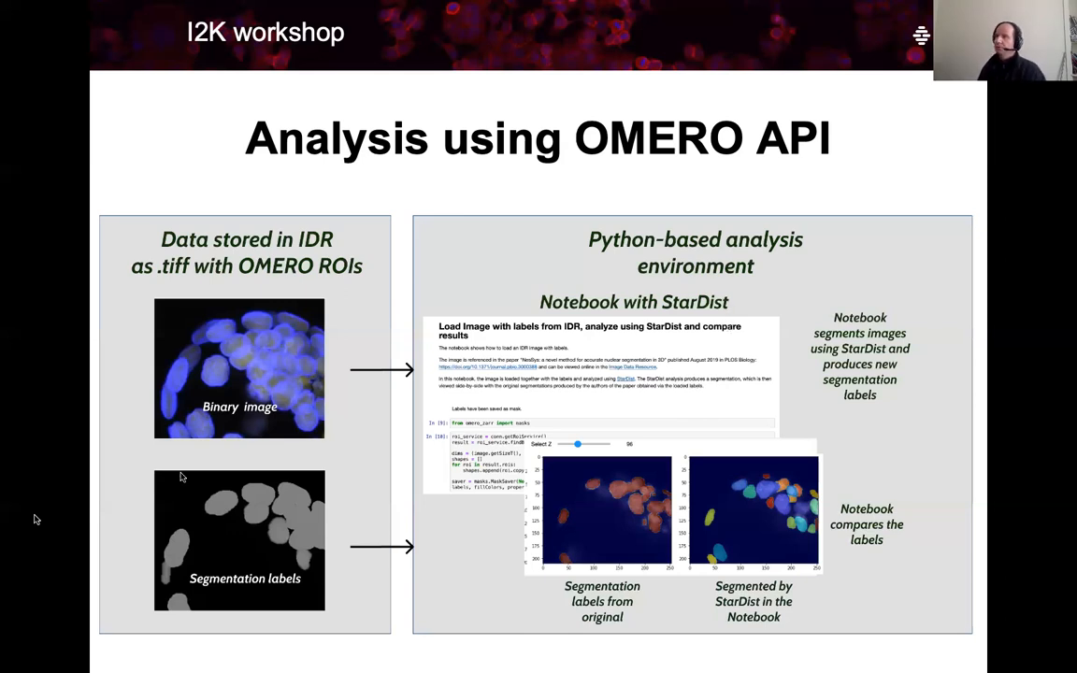
mouse_move(255, 503)
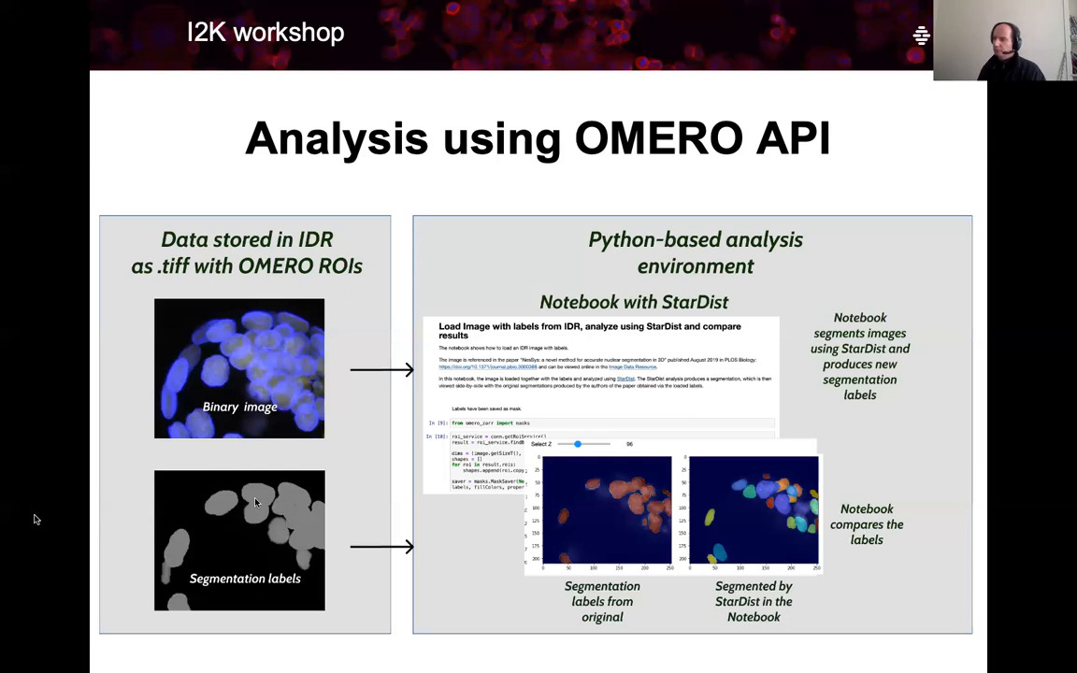
mouse_move(252, 533)
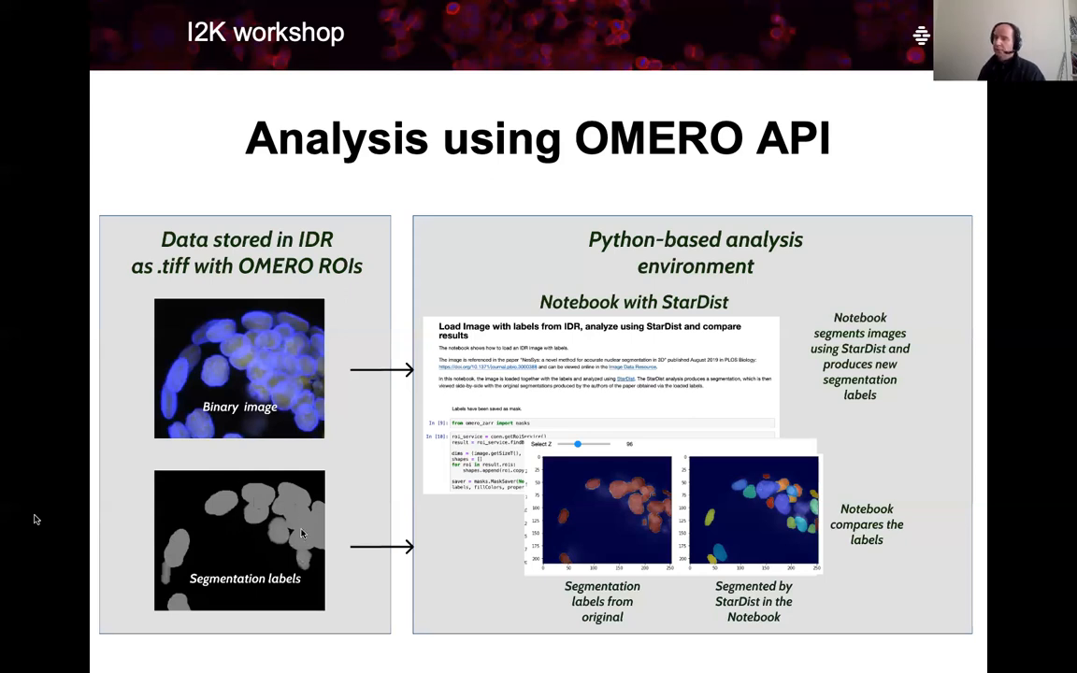
mouse_move(276, 520)
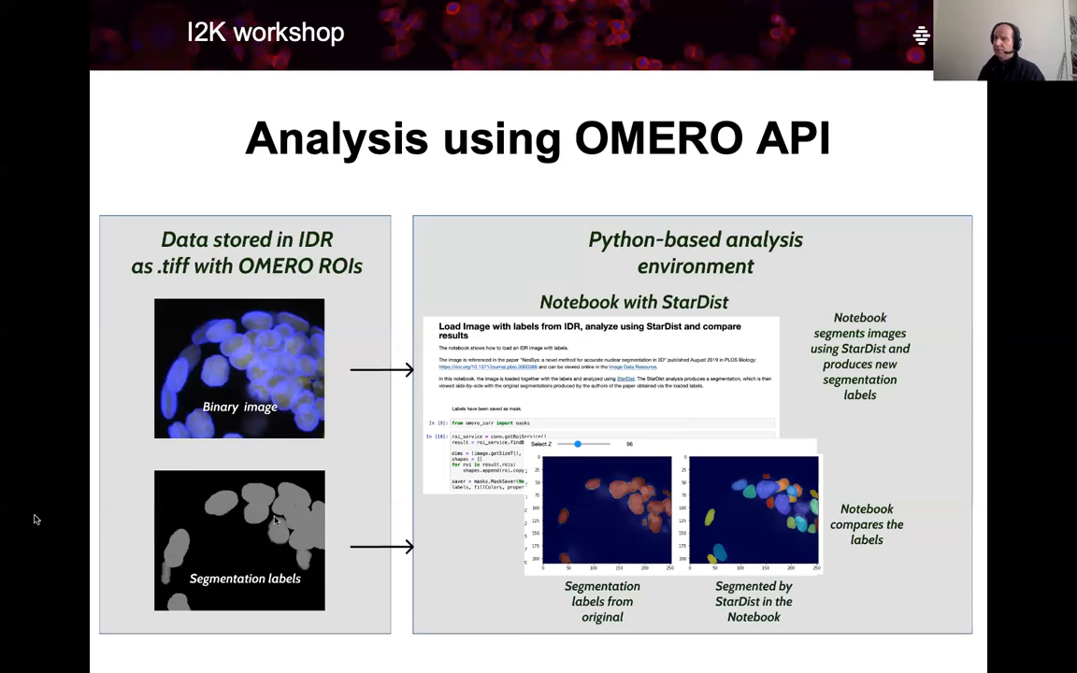
mouse_move(552, 536)
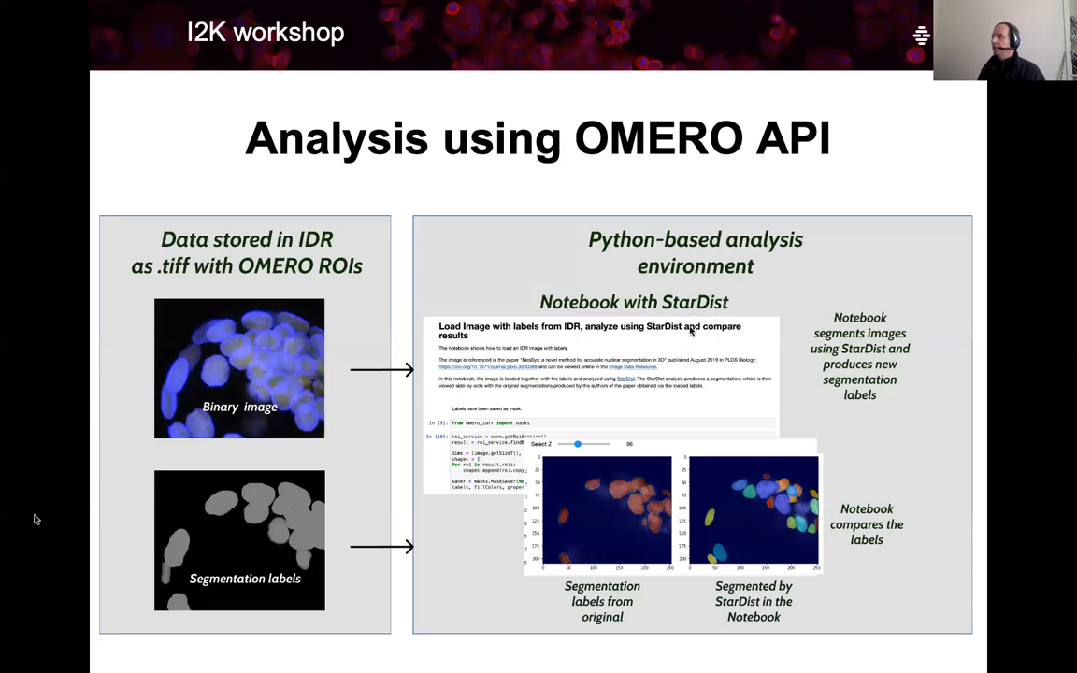
mouse_move(761, 523)
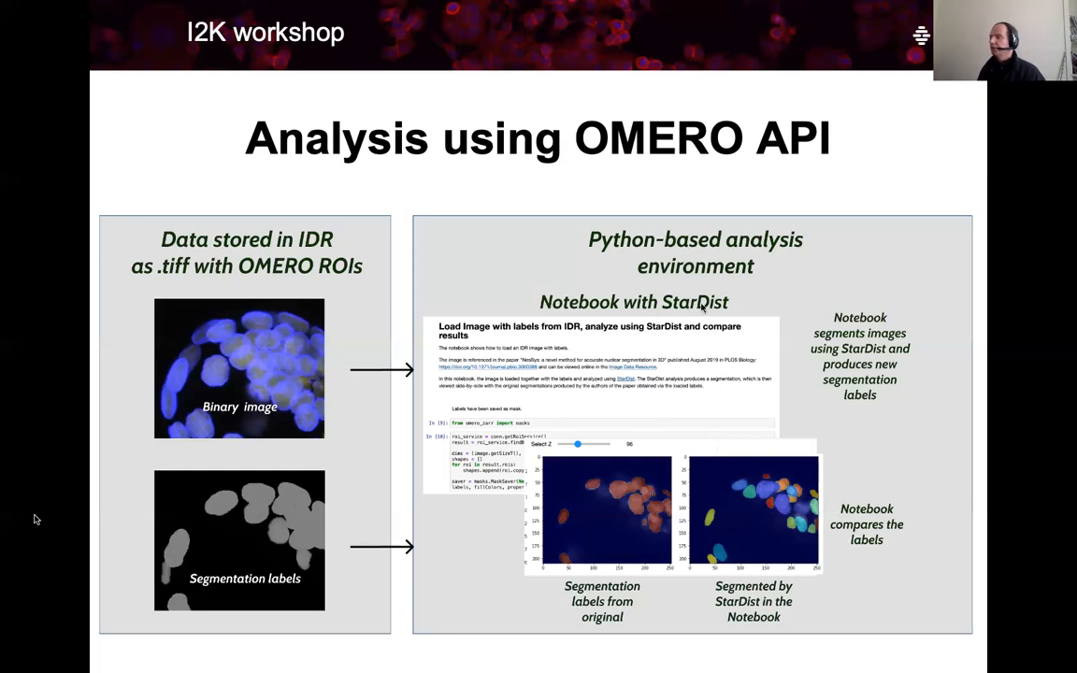
mouse_move(710, 316)
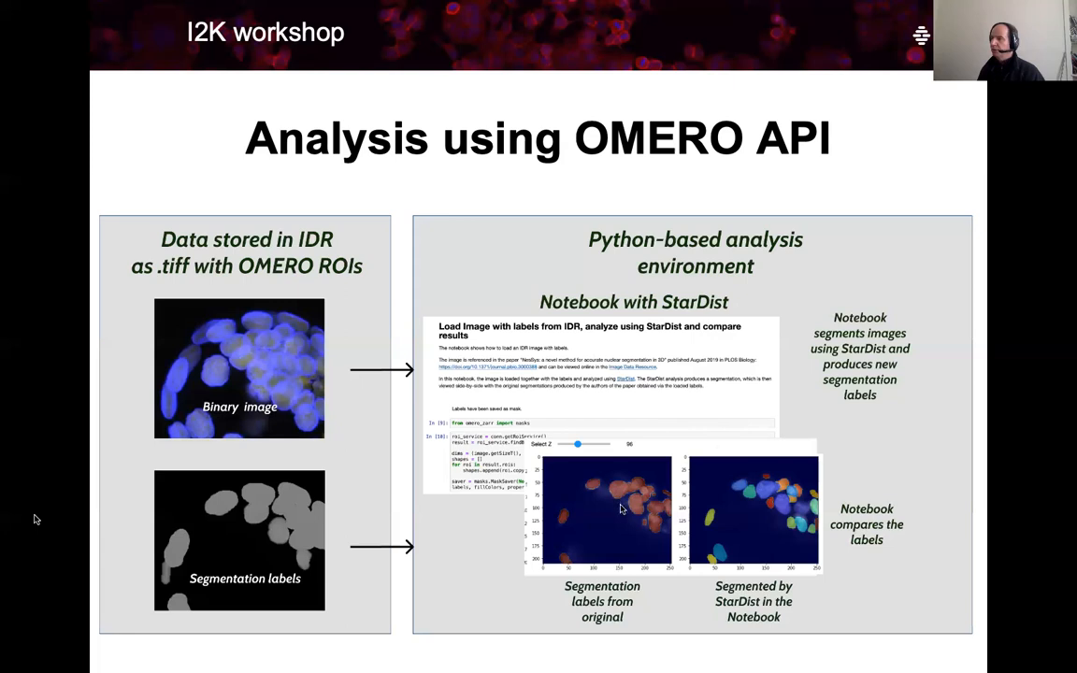
mouse_move(685, 474)
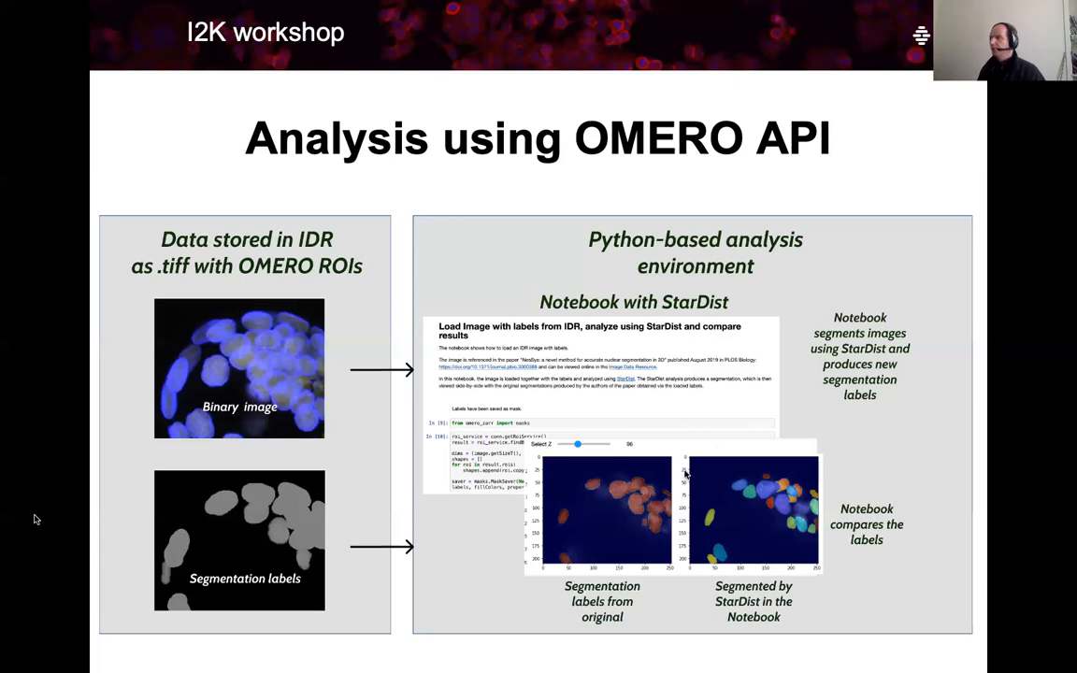
mouse_move(666, 440)
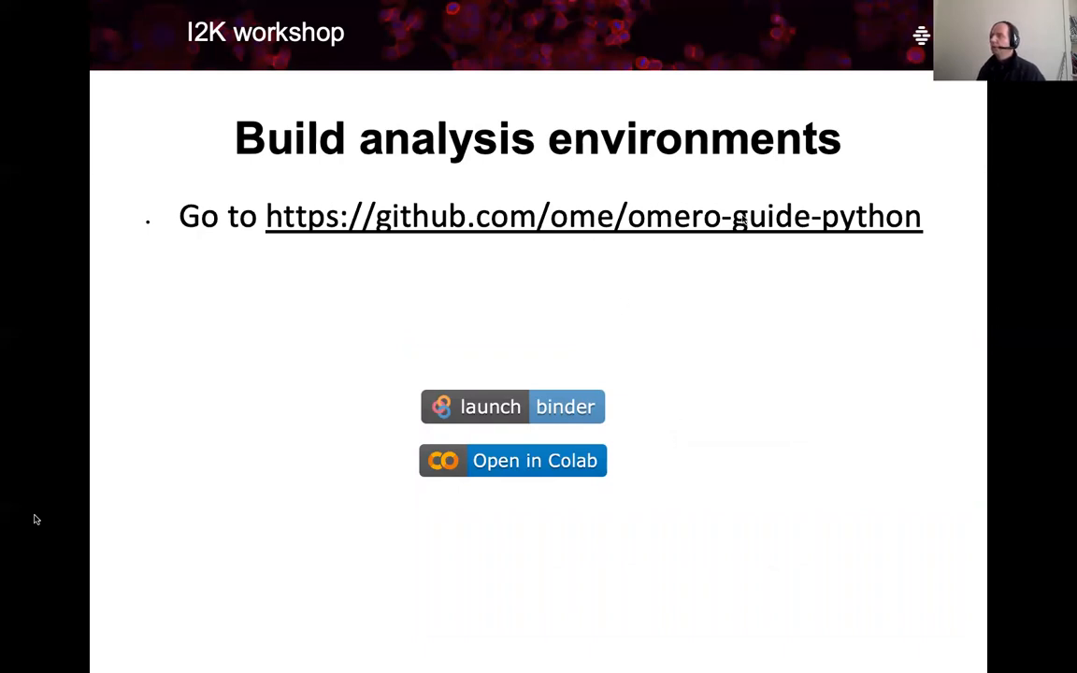
mouse_move(344, 381)
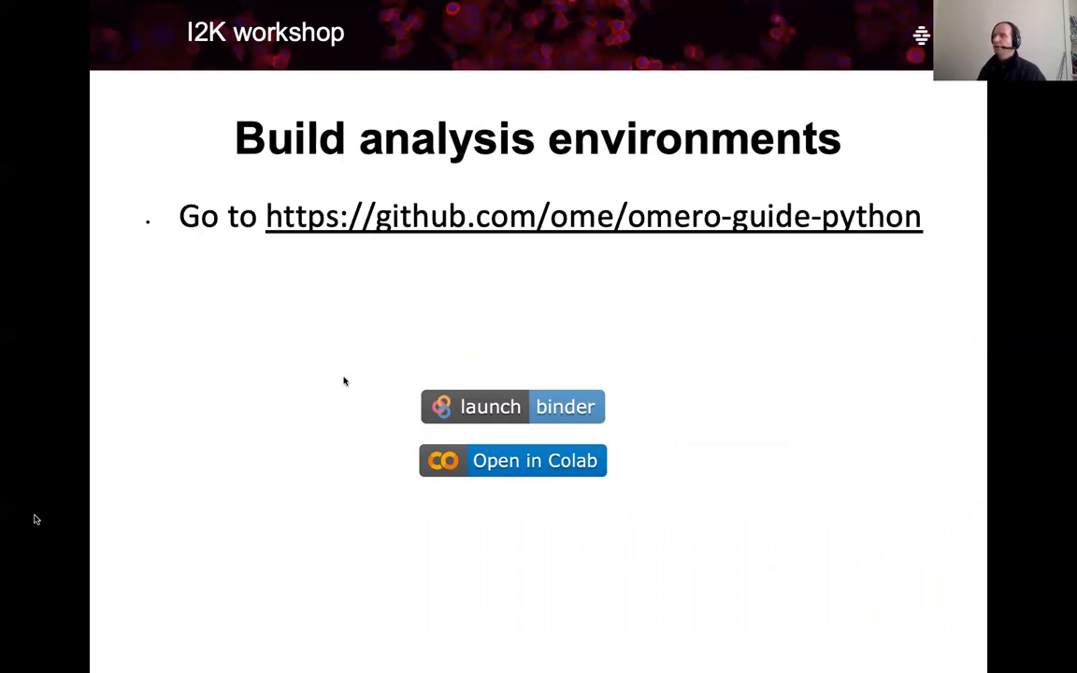
mouse_move(336, 492)
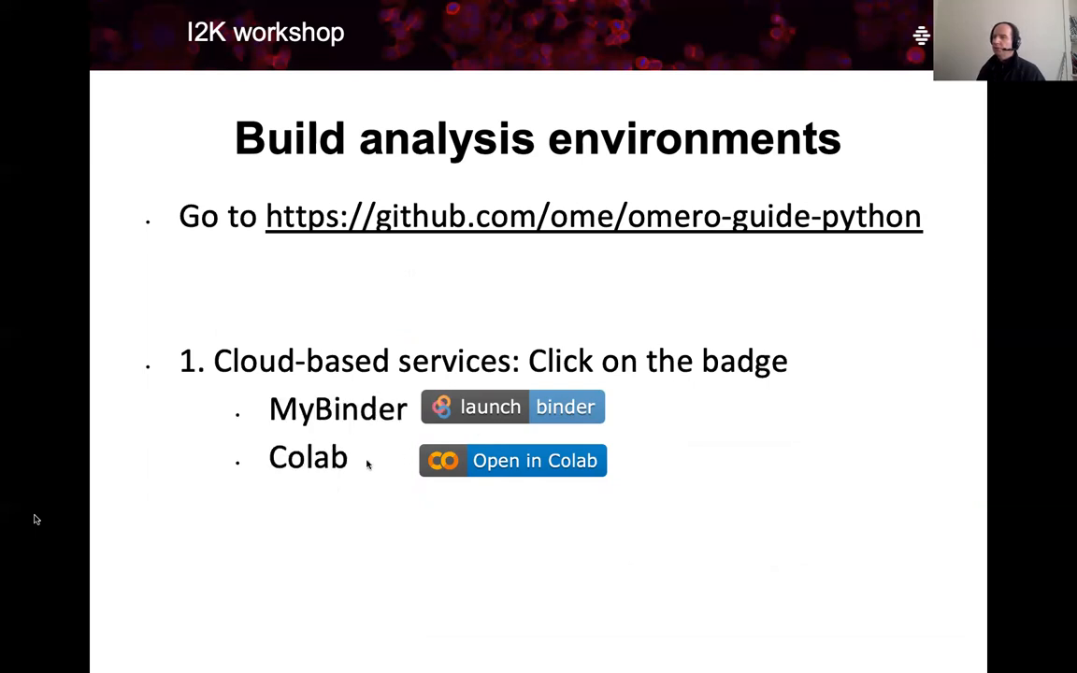
mouse_move(633, 430)
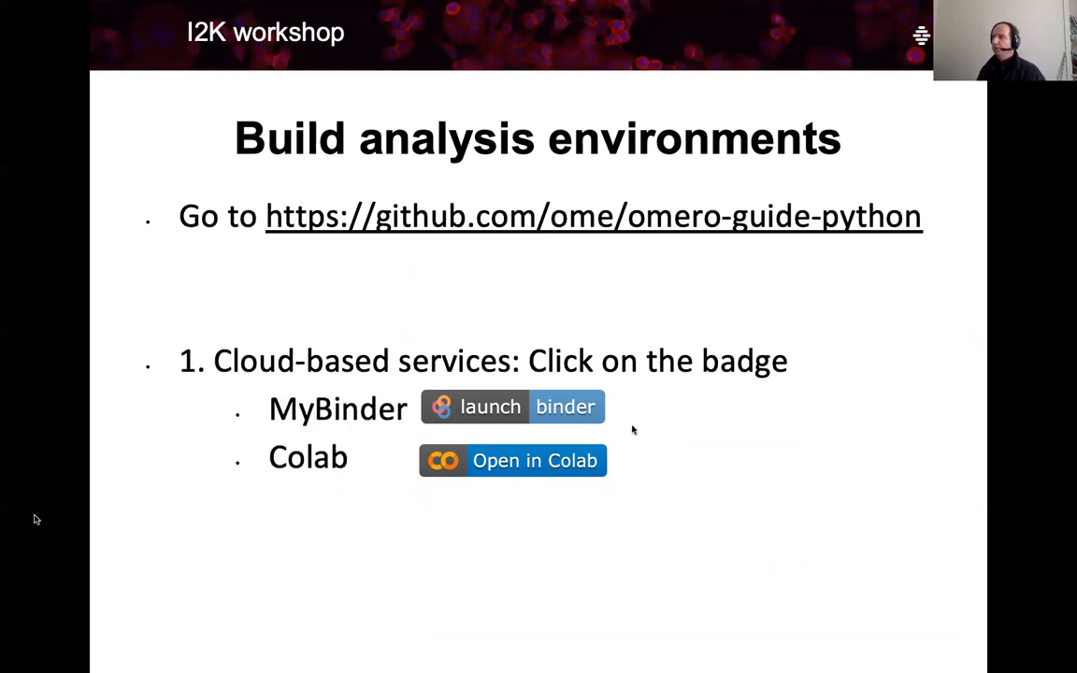
mouse_move(653, 503)
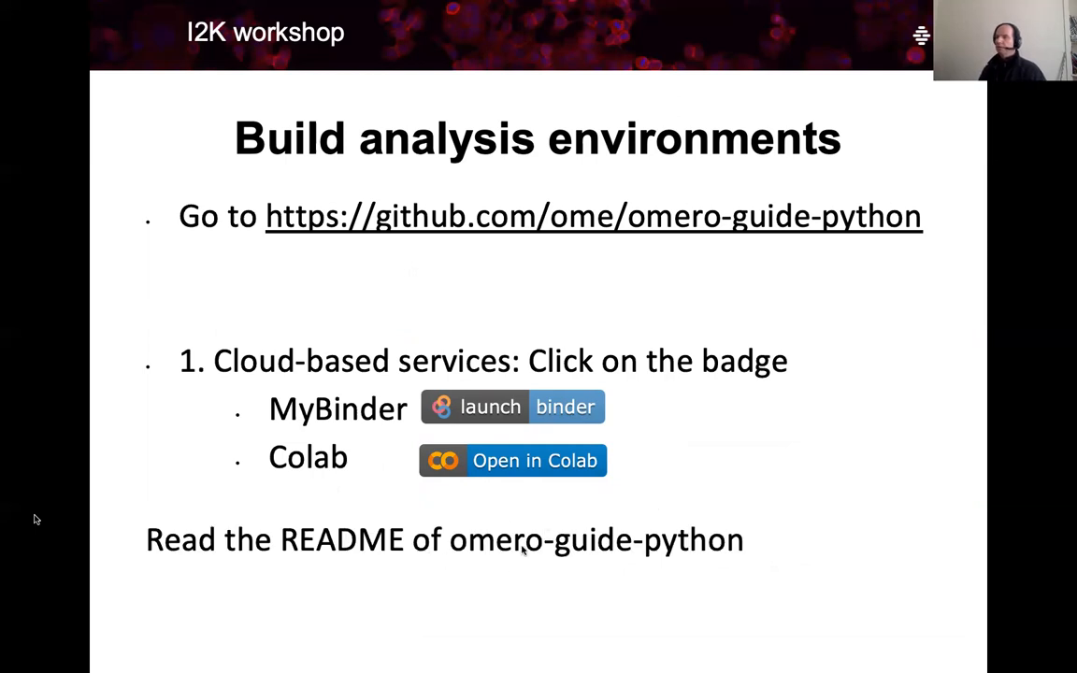
mouse_move(608, 509)
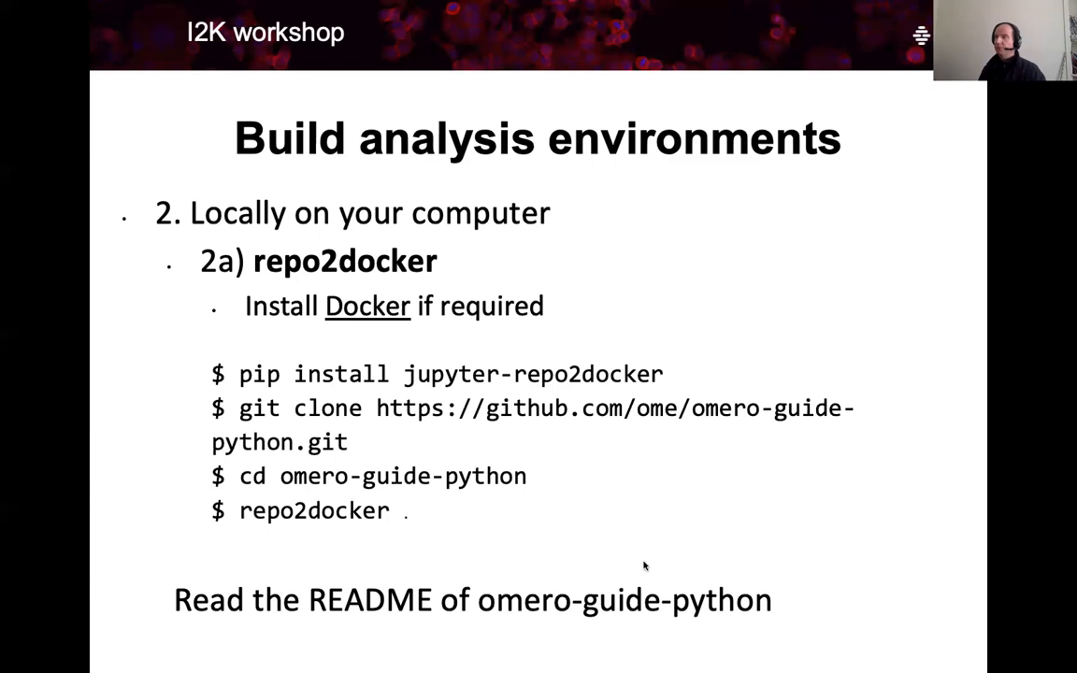
mouse_move(494, 495)
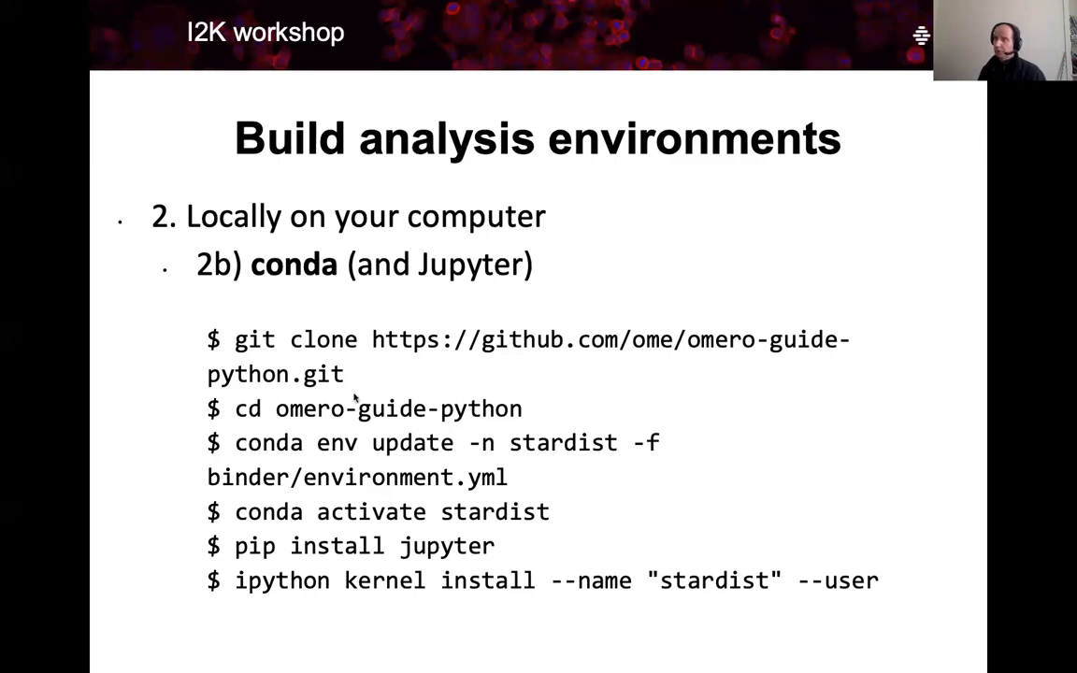
mouse_move(315, 295)
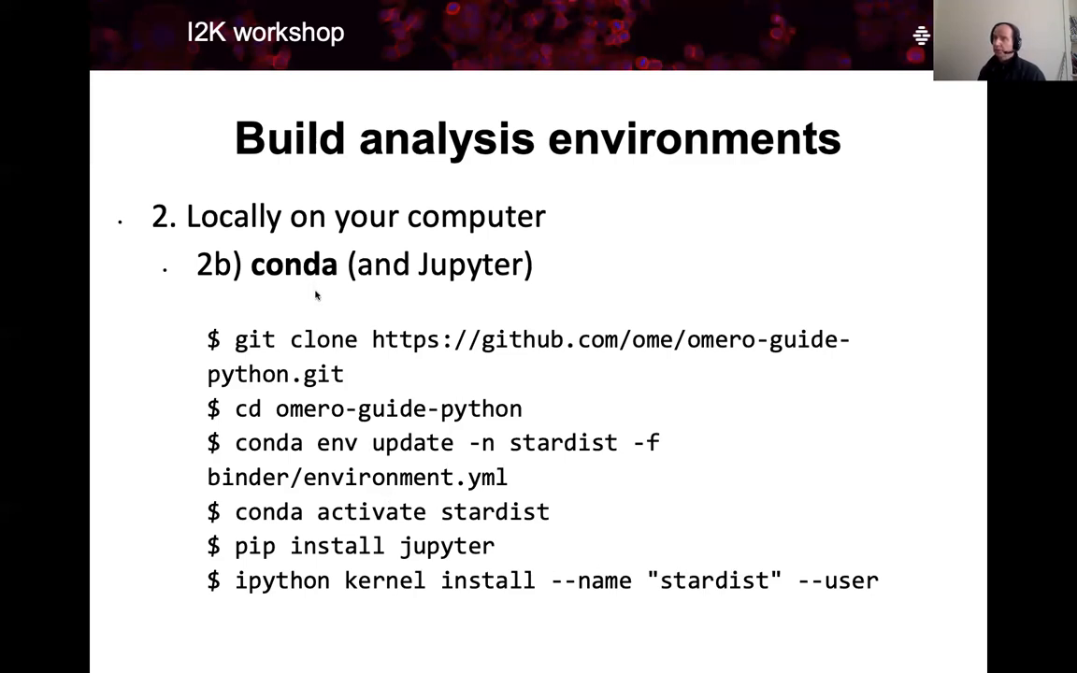
mouse_move(329, 521)
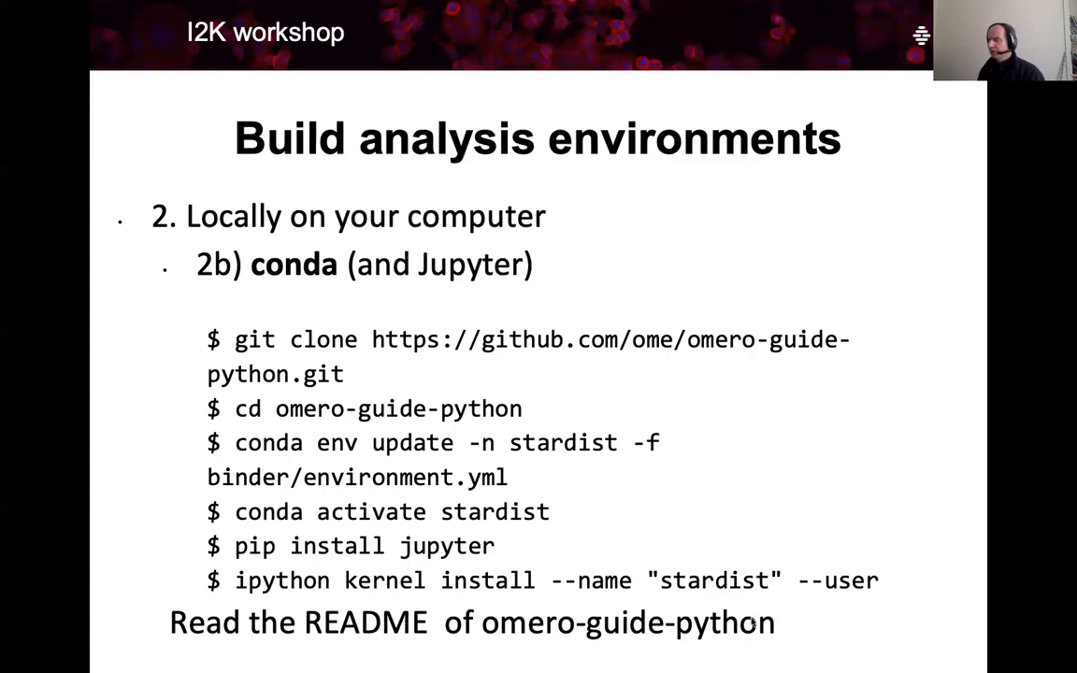
mouse_move(598, 570)
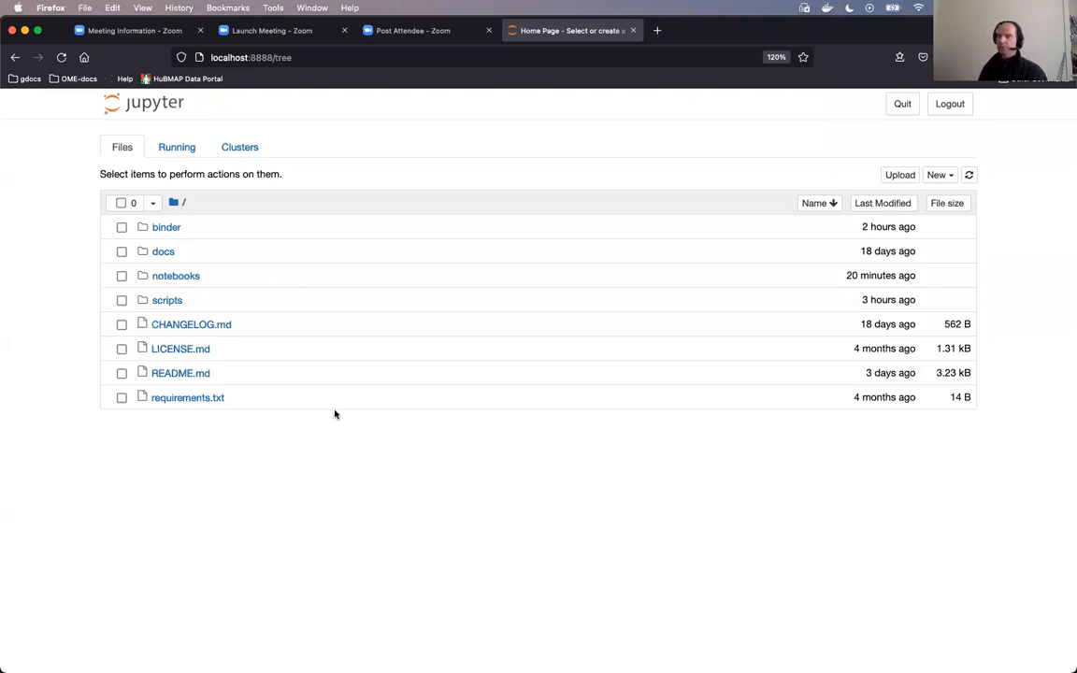
mouse_move(186, 264)
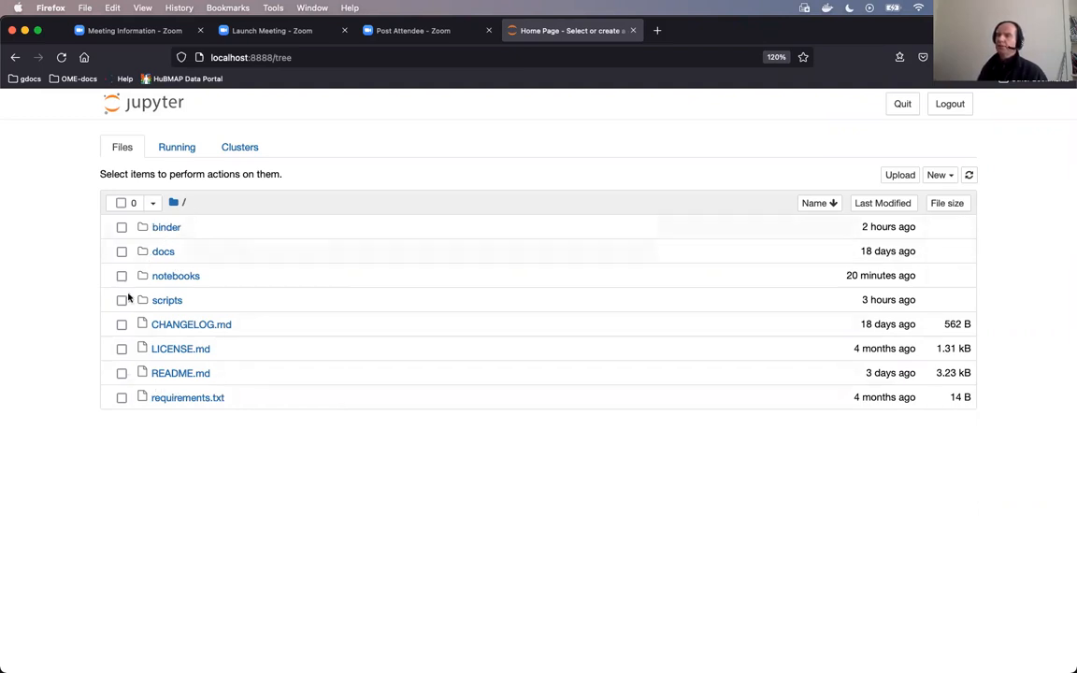
mouse_move(236, 233)
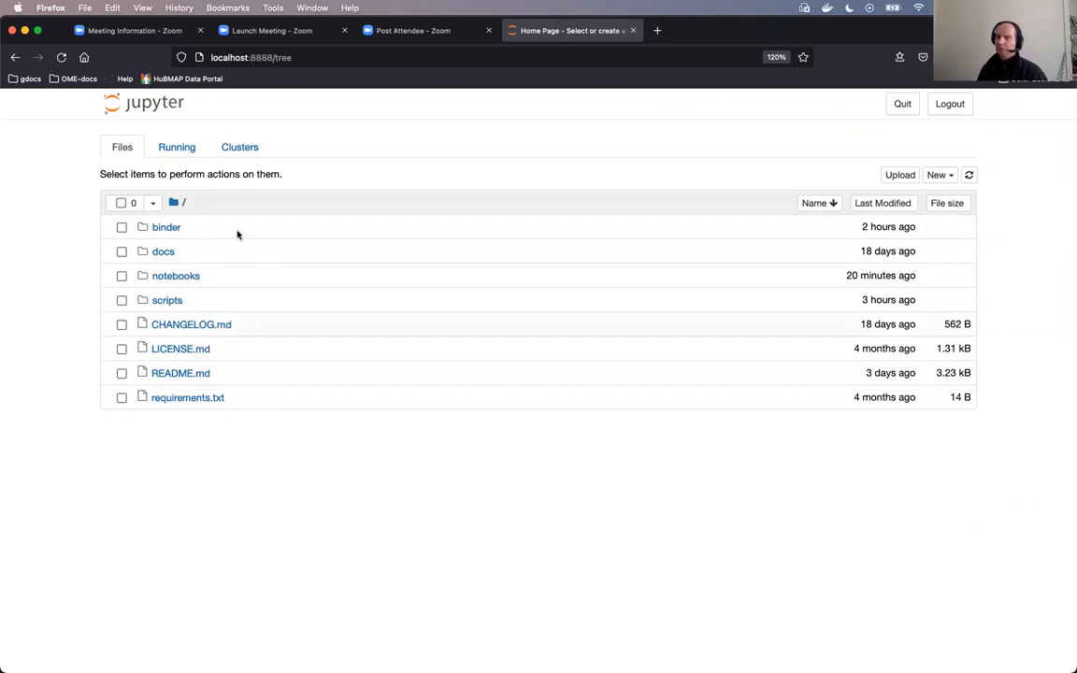
mouse_move(250, 233)
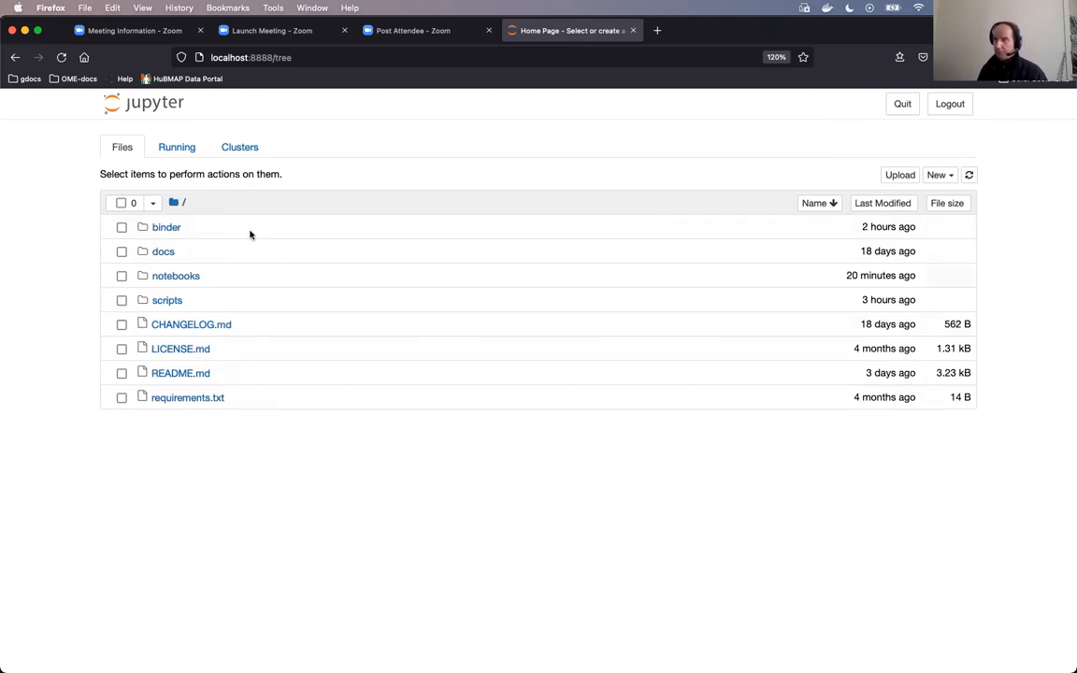
mouse_move(176, 275)
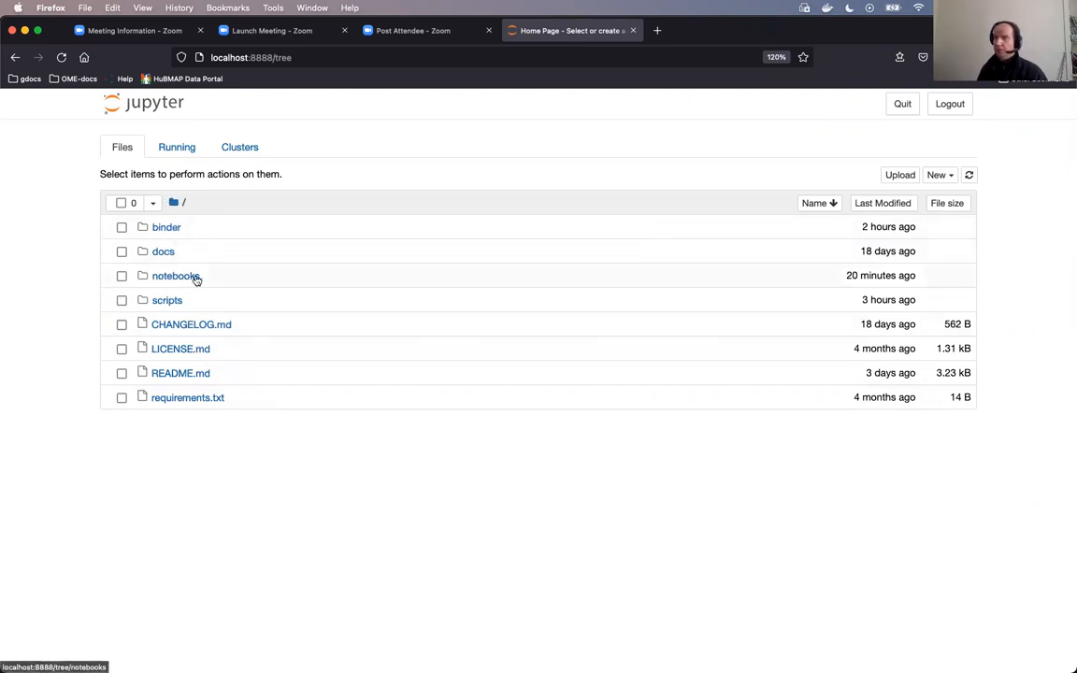
mouse_move(166, 300)
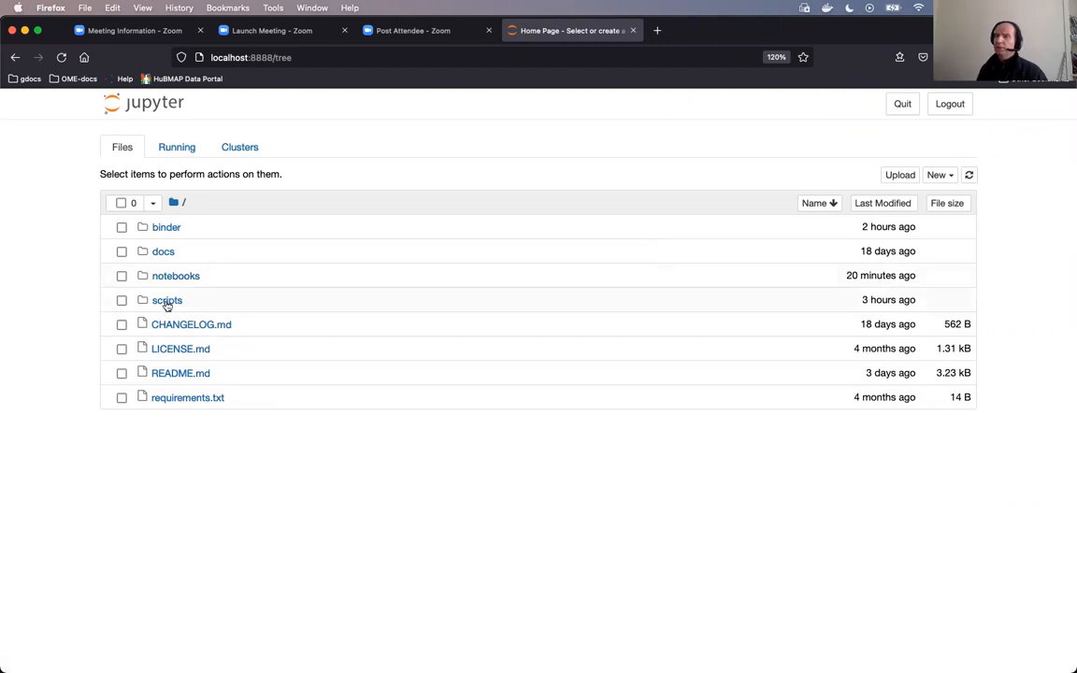
Look in the scripts folder, then open notebooks/idr0062_prediction.ipynb
click(167, 300)
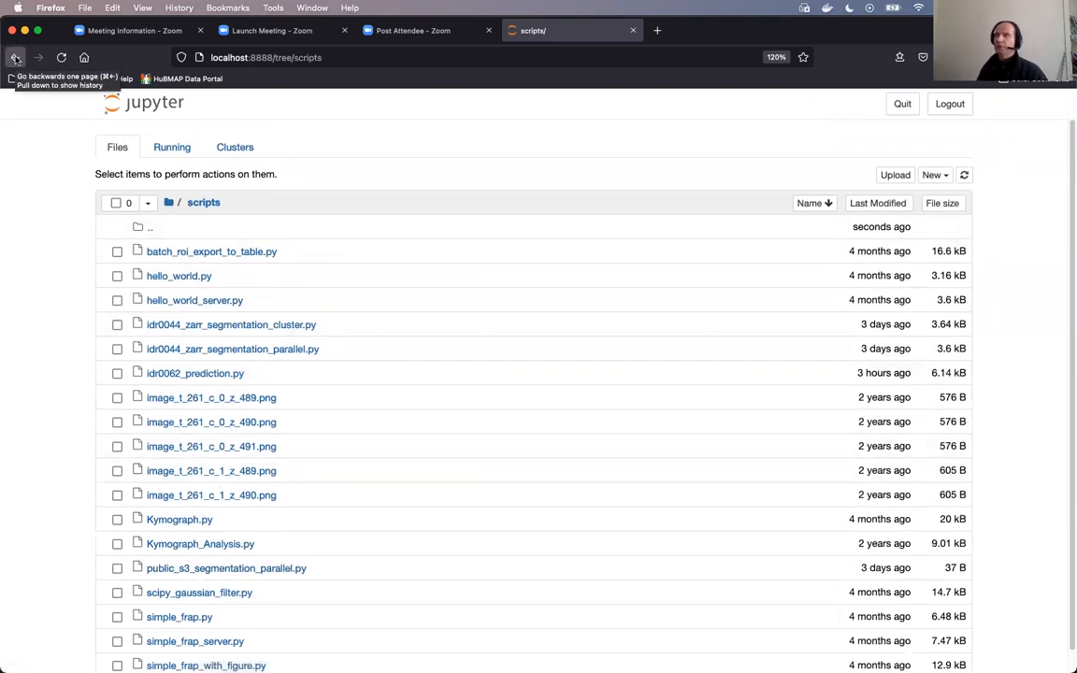
click(15, 57)
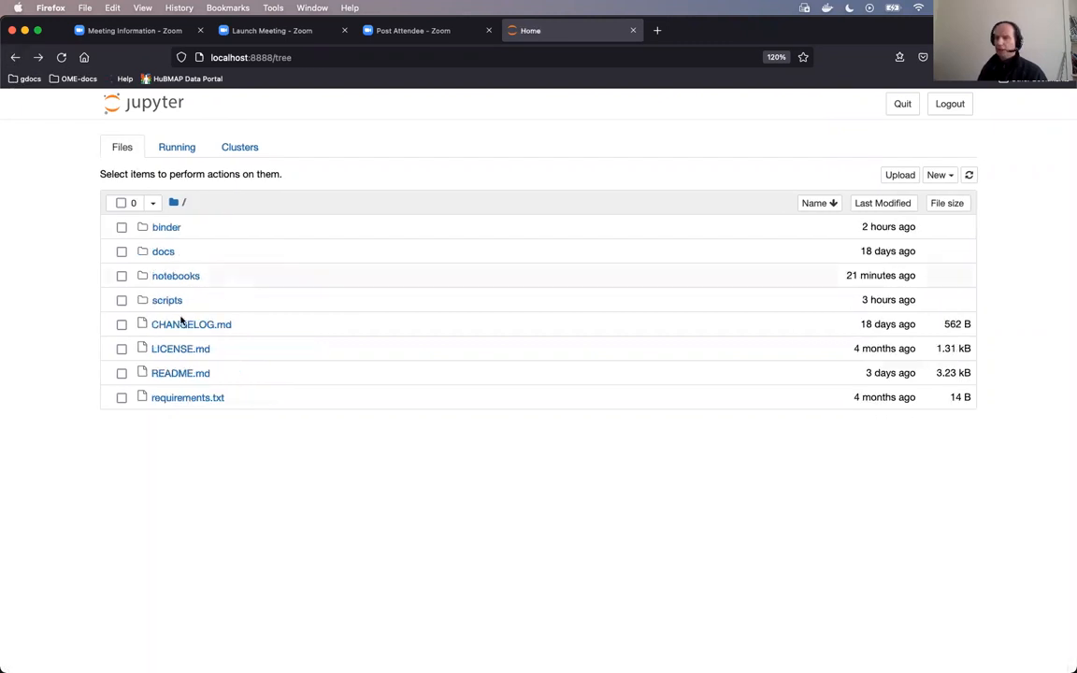
mouse_move(176, 276)
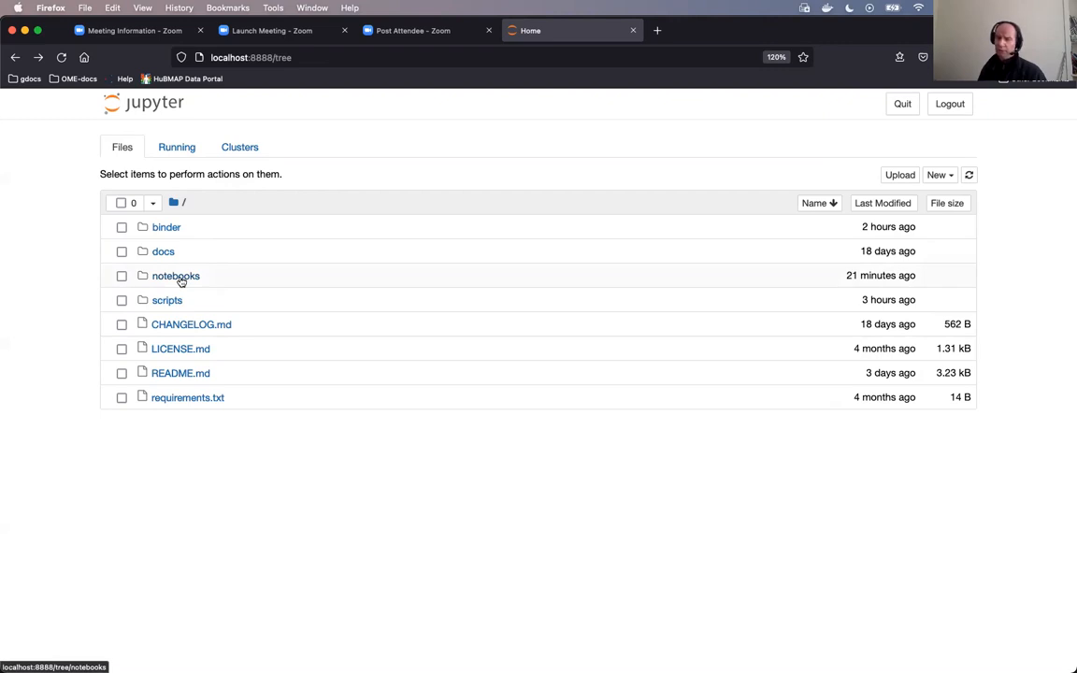
mouse_move(191, 275)
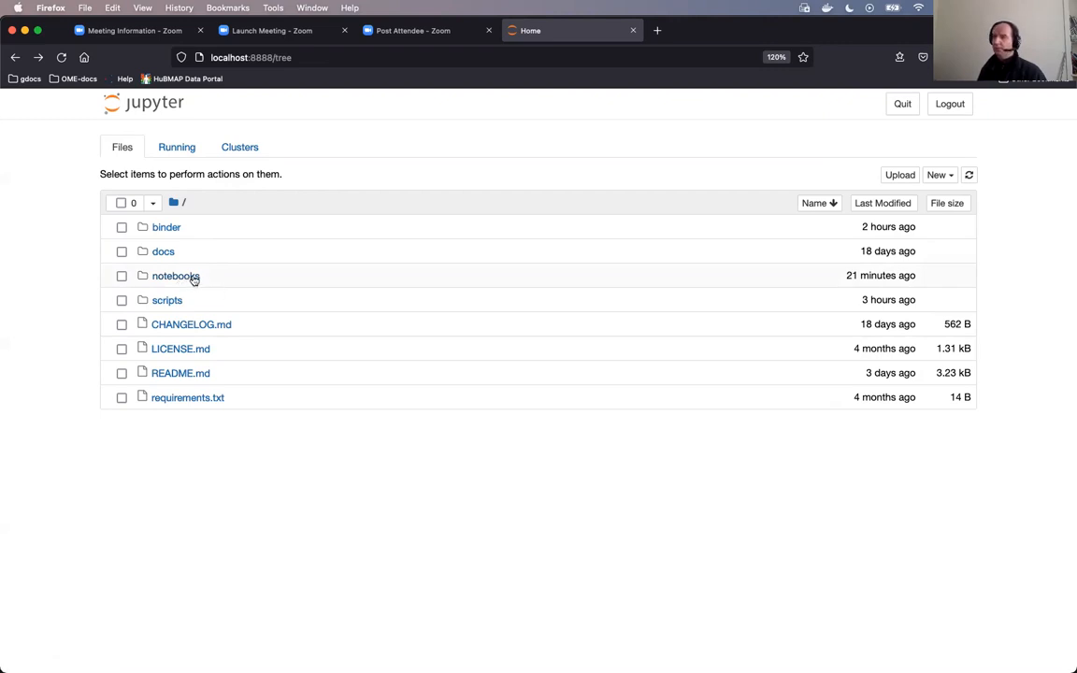
mouse_move(176, 276)
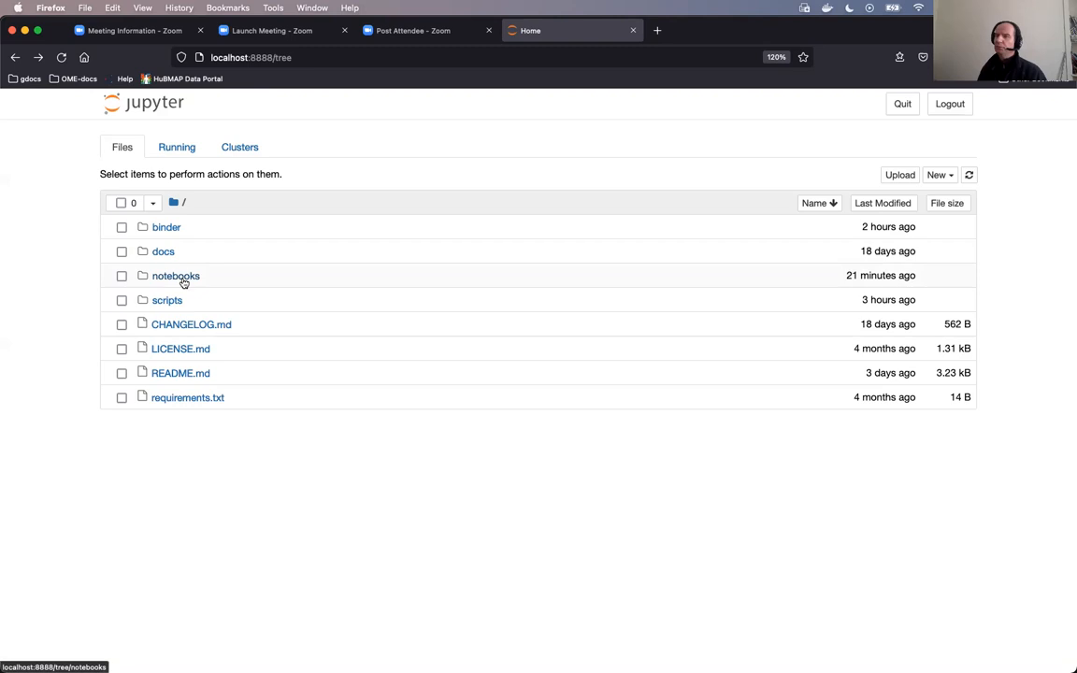
click(176, 275)
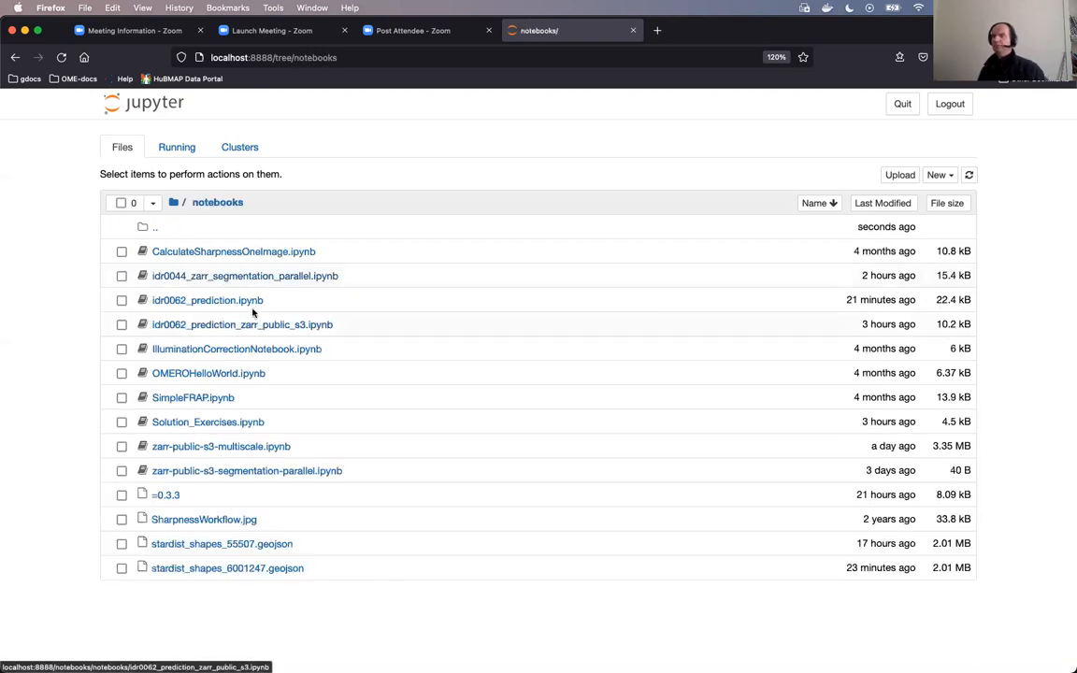
mouse_move(207, 300)
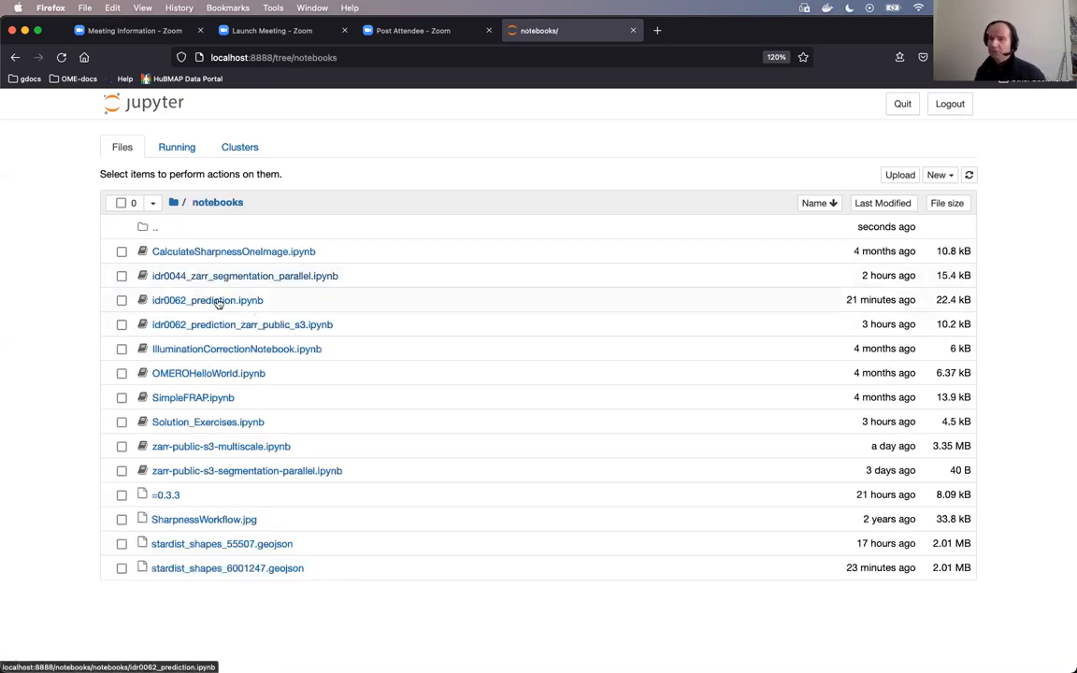
mouse_move(216, 318)
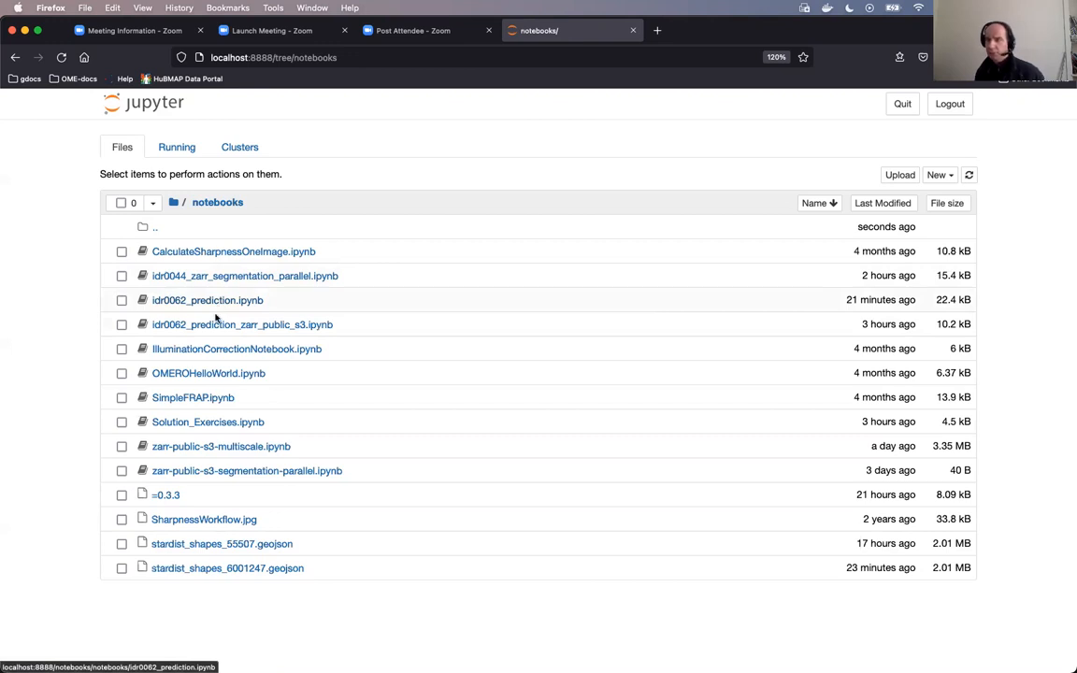
mouse_move(218, 306)
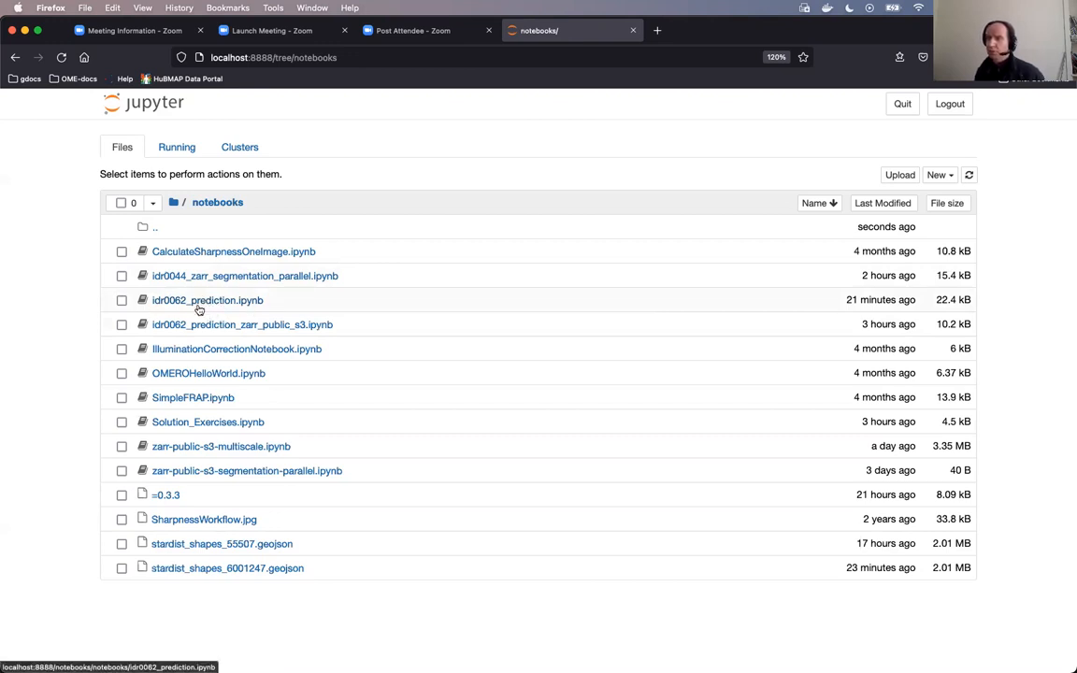
mouse_move(214, 307)
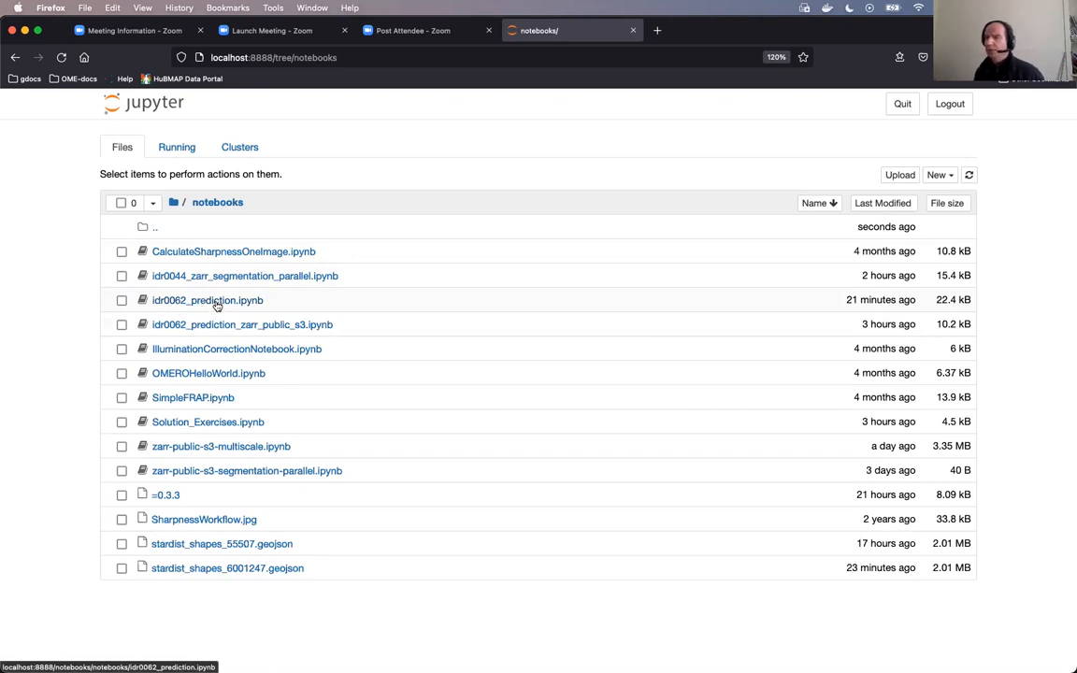
click(206, 300)
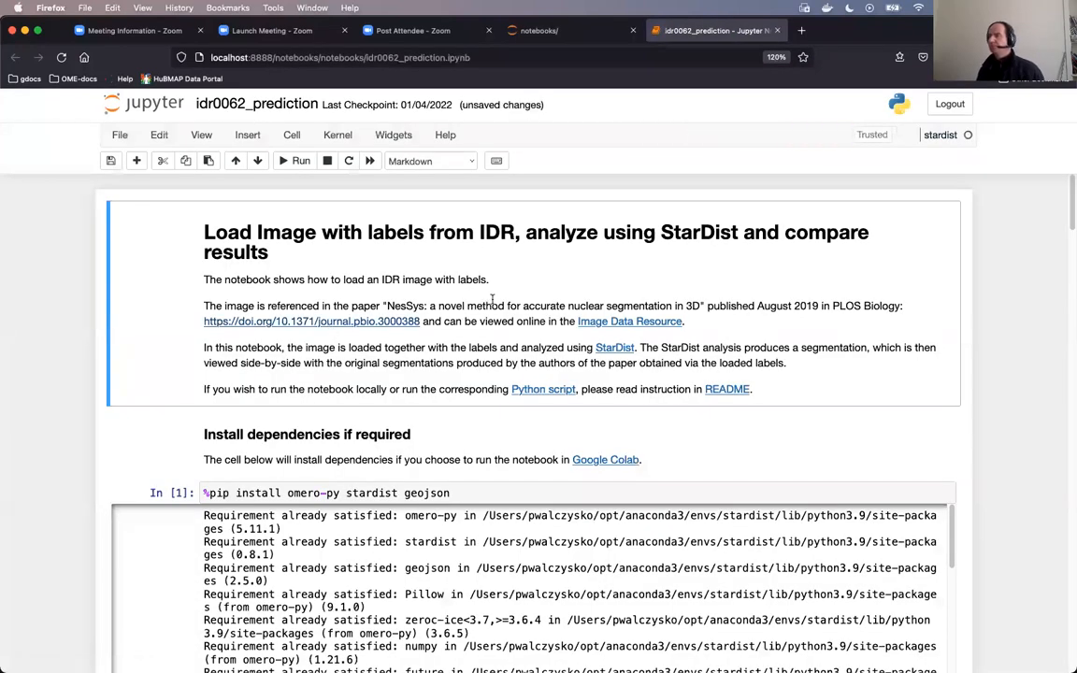
mouse_move(712, 171)
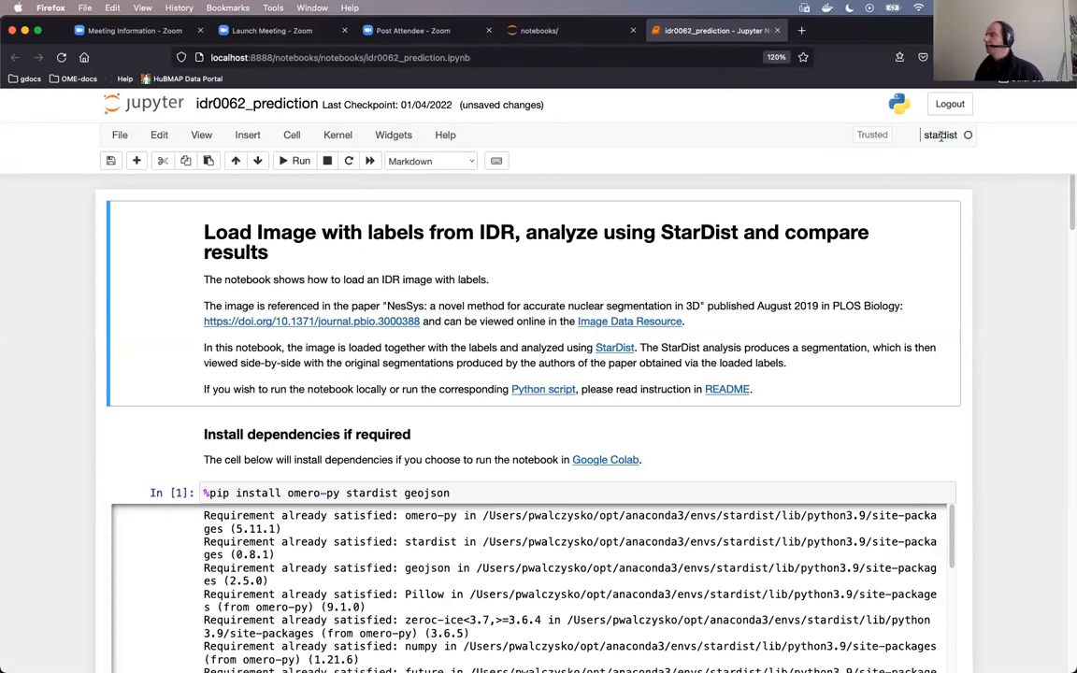
mouse_move(584, 213)
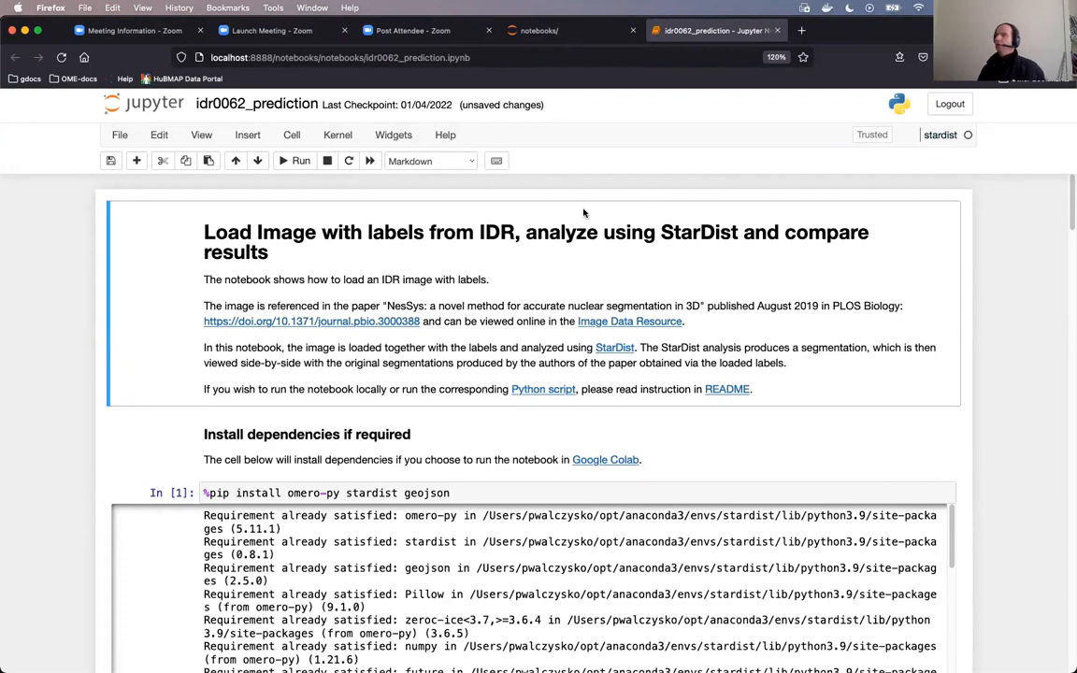
click(338, 135)
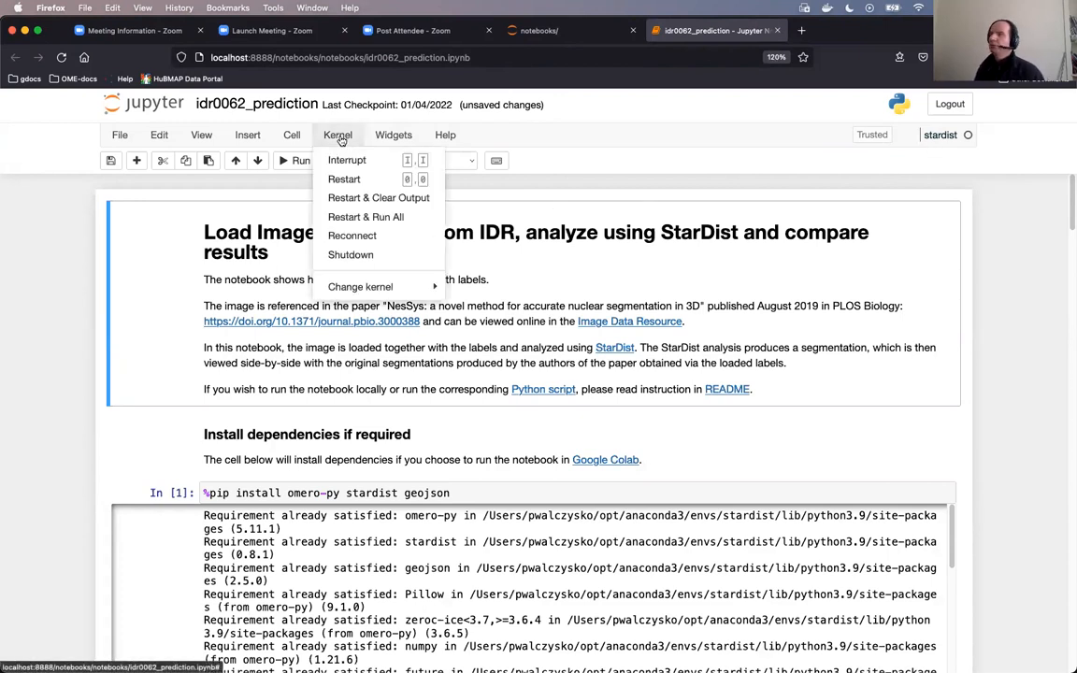
mouse_move(360, 286)
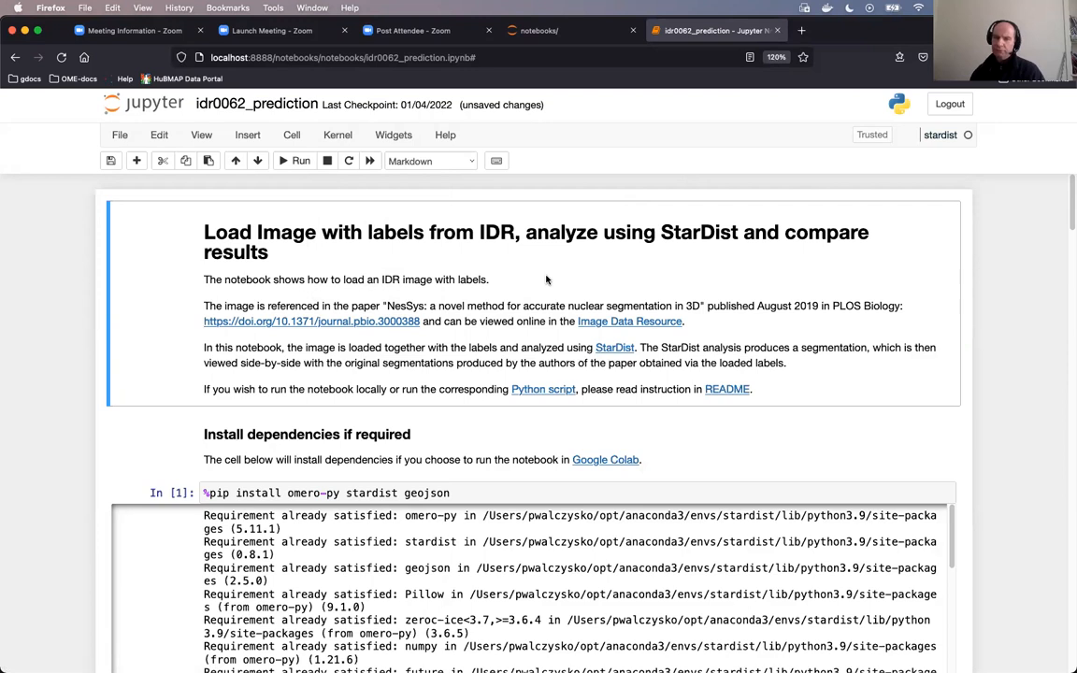
mouse_move(325, 454)
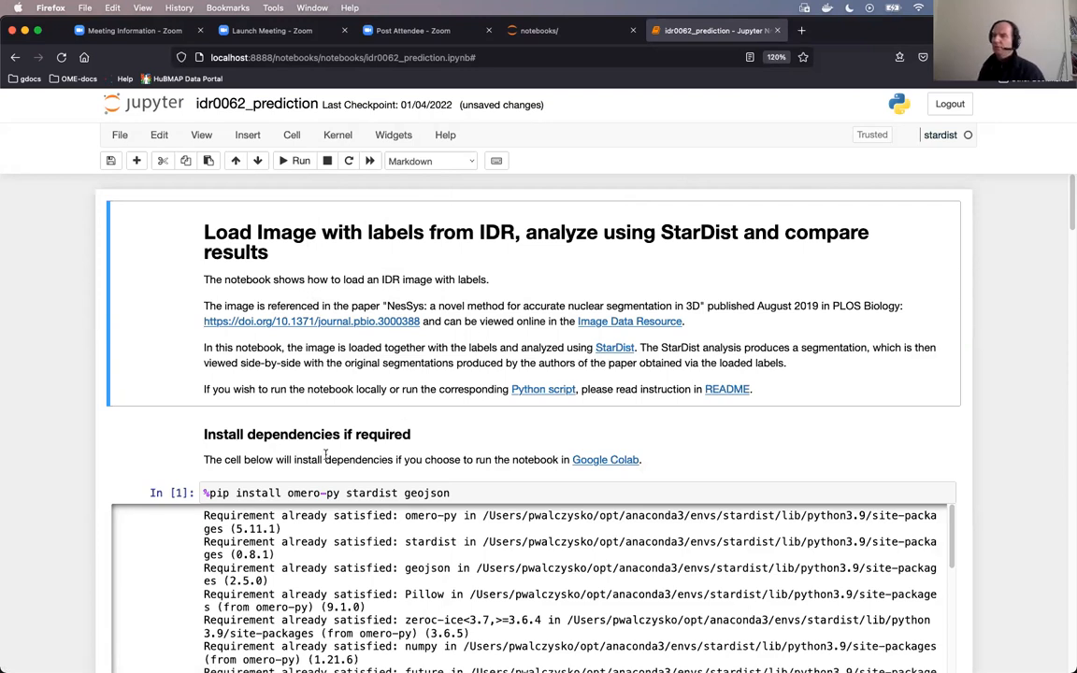
mouse_move(330, 337)
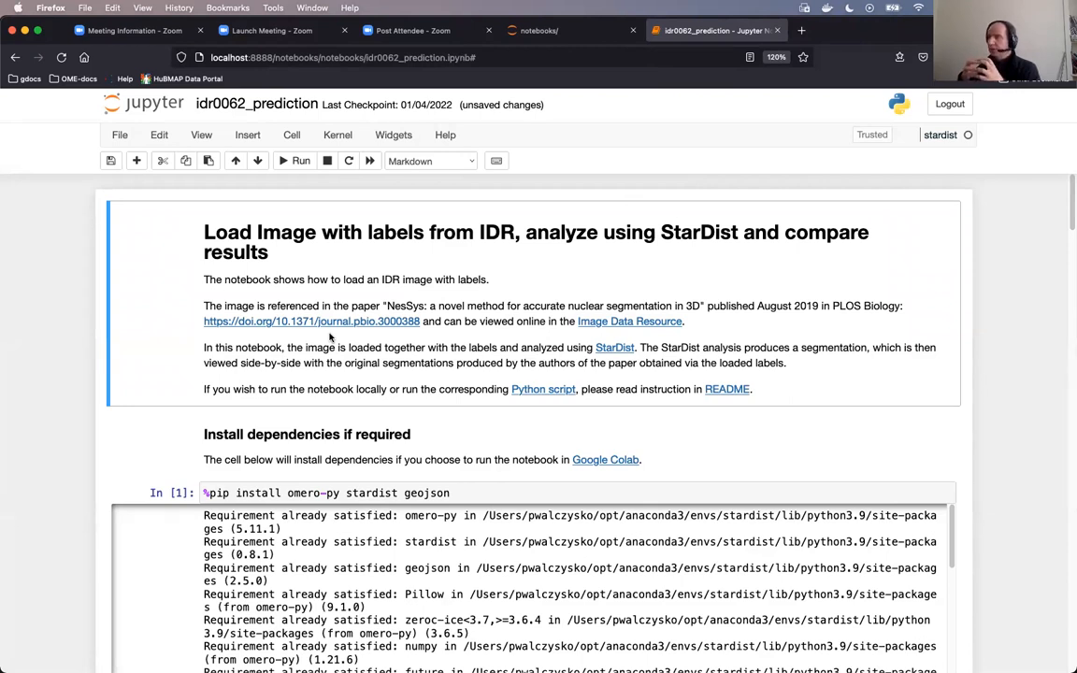
mouse_move(384, 340)
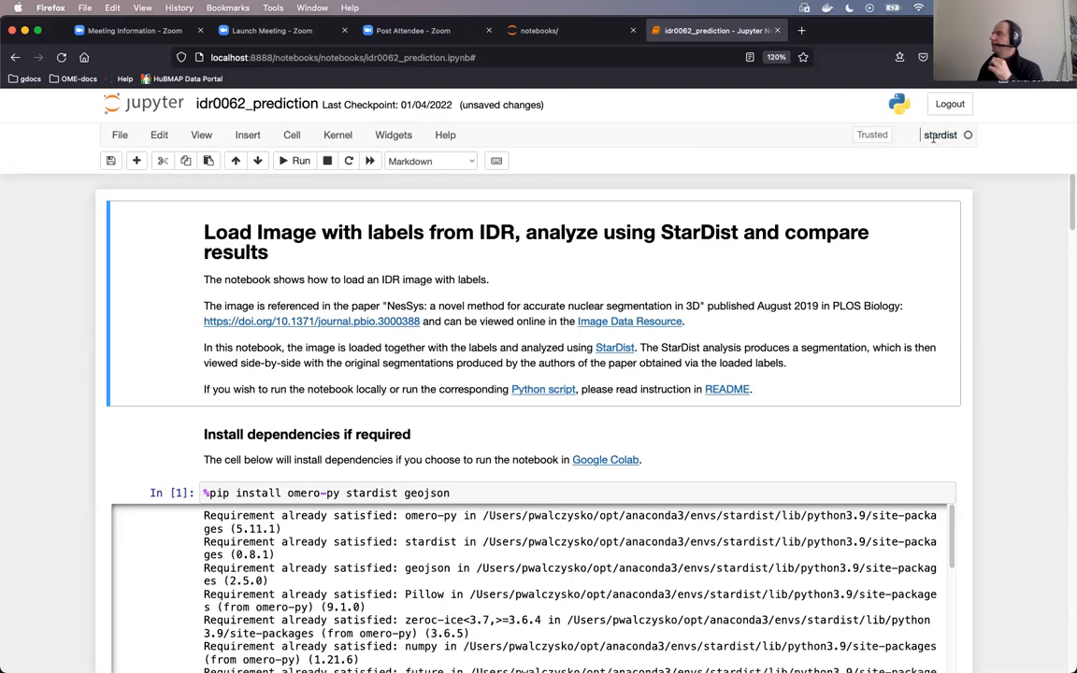
mouse_move(294, 159)
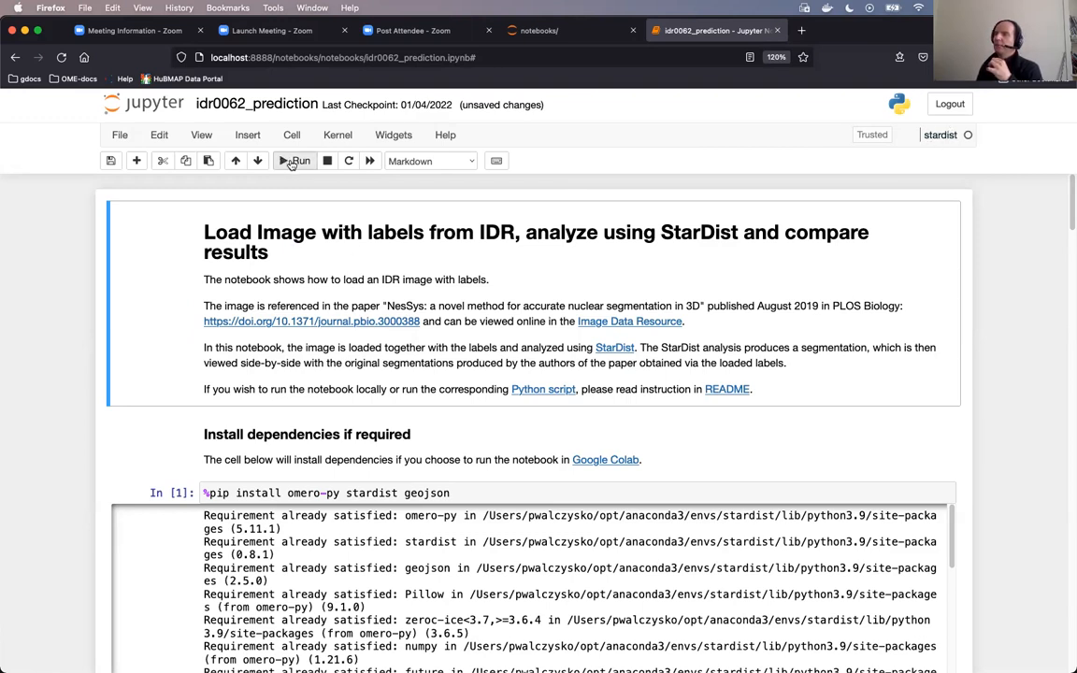
mouse_move(295, 161)
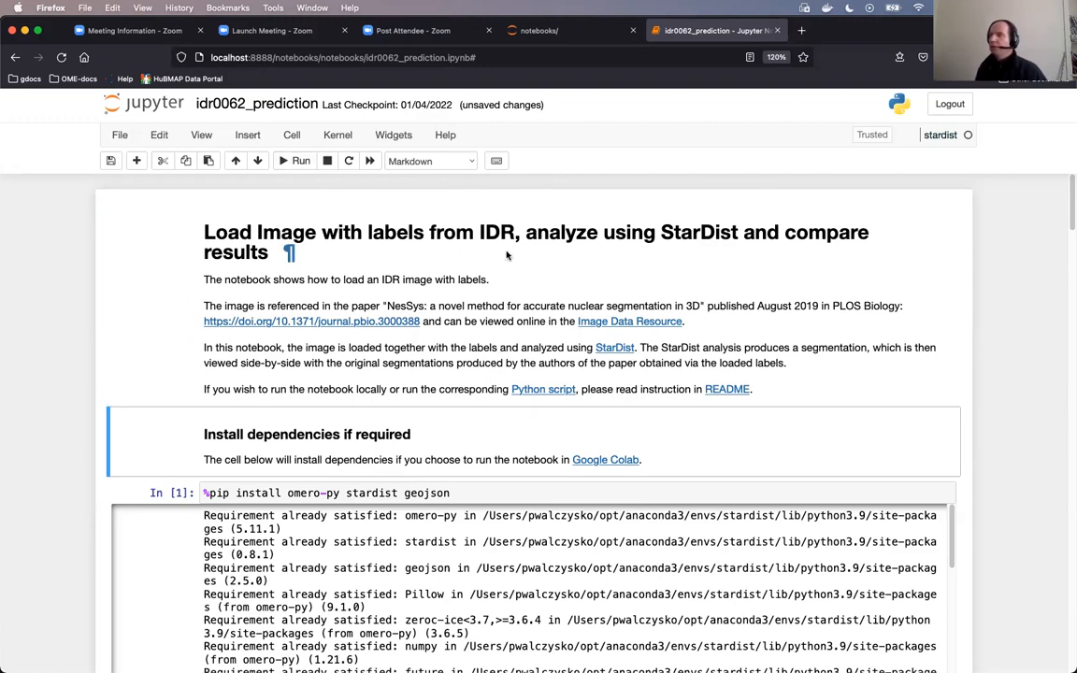
mouse_move(587, 256)
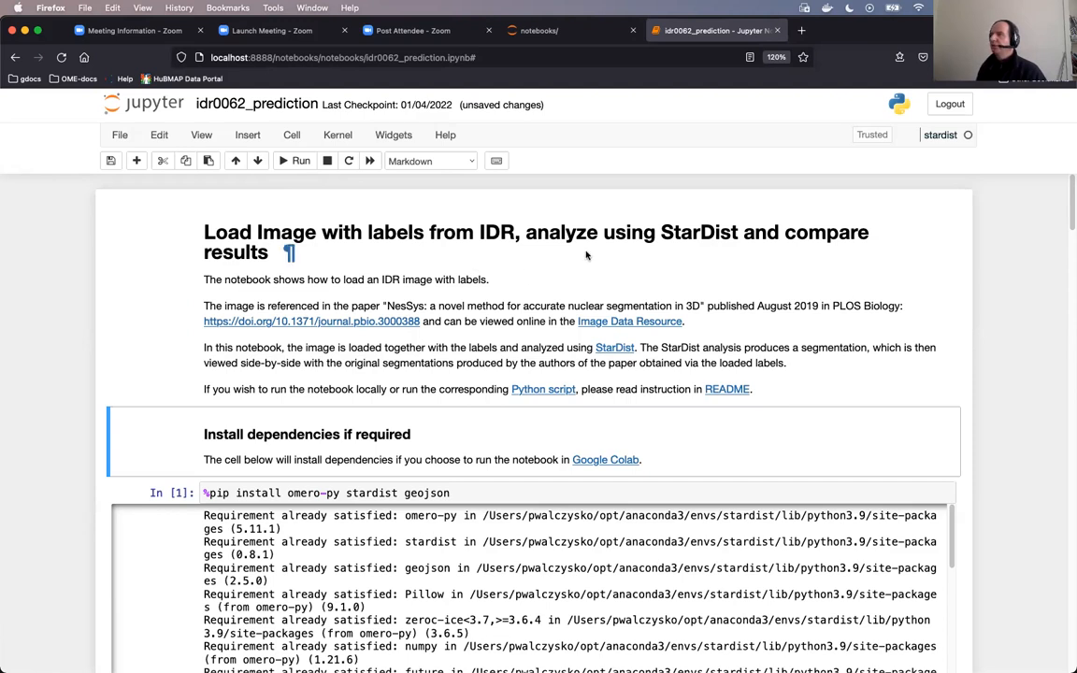
mouse_move(458, 248)
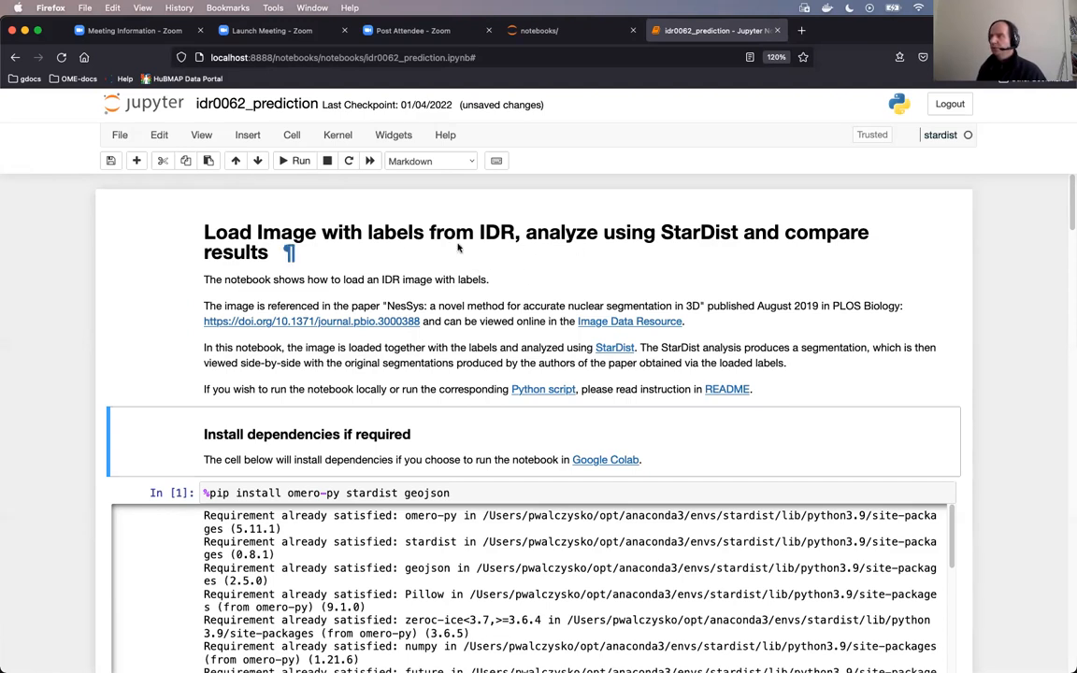
mouse_move(682, 251)
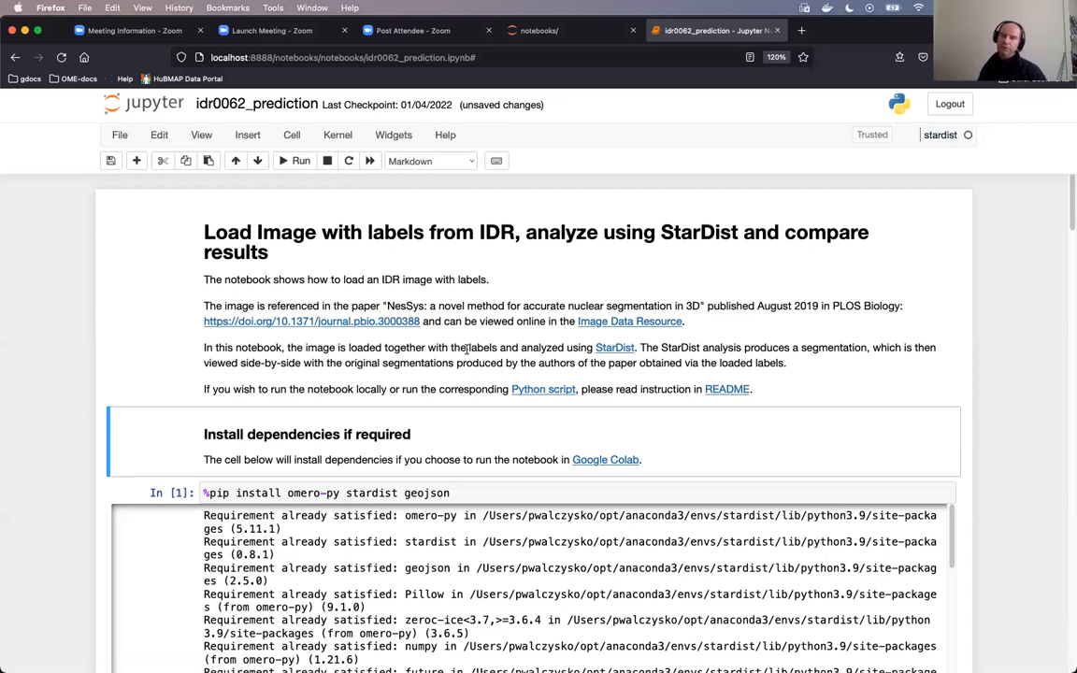
mouse_move(362, 231)
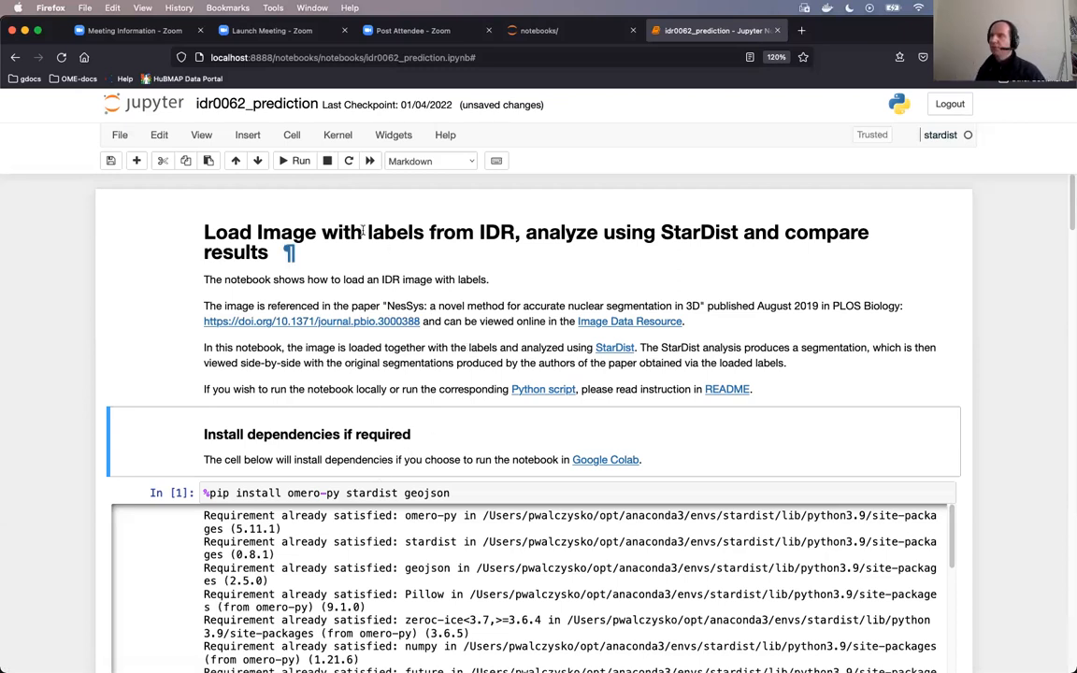
Run the import cell as In [1]; the IDR connection cell below shows True
scroll(down, 3)
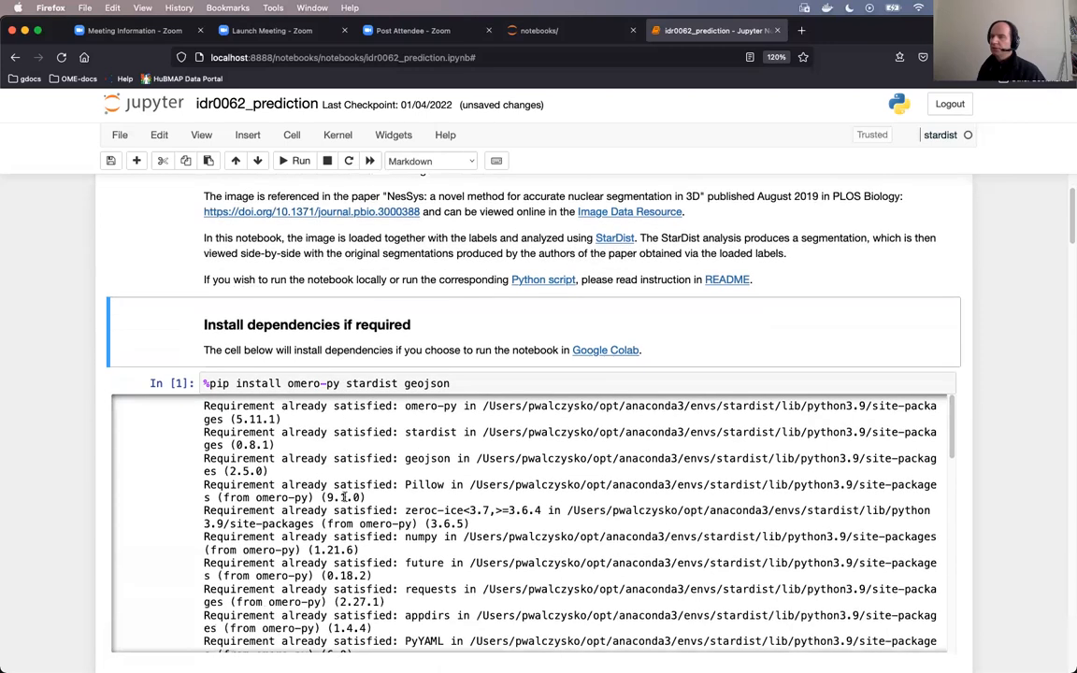
scroll(down, 3)
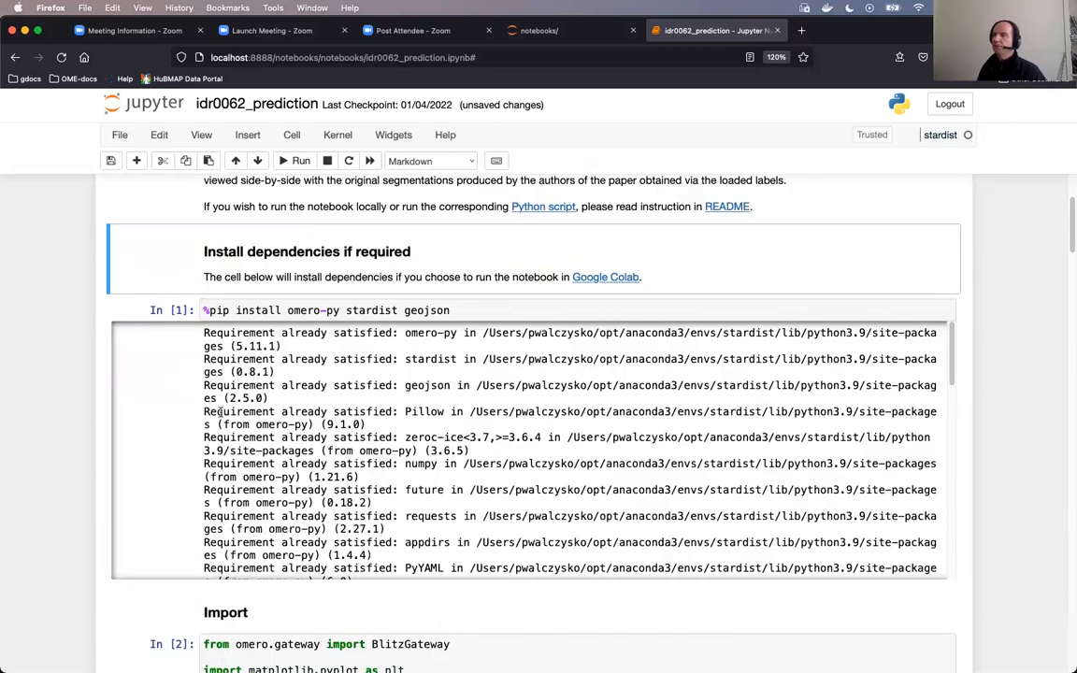
scroll(down, 3)
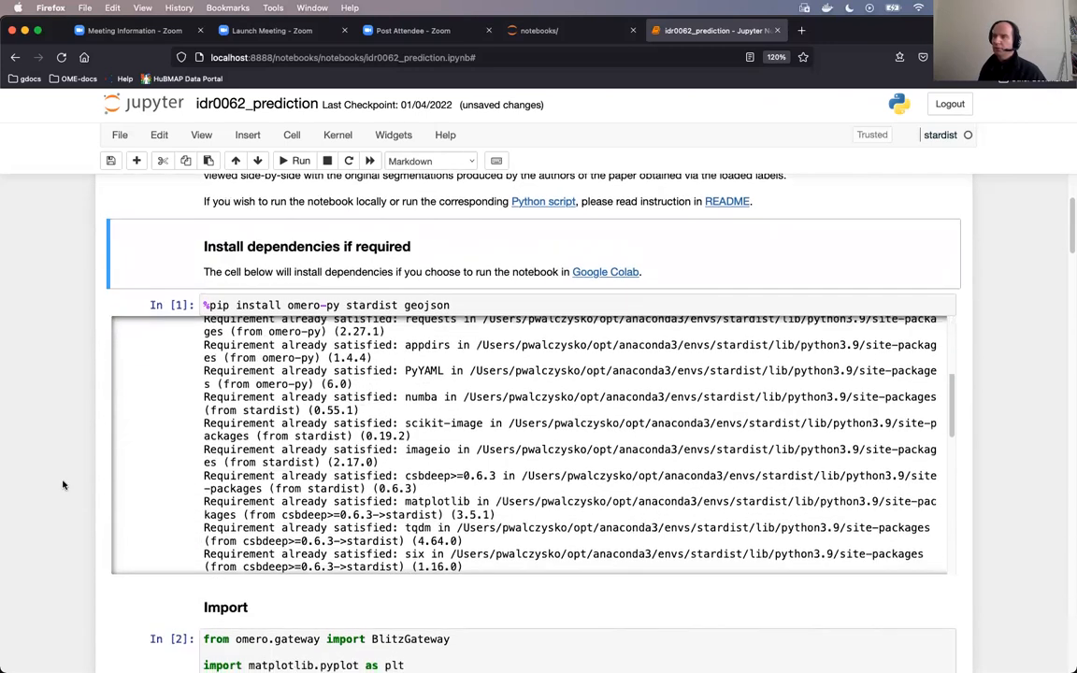
scroll(down, 3)
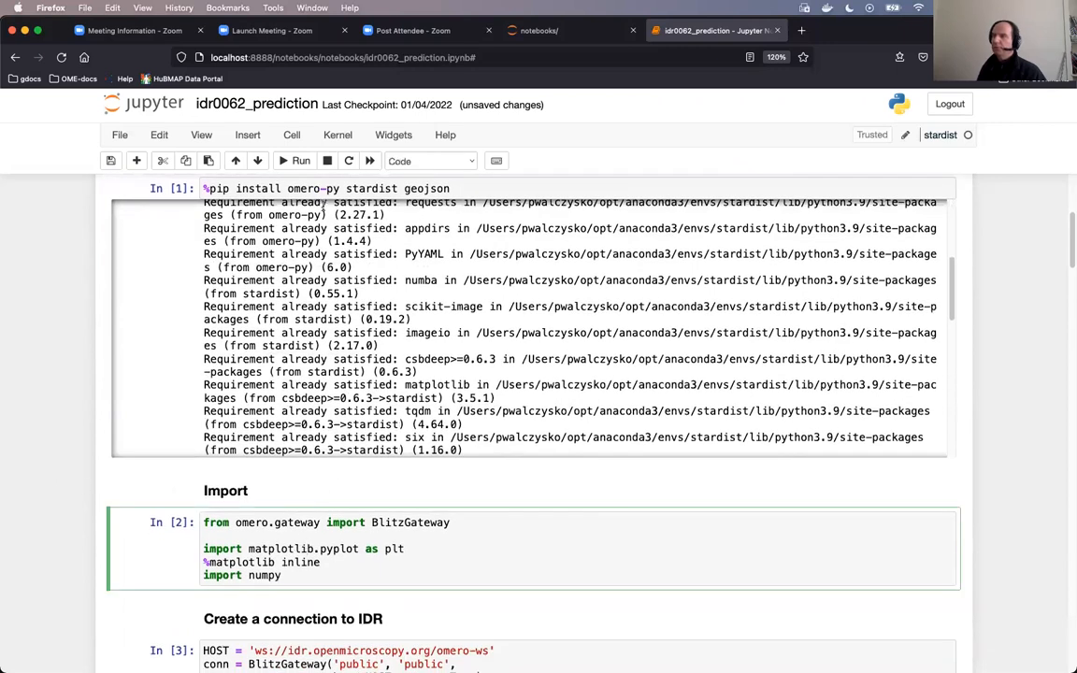
mouse_move(294, 161)
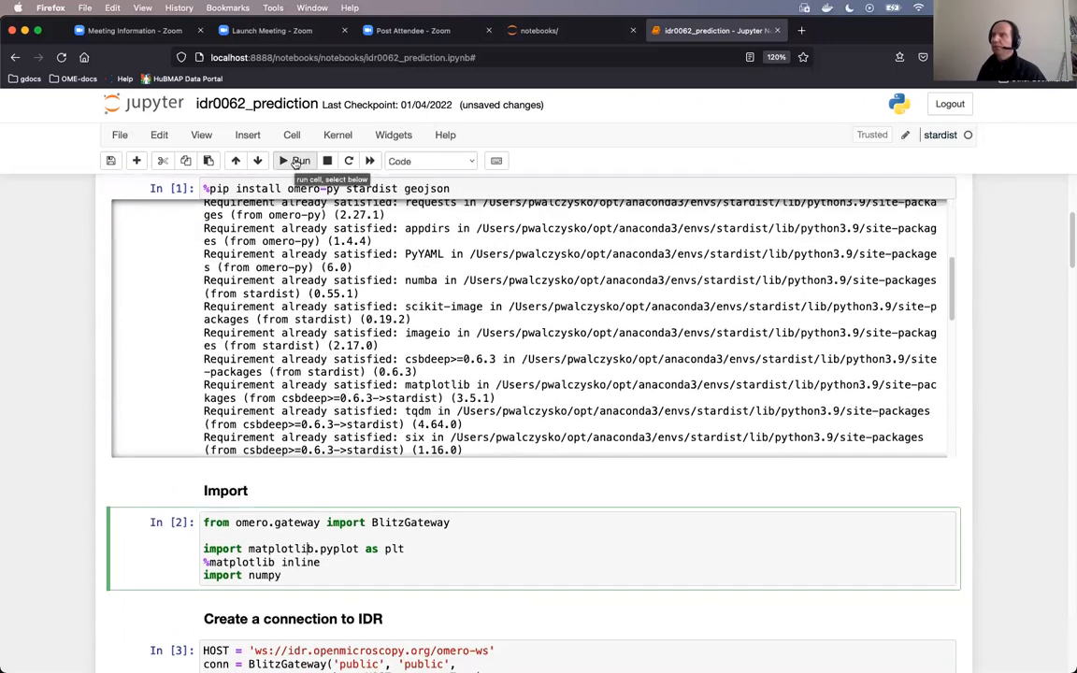
click(296, 161)
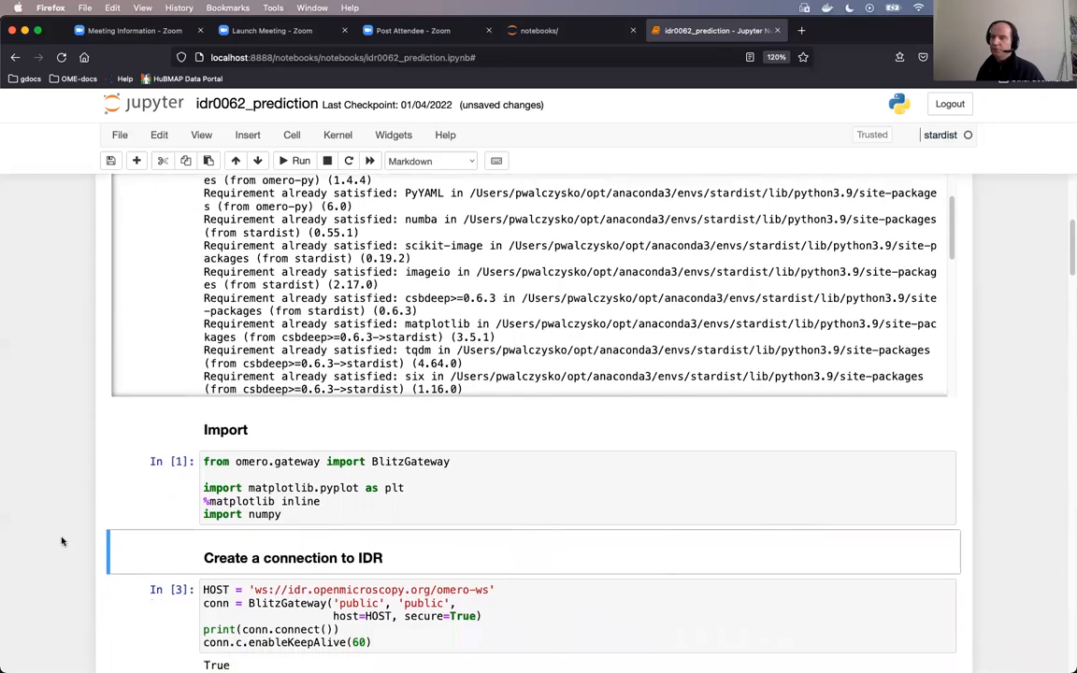
scroll(down, 3)
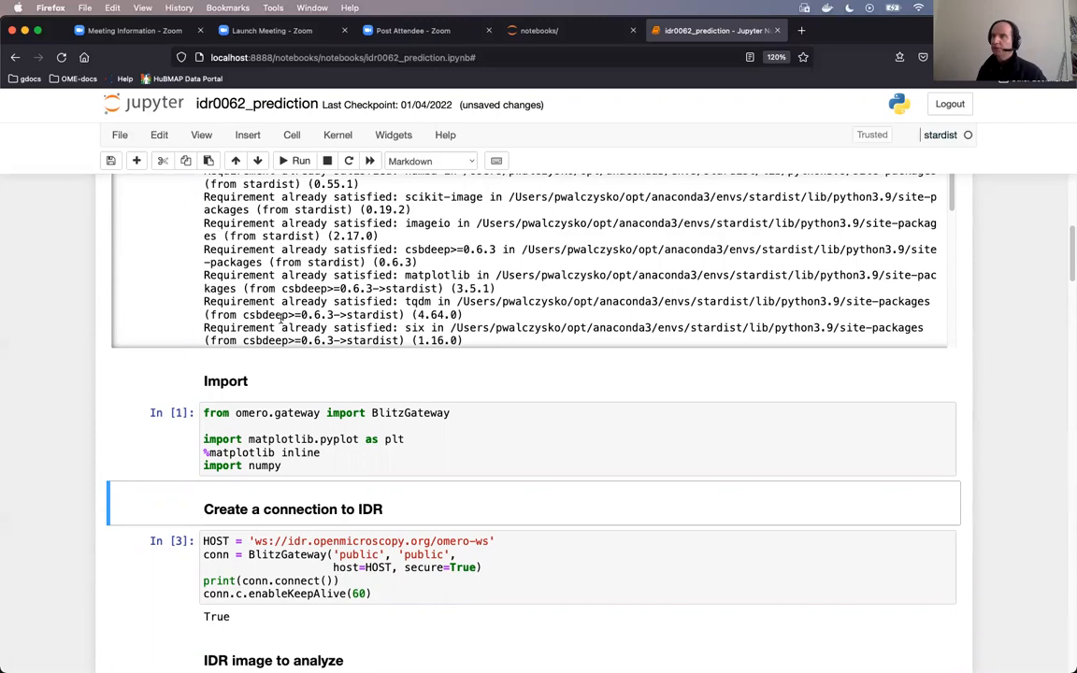
Reconnect to IDR as the public user (returns True) and fetch image 6001247
click(533, 568)
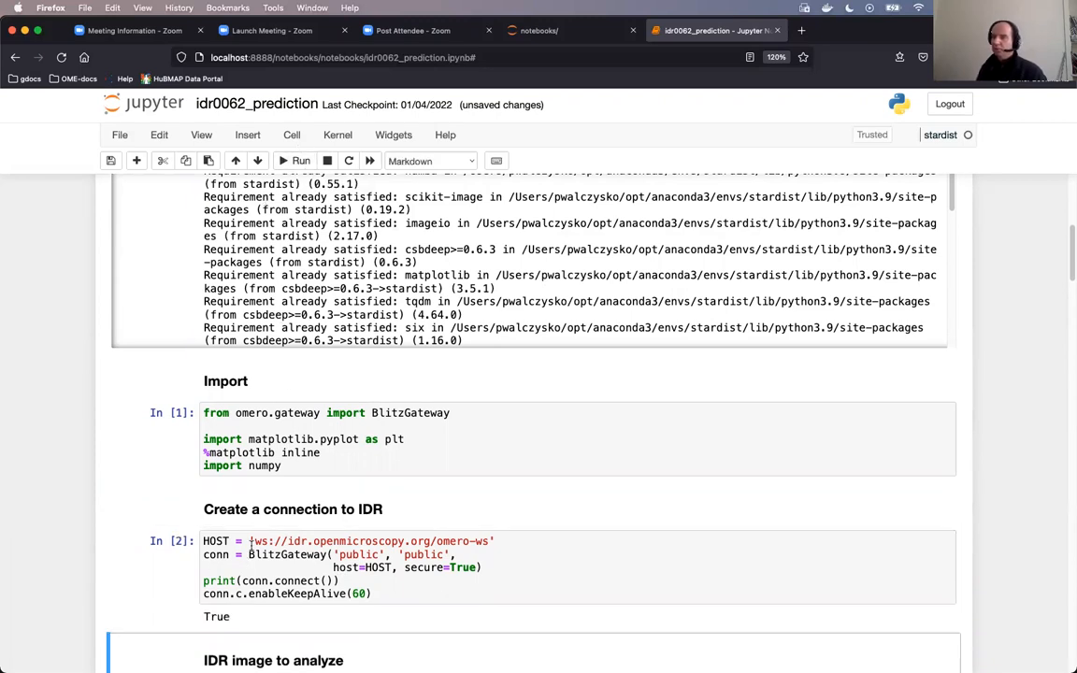
scroll(down, 3)
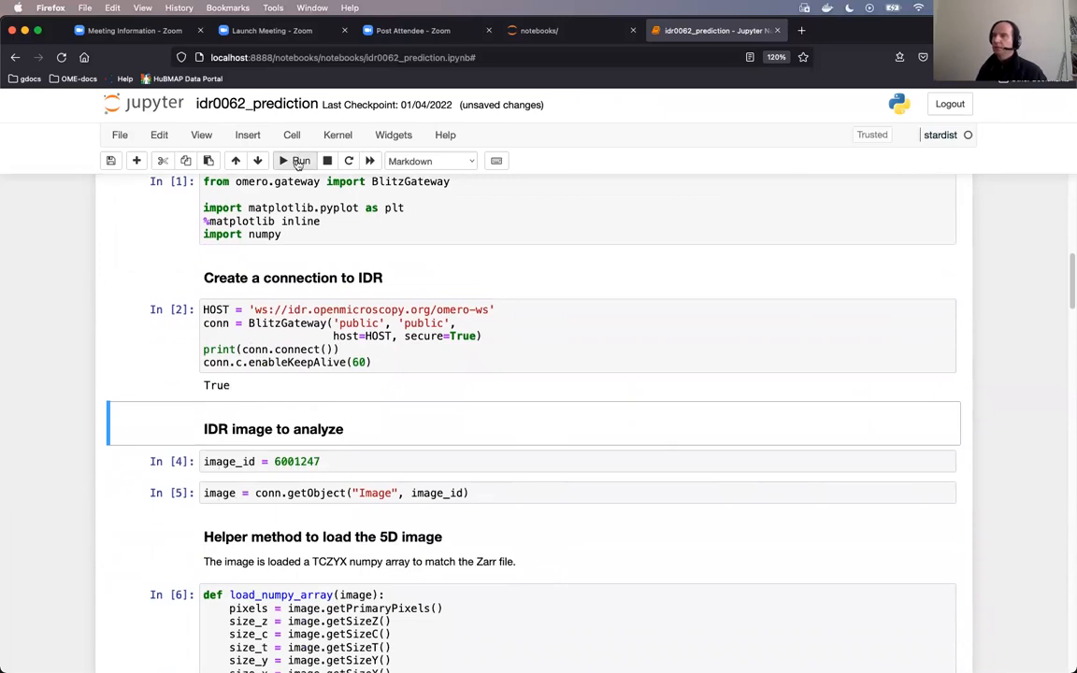
click(295, 161)
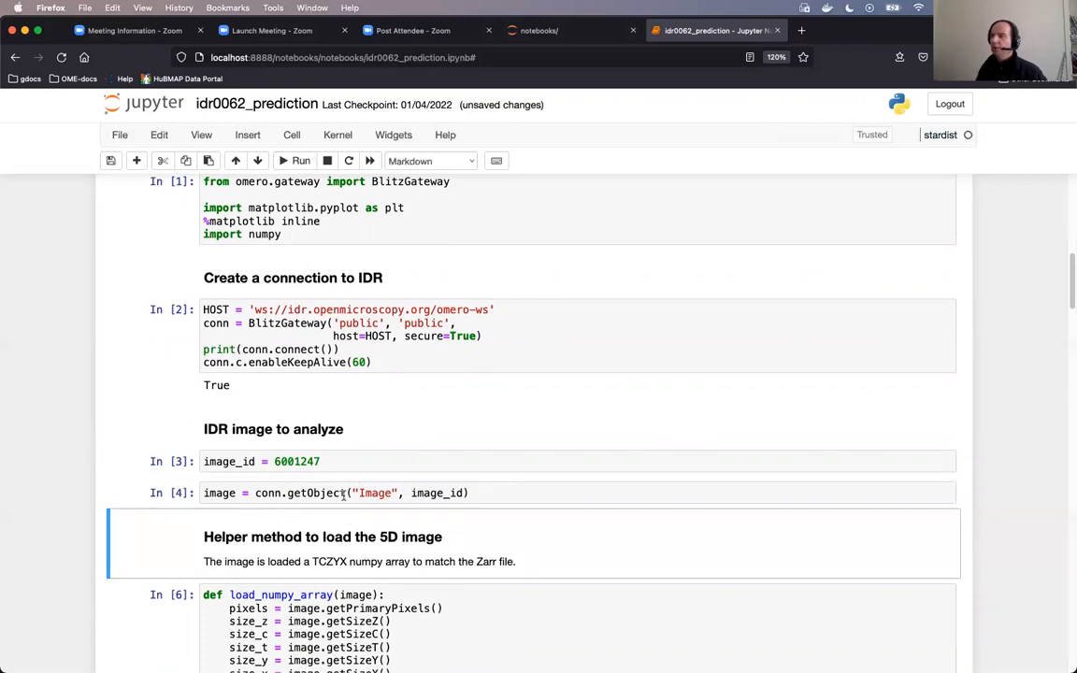
scroll(down, 3)
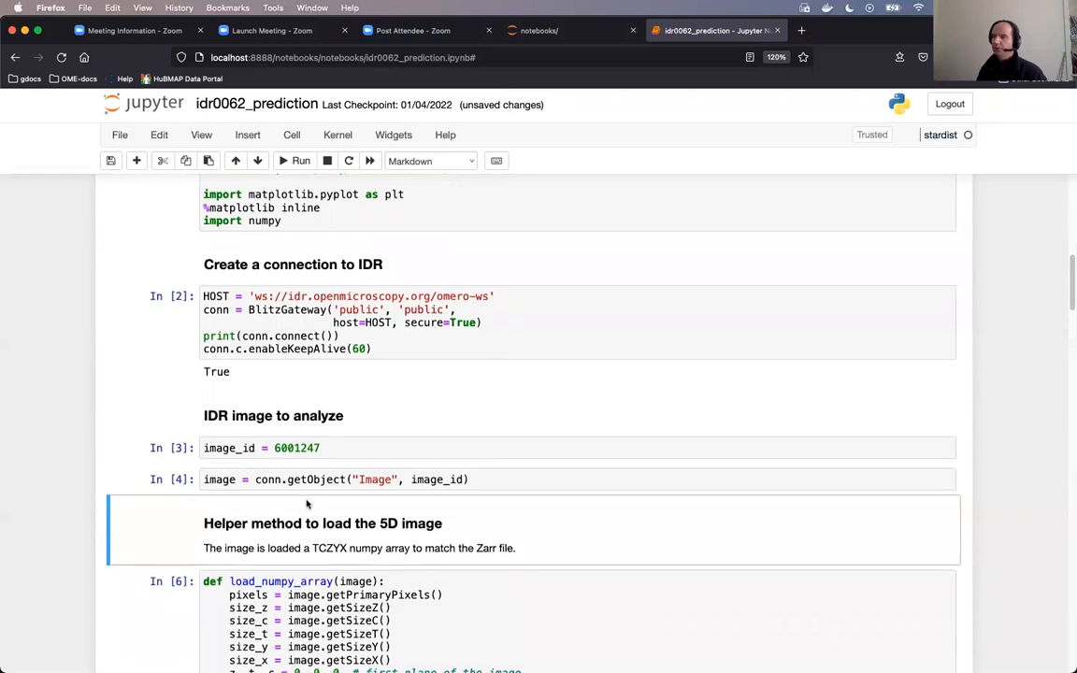
scroll(down, 3)
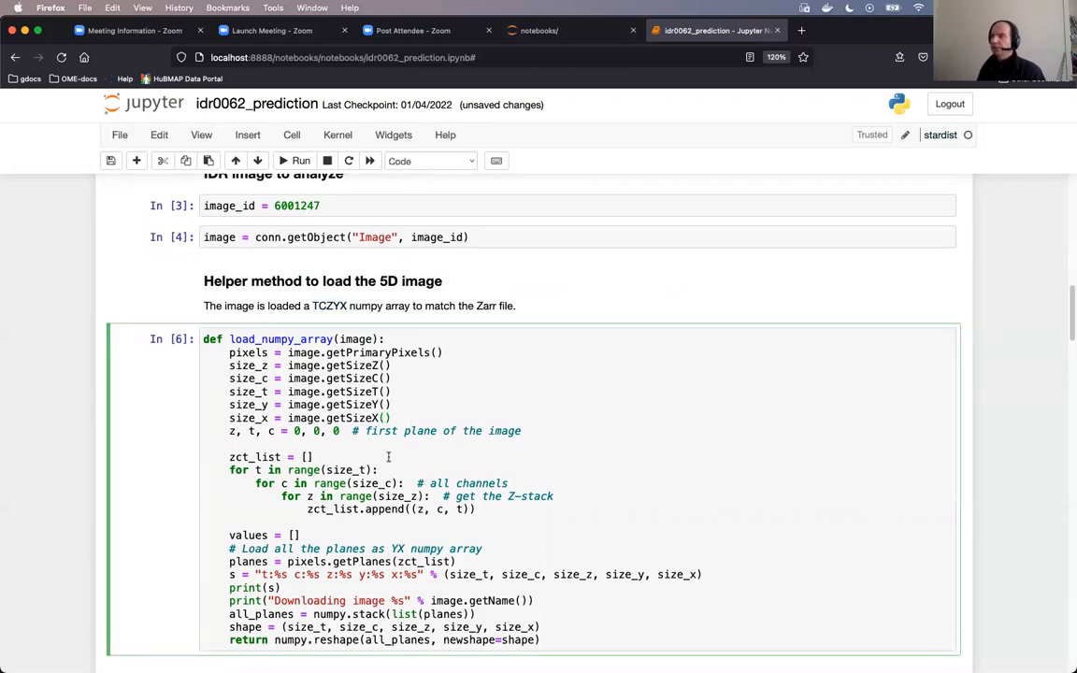
Load B4_C3.tif as a t:1 c:2 z:257 y:210 x:253 array after defining load_numpy_array
scroll(down, 3)
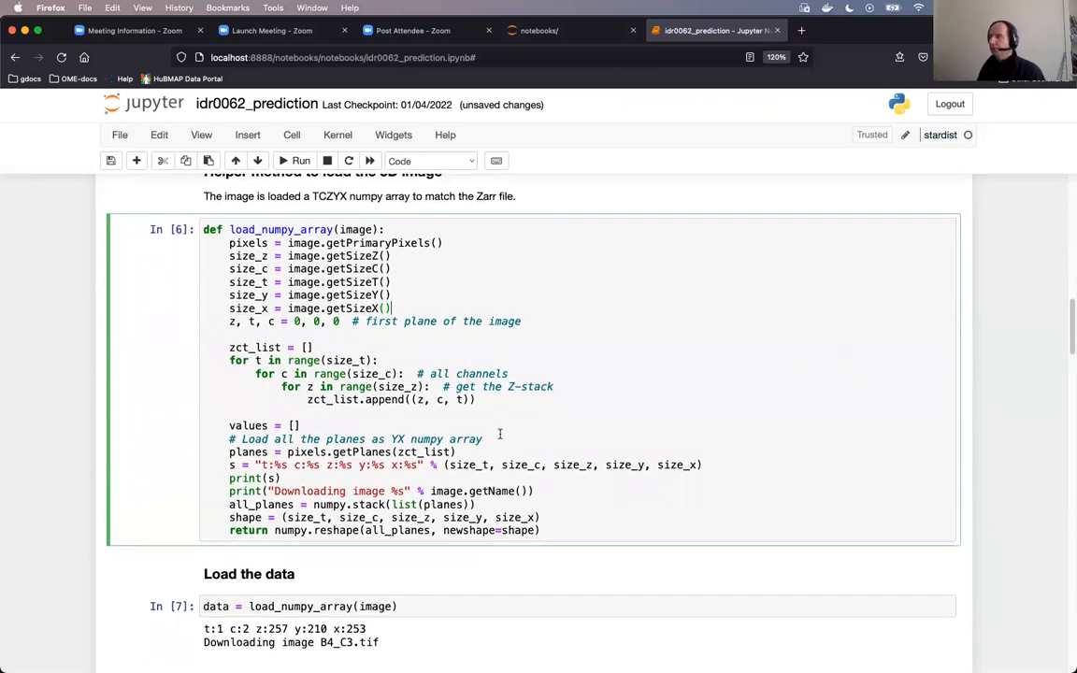
scroll(down, 3)
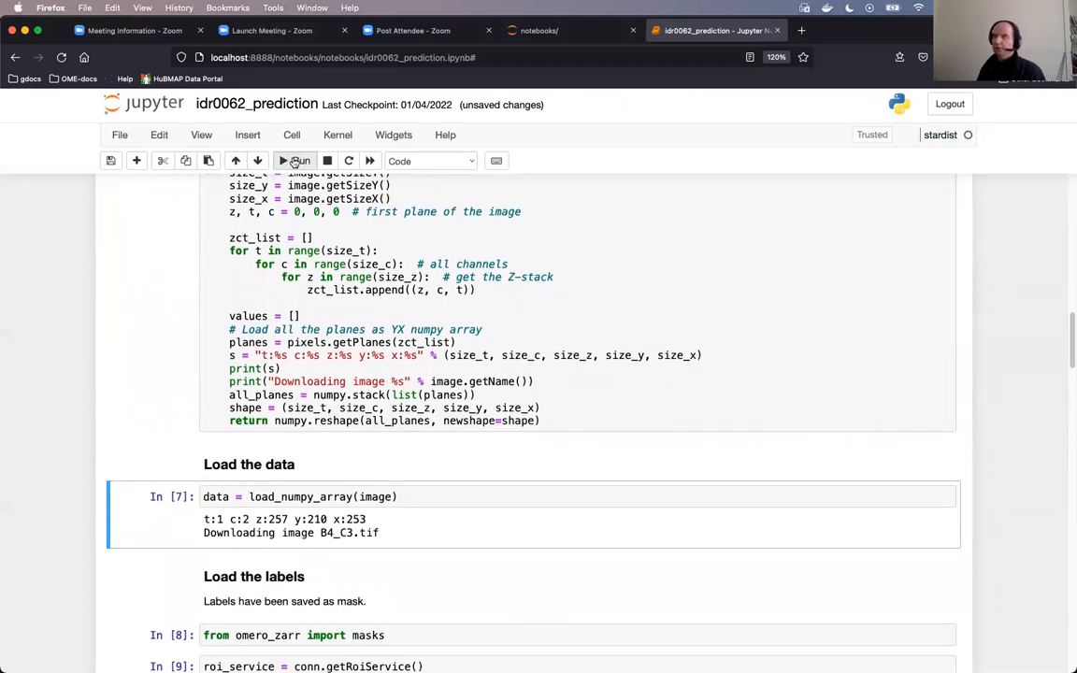
click(295, 161)
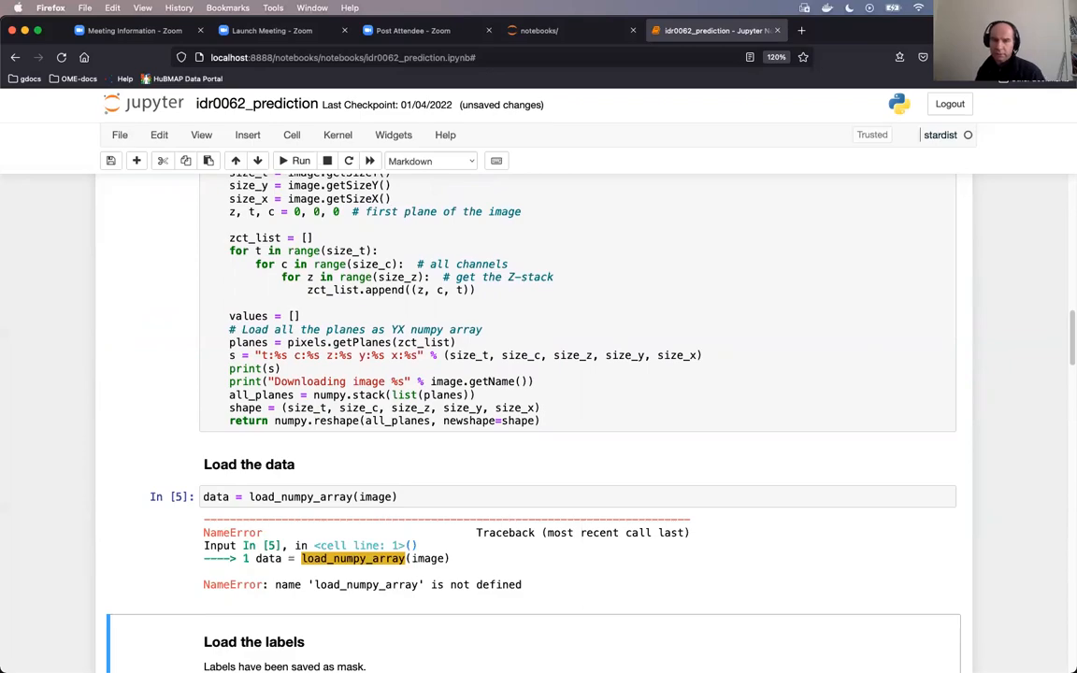
scroll(down, 3)
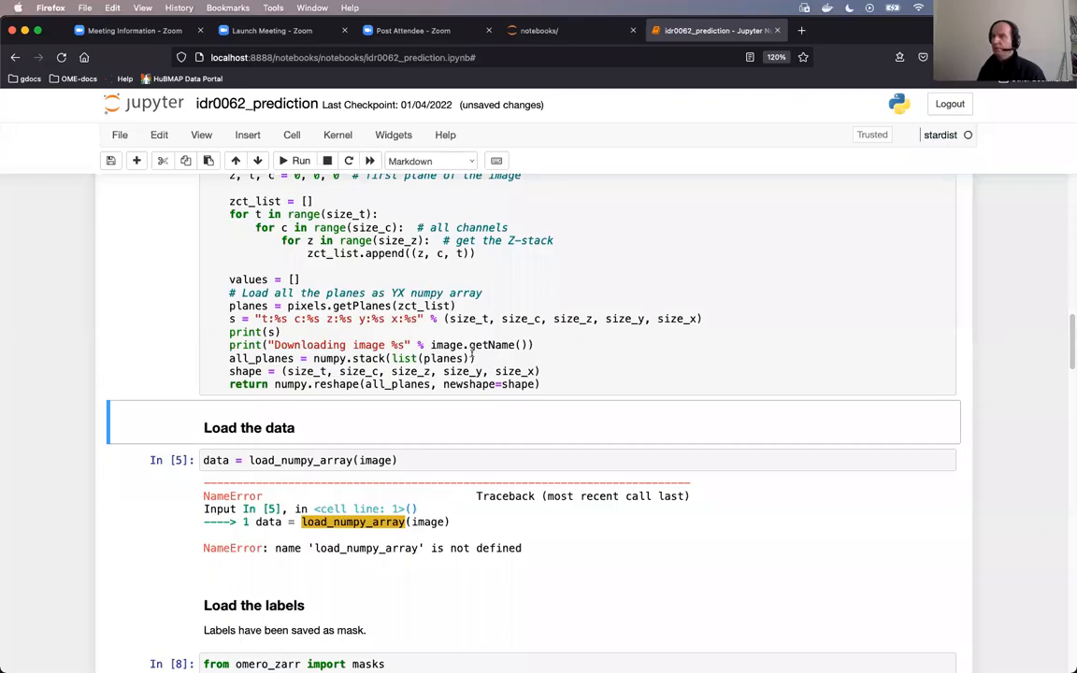
scroll(up, 3)
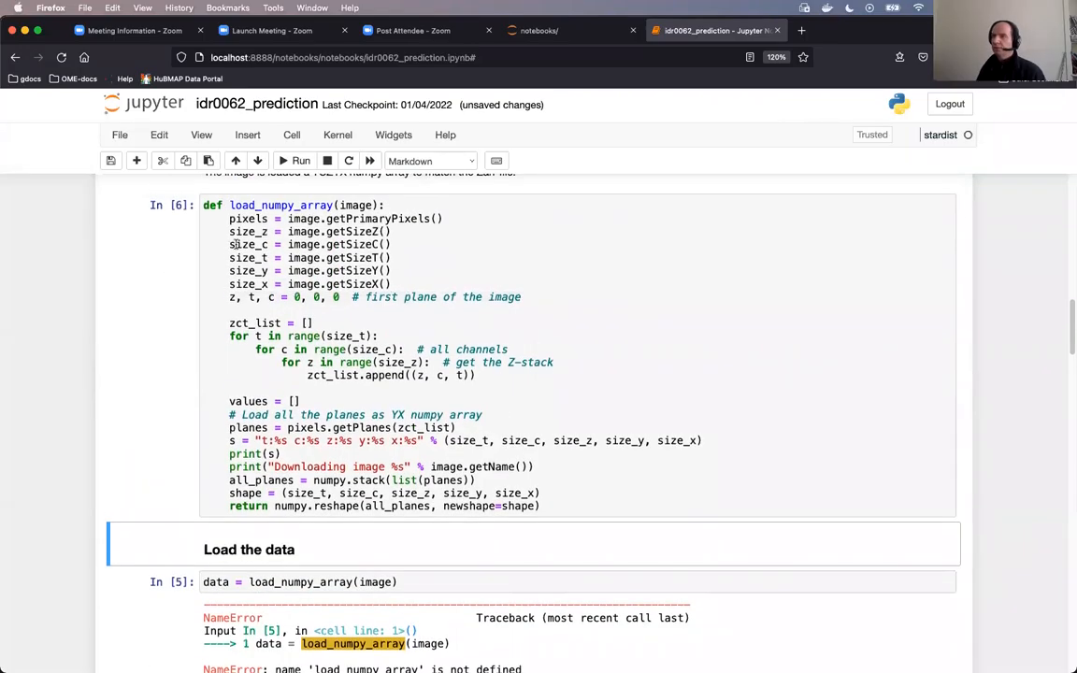
scroll(down, 3)
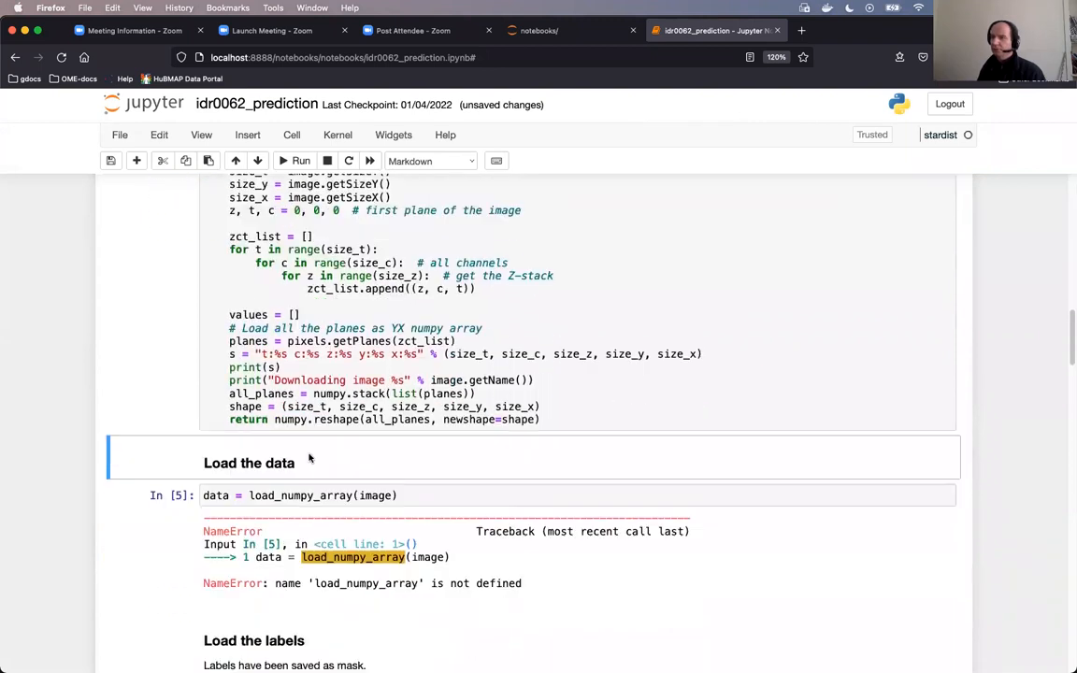
click(296, 161)
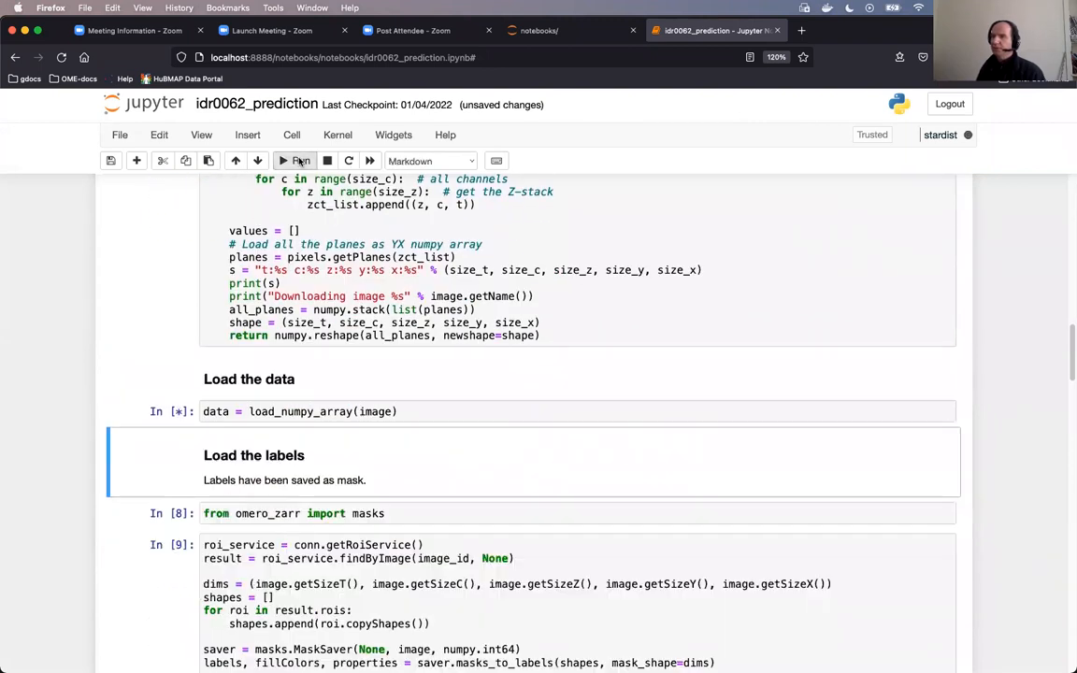
click(297, 161)
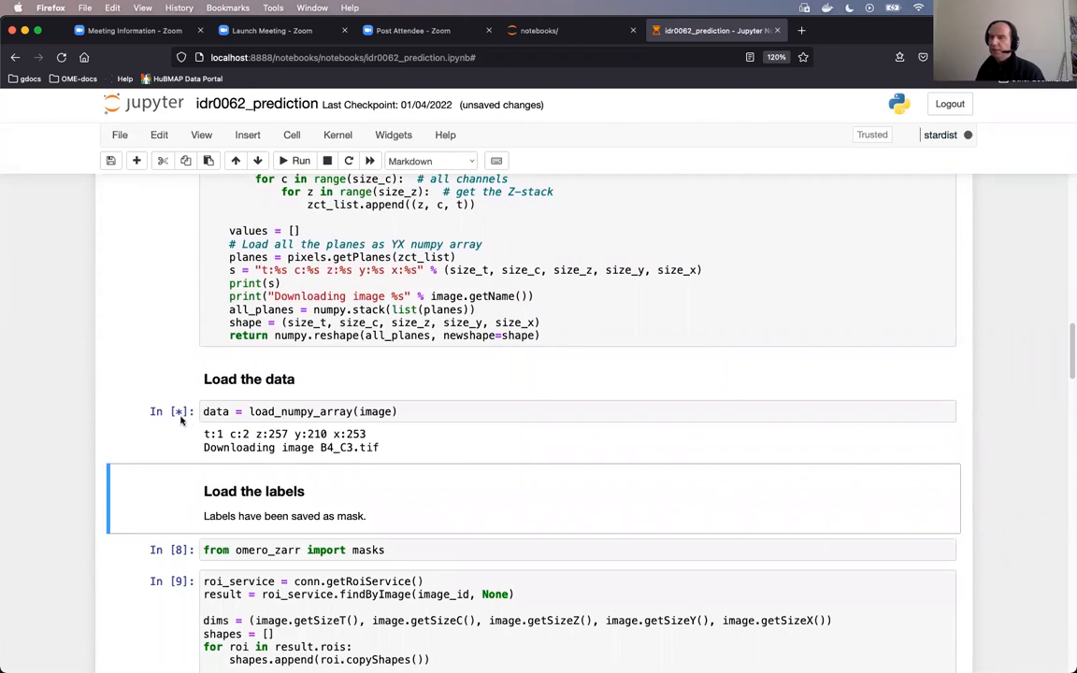
mouse_move(48, 394)
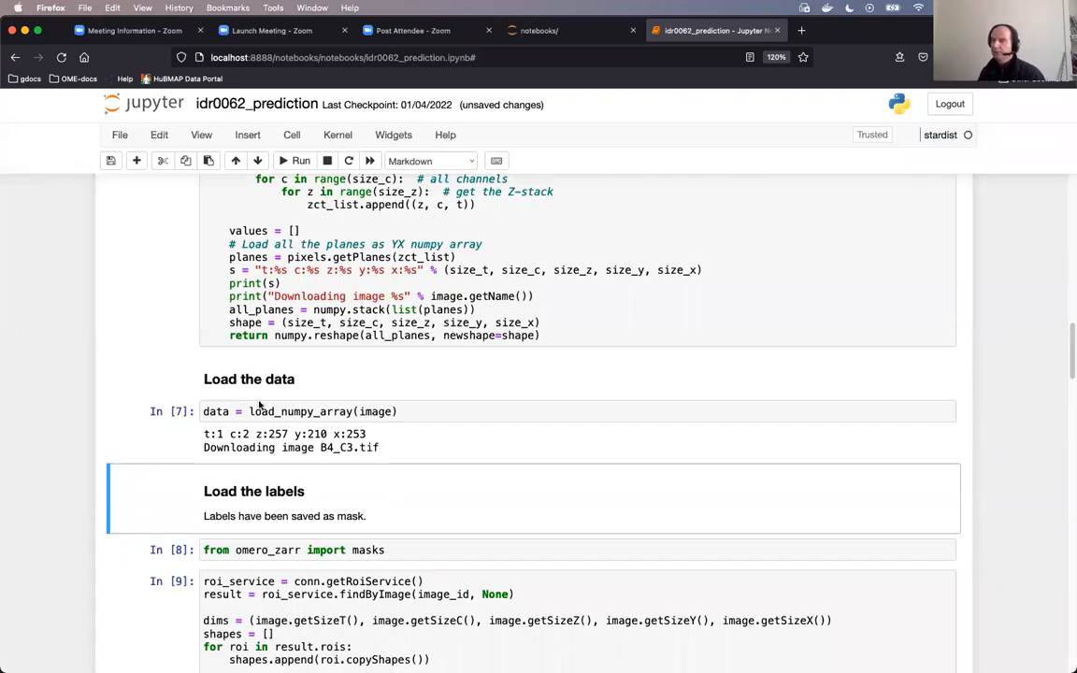
mouse_move(216, 438)
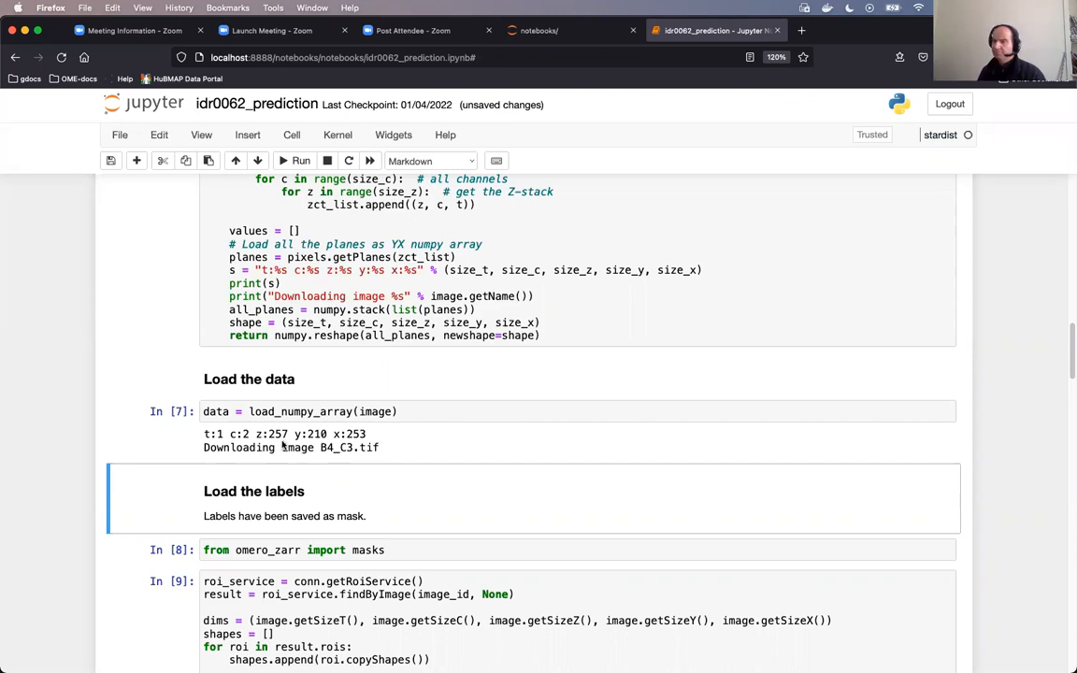
Import omero_zarr masks, convert the ROIs to labels, and print shape (1, 2, 257, 210, 253)
scroll(down, 3)
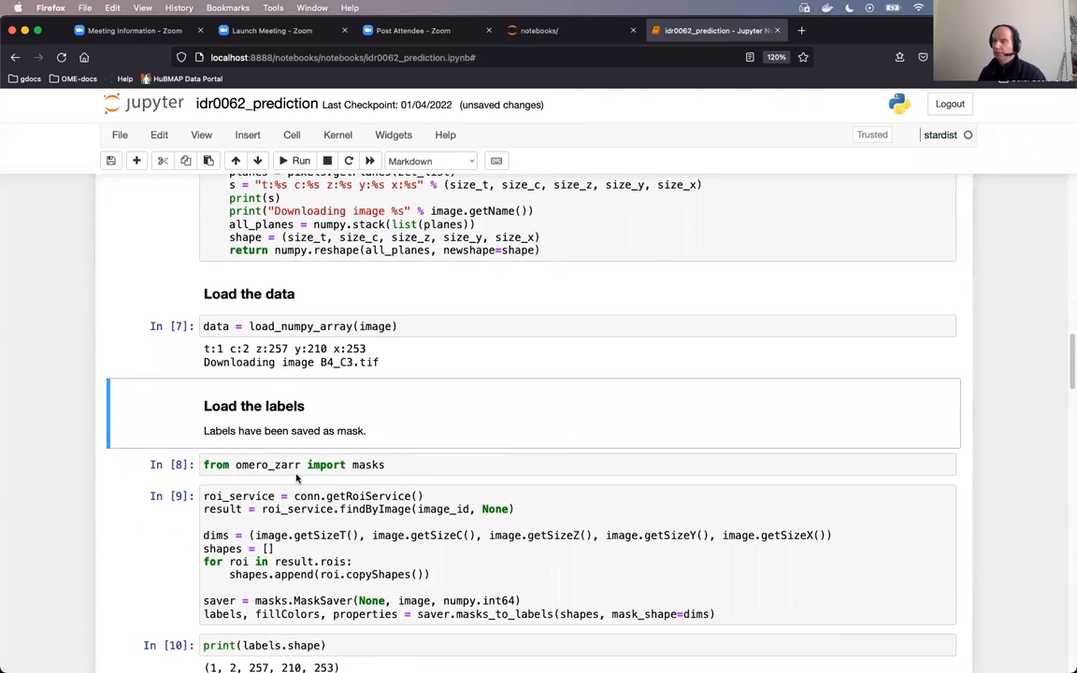
scroll(down, 3)
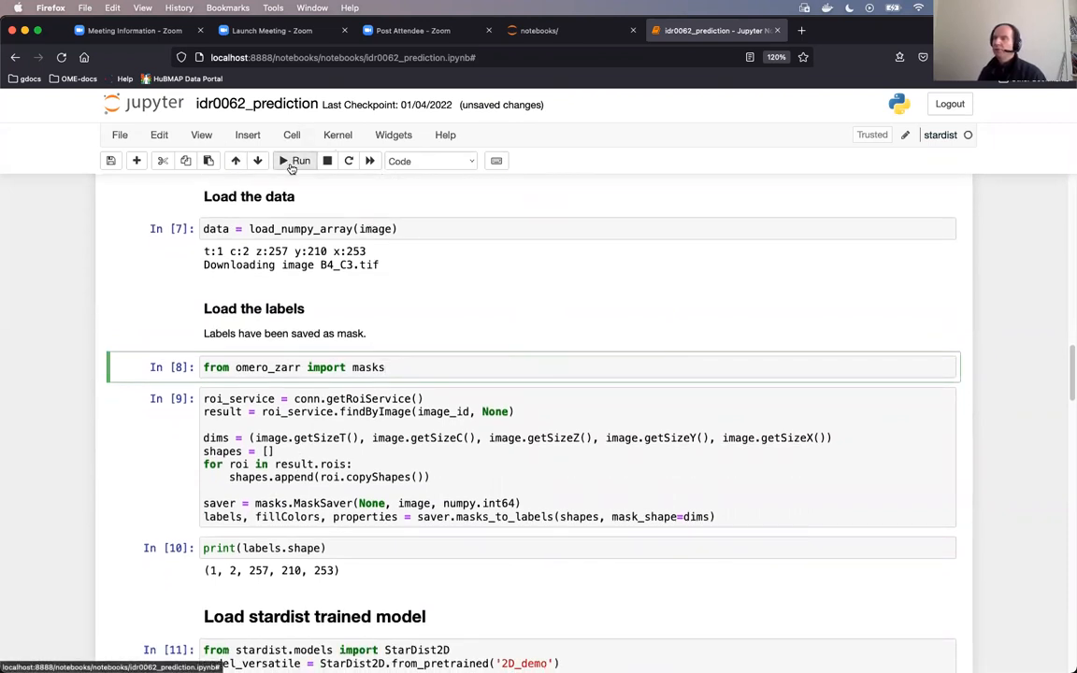
click(297, 161)
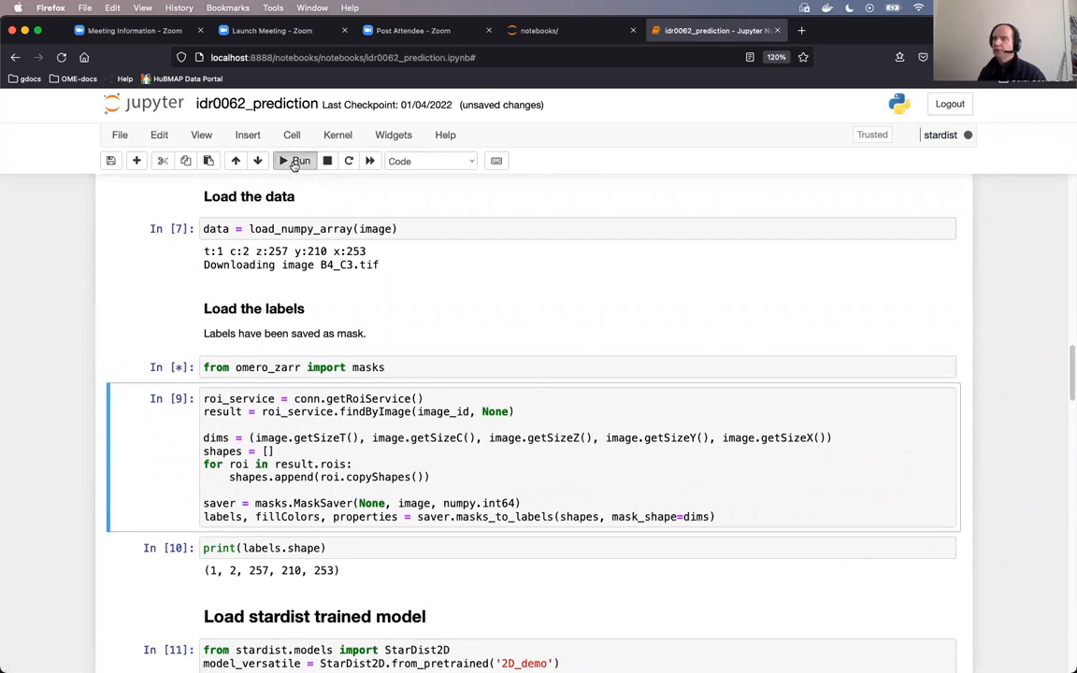
click(295, 161)
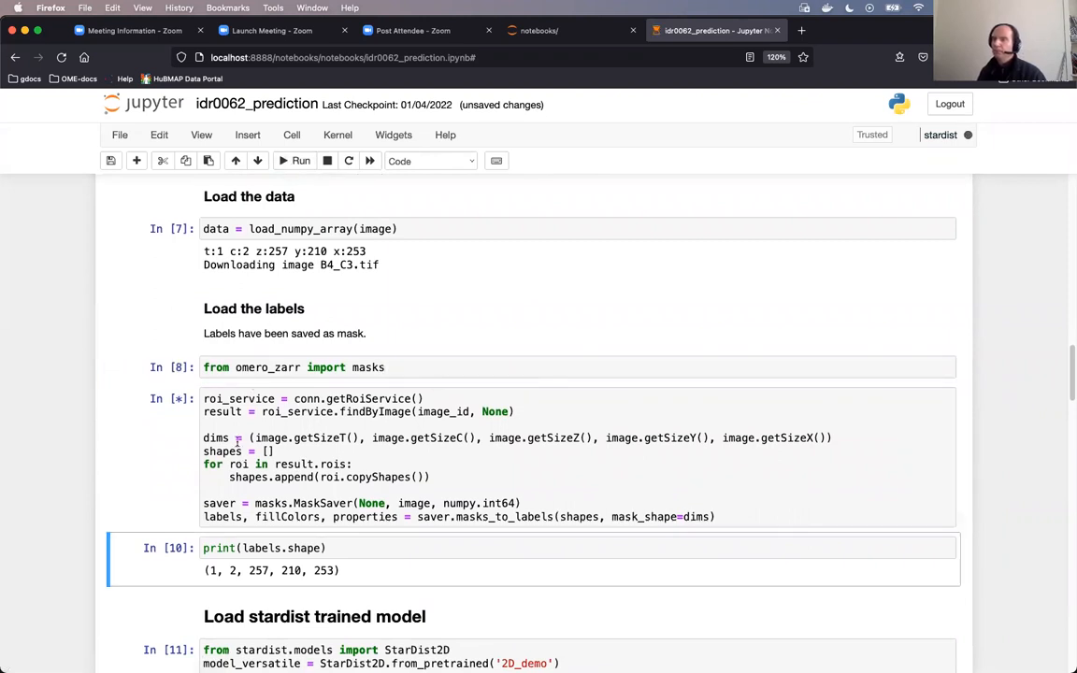
click(296, 160)
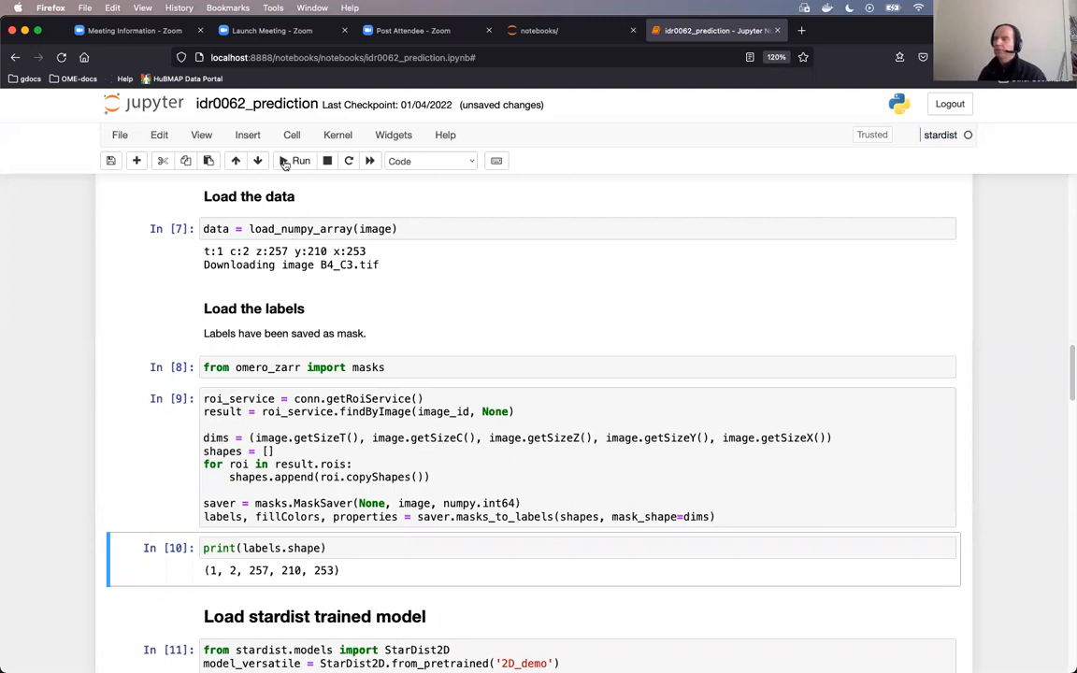
click(314, 616)
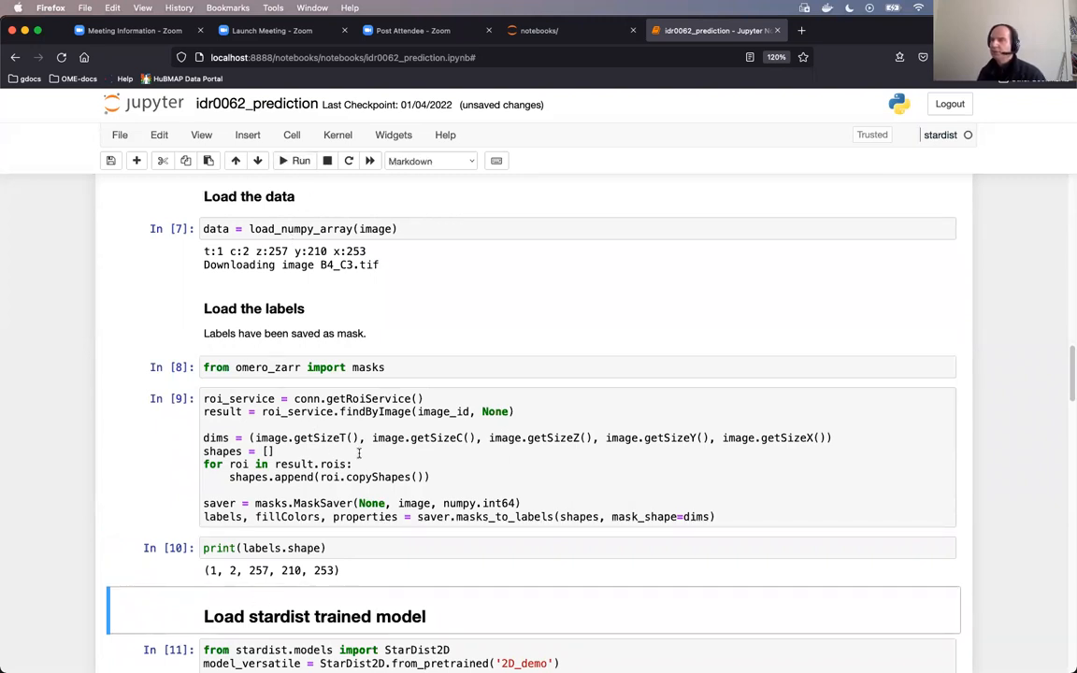
scroll(down, 3)
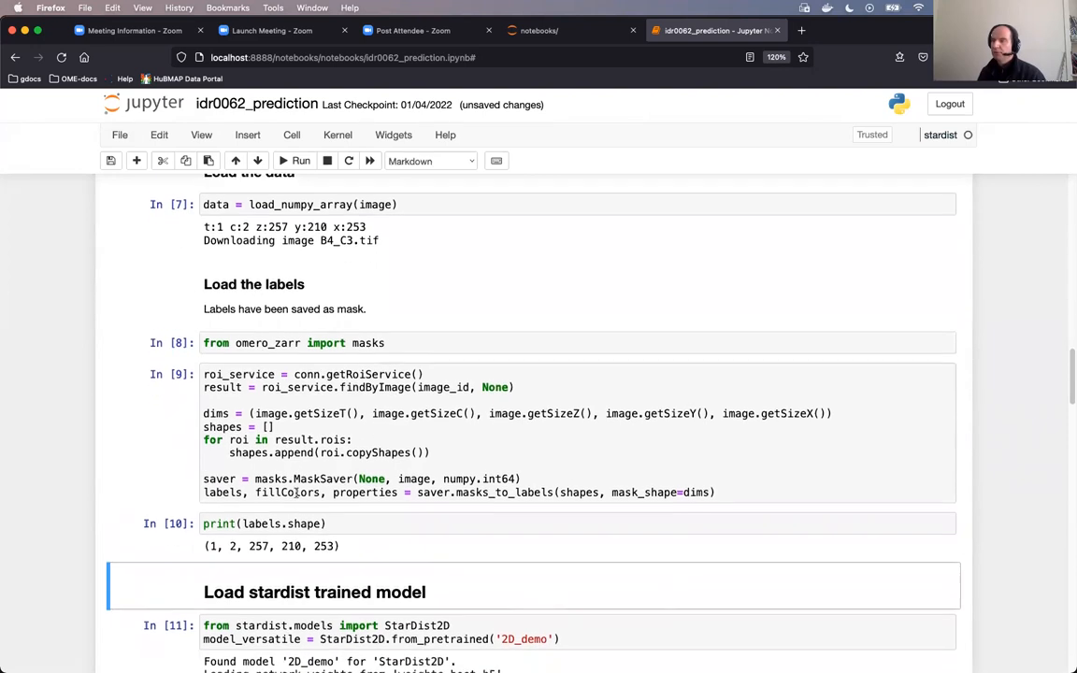
scroll(down, 3)
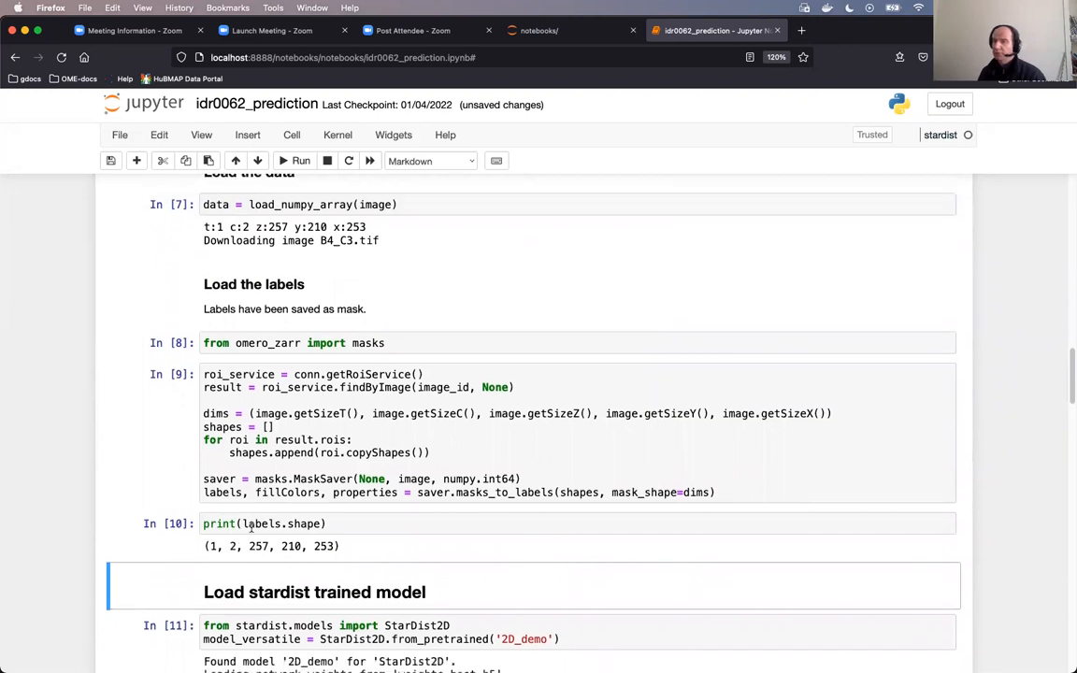
Load the StarDist 2D_demo model and select the per-slice prediction cell
scroll(down, 3)
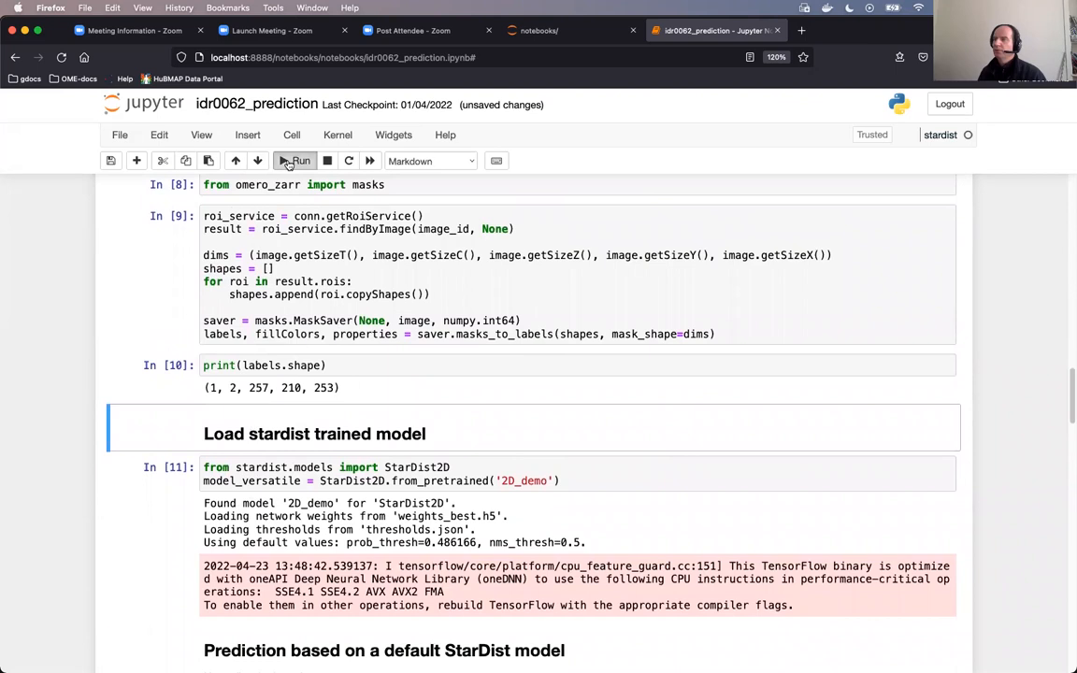
click(294, 161)
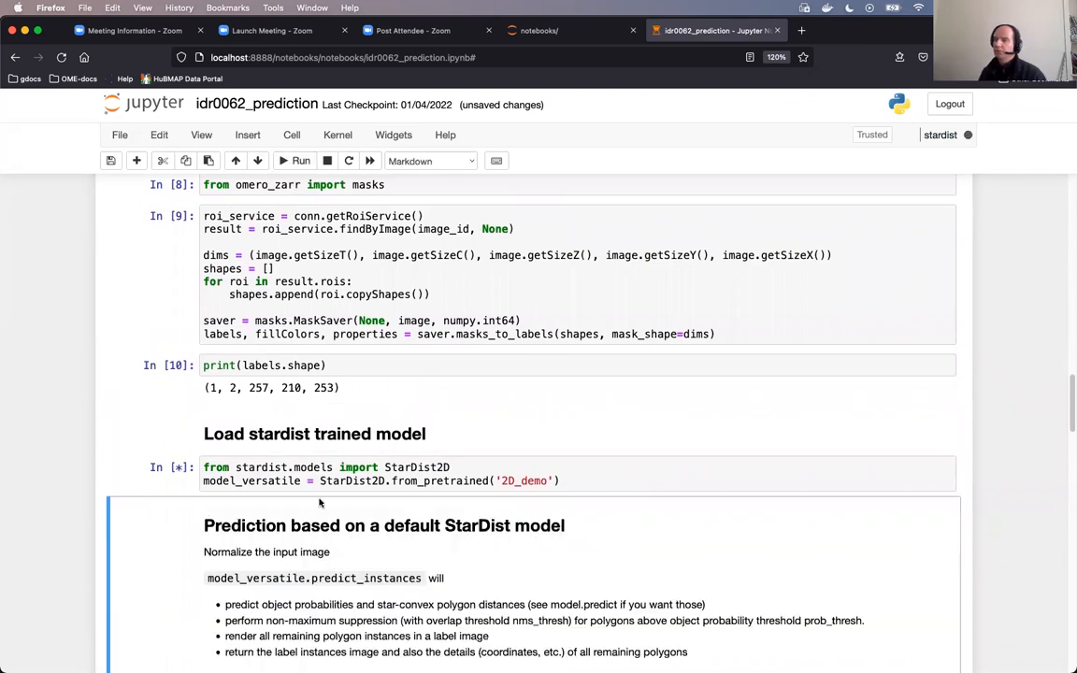
mouse_move(391, 467)
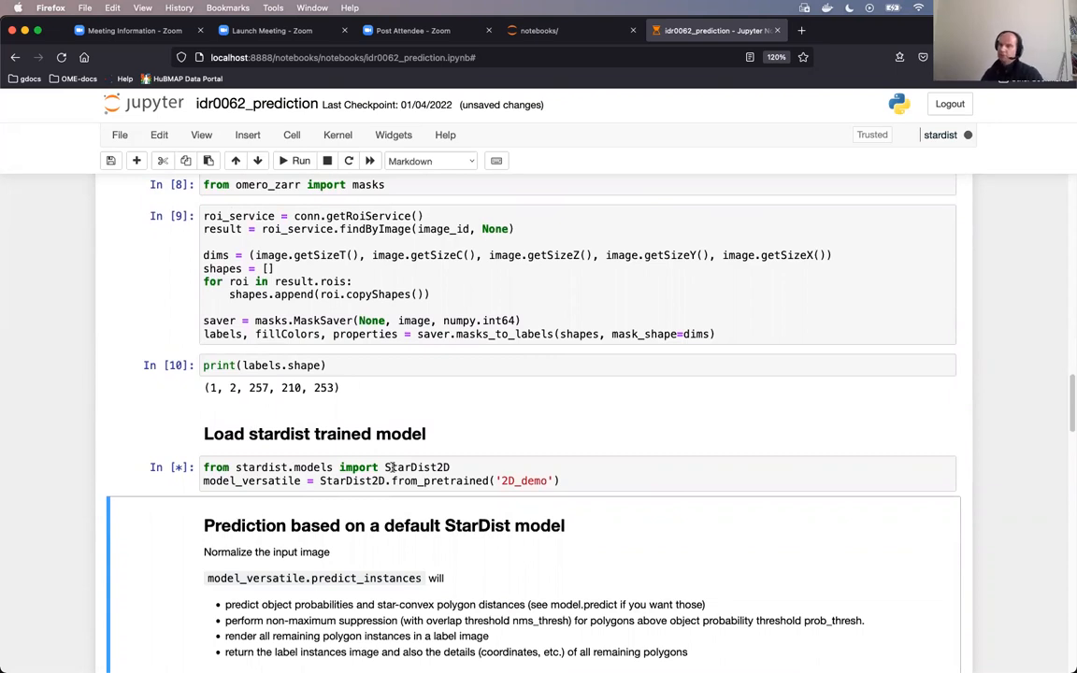
click(300, 159)
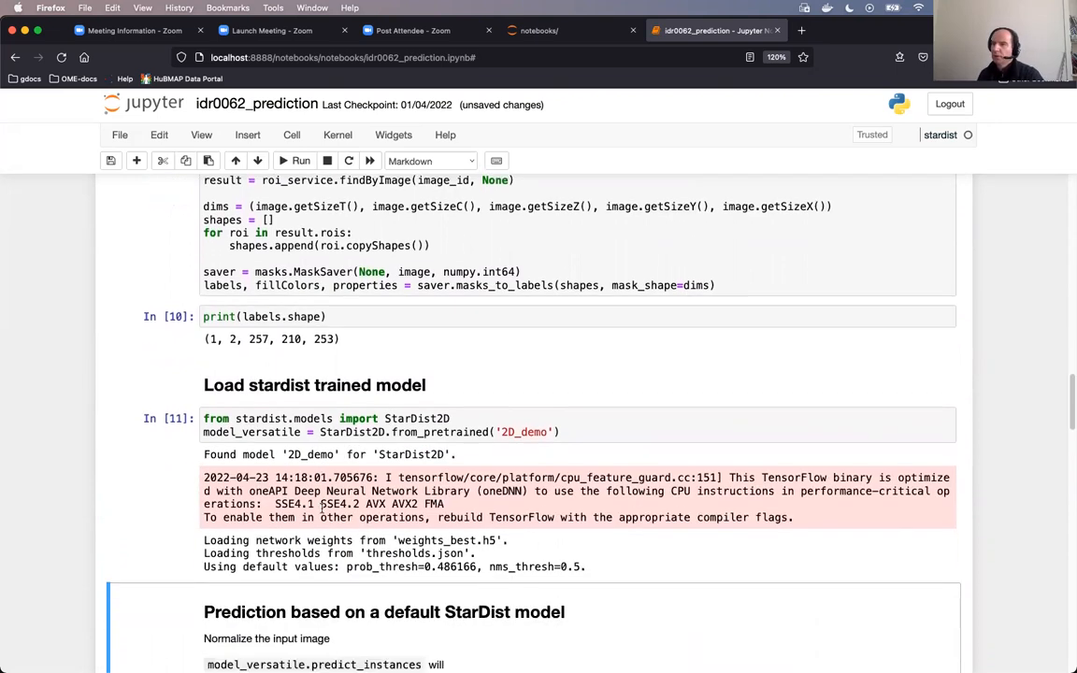
scroll(down, 3)
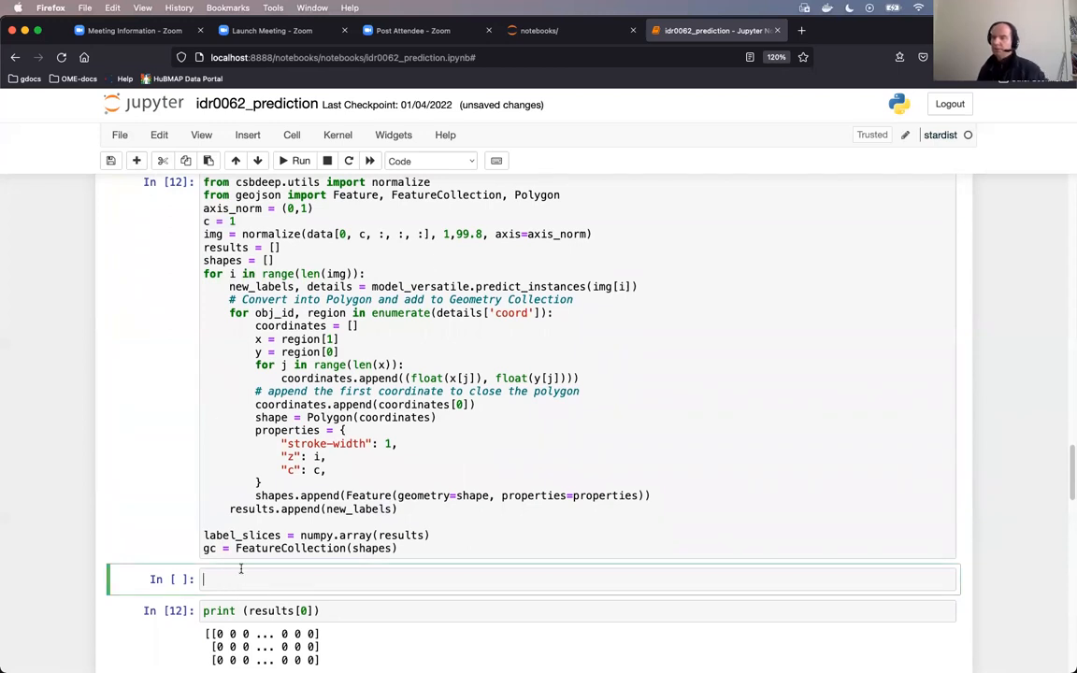
Add a print(results) cell, hit the NameError, and re-run the StarDist prediction cell
text(print)
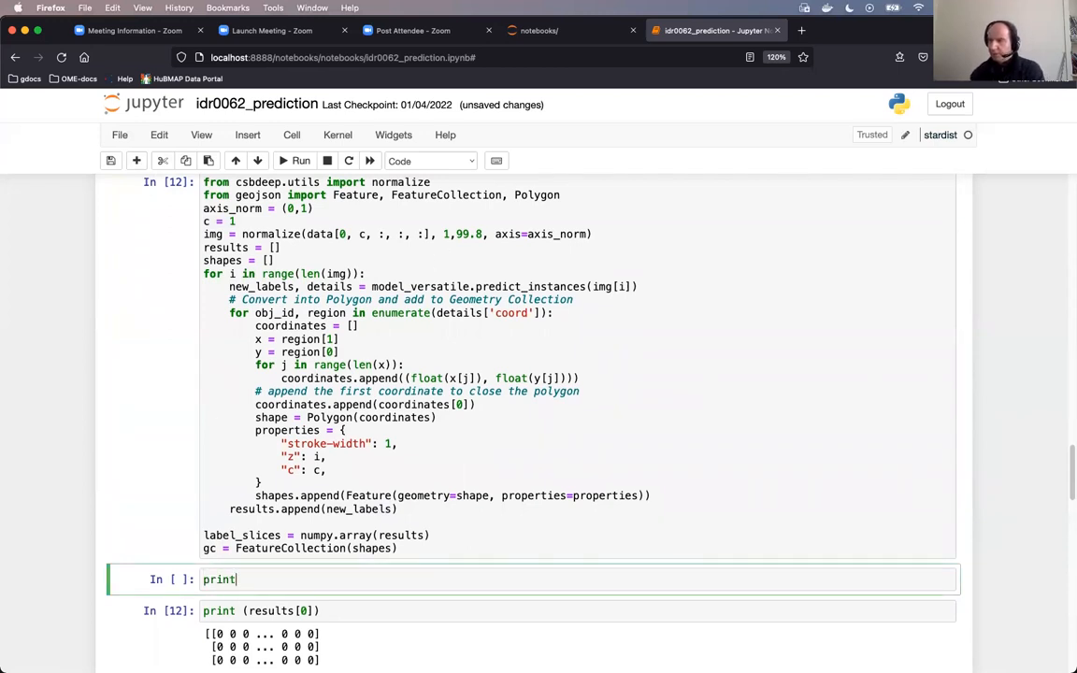
text(())
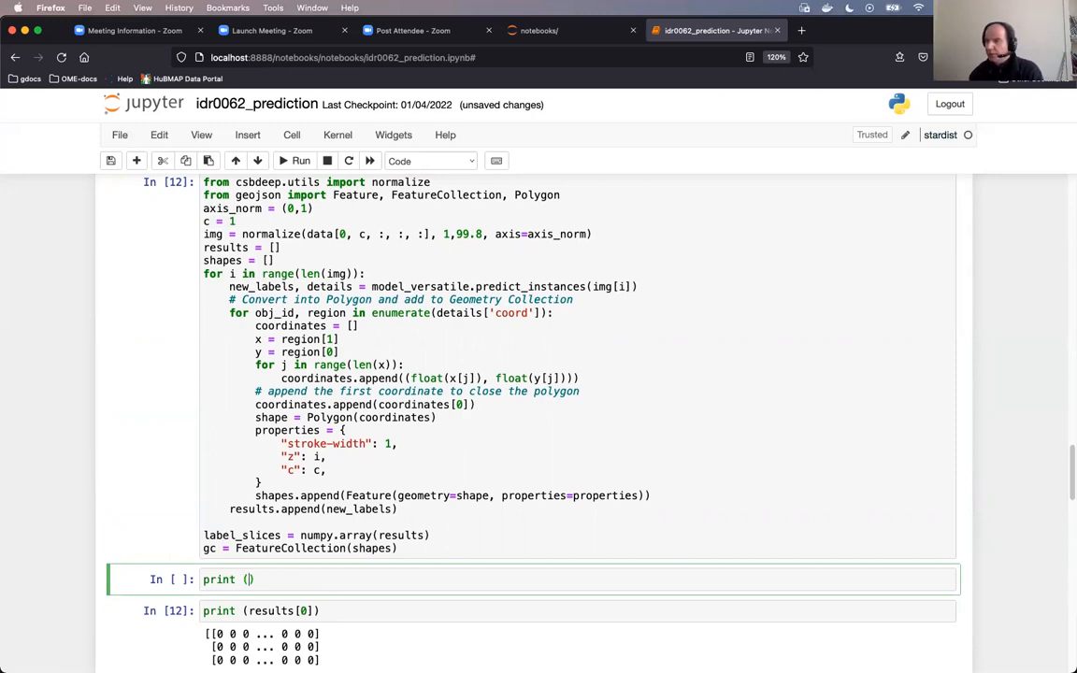
text(results)
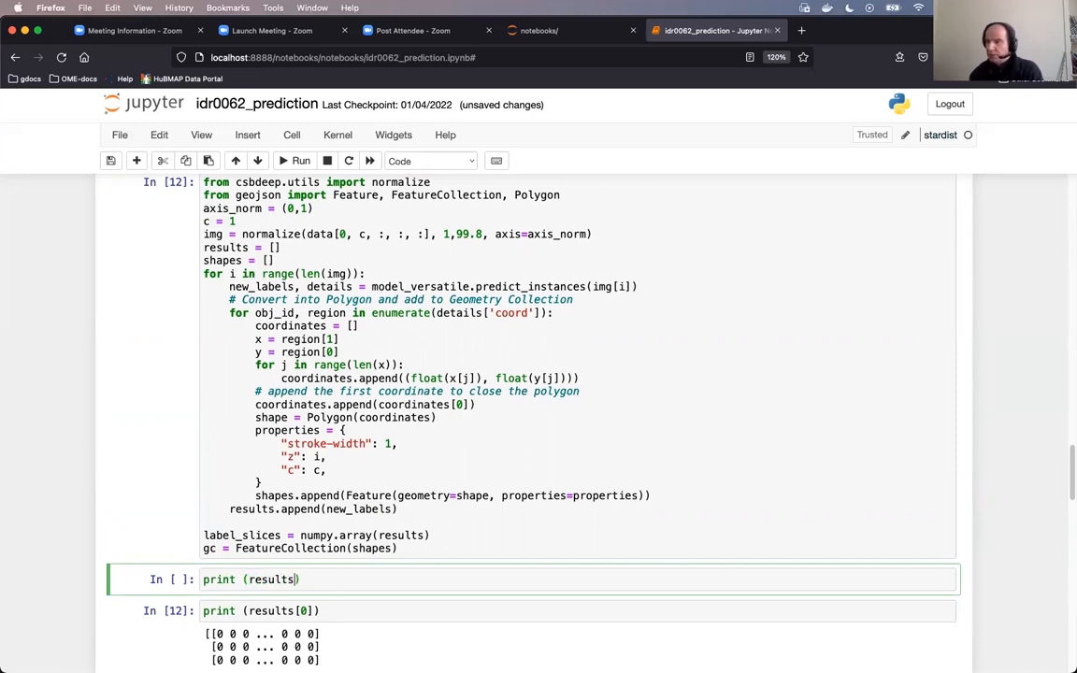
text([])
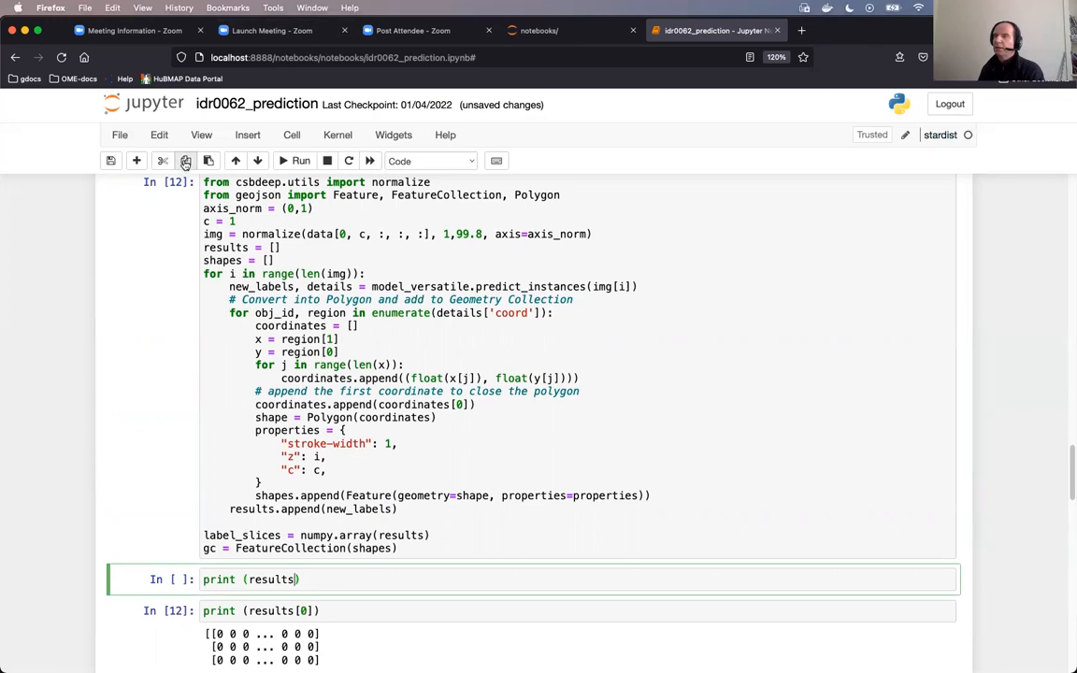
click(300, 160)
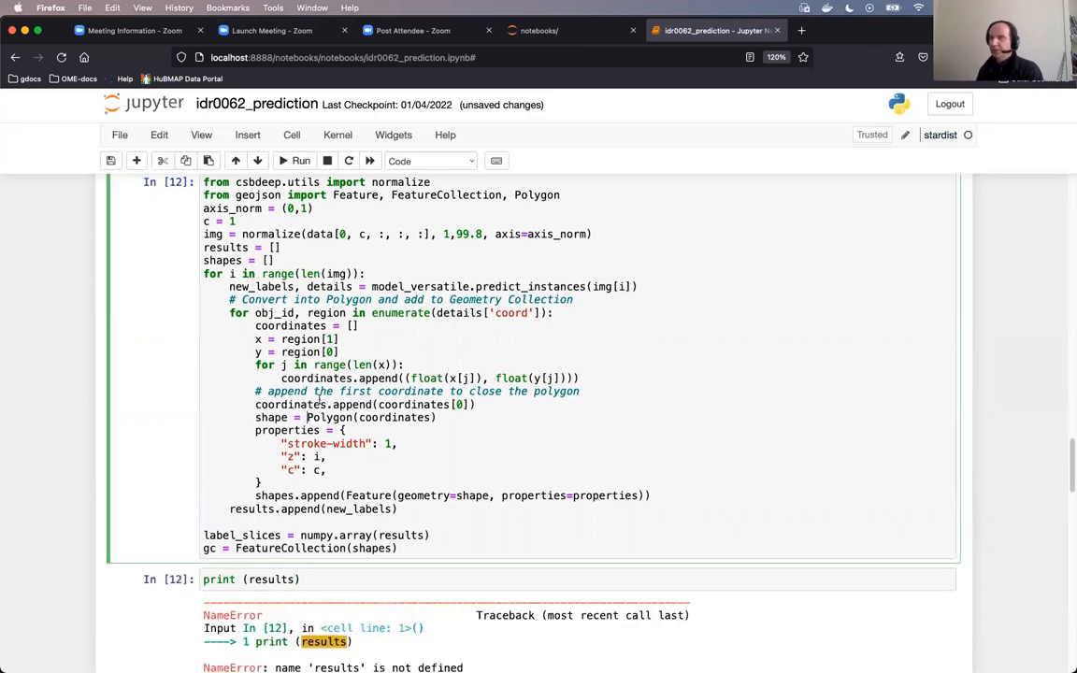
scroll(up, 3)
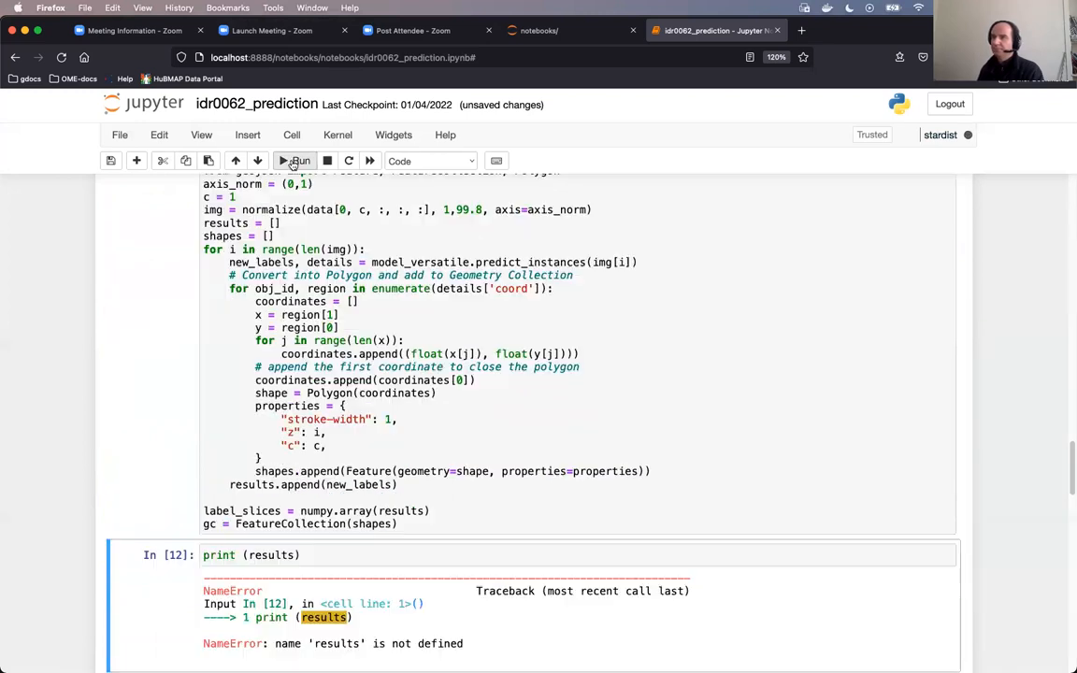
click(295, 161)
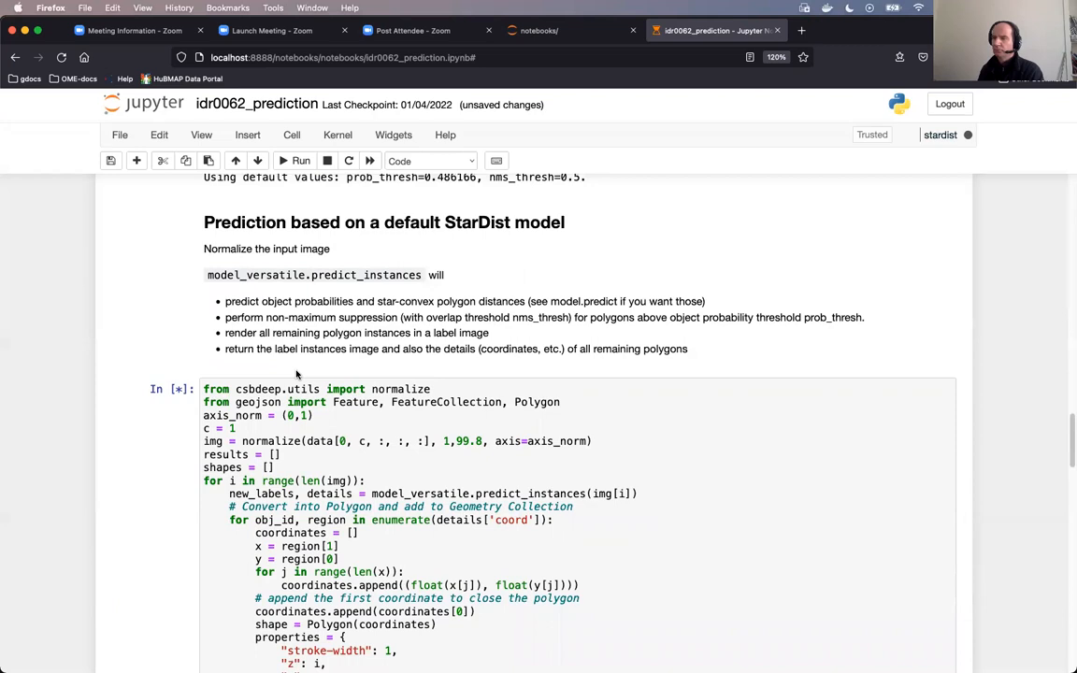
Scroll through the finished prediction output listing results label arrays and results[0]
scroll(down, 3)
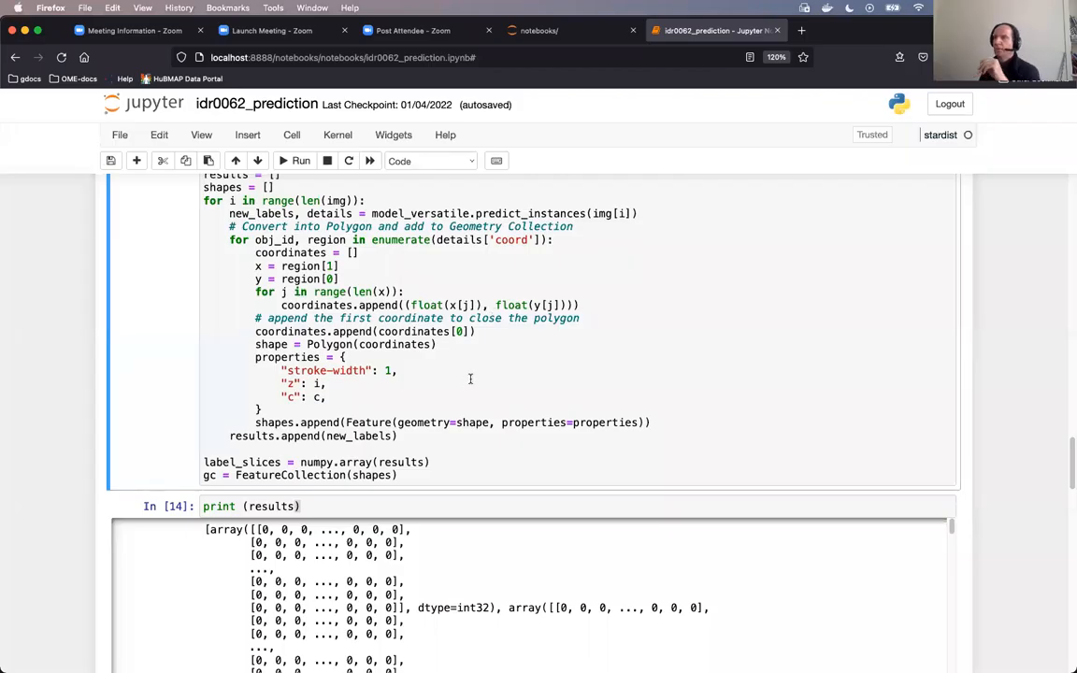
scroll(up, 3)
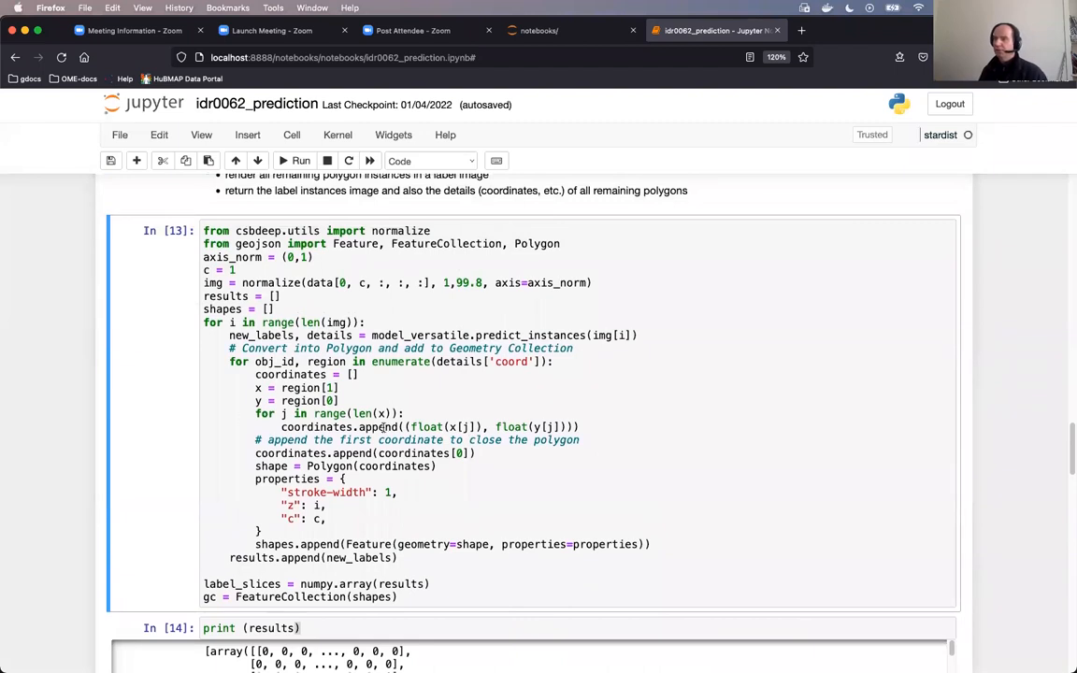
scroll(down, 3)
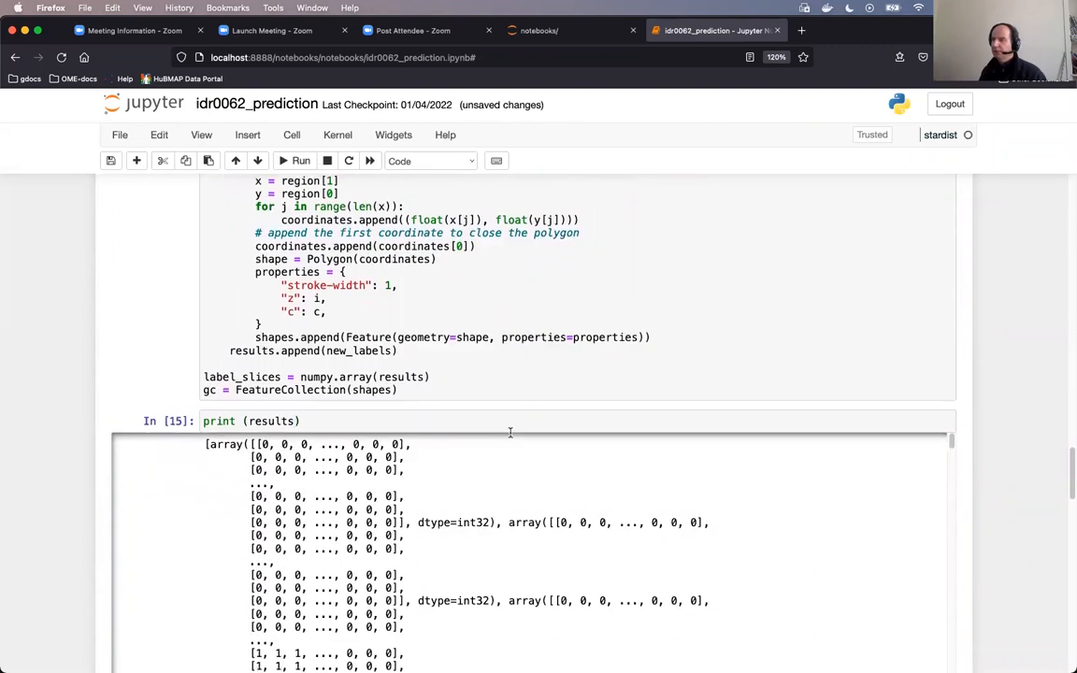
scroll(down, 3)
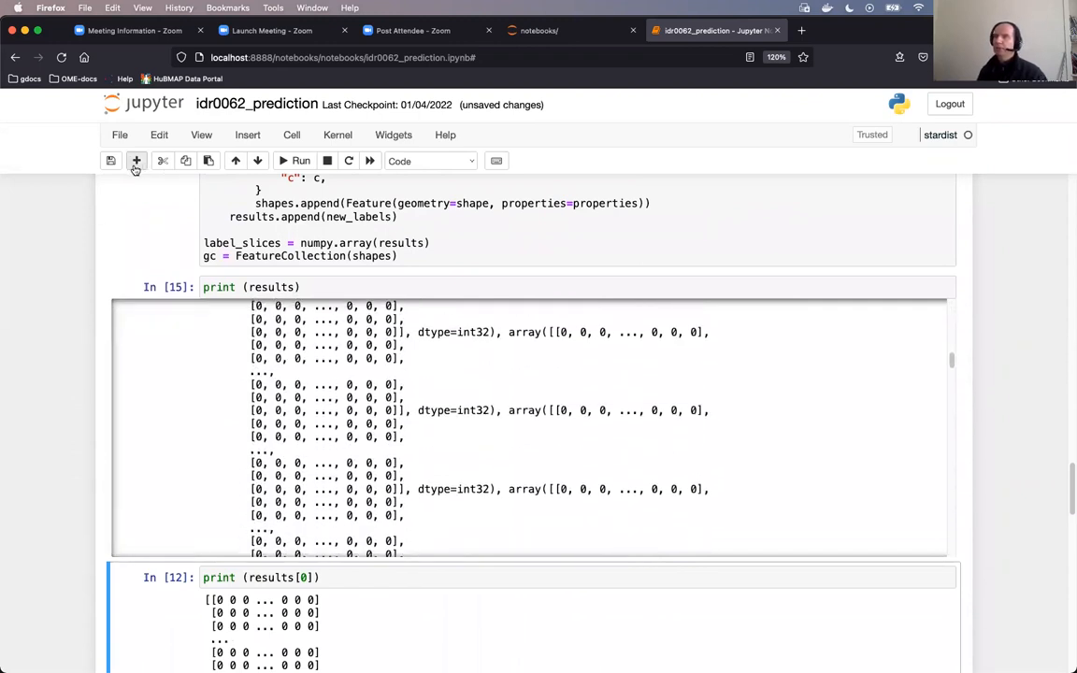
scroll(down, 3)
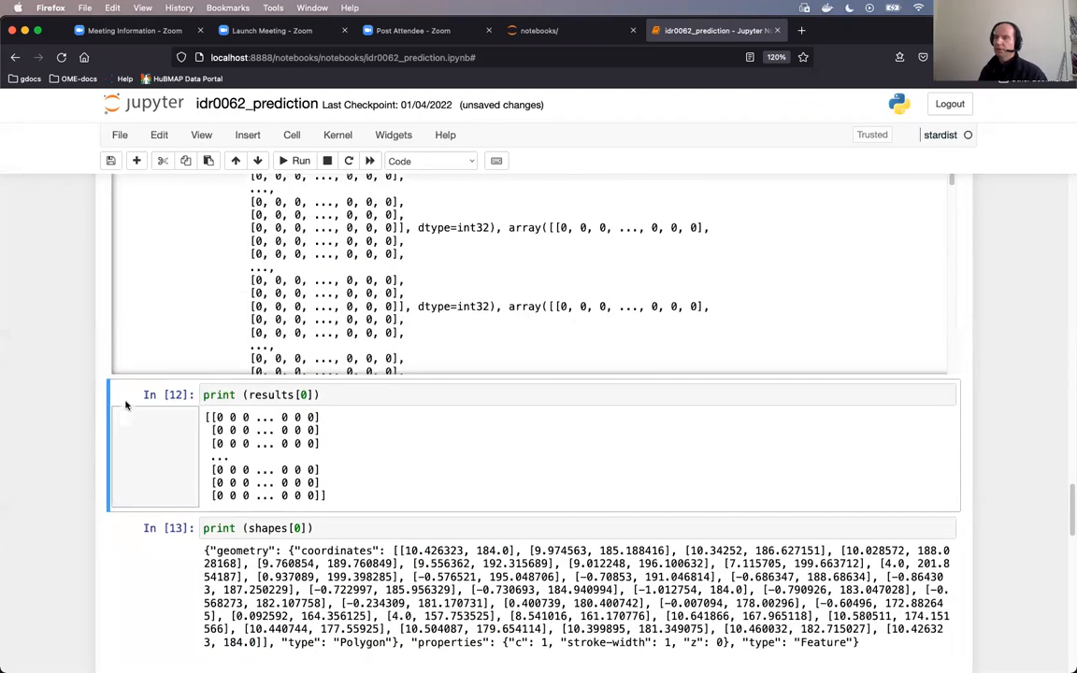
scroll(down, 3)
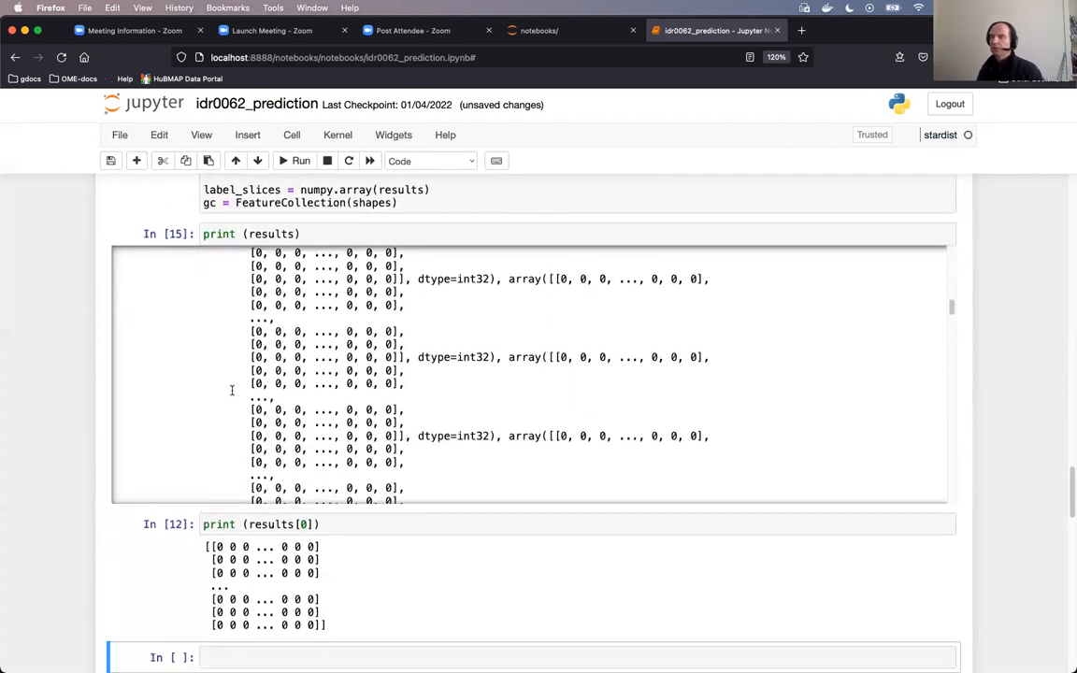
Print shapes[0], showing the first Polygon's GeoJSON coordinates and properties
scroll(down, 3)
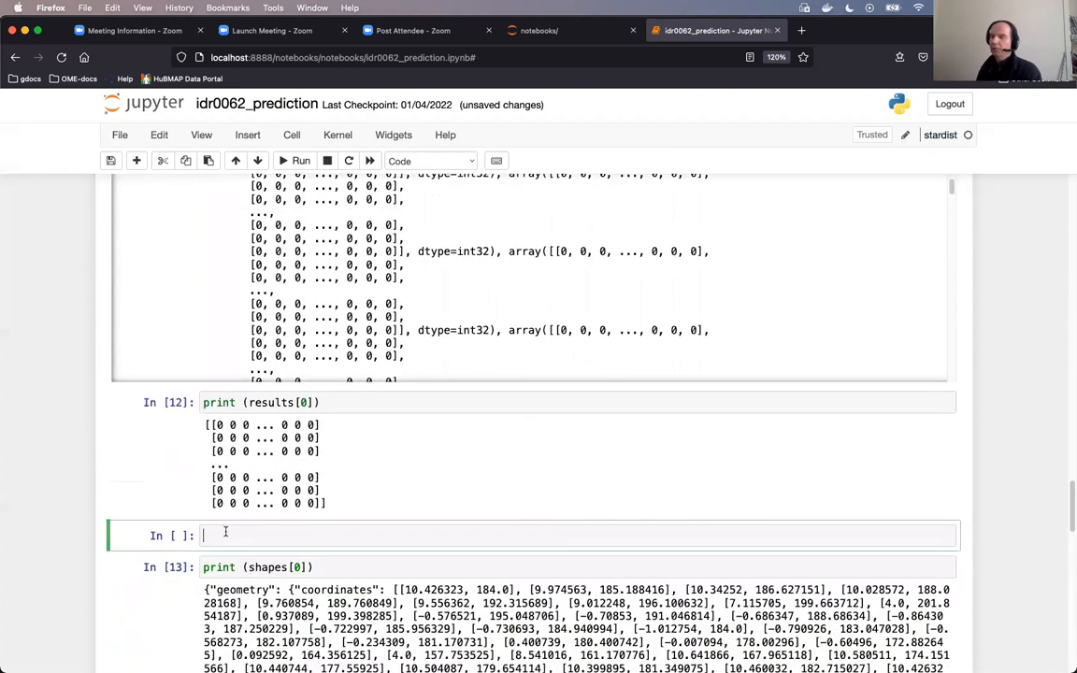
text(print)
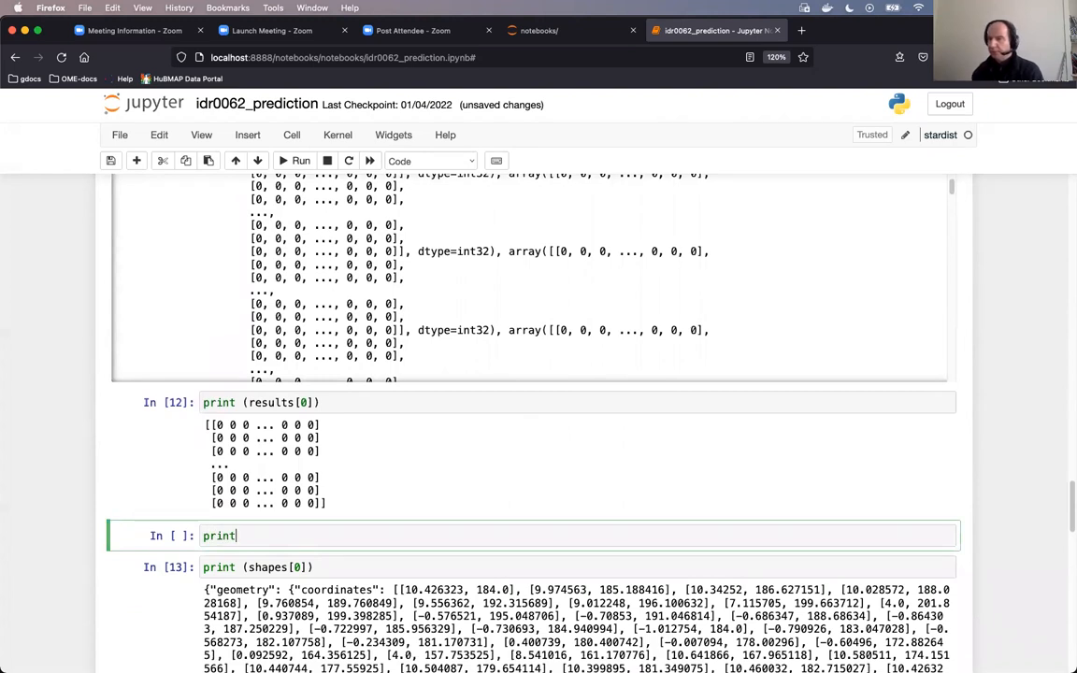
text((sh)
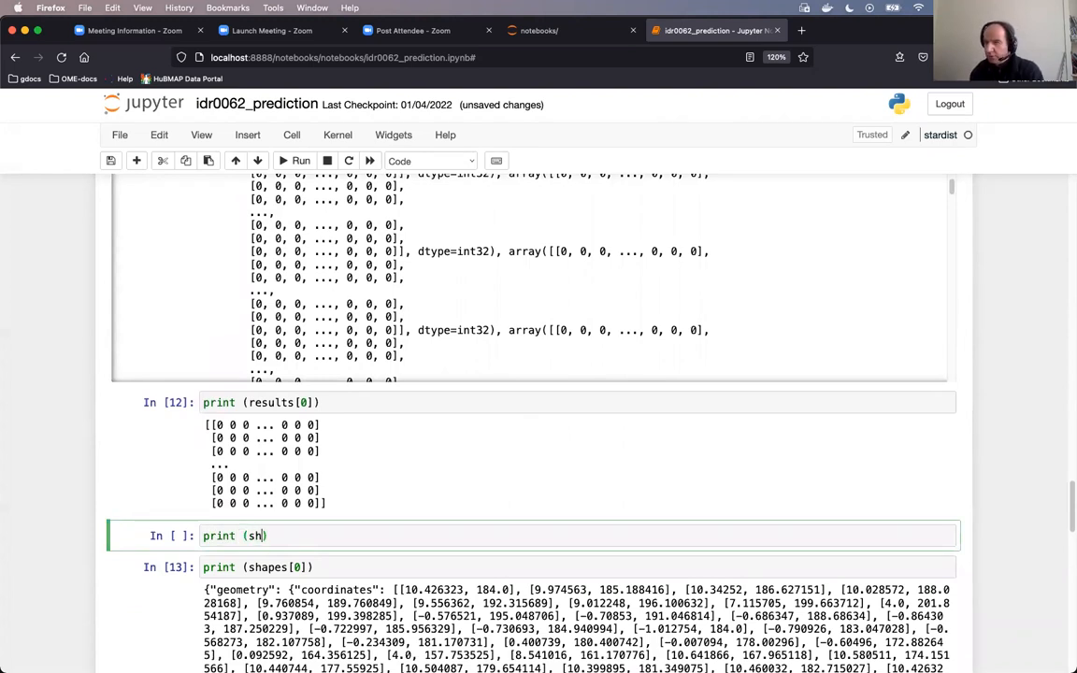
text(apes)
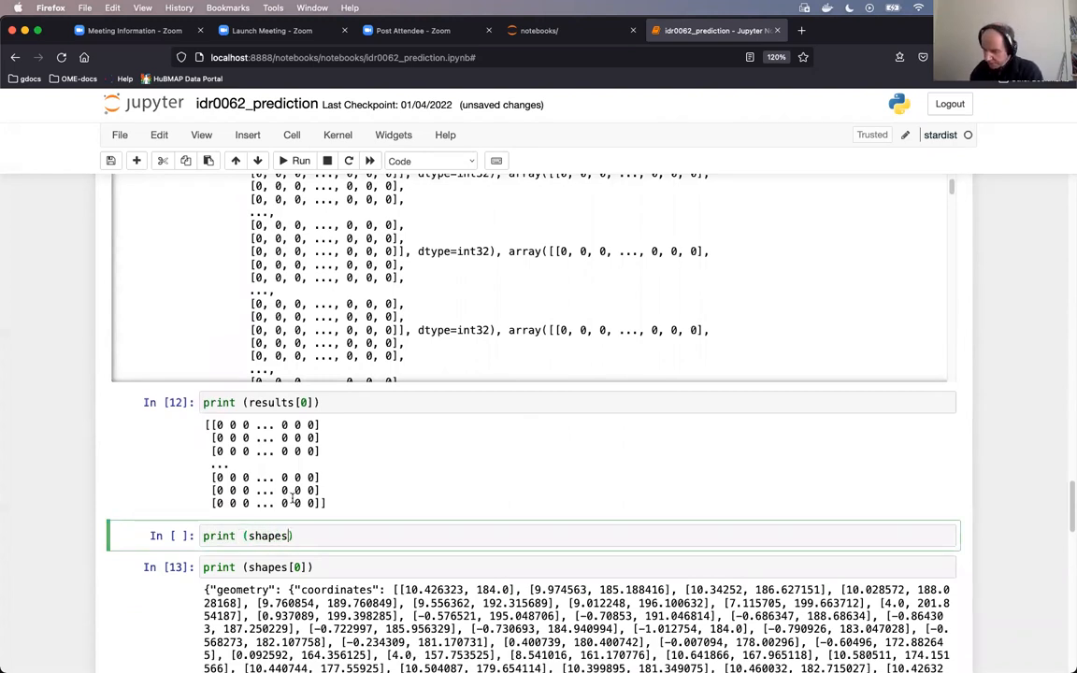
text([0])
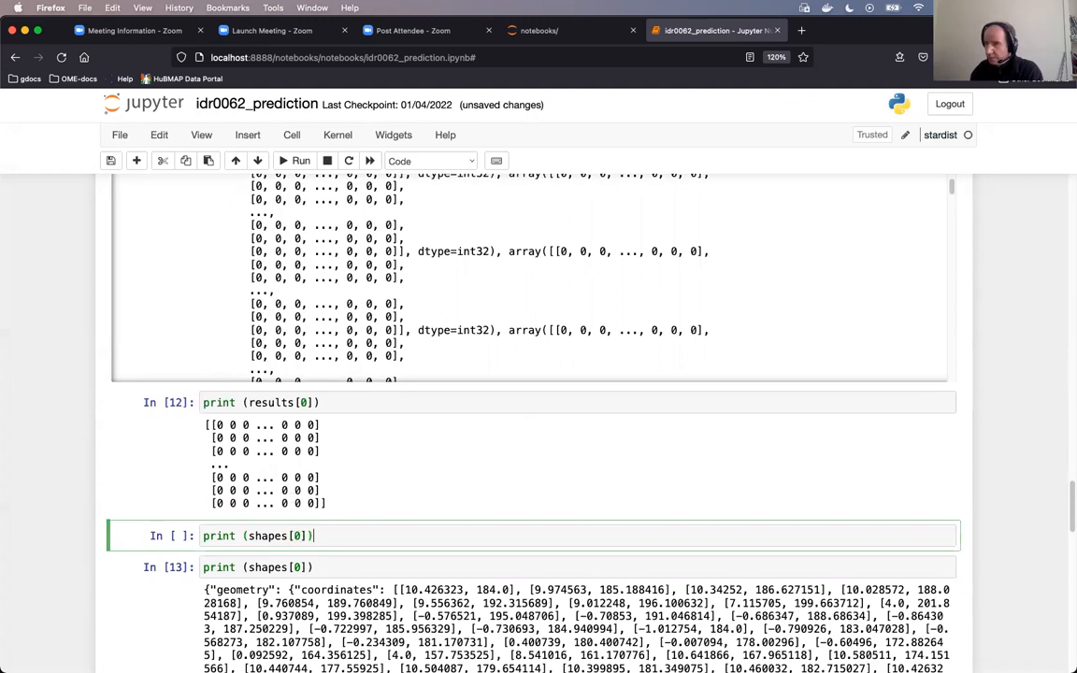
mouse_move(295, 499)
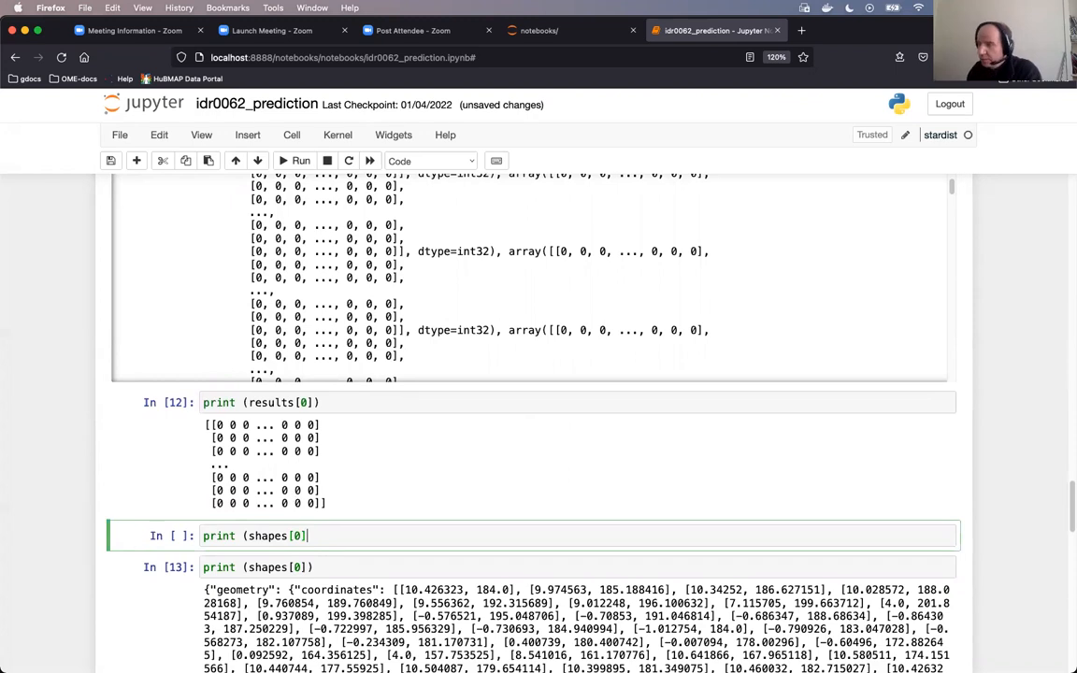
text())
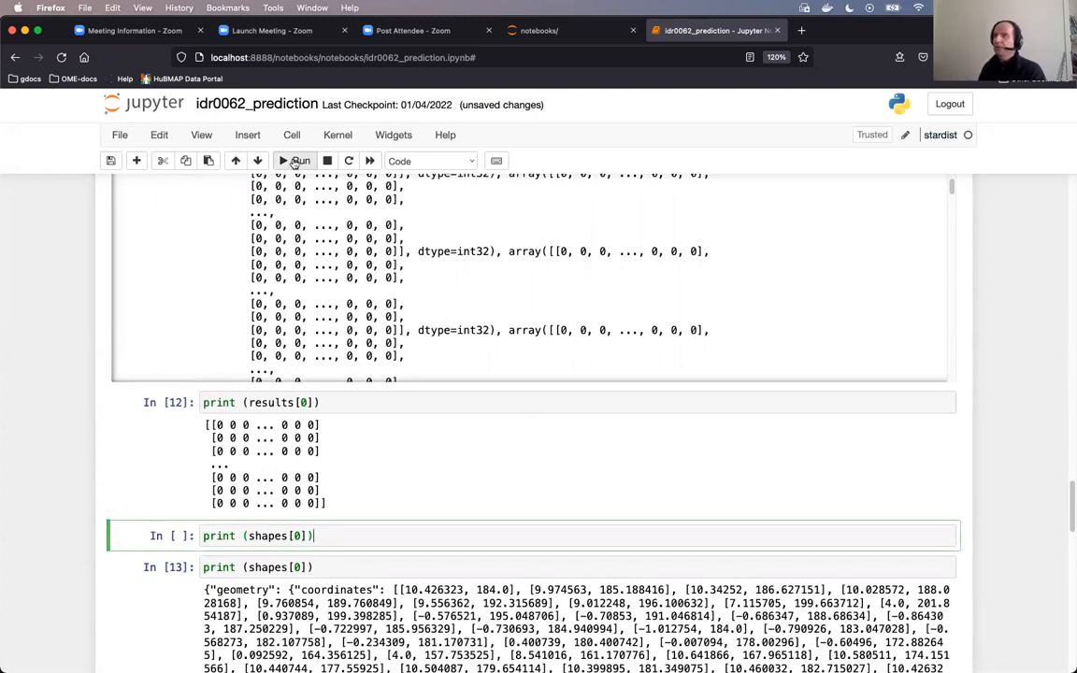
click(297, 160)
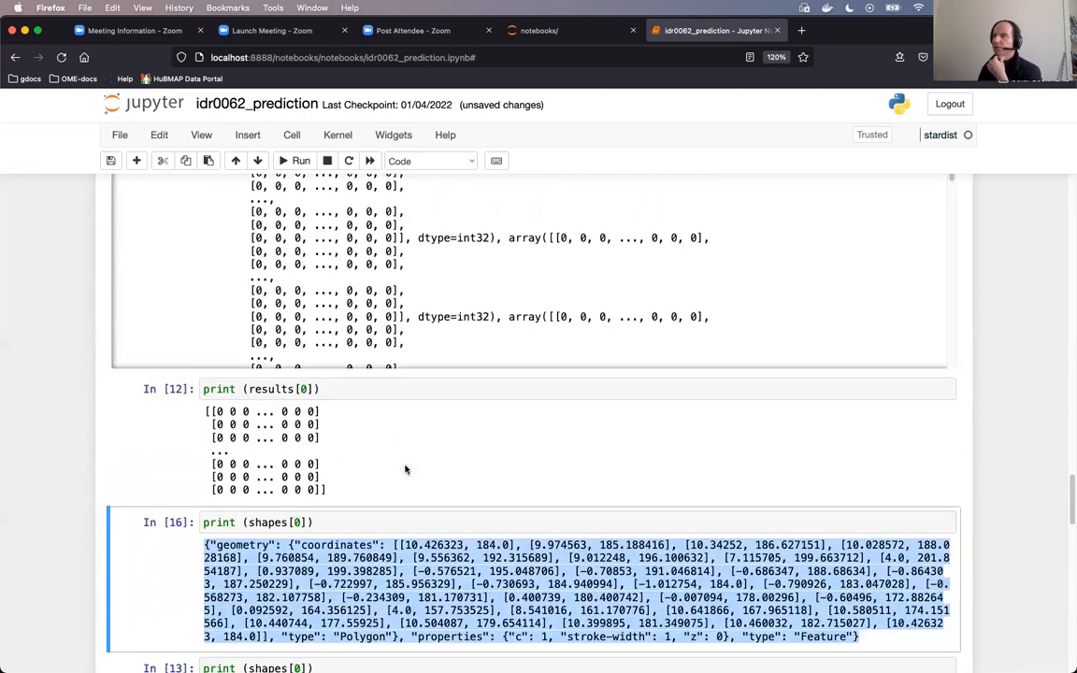
Save the StarDist shapes to a stardist_shapes geojson file and open the File menu
scroll(down, 3)
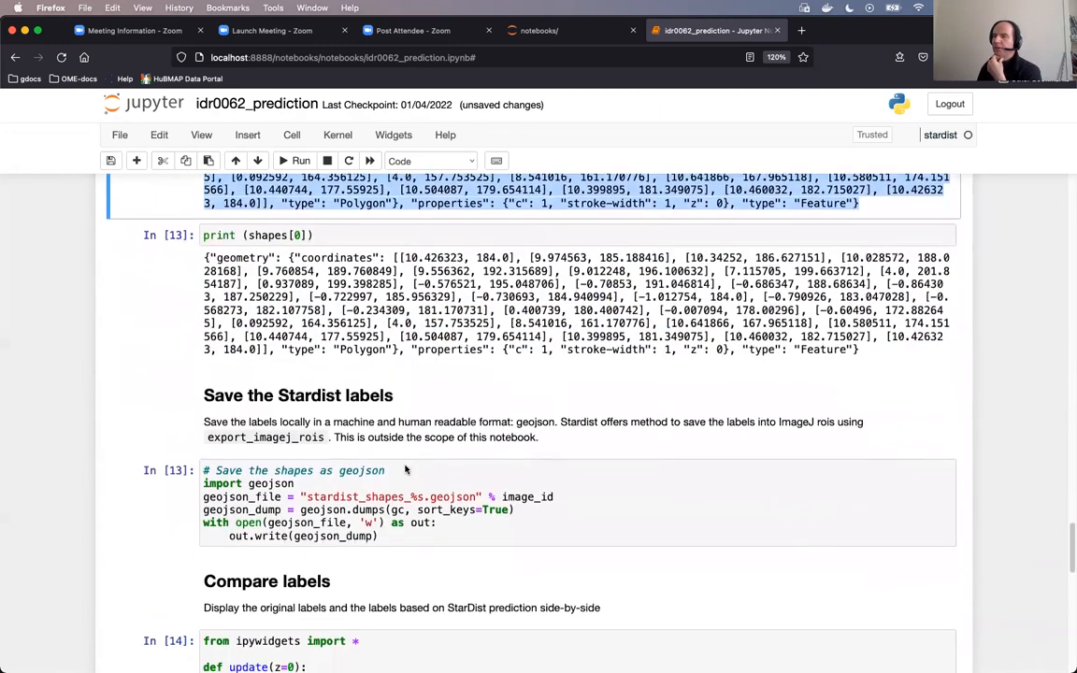
scroll(down, 3)
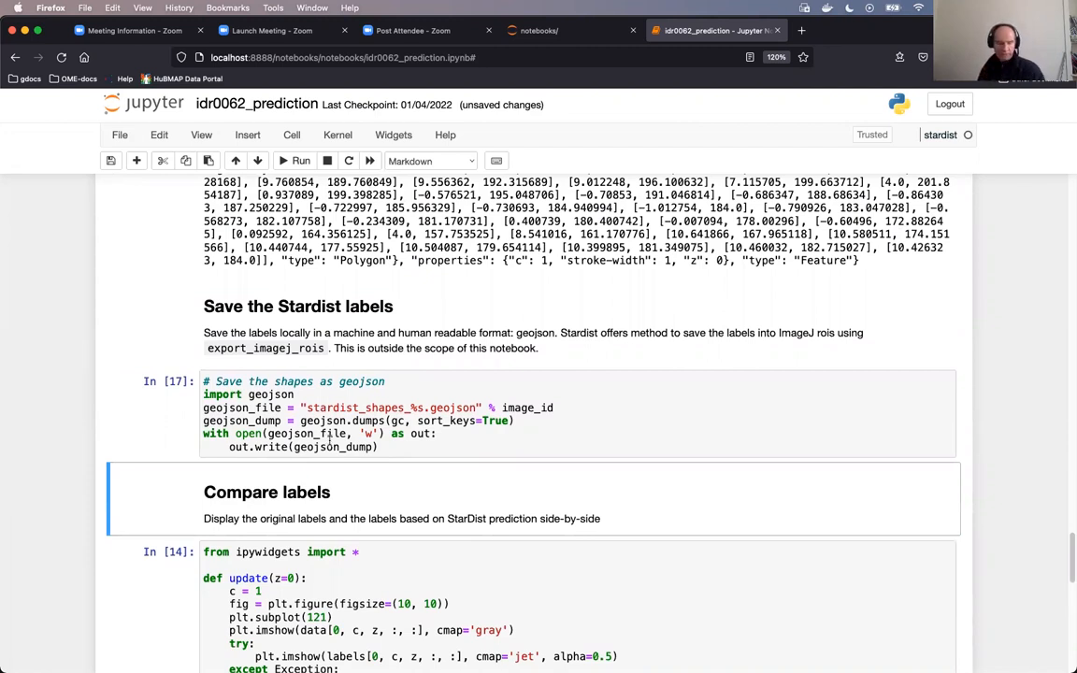
mouse_move(442, 491)
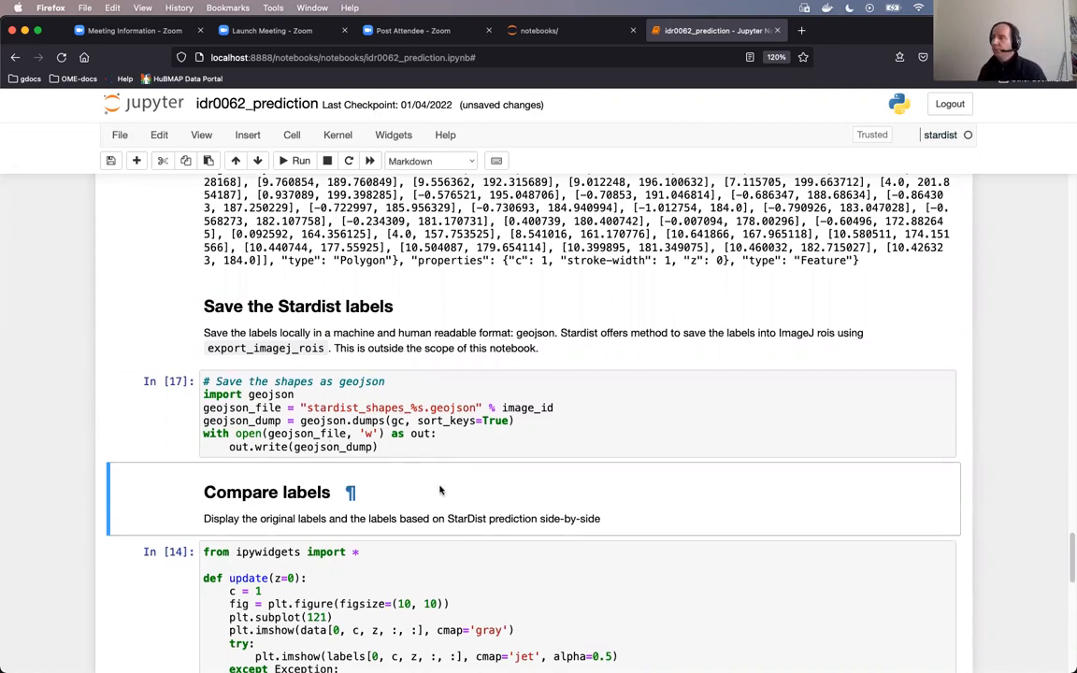
mouse_move(110, 125)
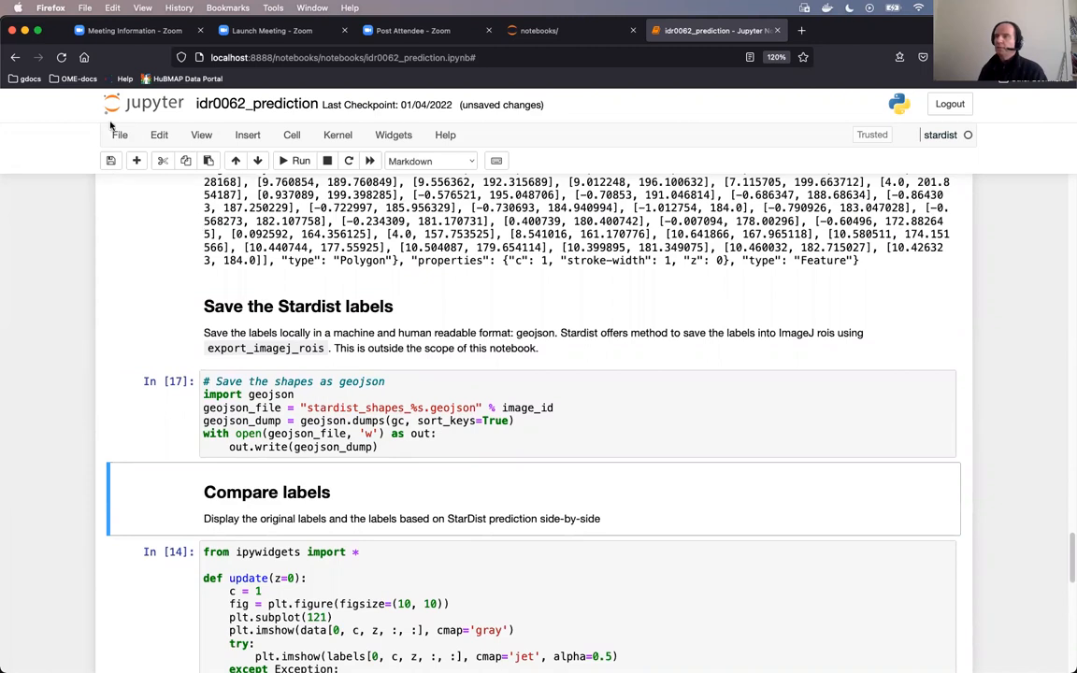
click(120, 135)
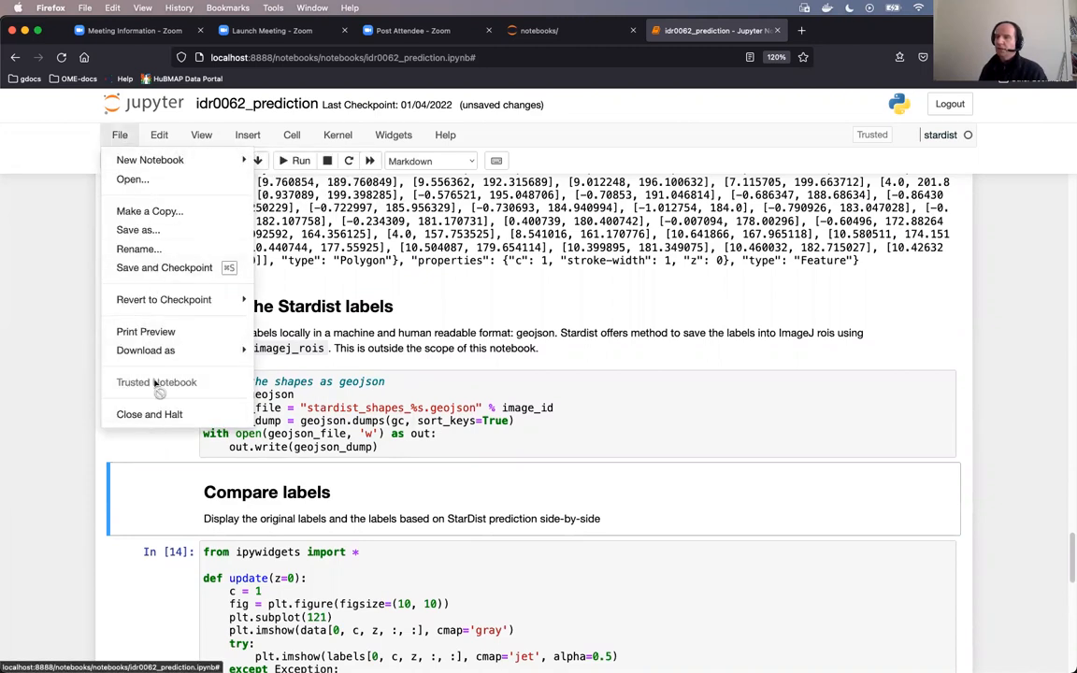
mouse_move(380, 384)
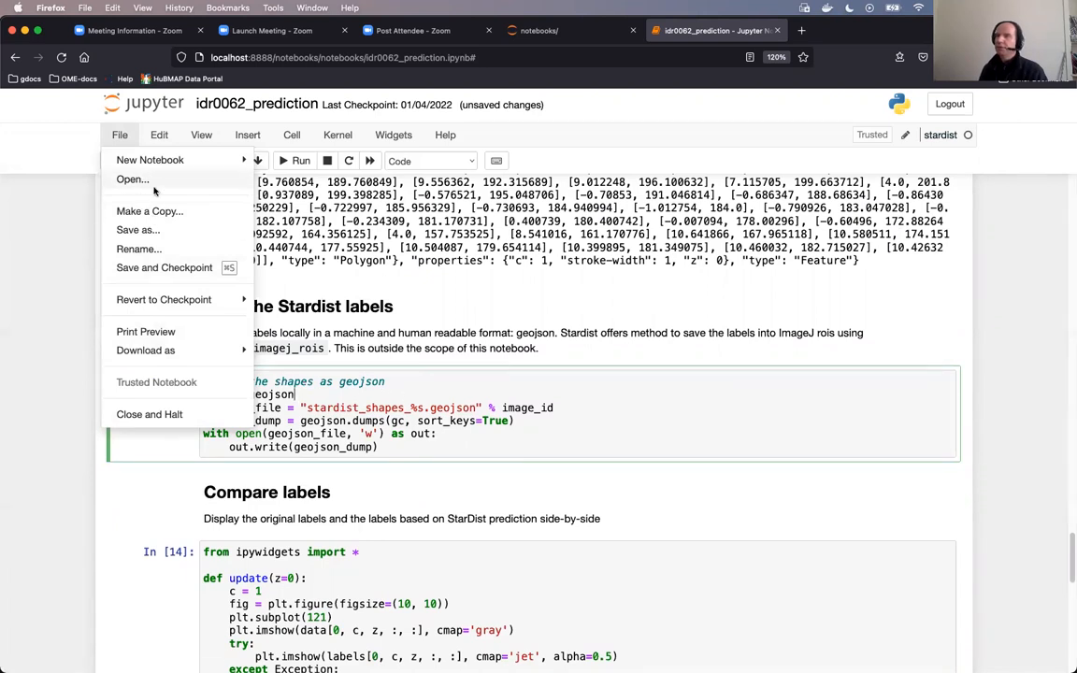
Open the notebooks folder and stardist_shapes_6001247.geojson (2.01 MB) in new tabs
click(823, 30)
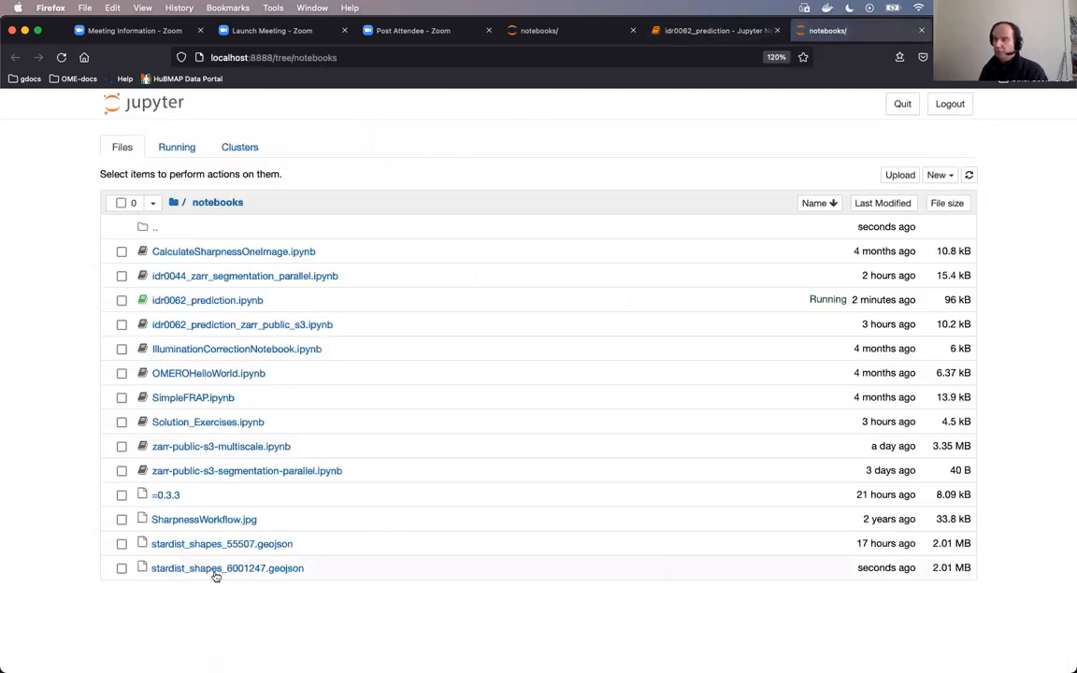
click(227, 567)
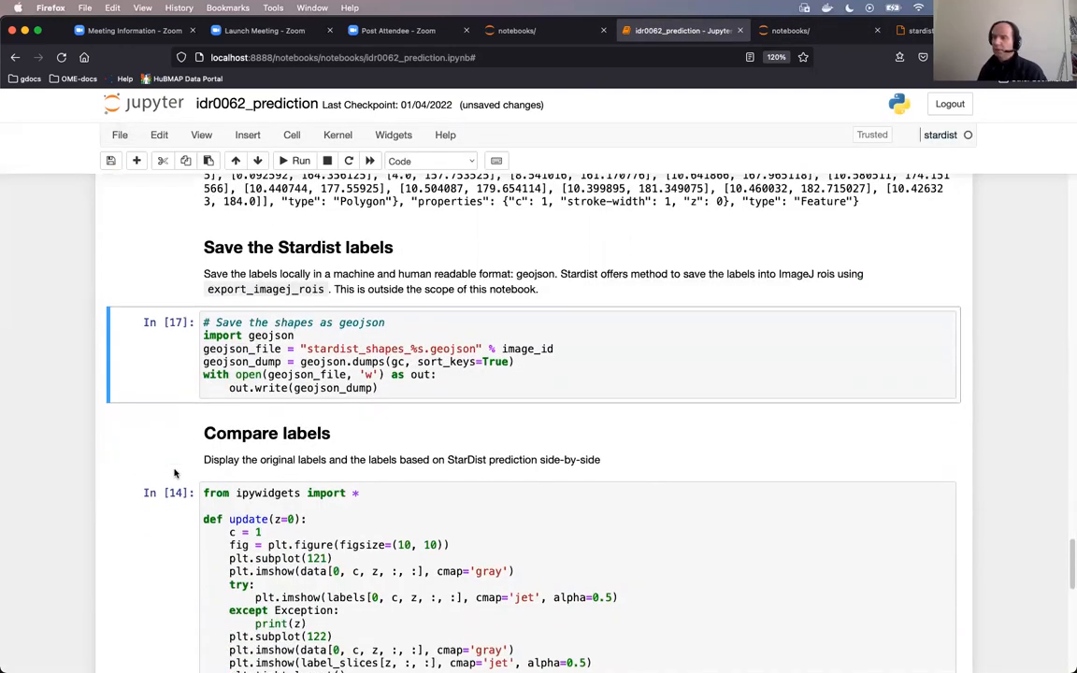
Scroll to the Compare labels output with side-by-side original and StarDist labels and a Select Z slider
scroll(down, 3)
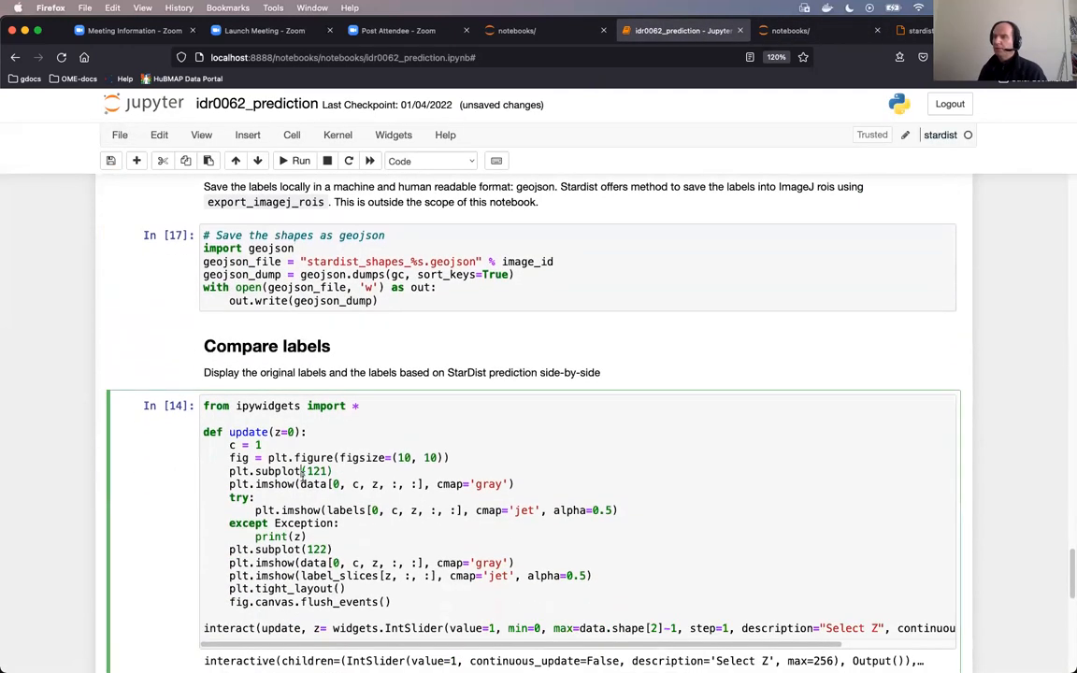
scroll(down, 3)
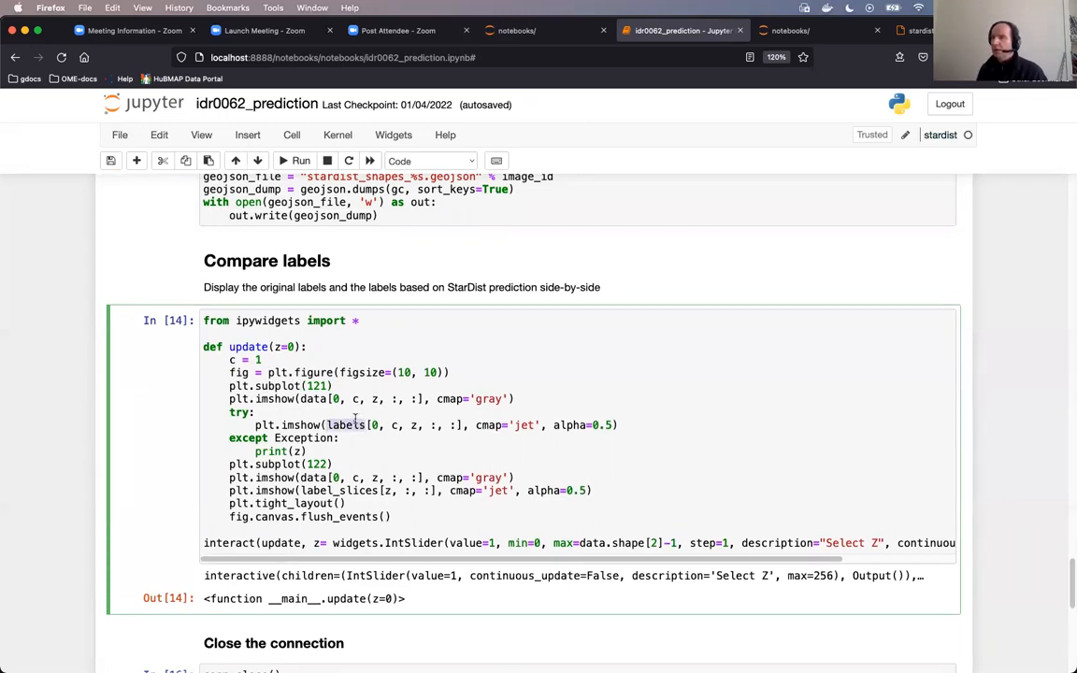
scroll(down, 3)
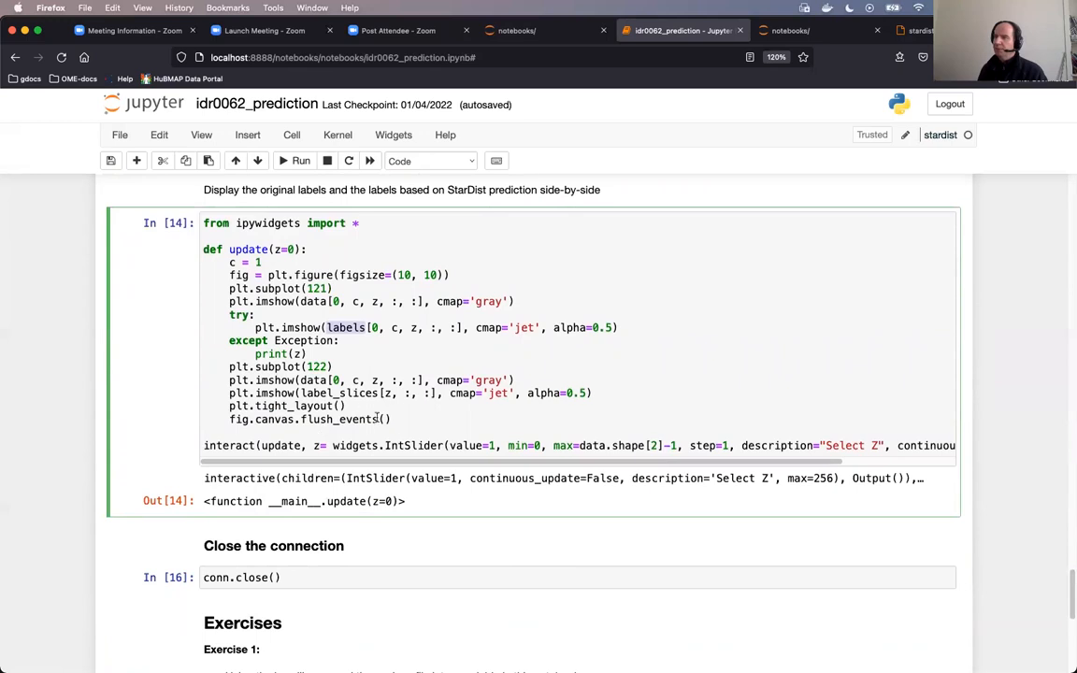
scroll(up, 3)
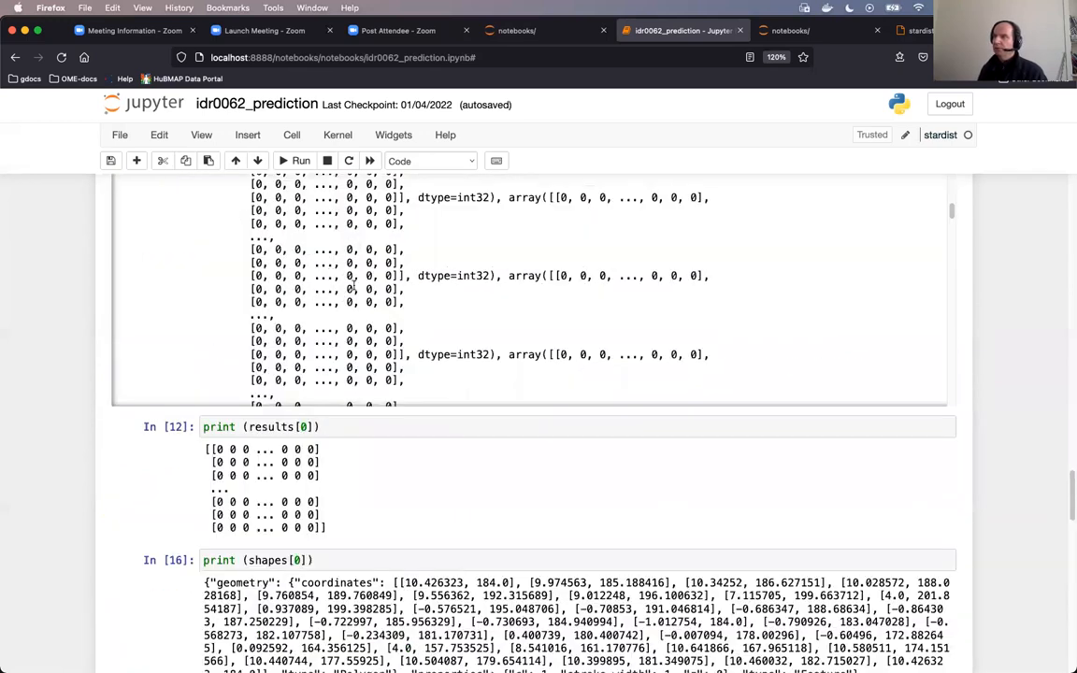
scroll(down, 3)
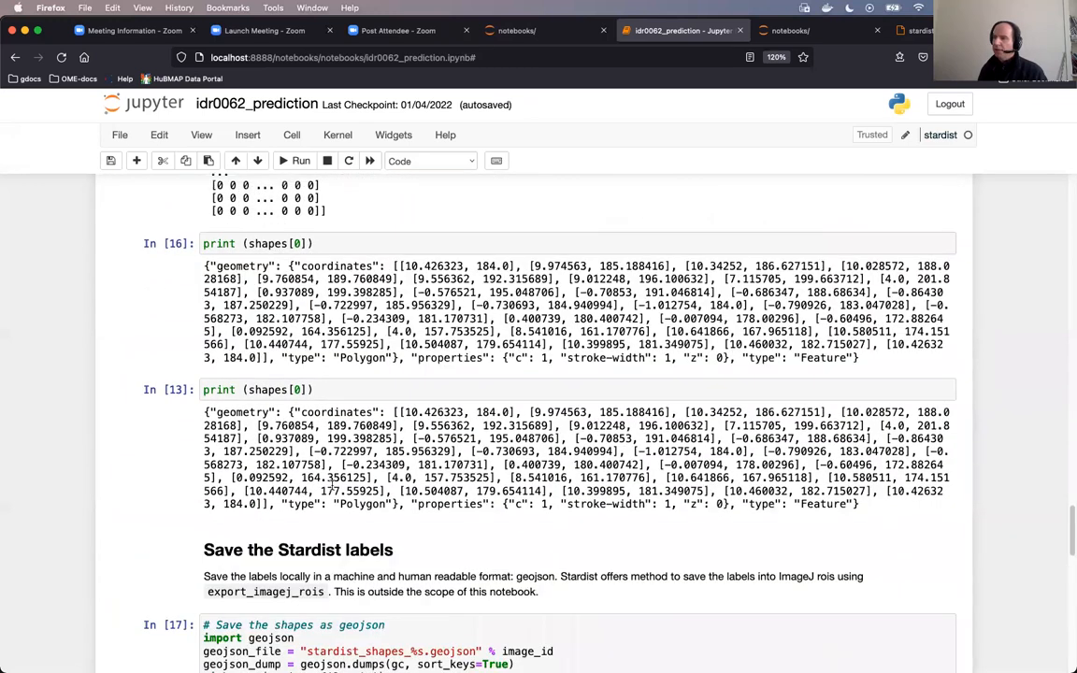
scroll(down, 3)
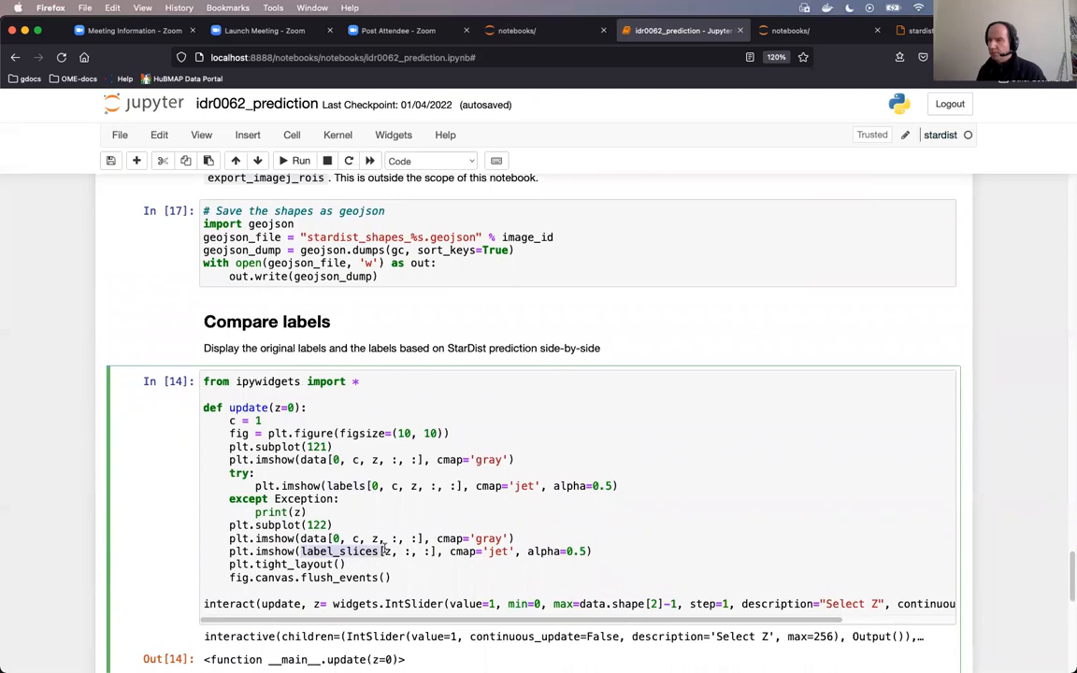
scroll(down, 3)
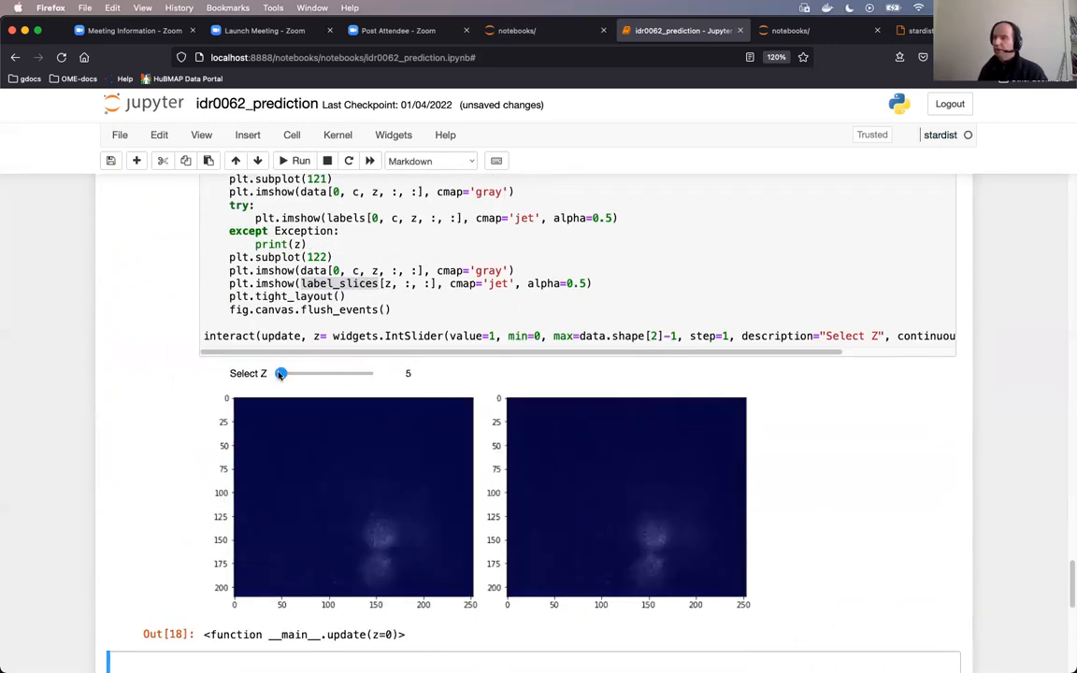
Drag the Select Z slider through deeper planes and settle the label comparison on Z plane 93
drag(280, 373, 322, 373)
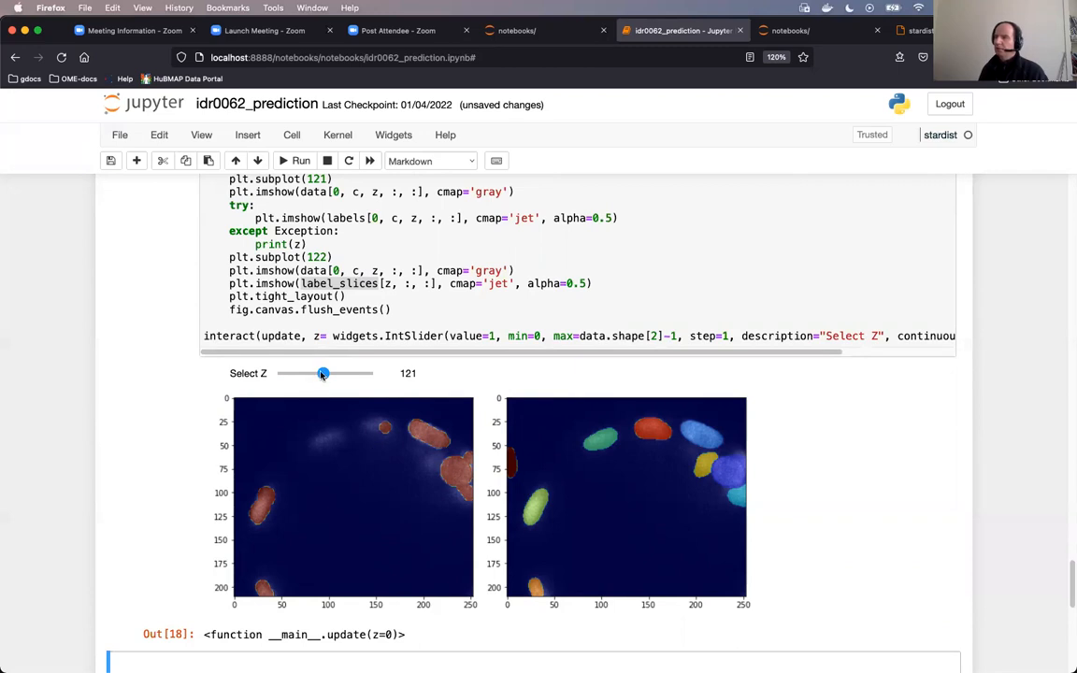
drag(323, 373, 331, 373)
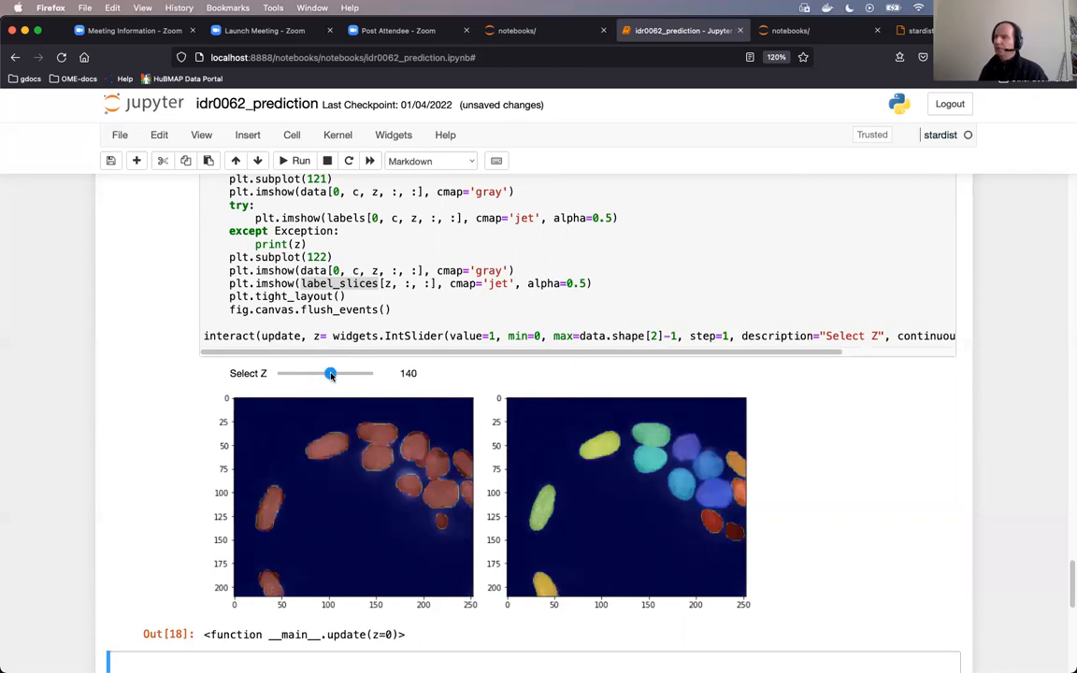
drag(331, 373, 313, 372)
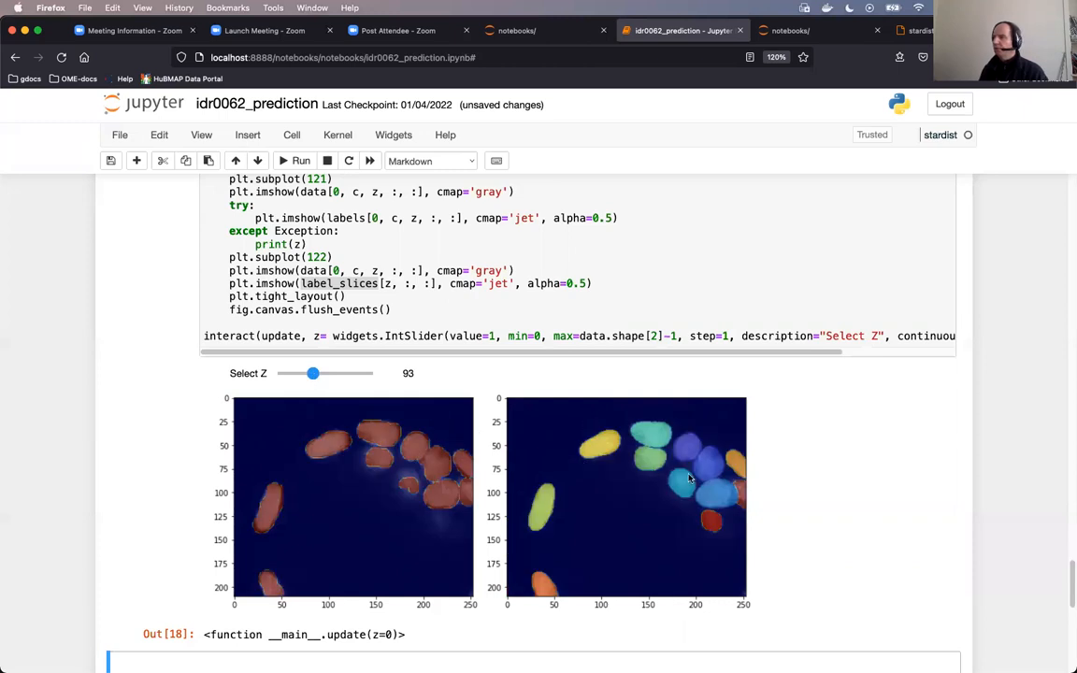
mouse_move(342, 479)
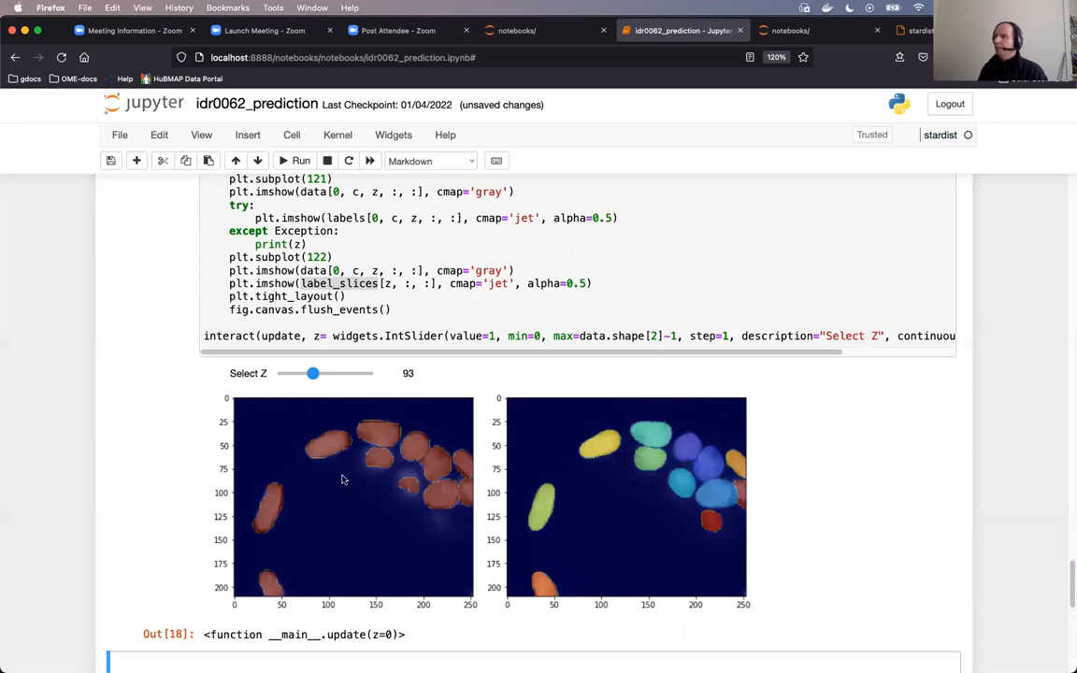
Scroll down and select the conn.close() cell
scroll(down, 3)
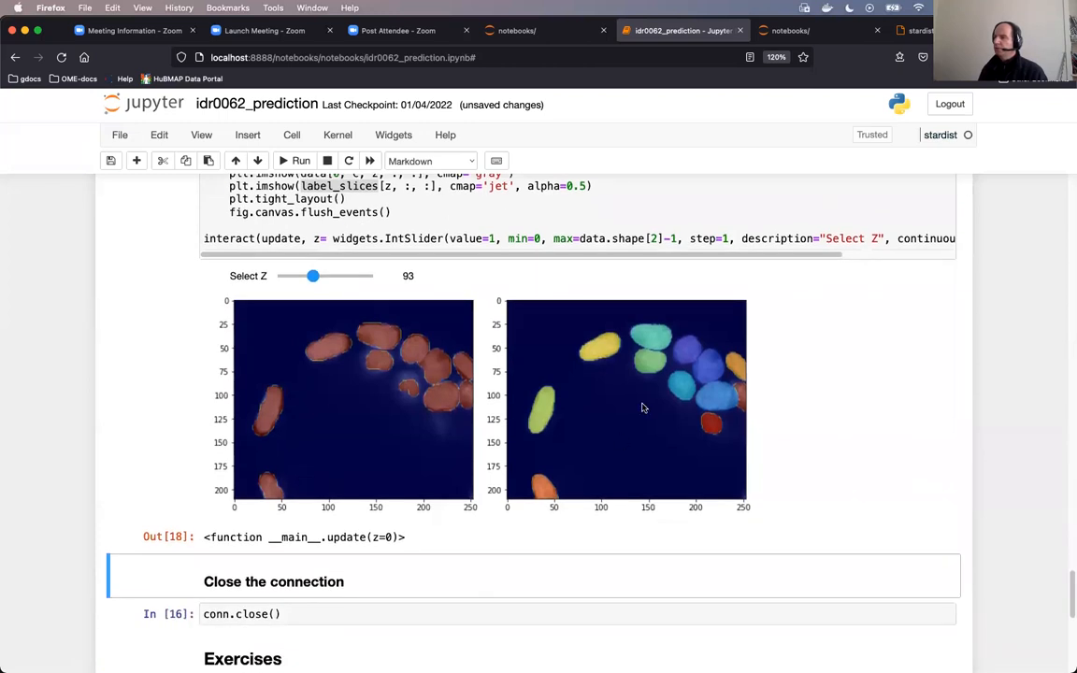
scroll(down, 3)
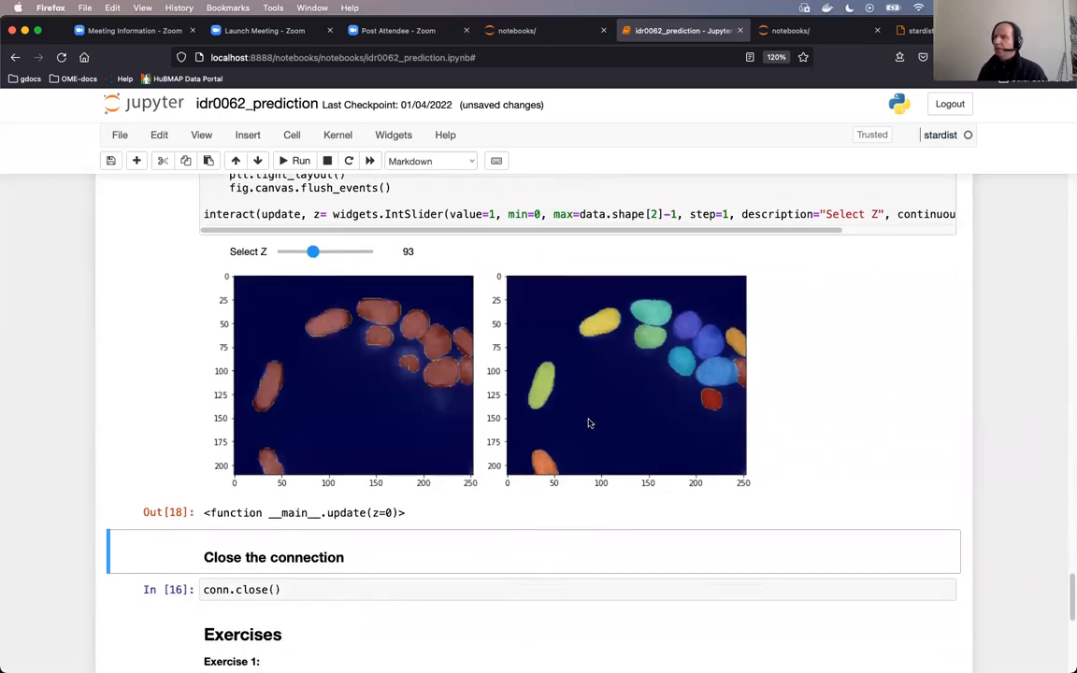
mouse_move(640, 390)
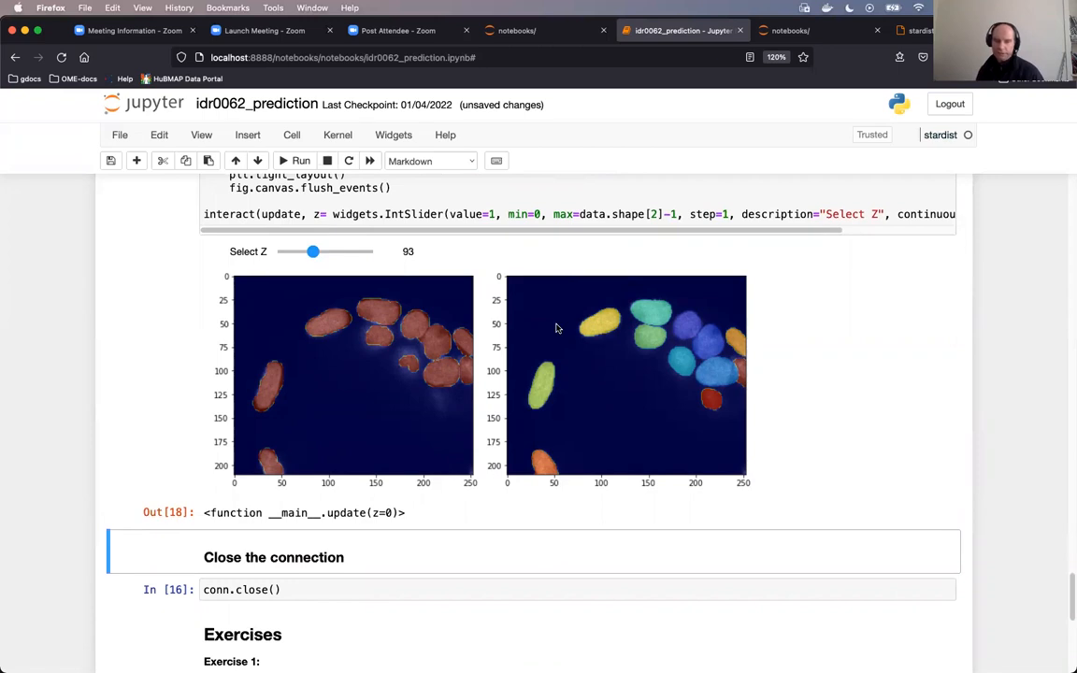
mouse_move(598, 318)
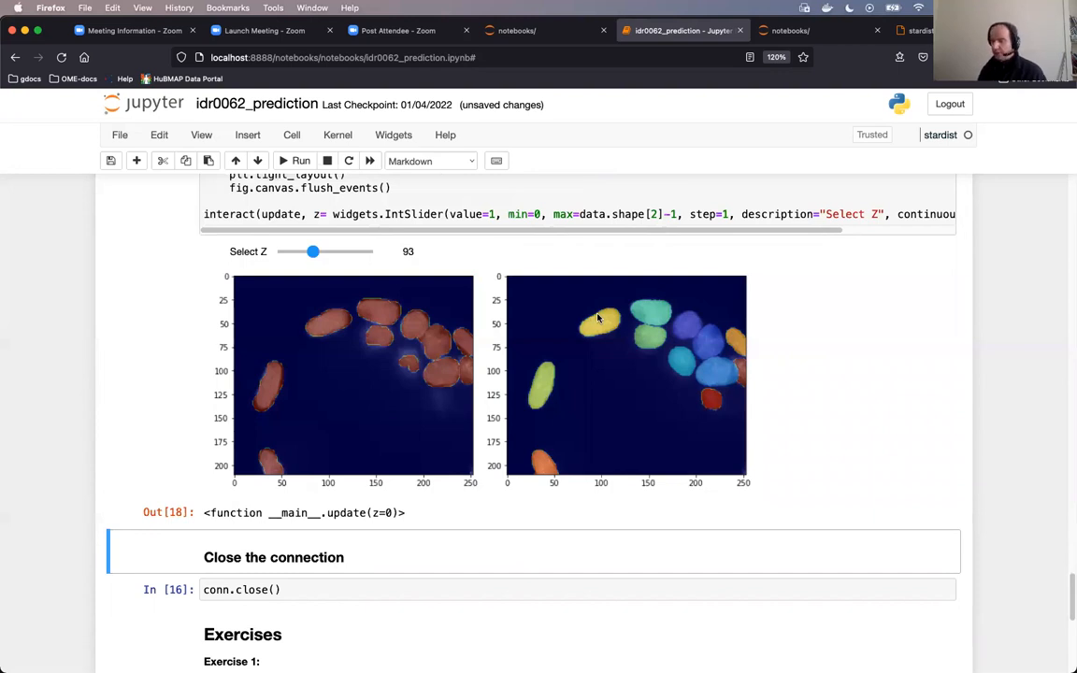
mouse_move(464, 333)
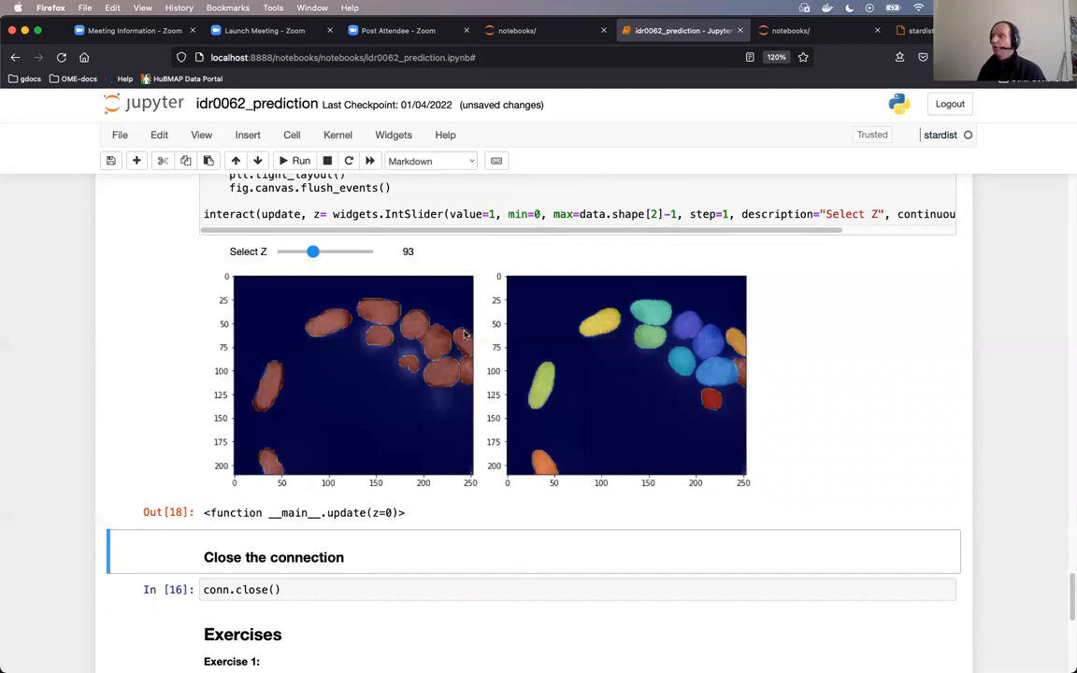
mouse_move(393, 365)
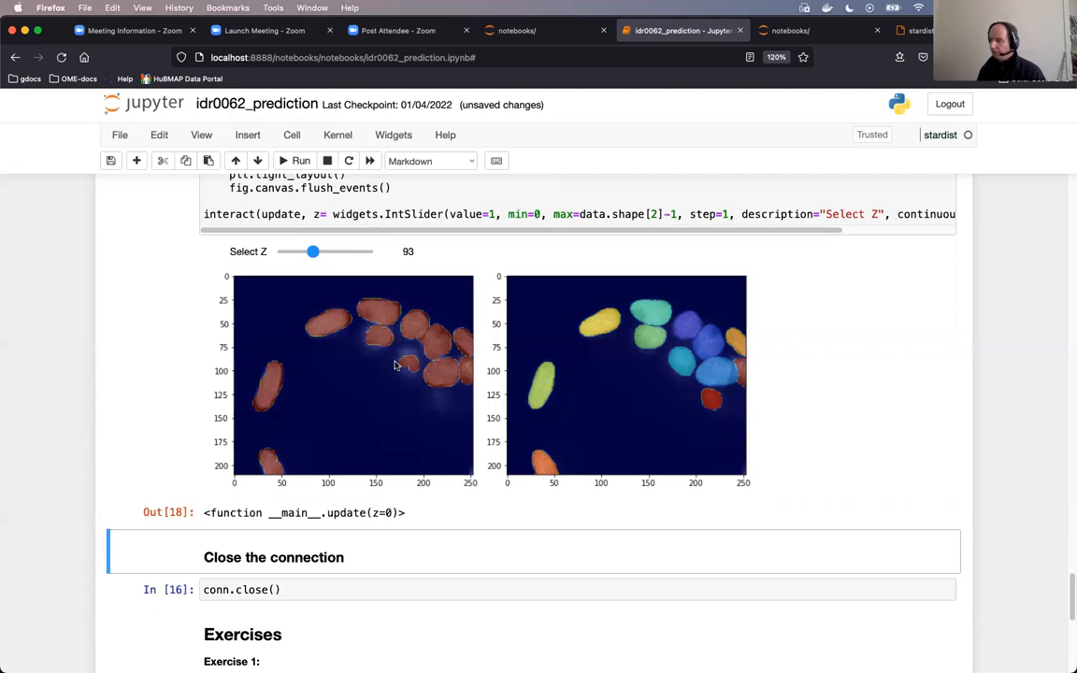
mouse_move(378, 348)
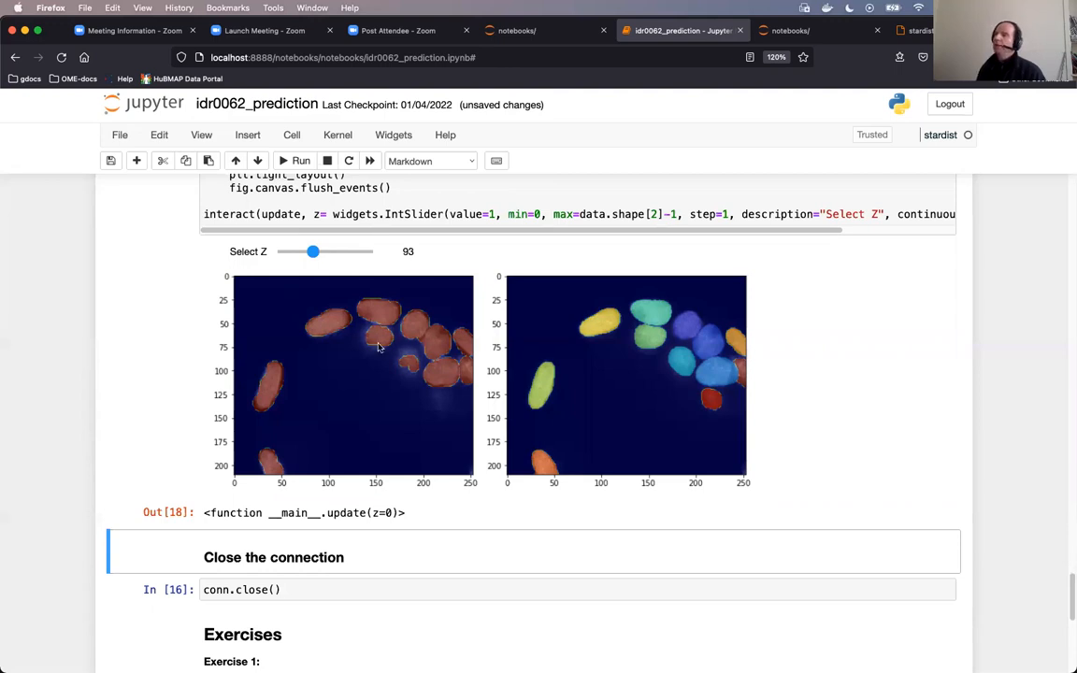
mouse_move(400, 337)
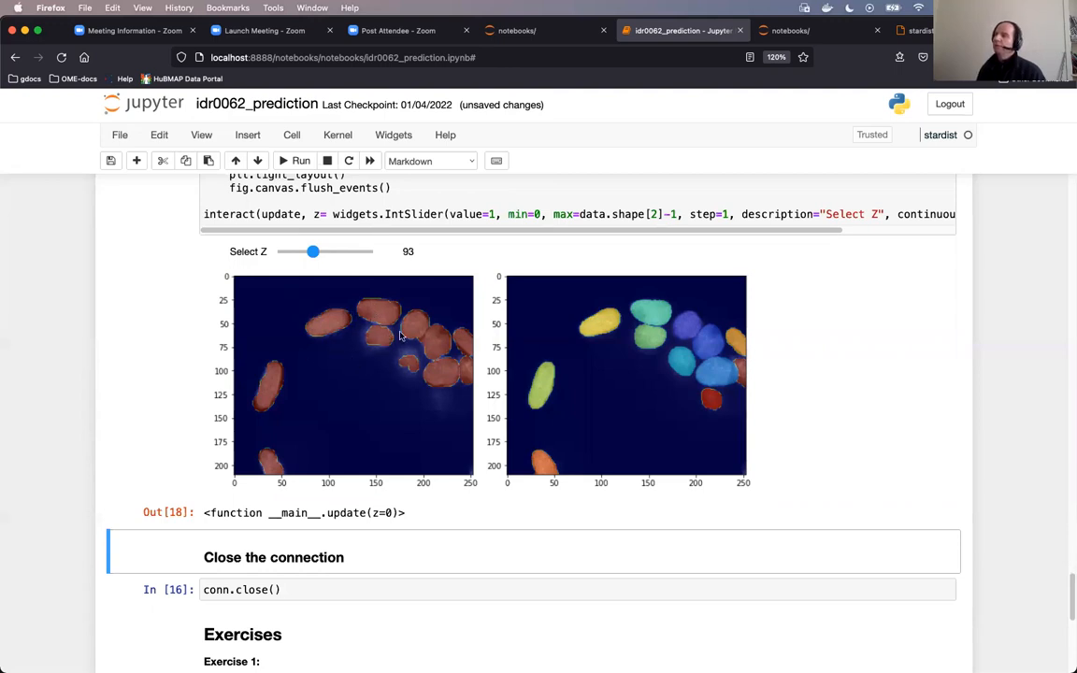
mouse_move(324, 337)
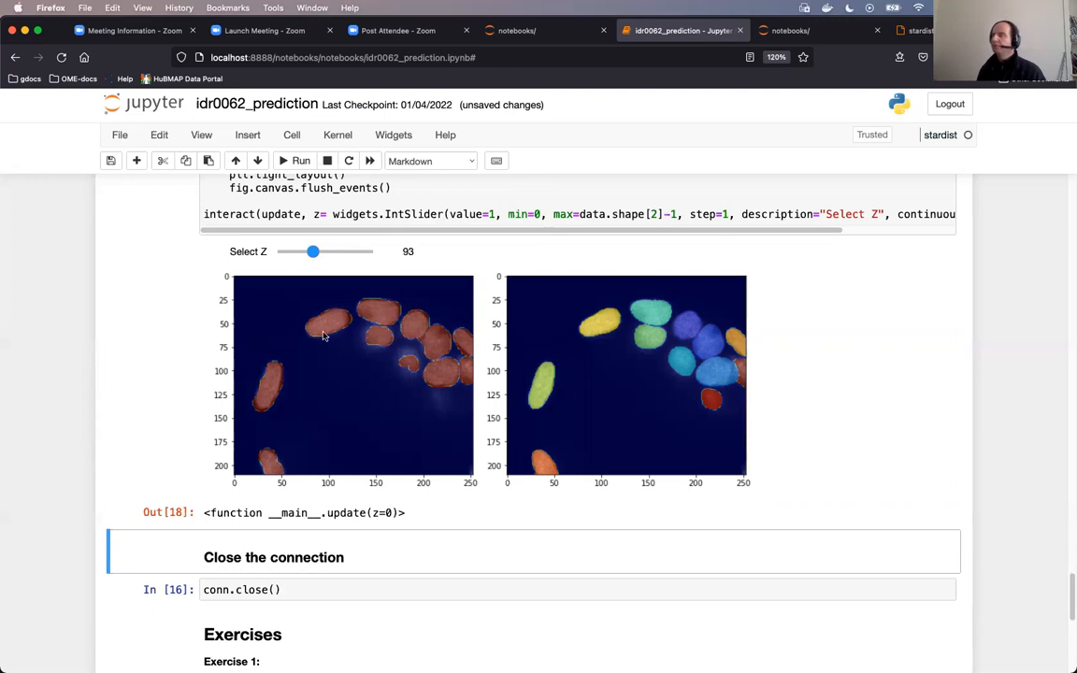
mouse_move(362, 342)
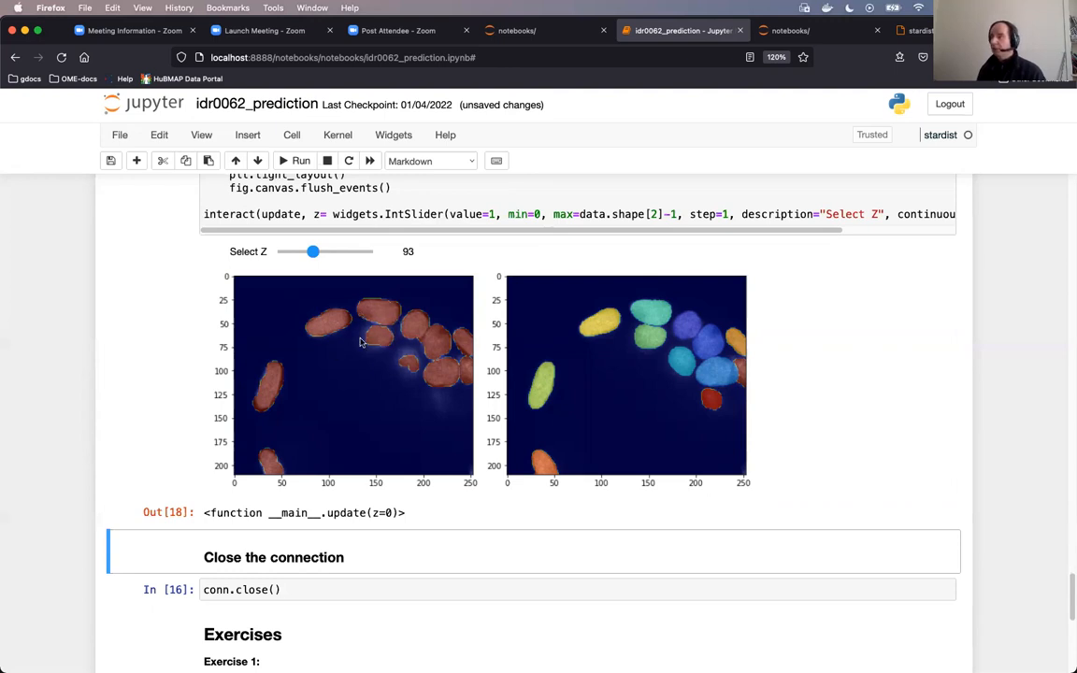
mouse_move(396, 389)
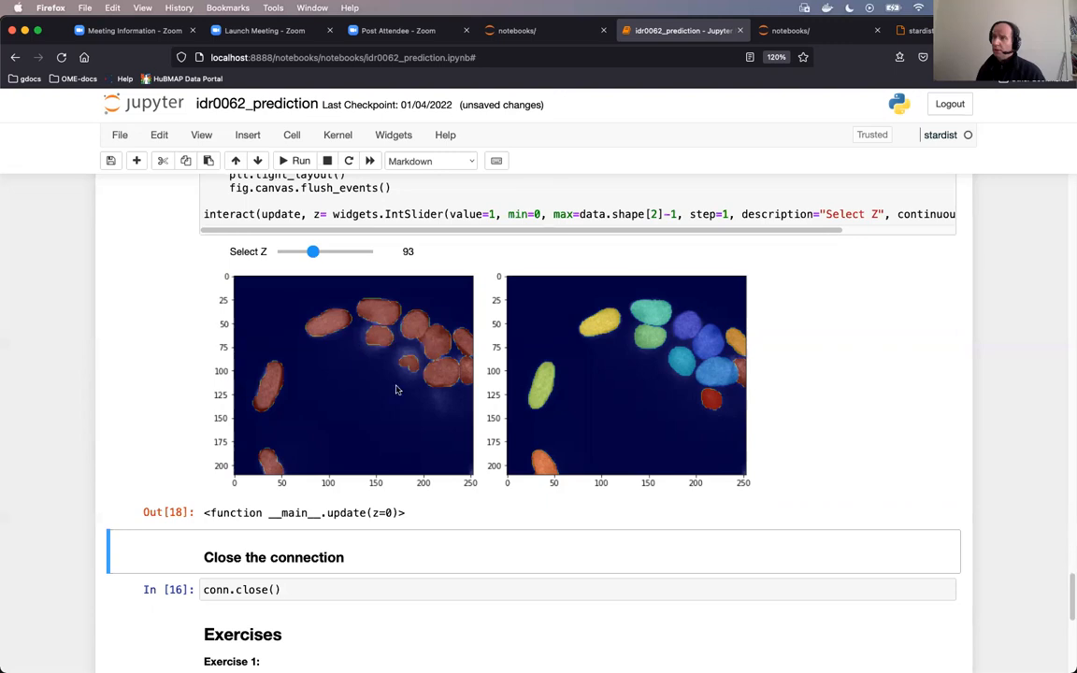
mouse_move(461, 383)
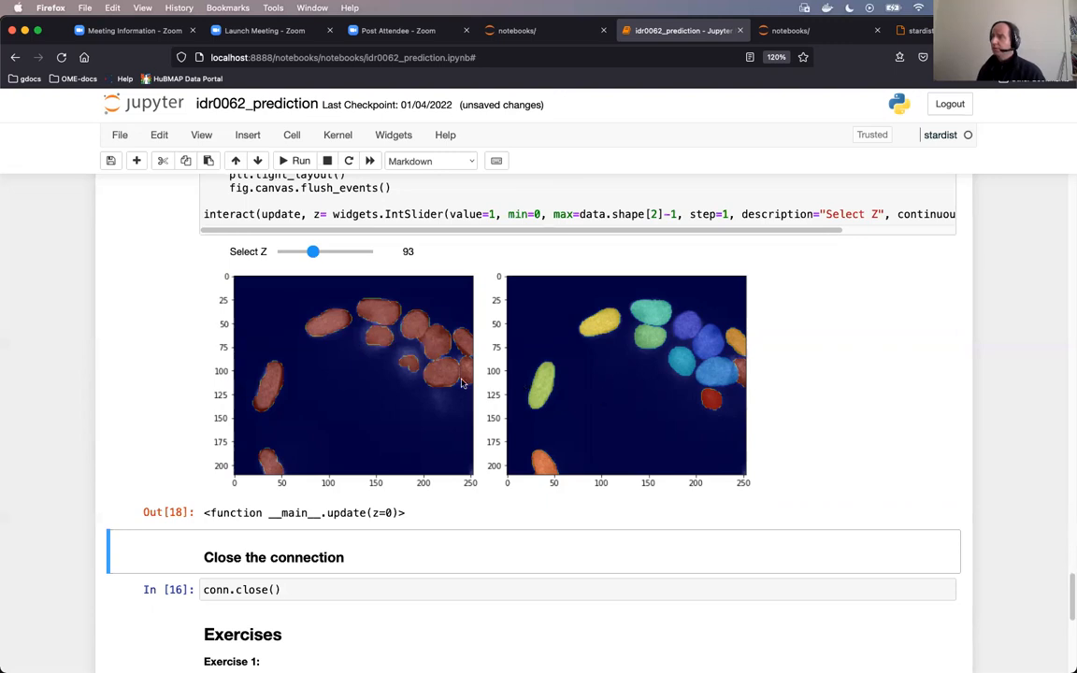
scroll(down, 3)
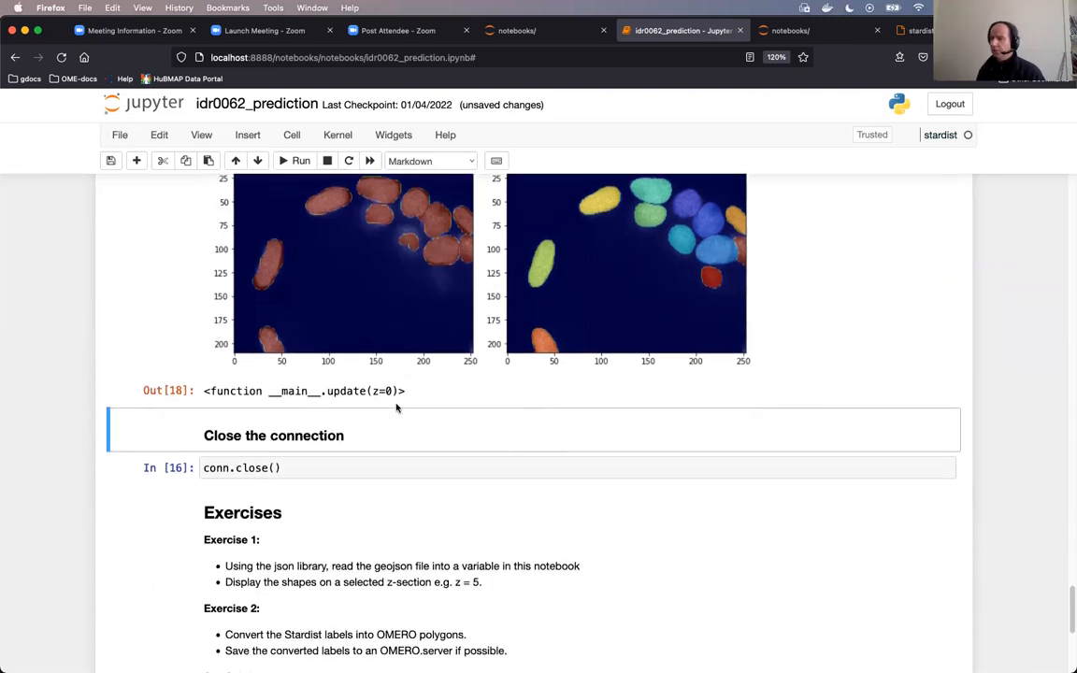
click(306, 468)
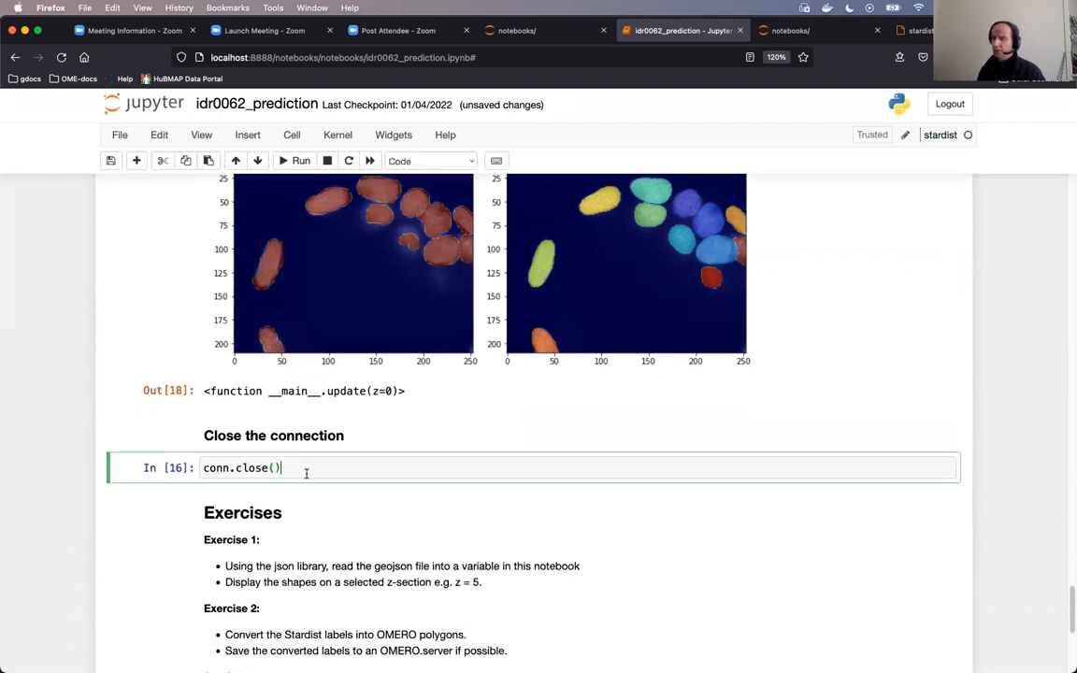
Run conn.close() to close the OMERO connection and scroll to the Exercises section
click(300, 161)
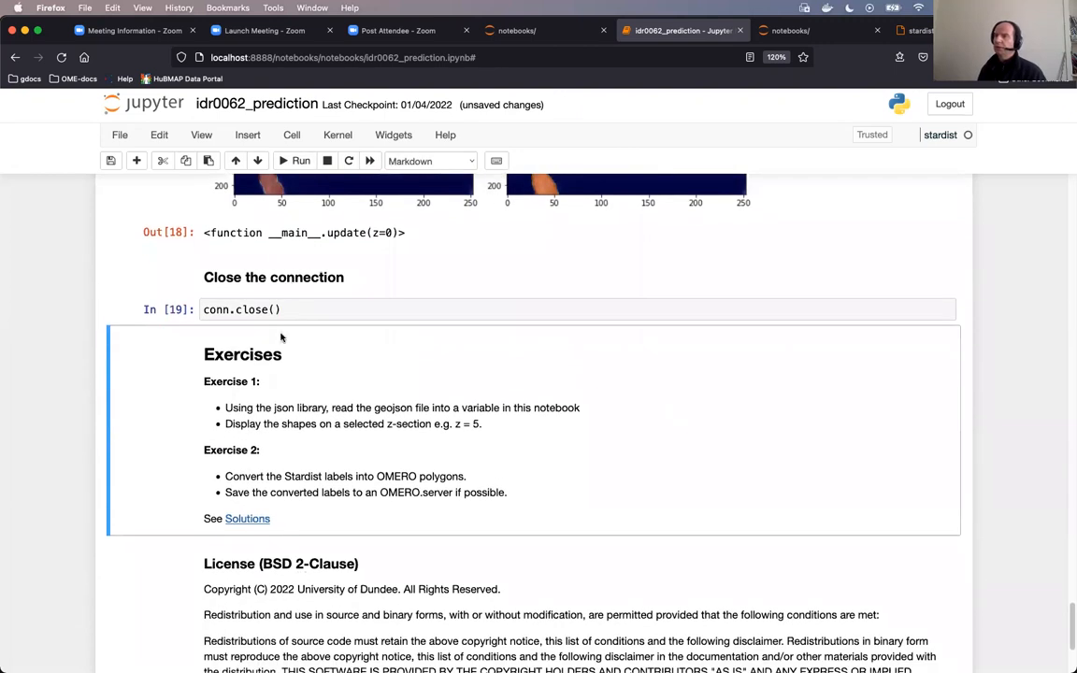
scroll(down, 3)
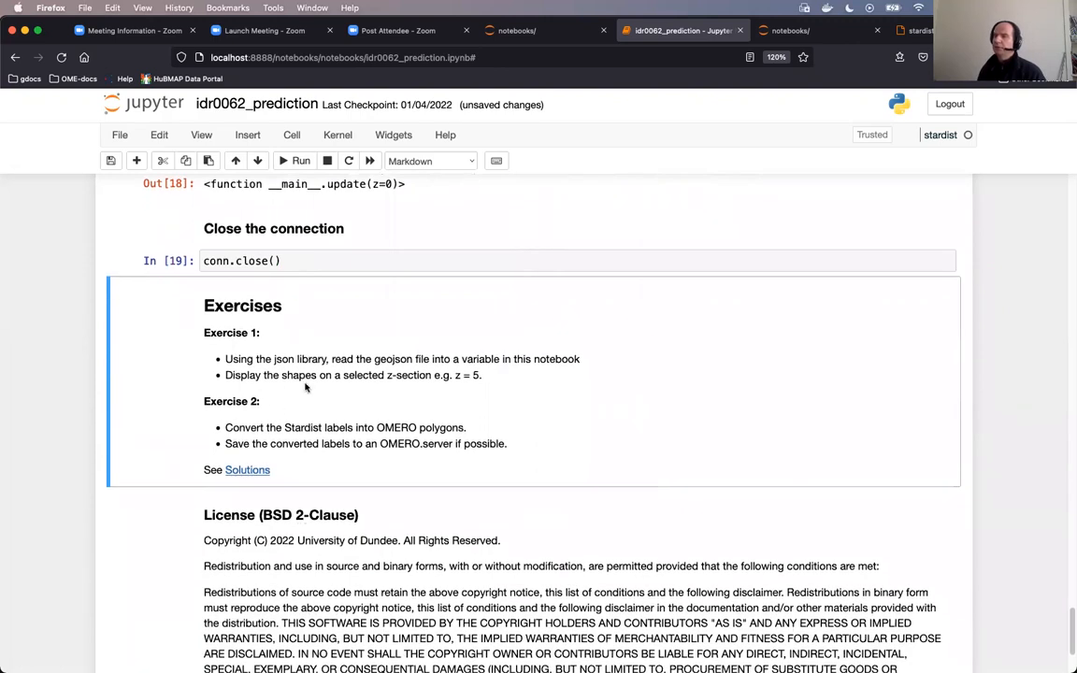
scroll(down, 3)
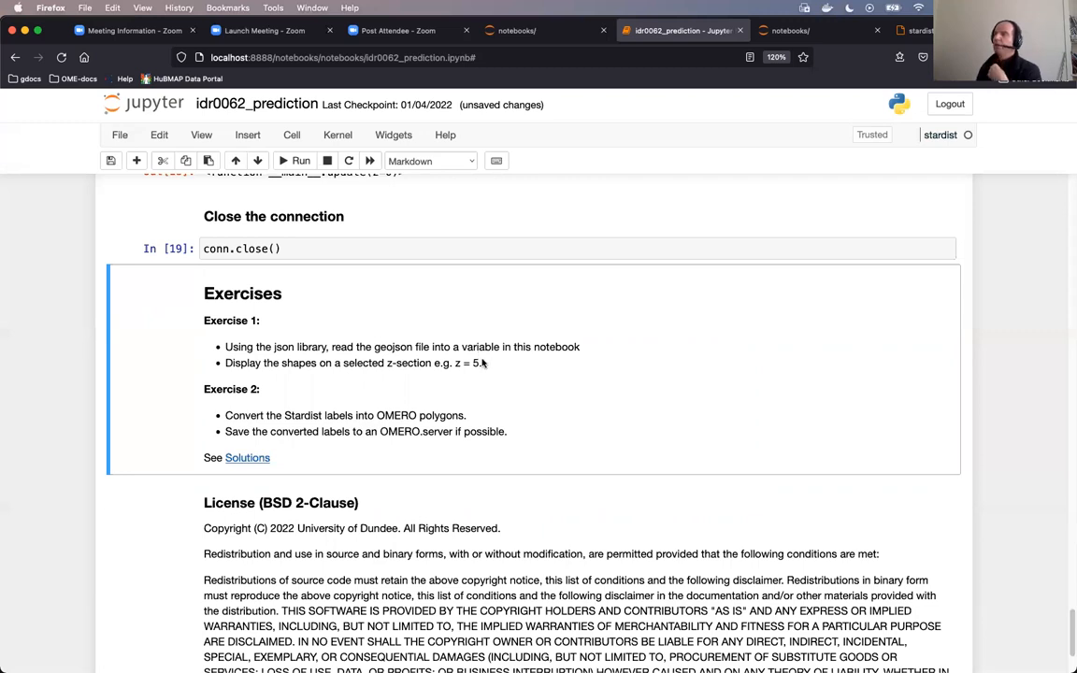
mouse_move(480, 365)
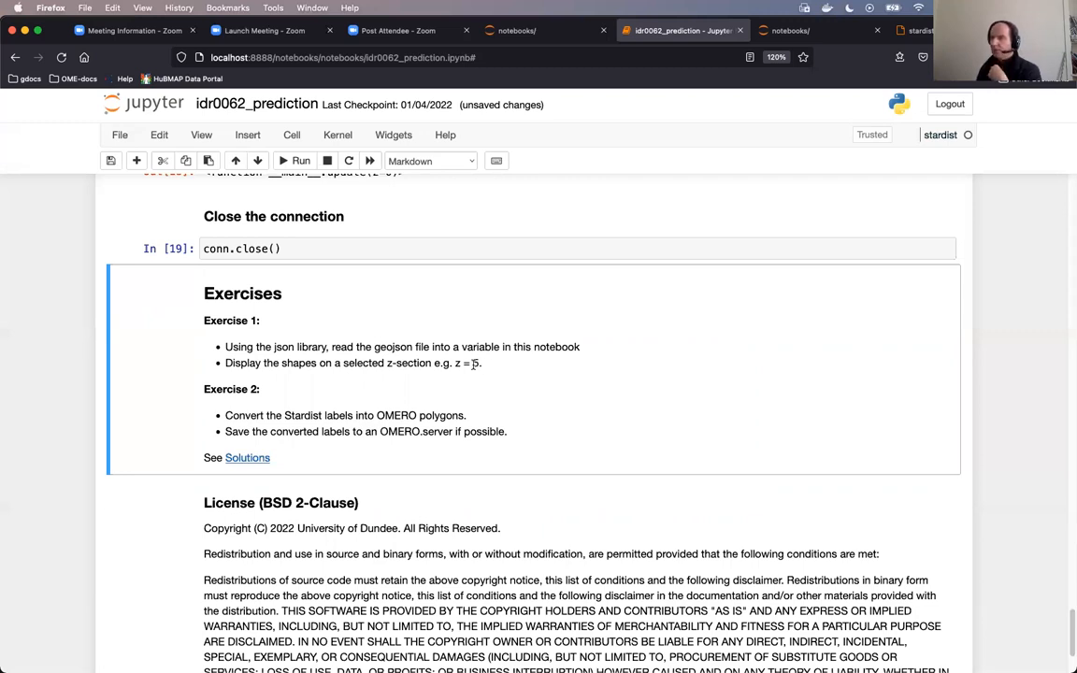
scroll(up, 3)
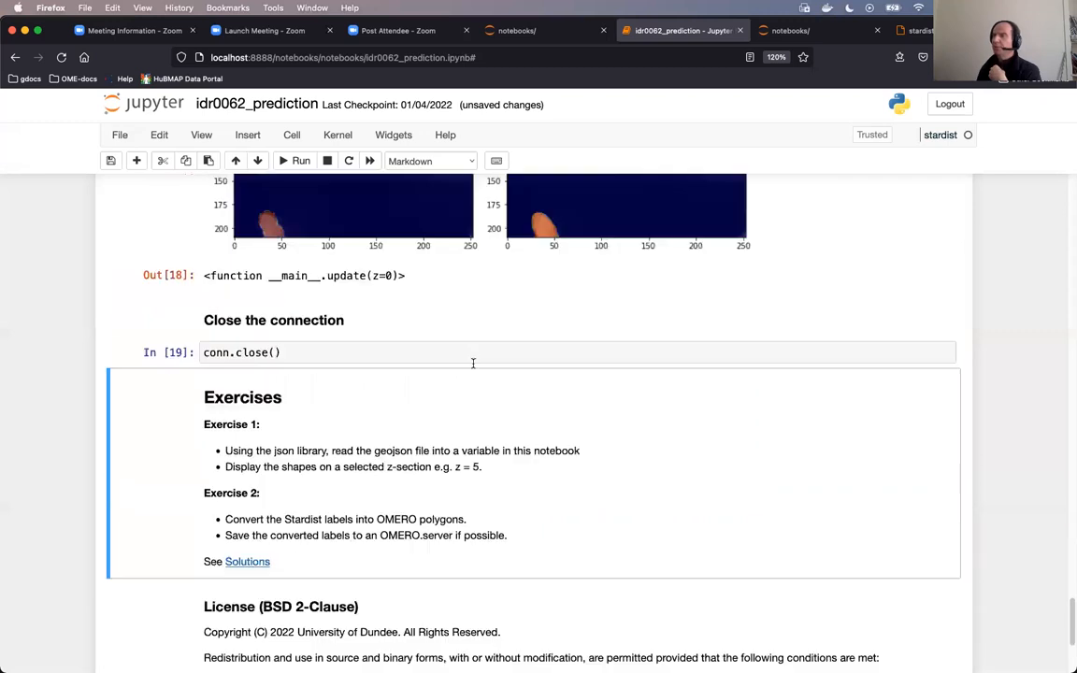
scroll(up, 3)
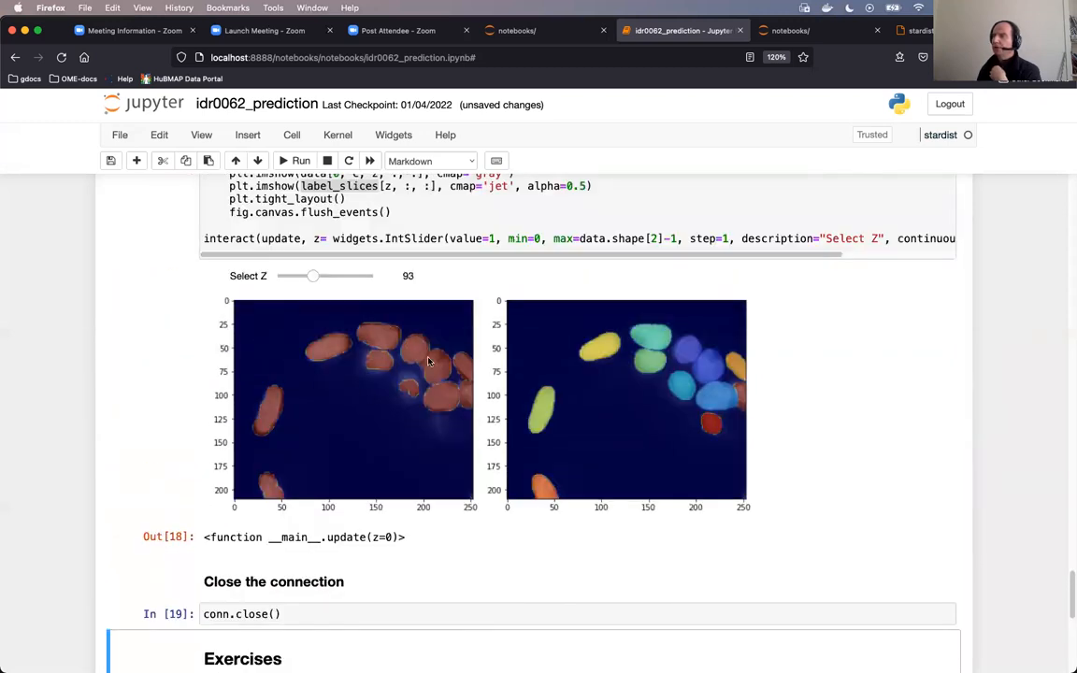
scroll(down, 3)
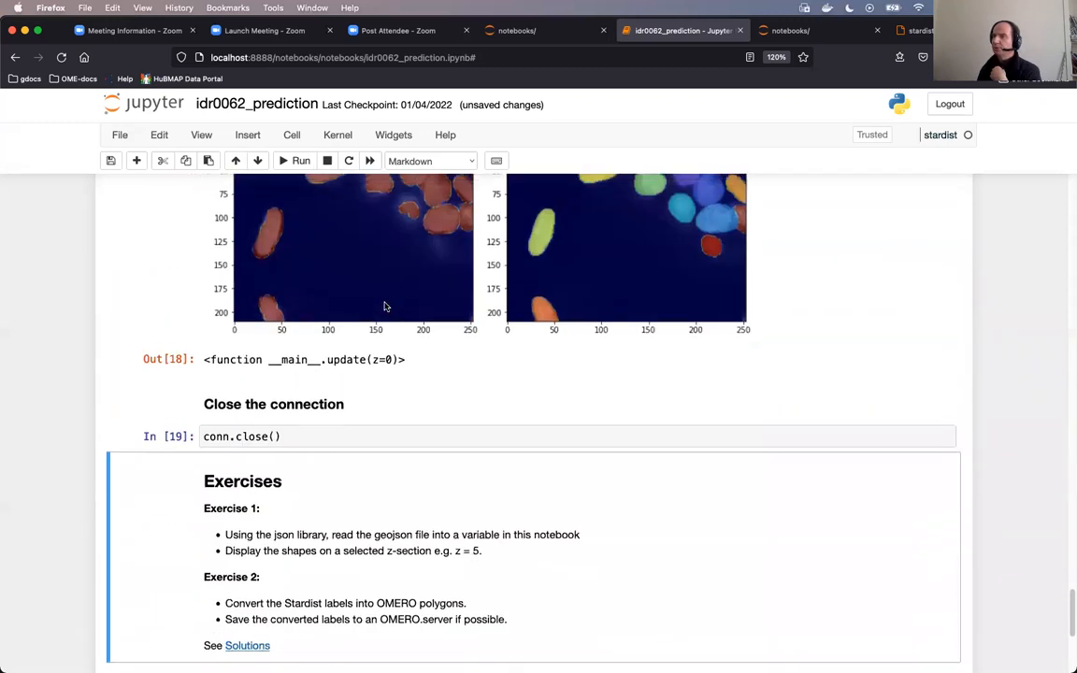
scroll(down, 3)
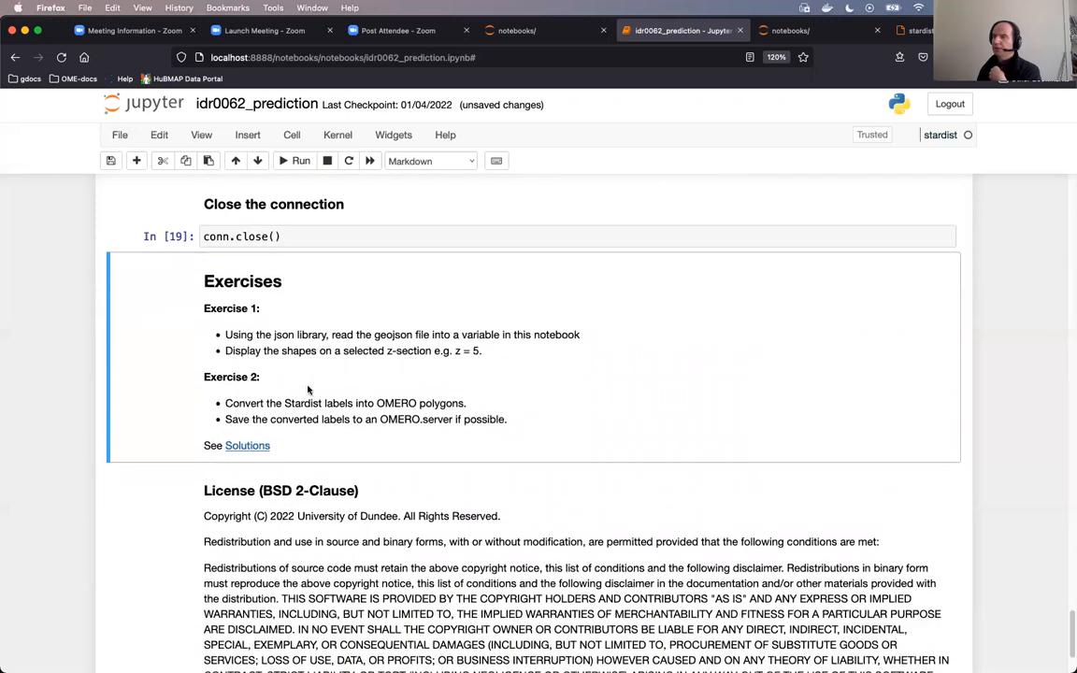
mouse_move(253, 402)
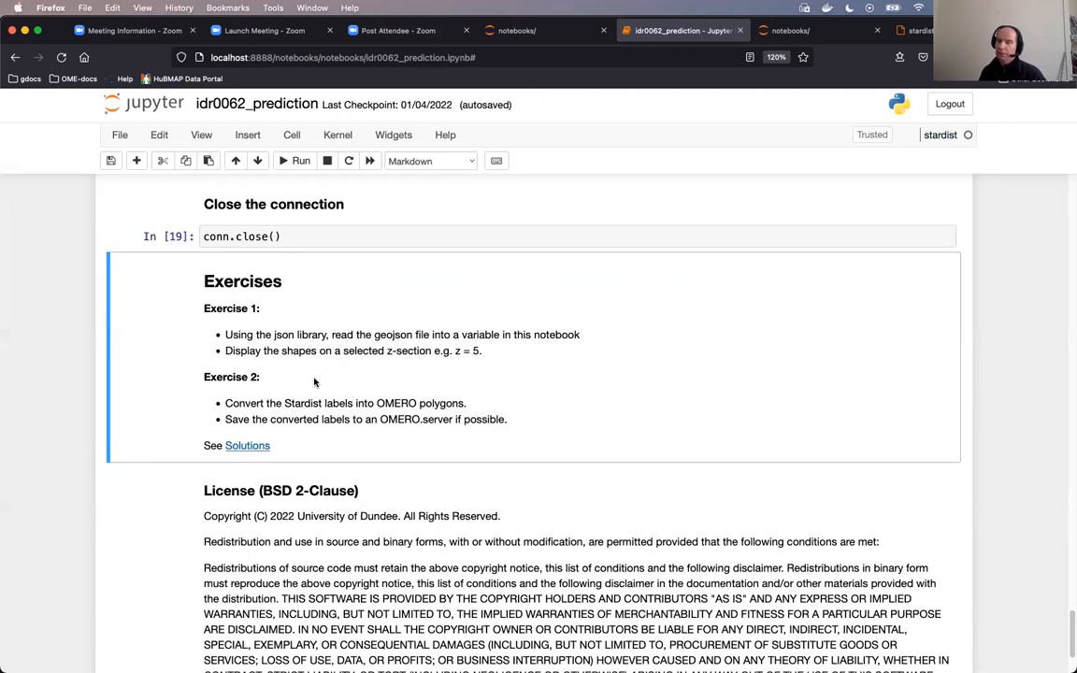
mouse_move(250, 464)
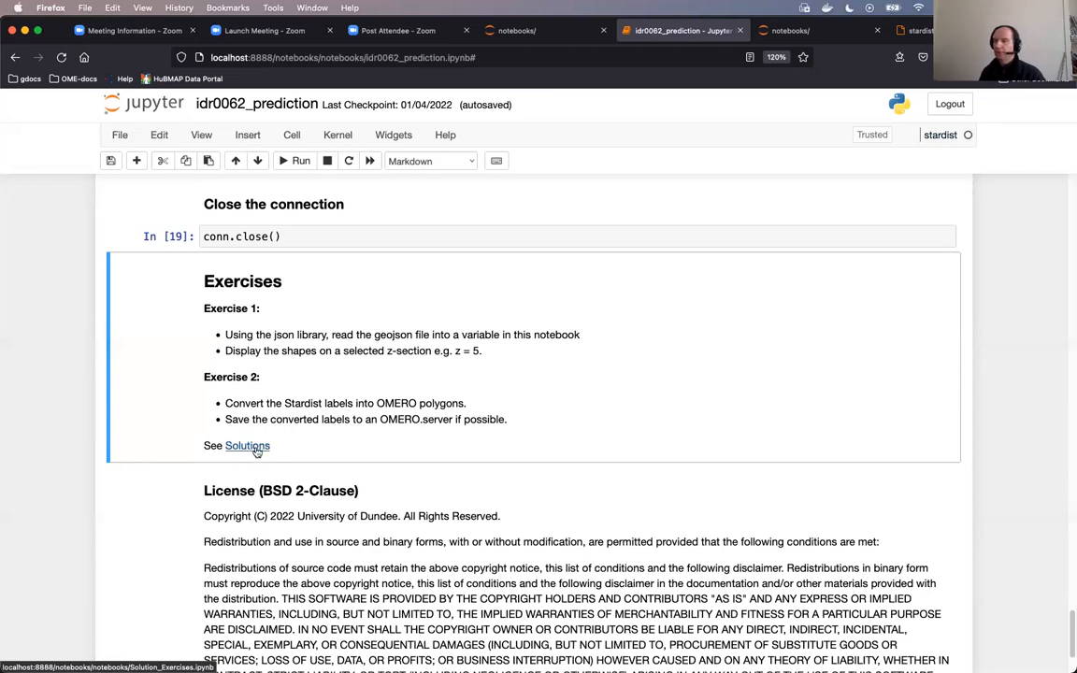
Open Solution_Exercises without a kernel, select the Question 1 cell, then return to idr0062_prediction
click(246, 446)
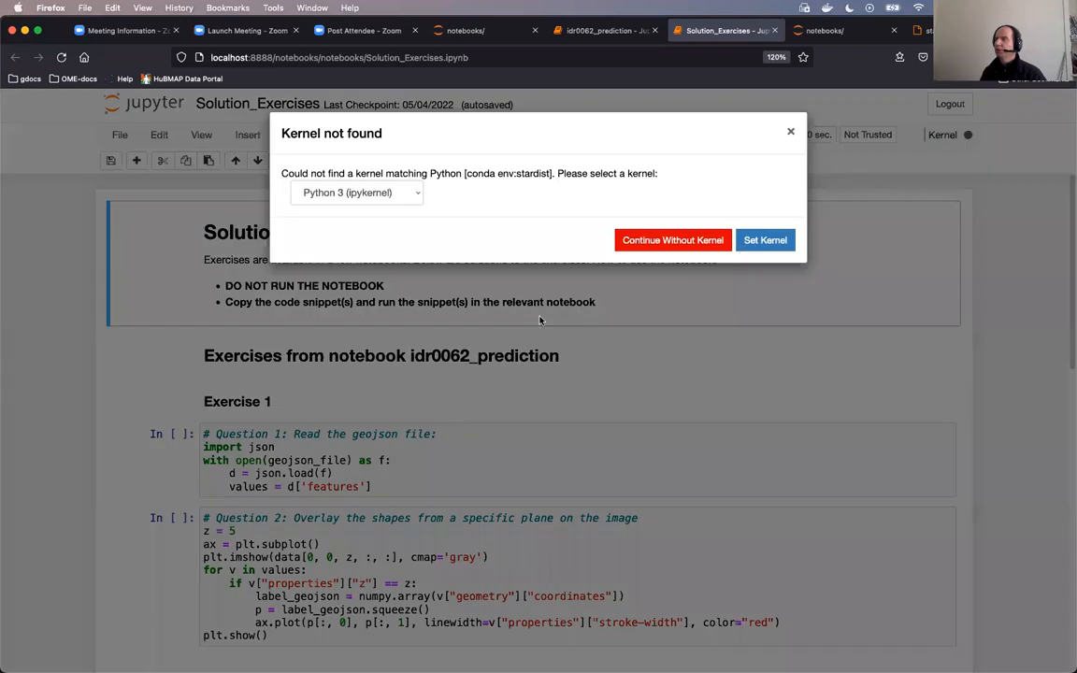
click(672, 240)
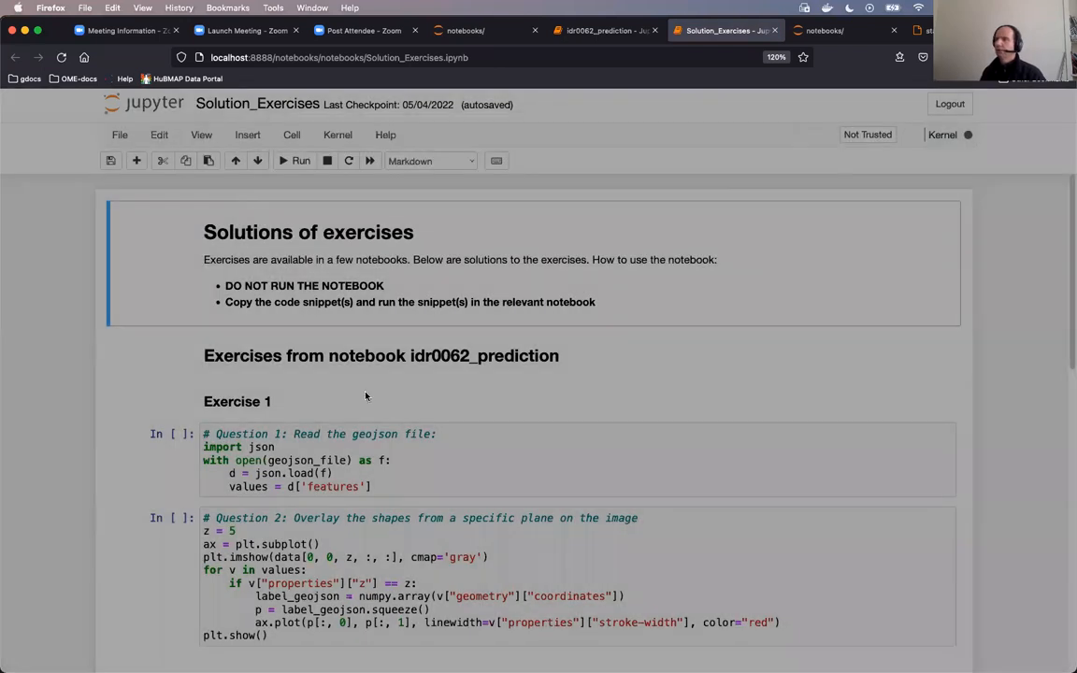
click(392, 436)
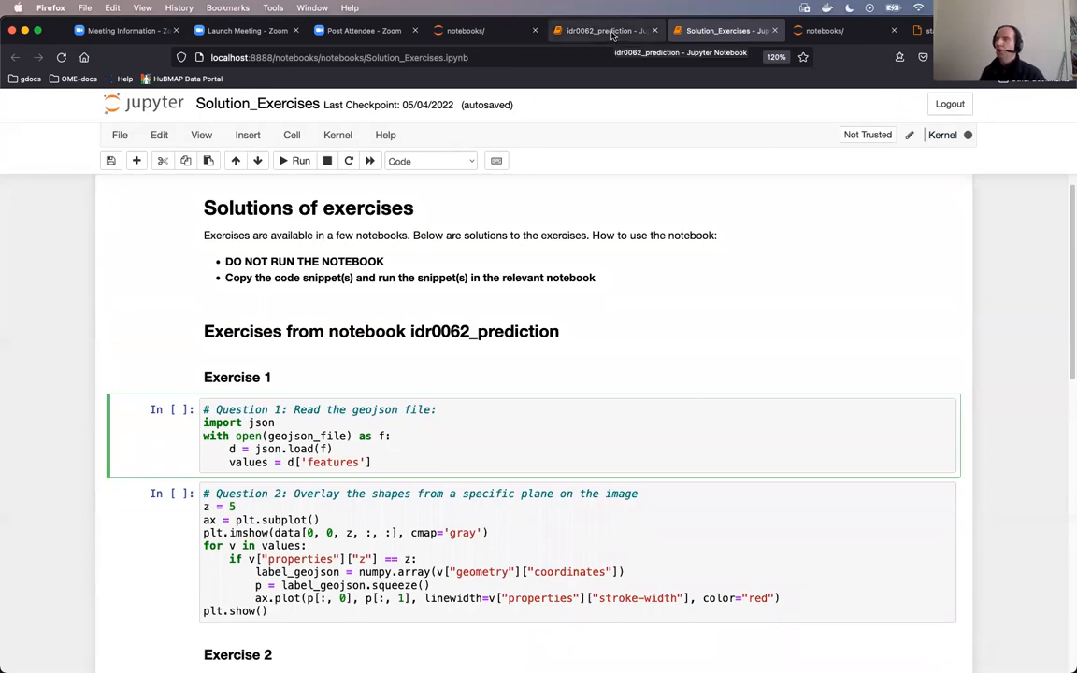
click(603, 30)
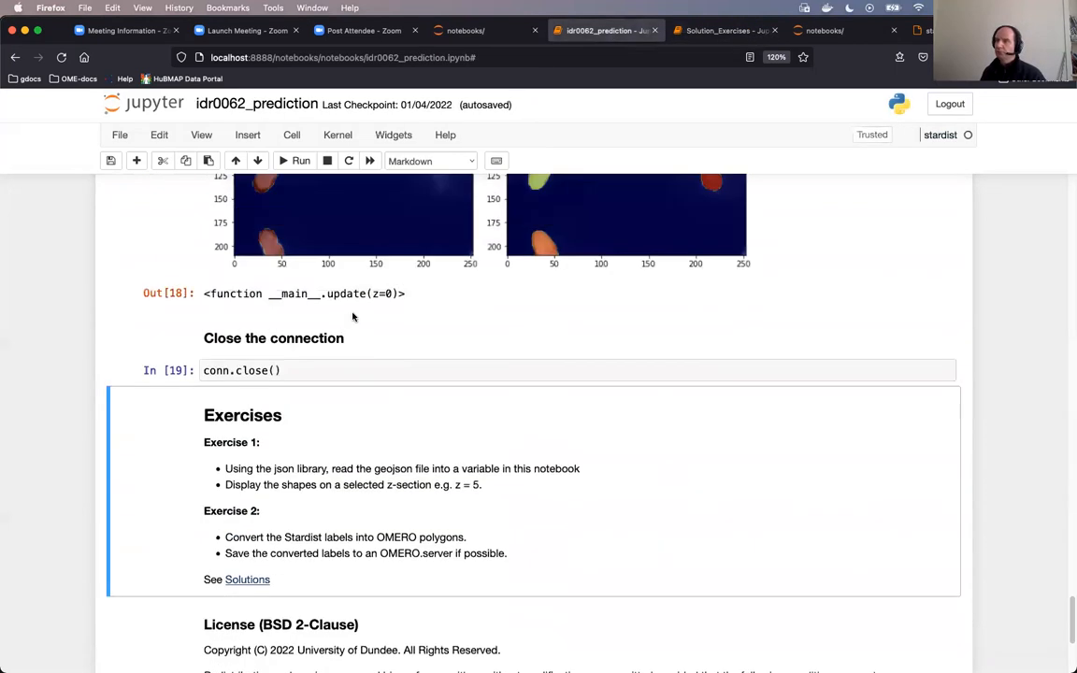
scroll(down, 3)
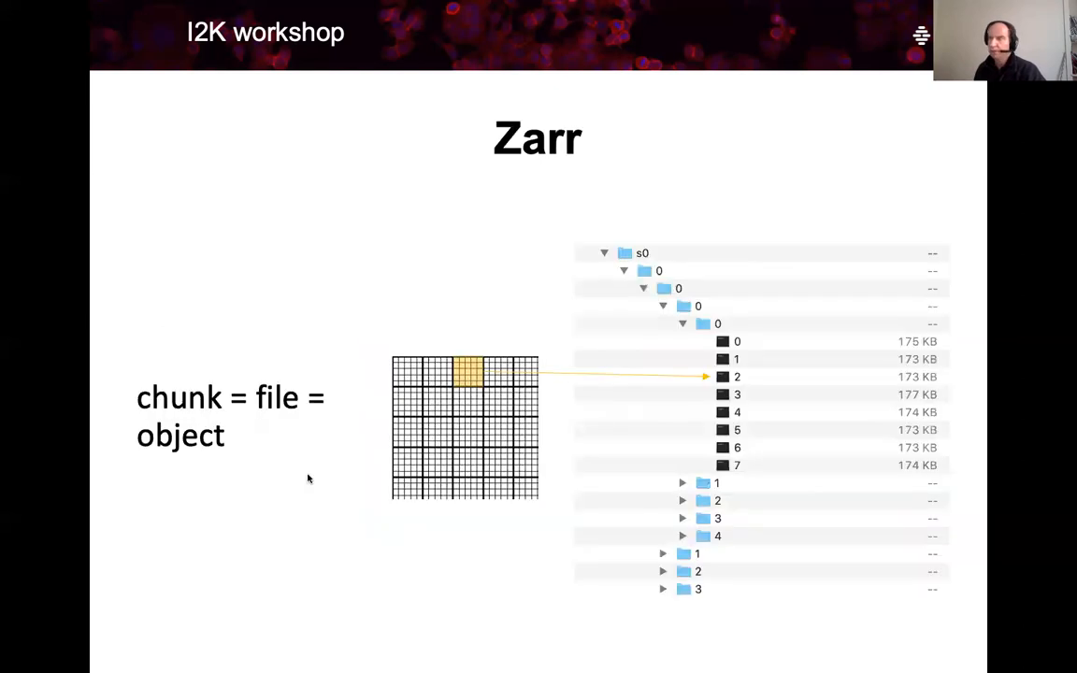
mouse_move(286, 470)
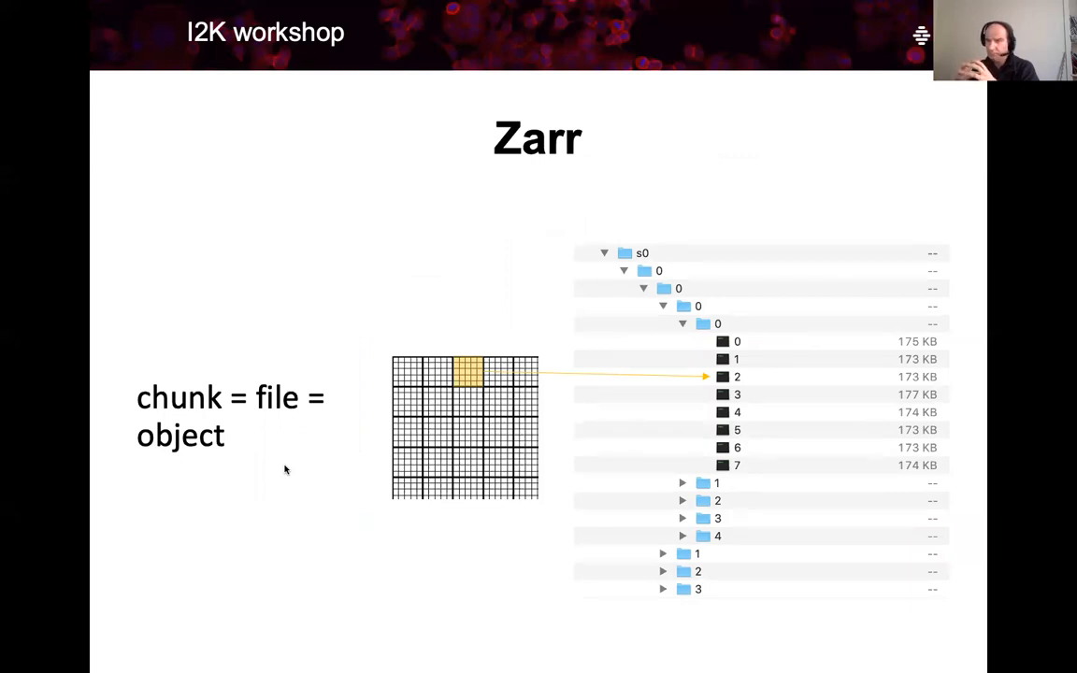
mouse_move(460, 420)
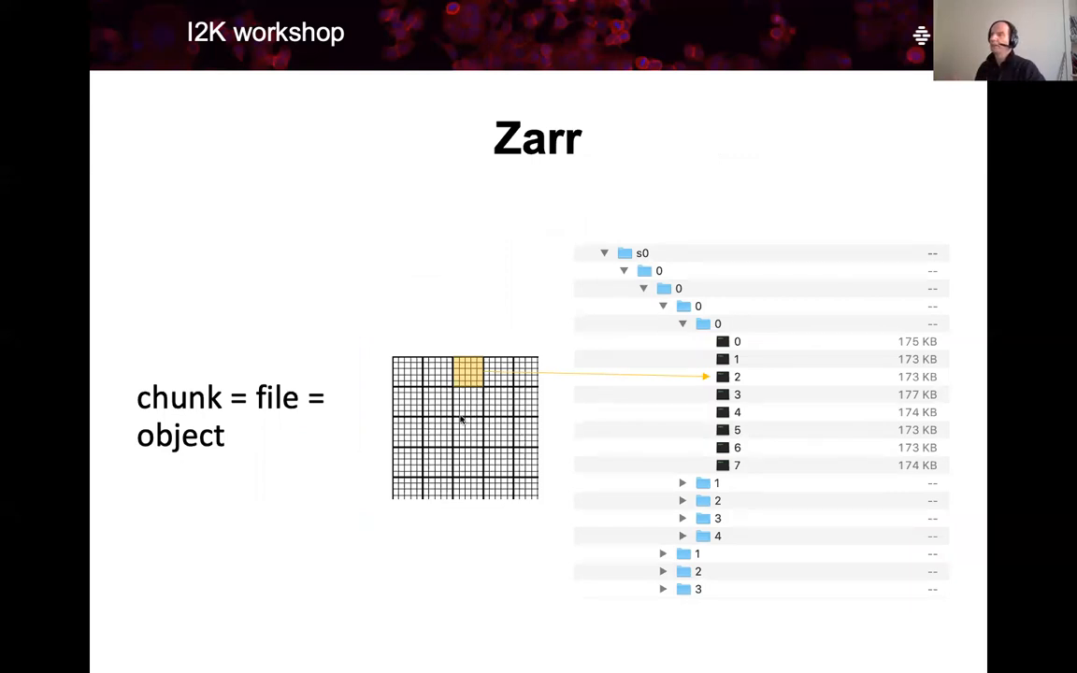
mouse_move(442, 393)
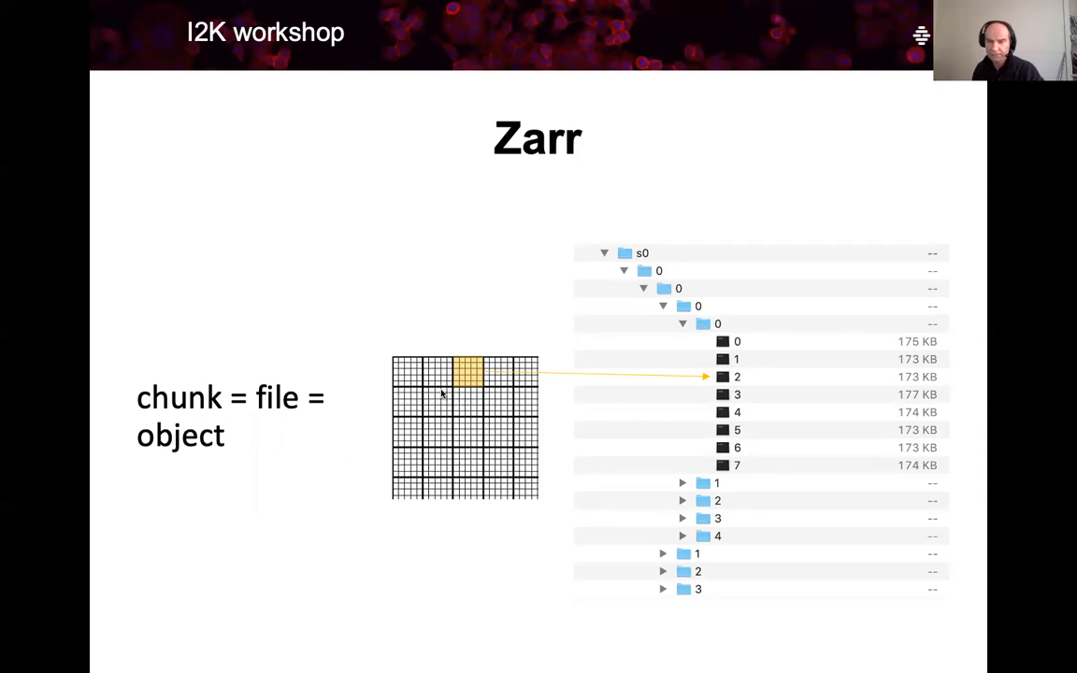
mouse_move(467, 378)
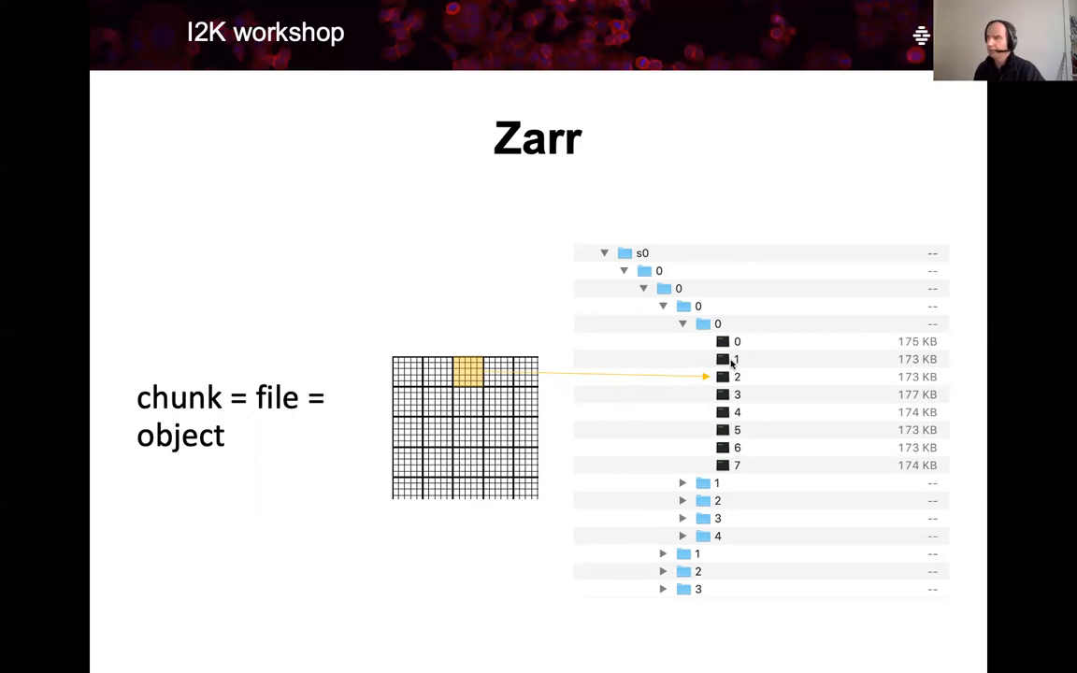
mouse_move(761, 393)
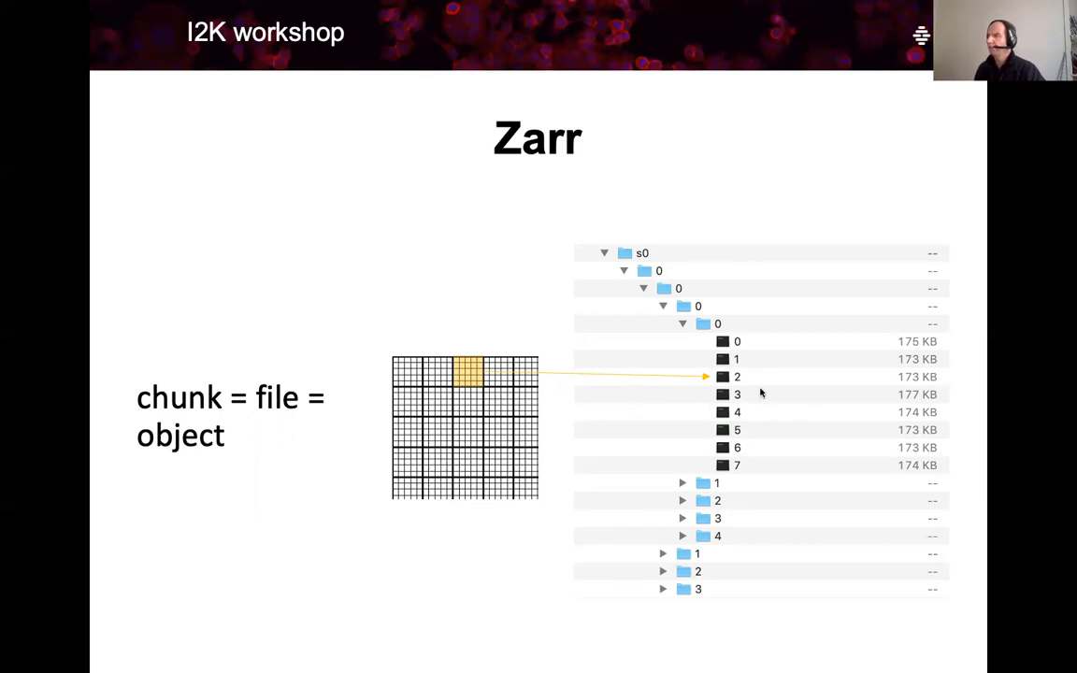
mouse_move(166, 439)
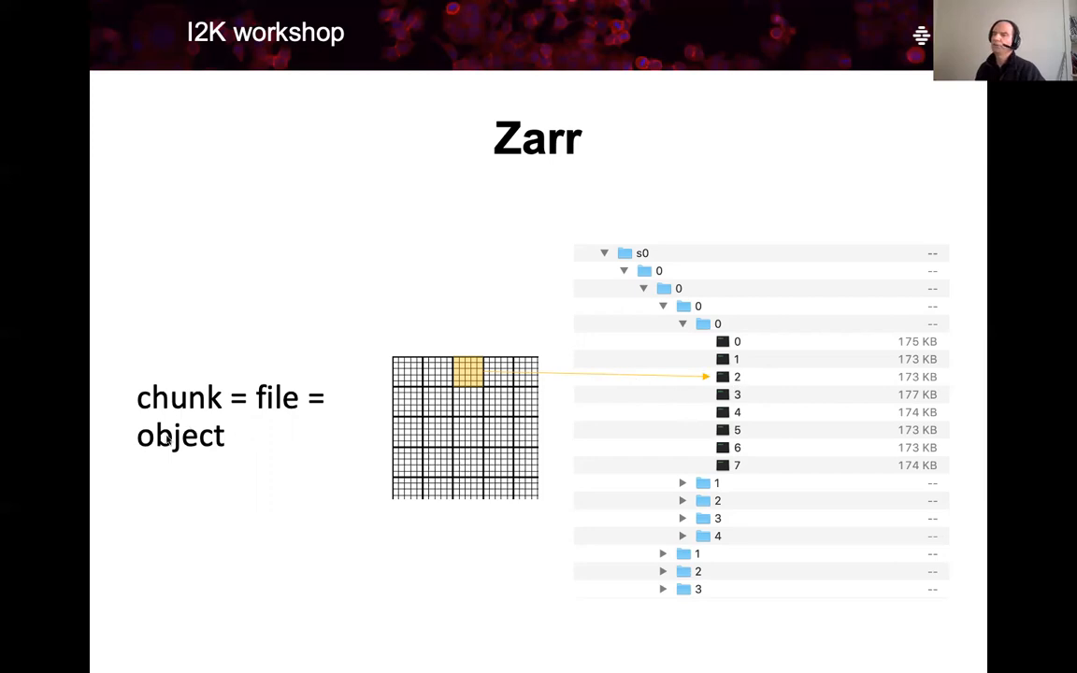
mouse_move(396, 393)
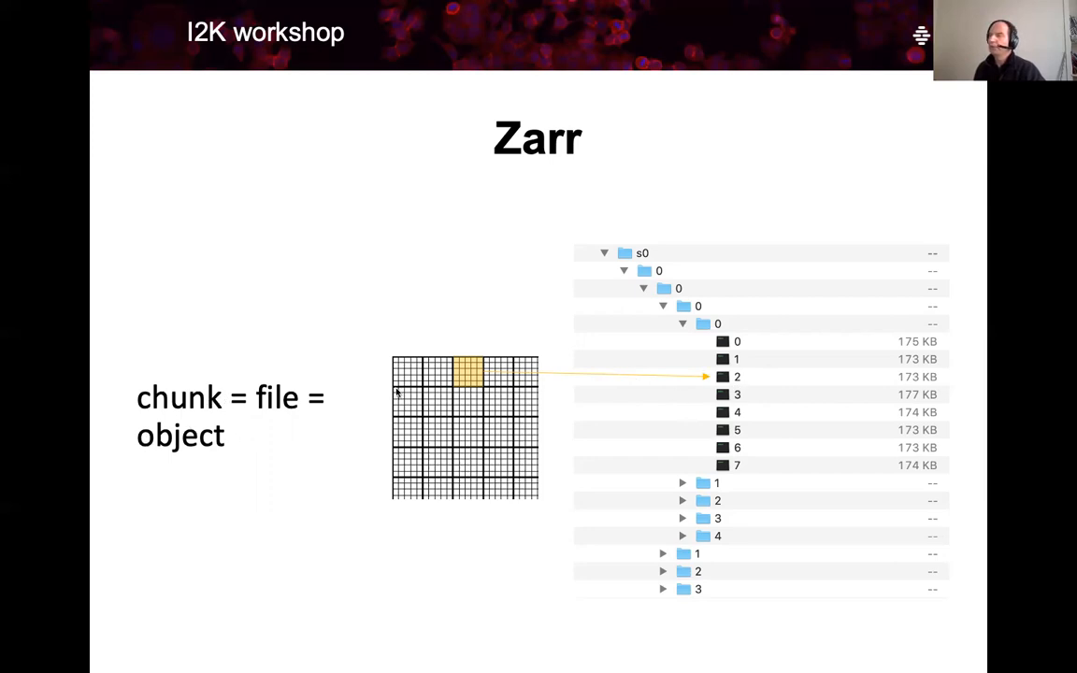
mouse_move(721, 376)
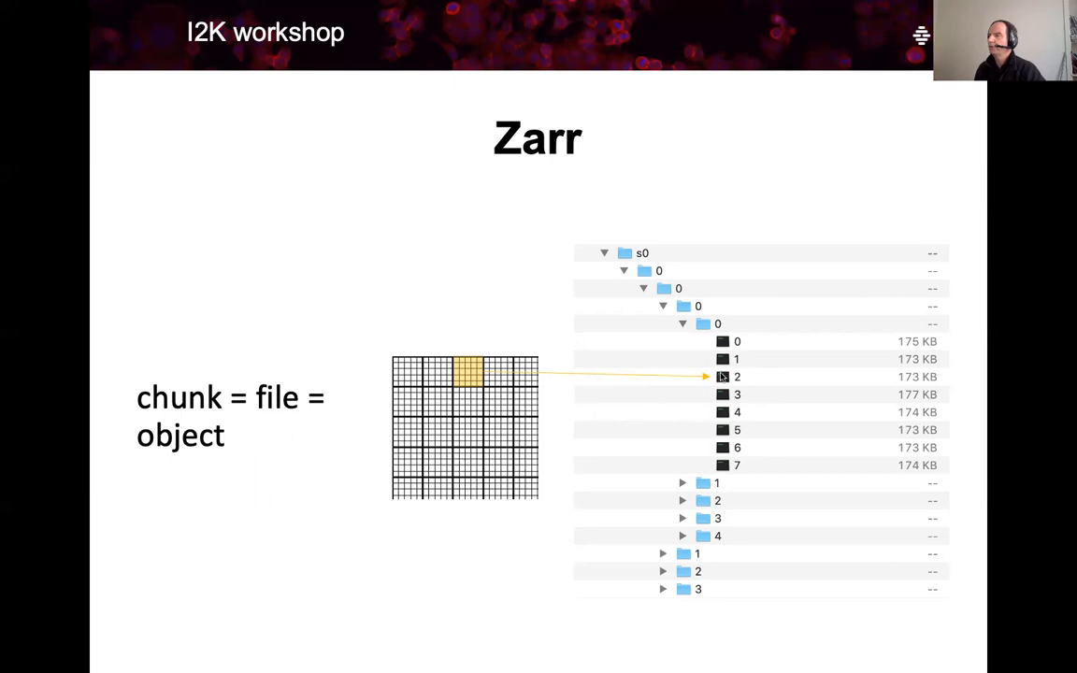
mouse_move(645, 388)
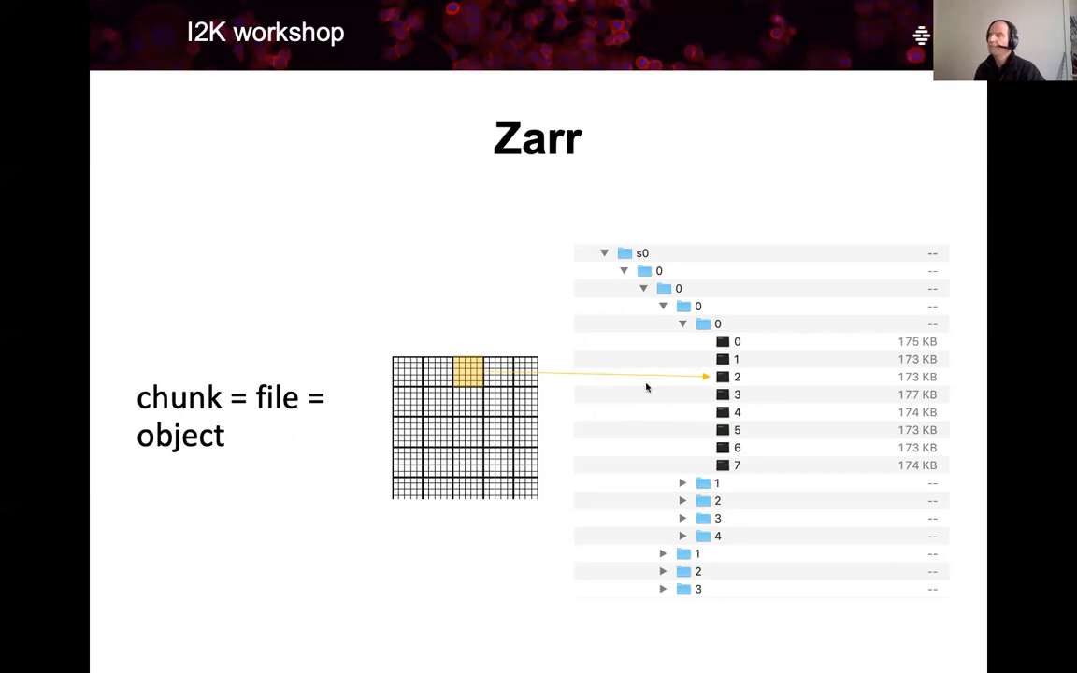
mouse_move(725, 379)
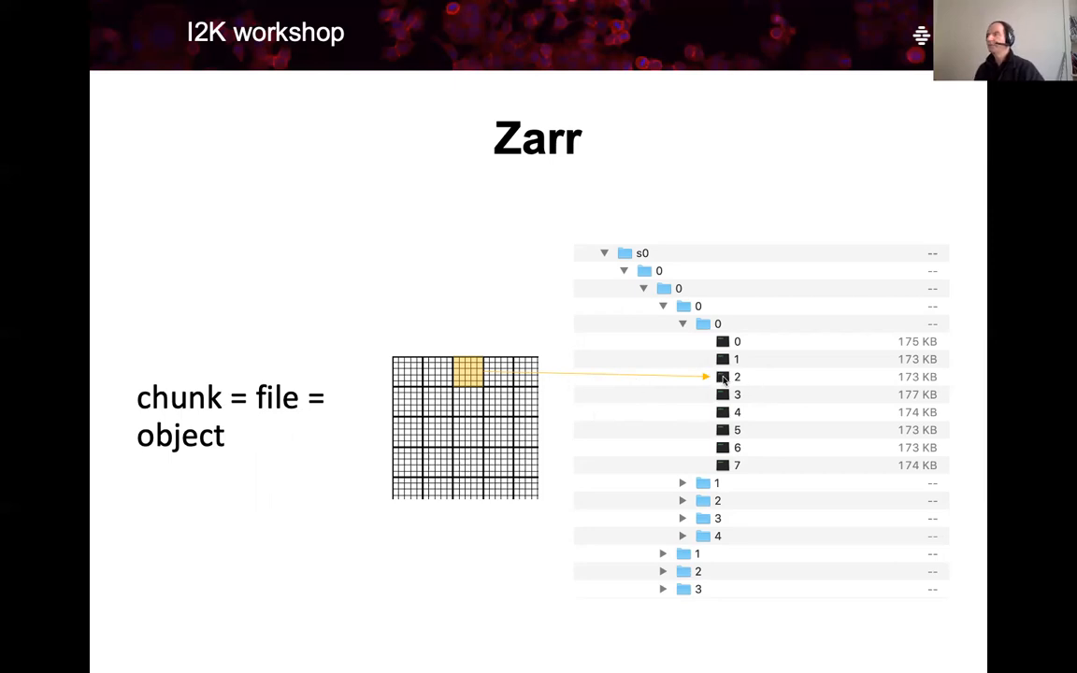
mouse_move(733, 390)
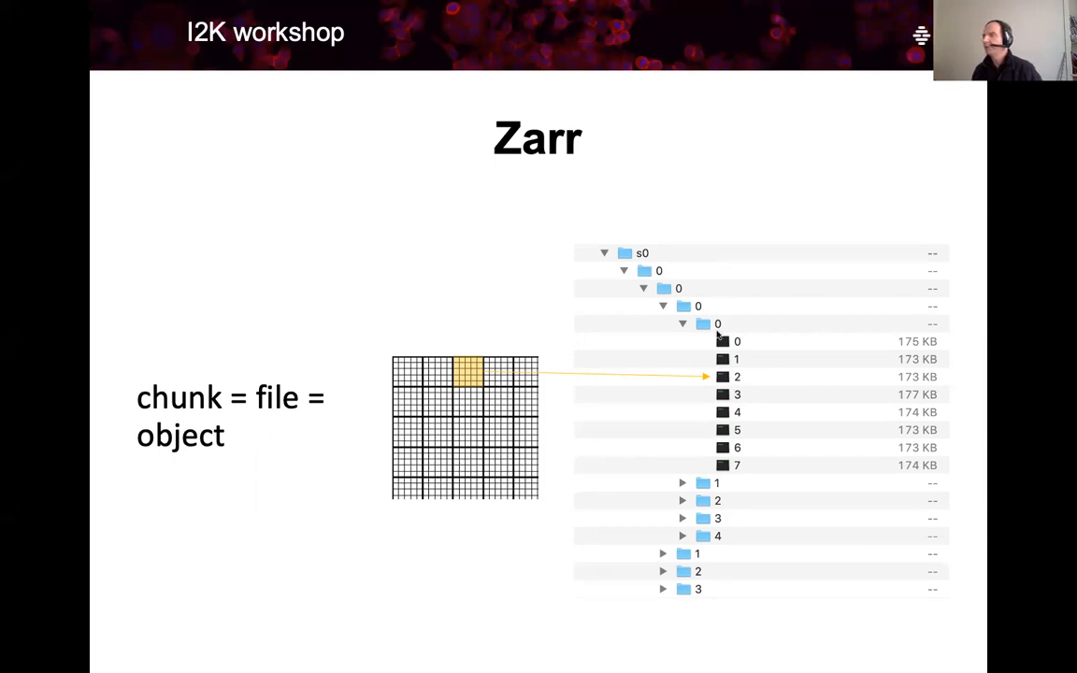
mouse_move(503, 420)
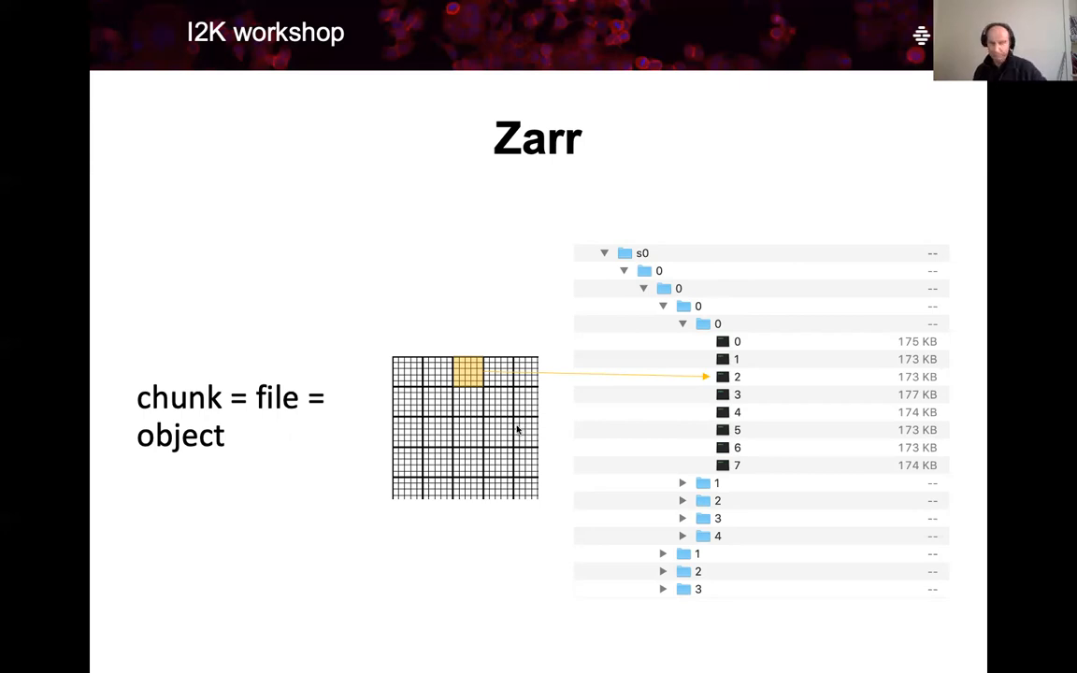
mouse_move(374, 404)
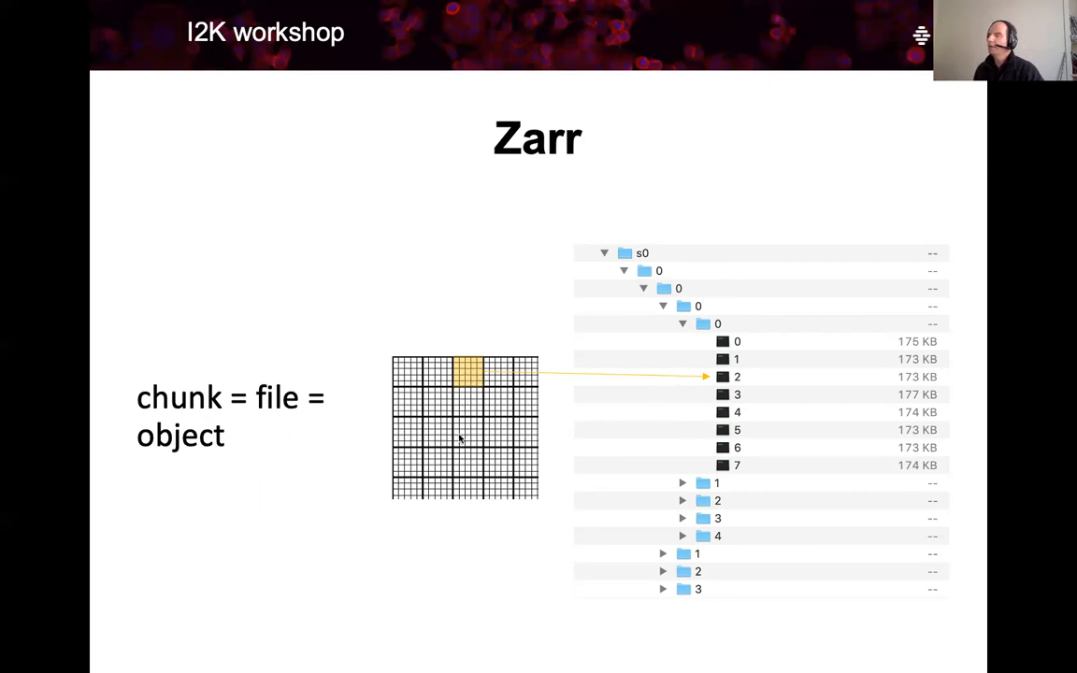
mouse_move(487, 409)
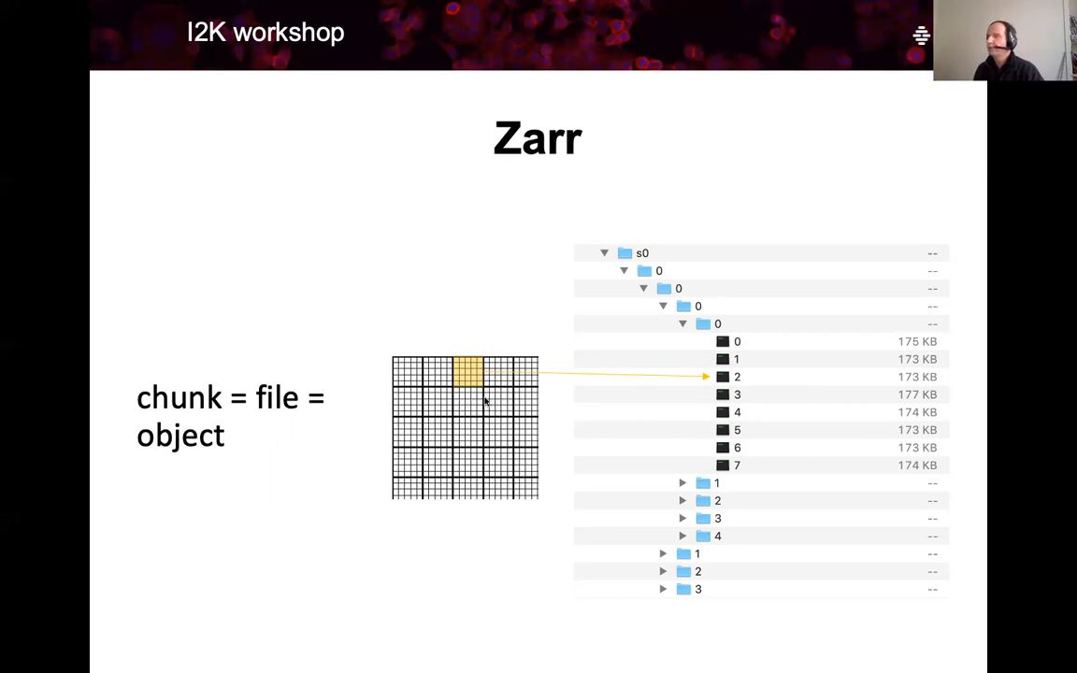
mouse_move(440, 395)
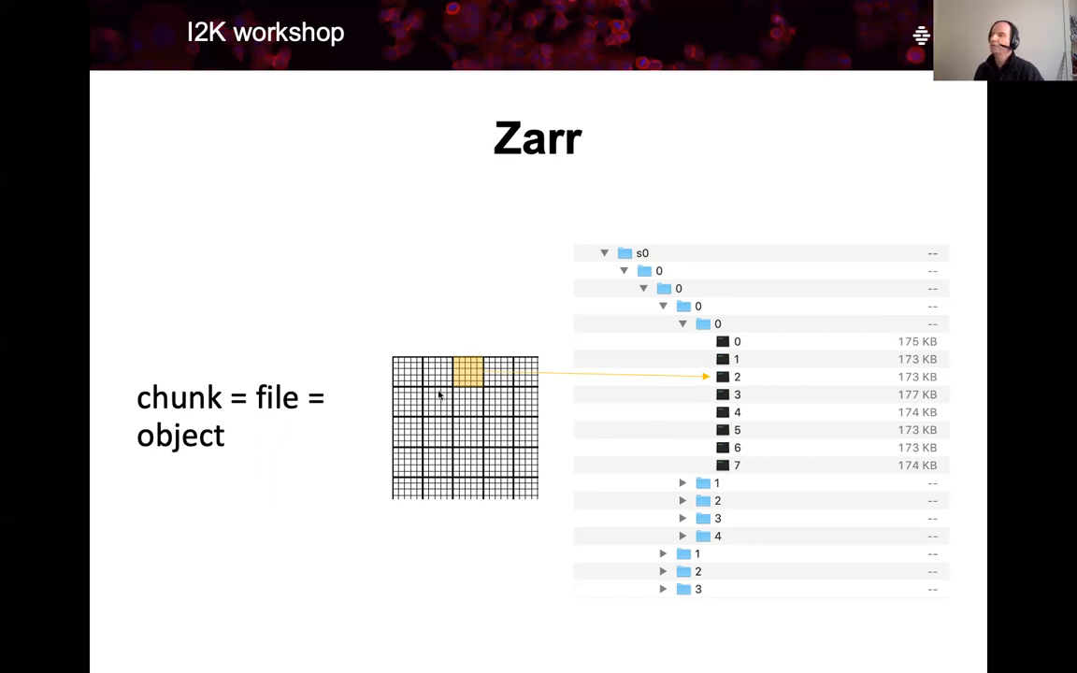
mouse_move(482, 385)
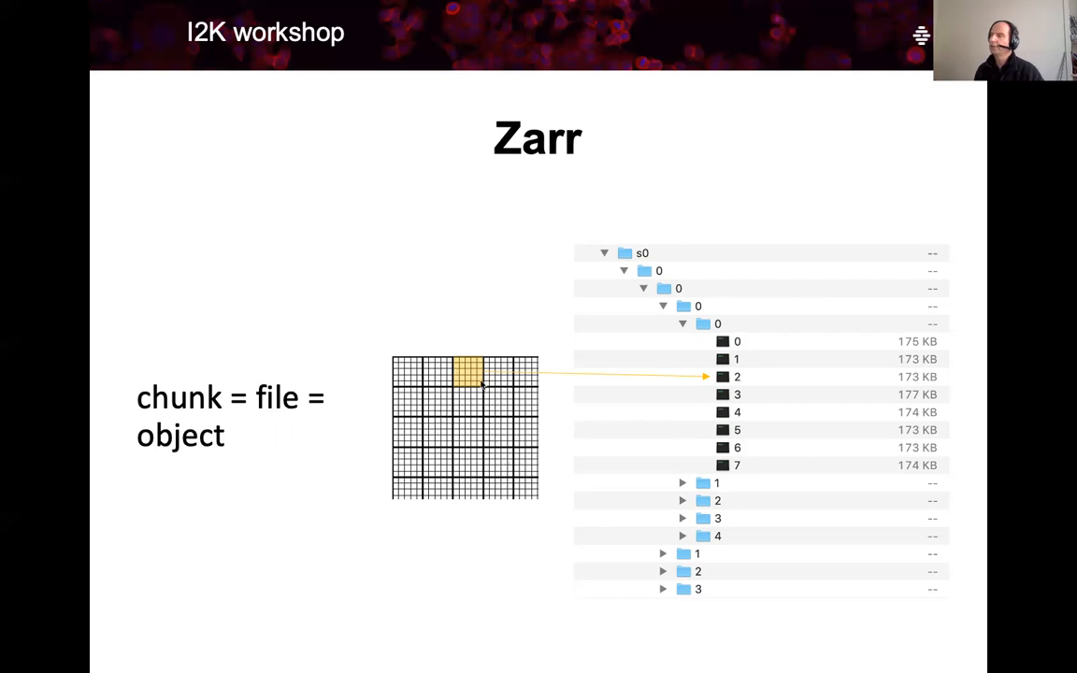
mouse_move(459, 440)
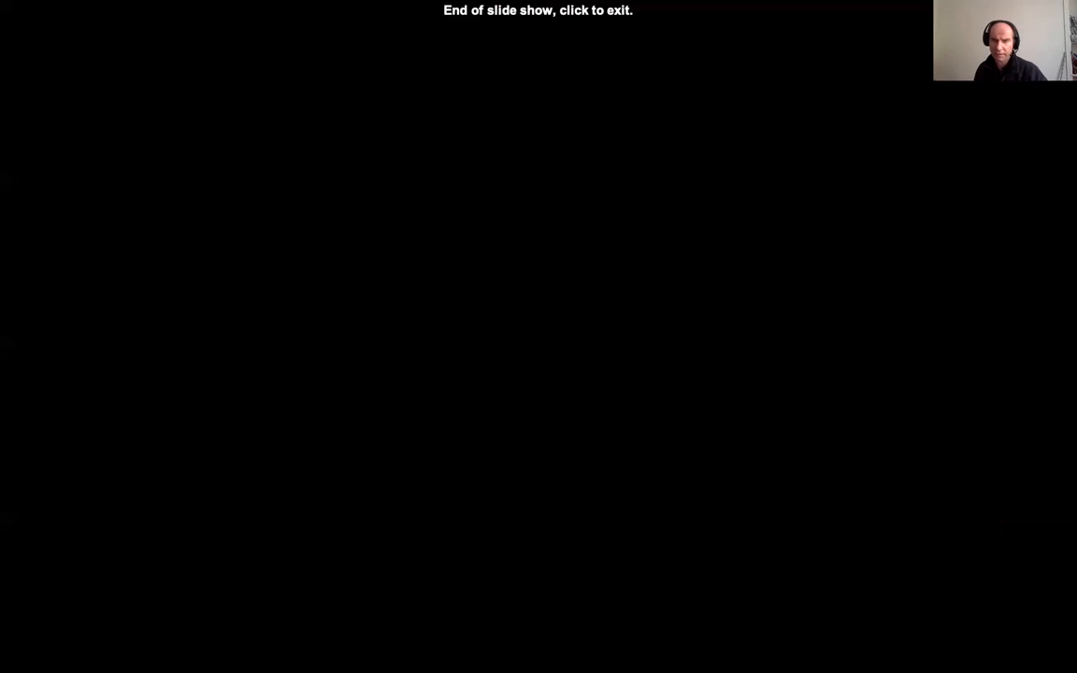
Exit the finished slideshow and open zarr-public-s3-multiscale.ipynb from the file browser
click(539, 336)
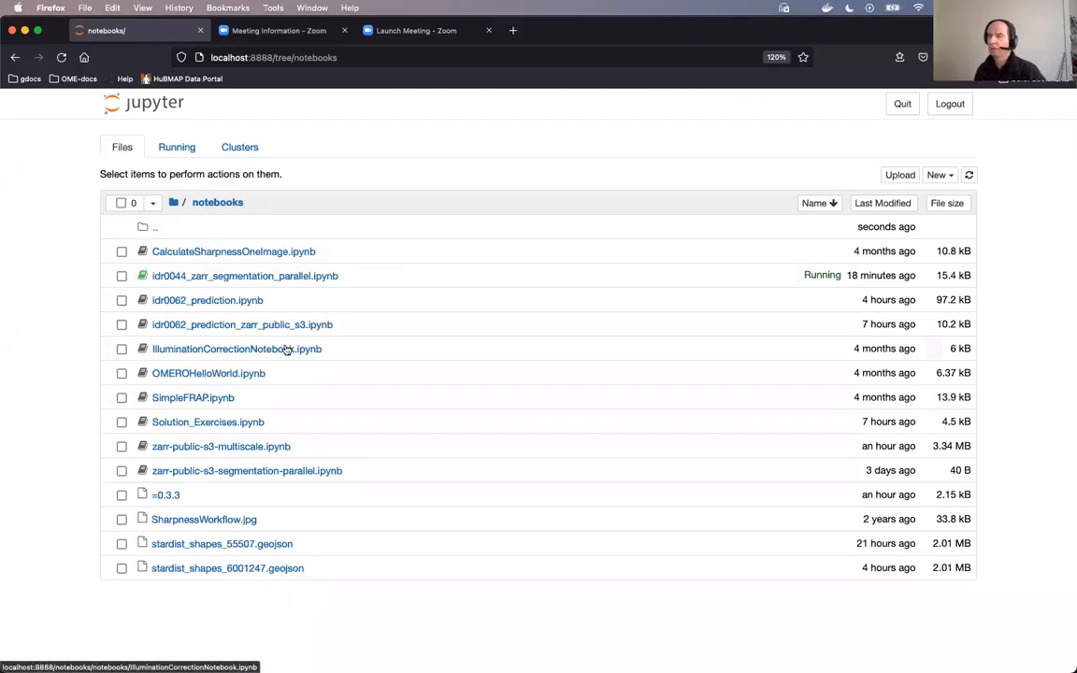
mouse_move(281, 392)
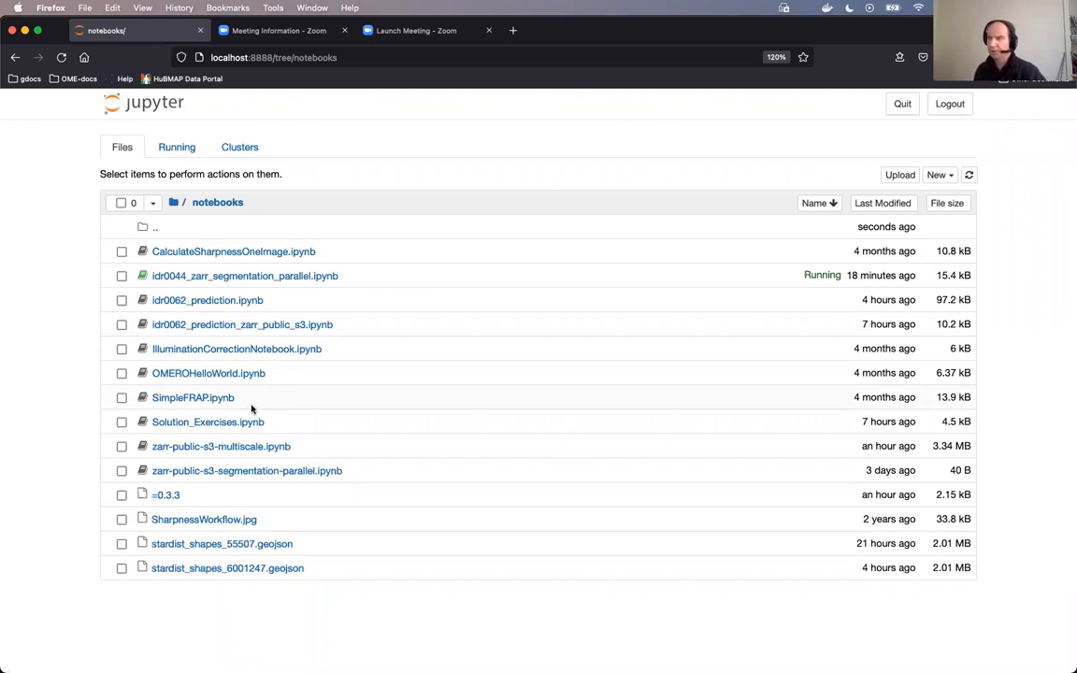
mouse_move(220, 445)
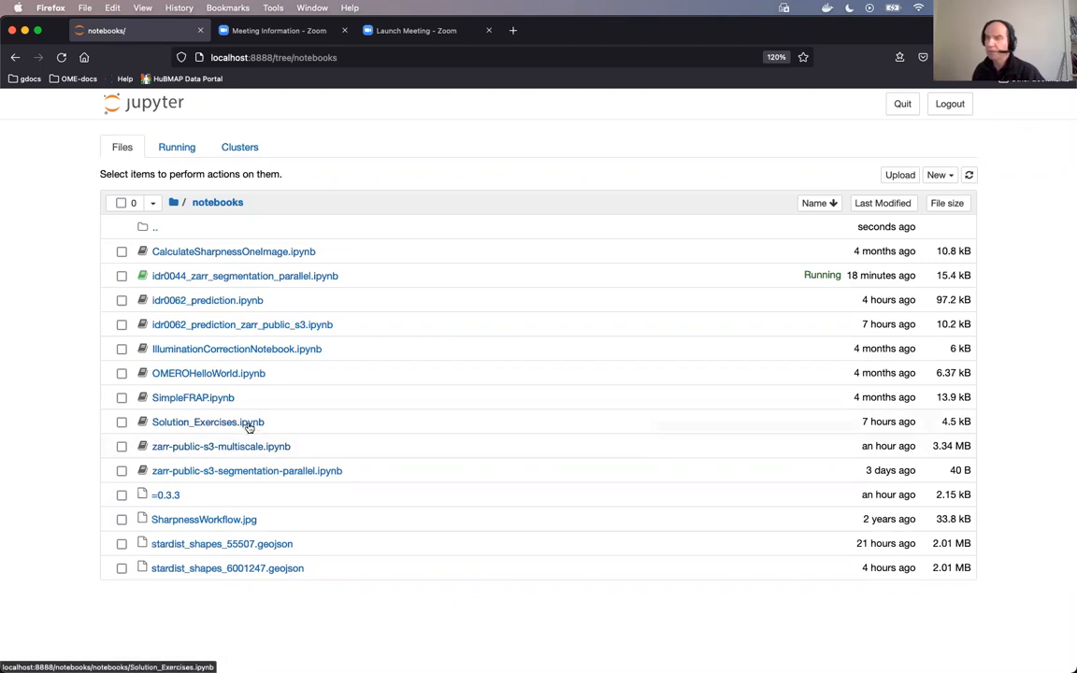
mouse_move(193, 446)
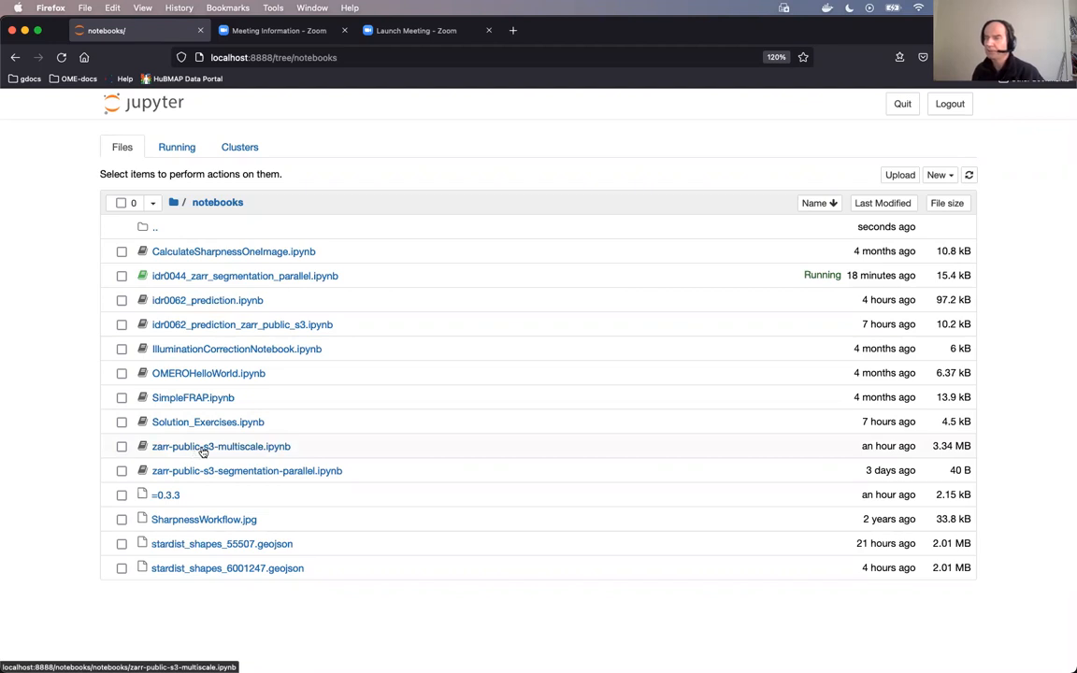
click(220, 446)
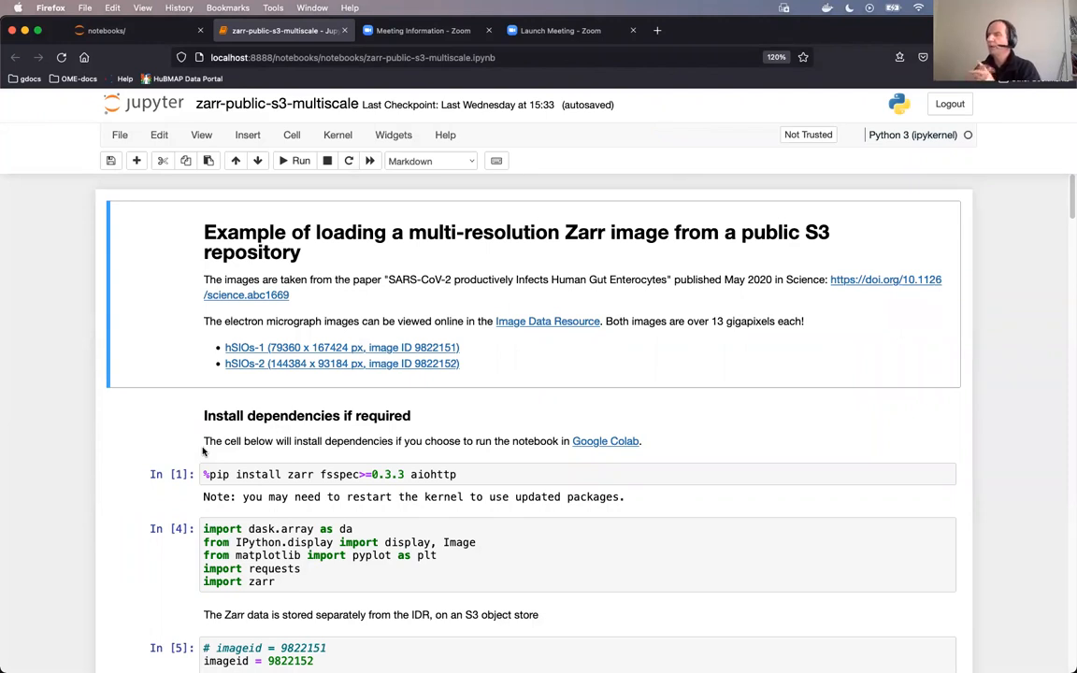
mouse_move(489, 294)
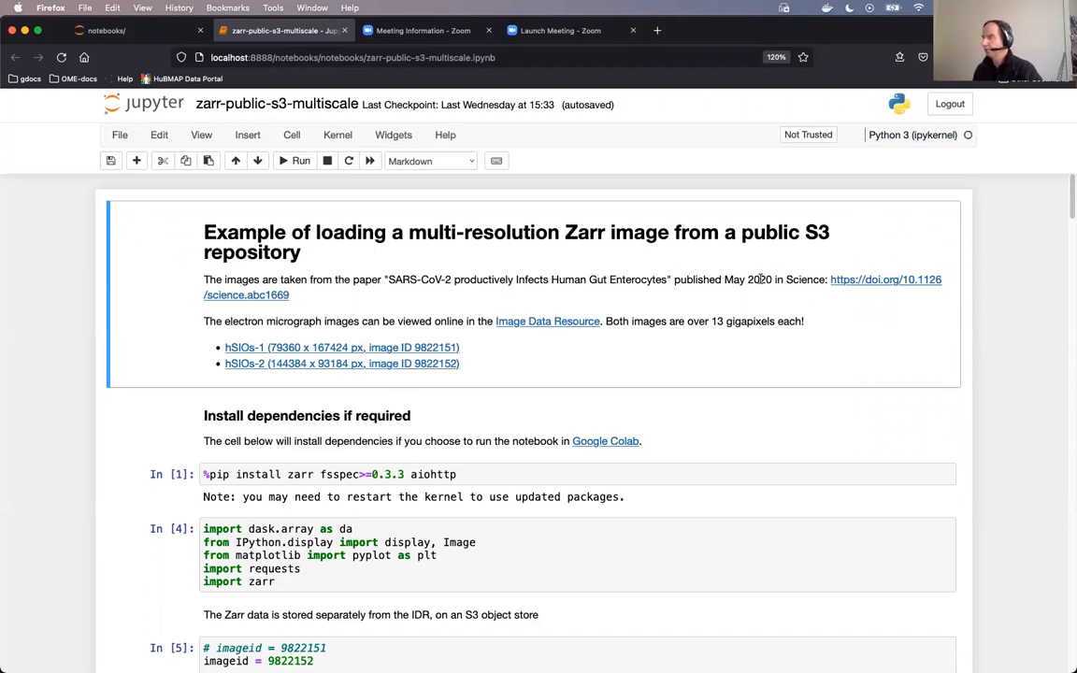
mouse_move(757, 290)
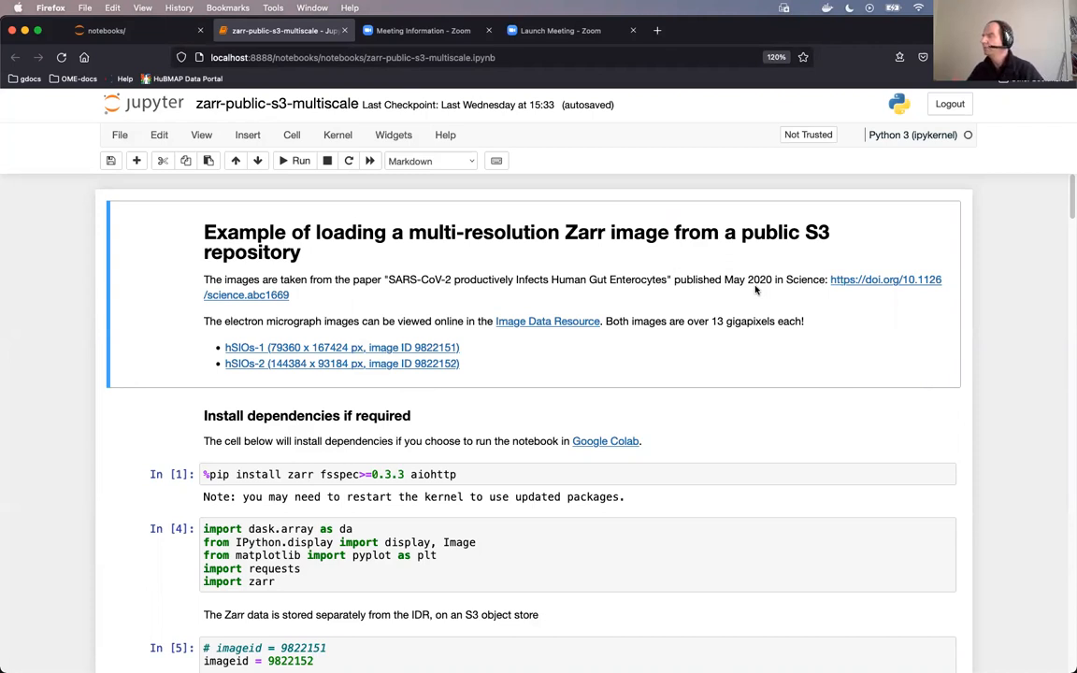
mouse_move(834, 287)
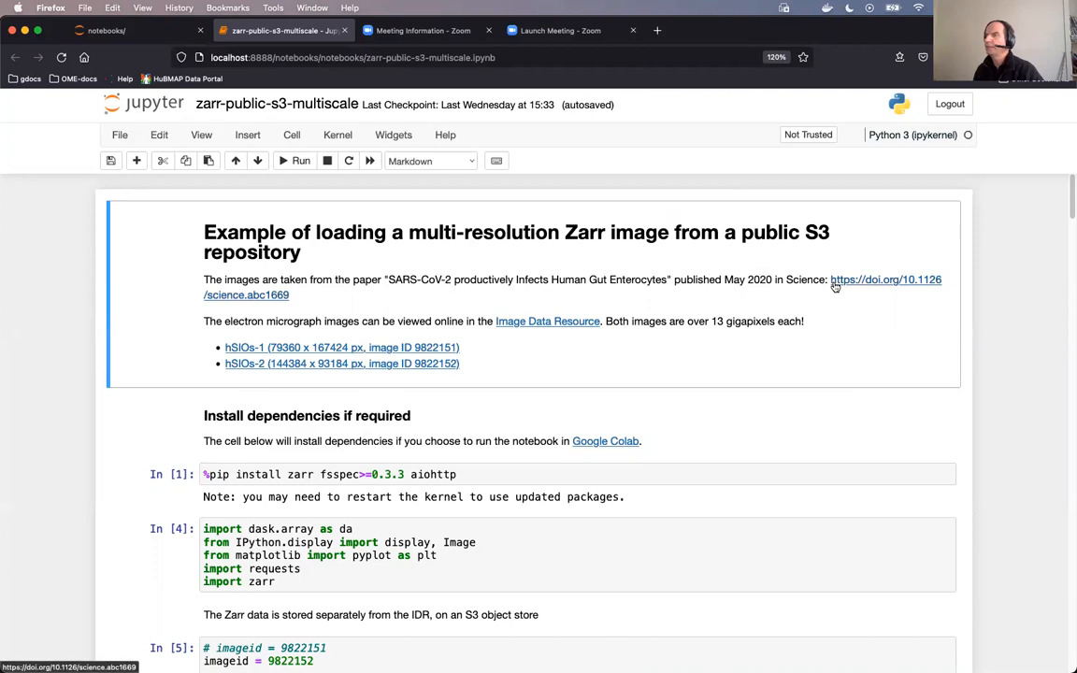
mouse_move(801, 294)
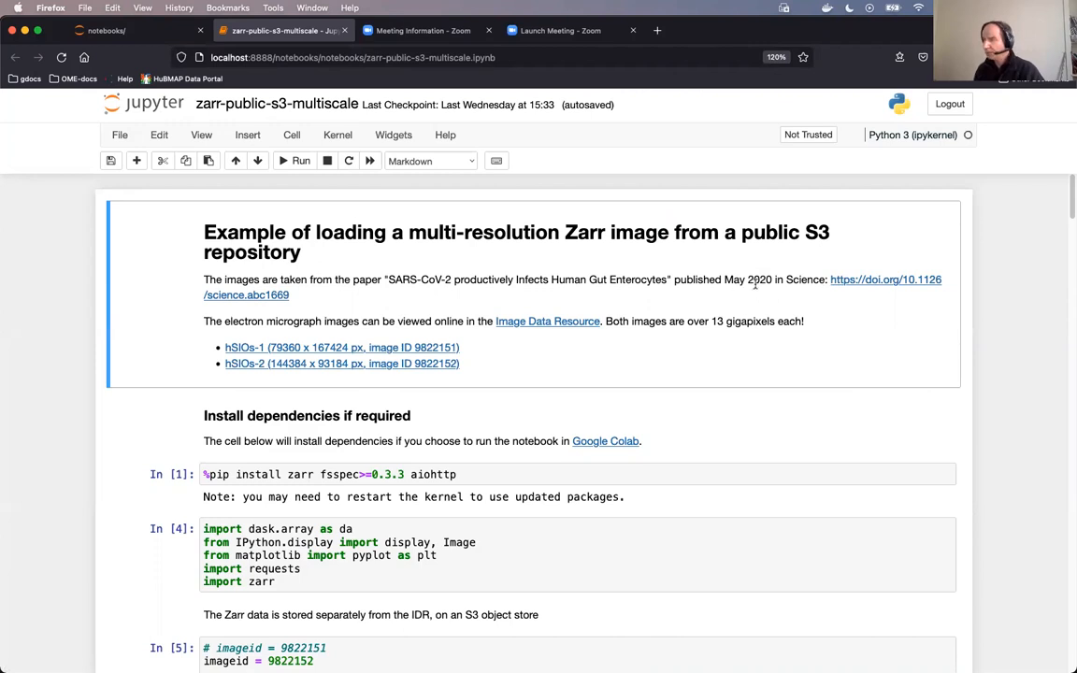
mouse_move(637, 339)
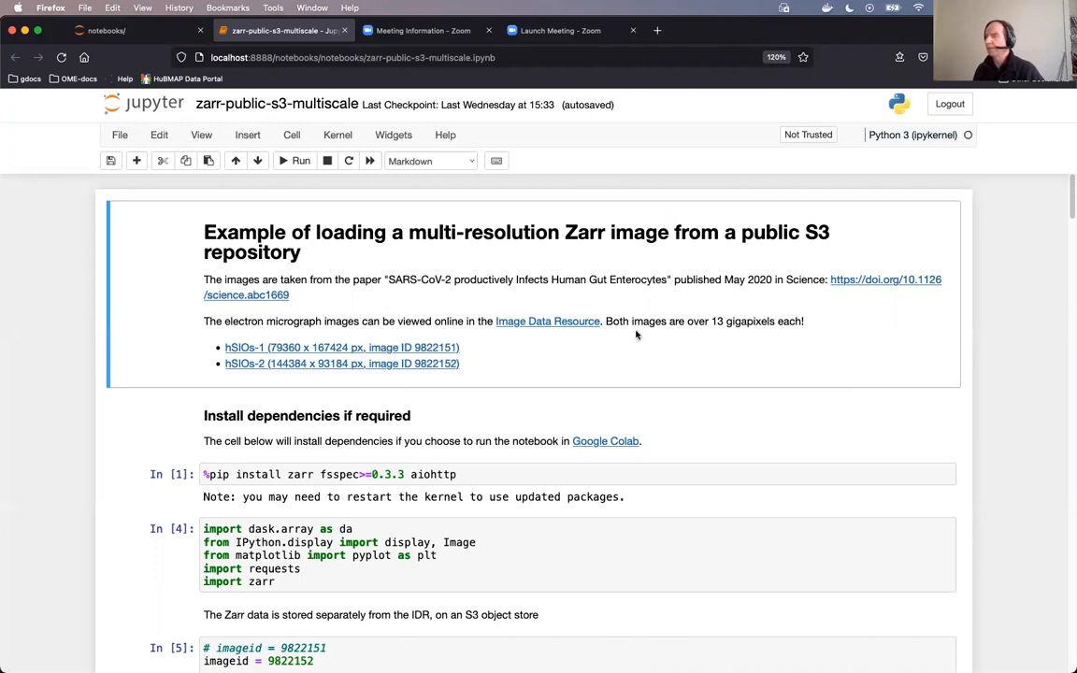
mouse_move(517, 359)
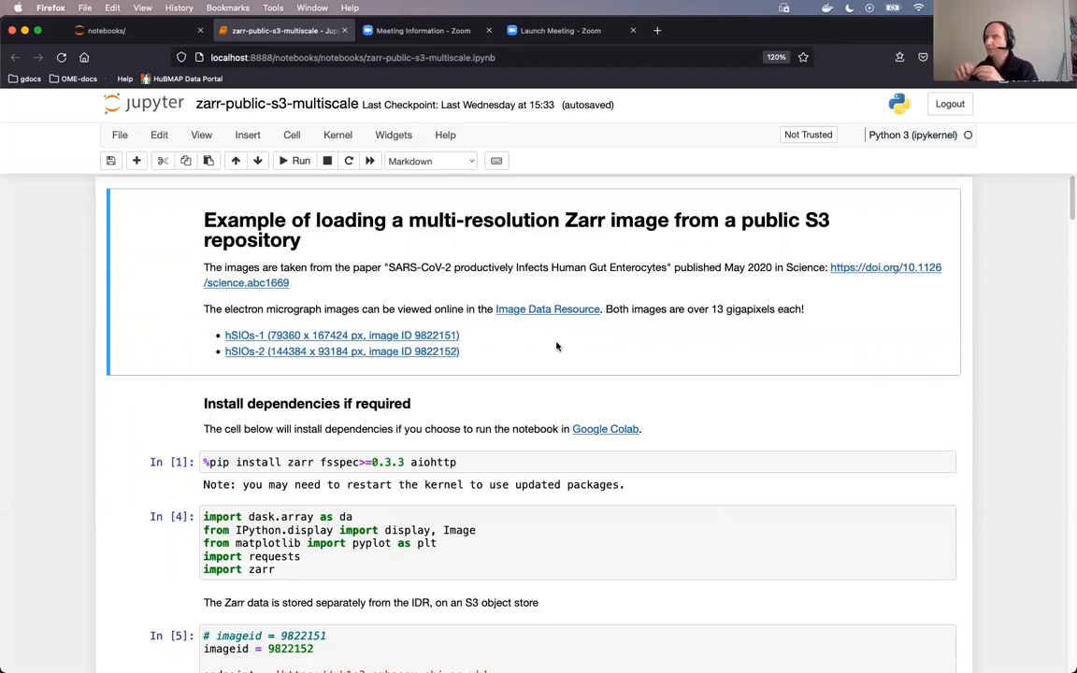
mouse_move(457, 402)
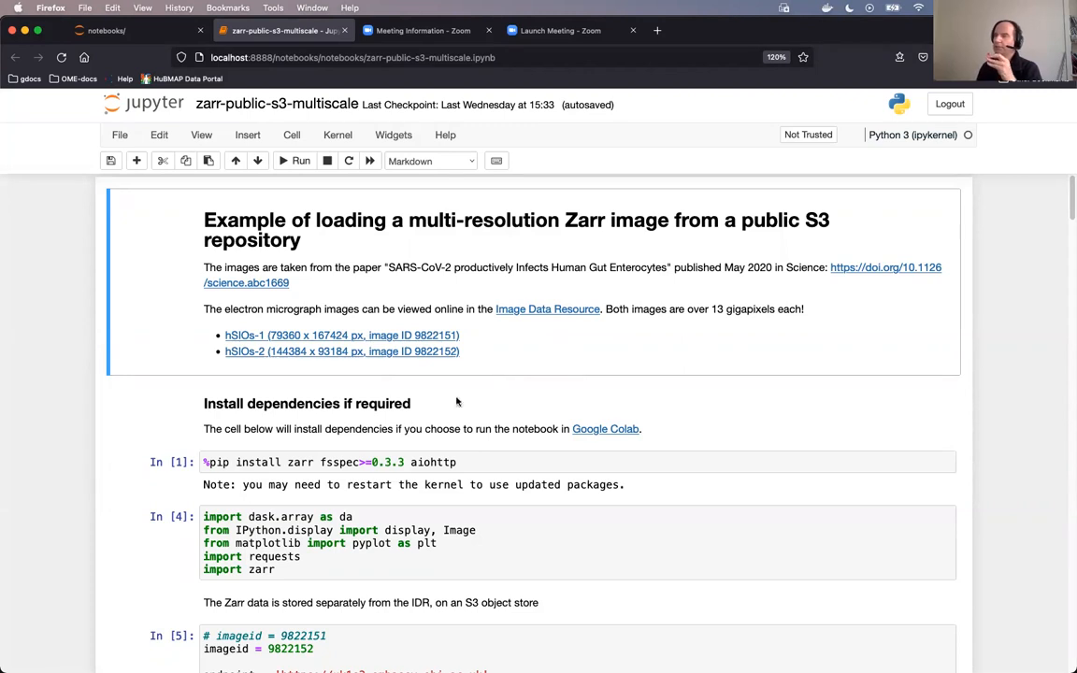
mouse_move(420, 420)
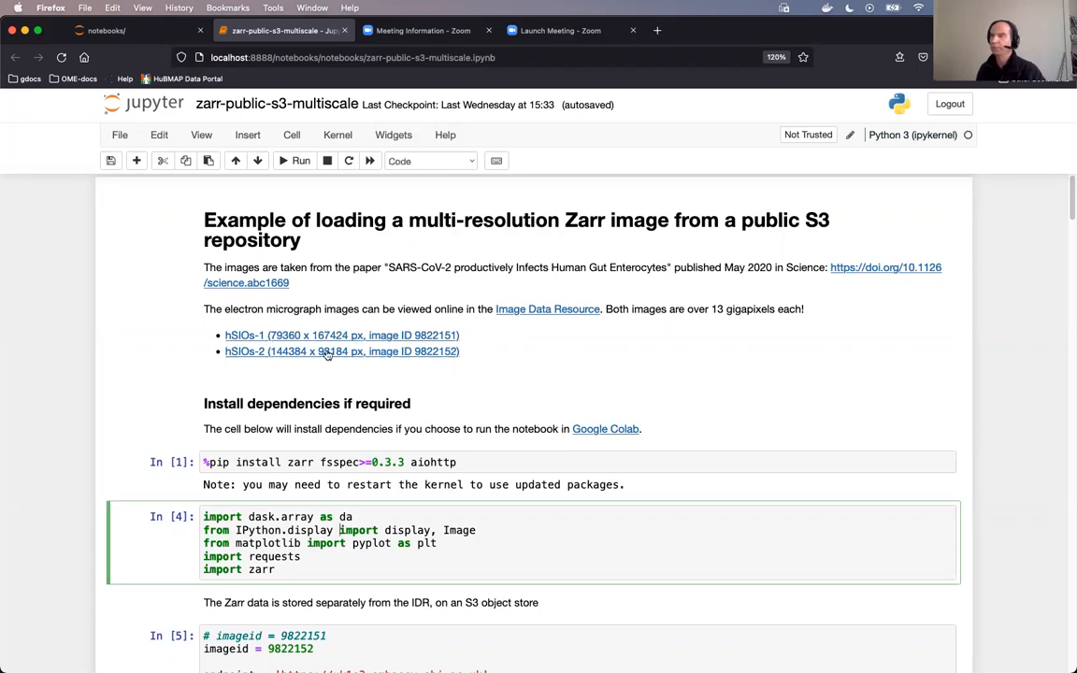
mouse_move(295, 161)
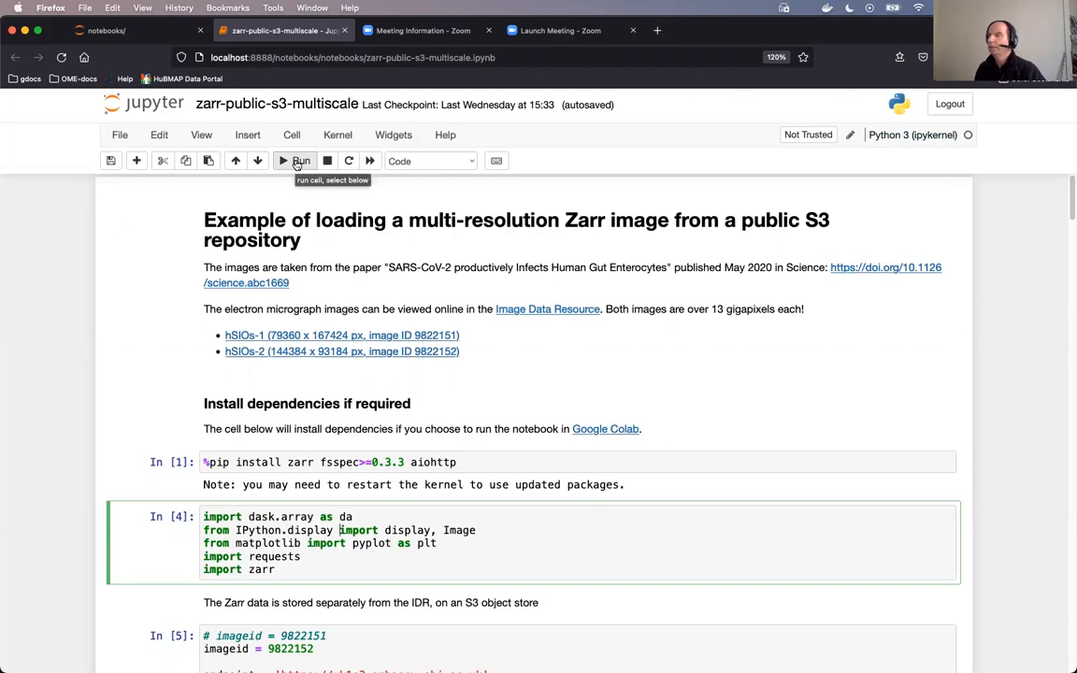
Run the dask, requests and zarr import cell, then scroll to the da_from_image cell
click(295, 161)
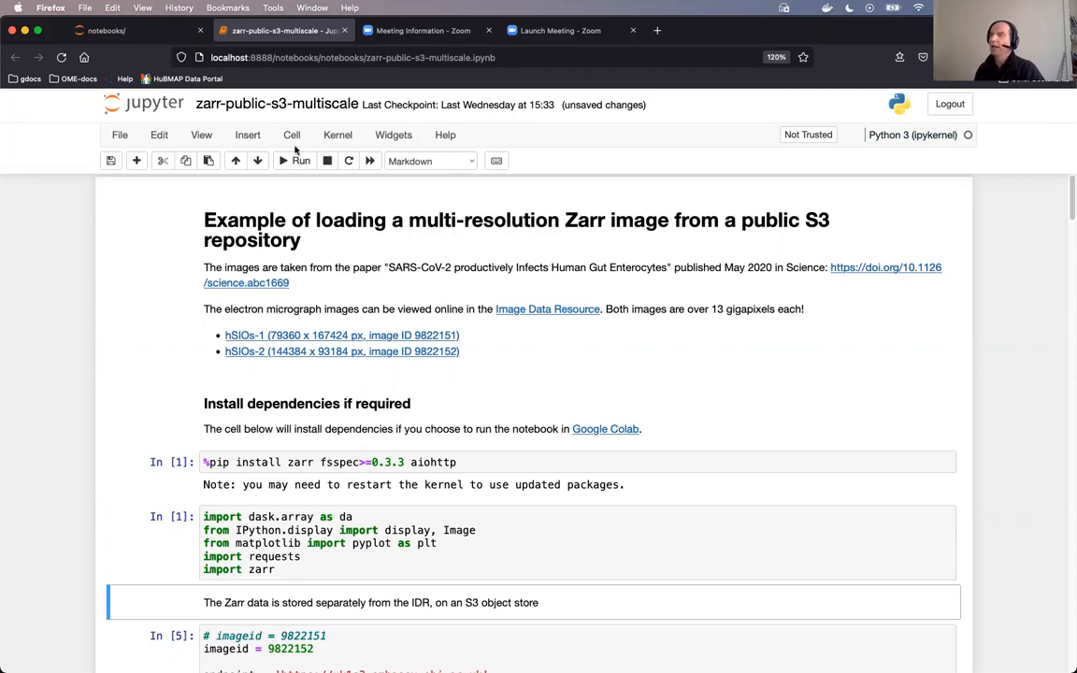
scroll(down, 3)
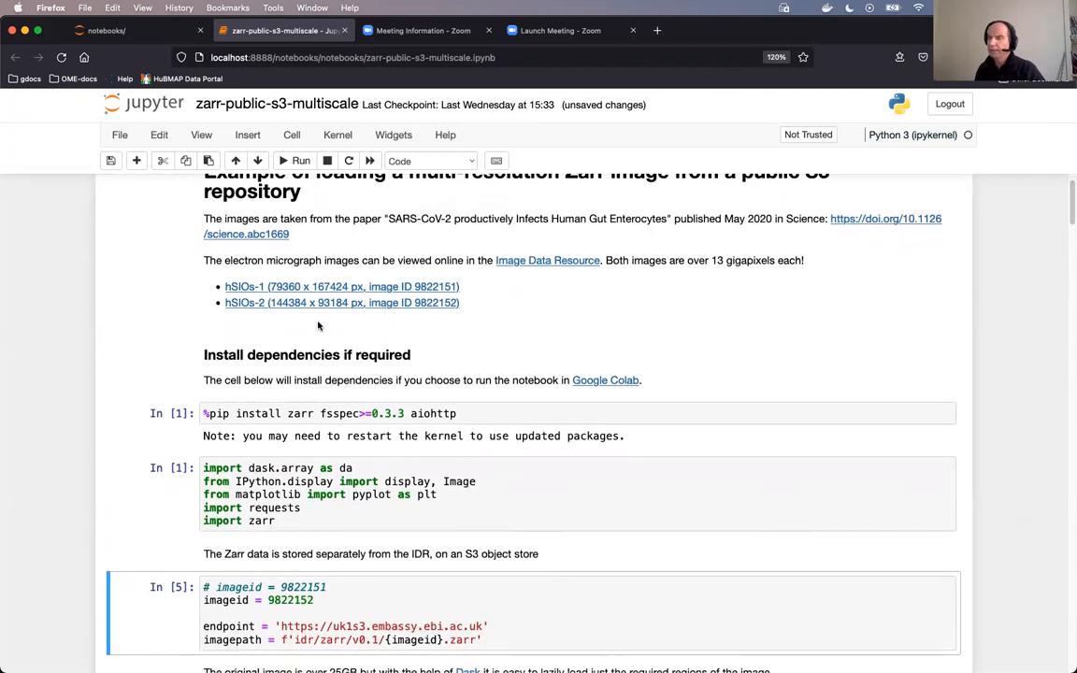
scroll(down, 3)
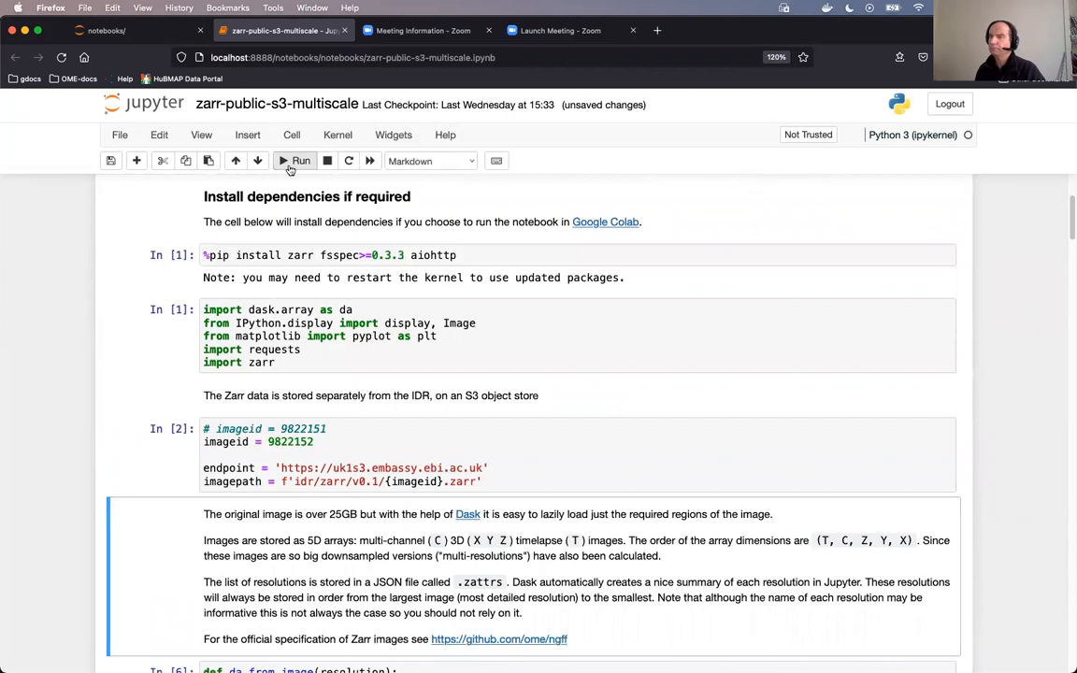
scroll(down, 3)
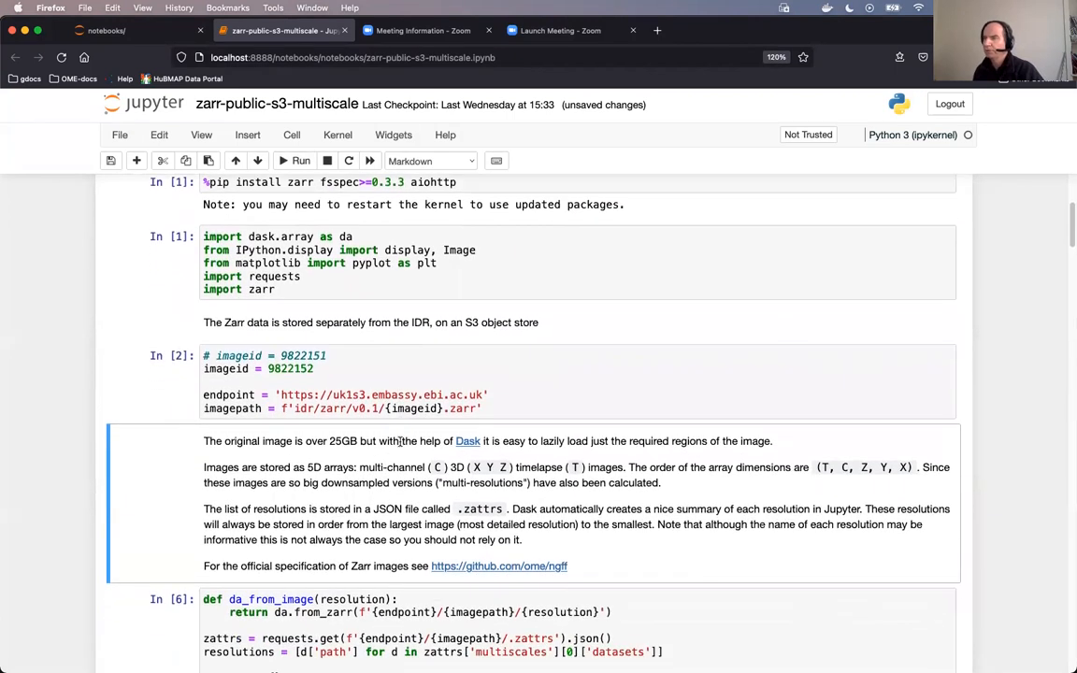
mouse_move(368, 425)
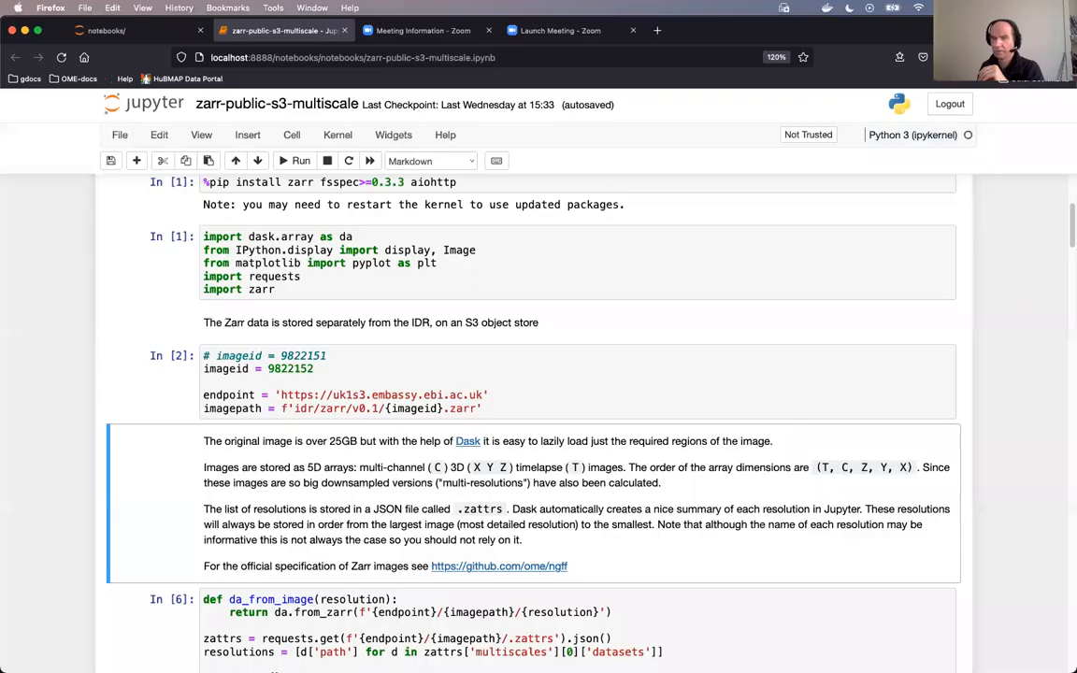
mouse_move(260, 504)
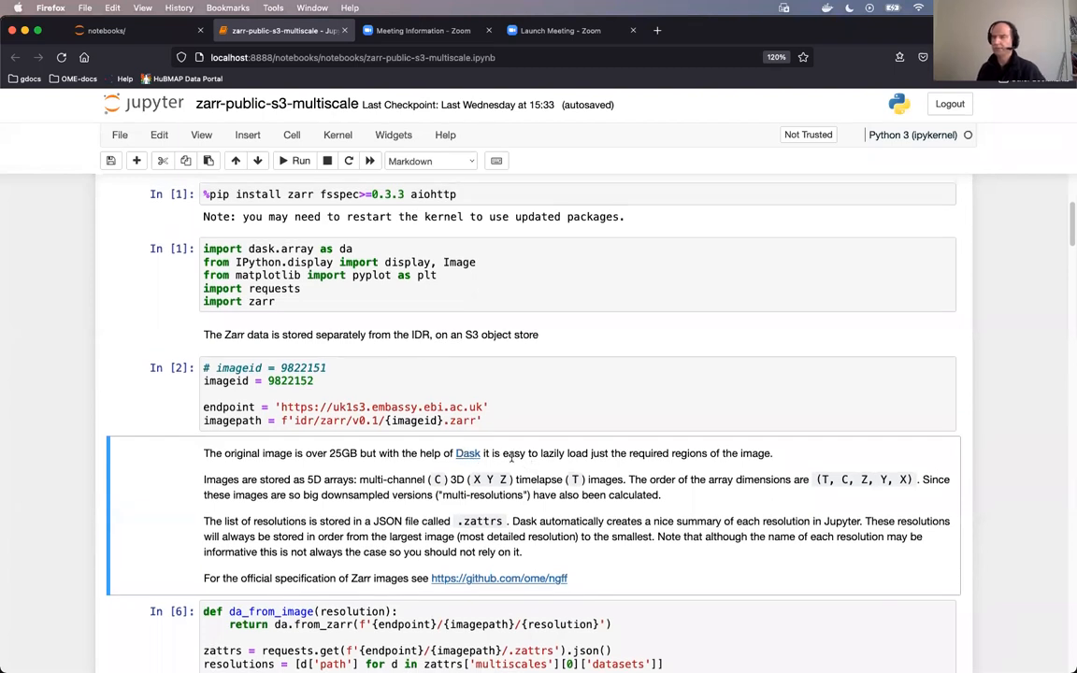
mouse_move(557, 467)
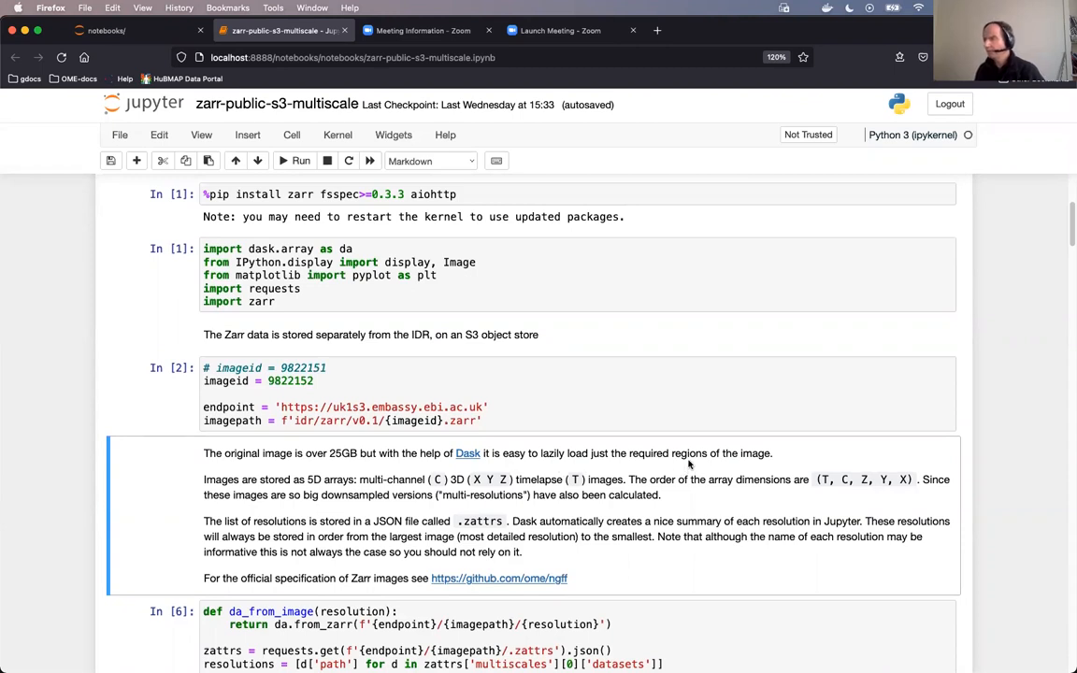
mouse_move(689, 465)
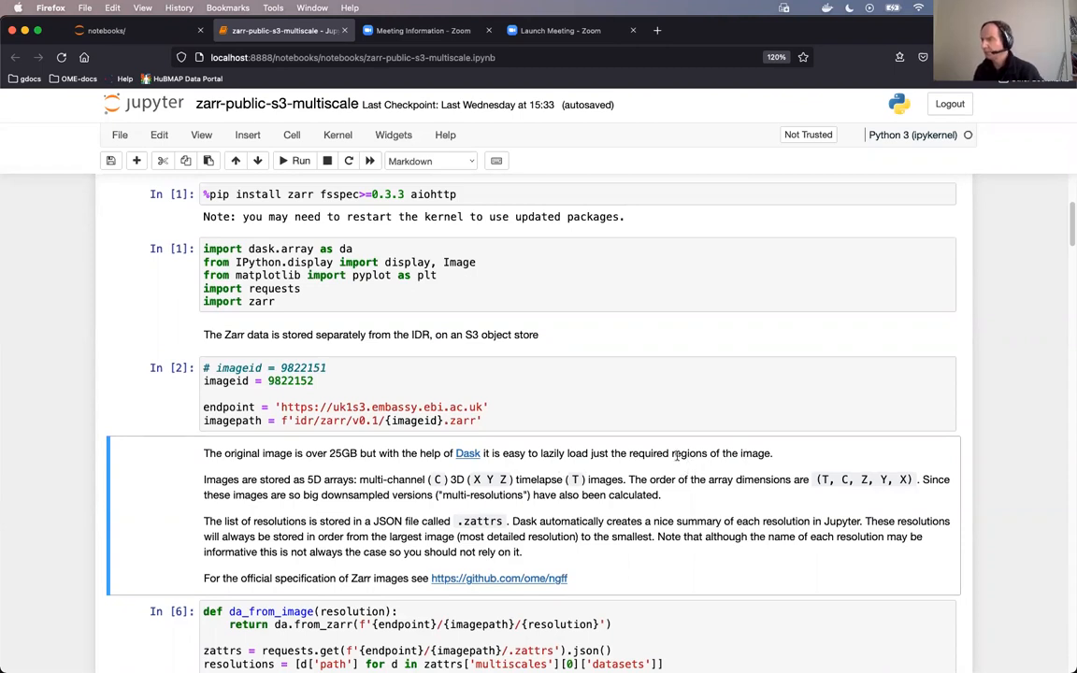
mouse_move(608, 508)
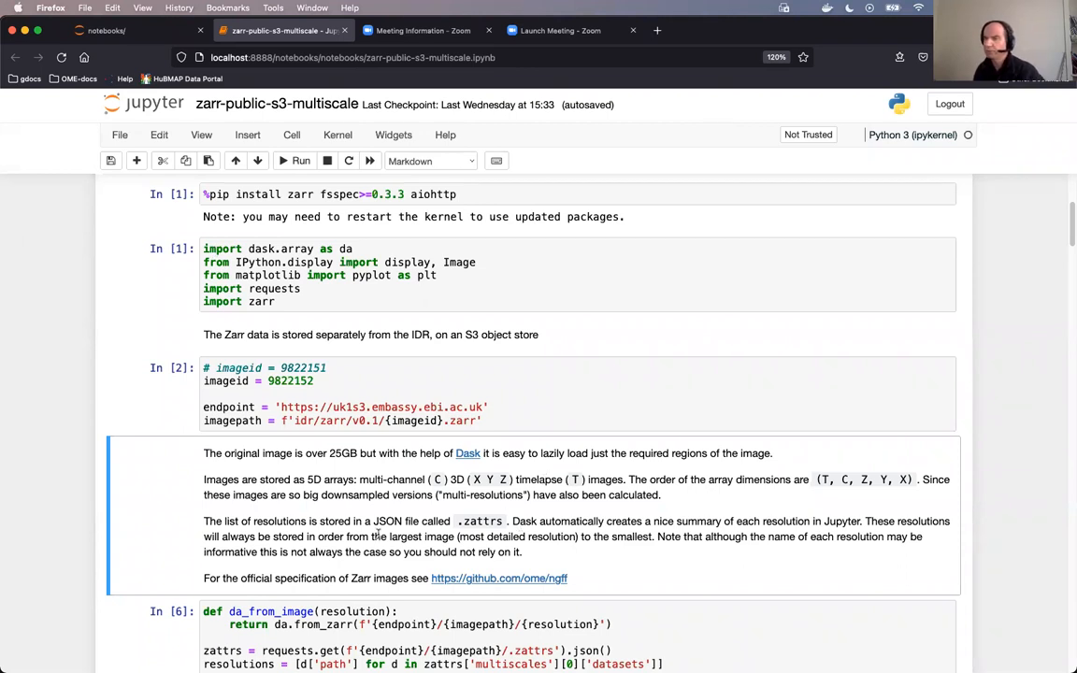
mouse_move(317, 526)
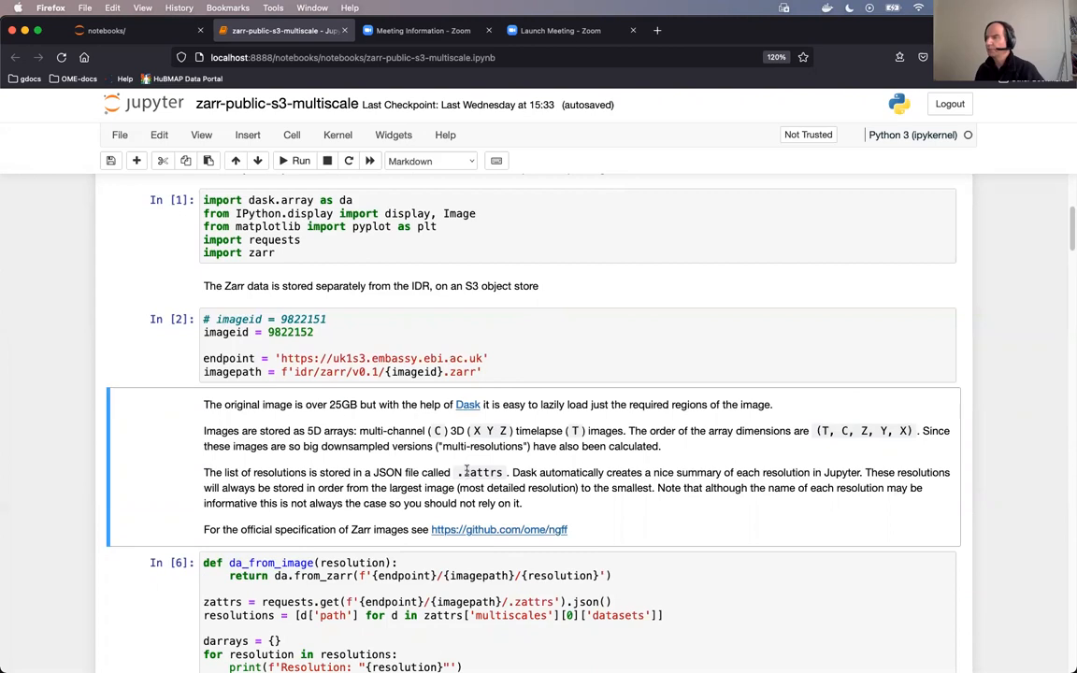
mouse_move(631, 555)
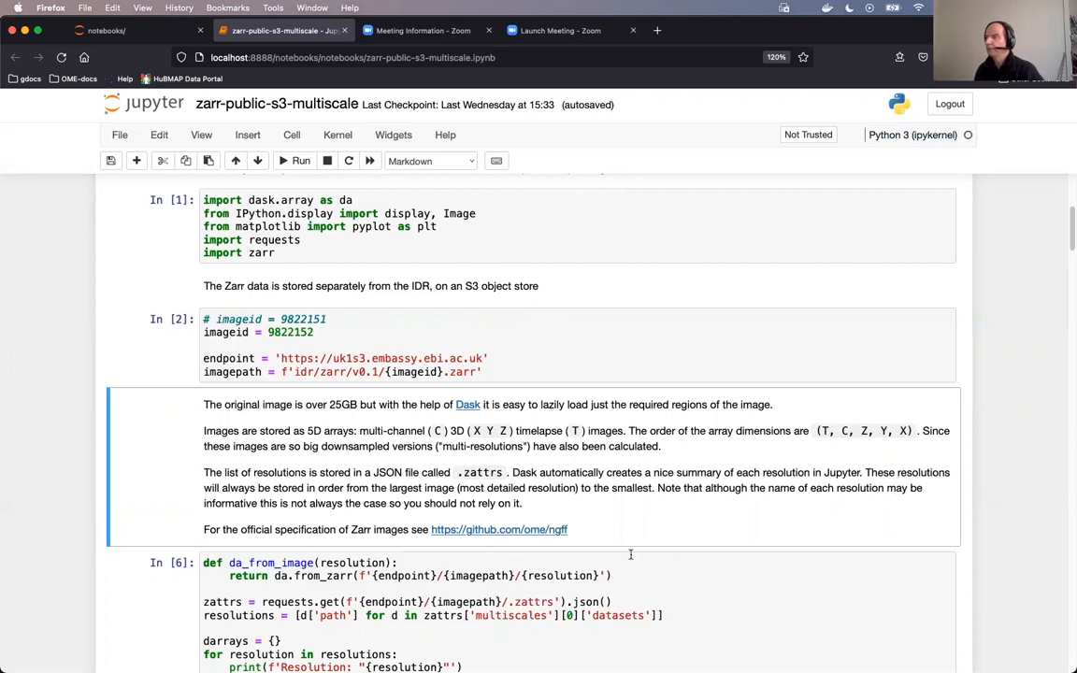
scroll(down, 3)
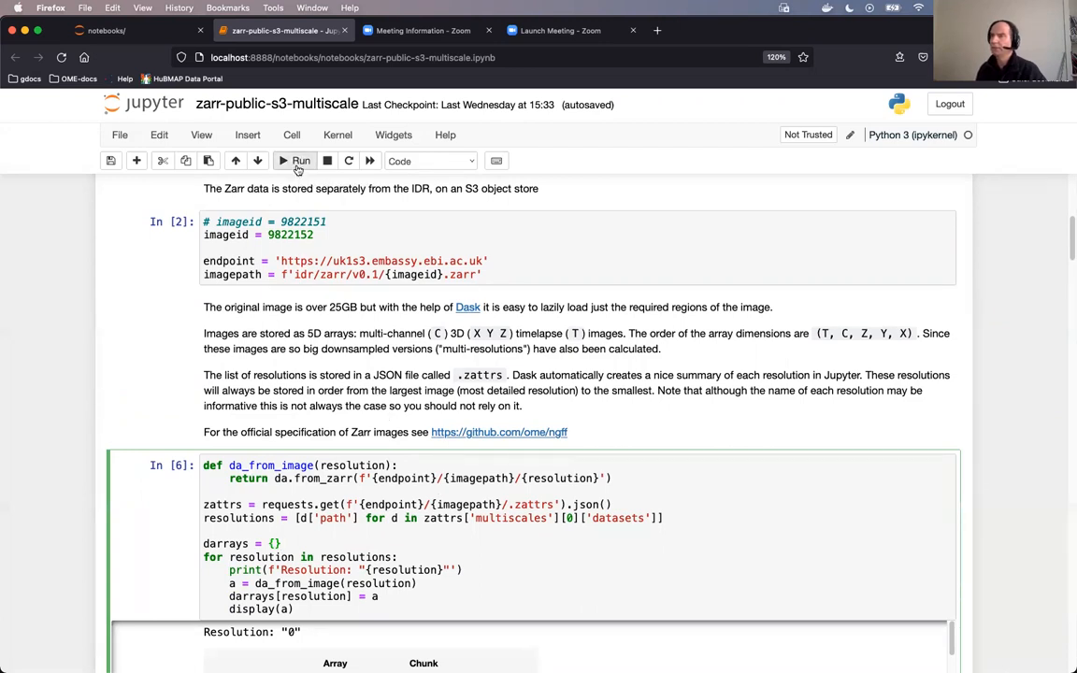
Run the loop loading every resolution as Dask arrays and scroll down to the level 10 plot
click(295, 159)
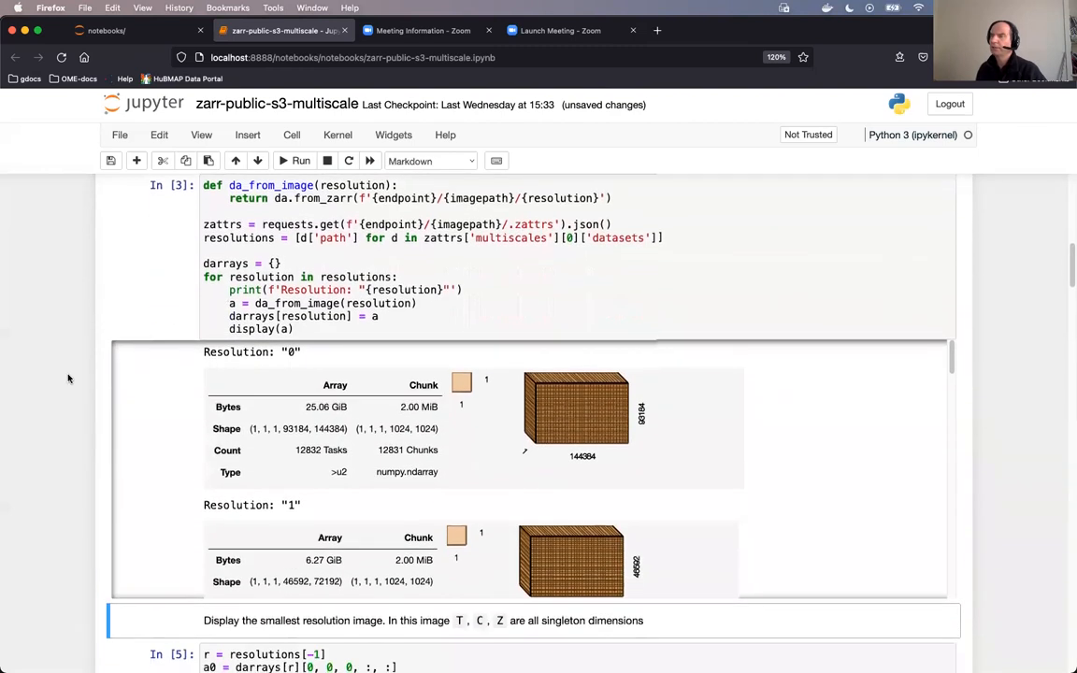
scroll(down, 3)
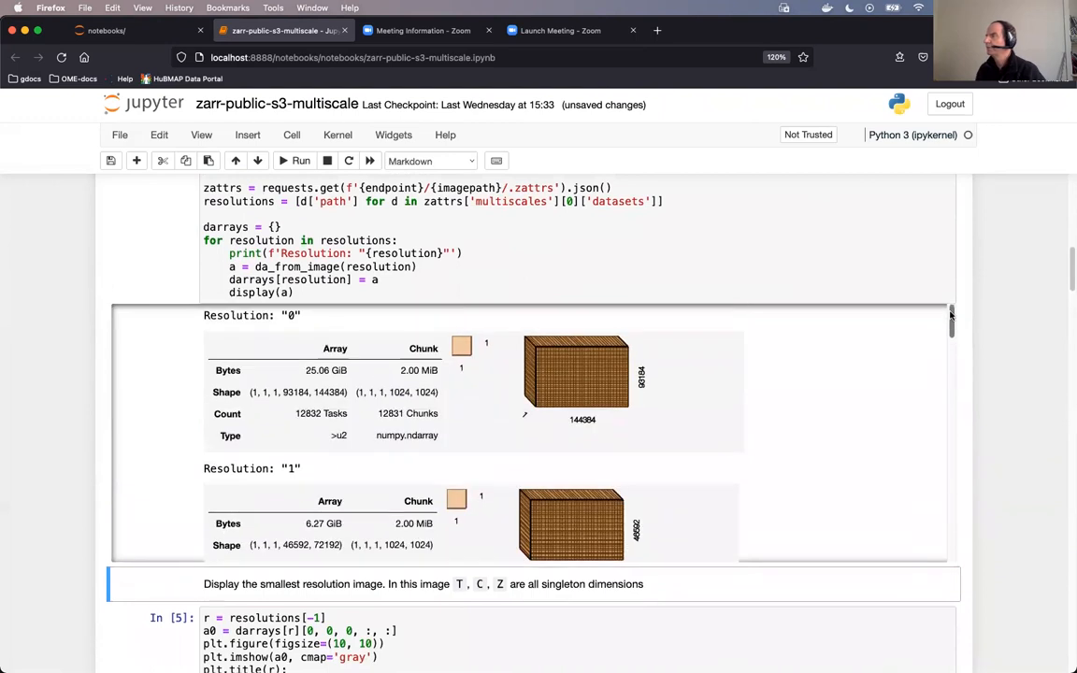
scroll(down, 3)
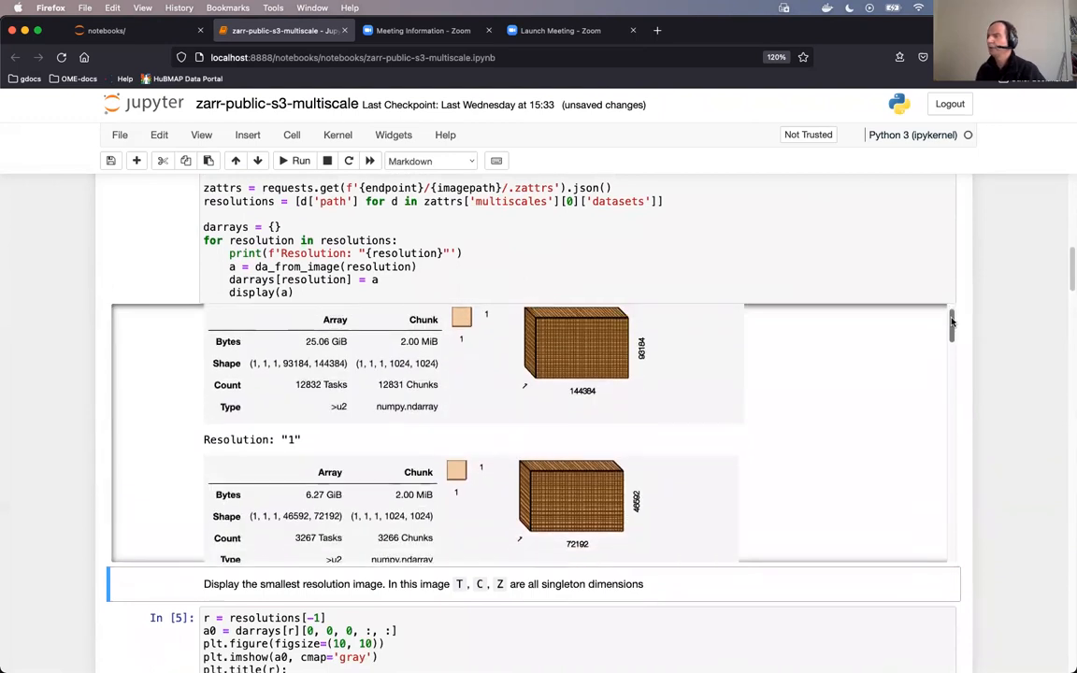
scroll(up, 3)
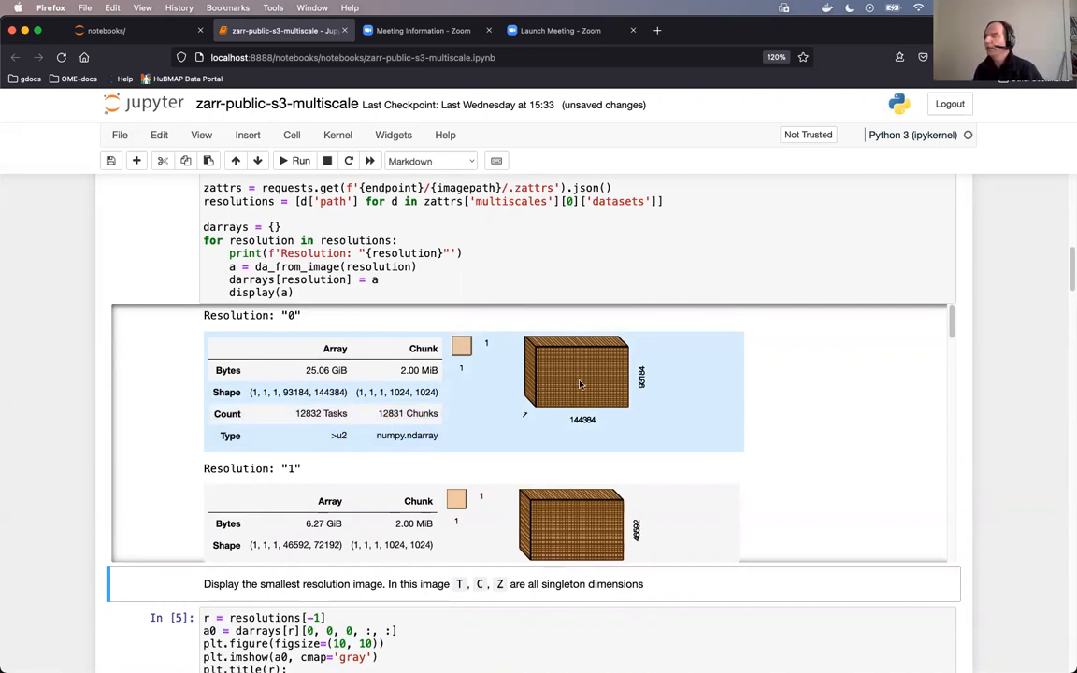
scroll(down, 3)
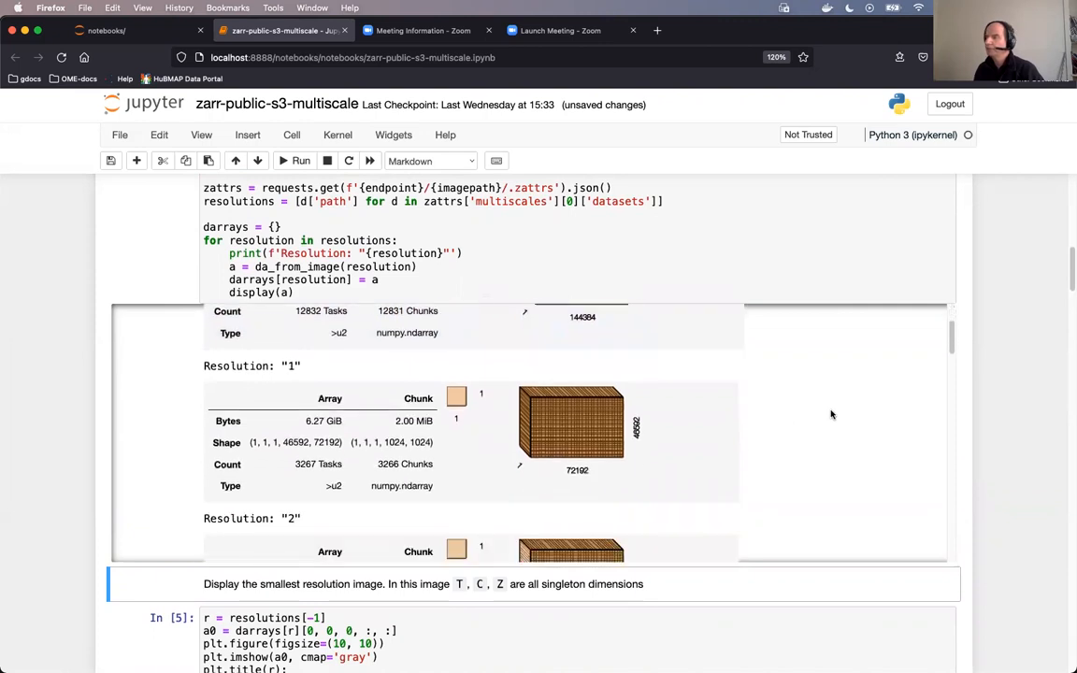
scroll(down, 3)
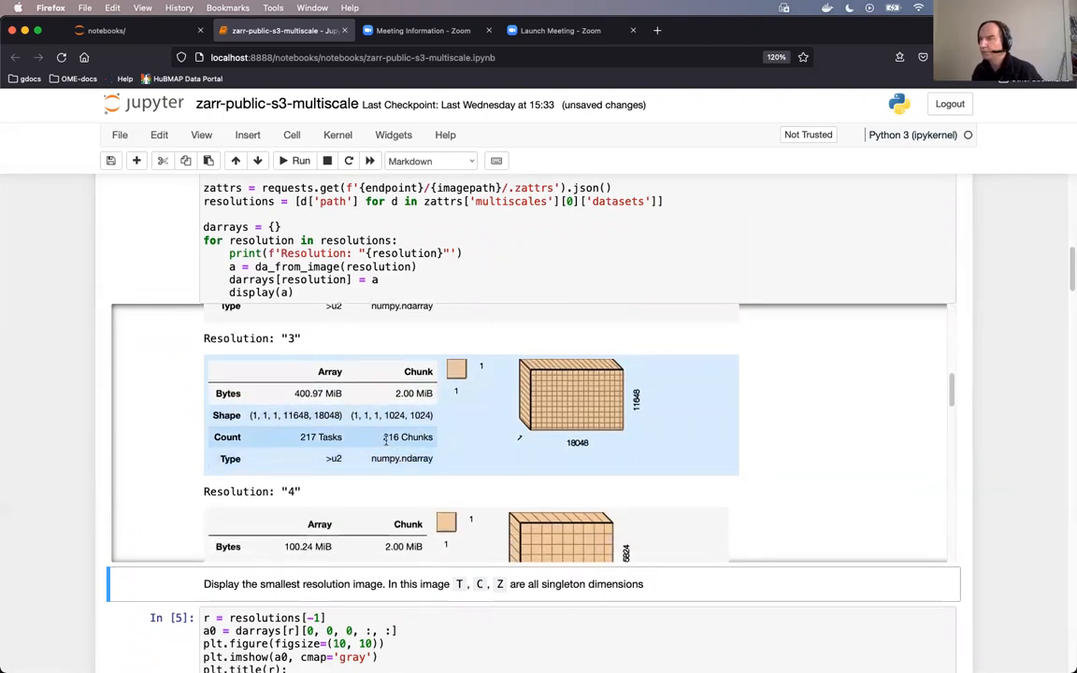
scroll(down, 3)
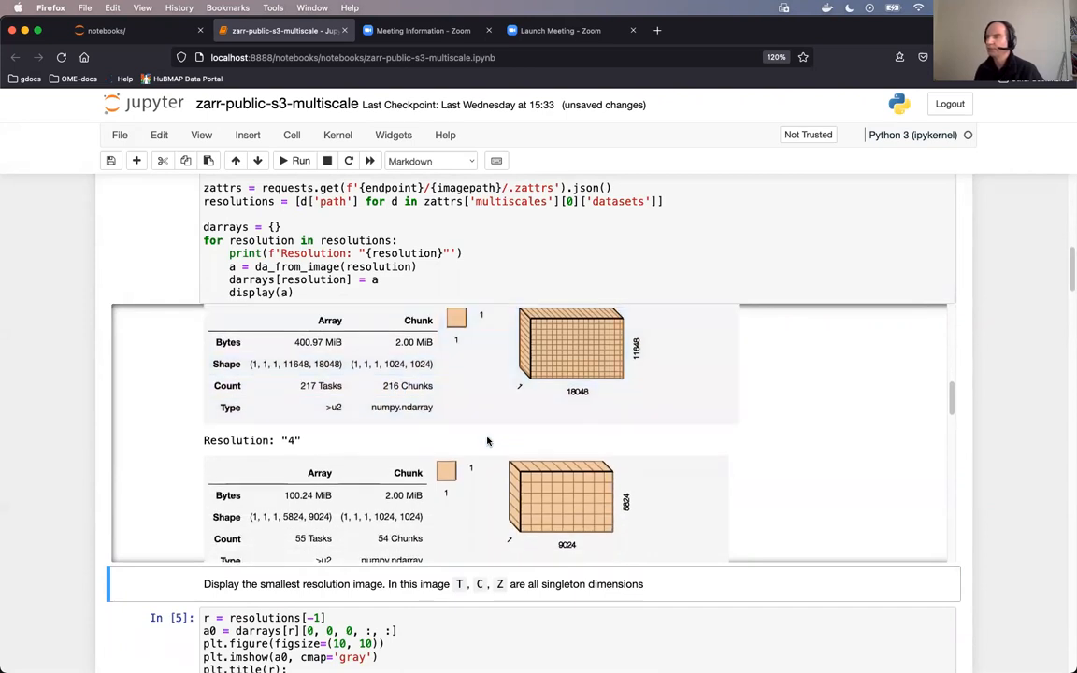
scroll(down, 3)
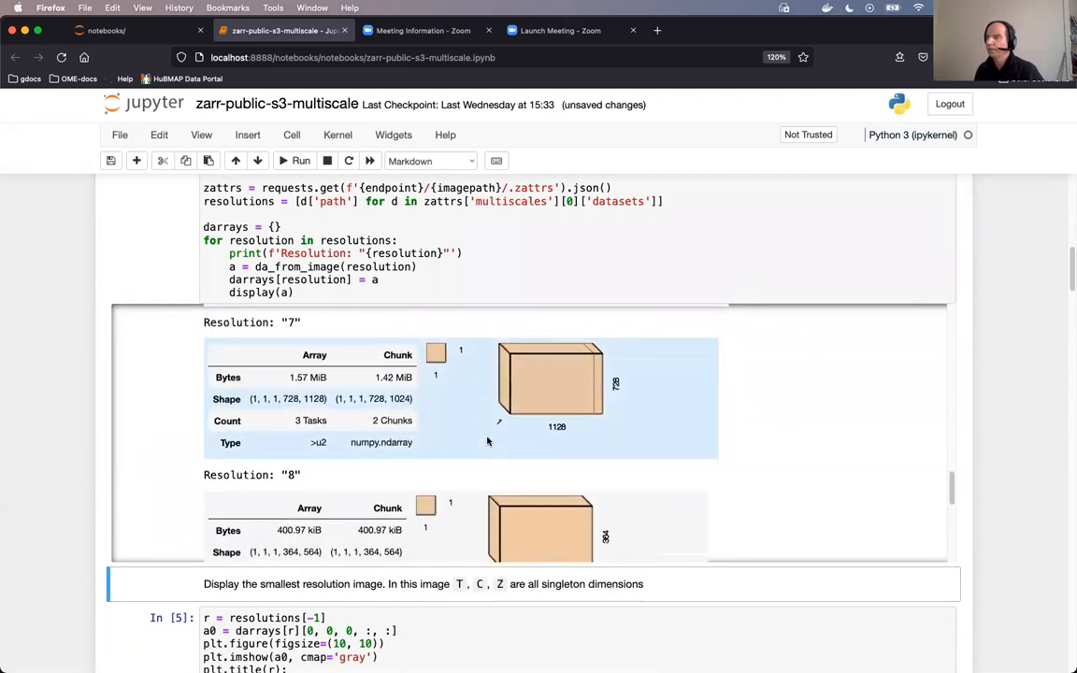
scroll(down, 3)
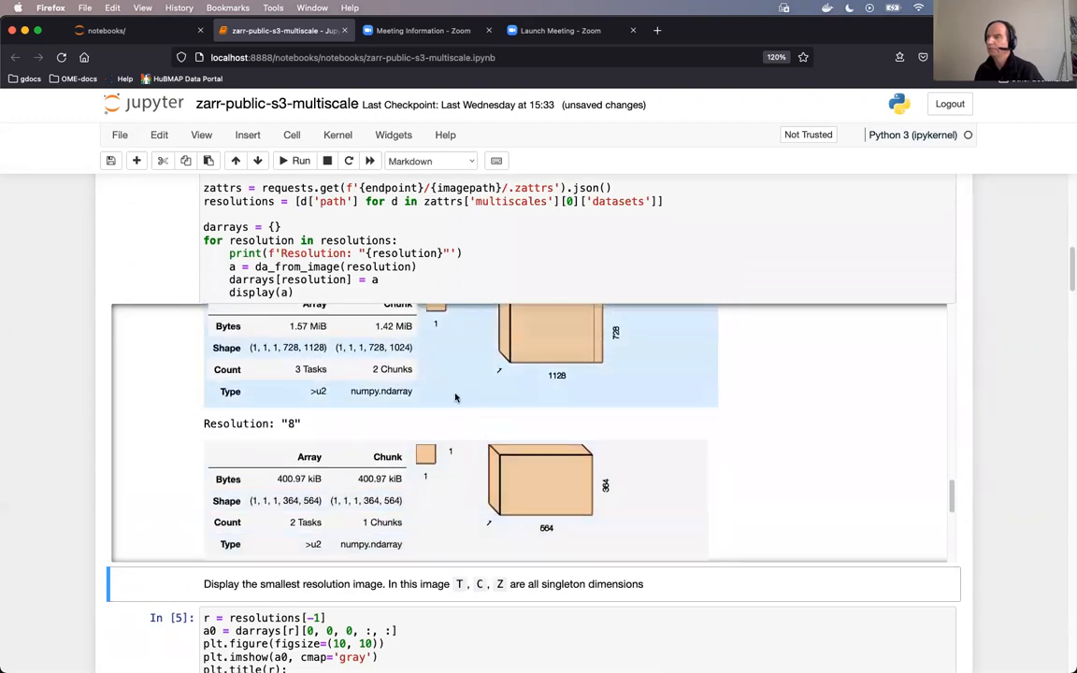
scroll(down, 3)
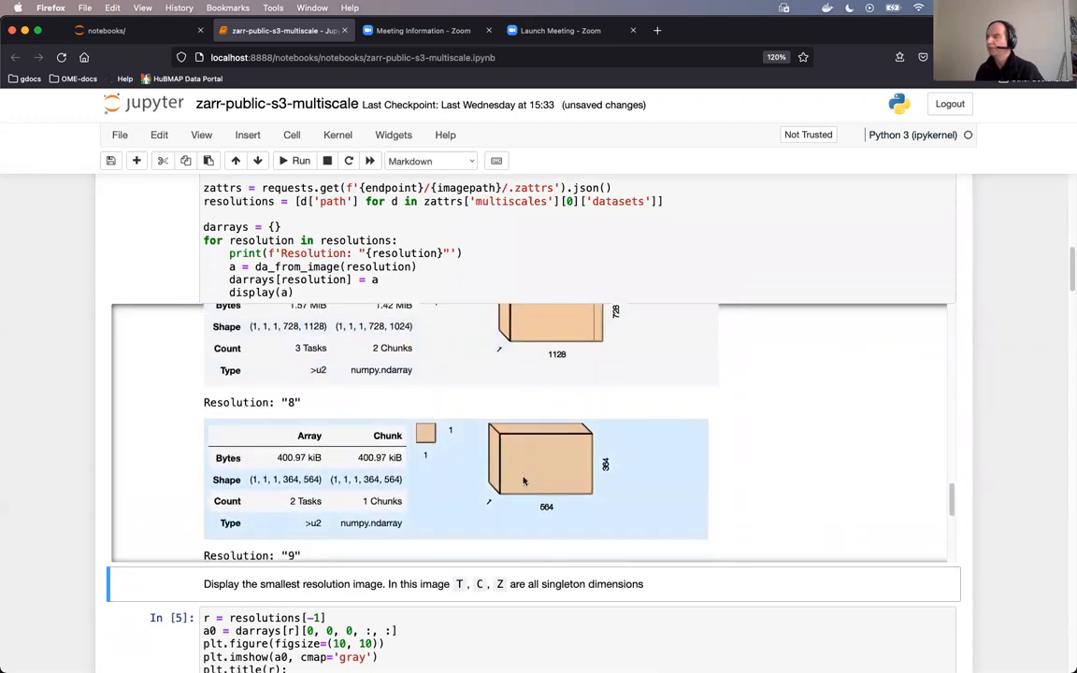
scroll(down, 3)
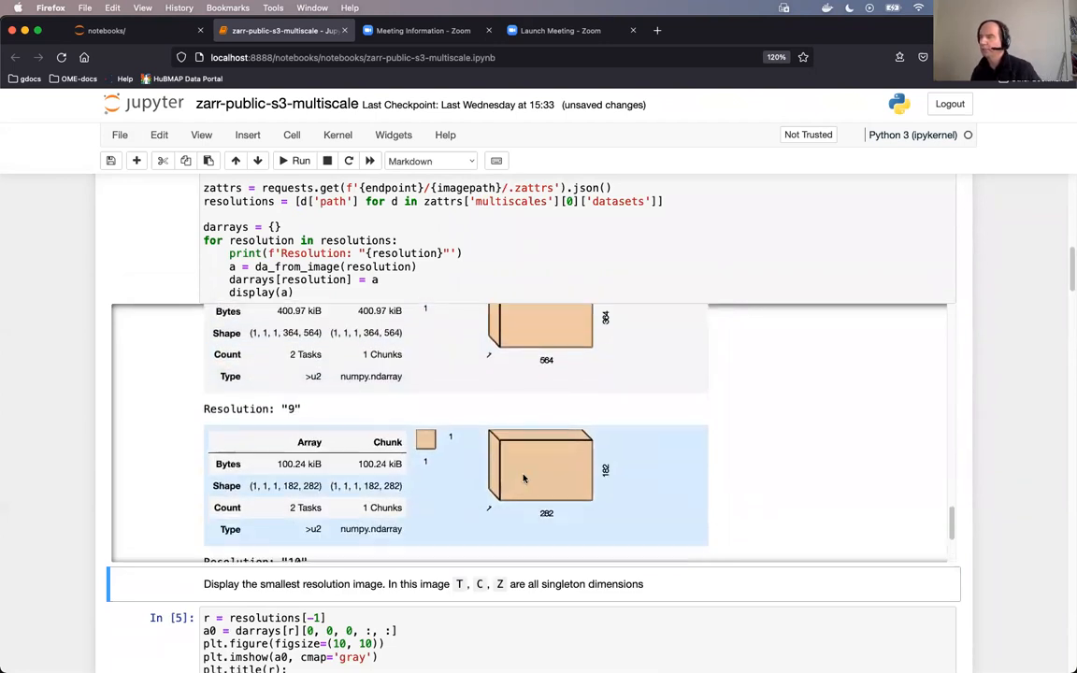
scroll(up, 3)
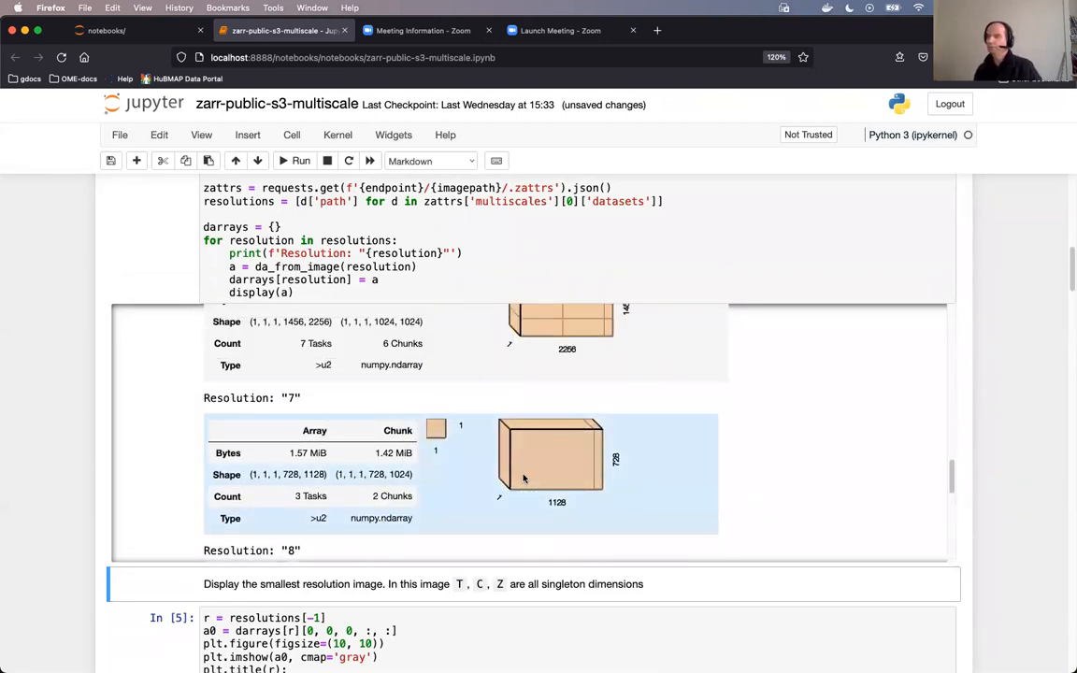
scroll(down, 3)
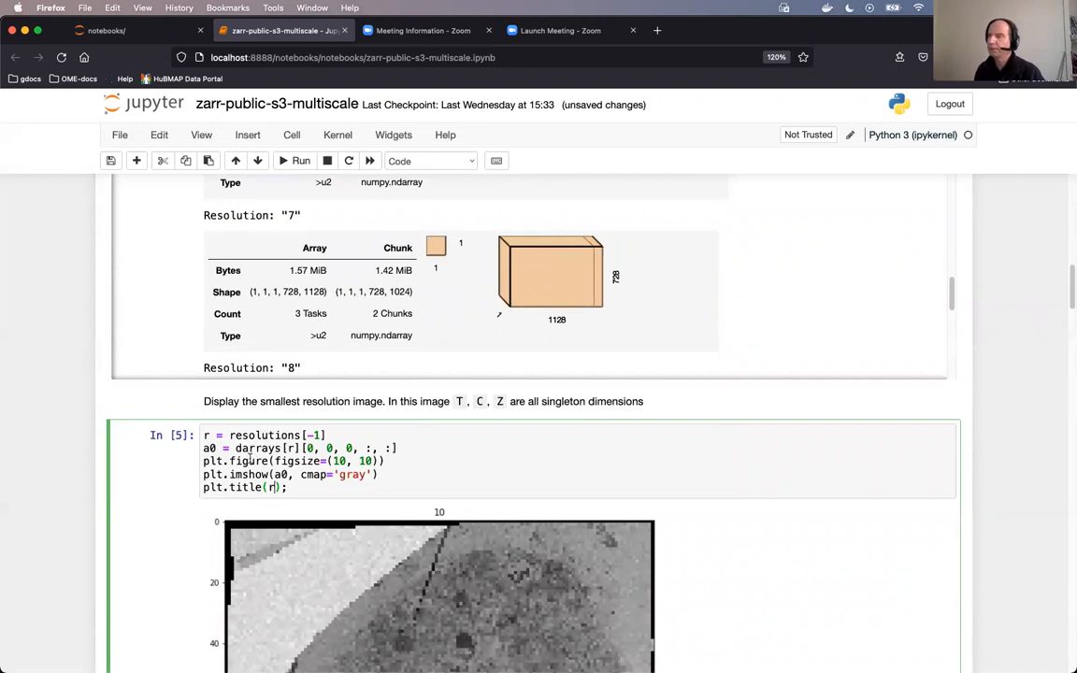
mouse_move(50, 448)
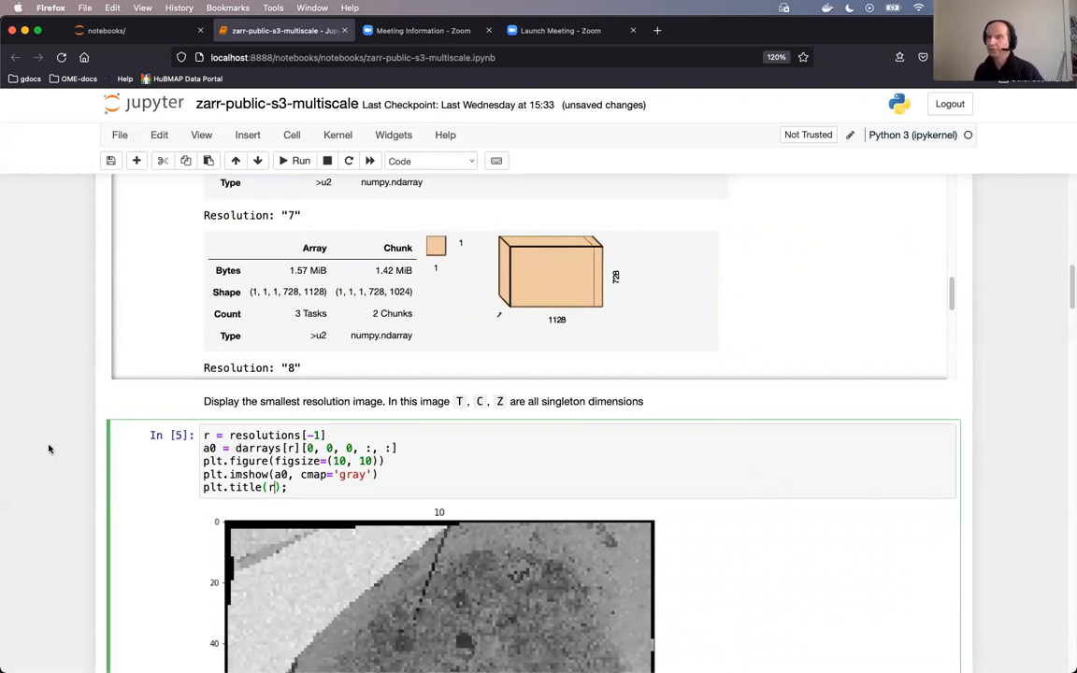
mouse_move(115, 413)
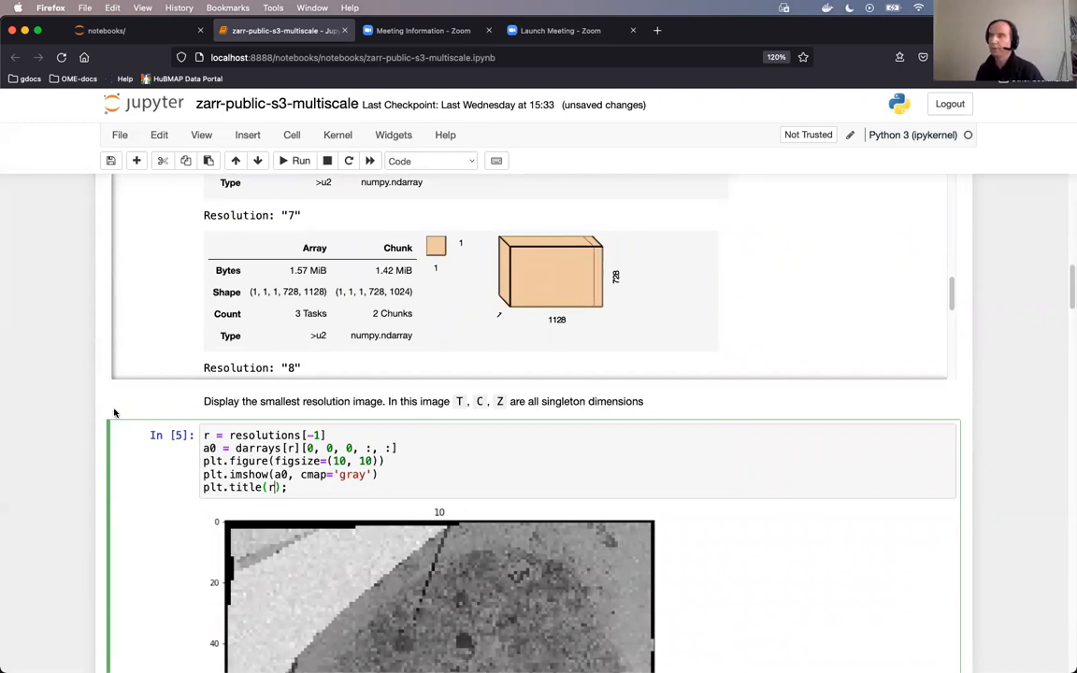
mouse_move(300, 161)
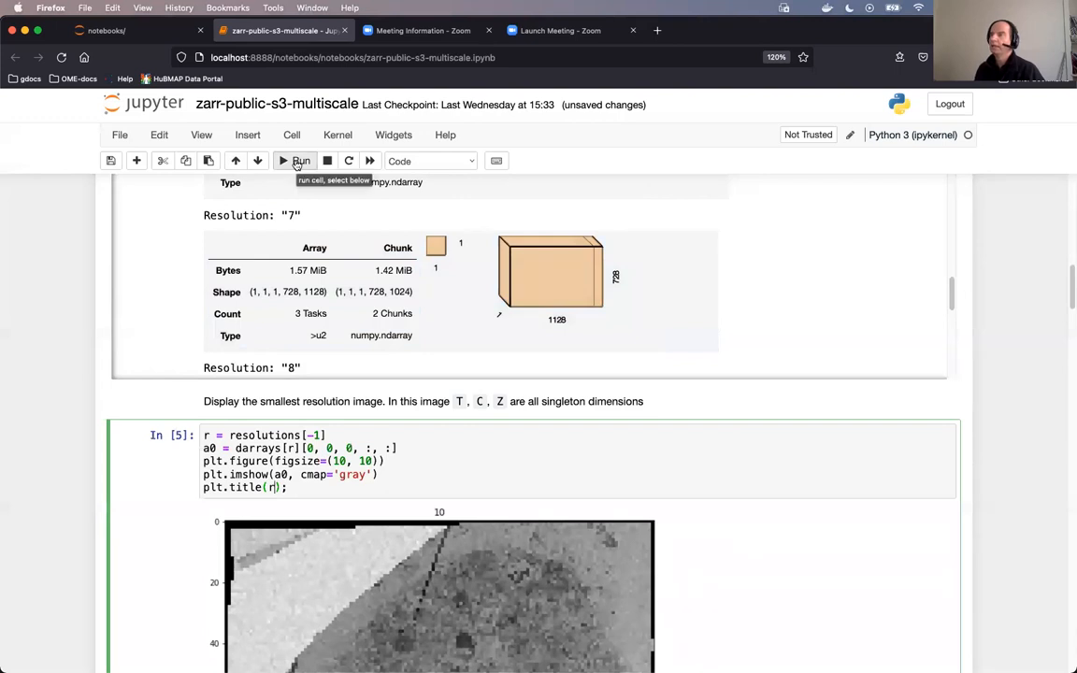
Re-run the resolutions[-1] display, step past the note, and plot resolution level 8 in grayscale
click(295, 161)
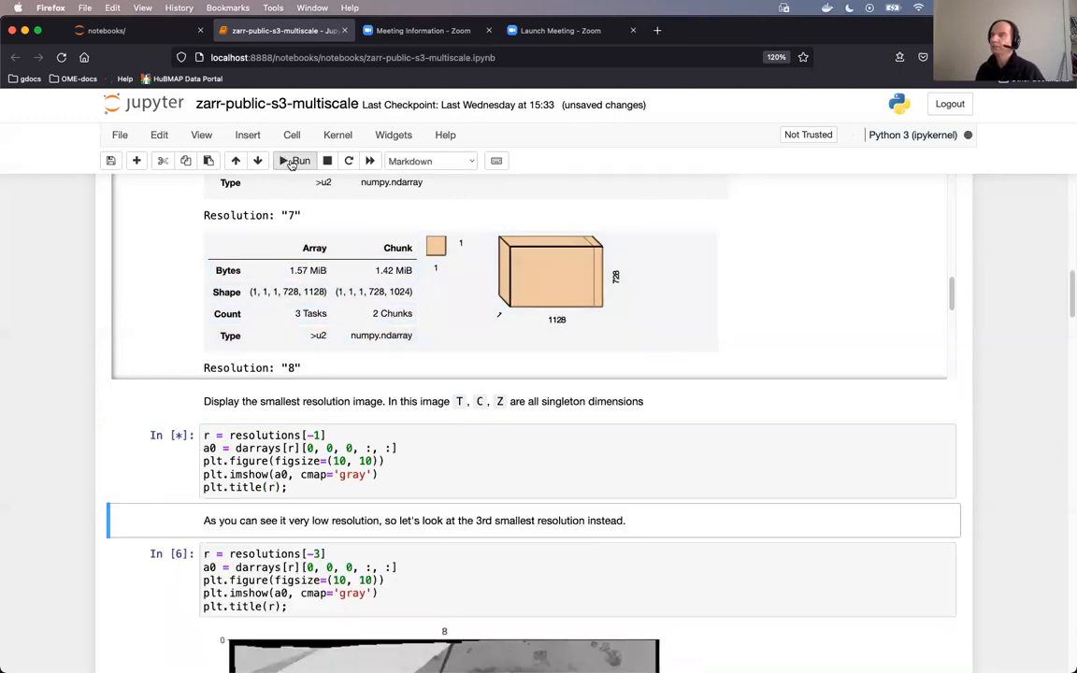
click(295, 161)
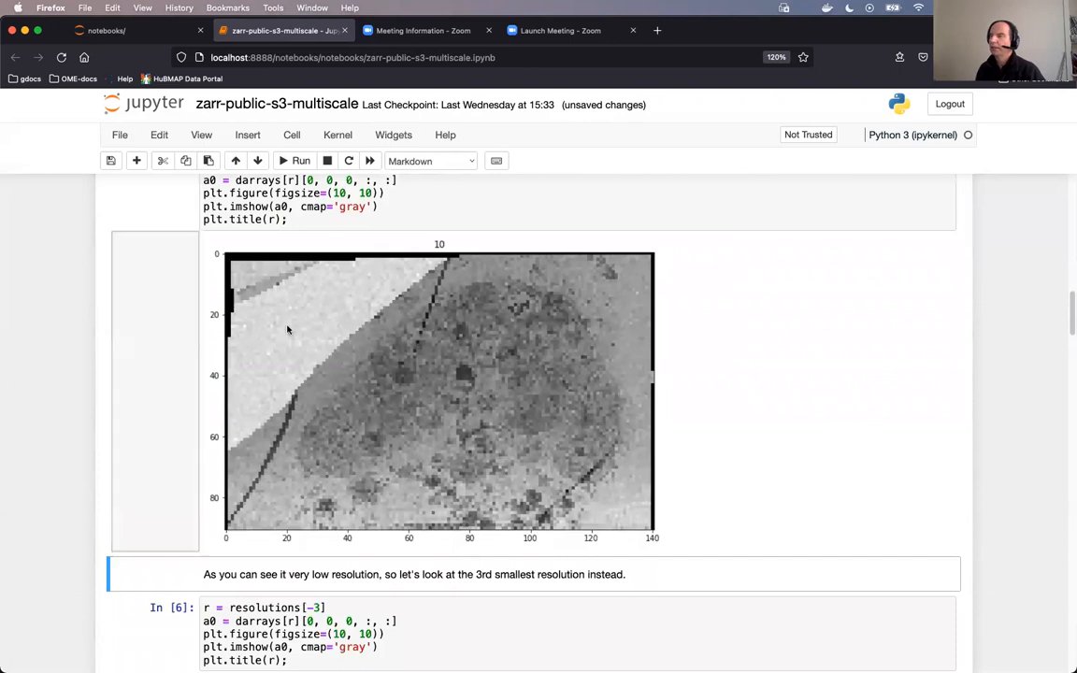
mouse_move(371, 327)
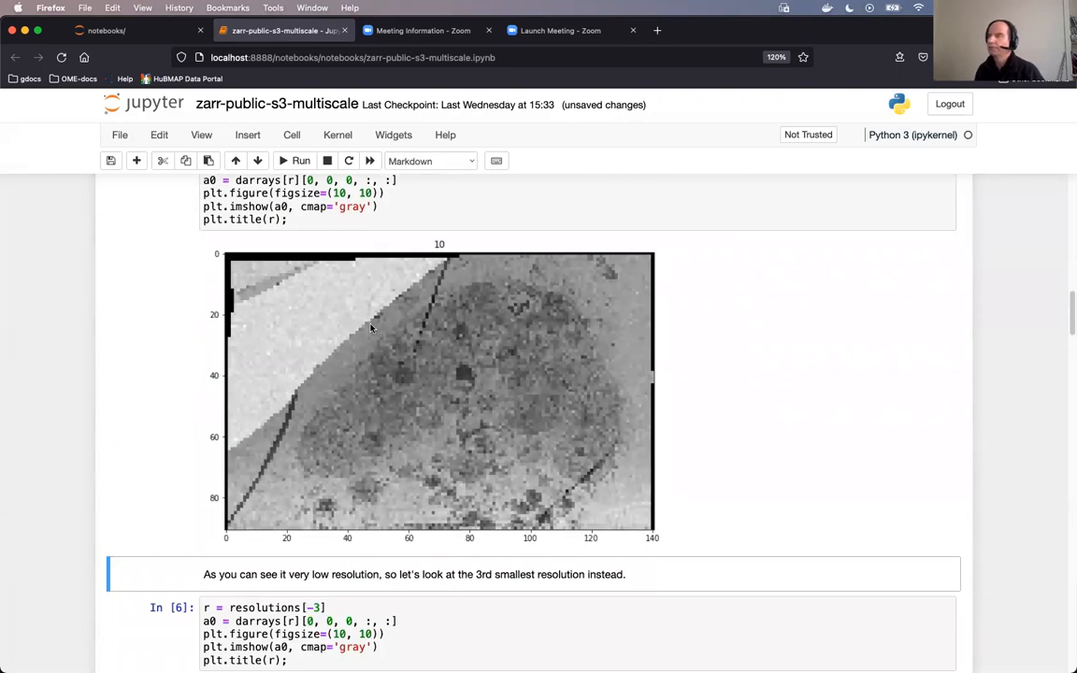
scroll(down, 3)
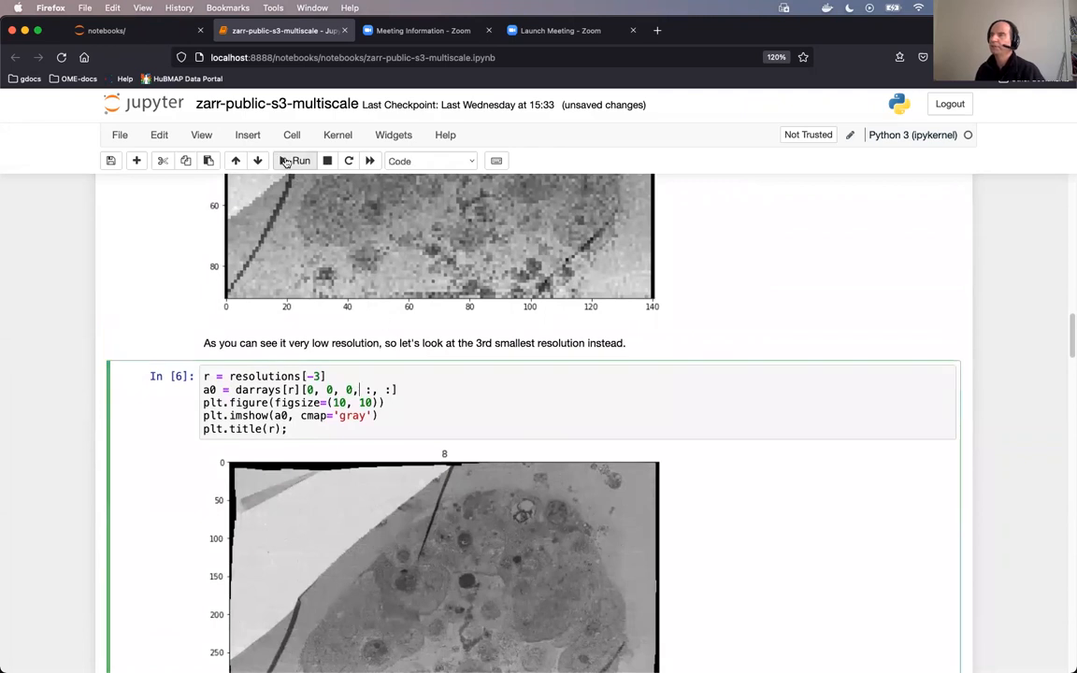
click(429, 161)
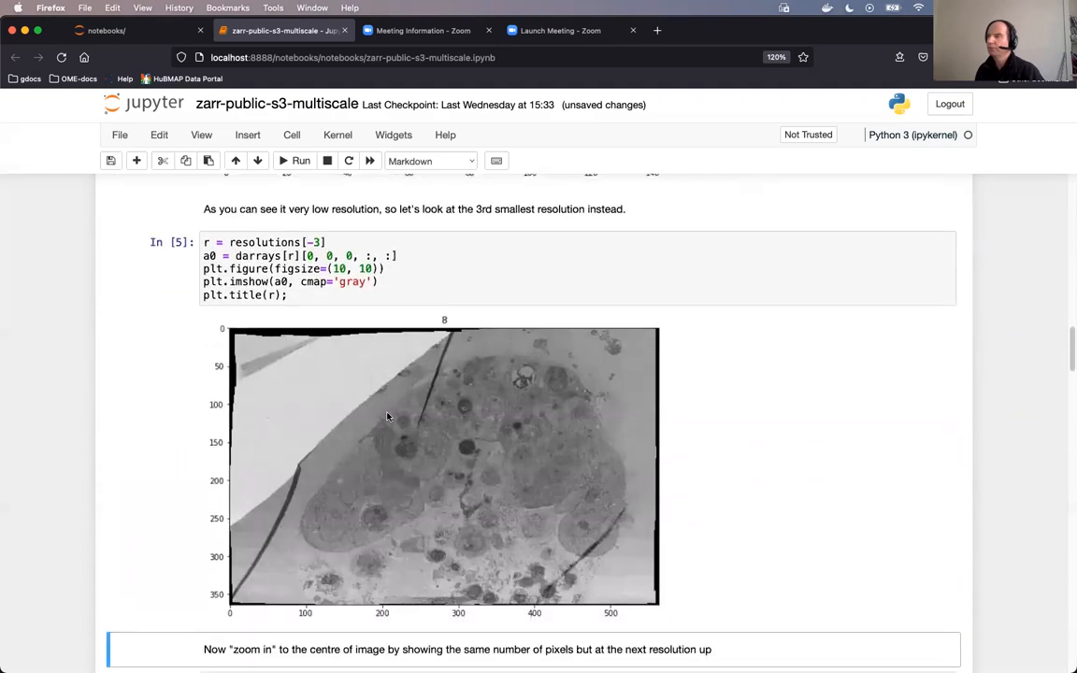
scroll(up, 3)
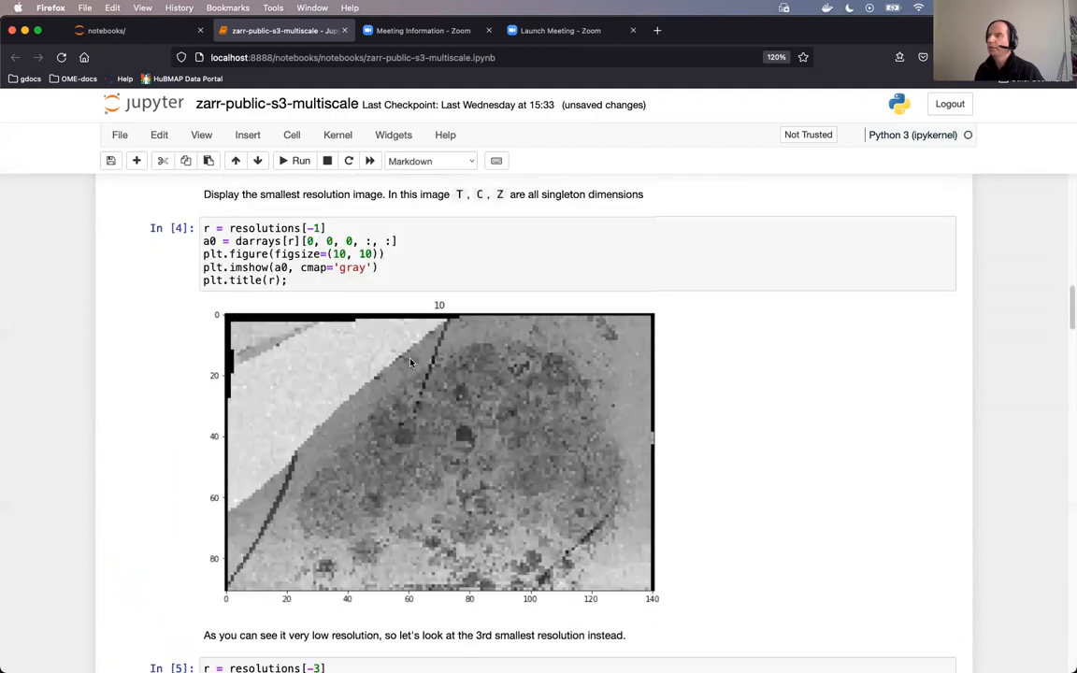
scroll(down, 3)
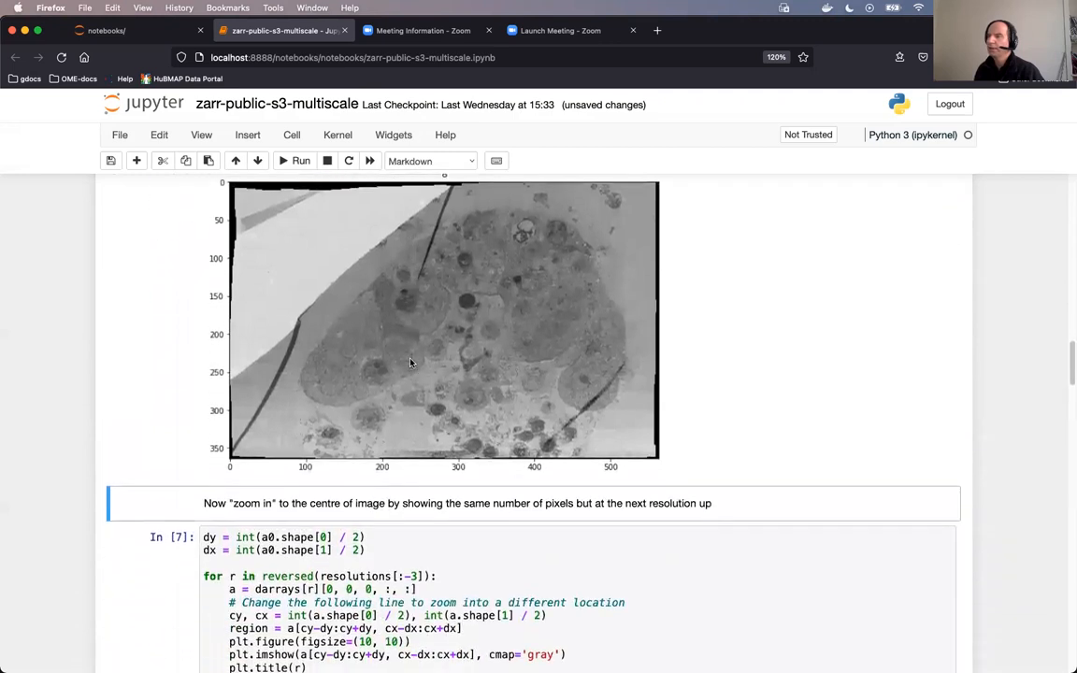
scroll(down, 3)
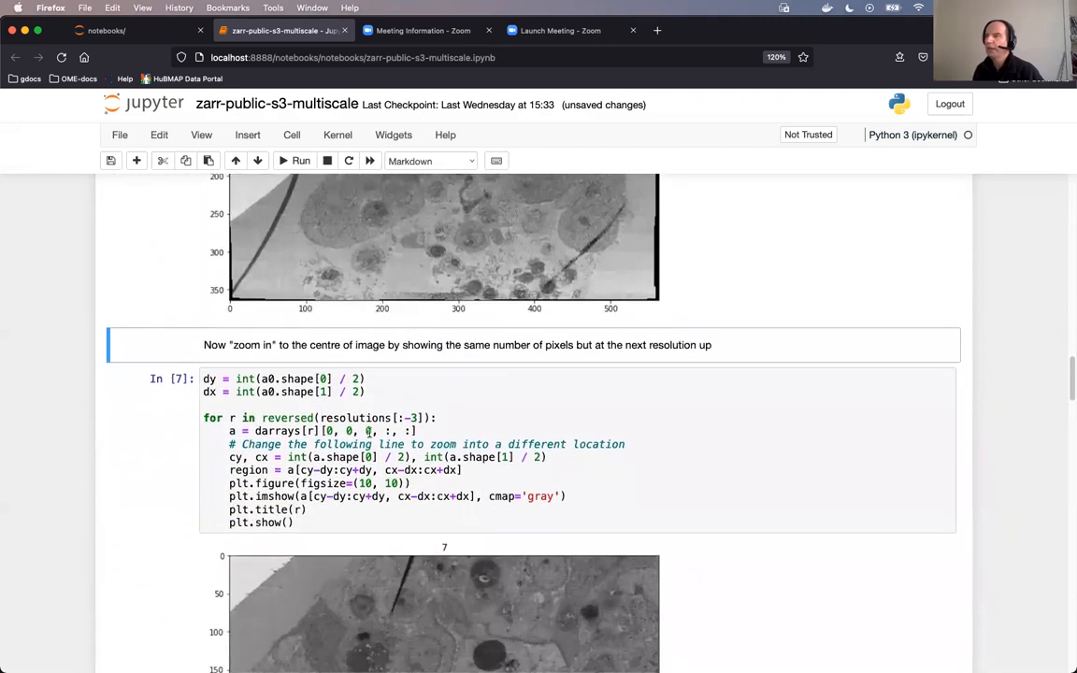
click(379, 444)
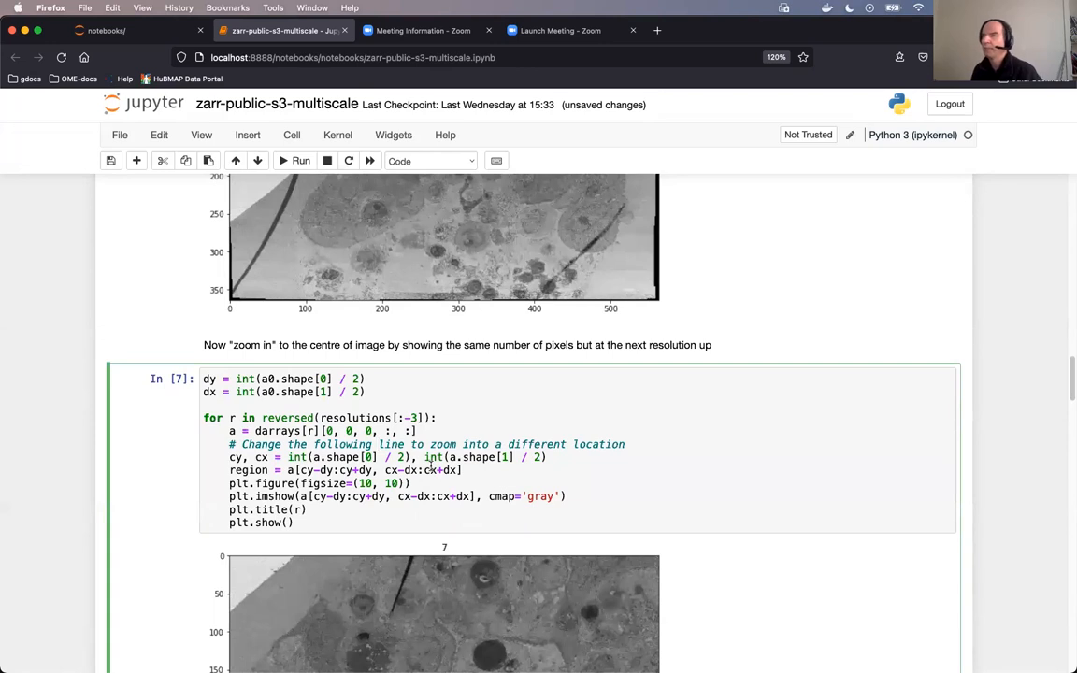
scroll(down, 3)
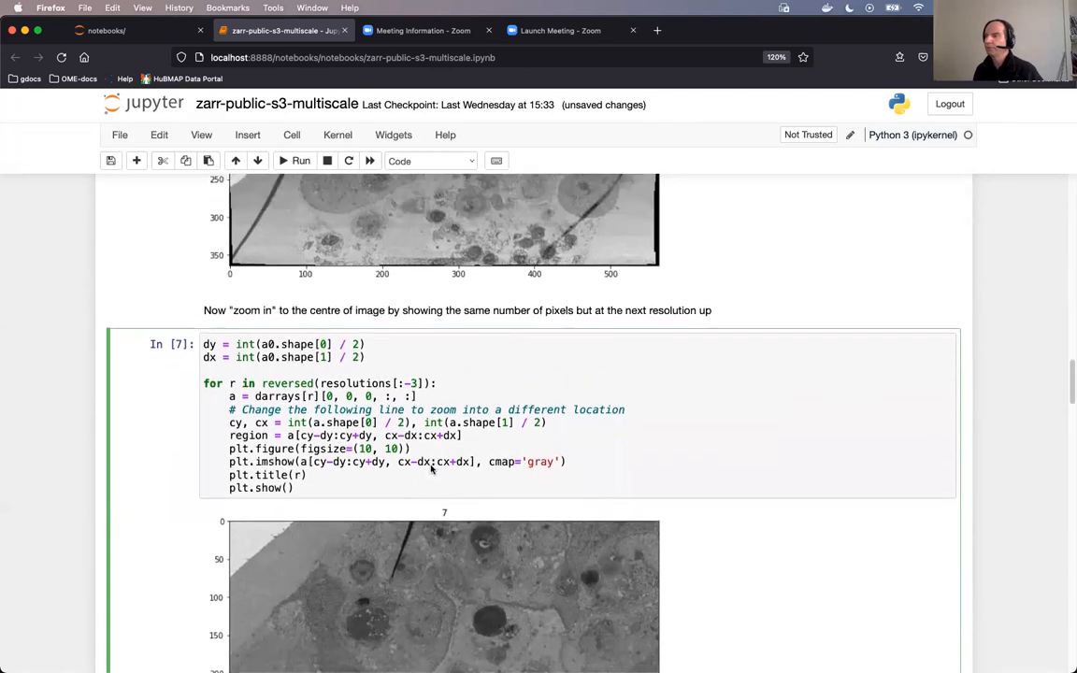
scroll(up, 3)
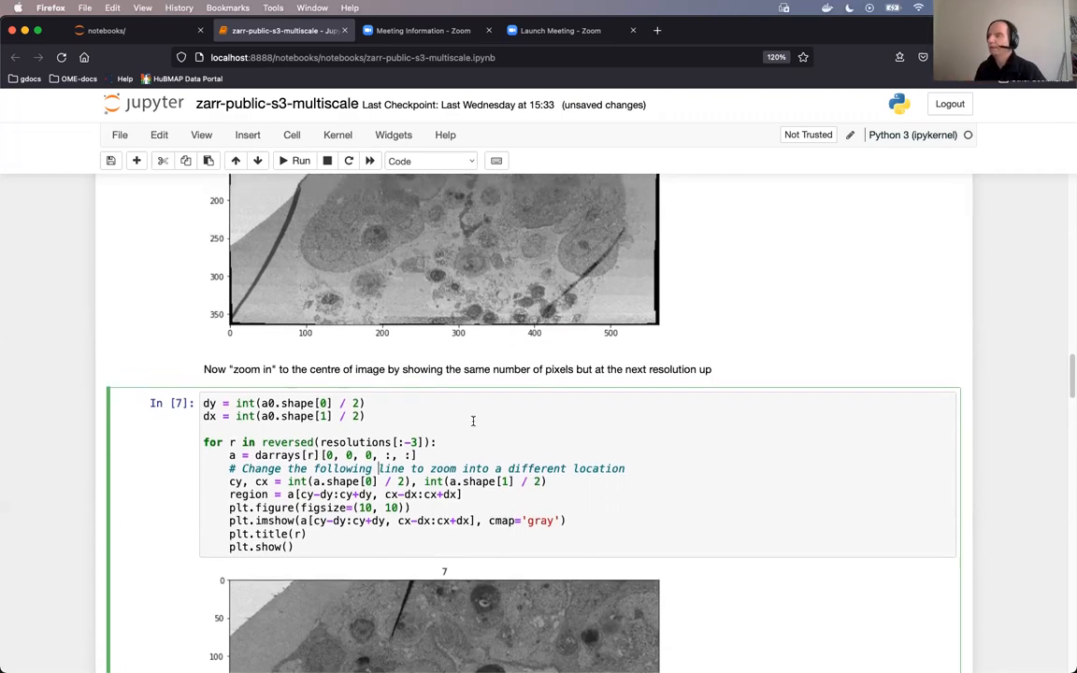
scroll(down, 3)
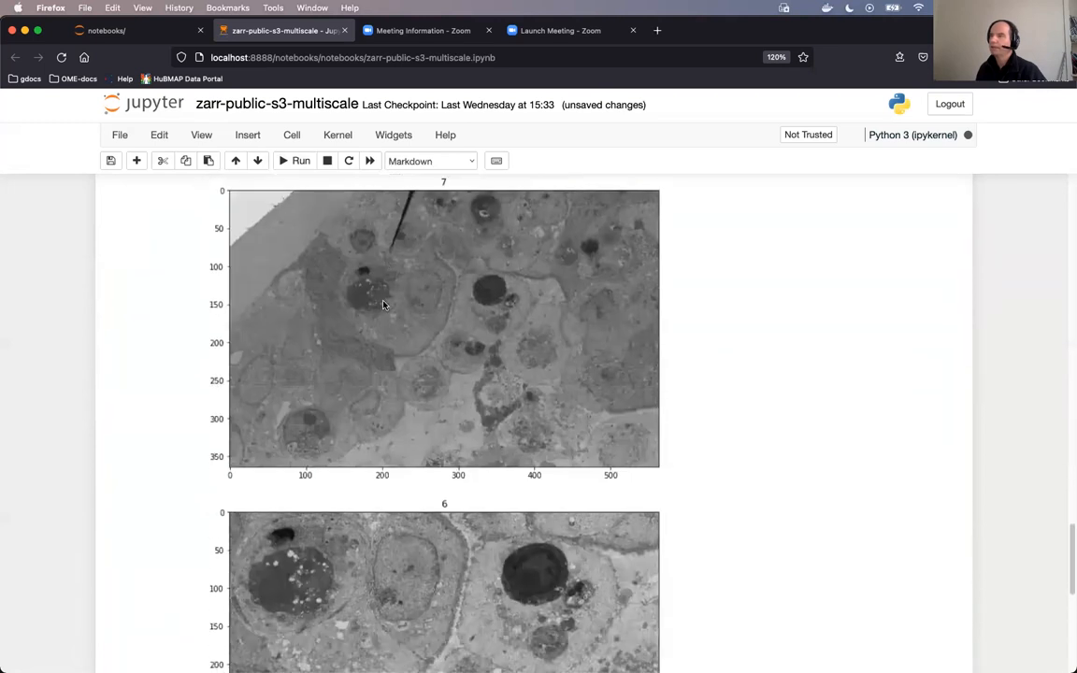
scroll(down, 3)
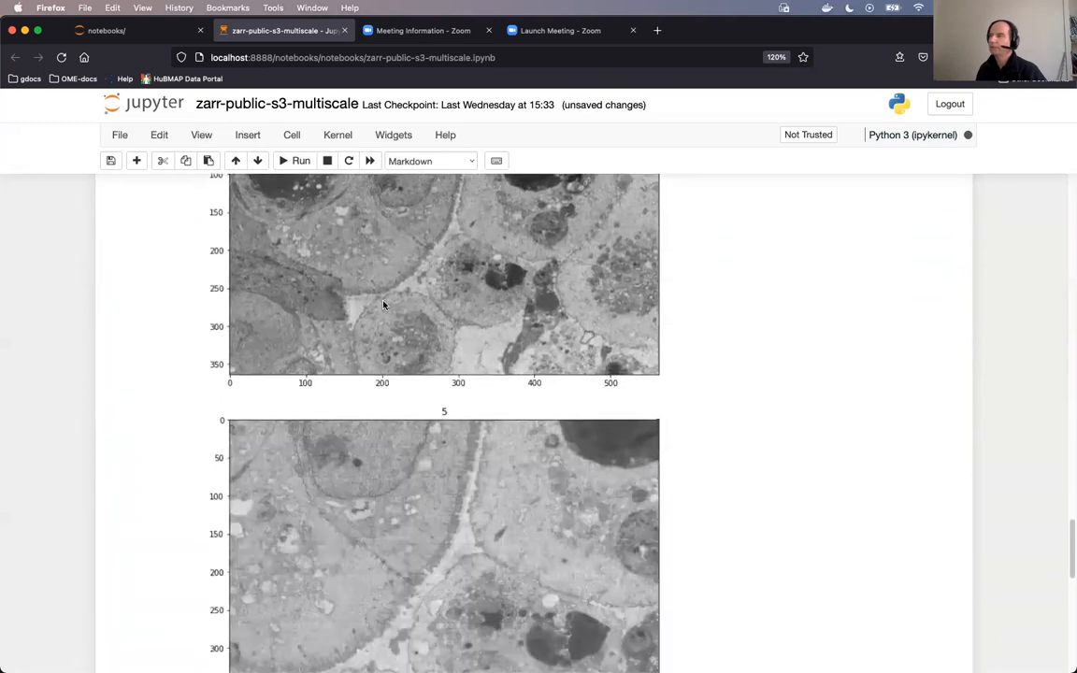
scroll(down, 3)
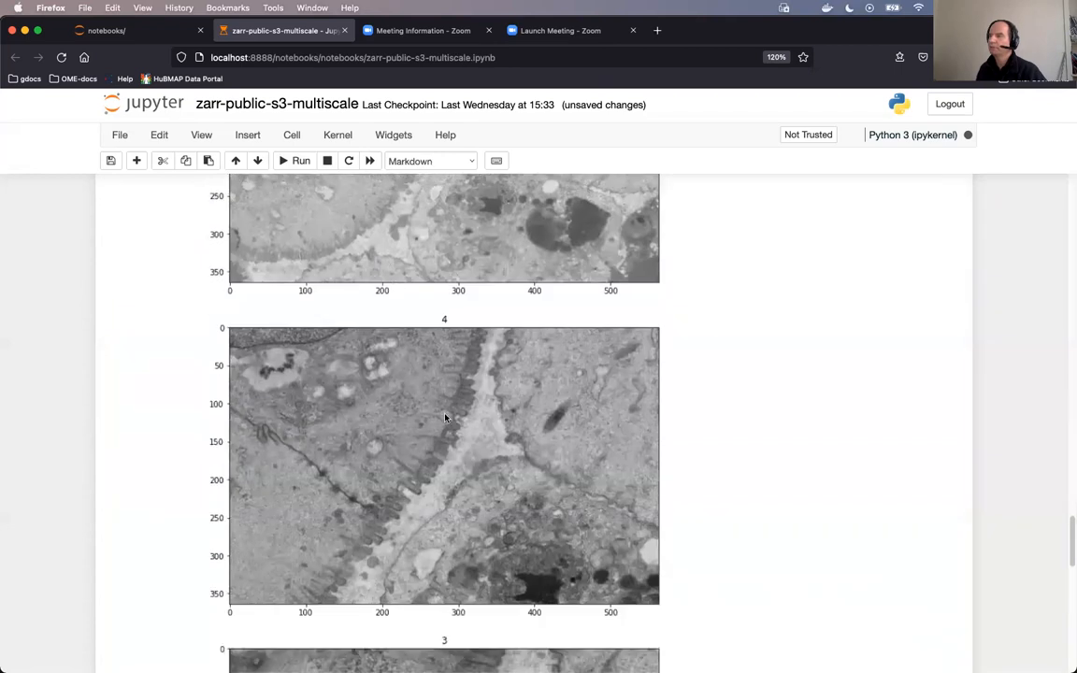
scroll(down, 3)
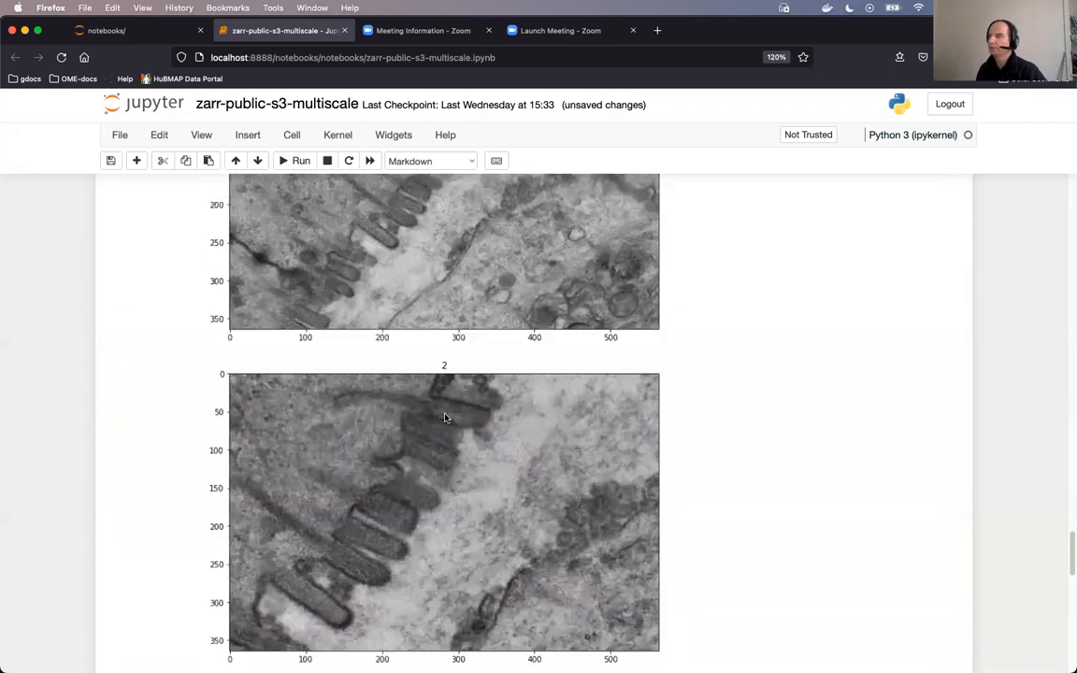
scroll(down, 3)
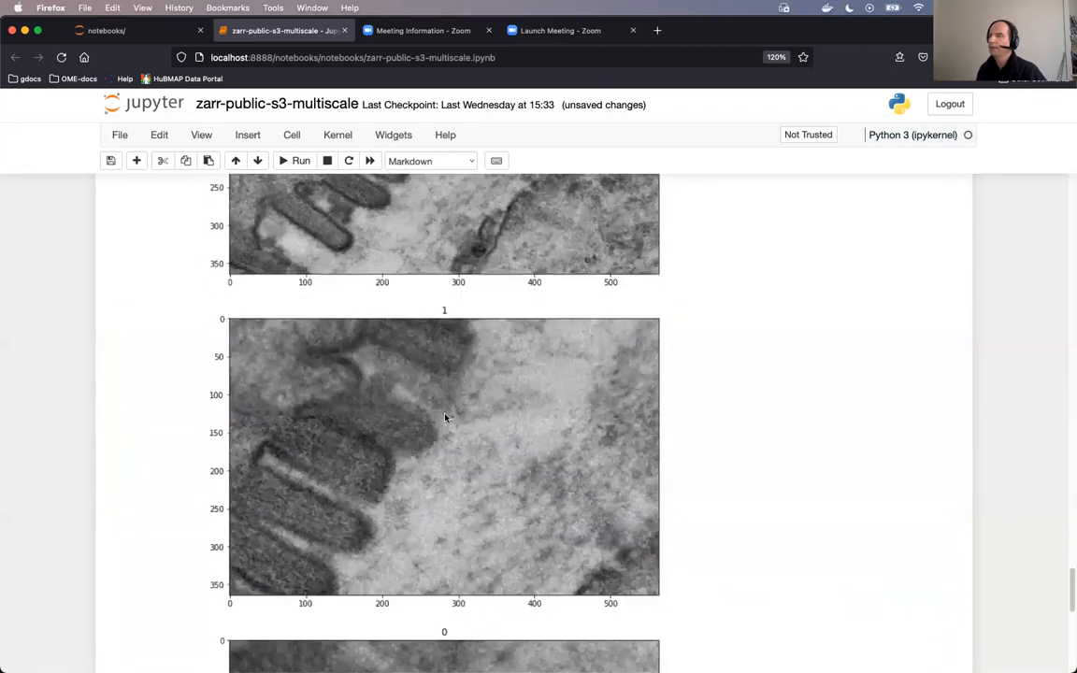
scroll(down, 3)
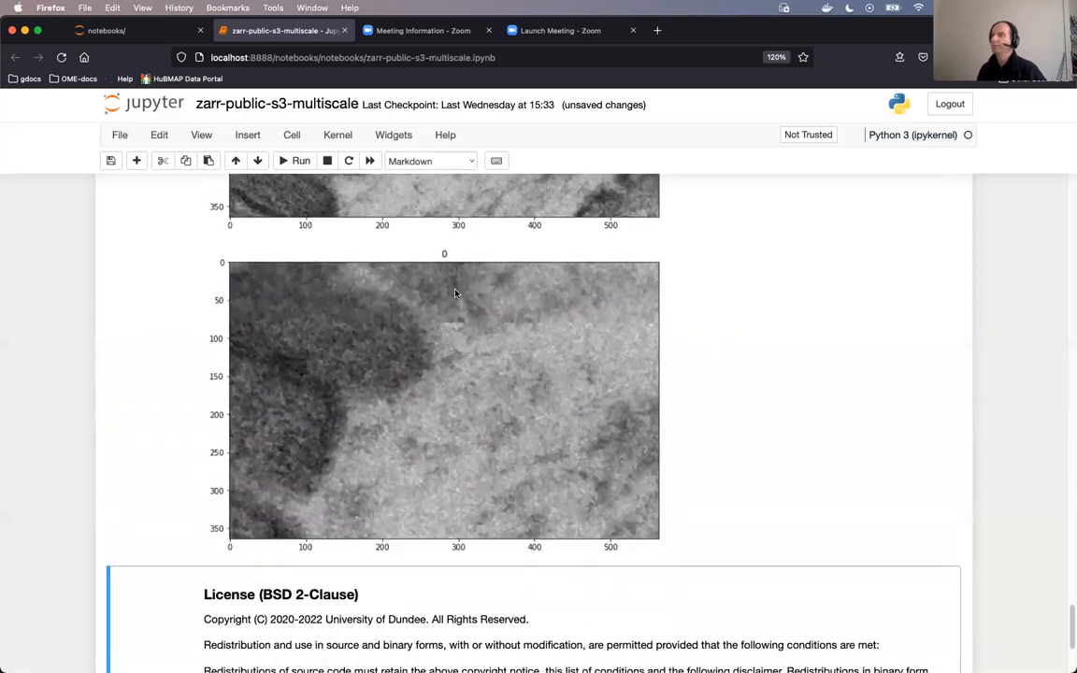
mouse_move(451, 348)
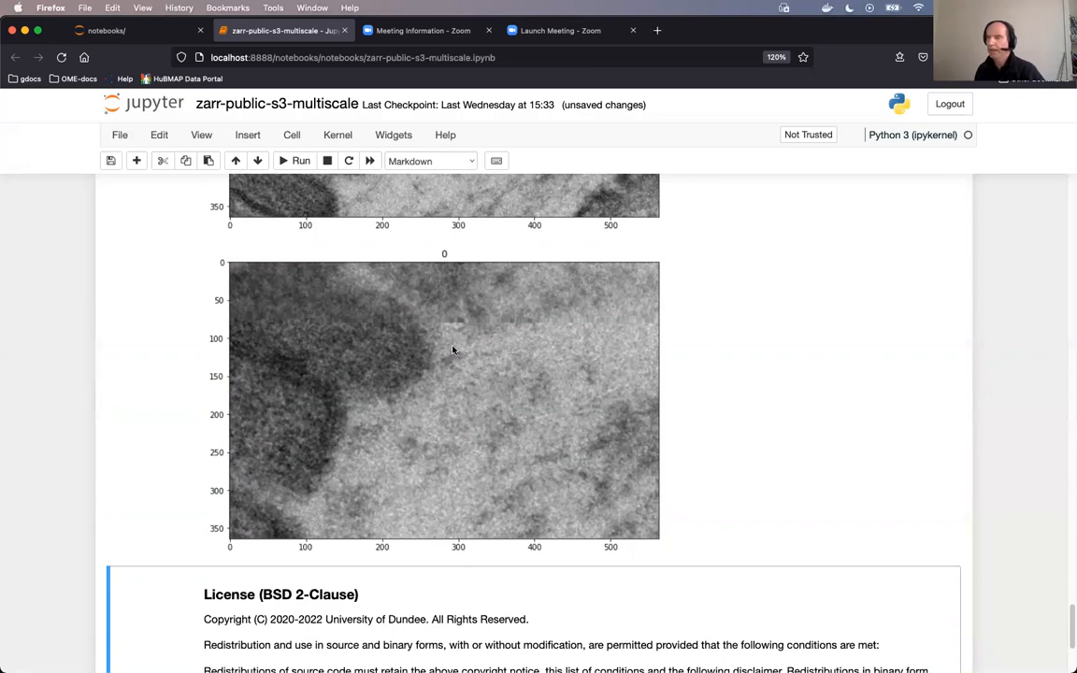
scroll(down, 3)
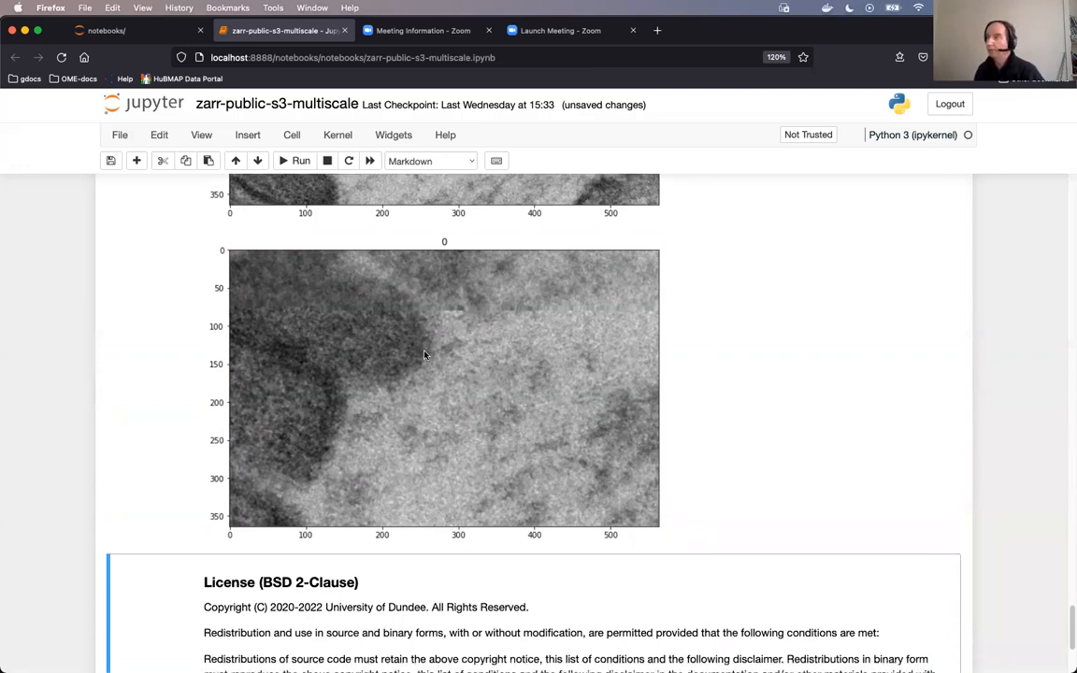
scroll(down, 3)
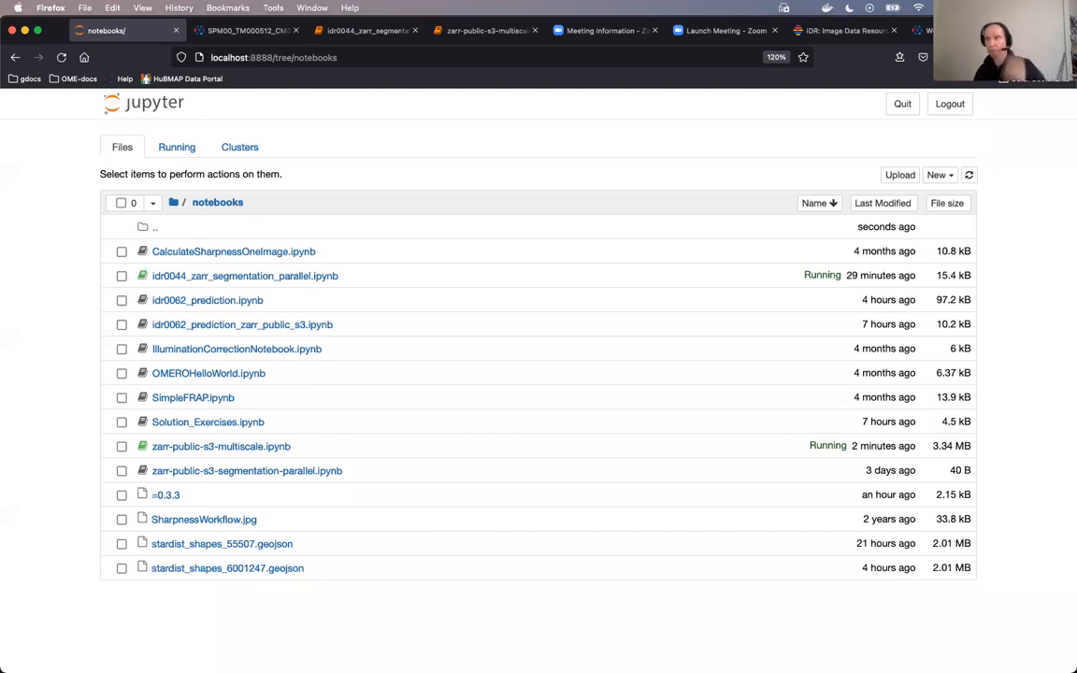
mouse_move(210, 275)
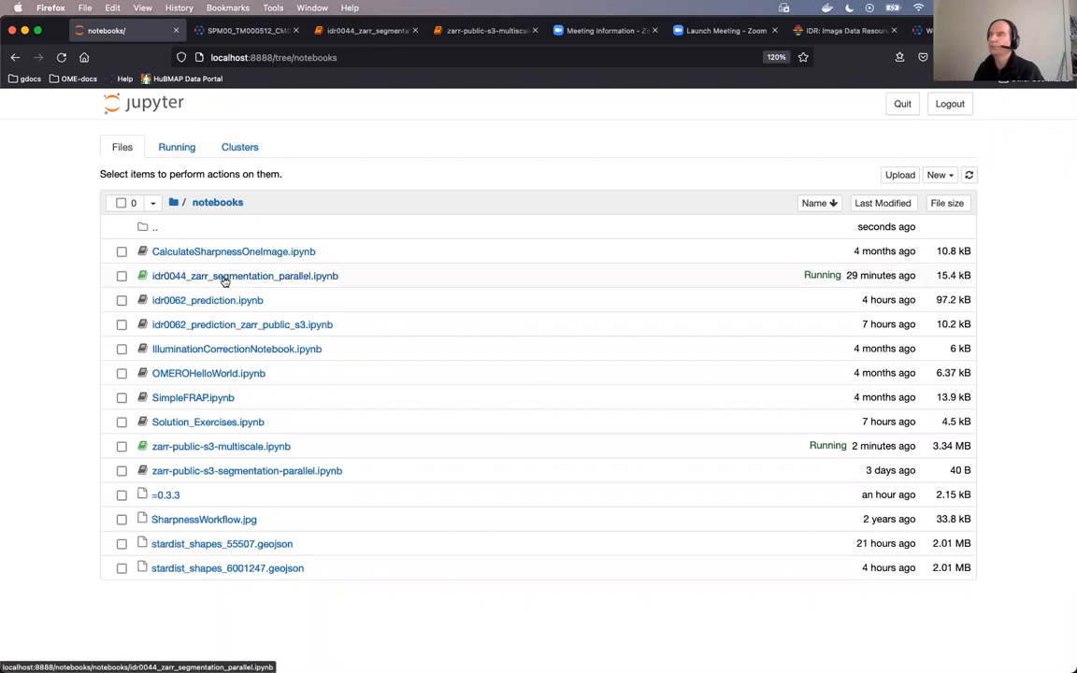
Open idr0044_zarr_segmentation_parallel.ipynb from the notebooks folder
click(245, 275)
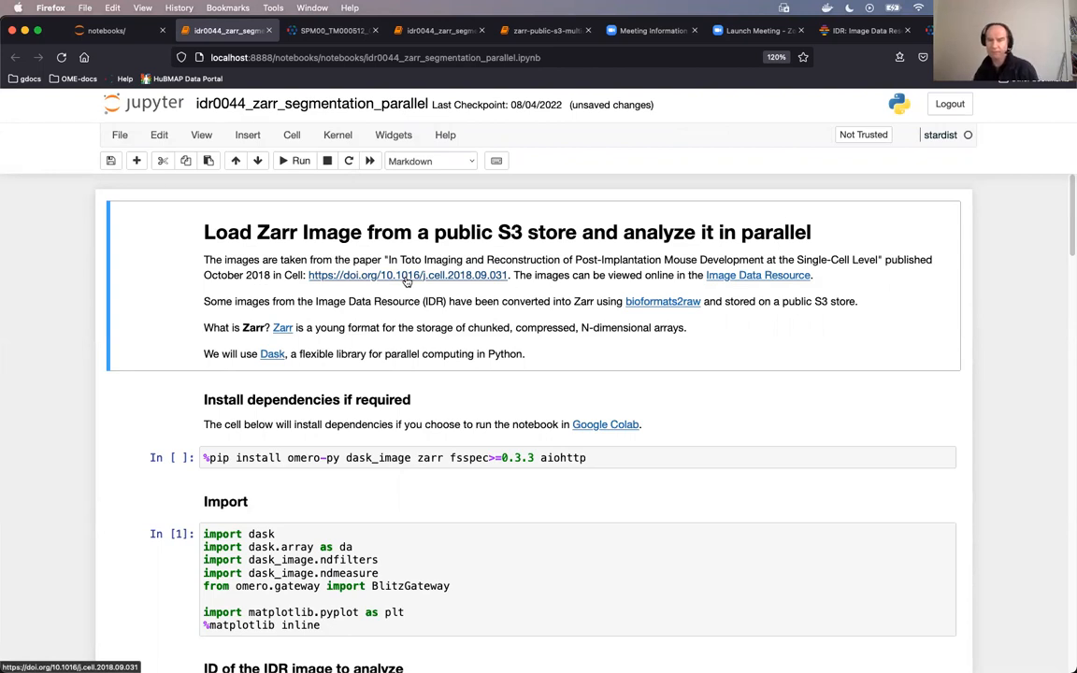
mouse_move(502, 293)
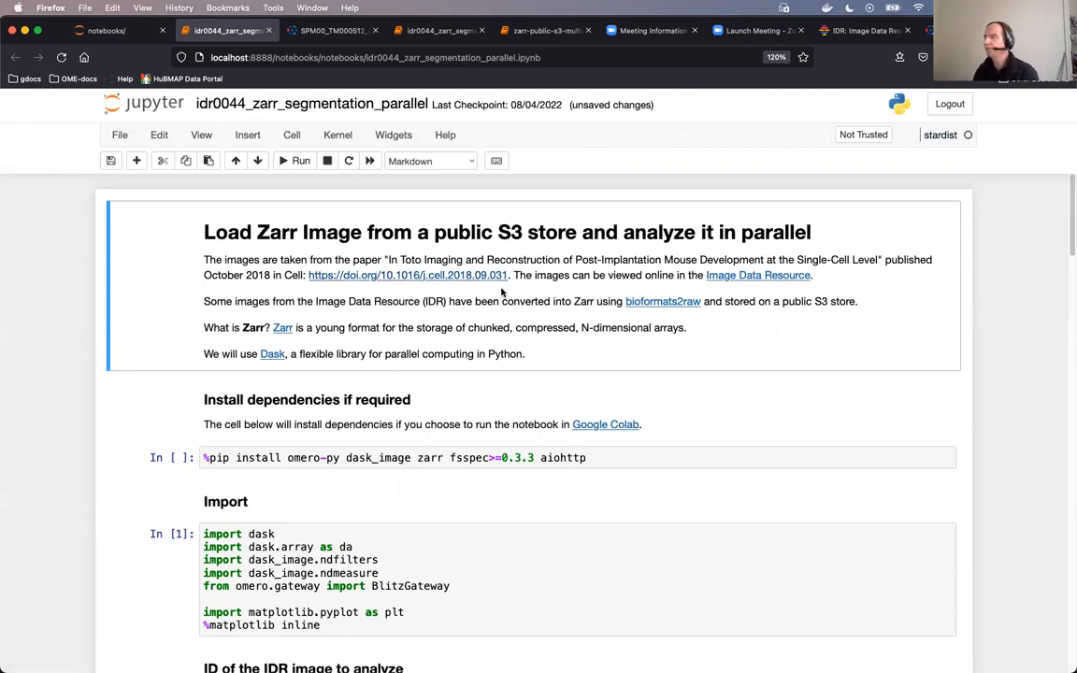
mouse_move(313, 193)
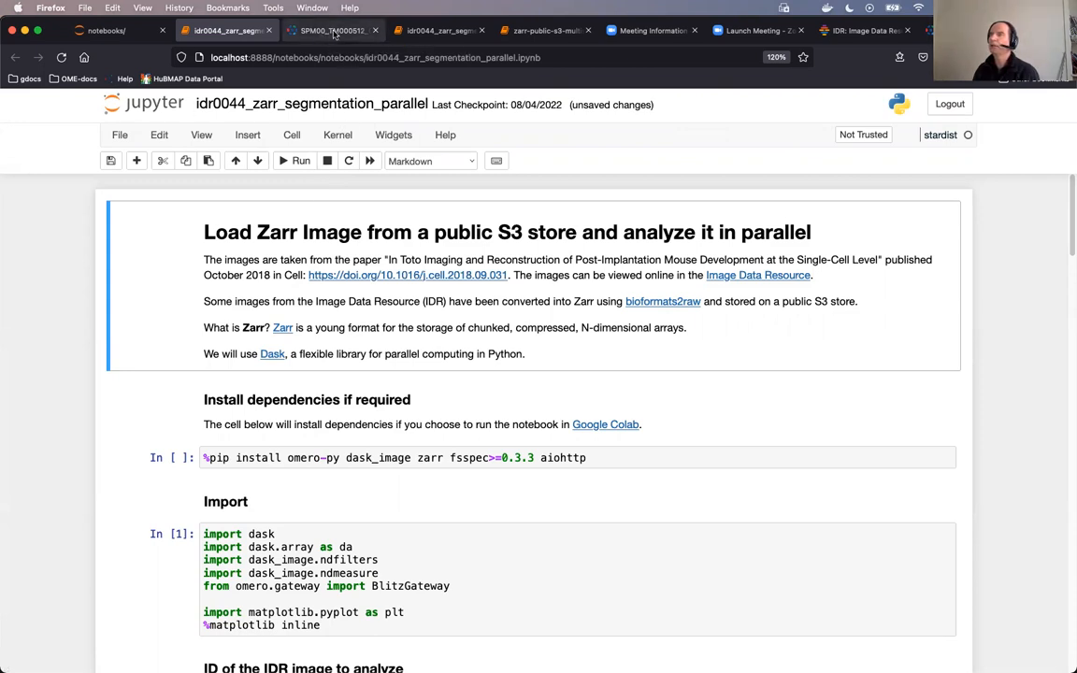
Switch to the SPM00_TM000512_CM00_CM01_CHN01.klb embryo image tab in OMERO.iviewer
click(332, 30)
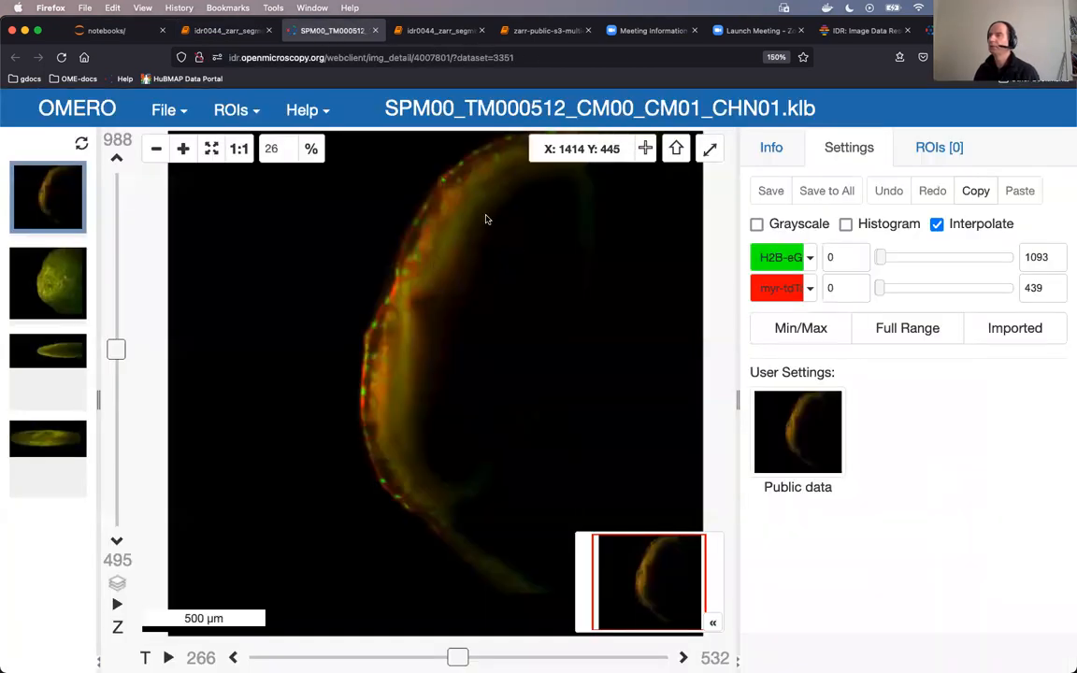
mouse_move(465, 190)
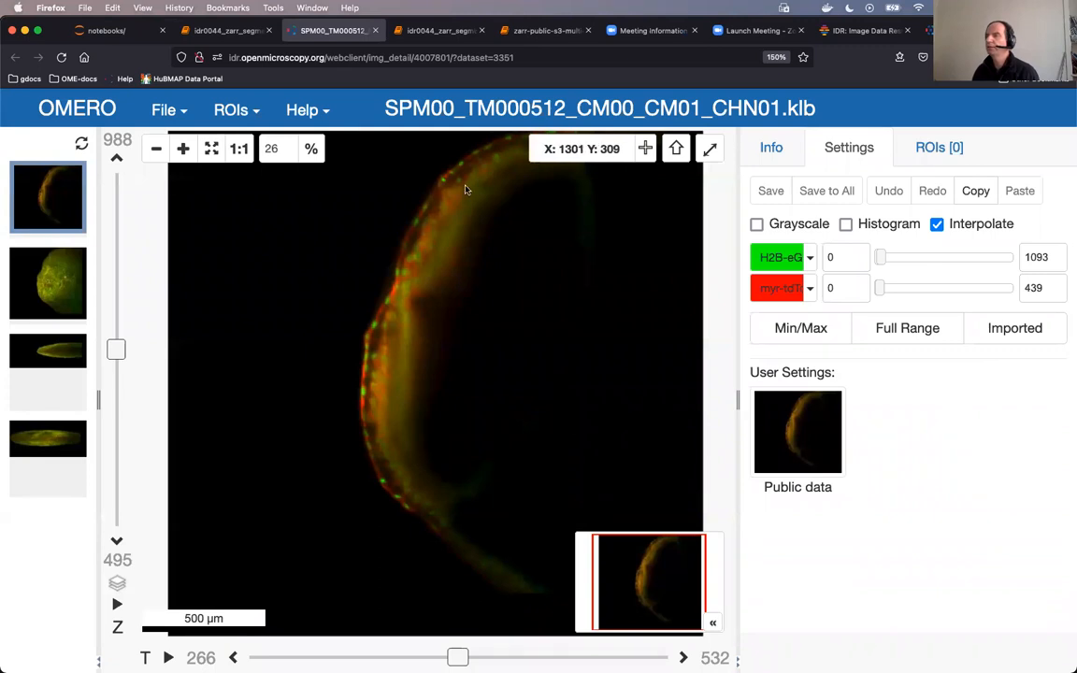
mouse_move(520, 466)
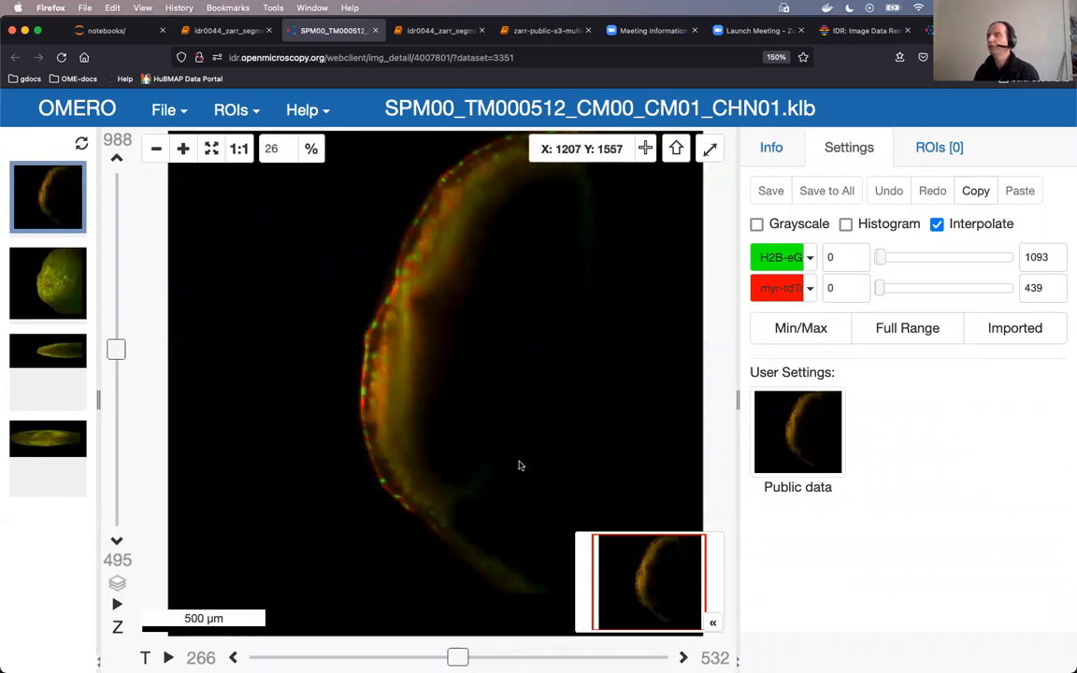
mouse_move(237, 209)
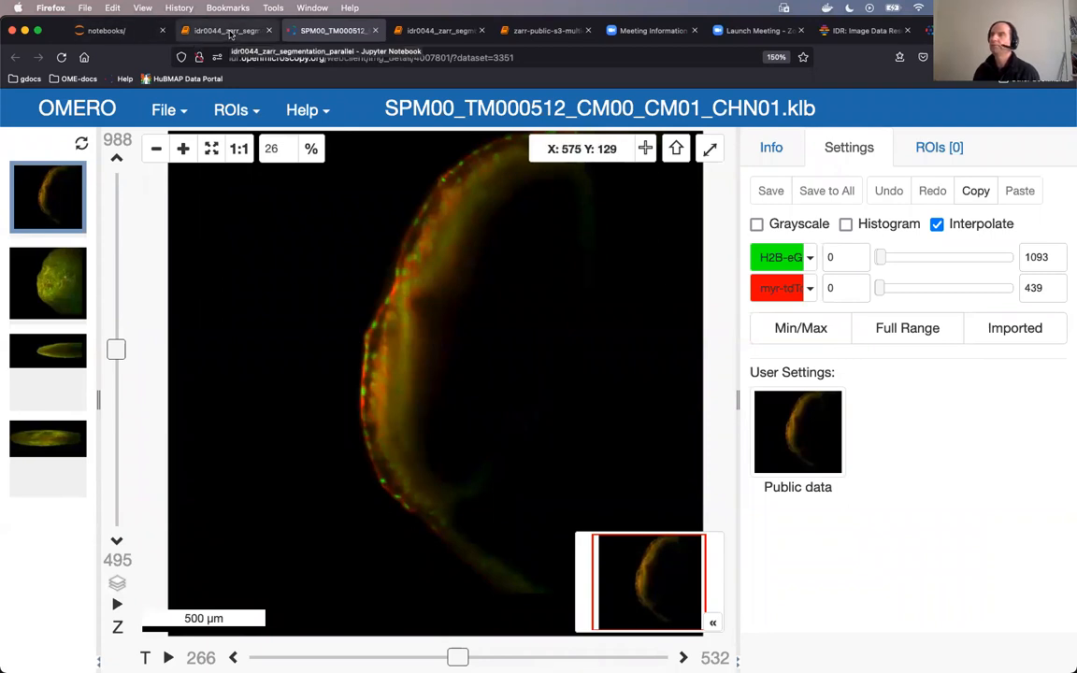
Return to the idr0044_zarr_segmentation_parallel notebook tab showing its introduction and imports
click(224, 30)
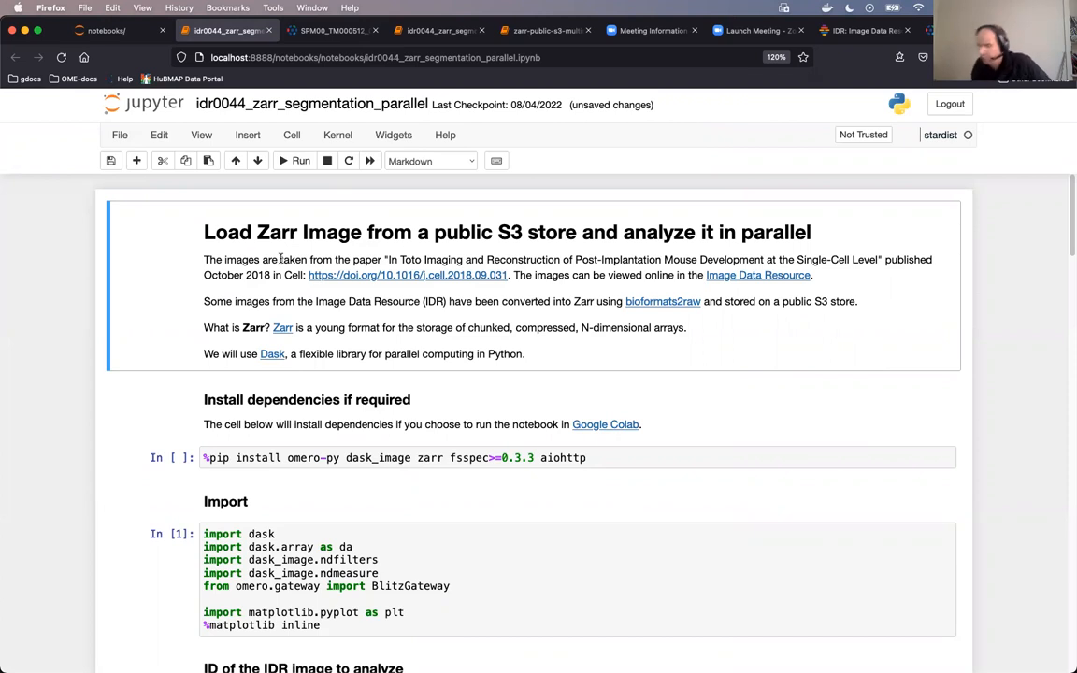
mouse_move(328, 49)
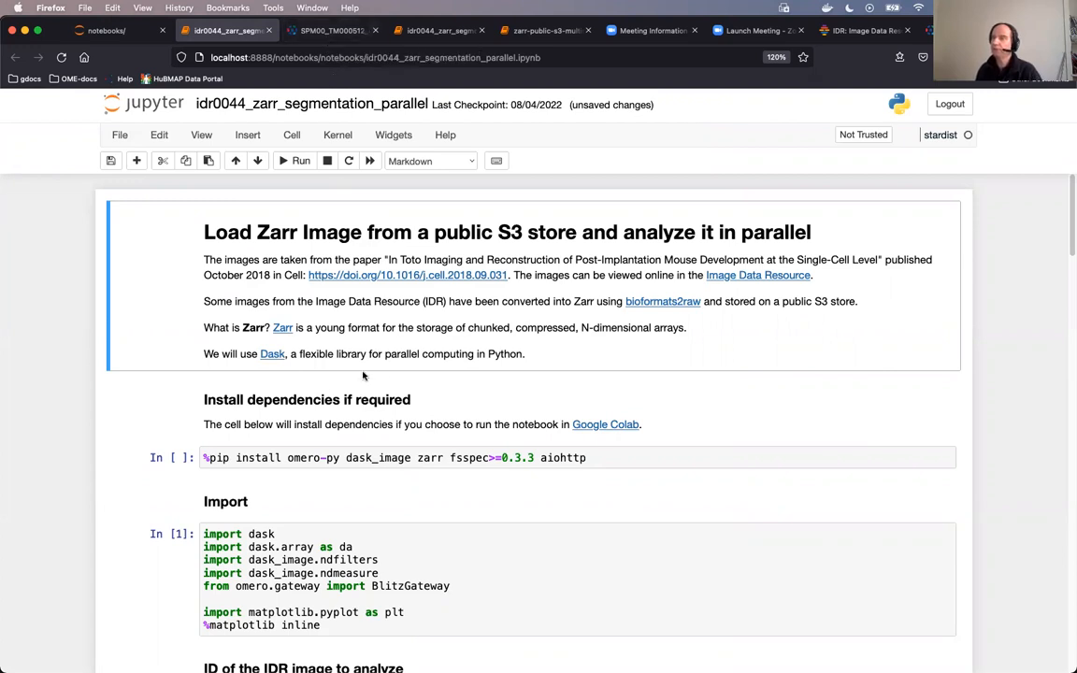
mouse_move(324, 384)
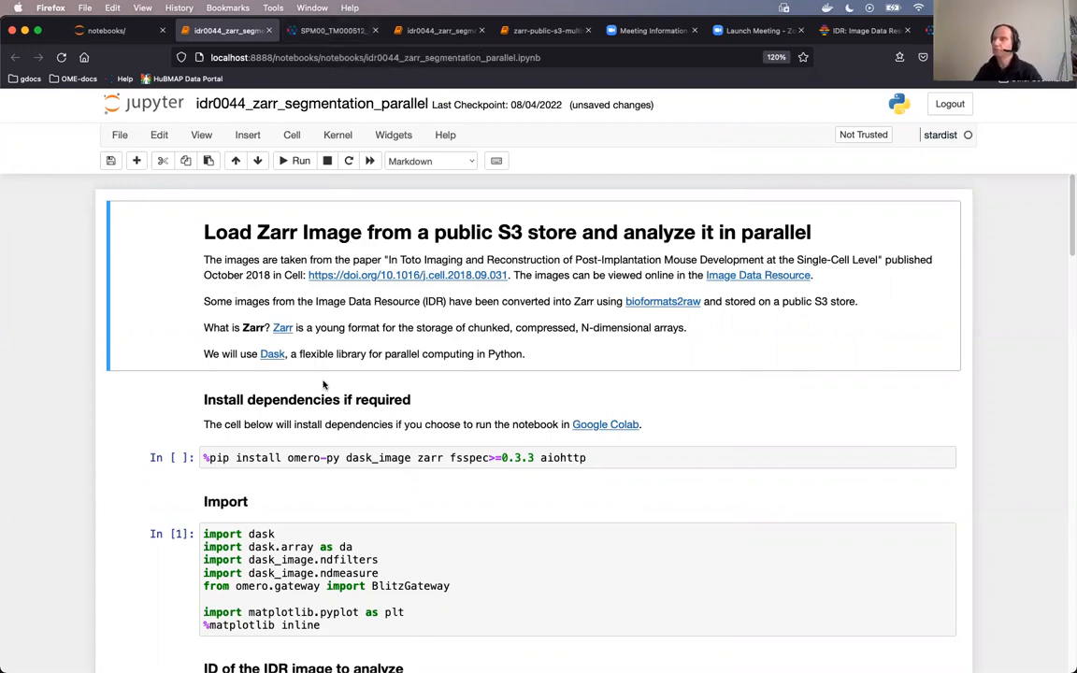
mouse_move(517, 241)
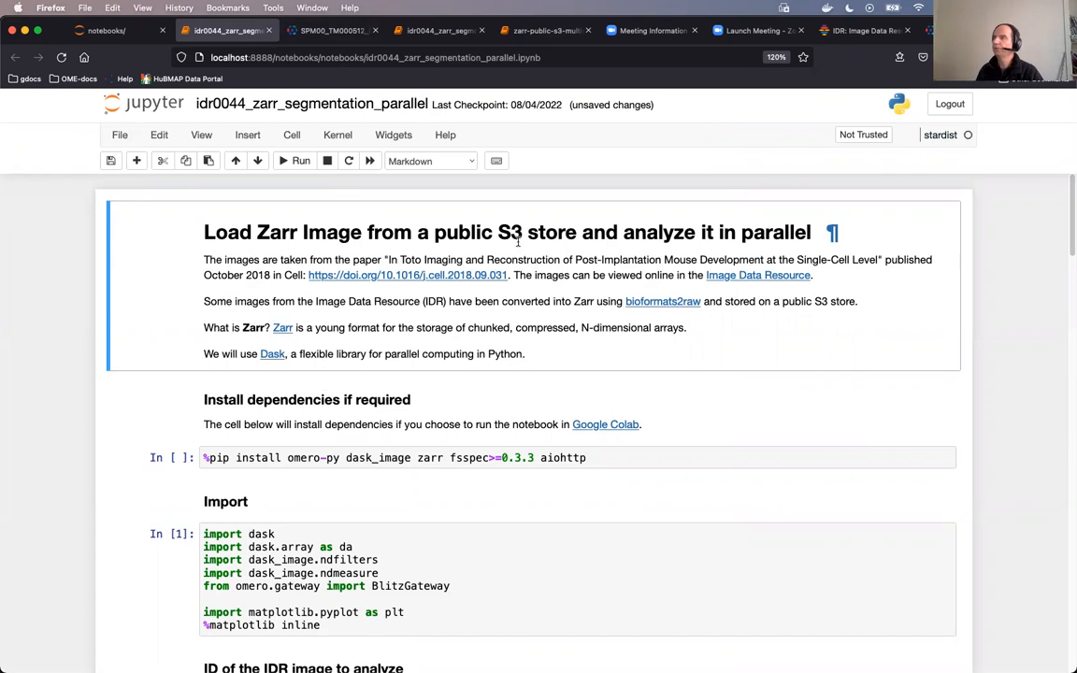
mouse_move(246, 444)
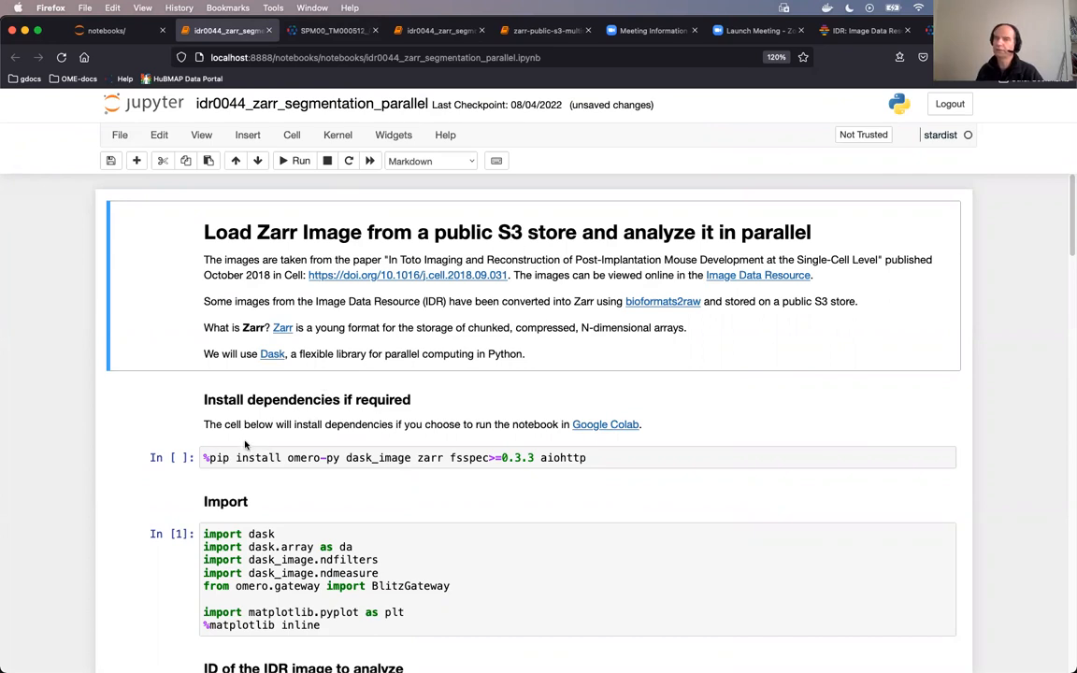
mouse_move(419, 331)
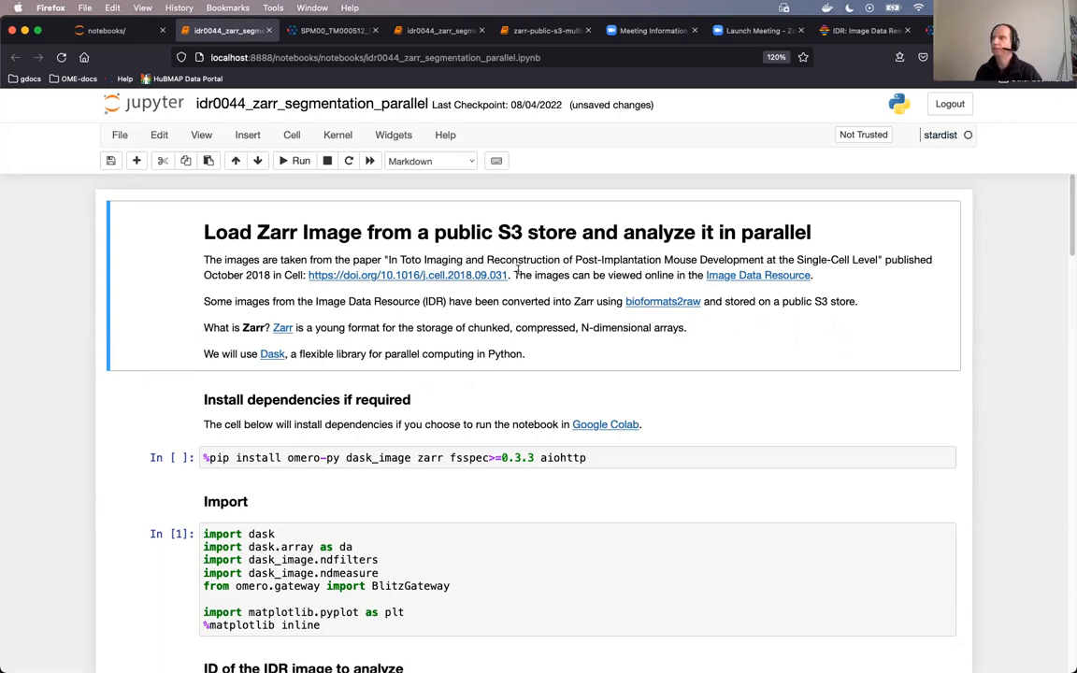
mouse_move(458, 320)
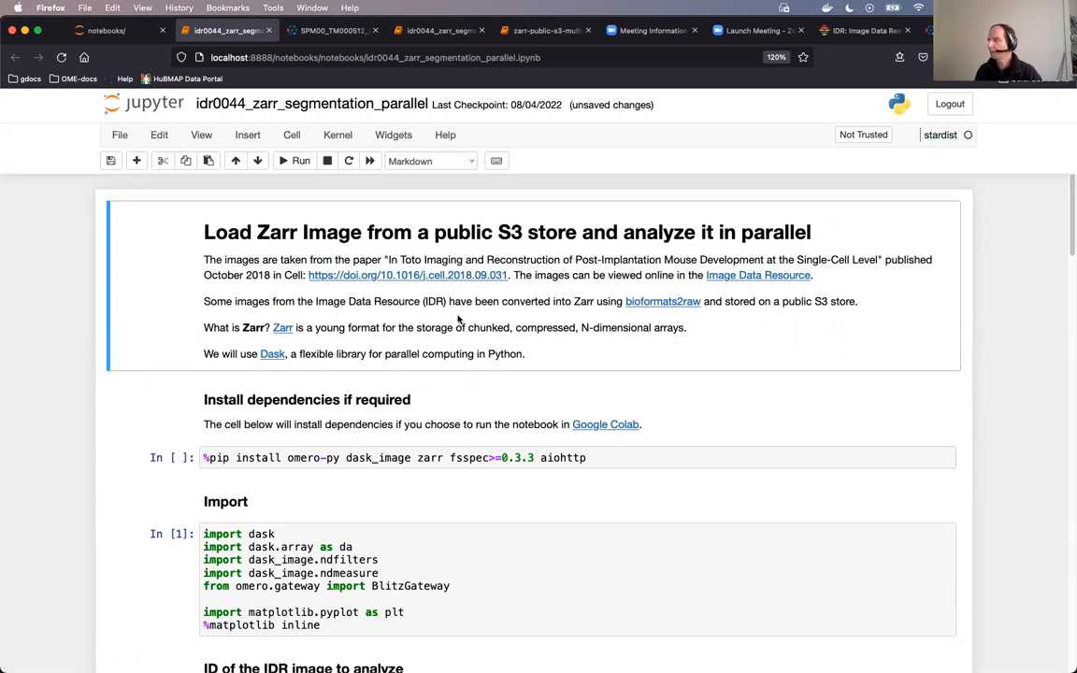
mouse_move(406, 275)
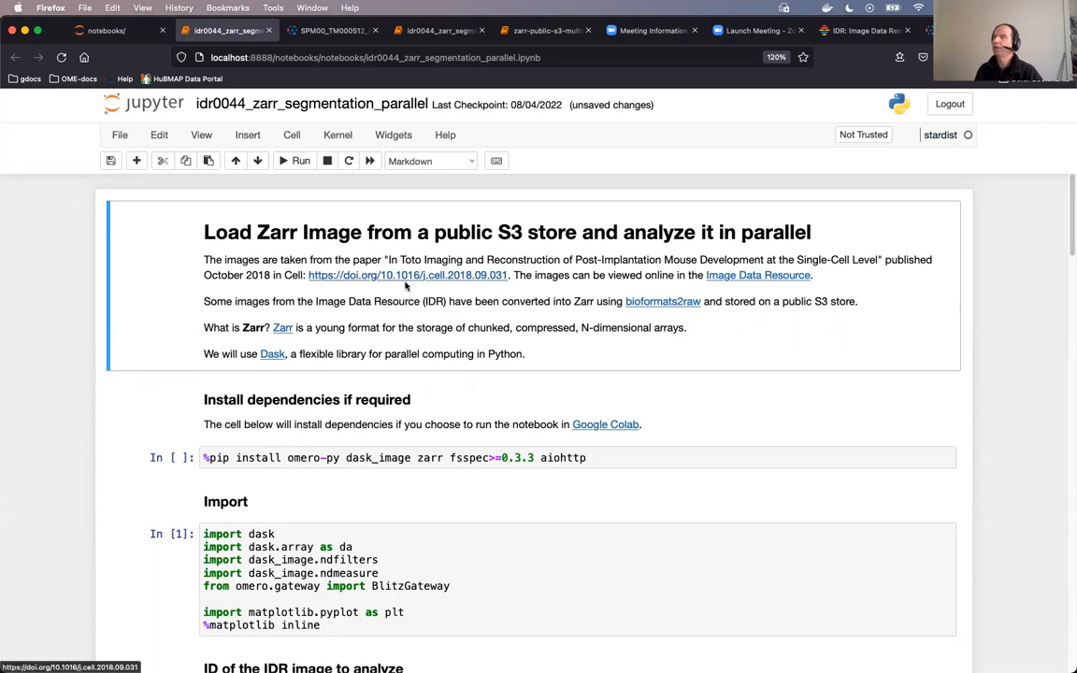
mouse_move(181, 299)
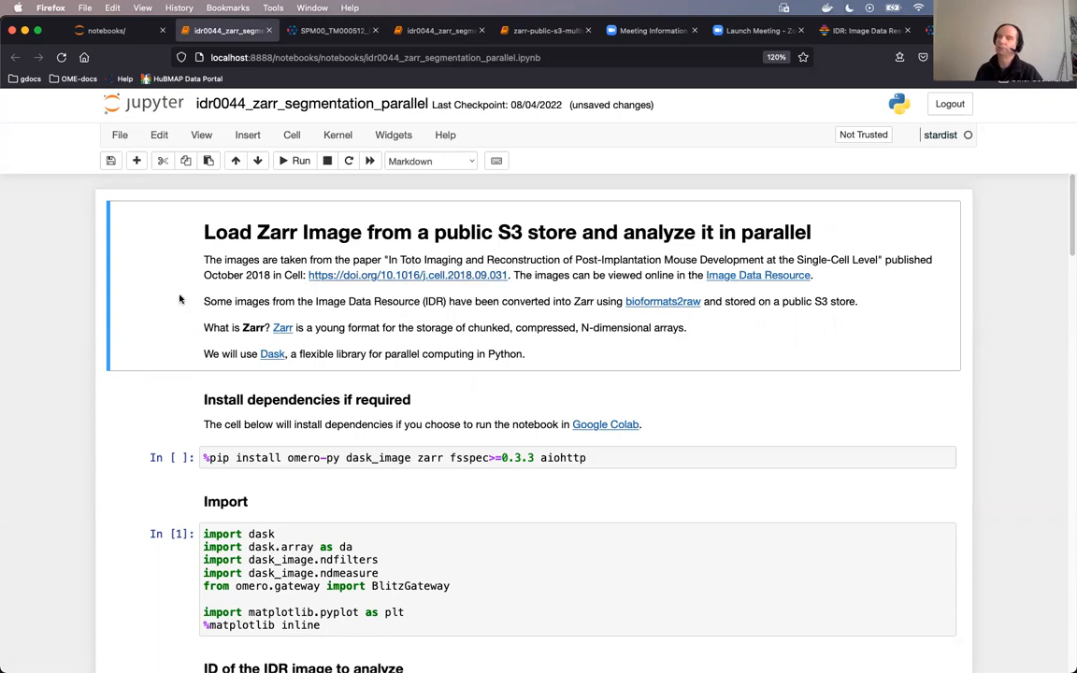
mouse_move(254, 299)
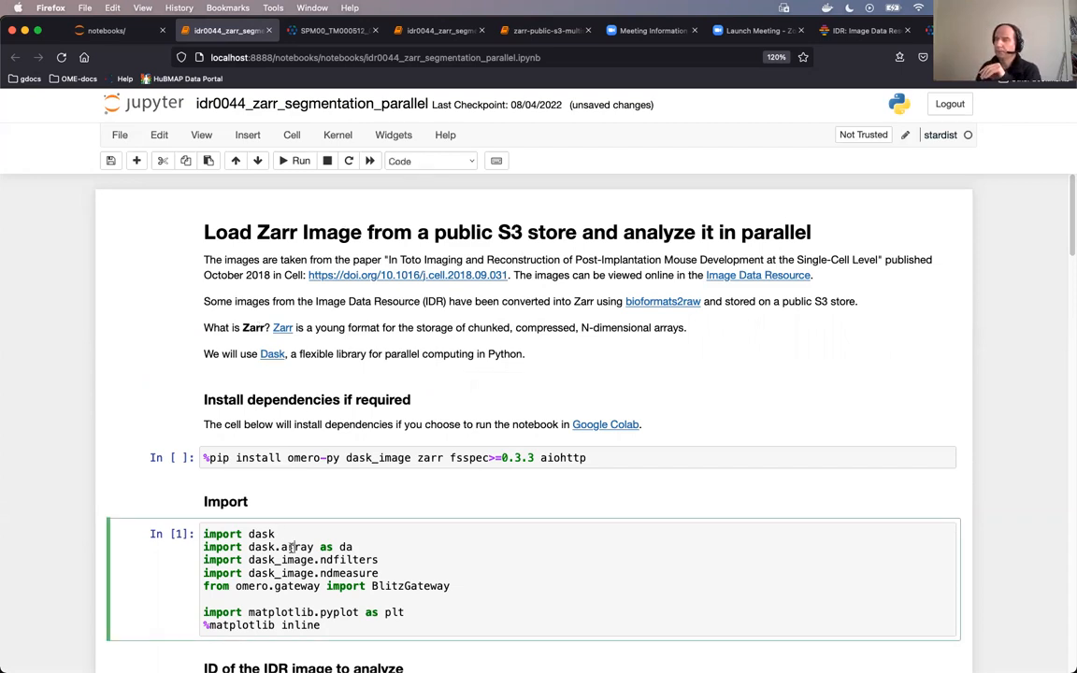
Run the dask/omero import cell and the cell setting the image ID
scroll(down, 3)
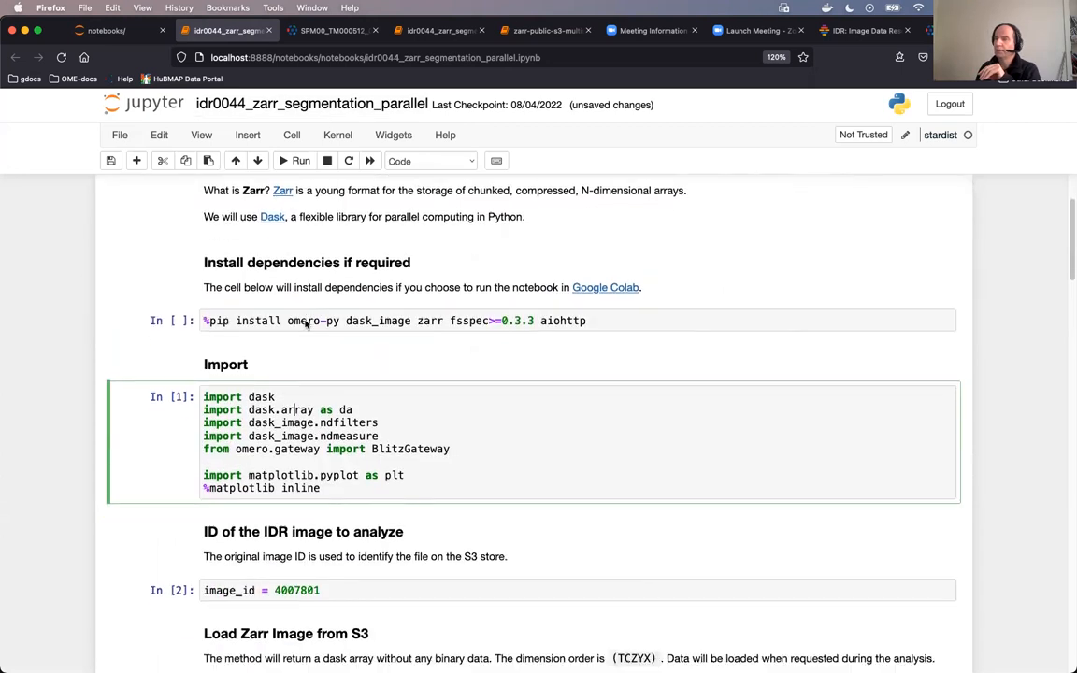
click(300, 161)
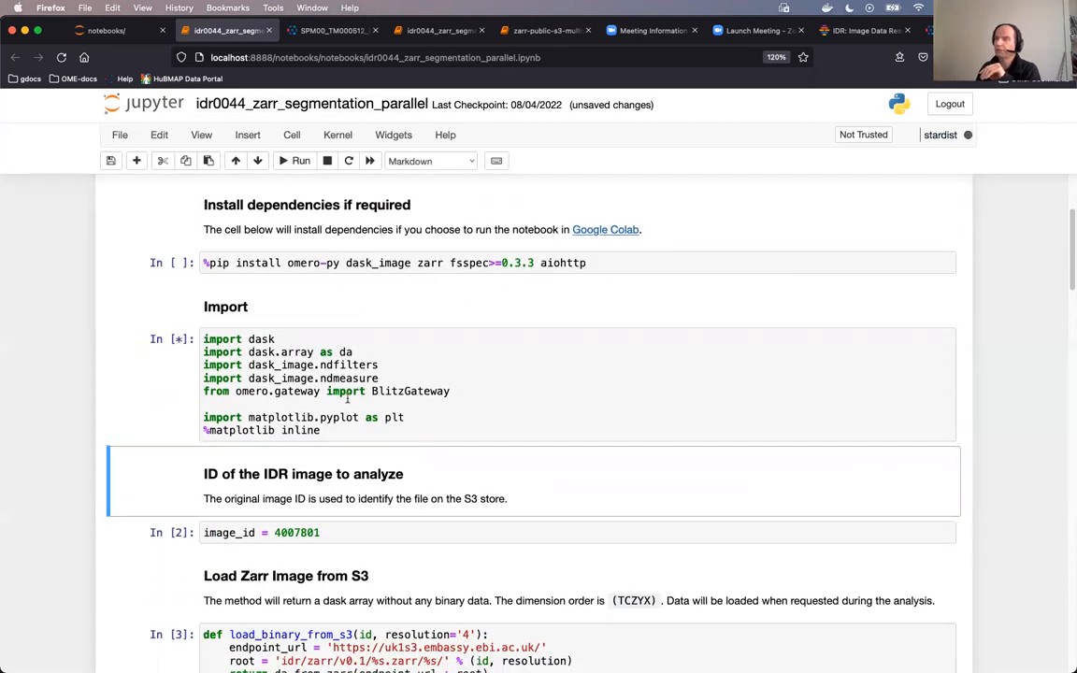
scroll(down, 3)
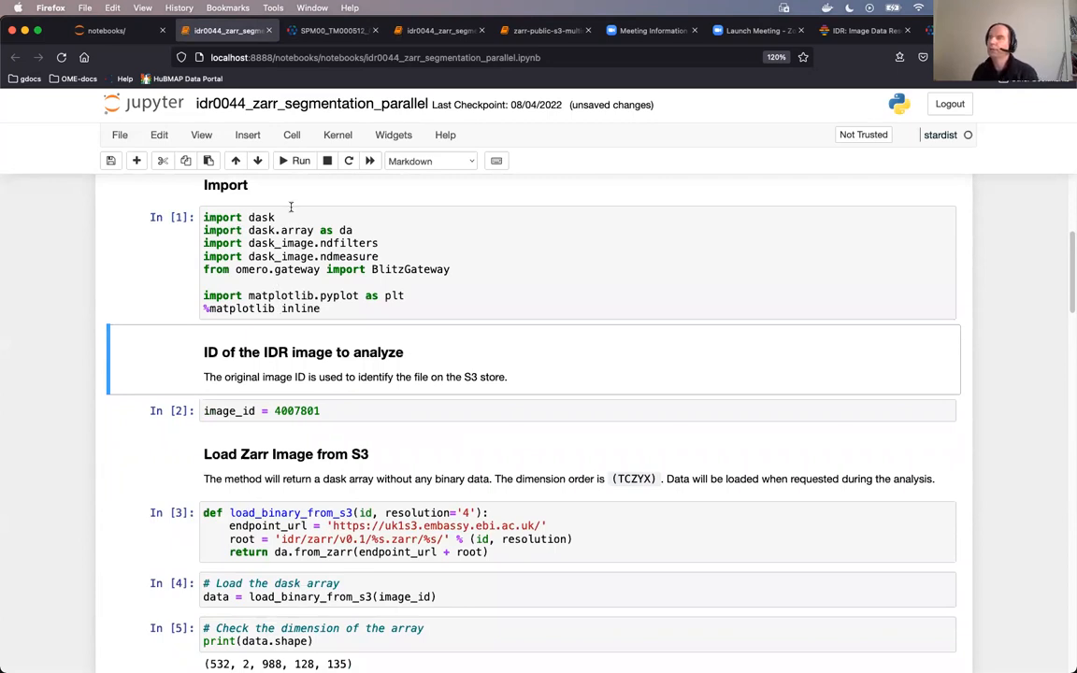
click(296, 160)
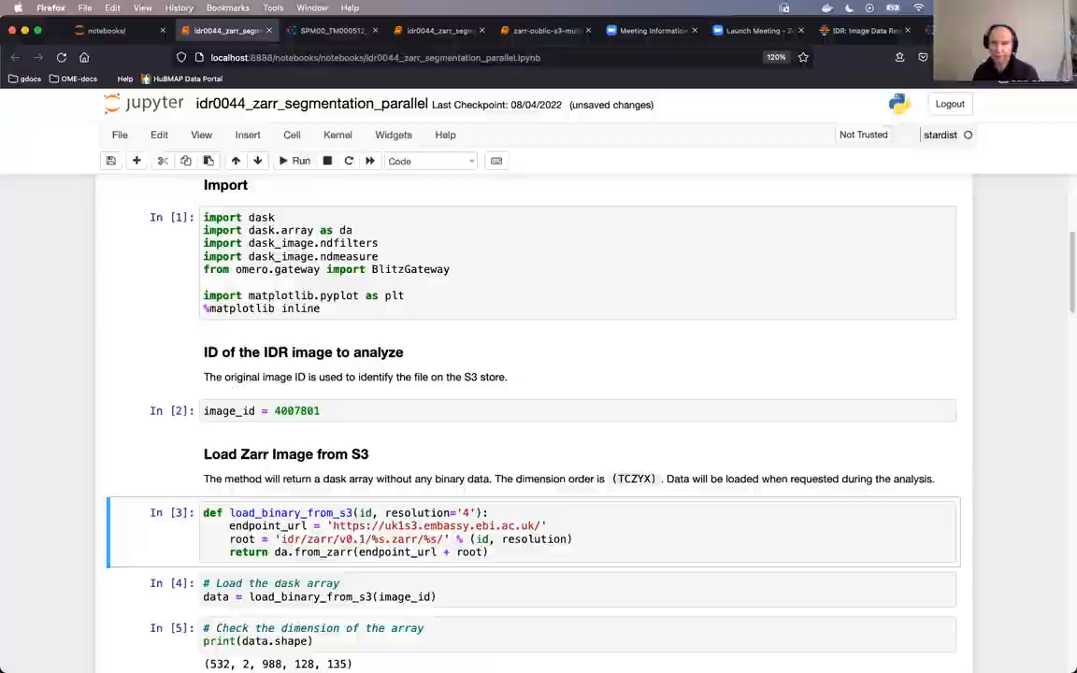
scroll(down, 3)
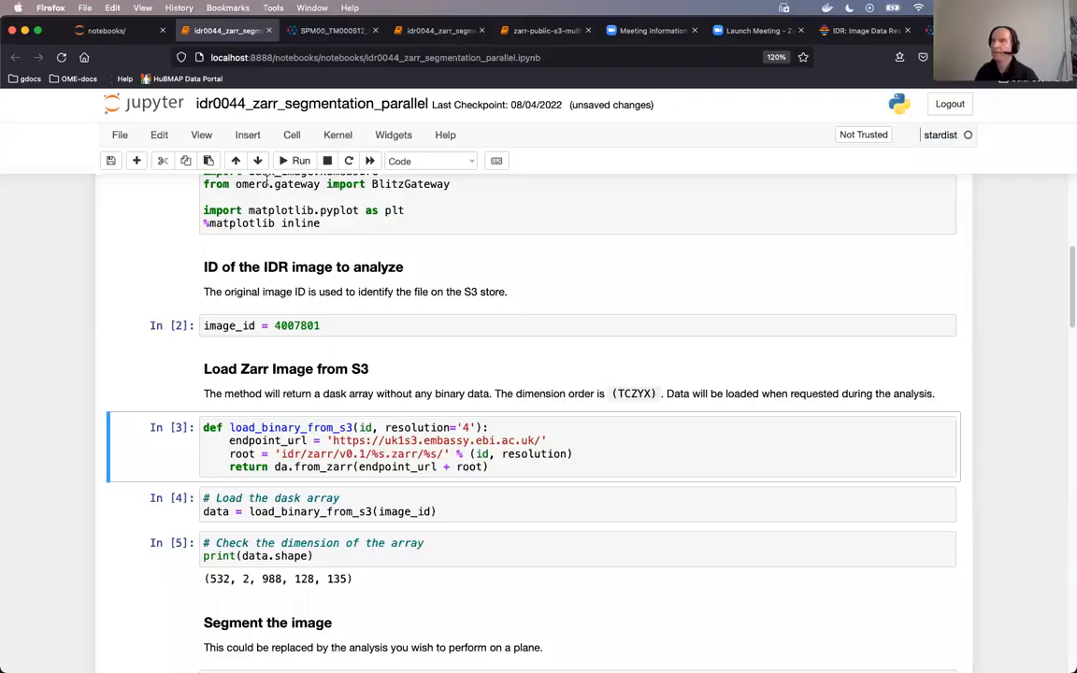
mouse_move(300, 161)
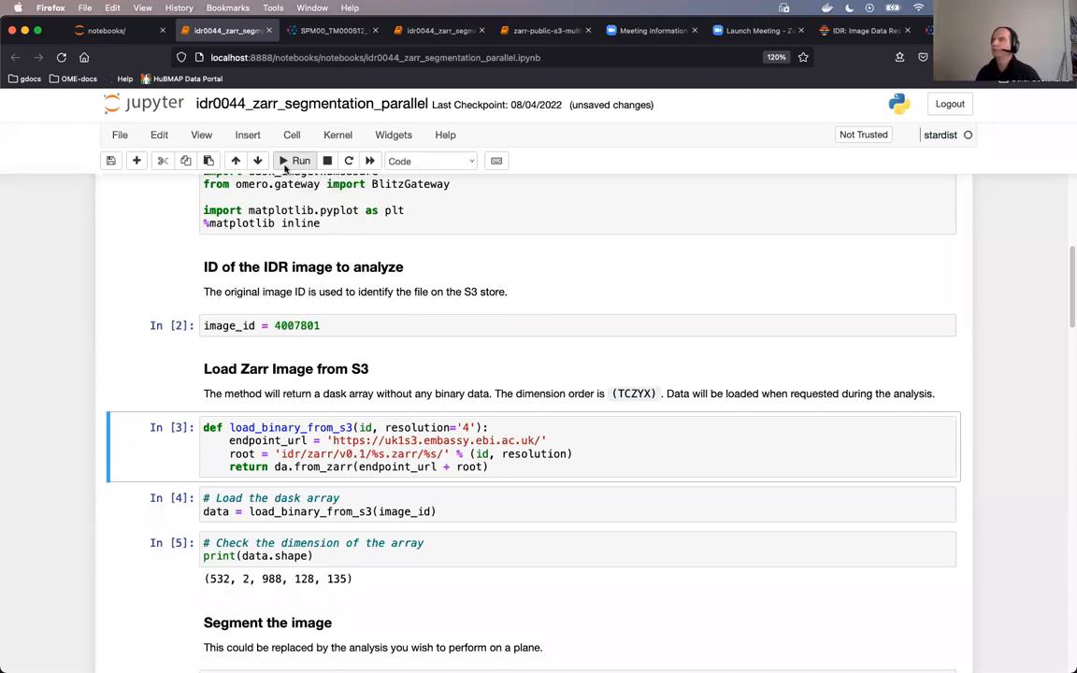
mouse_move(301, 160)
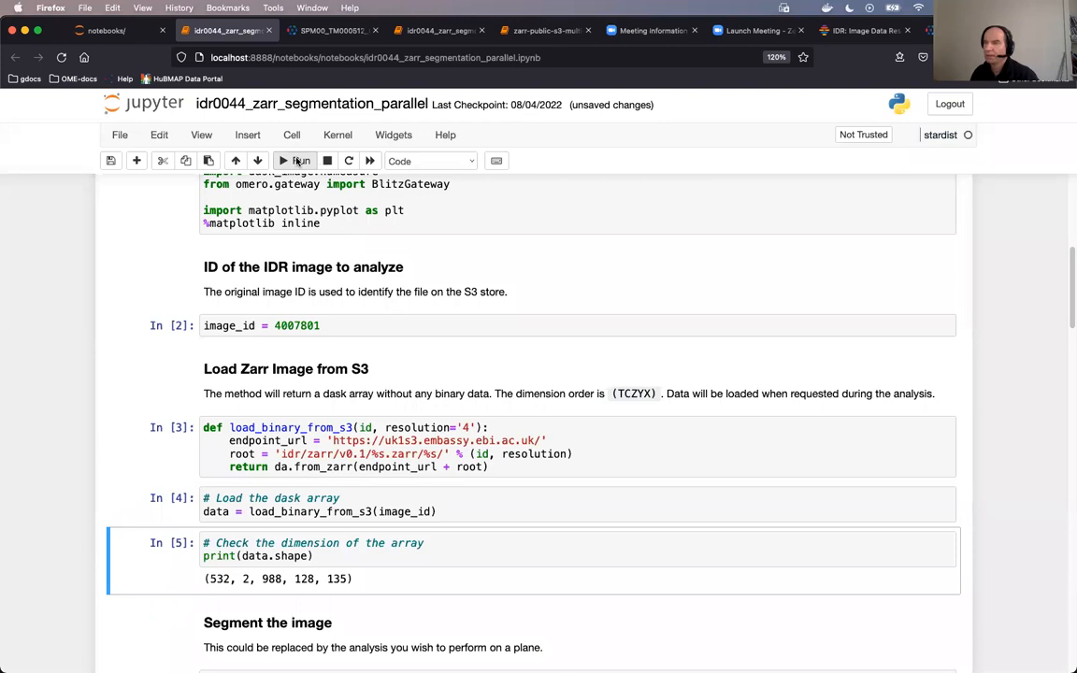
Run the array dimension check, showing shape (532, 2, 988, 128, 135), and scroll to analyze
click(267, 623)
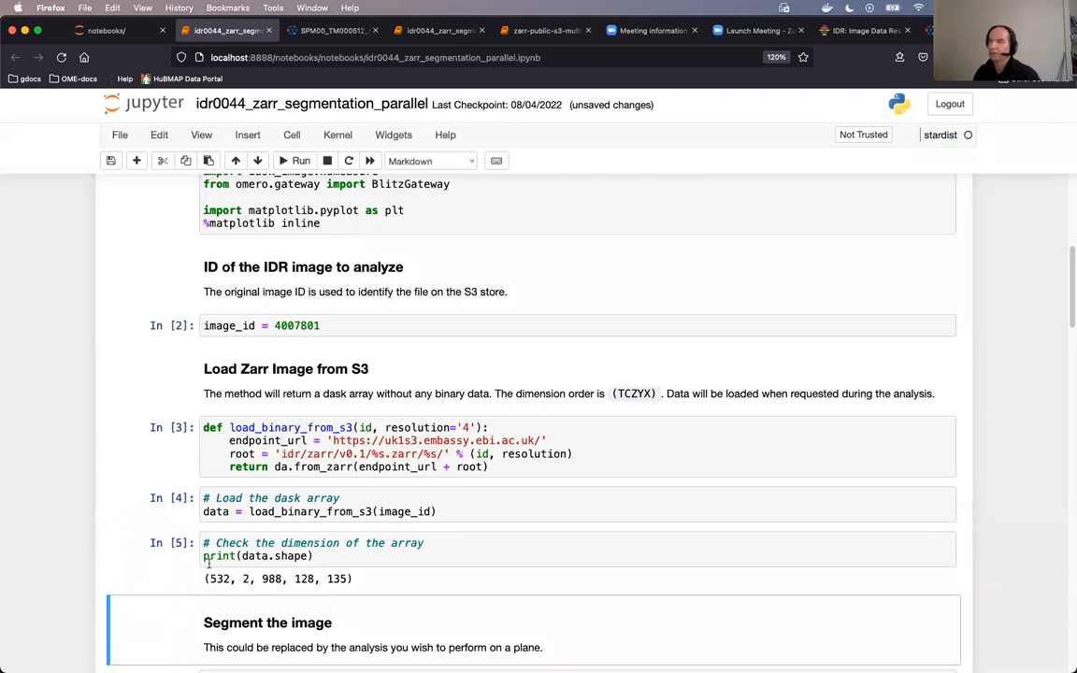
scroll(down, 3)
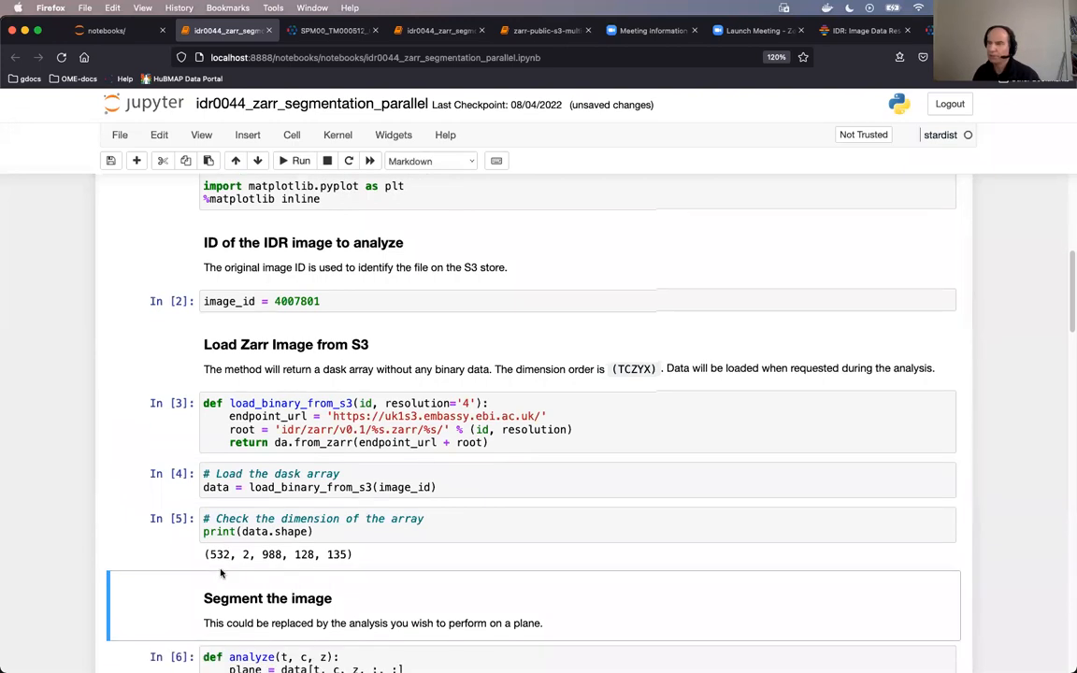
scroll(down, 3)
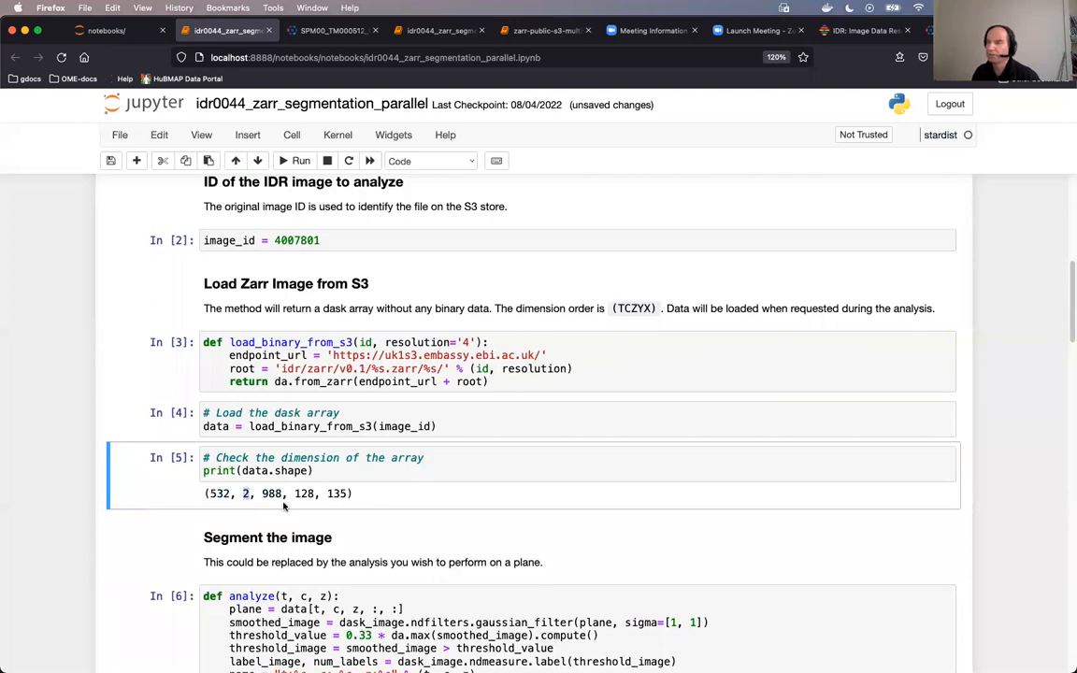
scroll(down, 3)
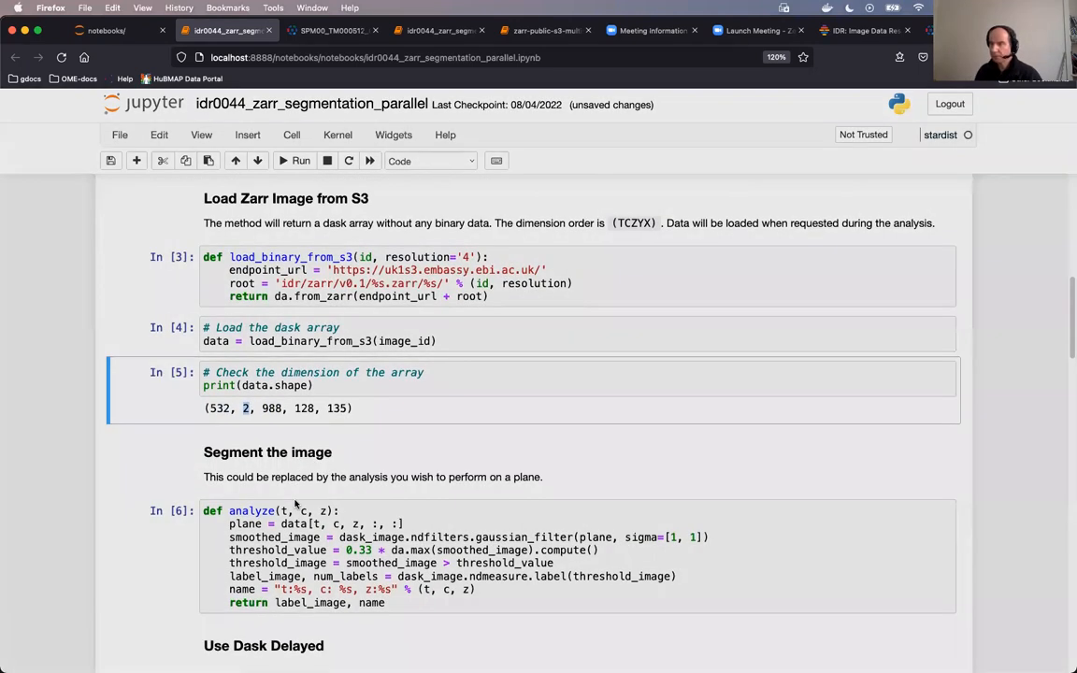
scroll(down, 3)
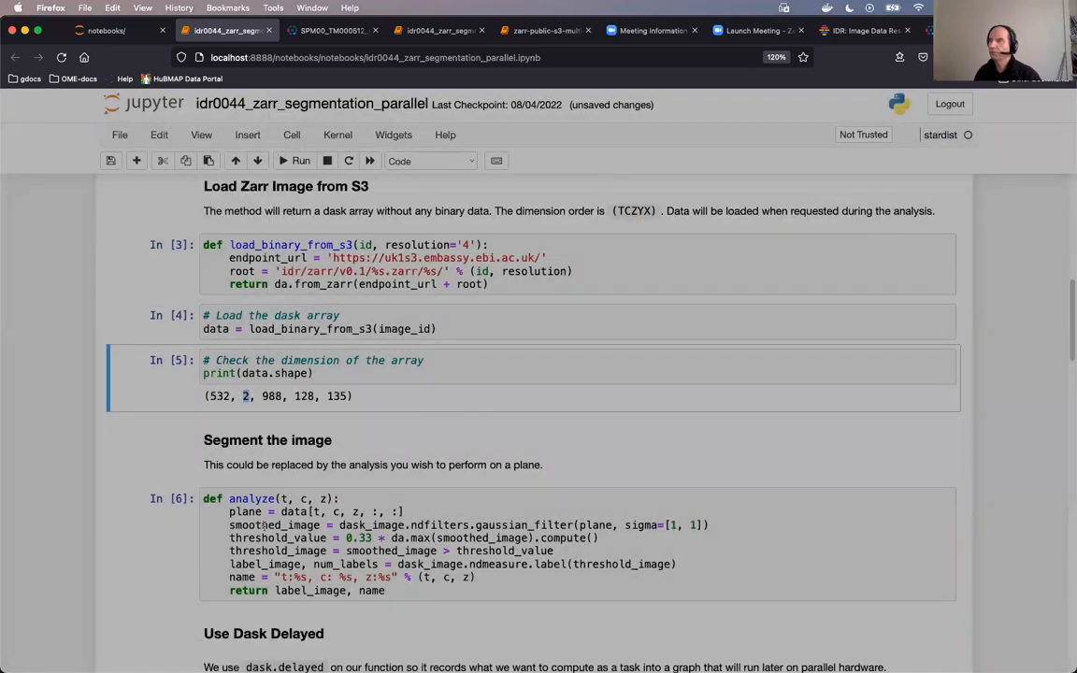
scroll(down, 3)
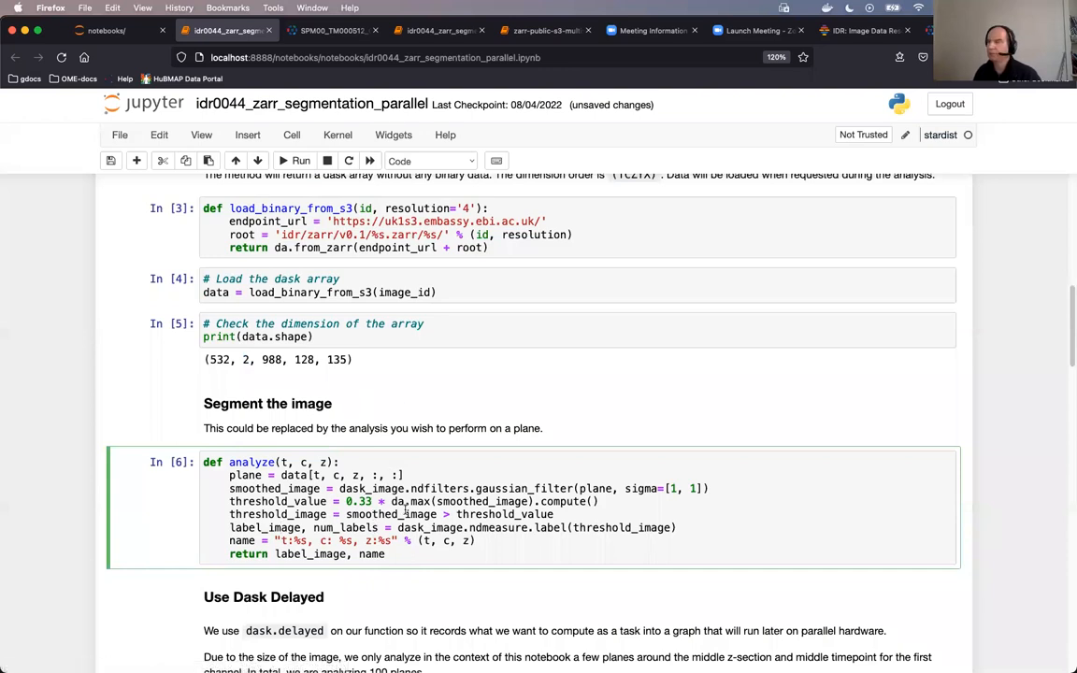
mouse_move(334, 256)
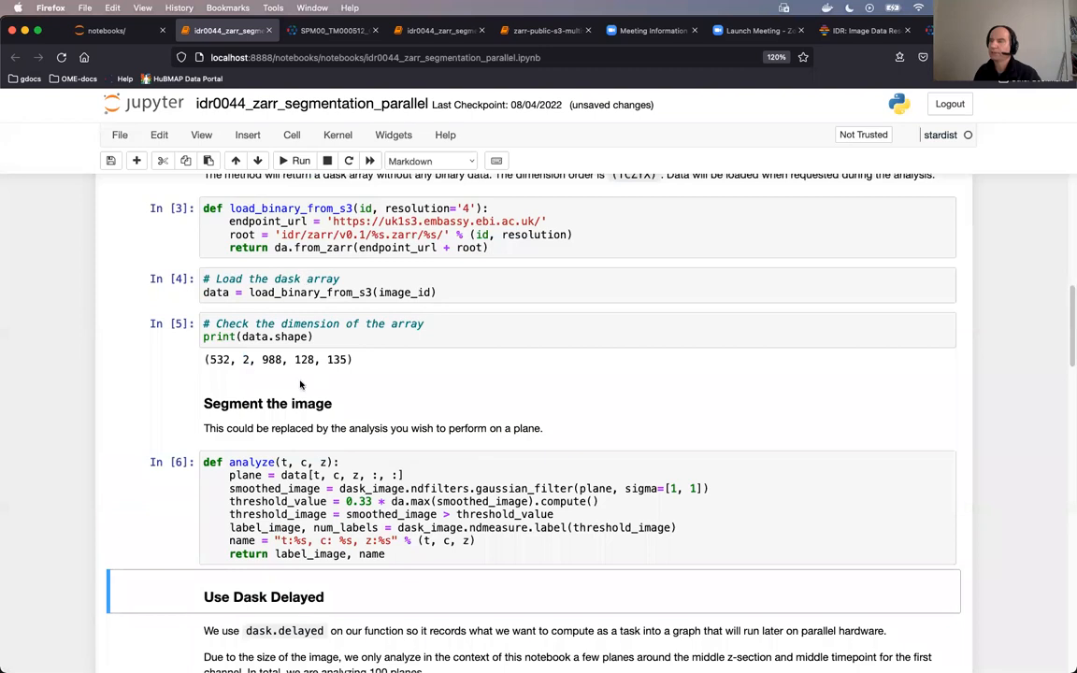
Re-run the dask.delayed loop creating 100 analyze tasks and scroll through the printed Delayed list
scroll(down, 3)
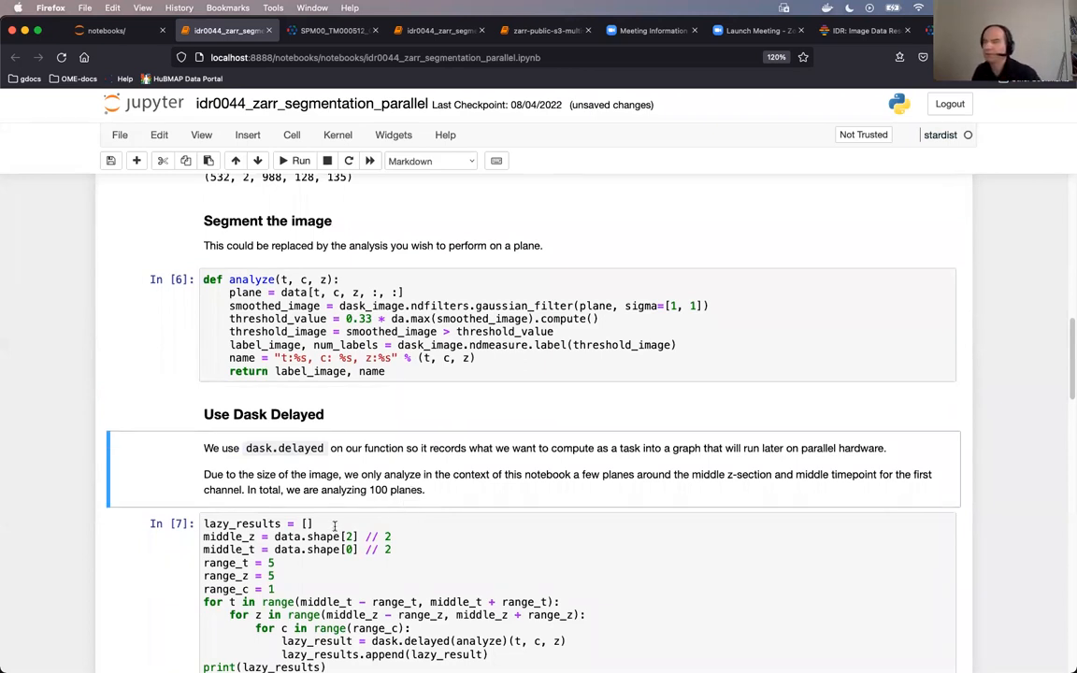
mouse_move(335, 555)
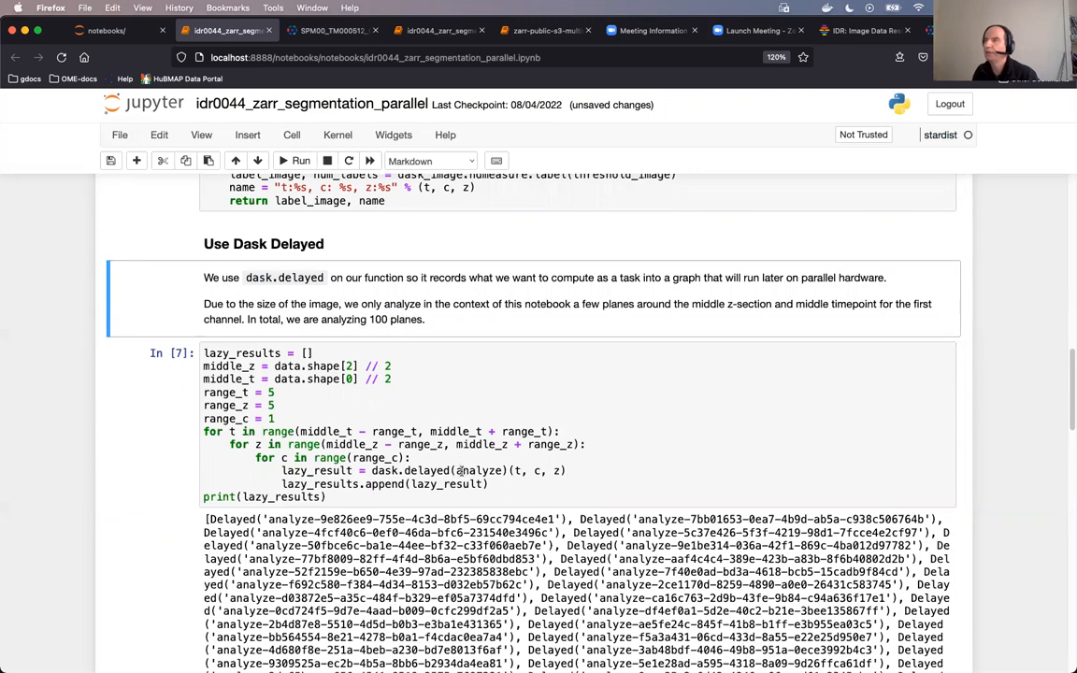
click(430, 161)
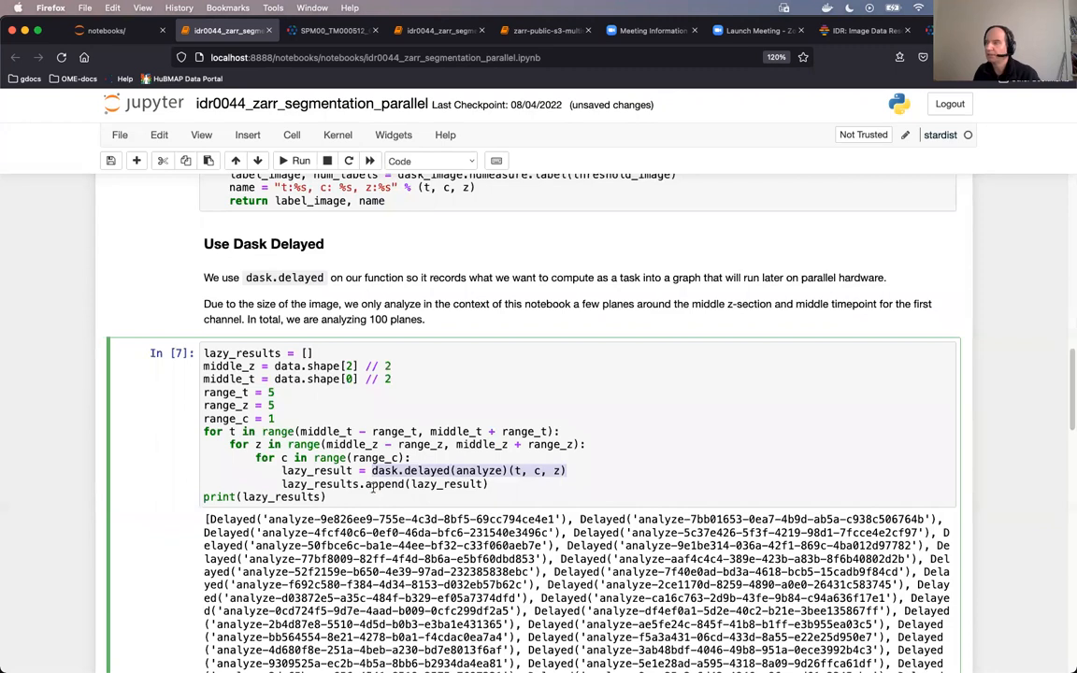
scroll(up, 3)
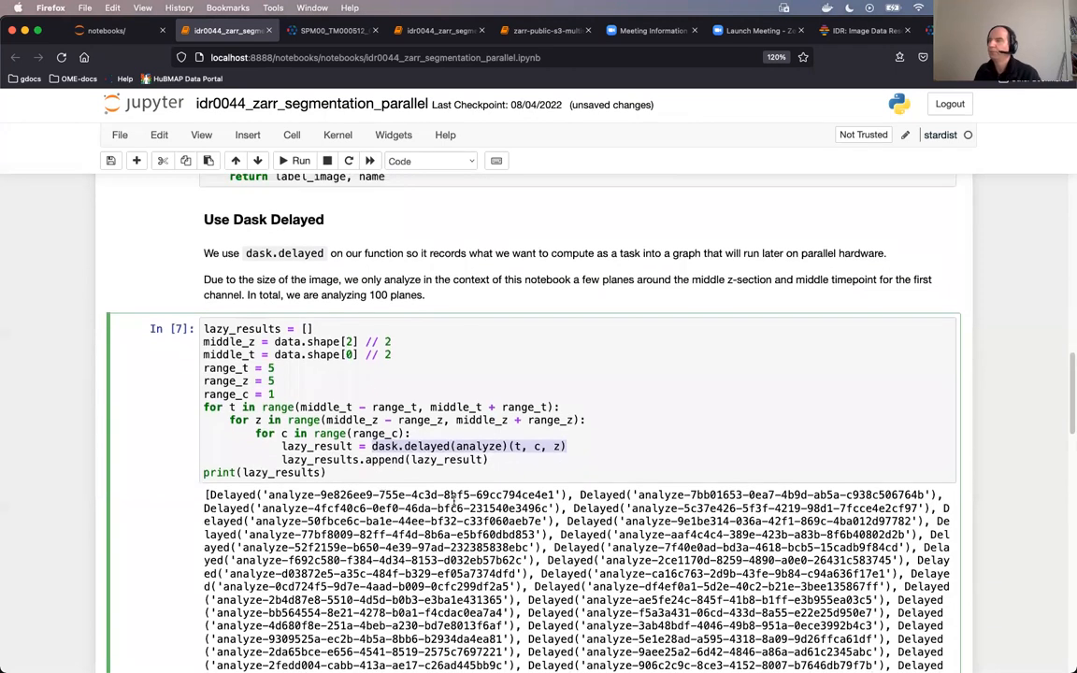
click(294, 160)
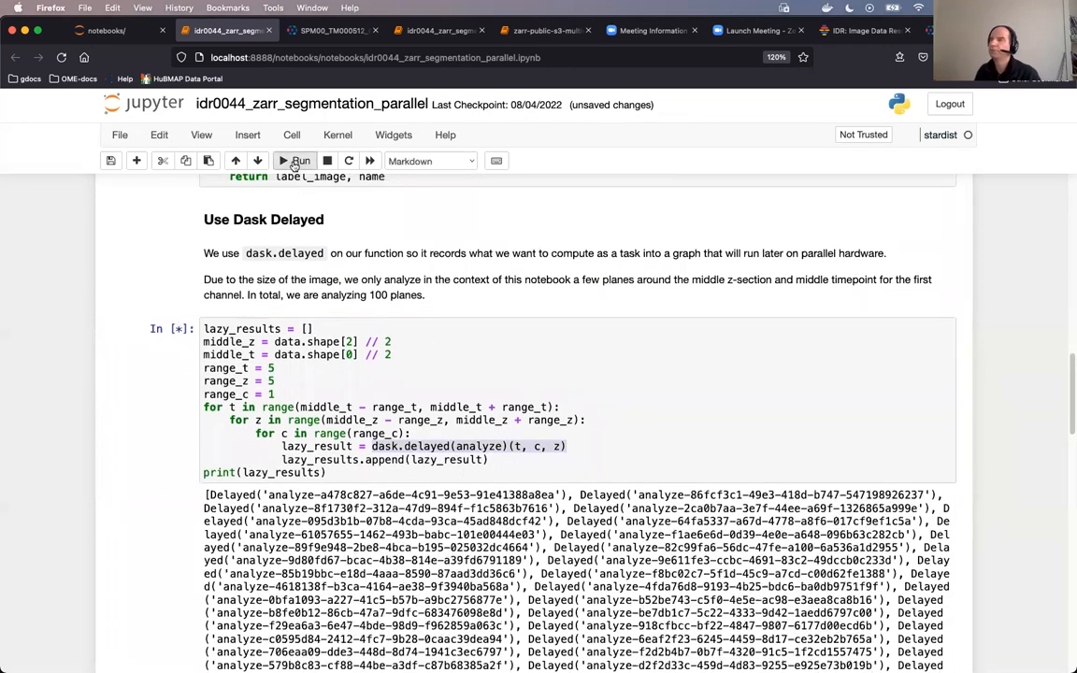
click(297, 161)
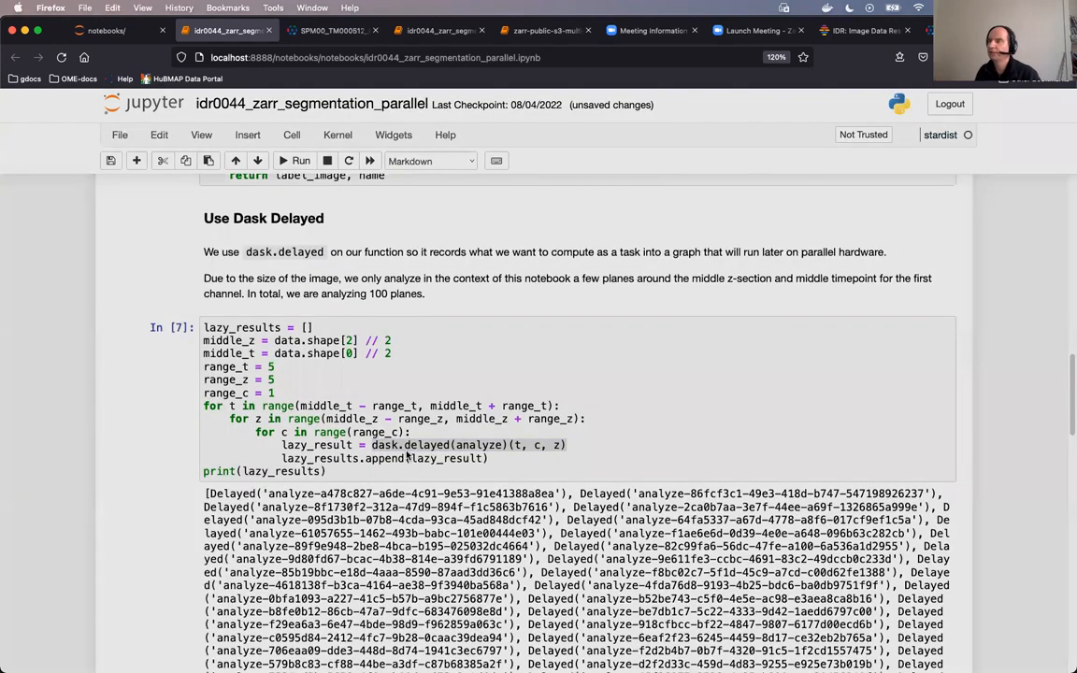
scroll(down, 3)
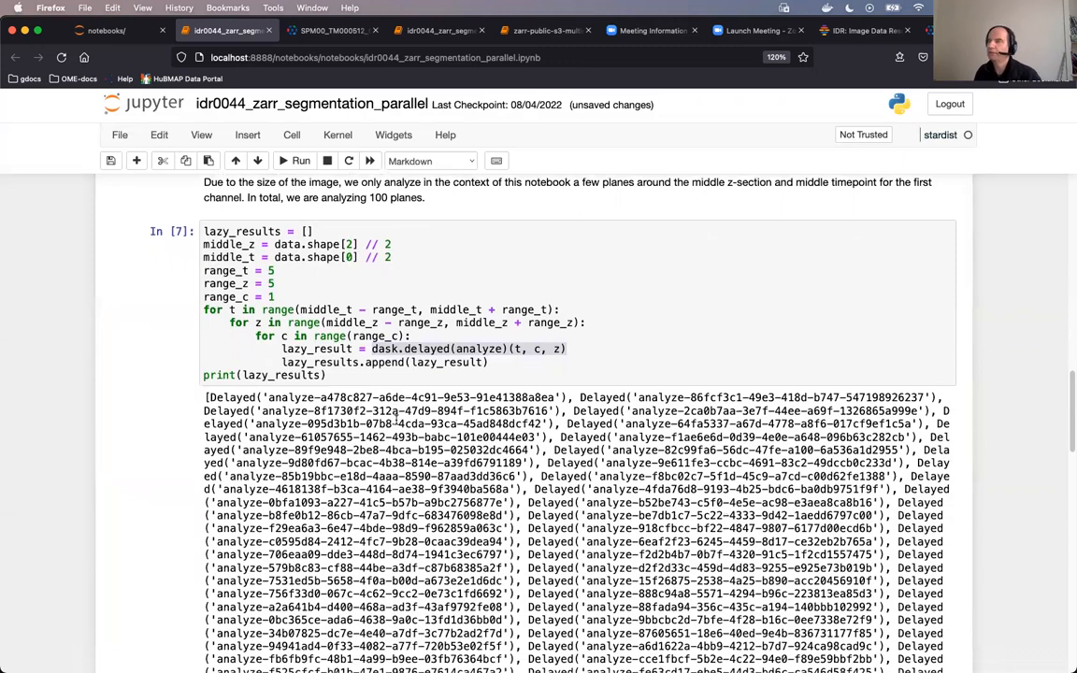
scroll(down, 3)
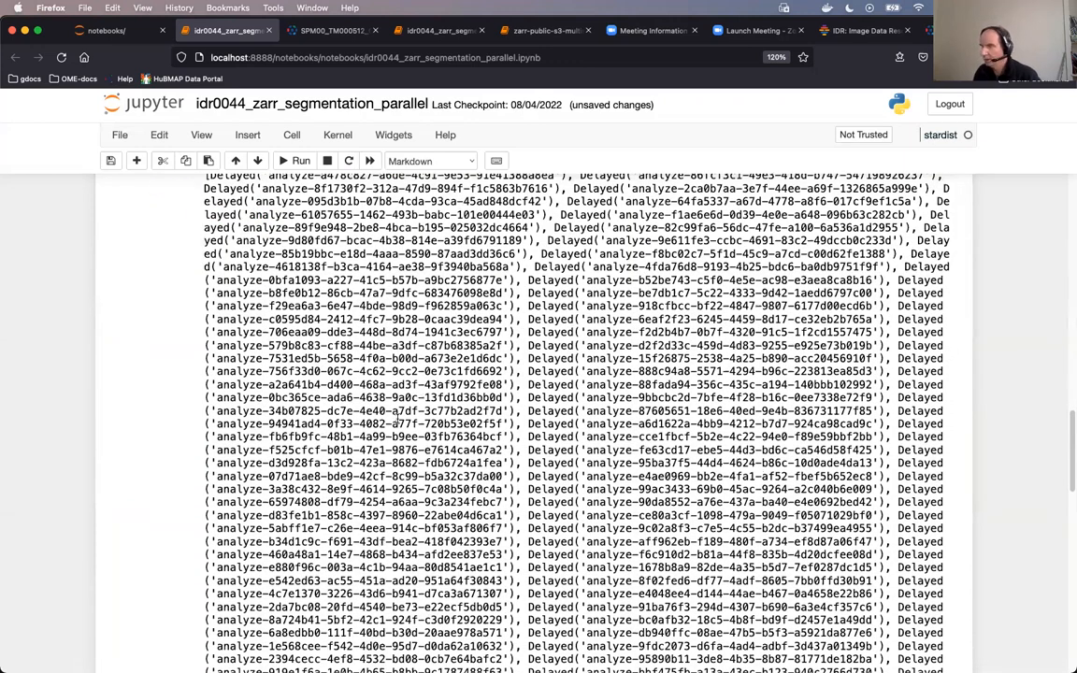
scroll(down, 3)
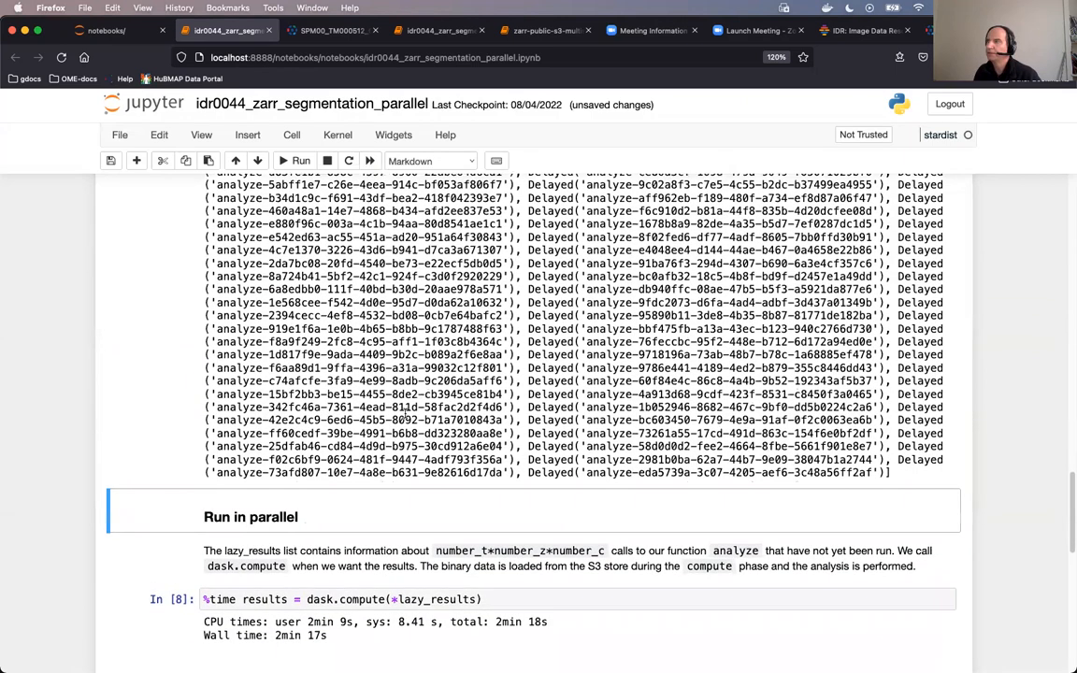
scroll(up, 3)
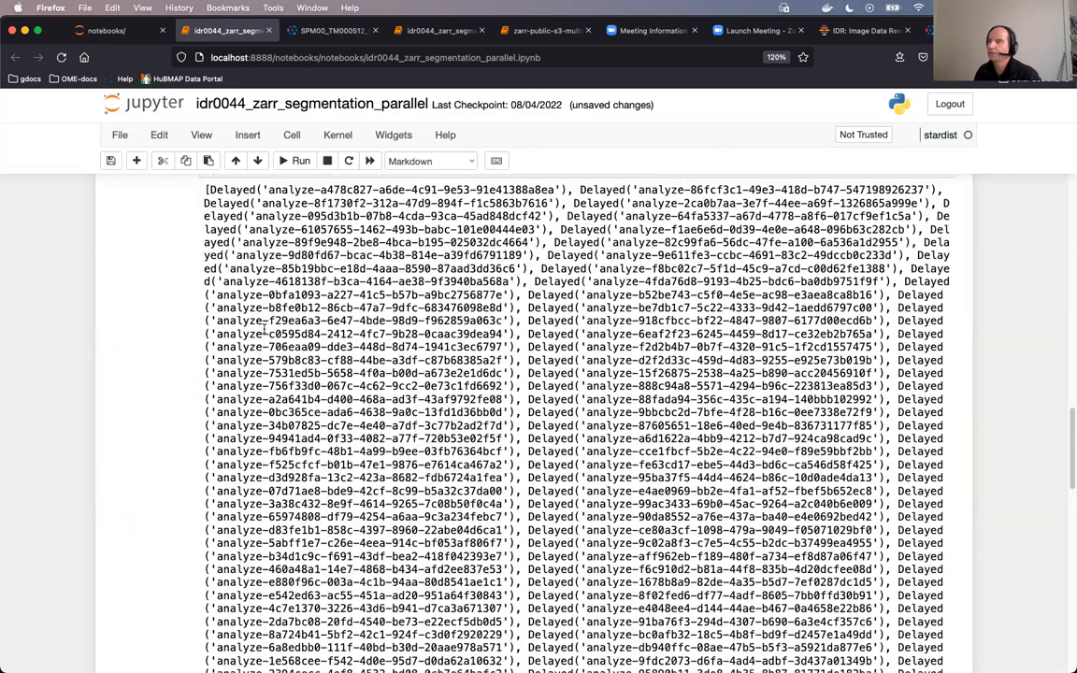
Re-execute %time dask.compute(*lazy_results), finishing with wall time 2min 25s
scroll(down, 3)
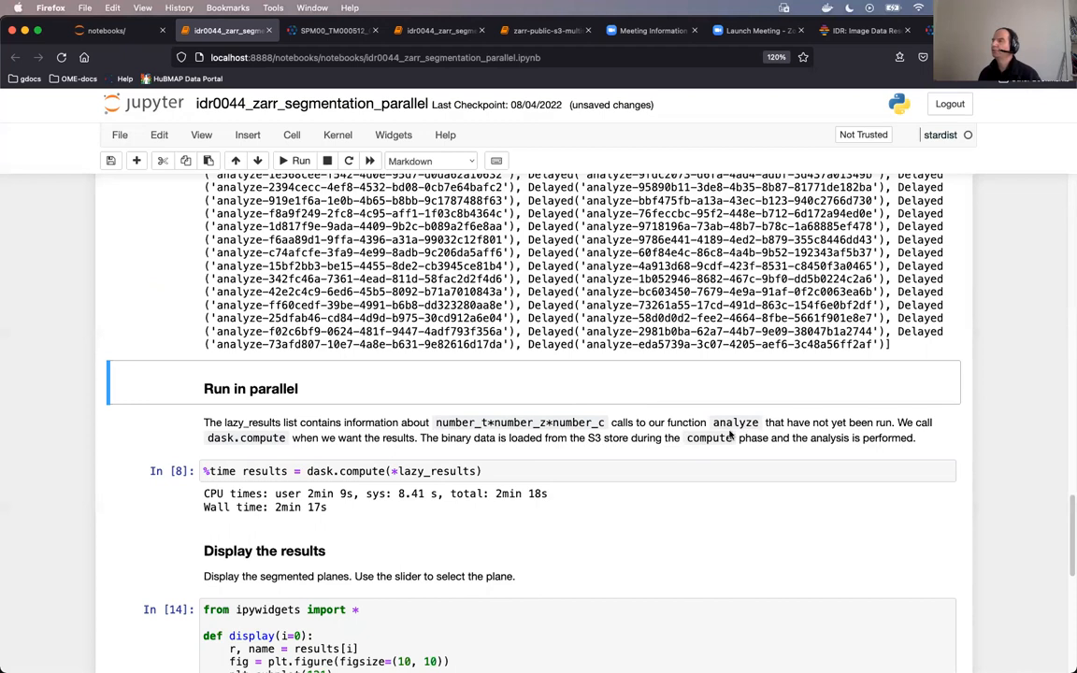
mouse_move(694, 419)
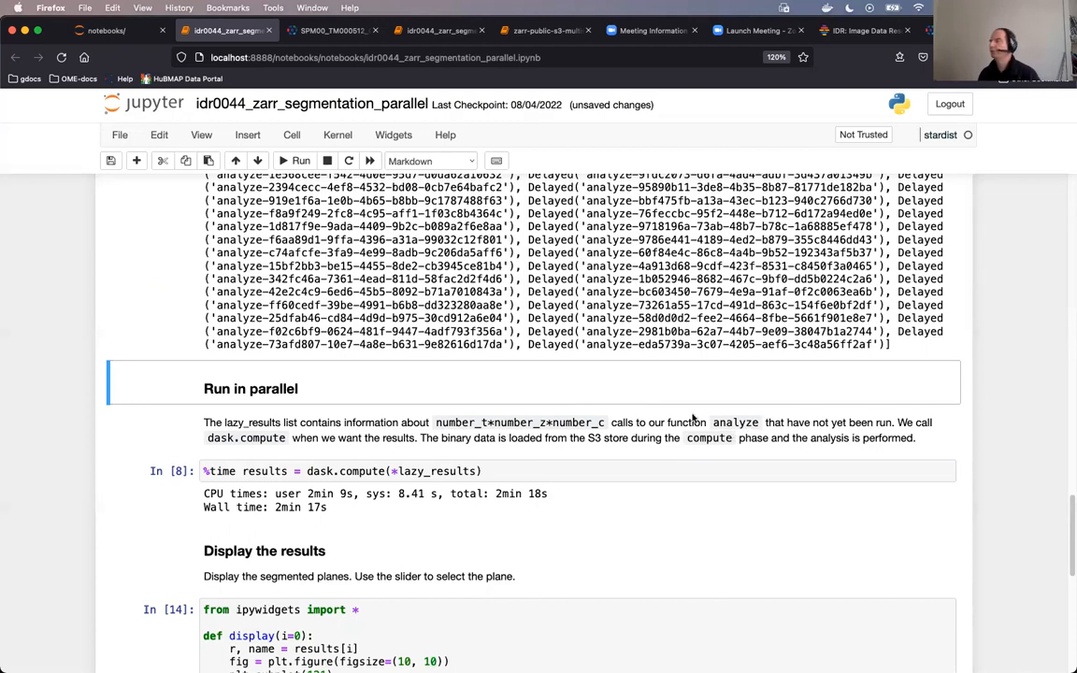
mouse_move(767, 433)
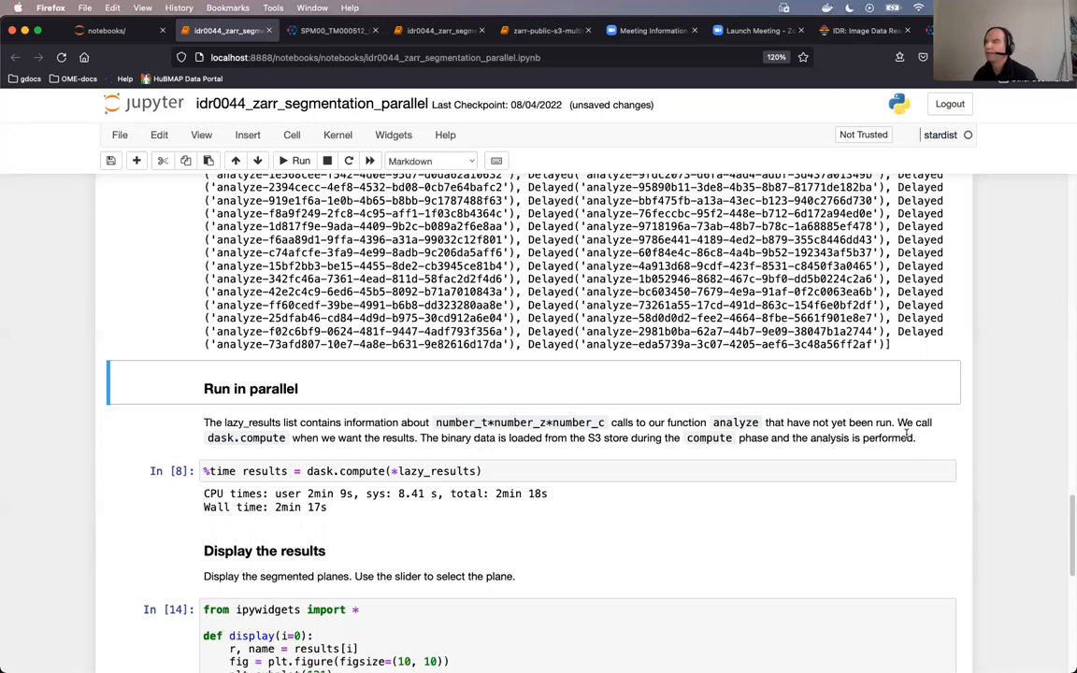
mouse_move(600, 468)
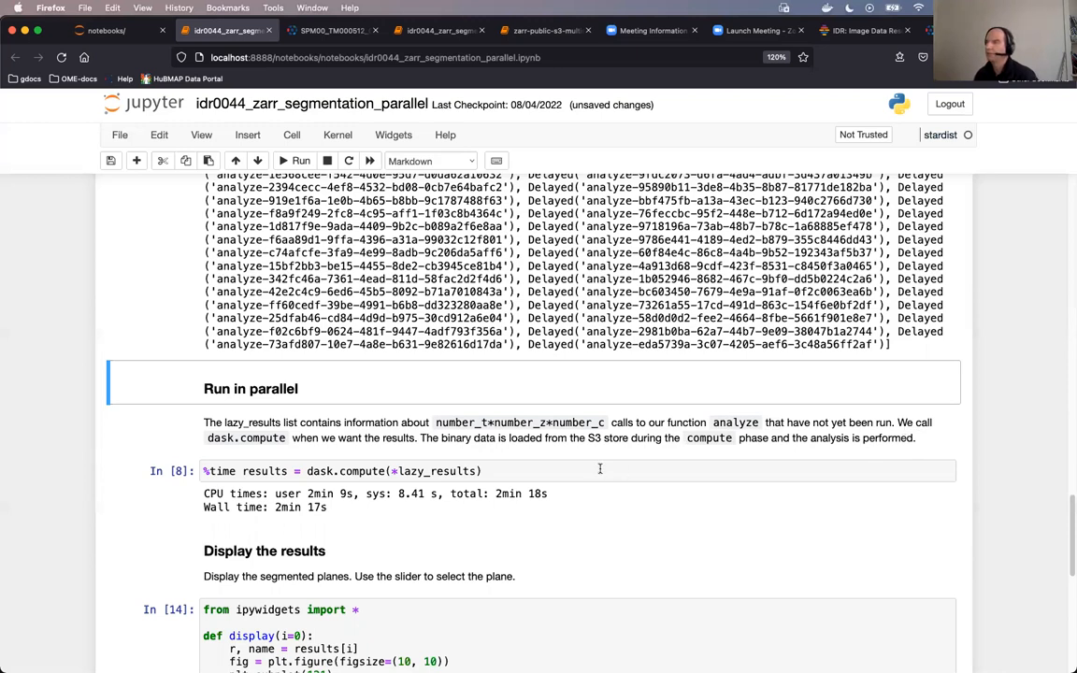
click(374, 471)
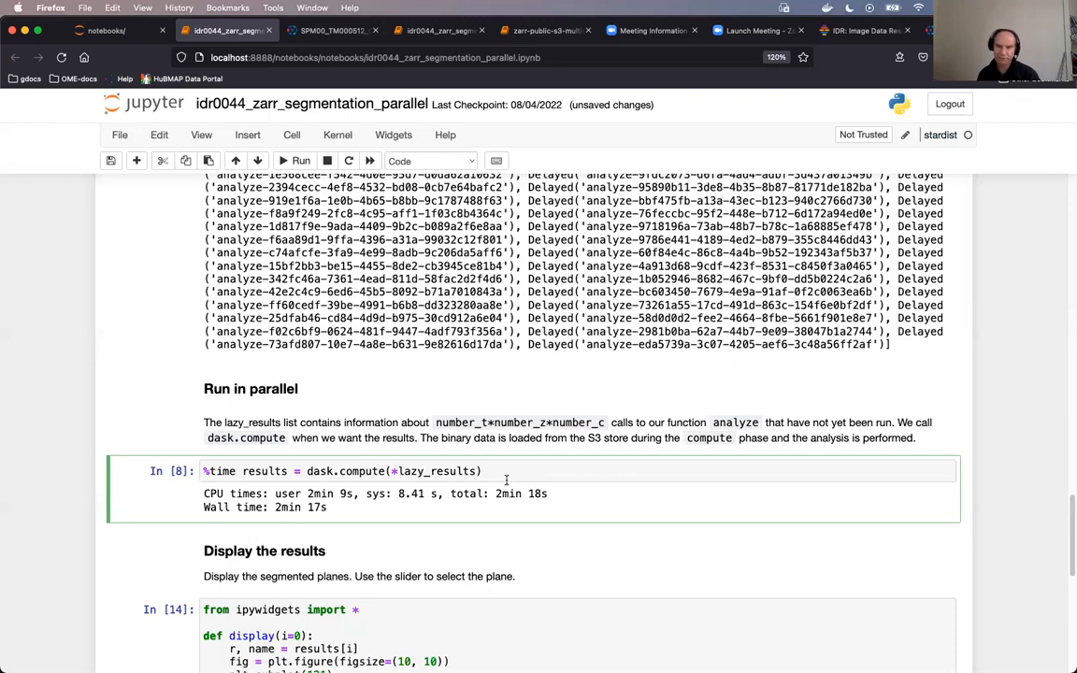
mouse_move(402, 503)
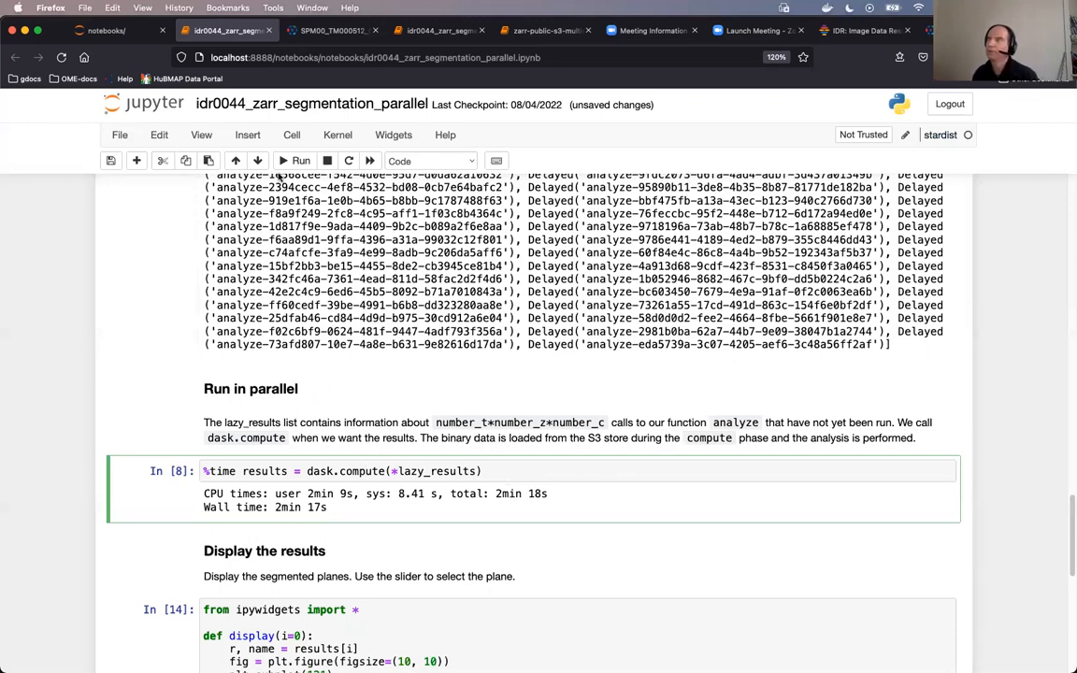
mouse_move(301, 161)
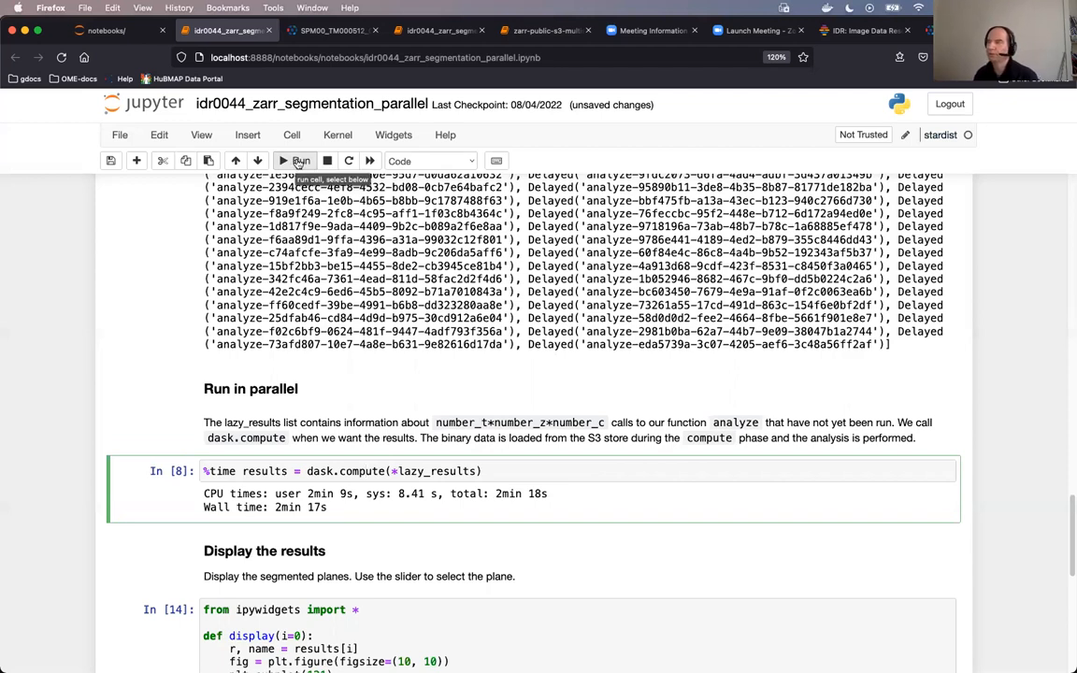
click(297, 161)
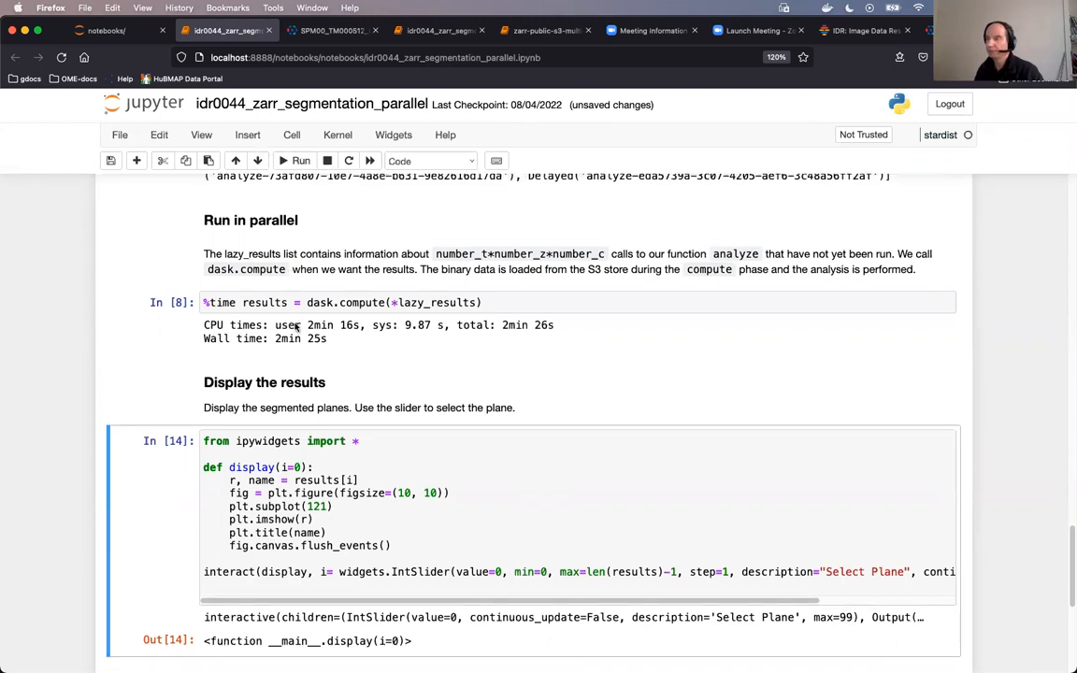
Show the segmented-plane viewer, sliding through planes 22, 36, 46 and 59 before settling on 38
scroll(down, 3)
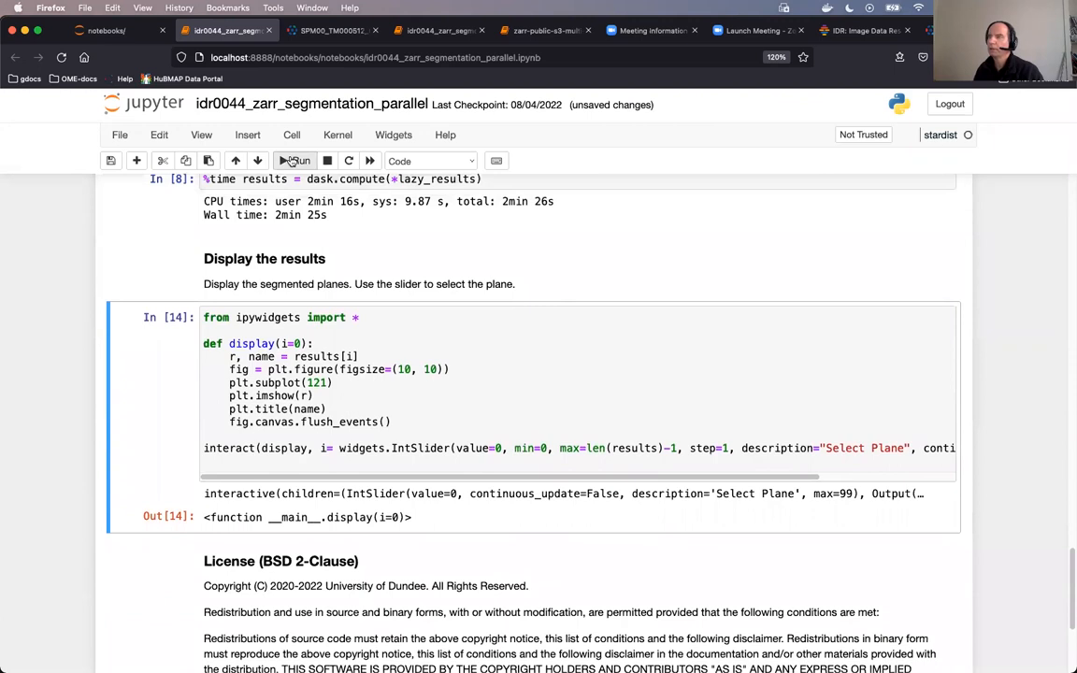
click(297, 161)
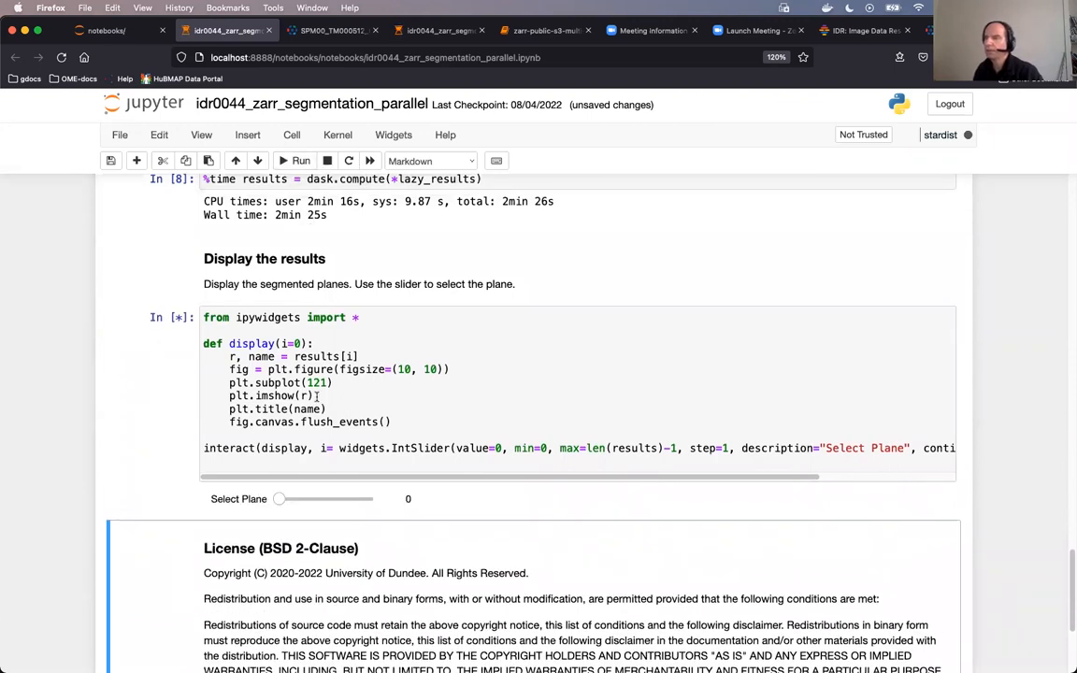
click(301, 159)
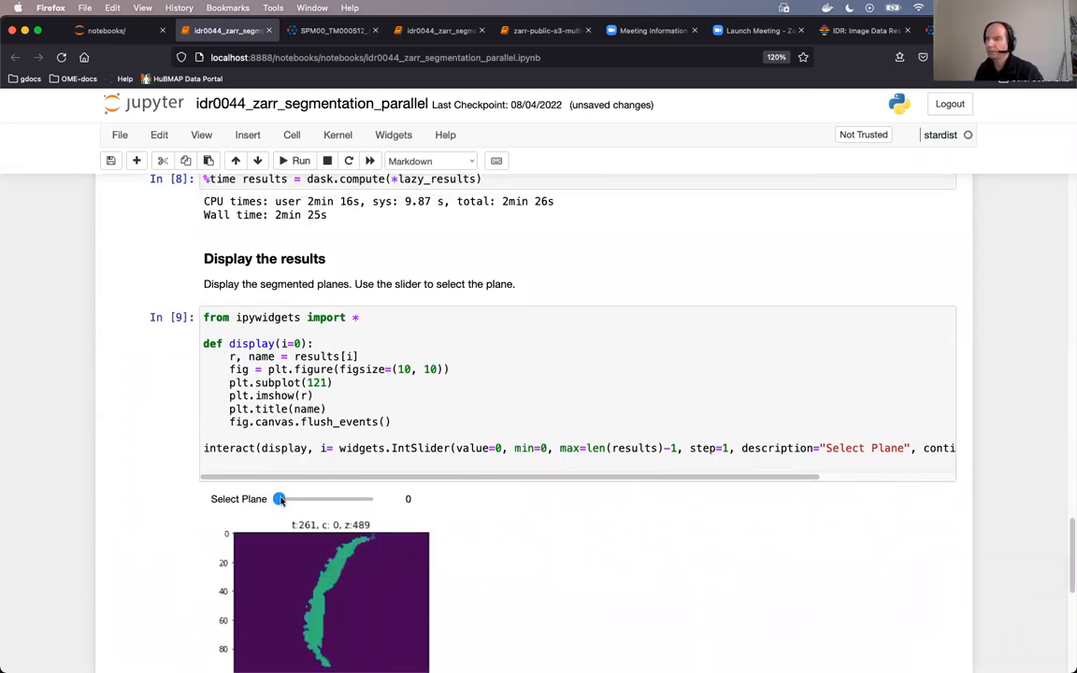
drag(280, 496, 299, 497)
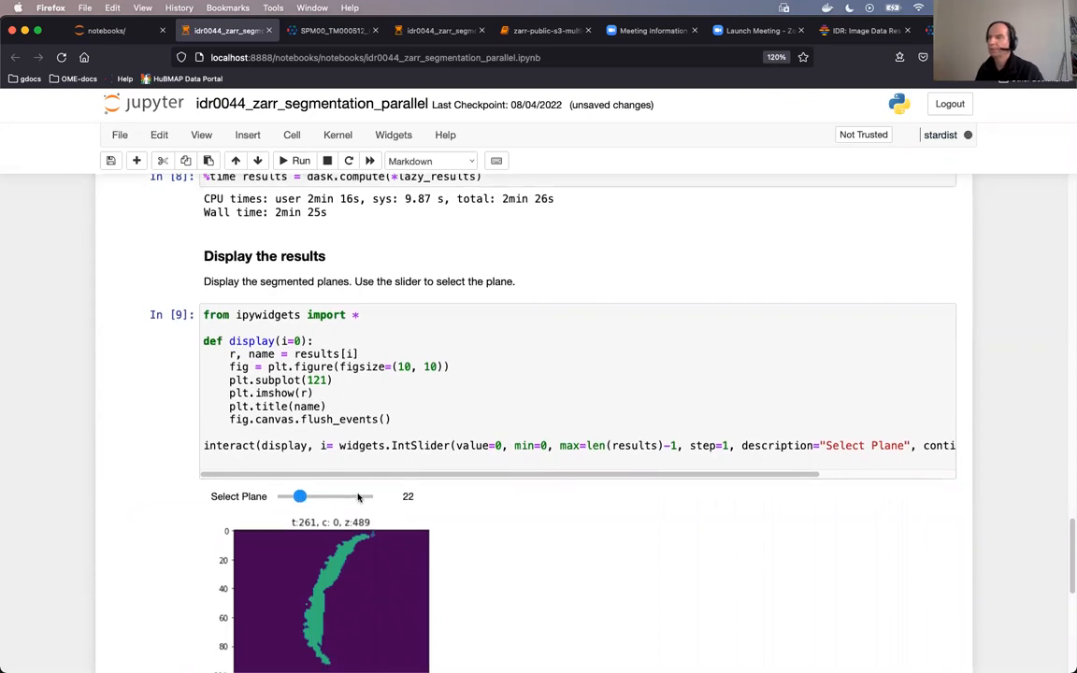
drag(299, 496, 313, 389)
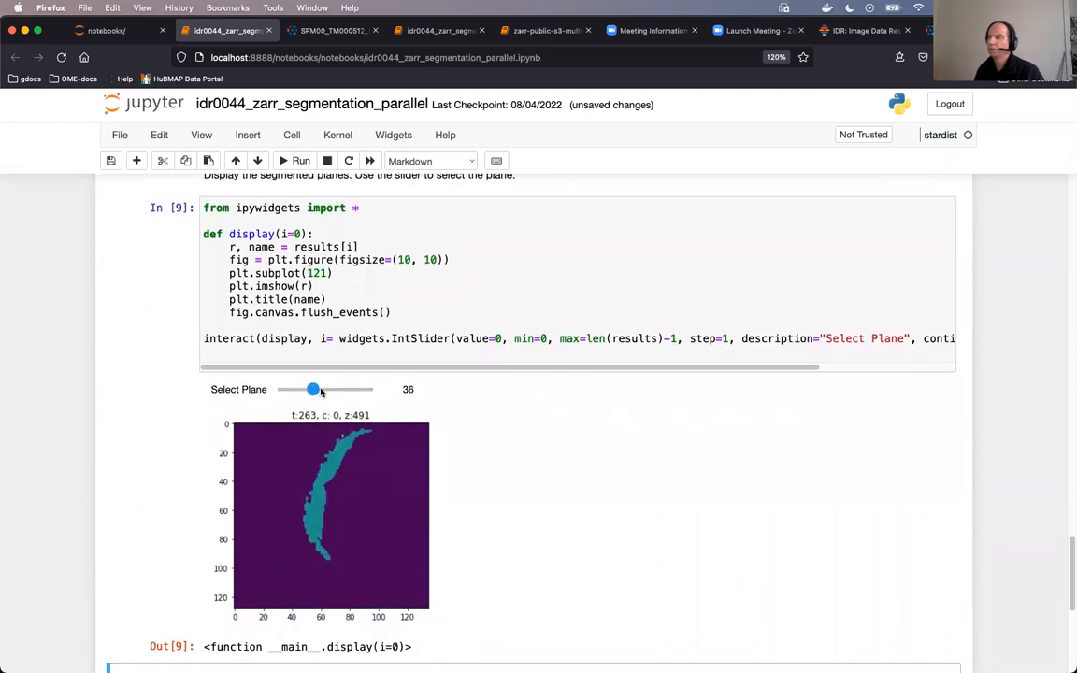
drag(313, 389, 322, 389)
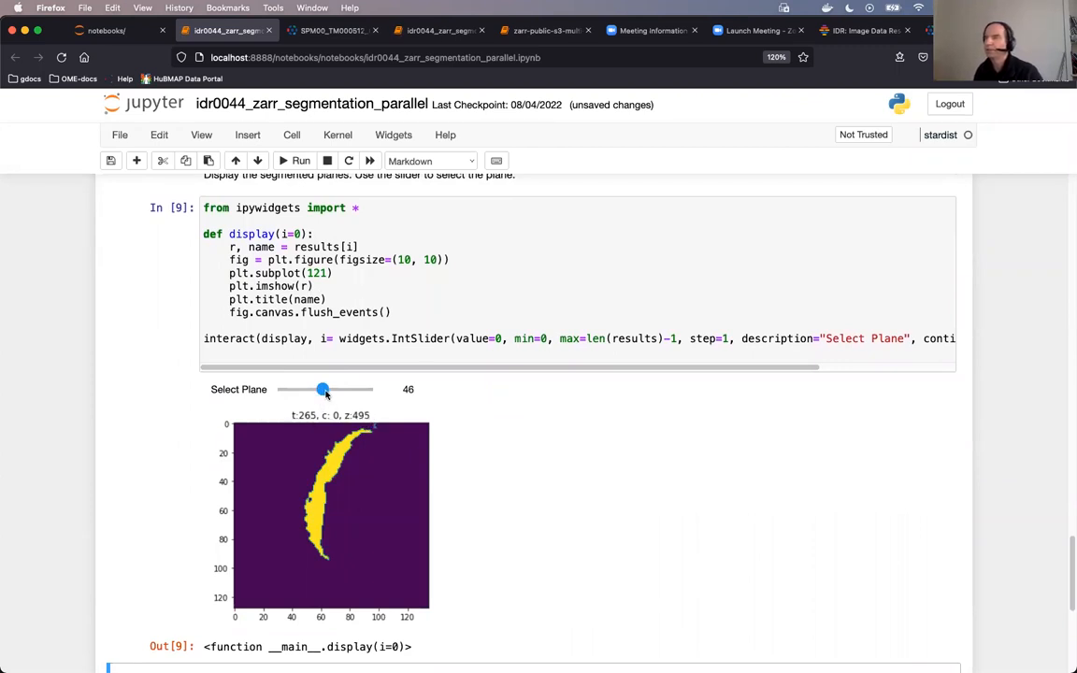
drag(322, 390, 335, 389)
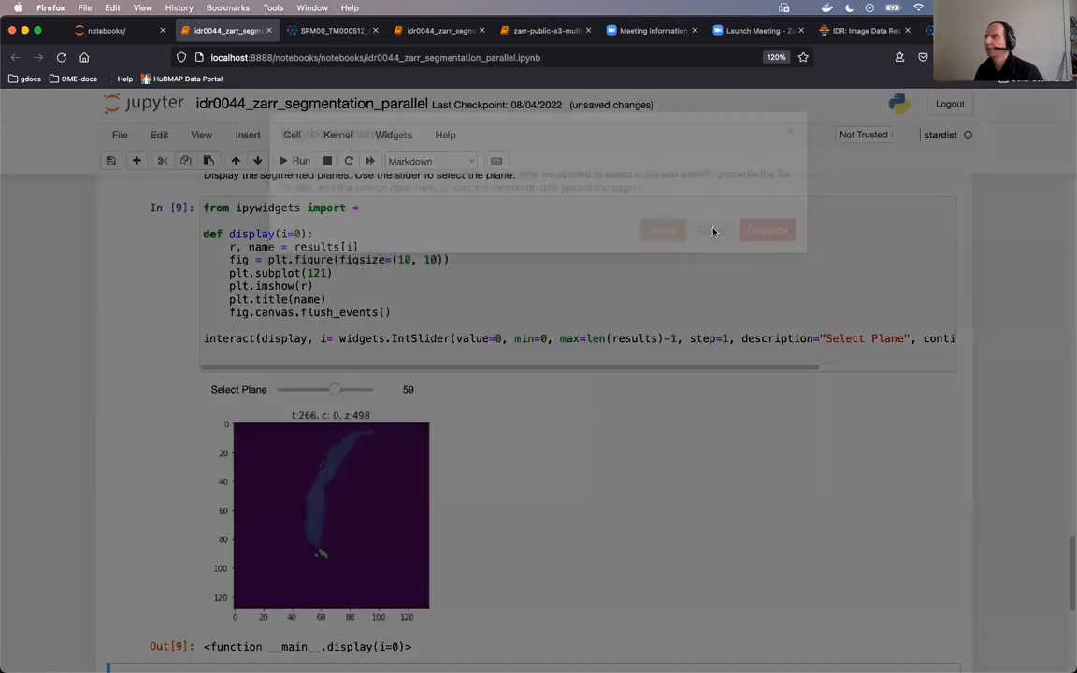
drag(335, 388, 314, 389)
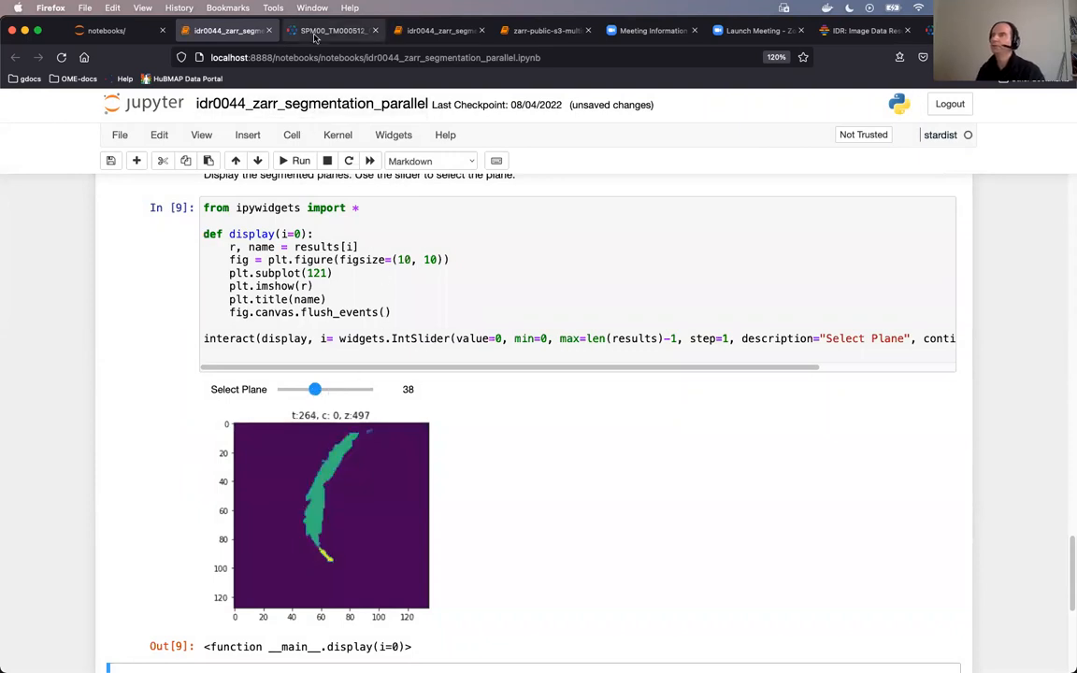
click(332, 30)
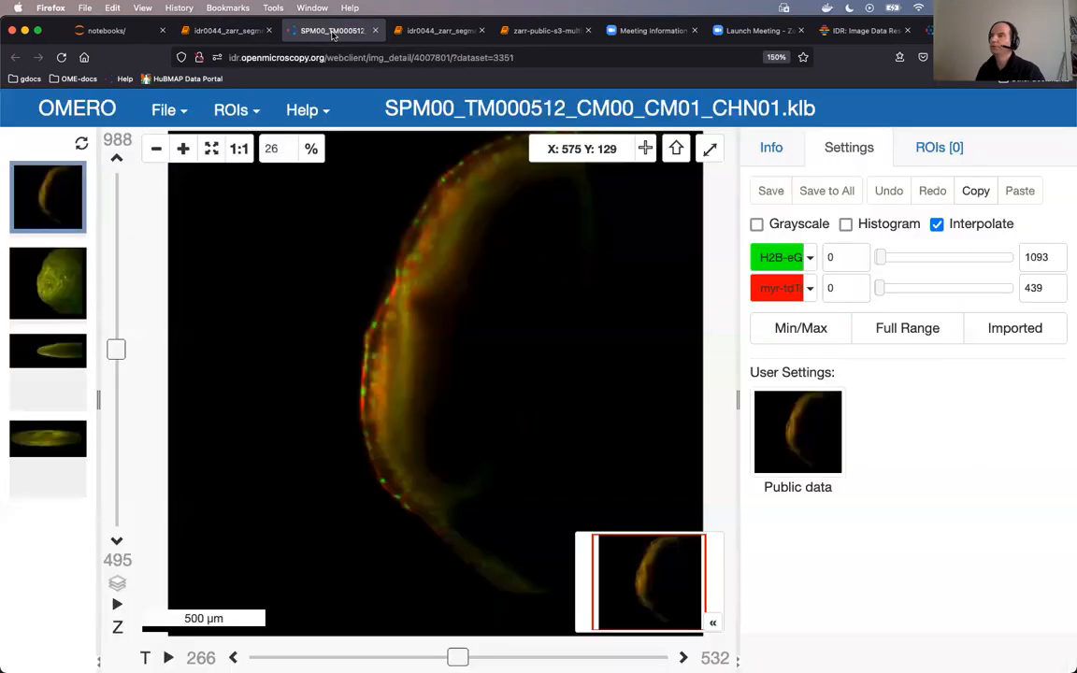
mouse_move(509, 210)
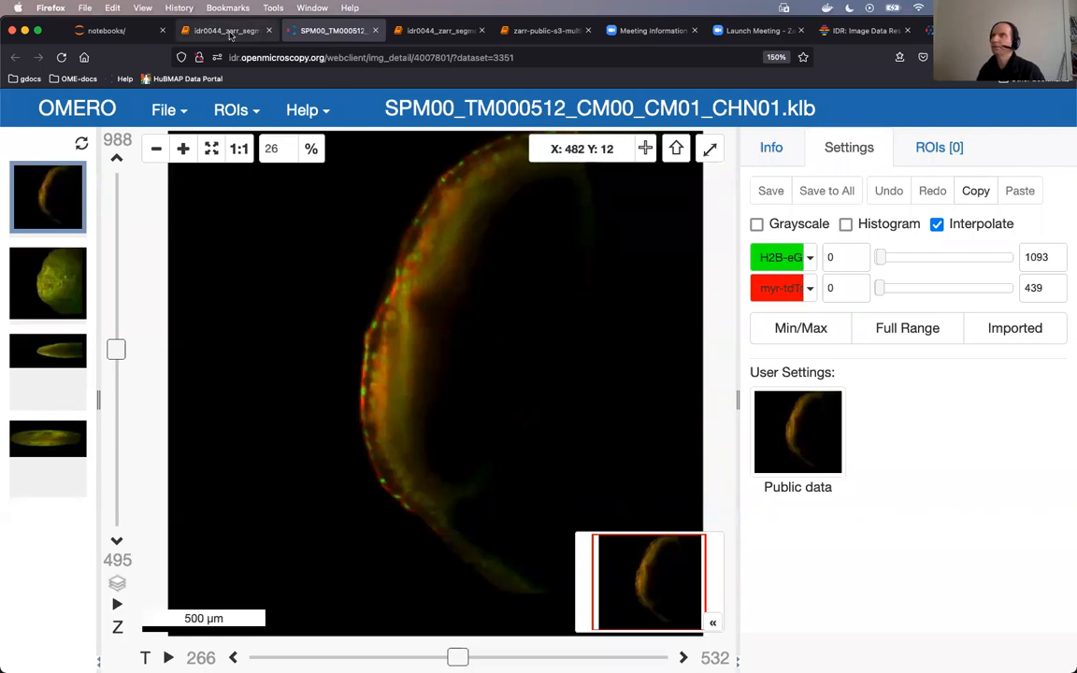
click(224, 31)
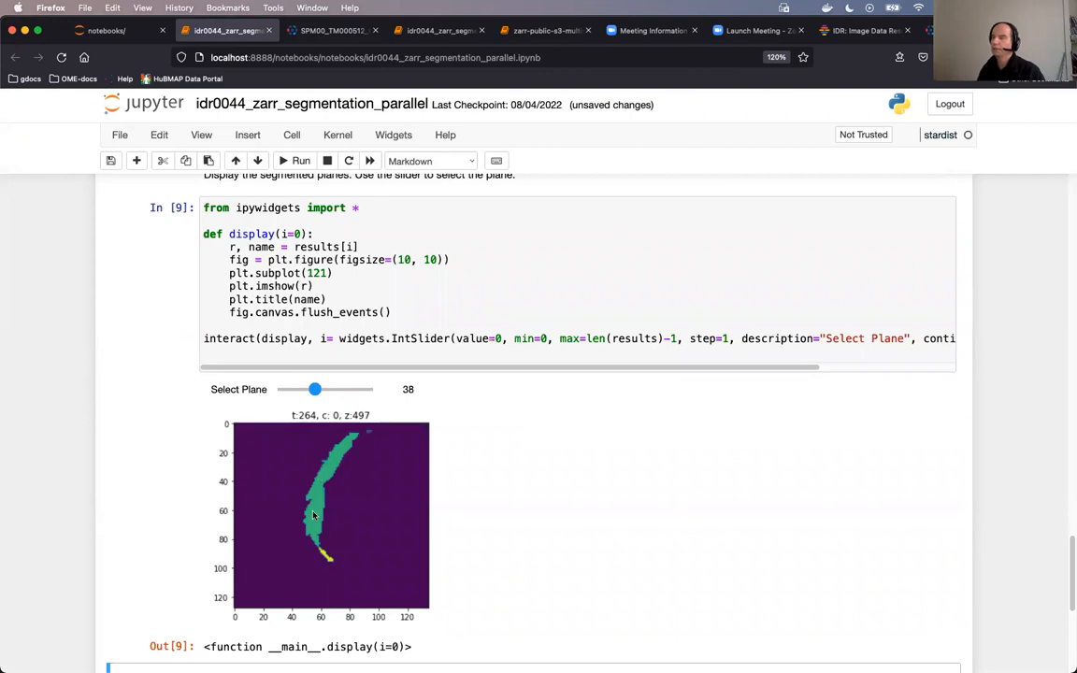
mouse_move(316, 412)
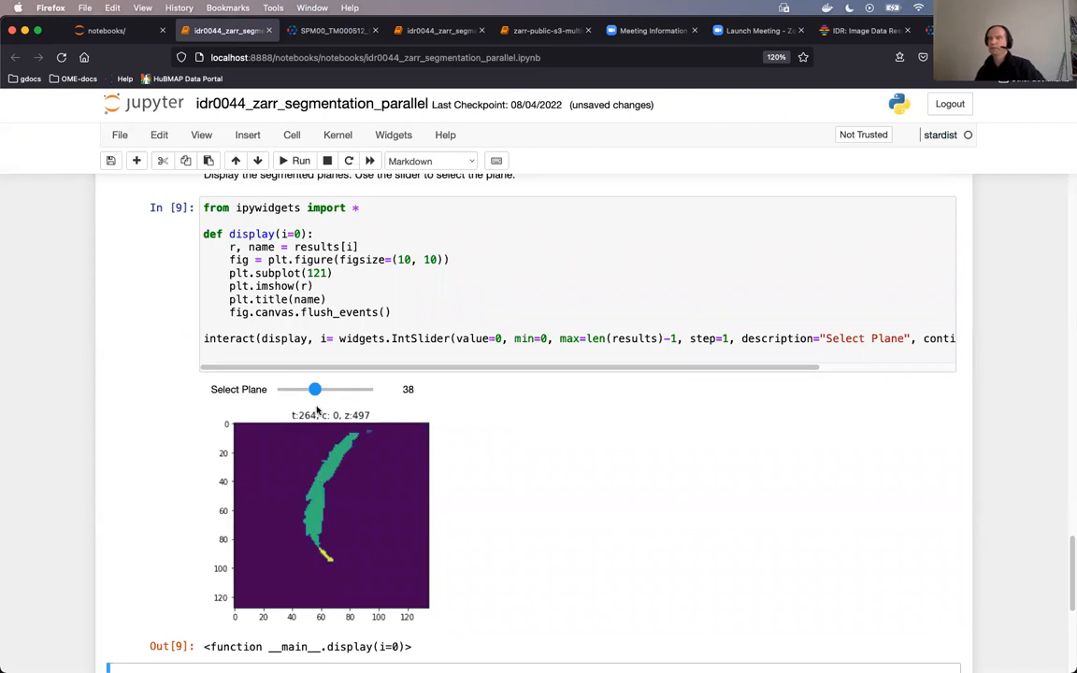
scroll(down, 3)
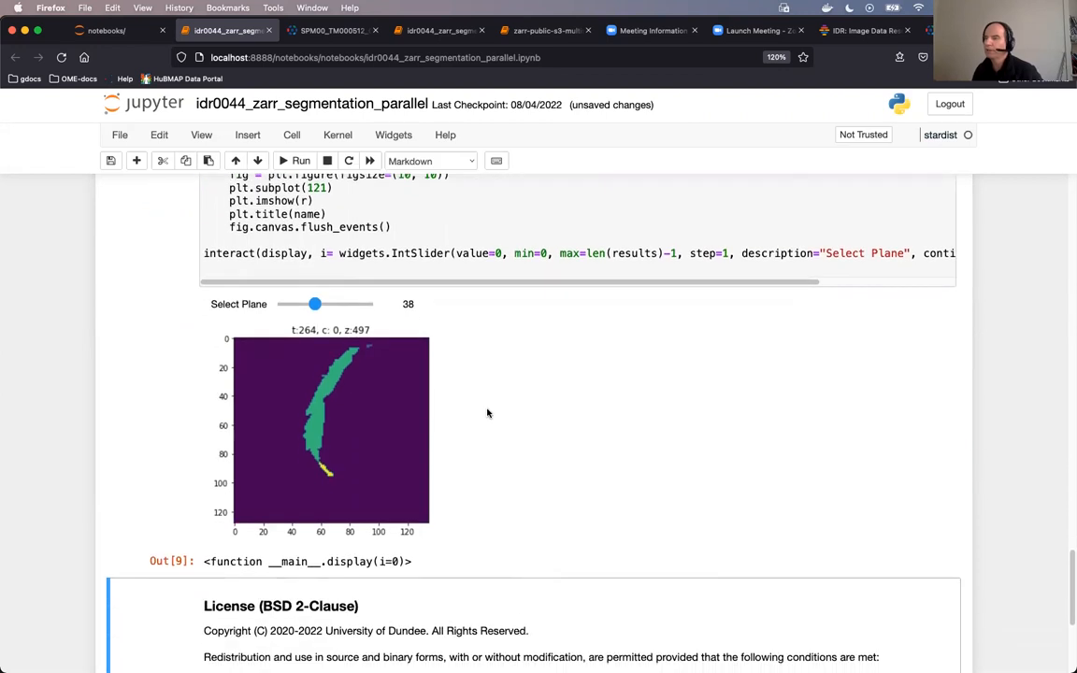
scroll(down, 3)
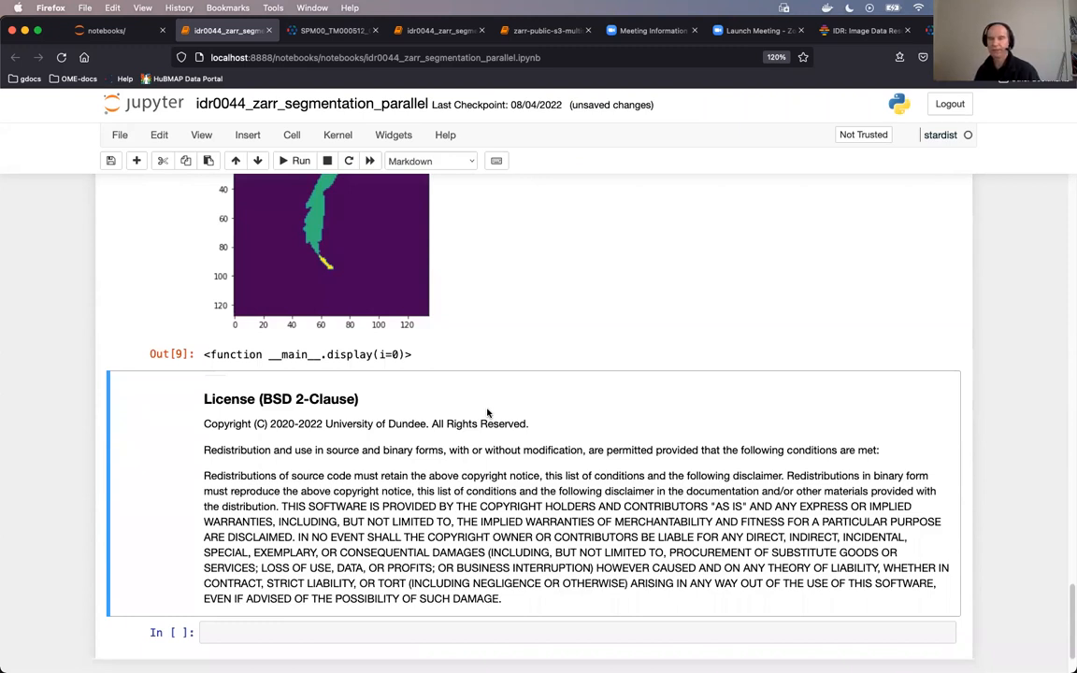
scroll(up, 3)
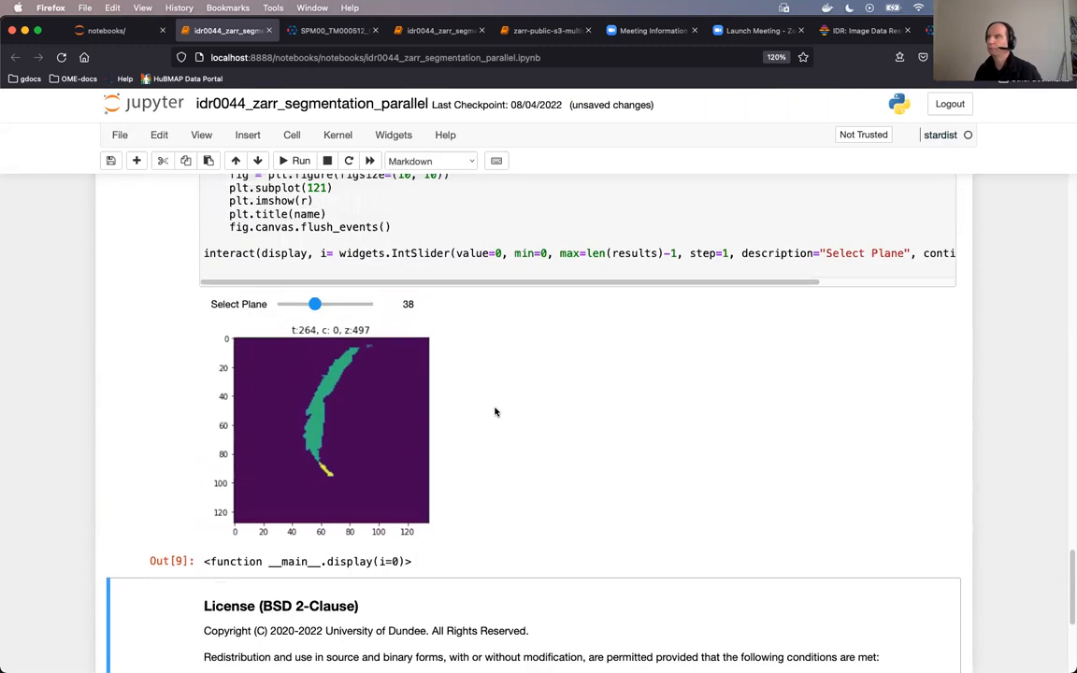
scroll(up, 3)
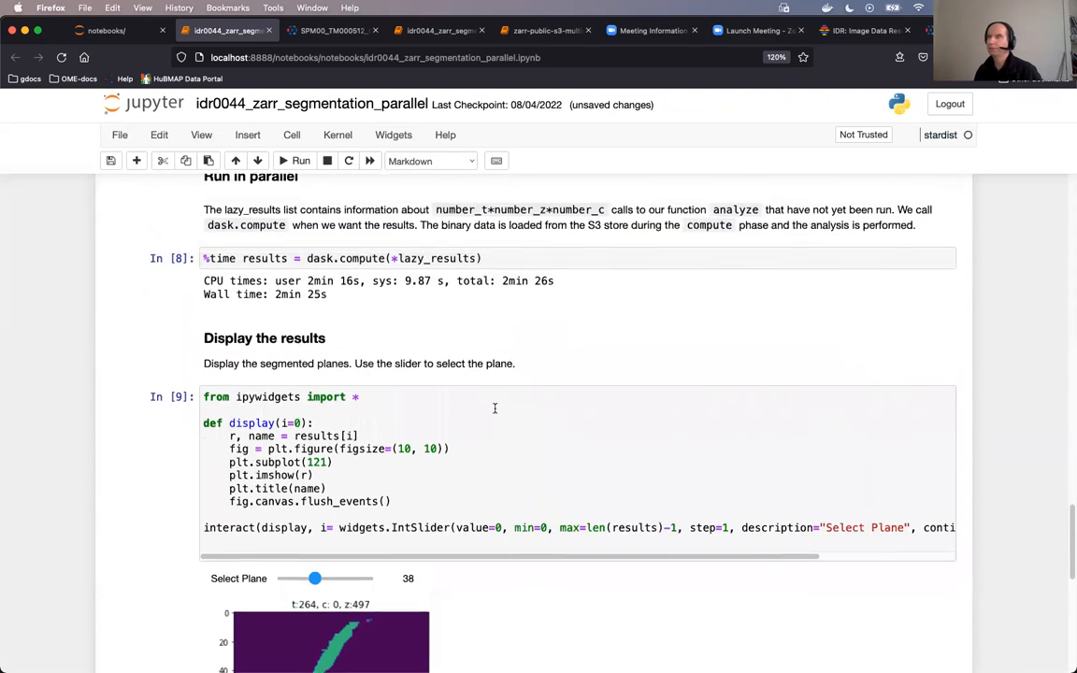
scroll(up, 3)
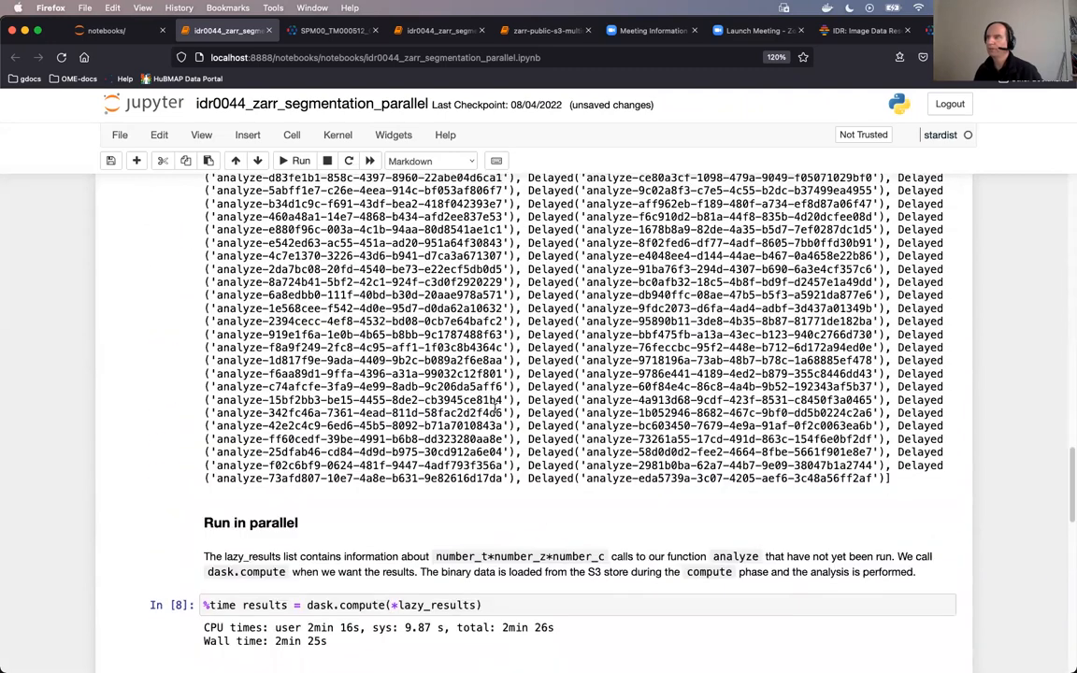